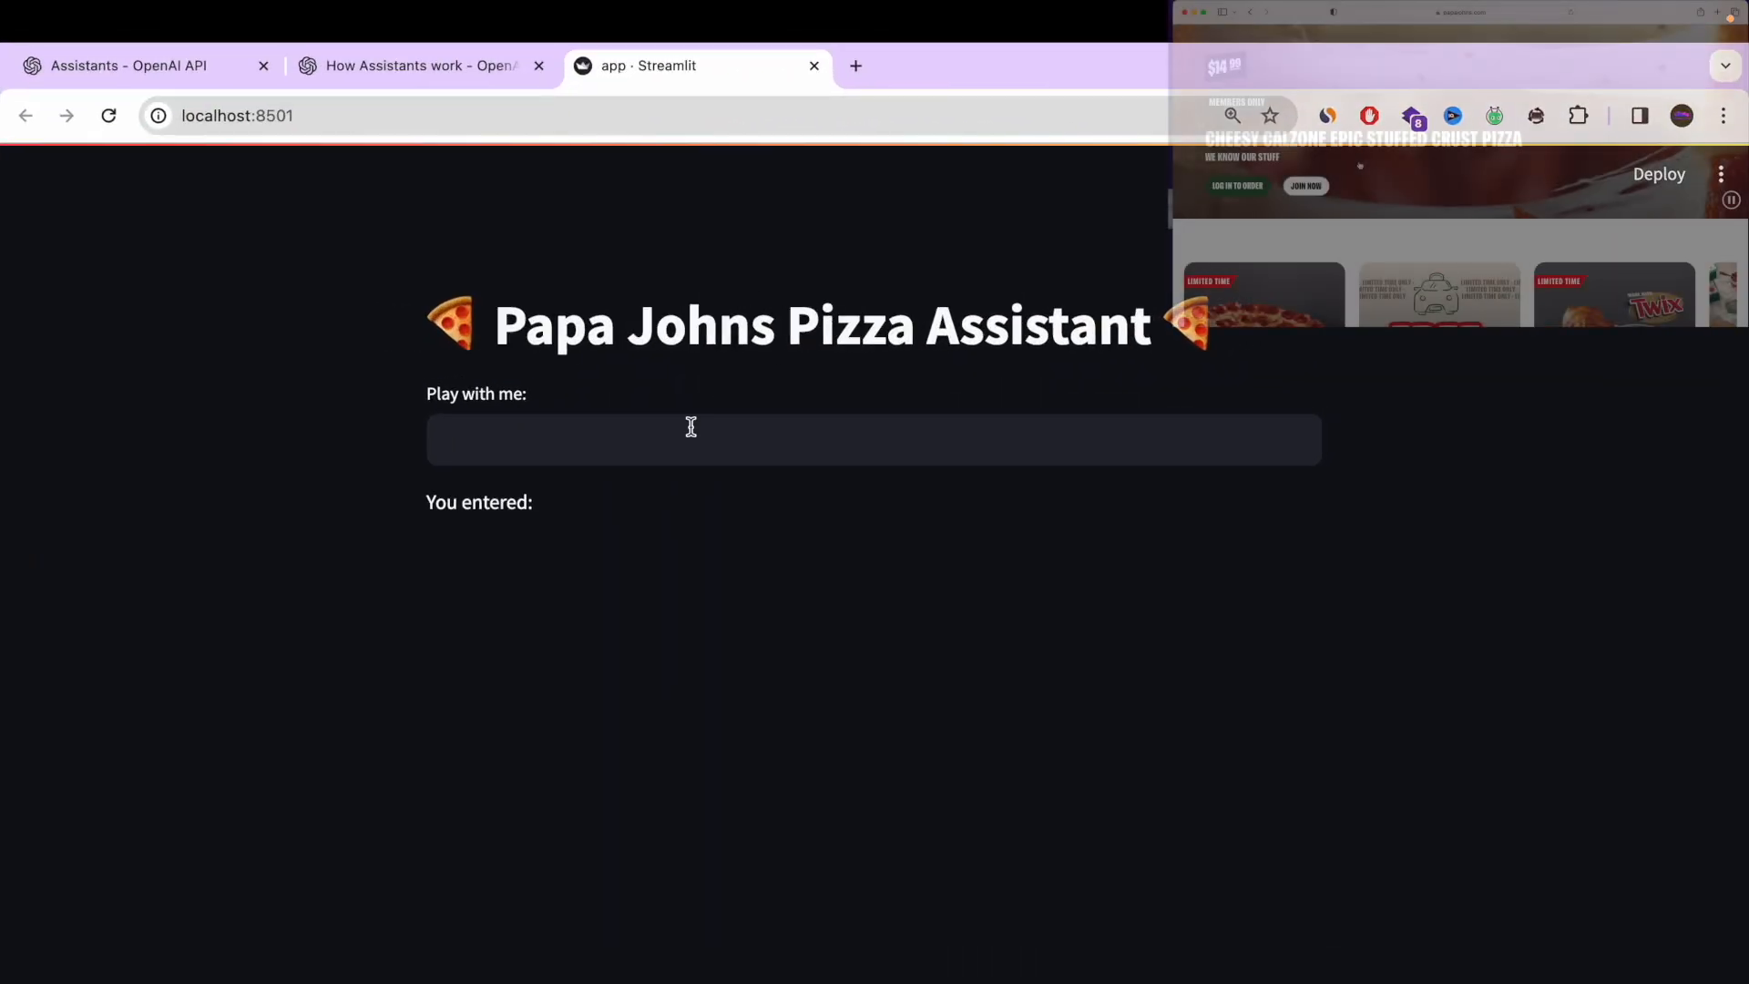
Send 'Hello' to the Papa Johns Pizza Assistant app
{"action": "type", "text": "Hello"}
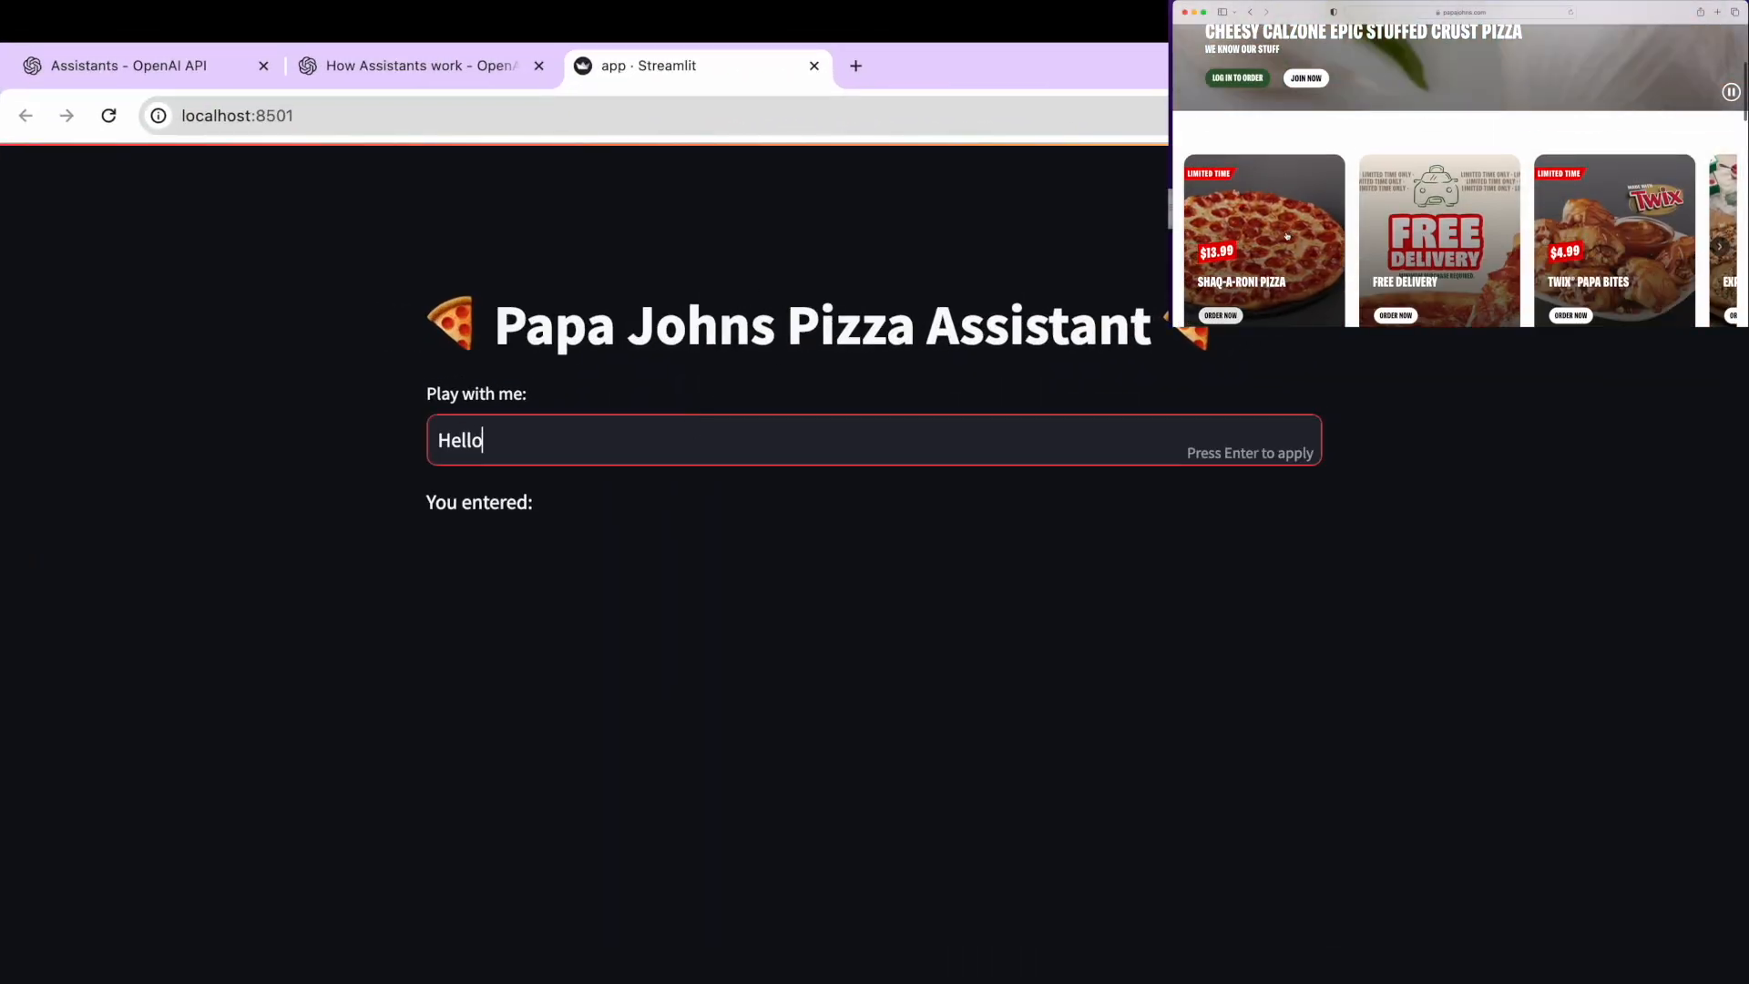
{"action": "key", "text": "Return"}
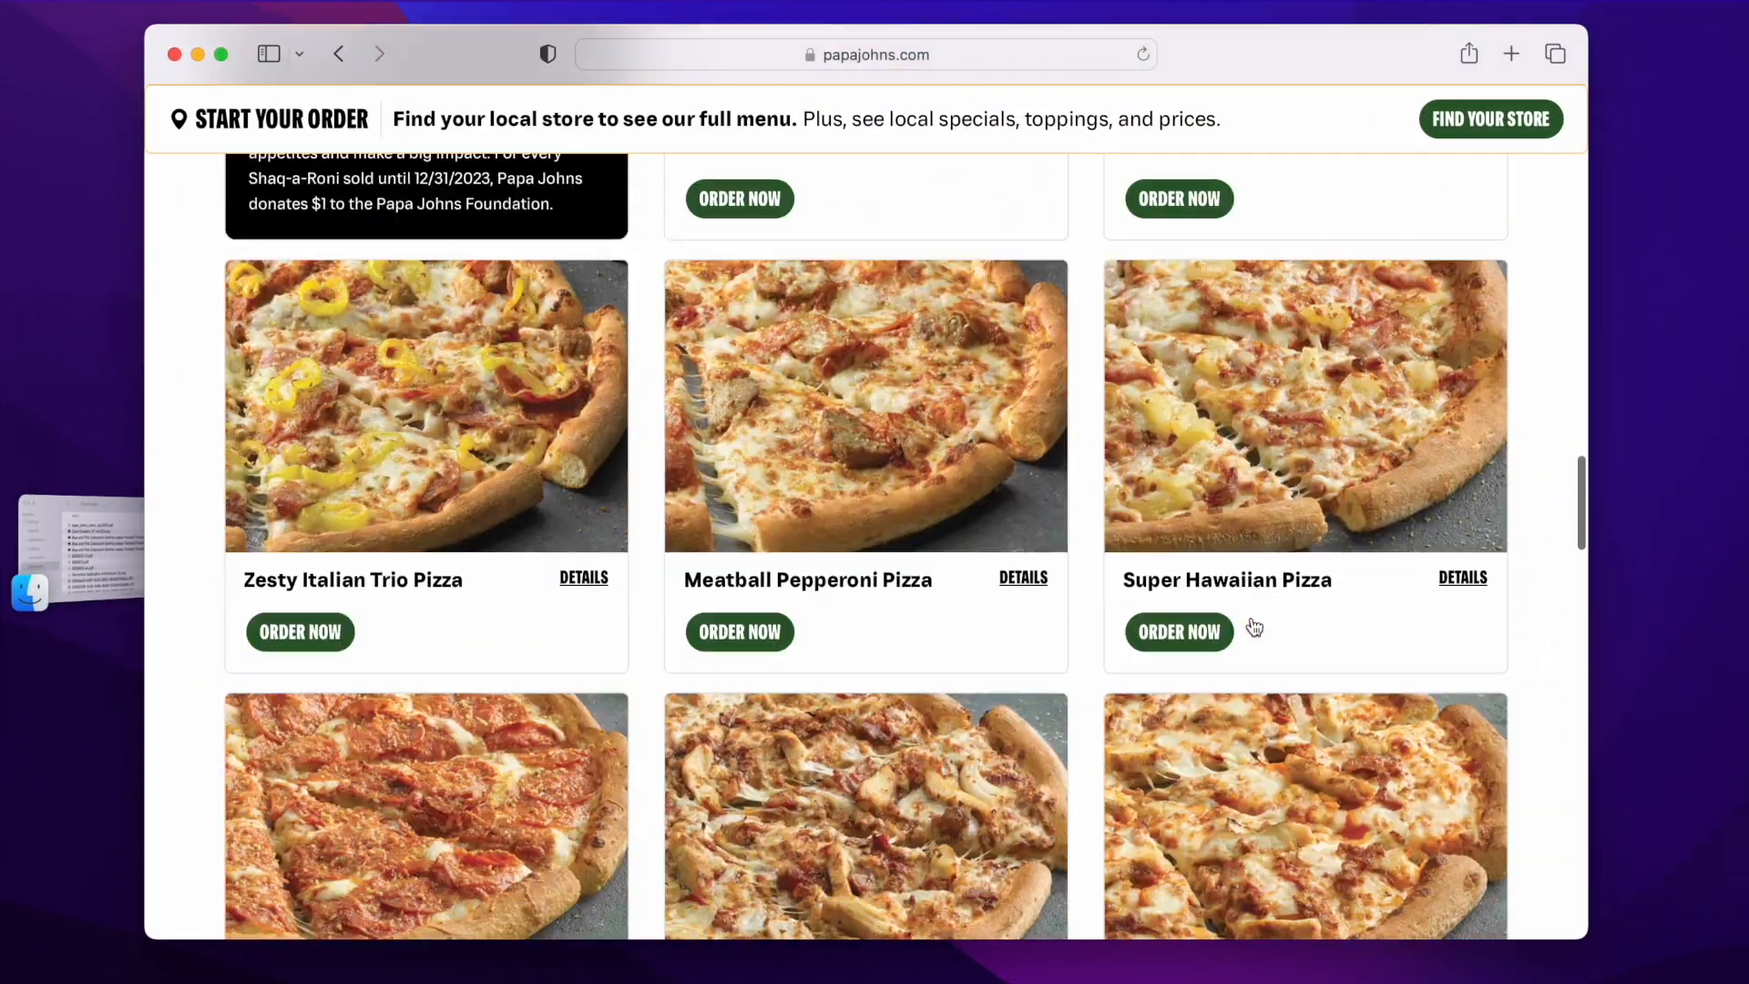
{"action": "scroll", "scroll_direction": "down", "scroll_amount": 3}
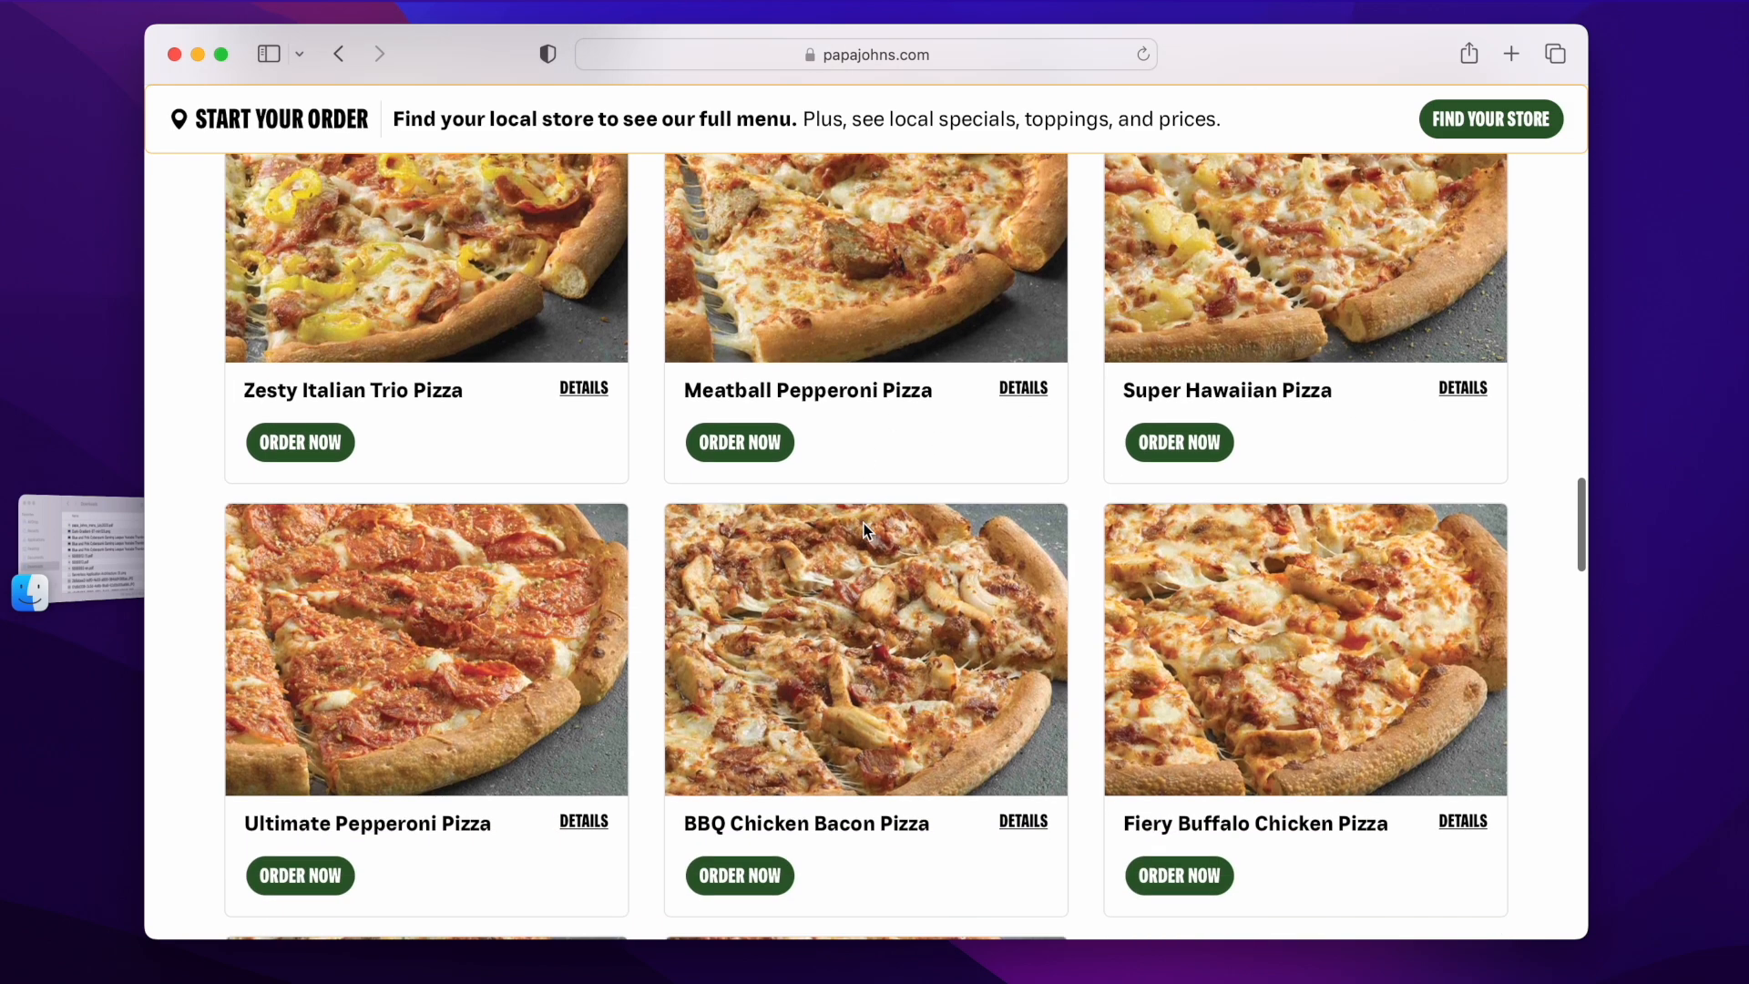
{"action": "scroll", "scroll_direction": "down", "scroll_amount": 3}
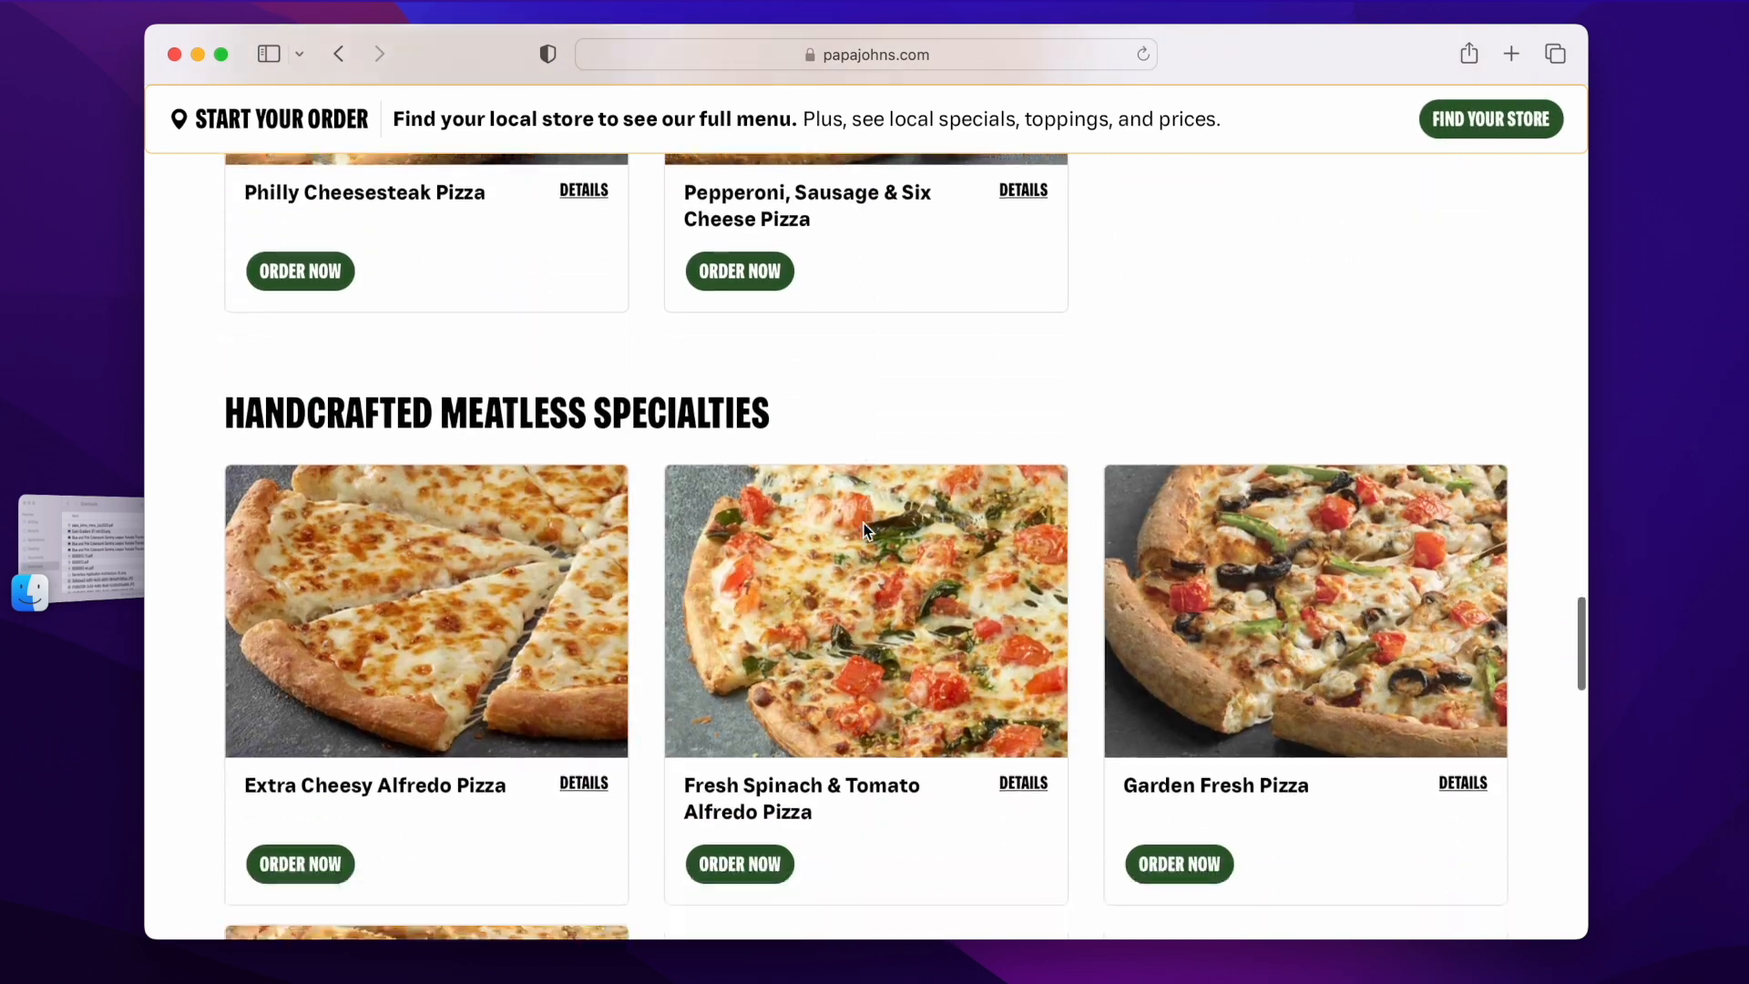
{"action": "scroll", "scroll_direction": "up", "scroll_amount": 3}
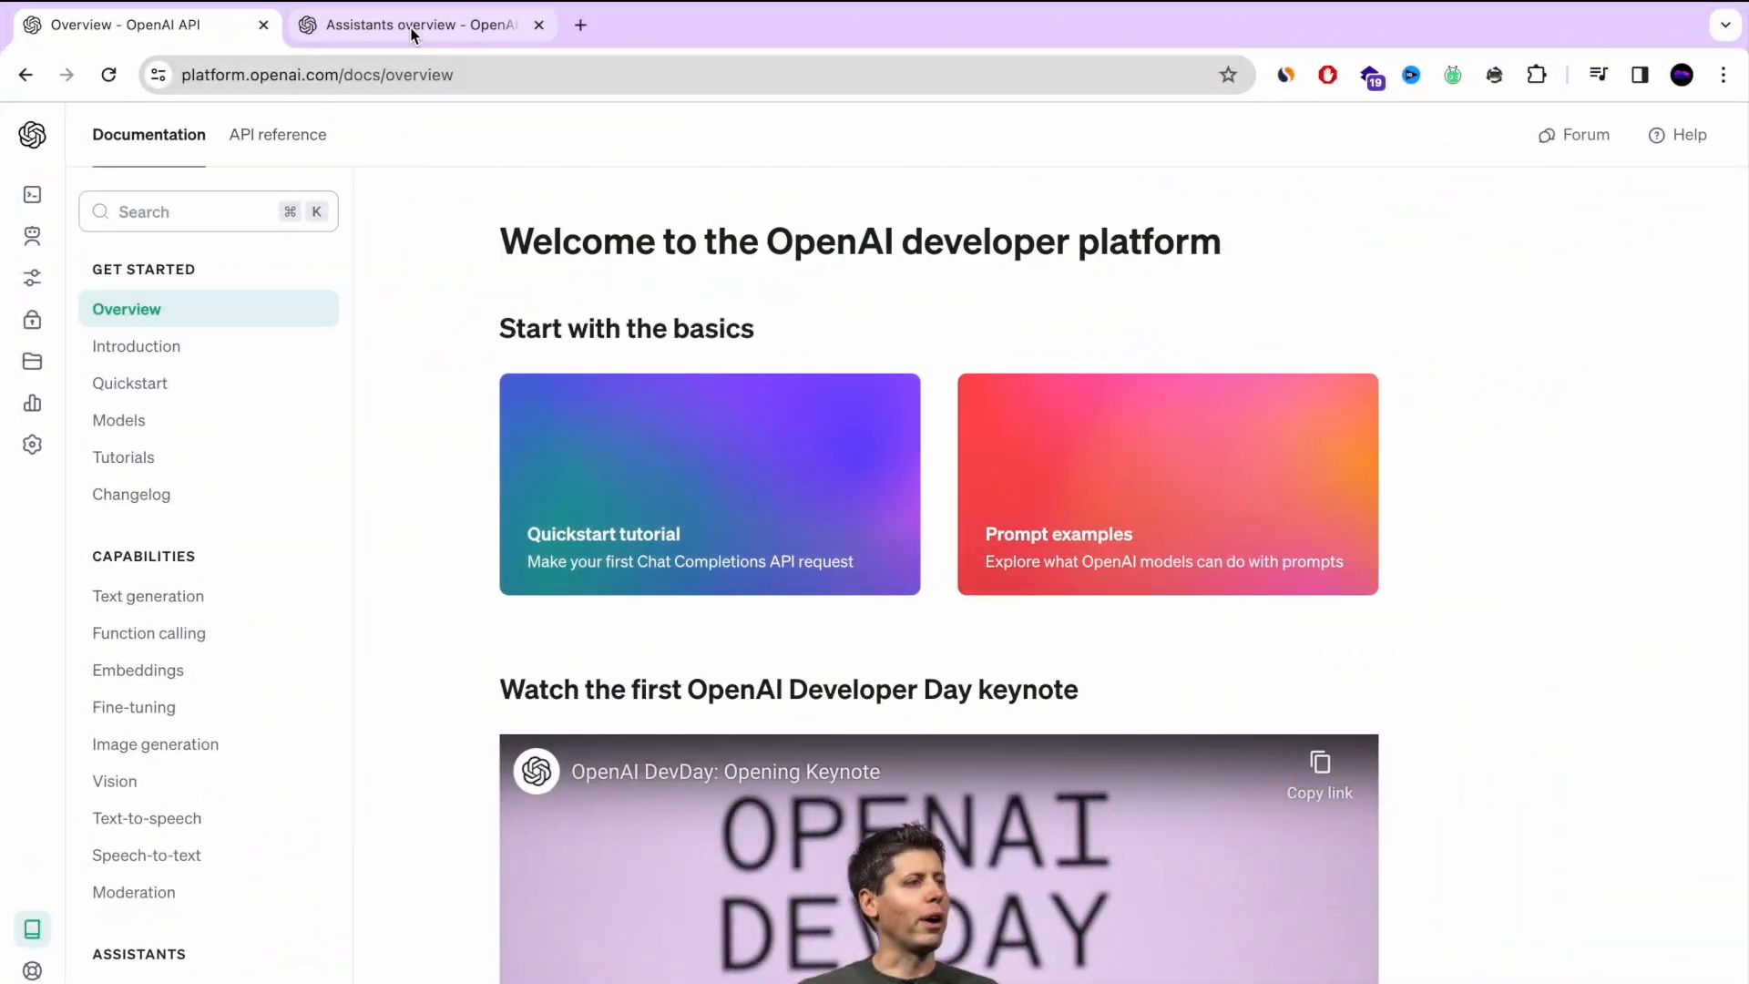
Read through the Assistants overview page, from the playground to the Step 1 example
{"action": "left_click", "coordinate": [421, 24]}
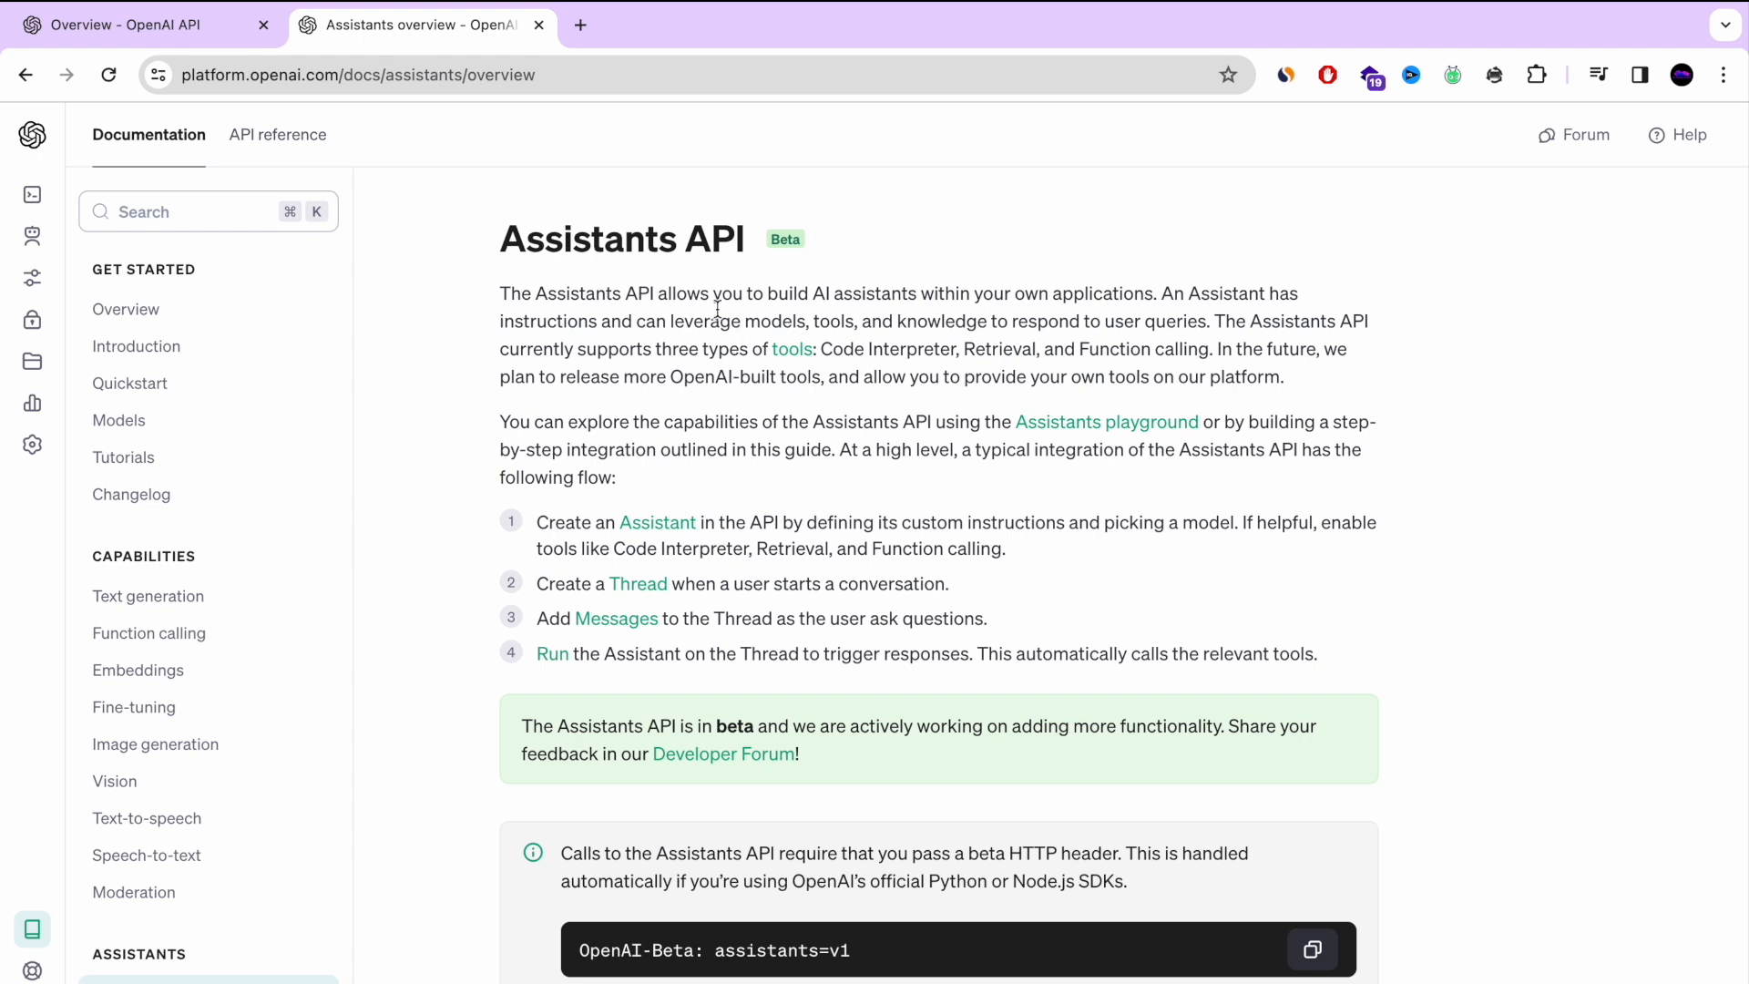
{"action": "mouse_move", "coordinate": [952, 413]}
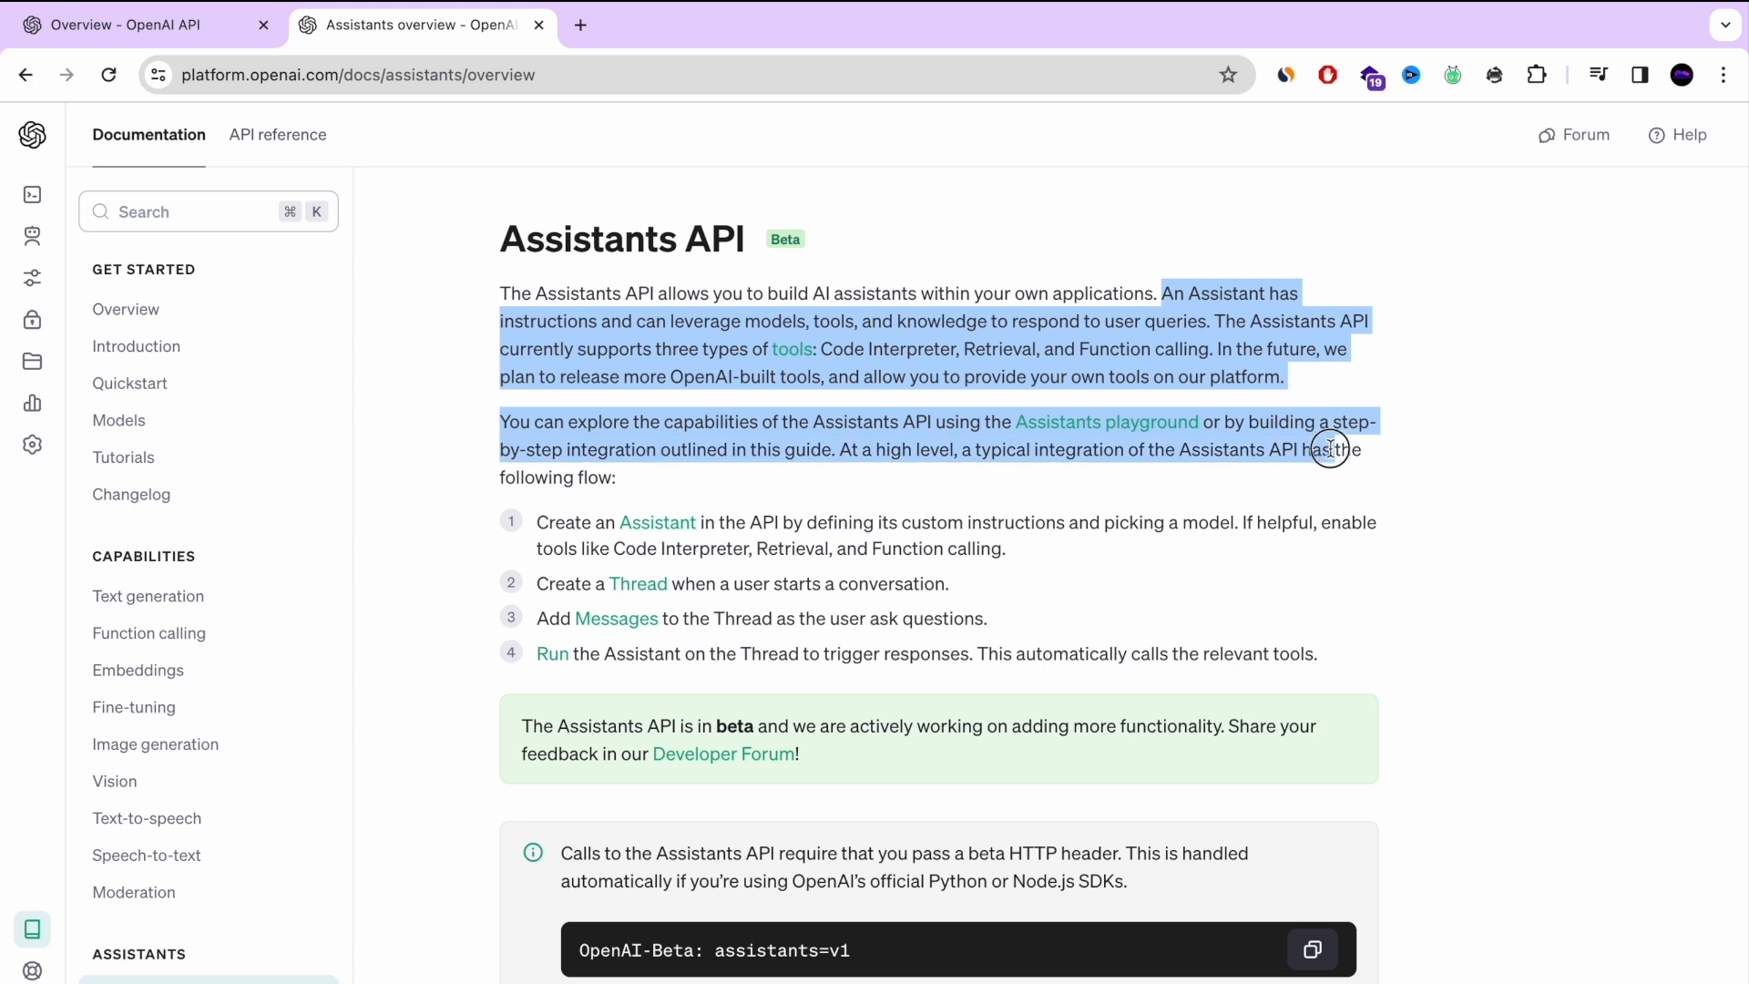
{"action": "left_click", "coordinate": [1158, 486]}
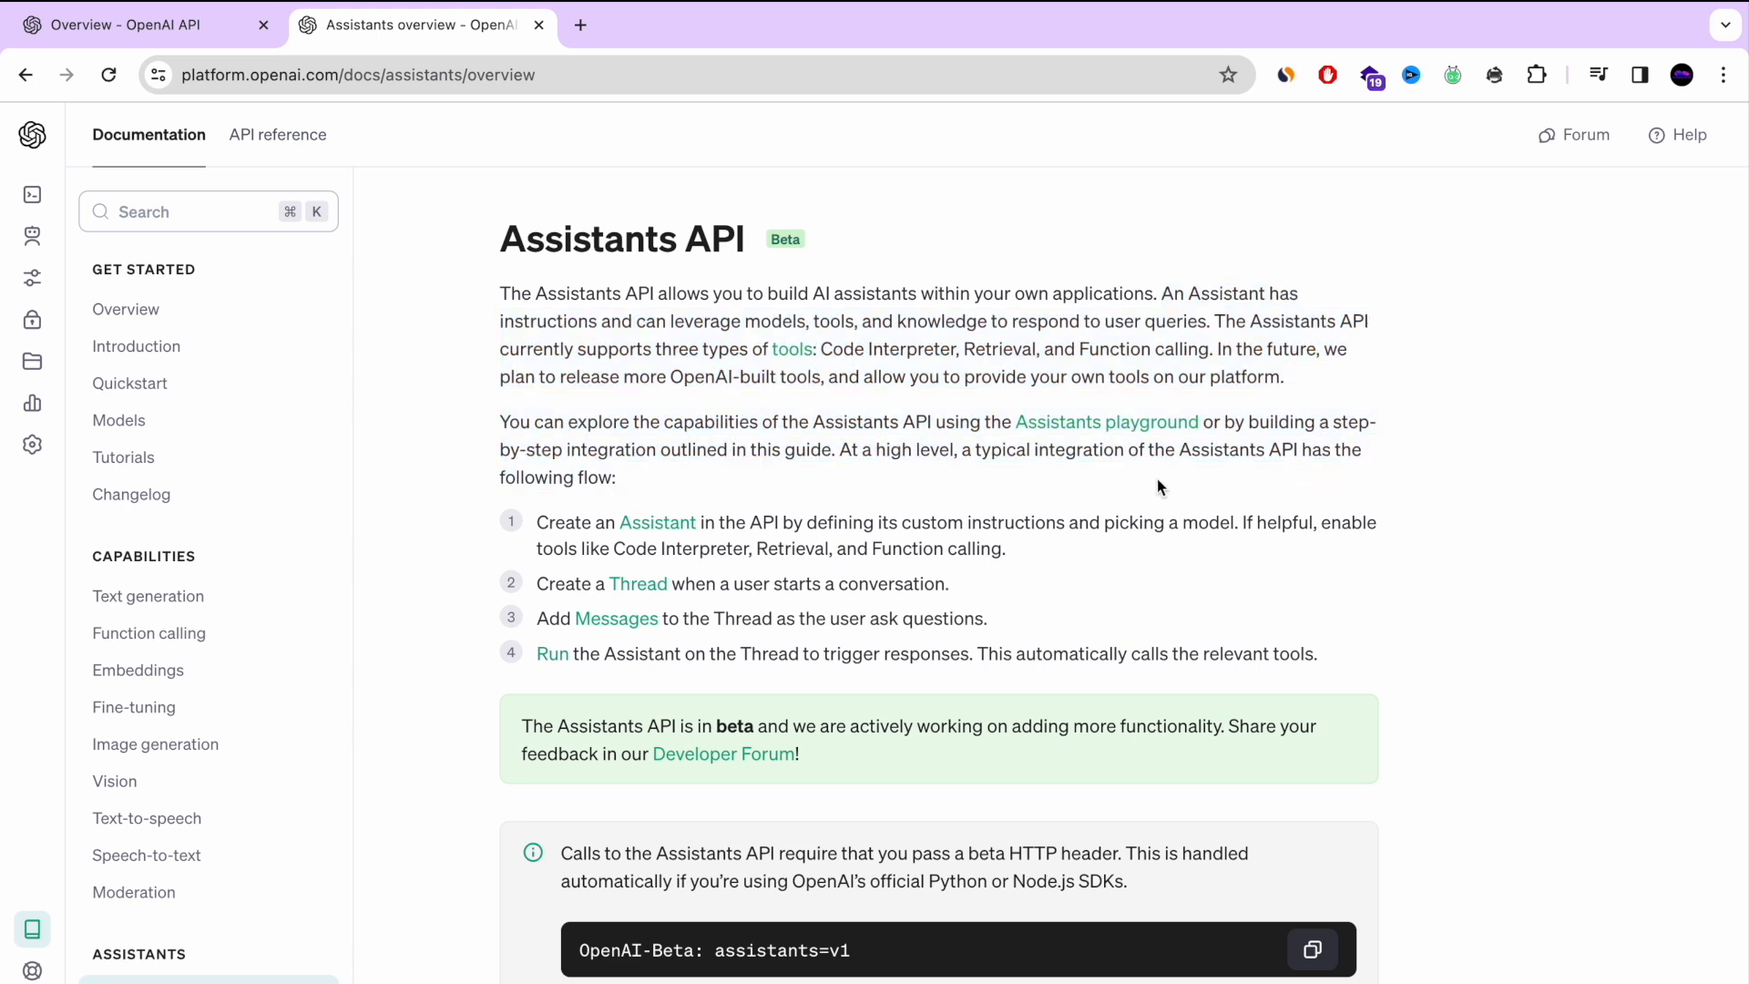
{"action": "scroll", "scroll_direction": "down", "scroll_amount": 3}
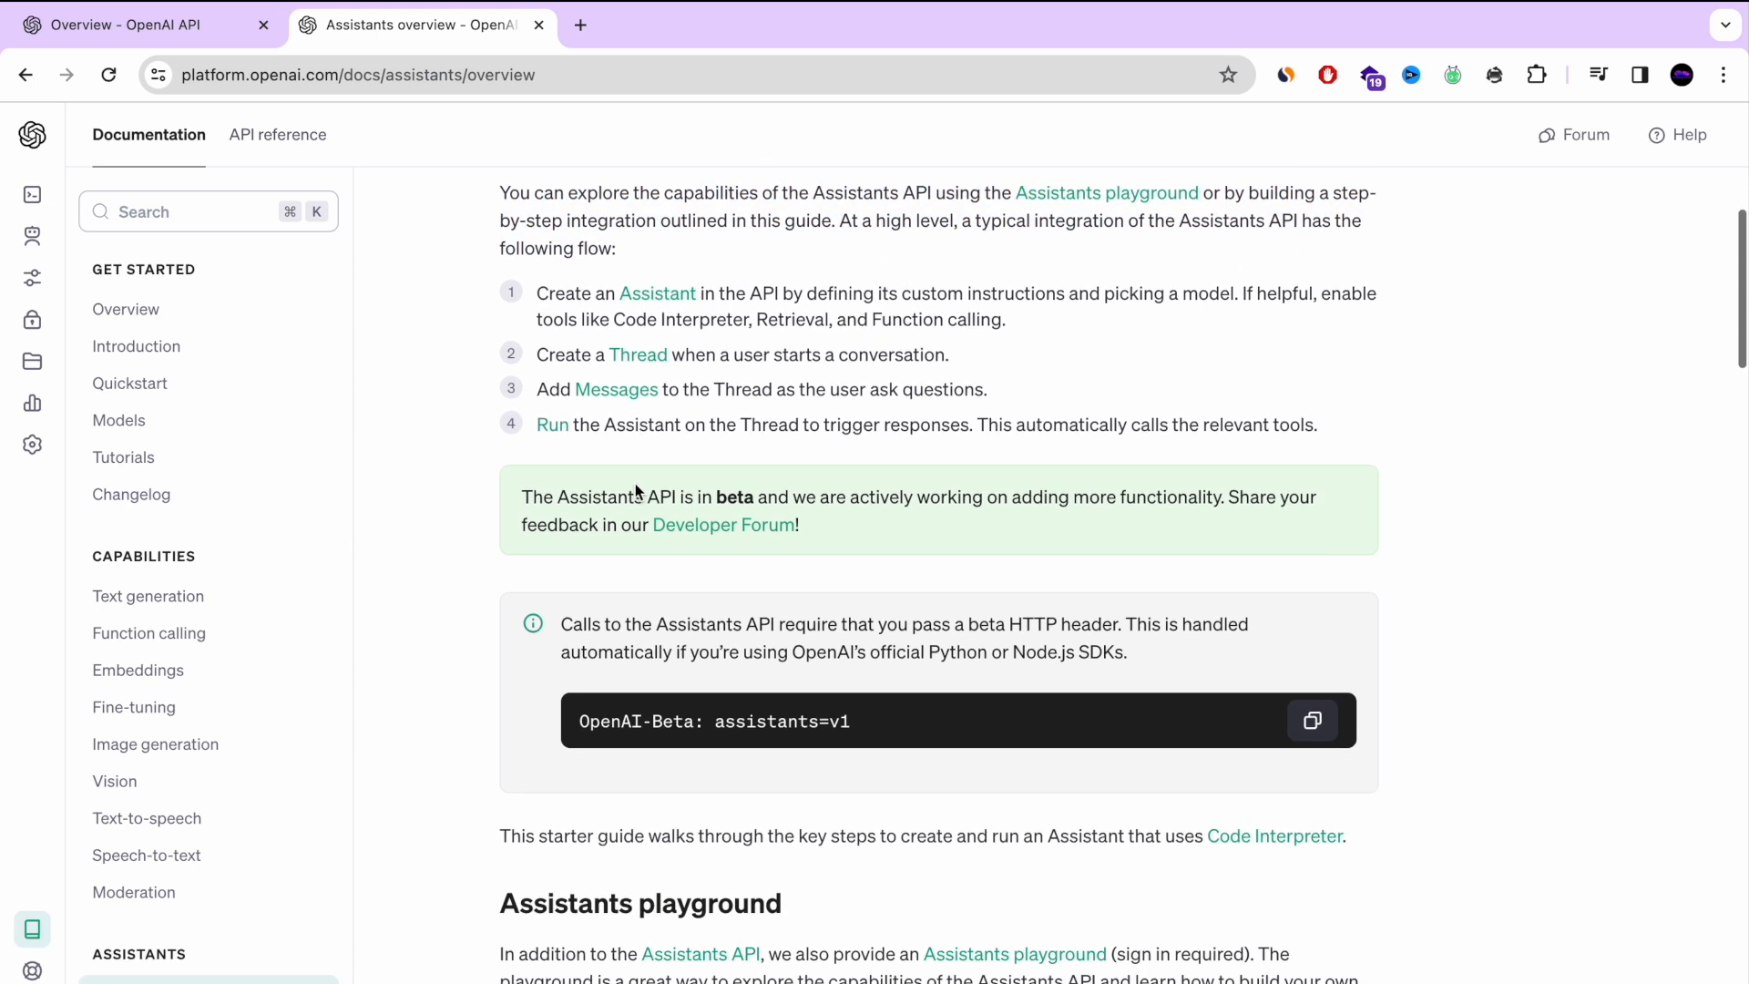
{"action": "scroll", "scroll_direction": "down", "scroll_amount": 3}
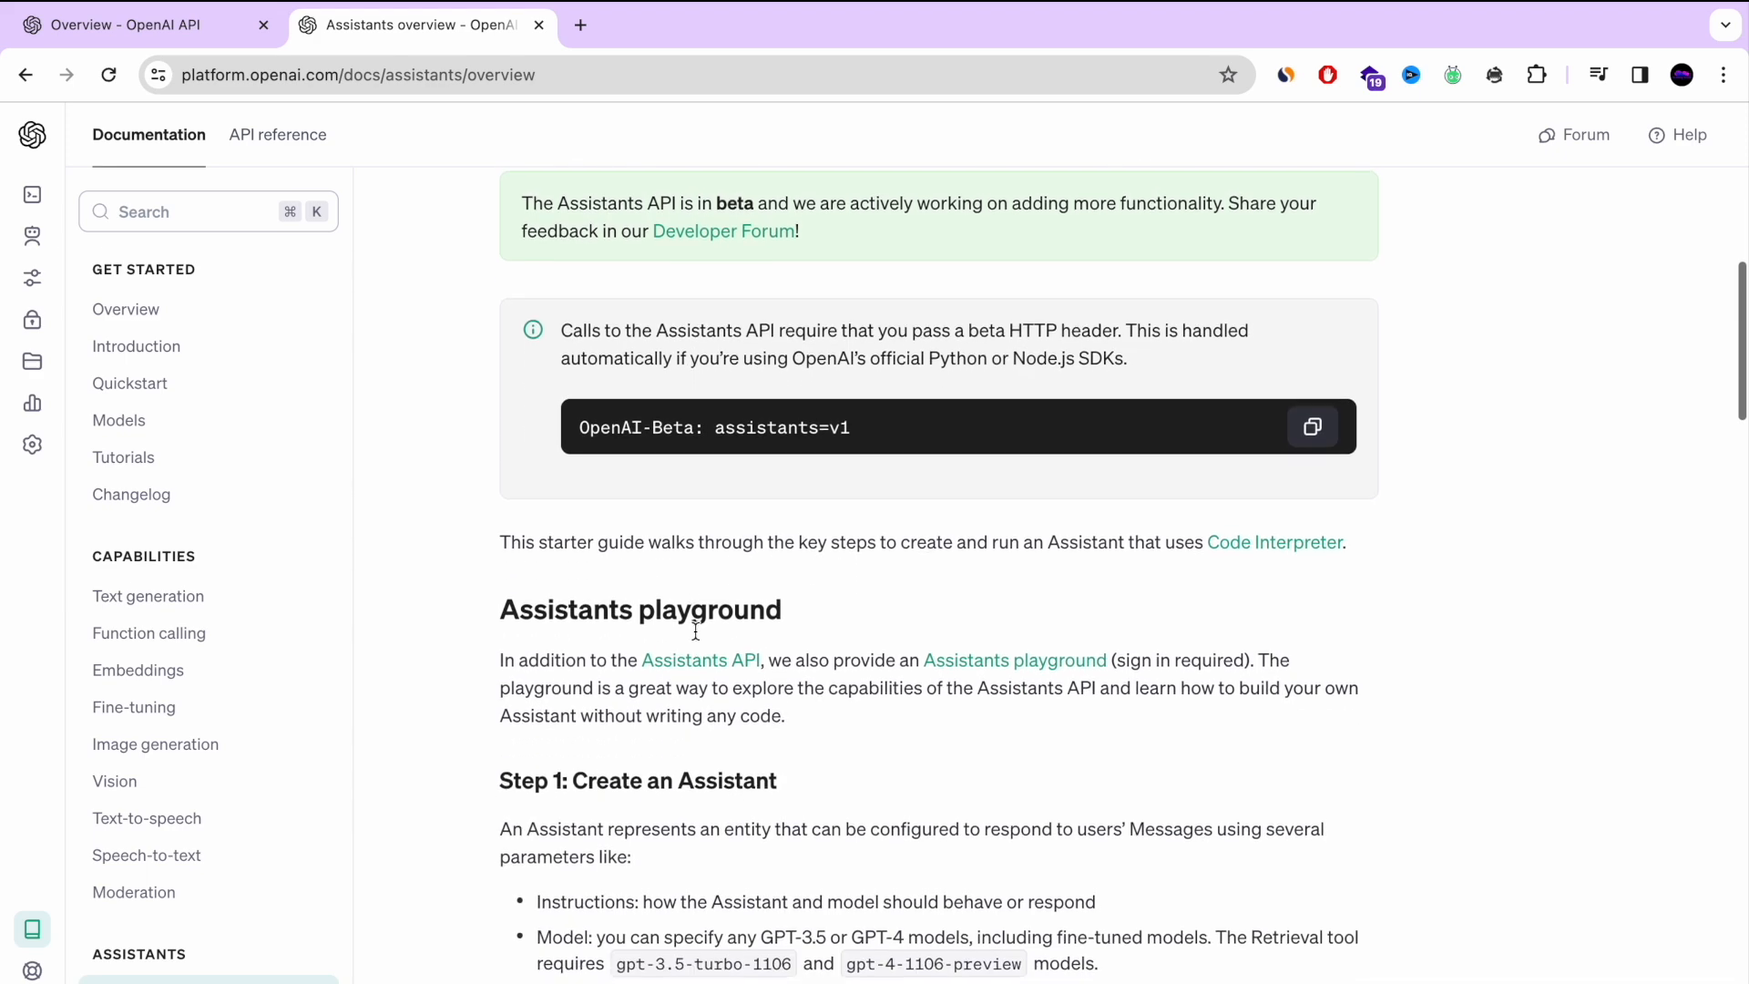
{"action": "scroll", "scroll_direction": "down", "scroll_amount": 3}
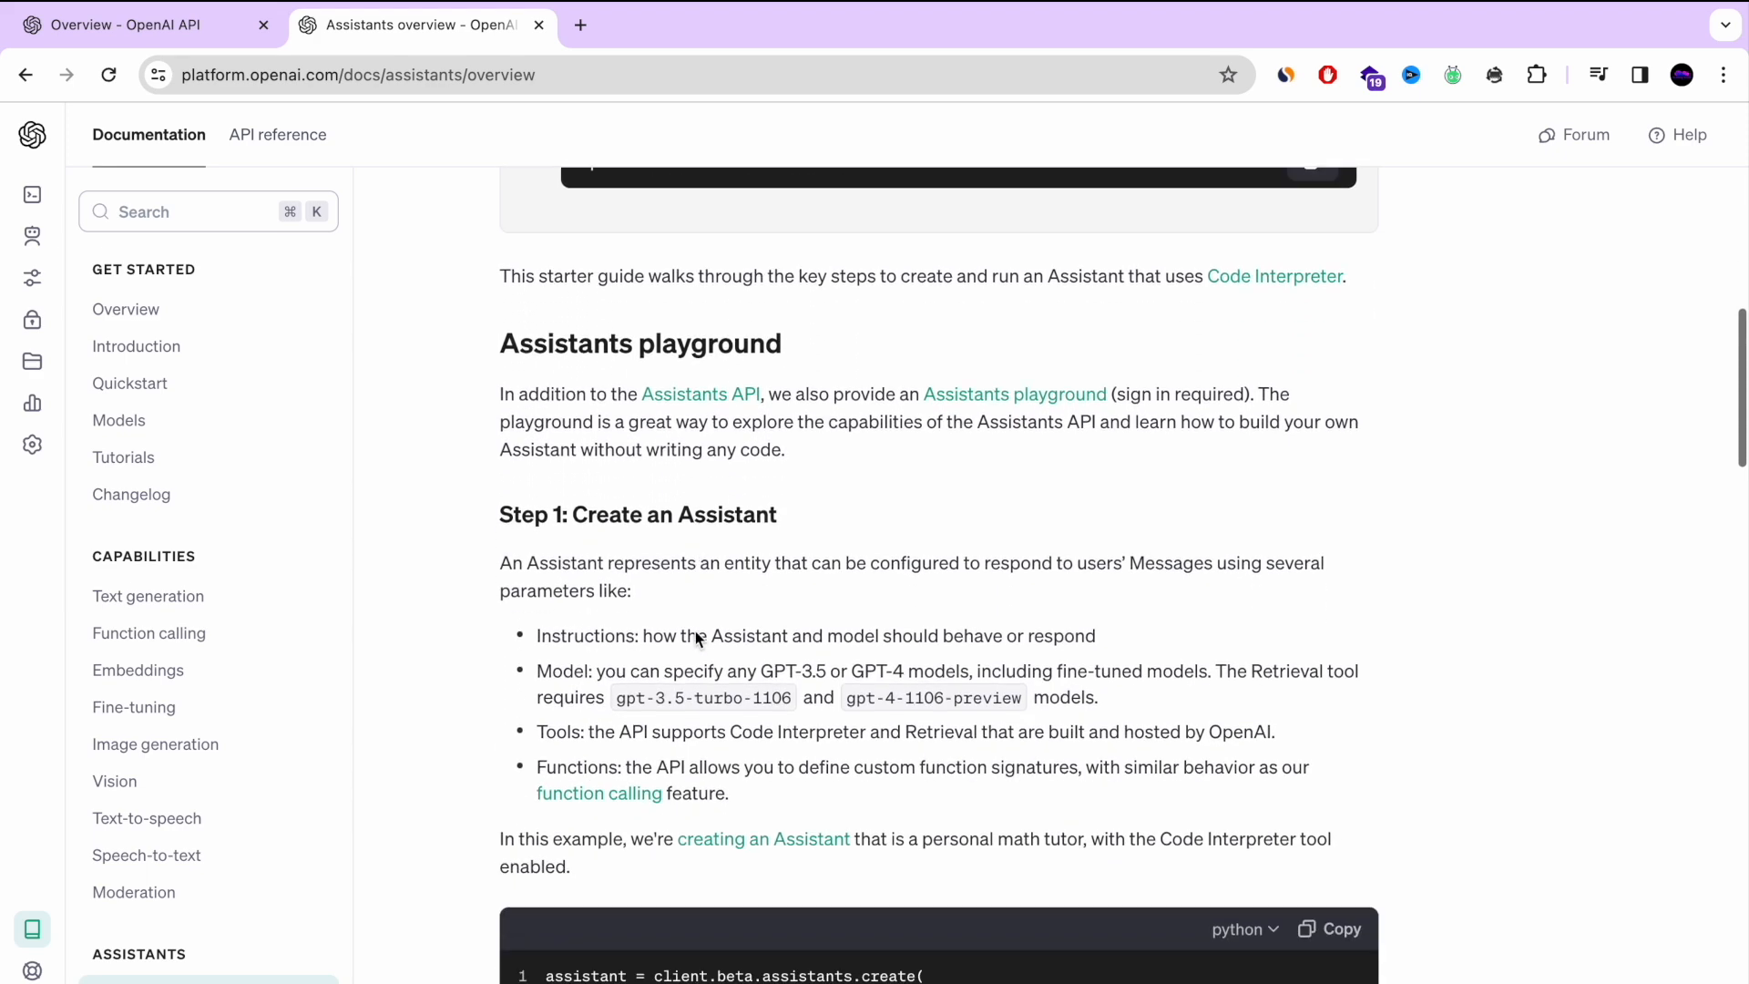
{"action": "scroll", "scroll_direction": "down", "scroll_amount": 3}
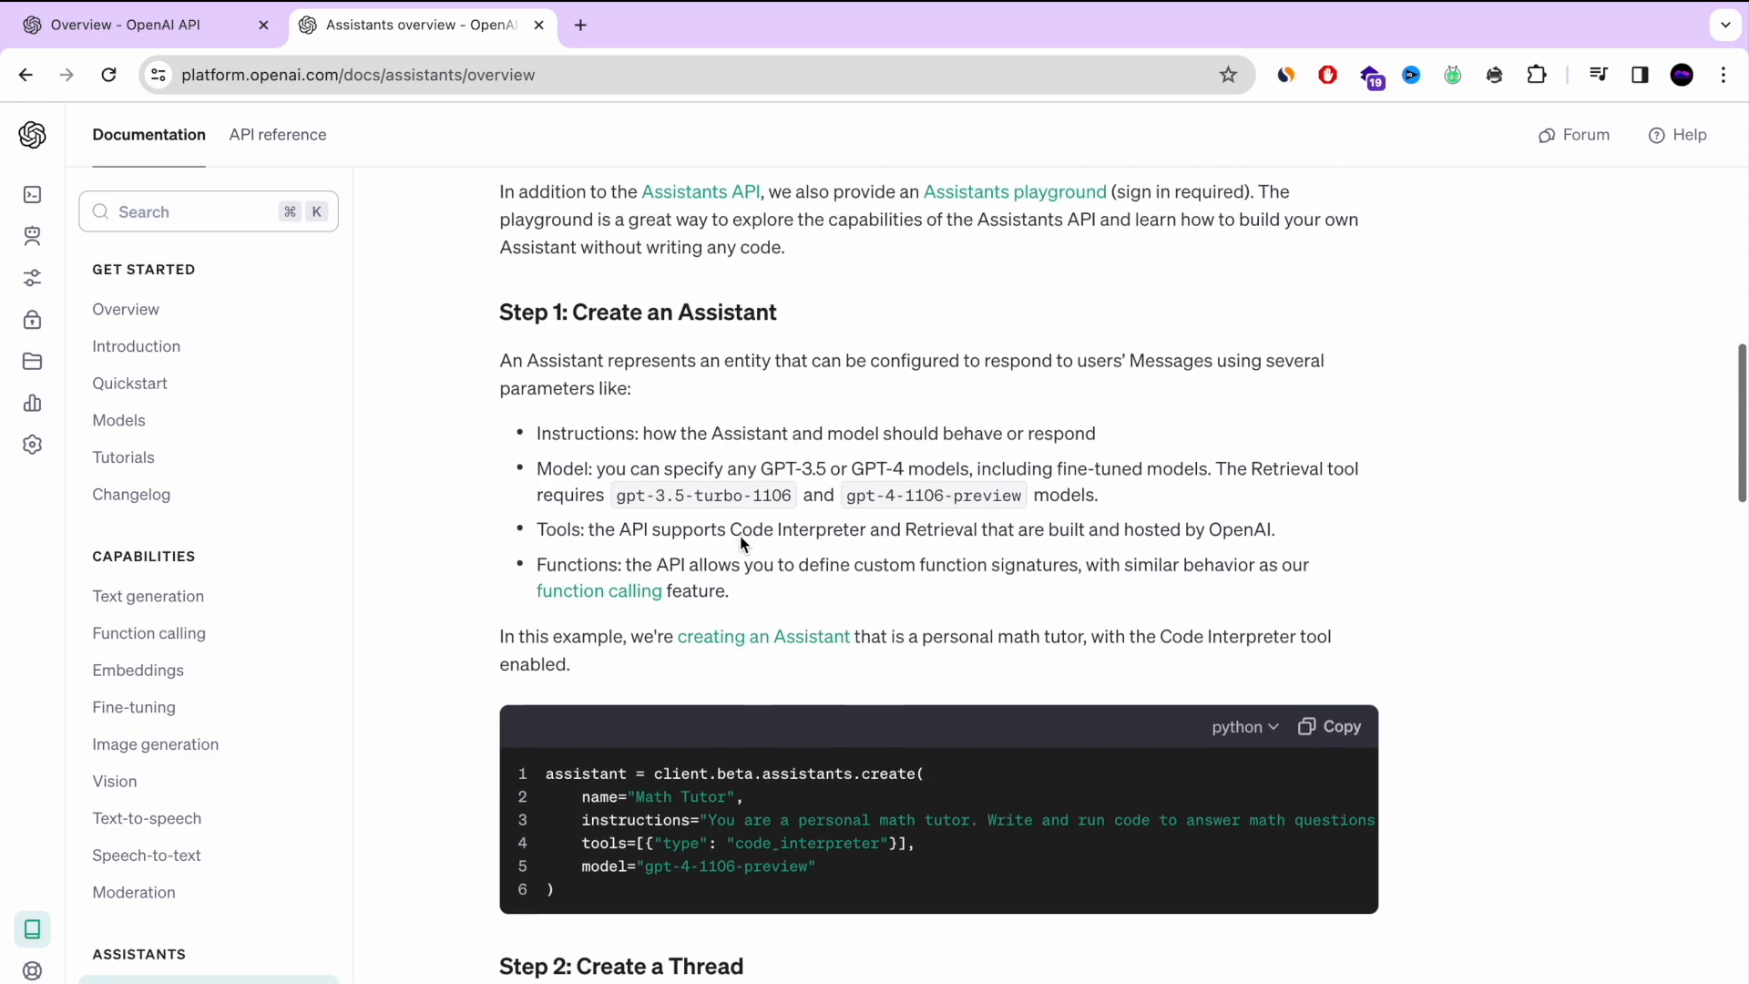
{"action": "scroll", "scroll_direction": "up", "scroll_amount": 3}
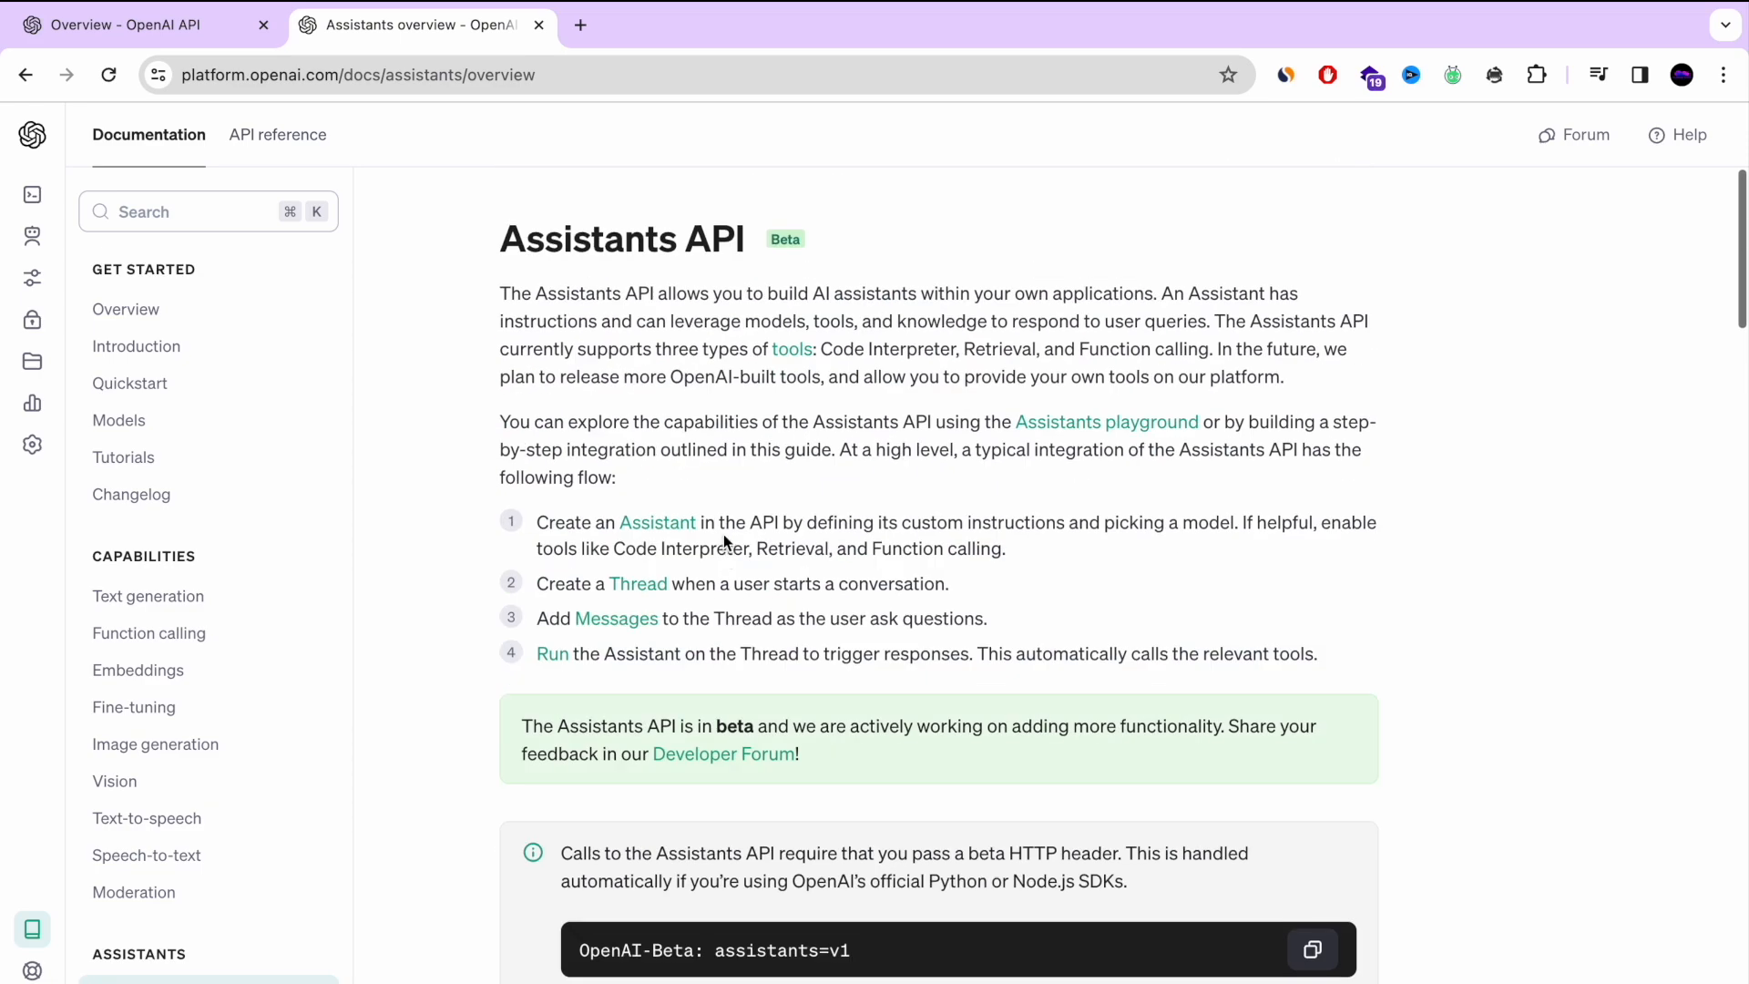
Read the How Assistants work page and its Objects table
{"action": "left_click", "coordinate": [169, 859]}
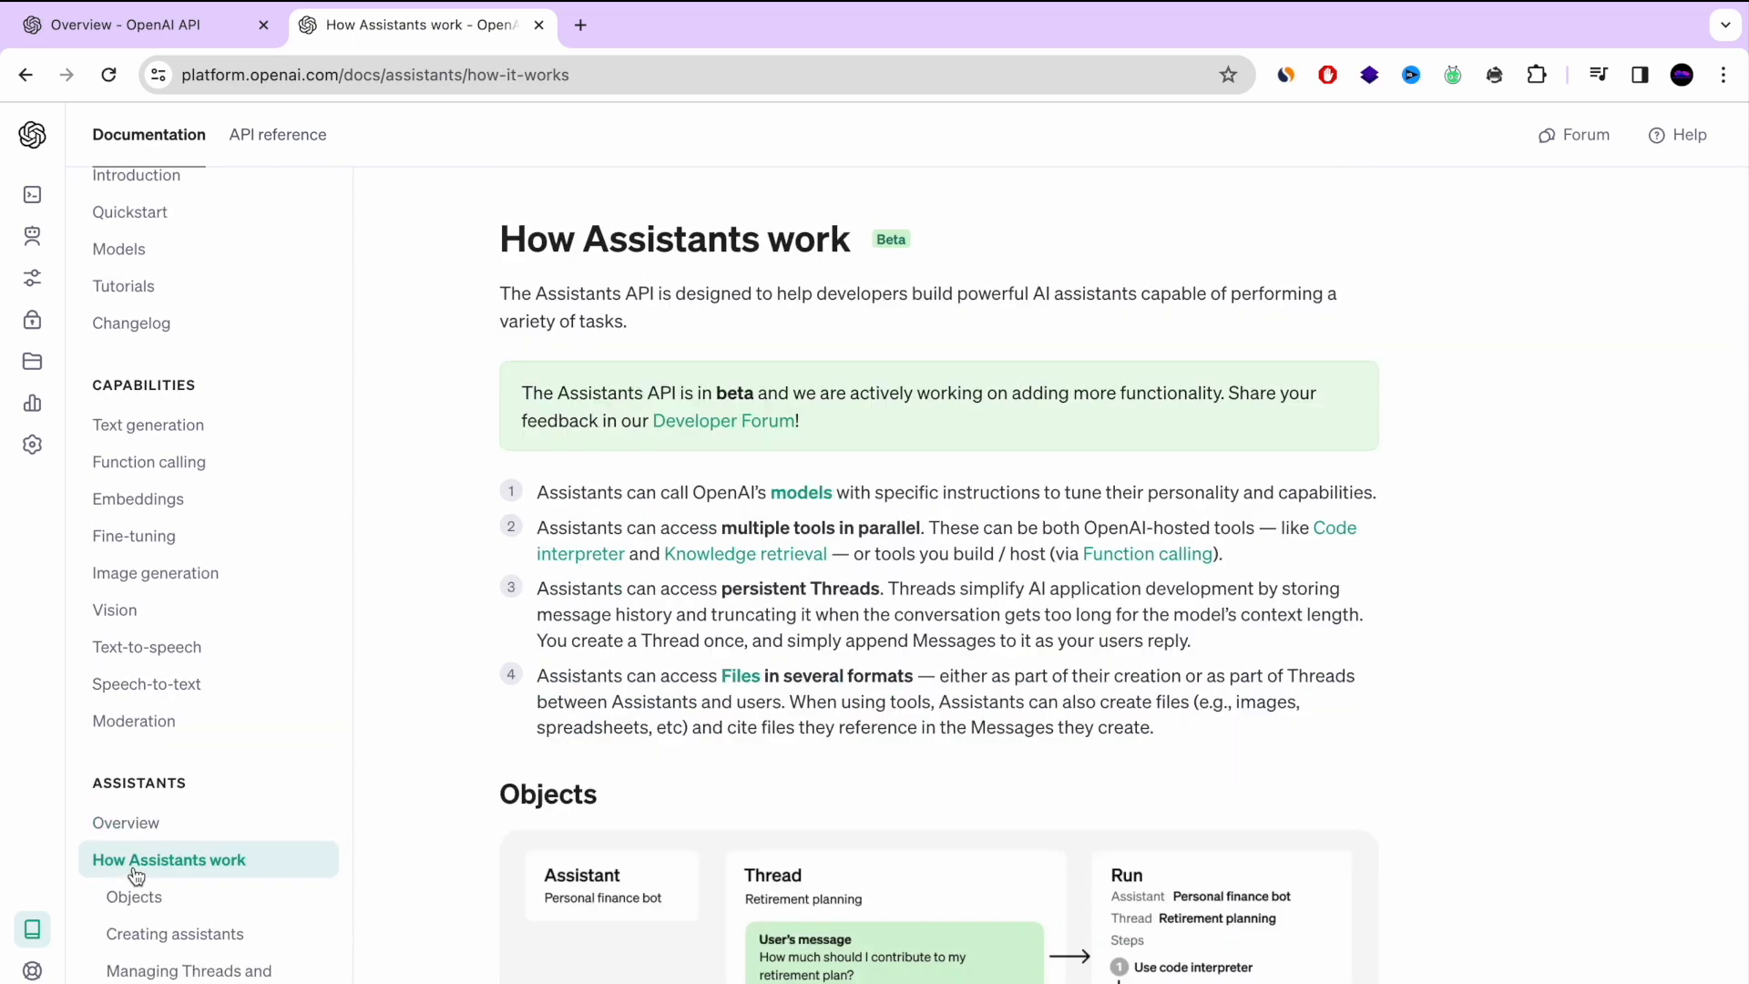
{"action": "mouse_move", "coordinate": [907, 555]}
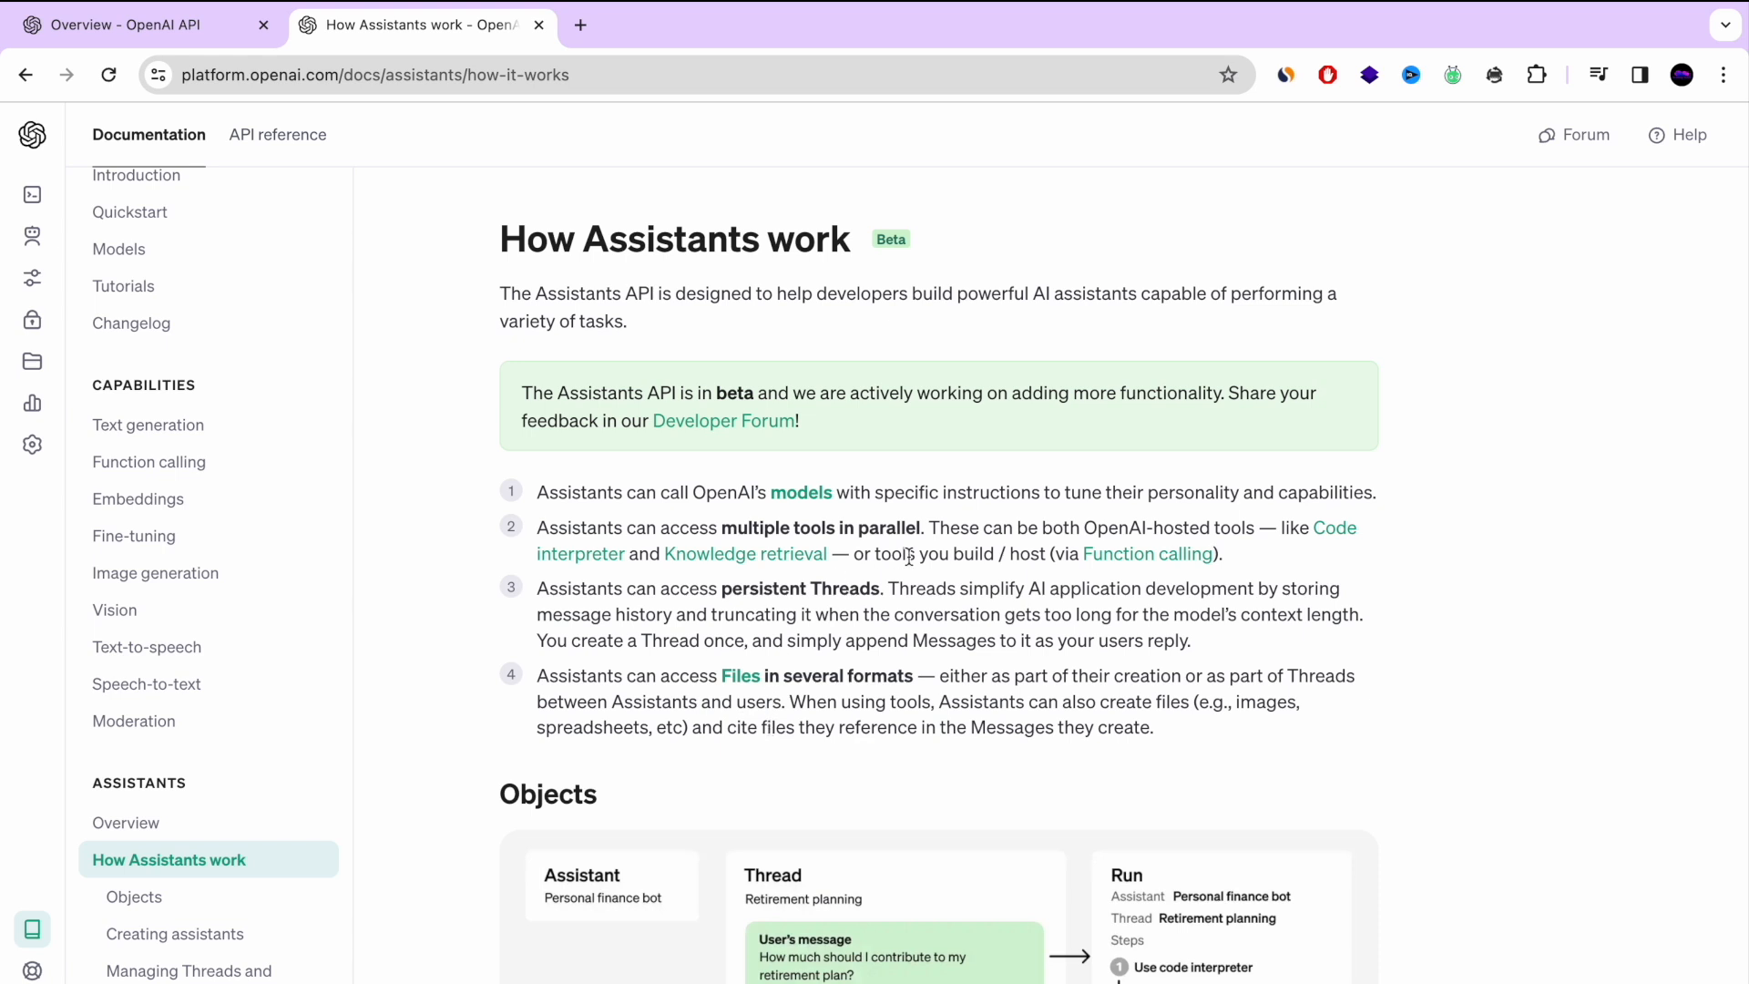
{"action": "scroll", "scroll_direction": "down", "scroll_amount": 3}
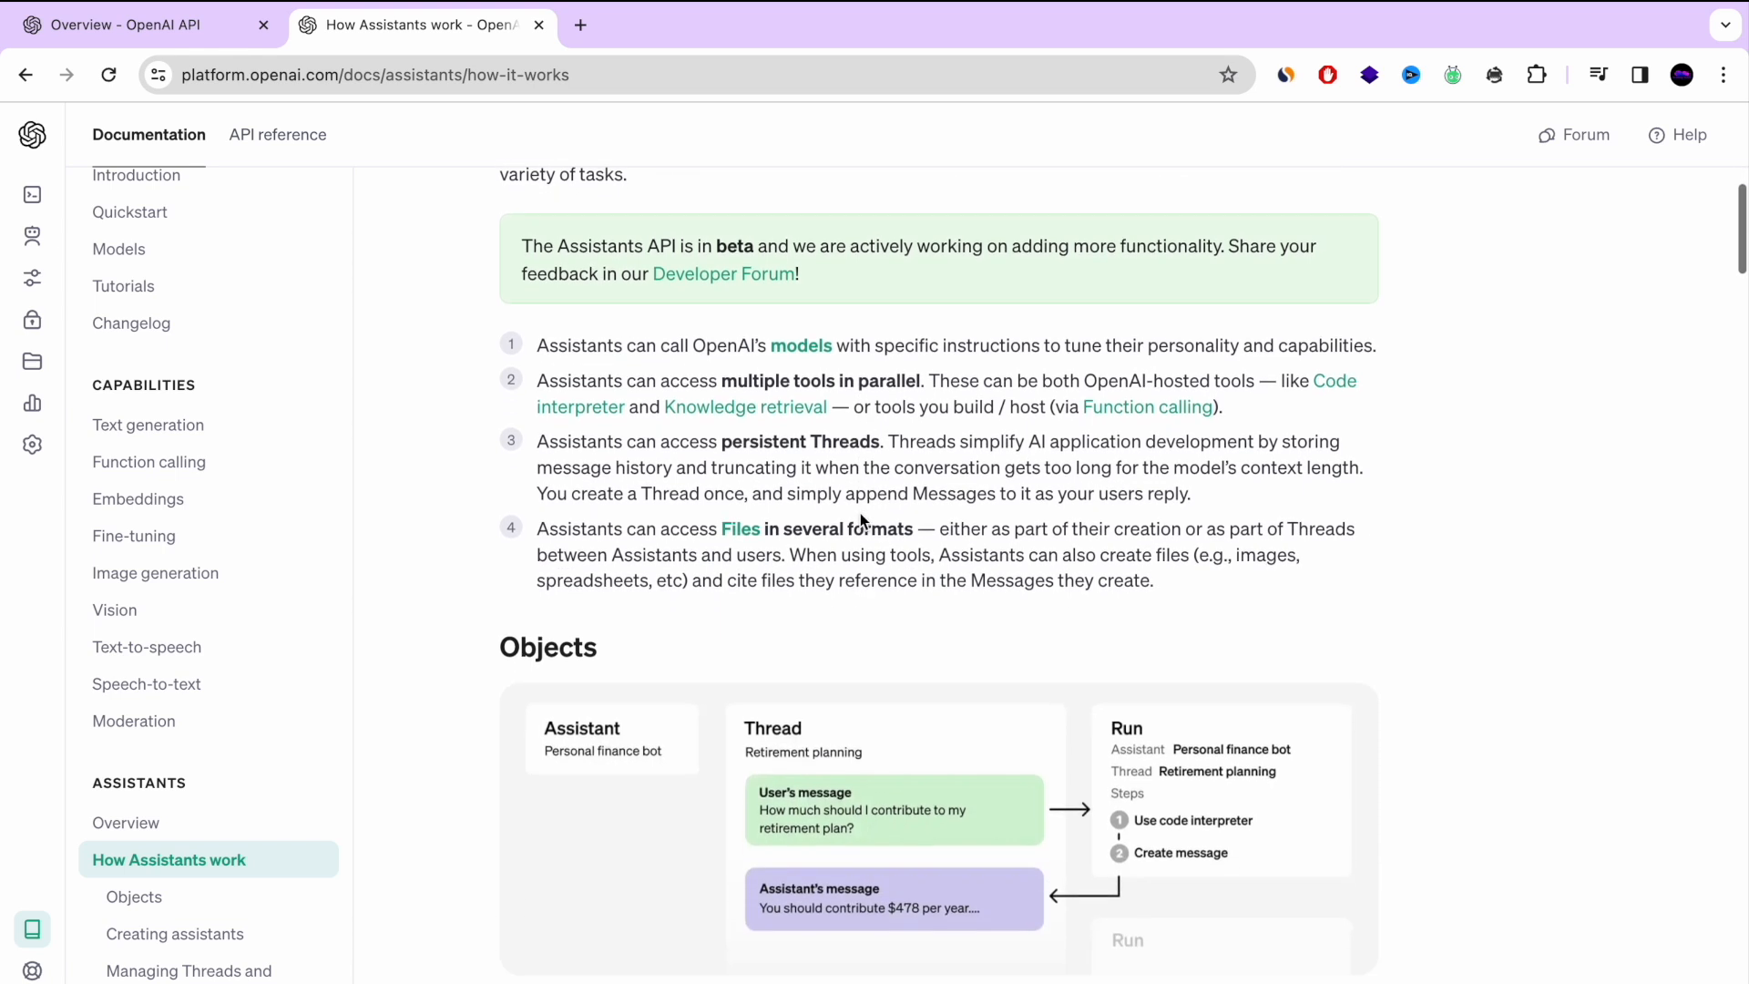
{"action": "scroll", "scroll_direction": "down", "scroll_amount": 3}
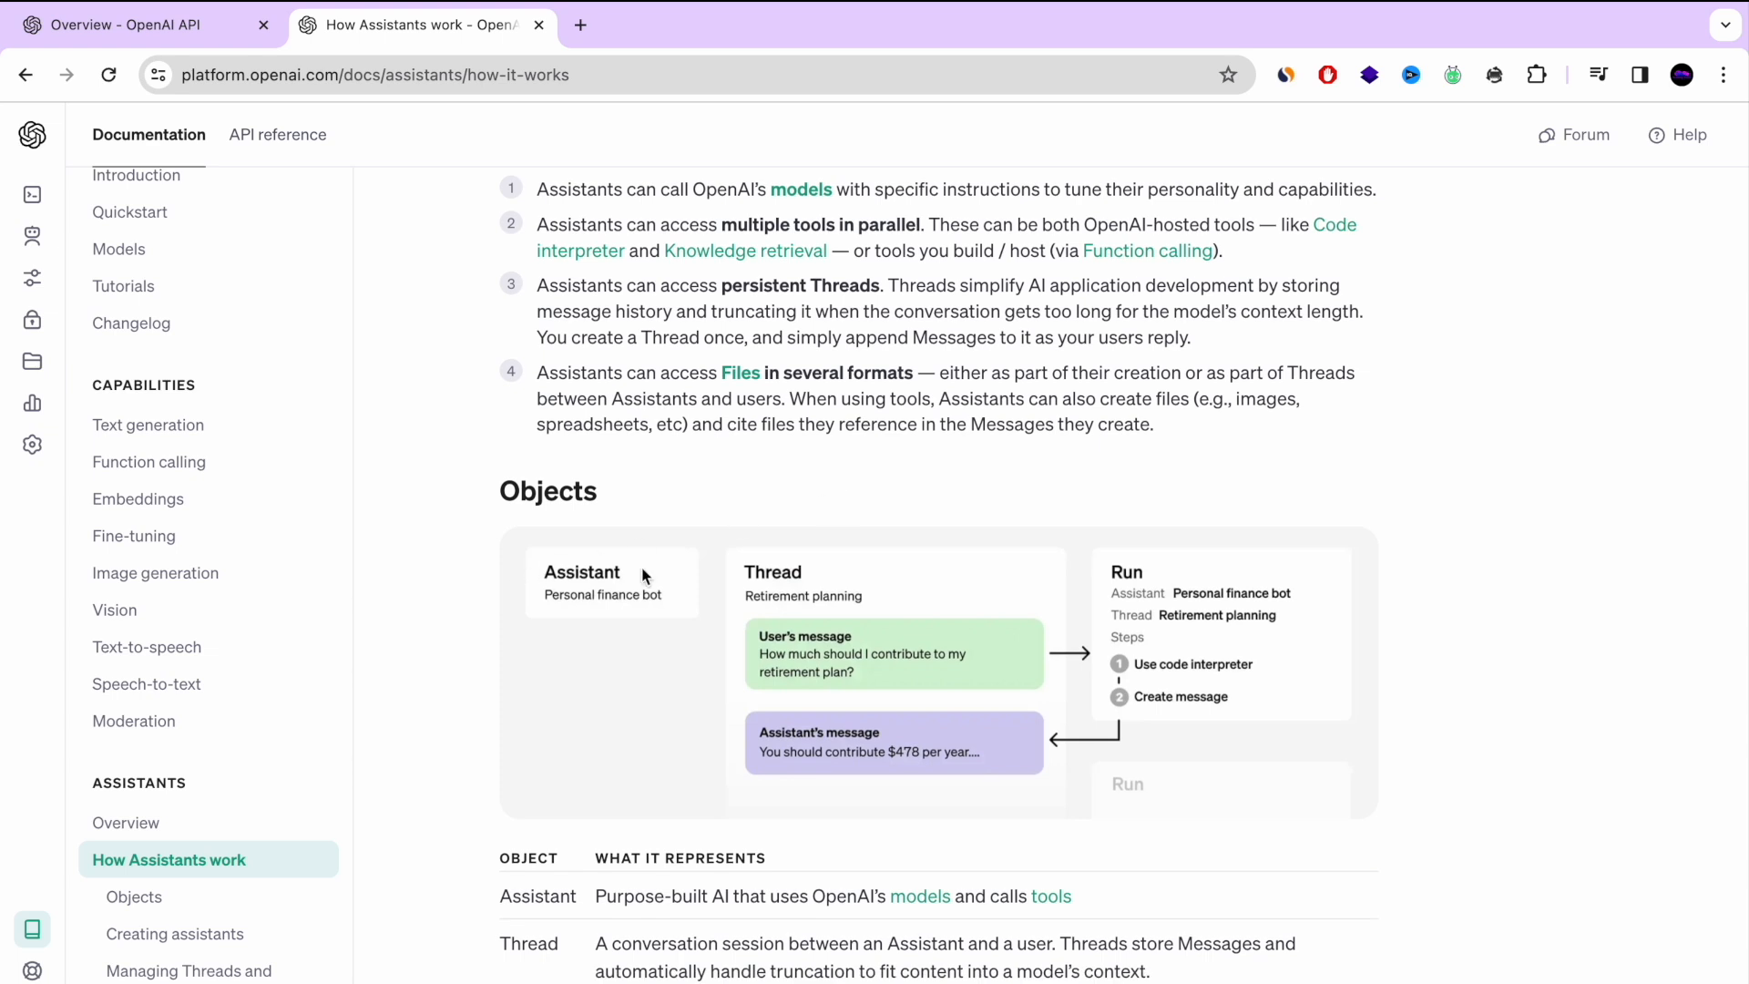
{"action": "mouse_move", "coordinate": [841, 665]}
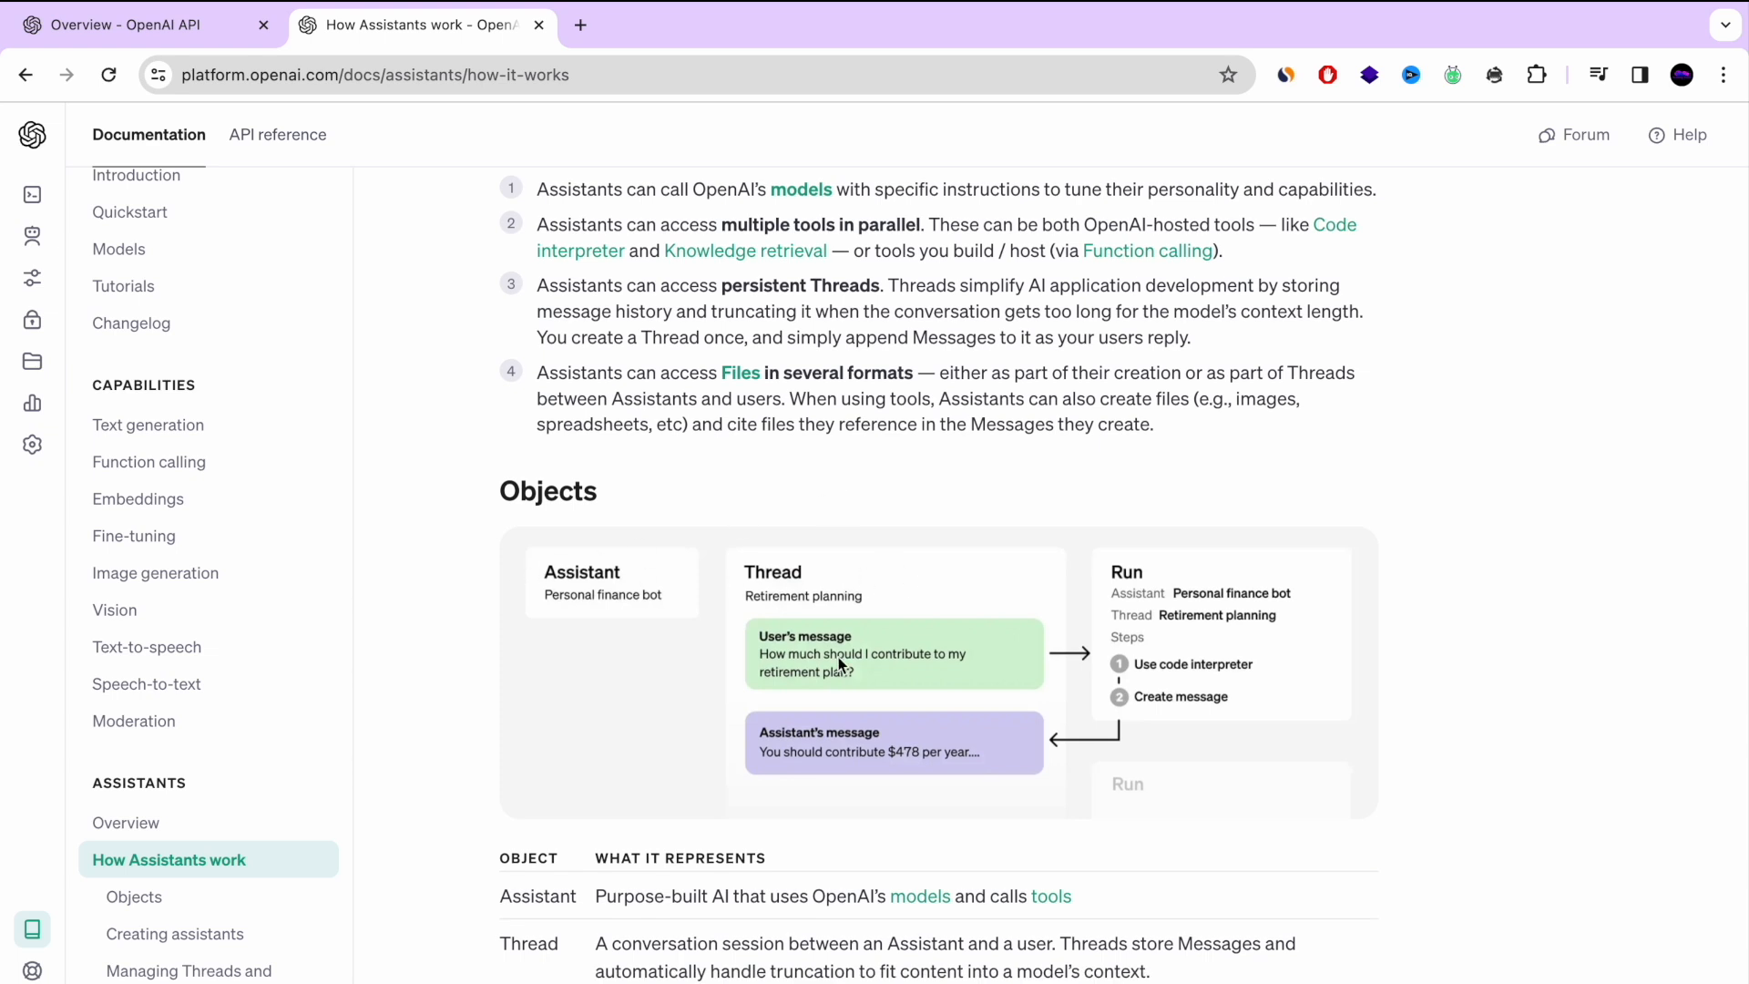
{"action": "mouse_move", "coordinate": [1207, 697]}
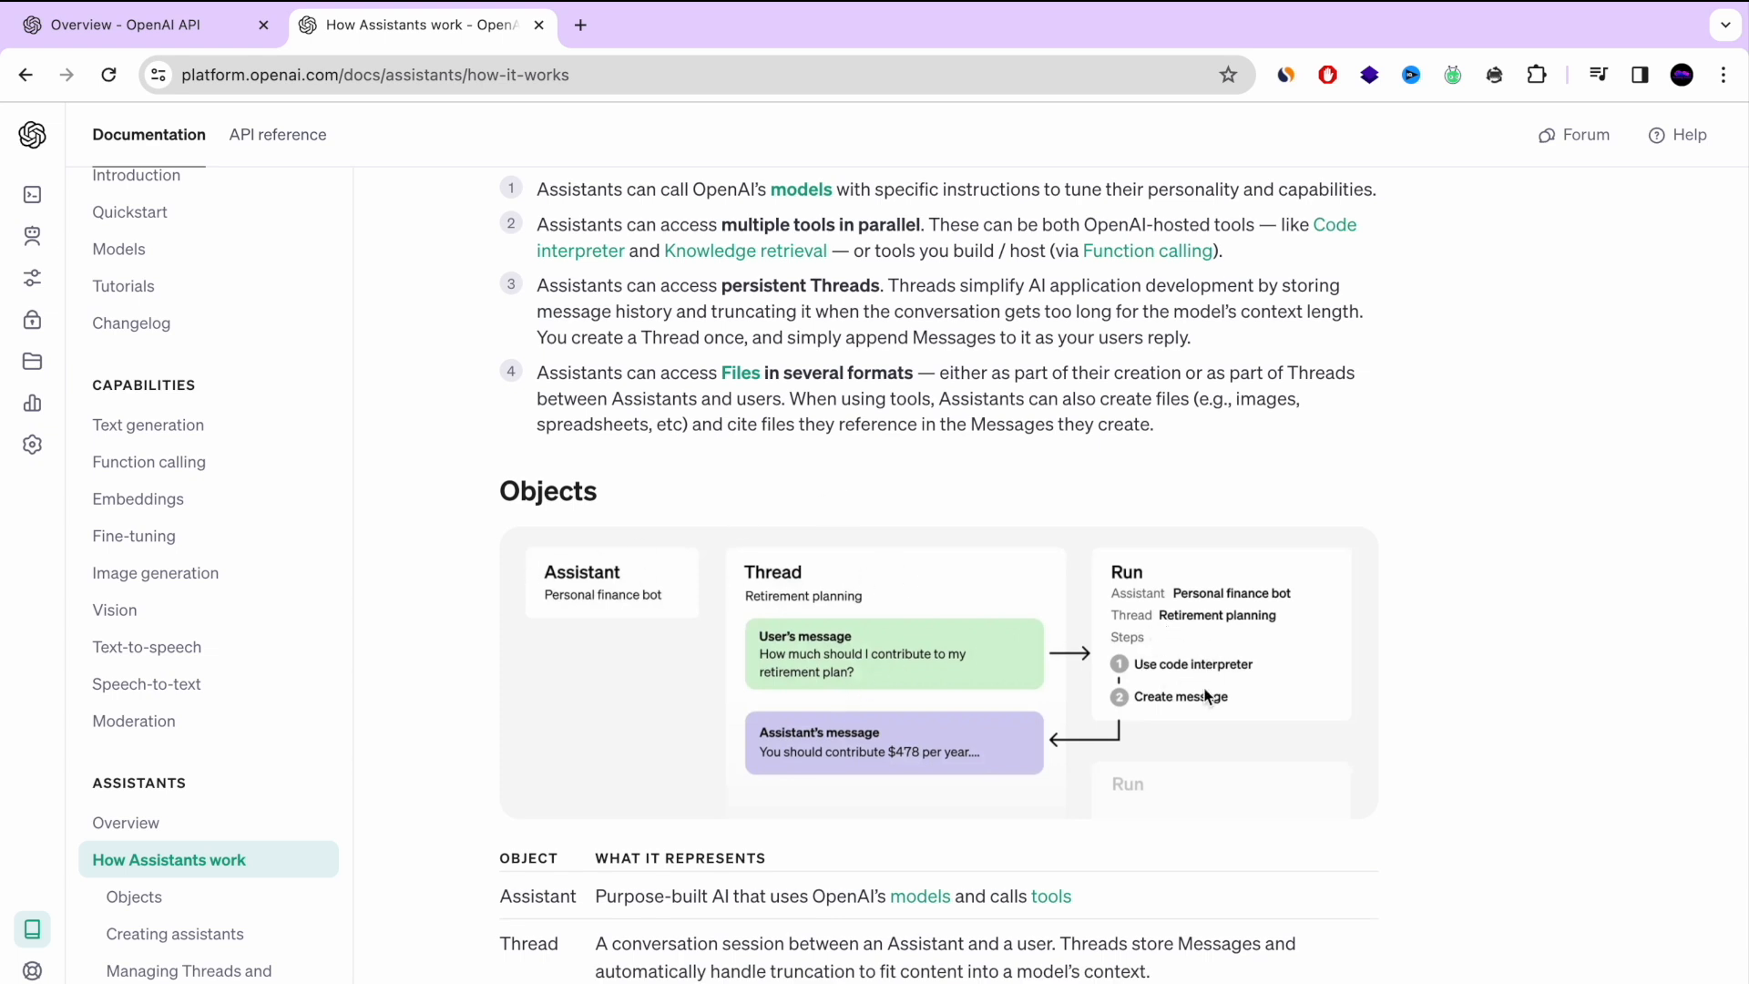
{"action": "left_click", "coordinate": [134, 897]}
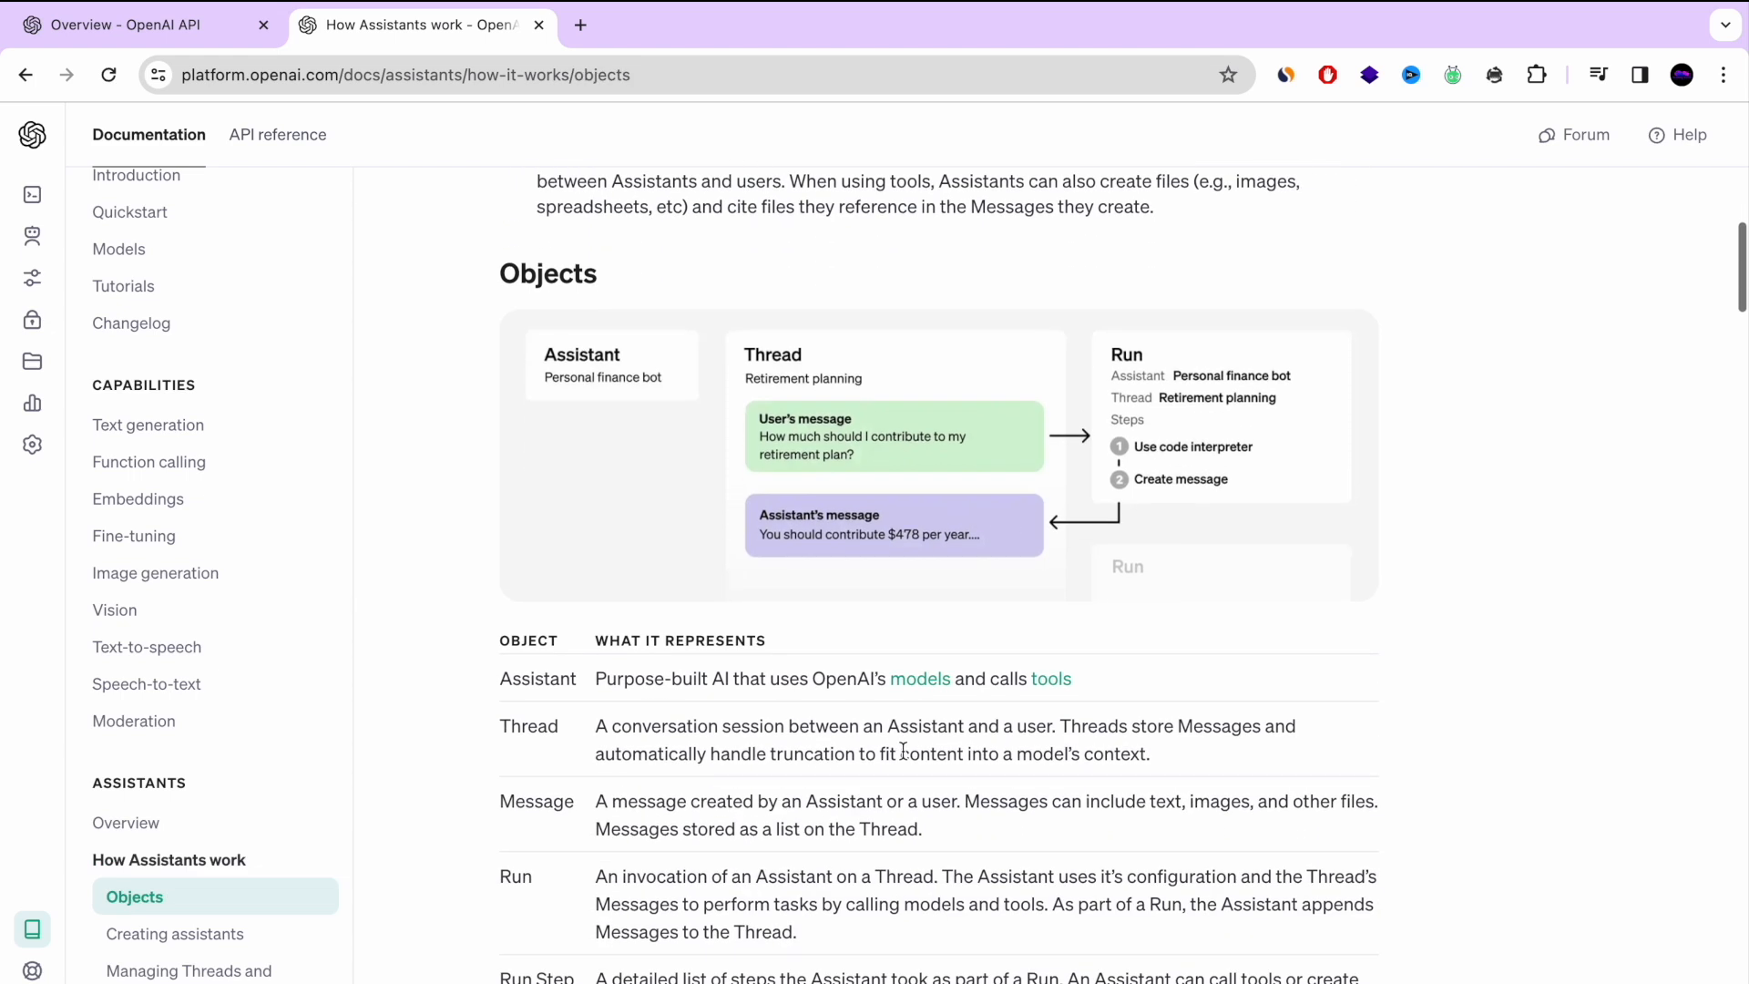
{"action": "scroll", "scroll_direction": "down", "scroll_amount": 3}
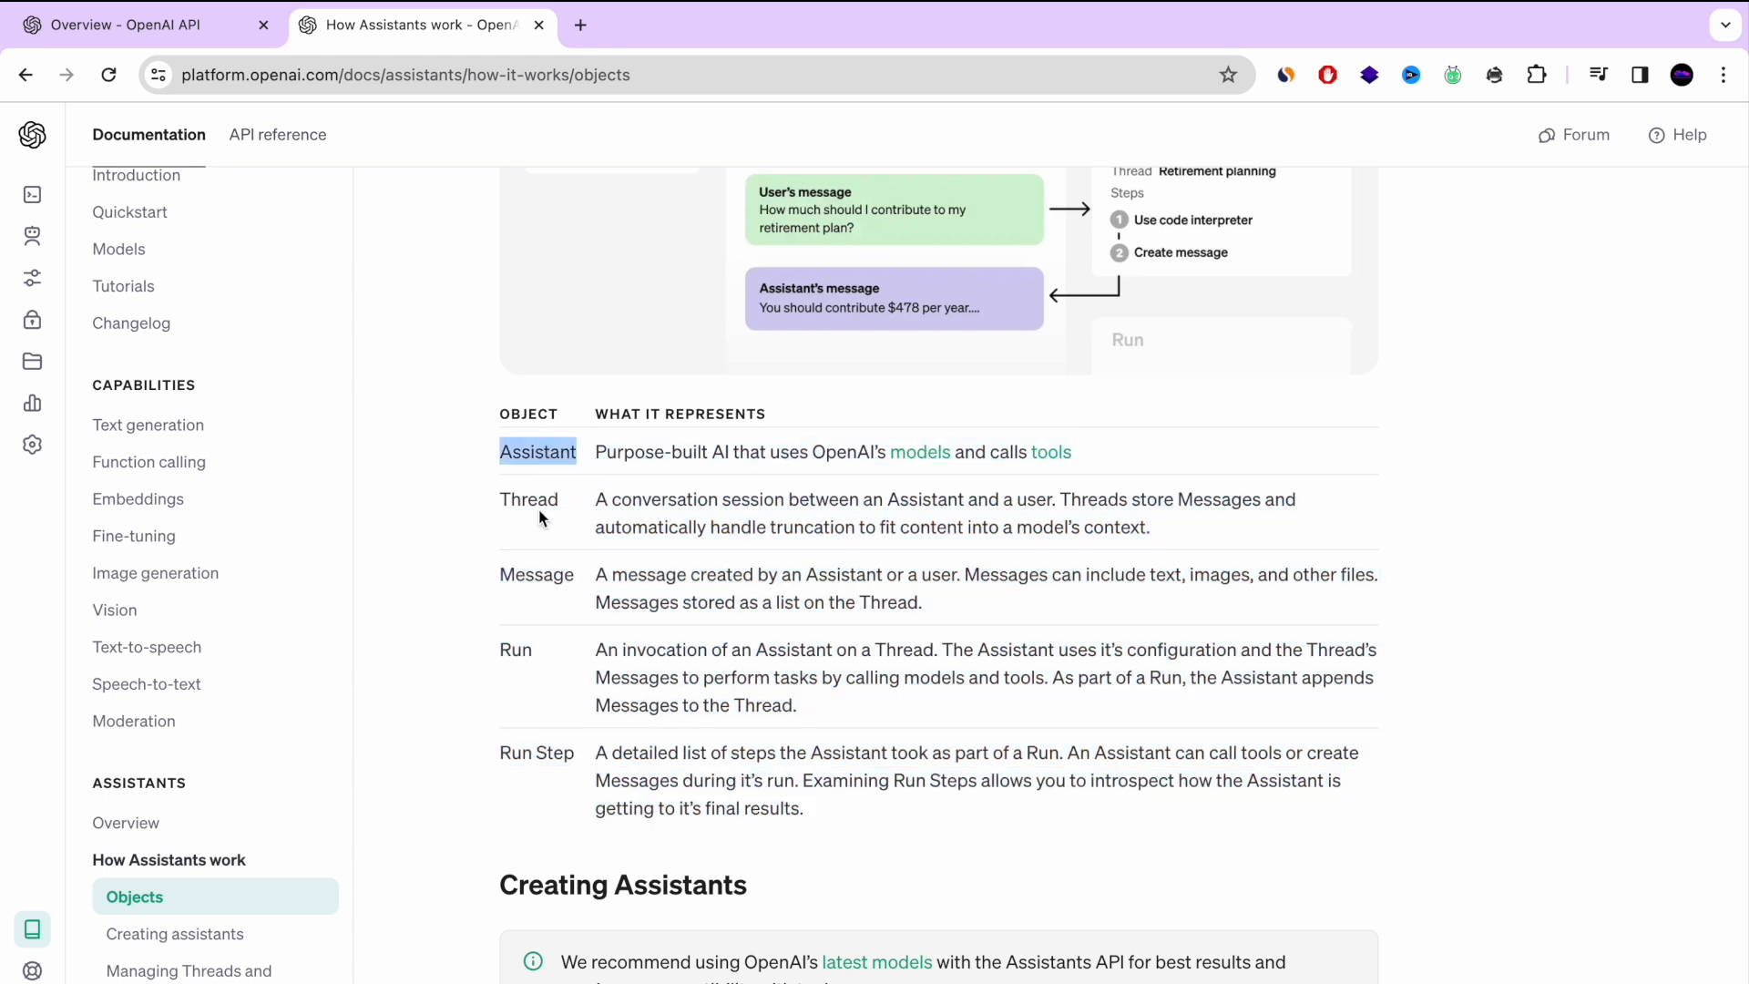
{"action": "double_click", "coordinate": [536, 572]}
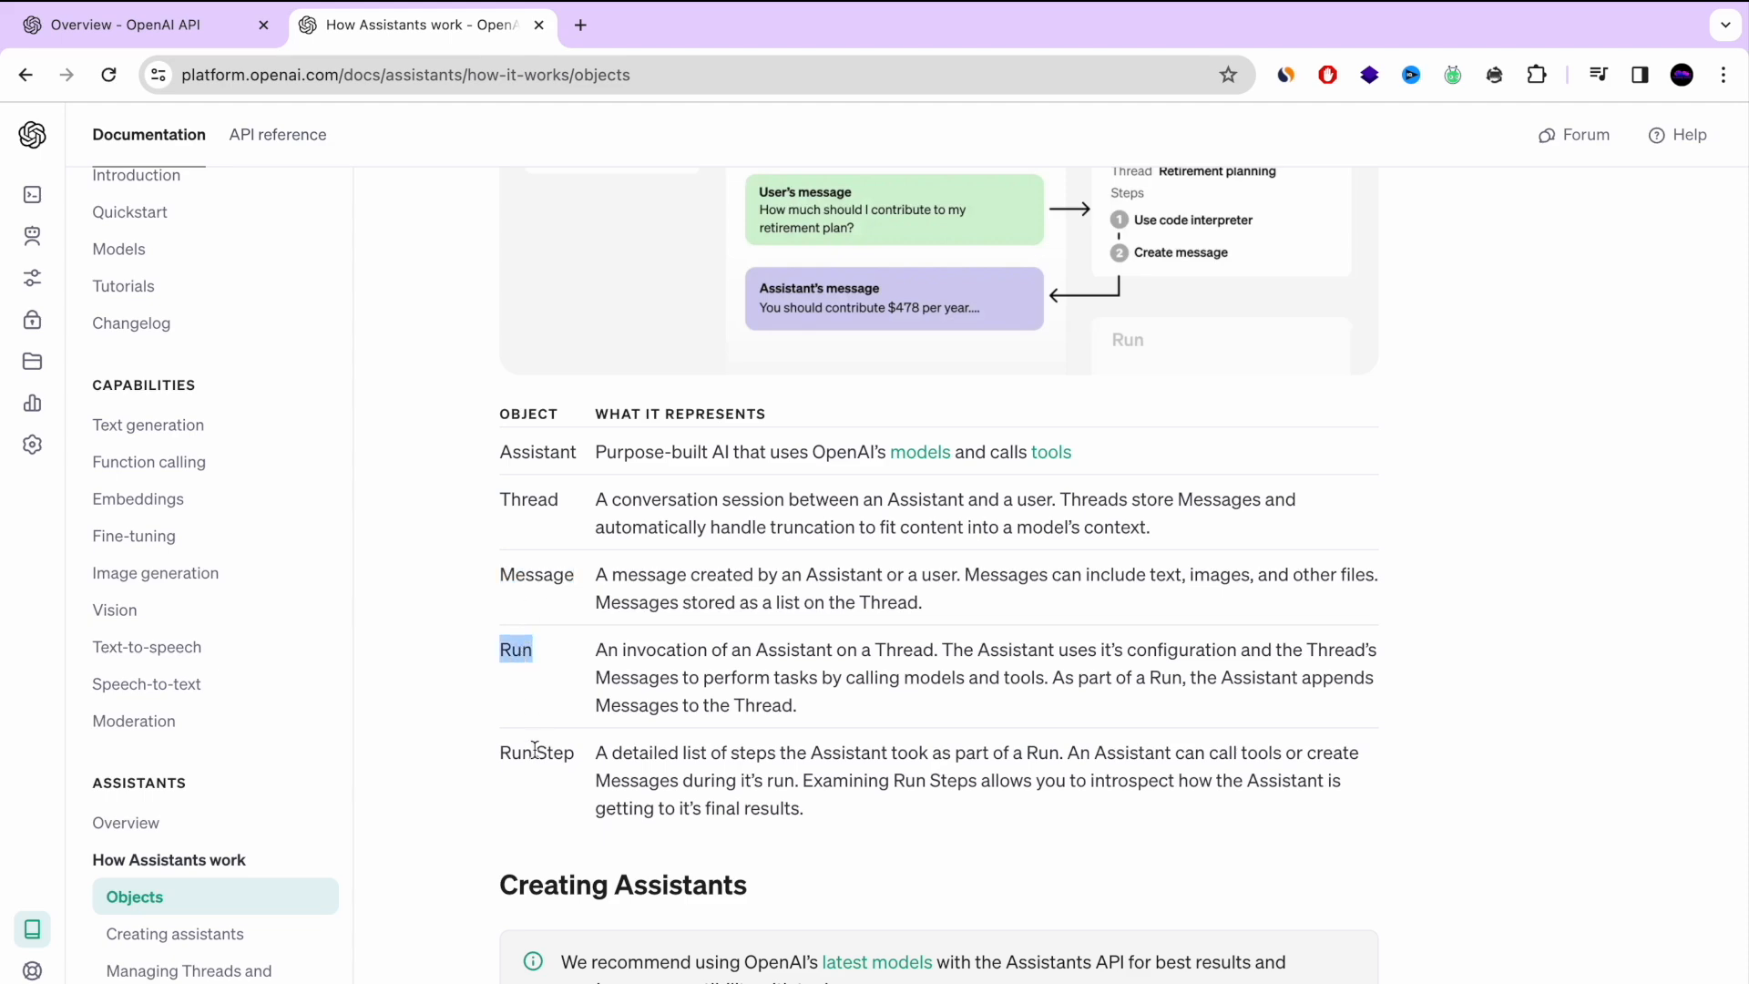
Review the Creating assistants section, then return to the platform overview tab
{"action": "left_click", "coordinate": [174, 934]}
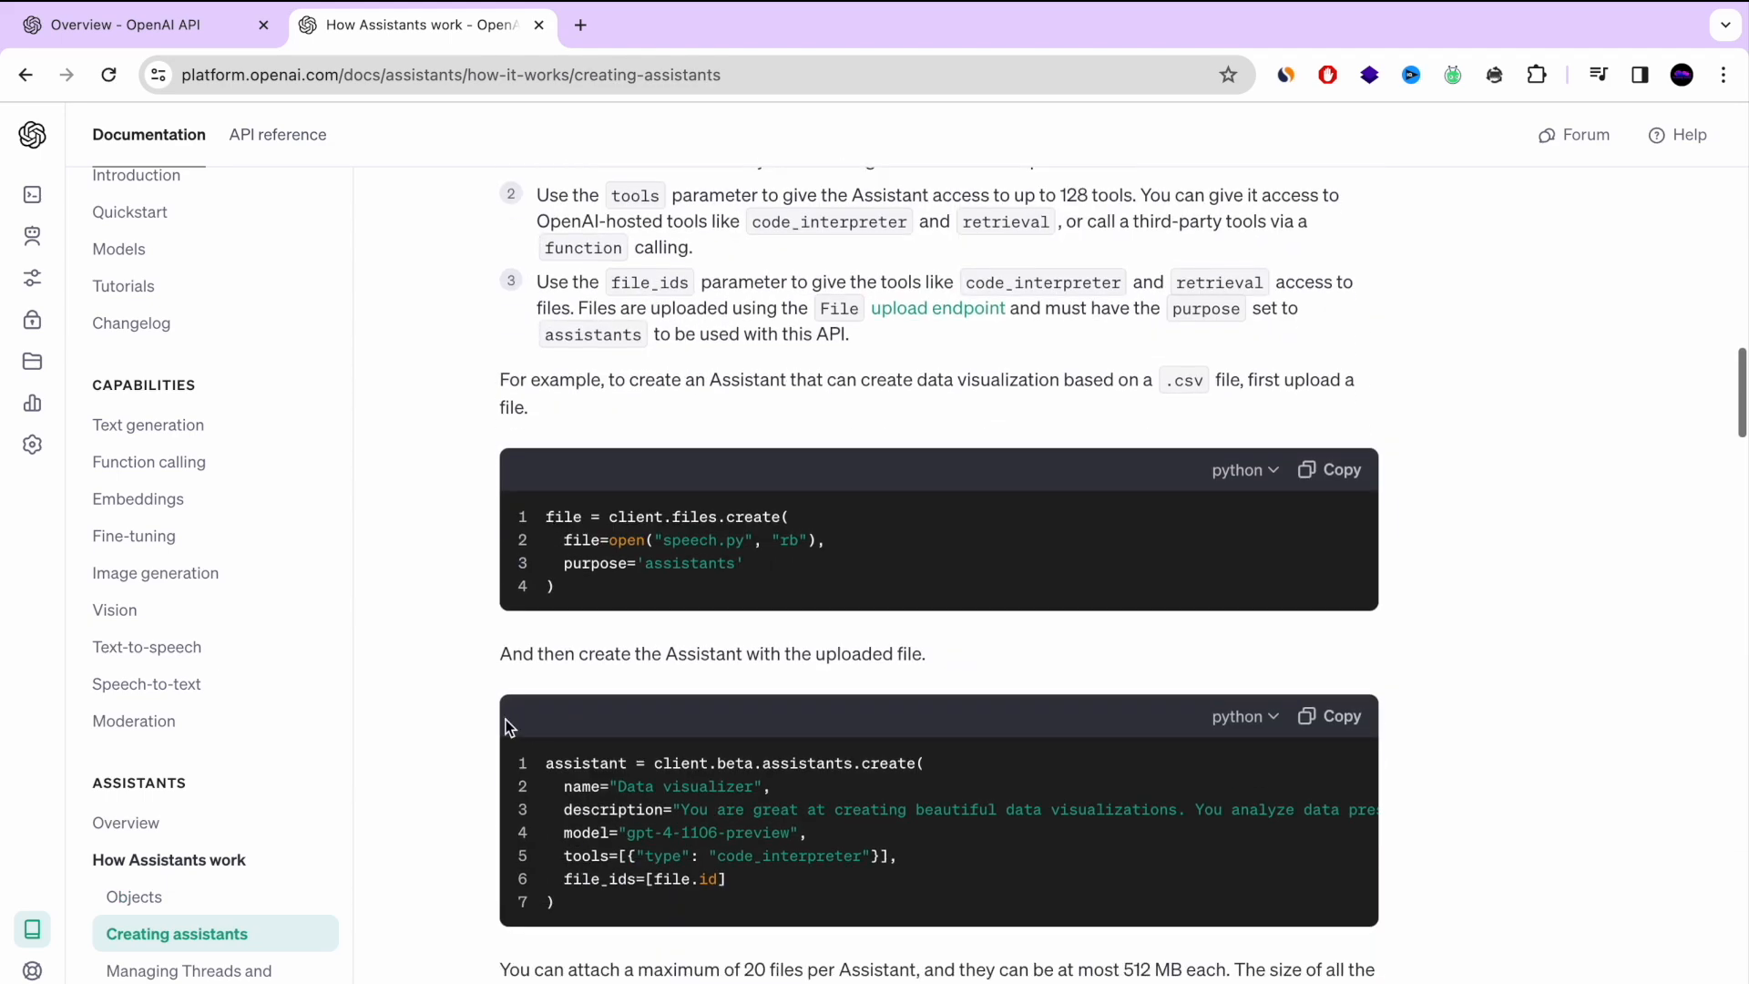
{"action": "scroll", "scroll_direction": "down", "scroll_amount": 3}
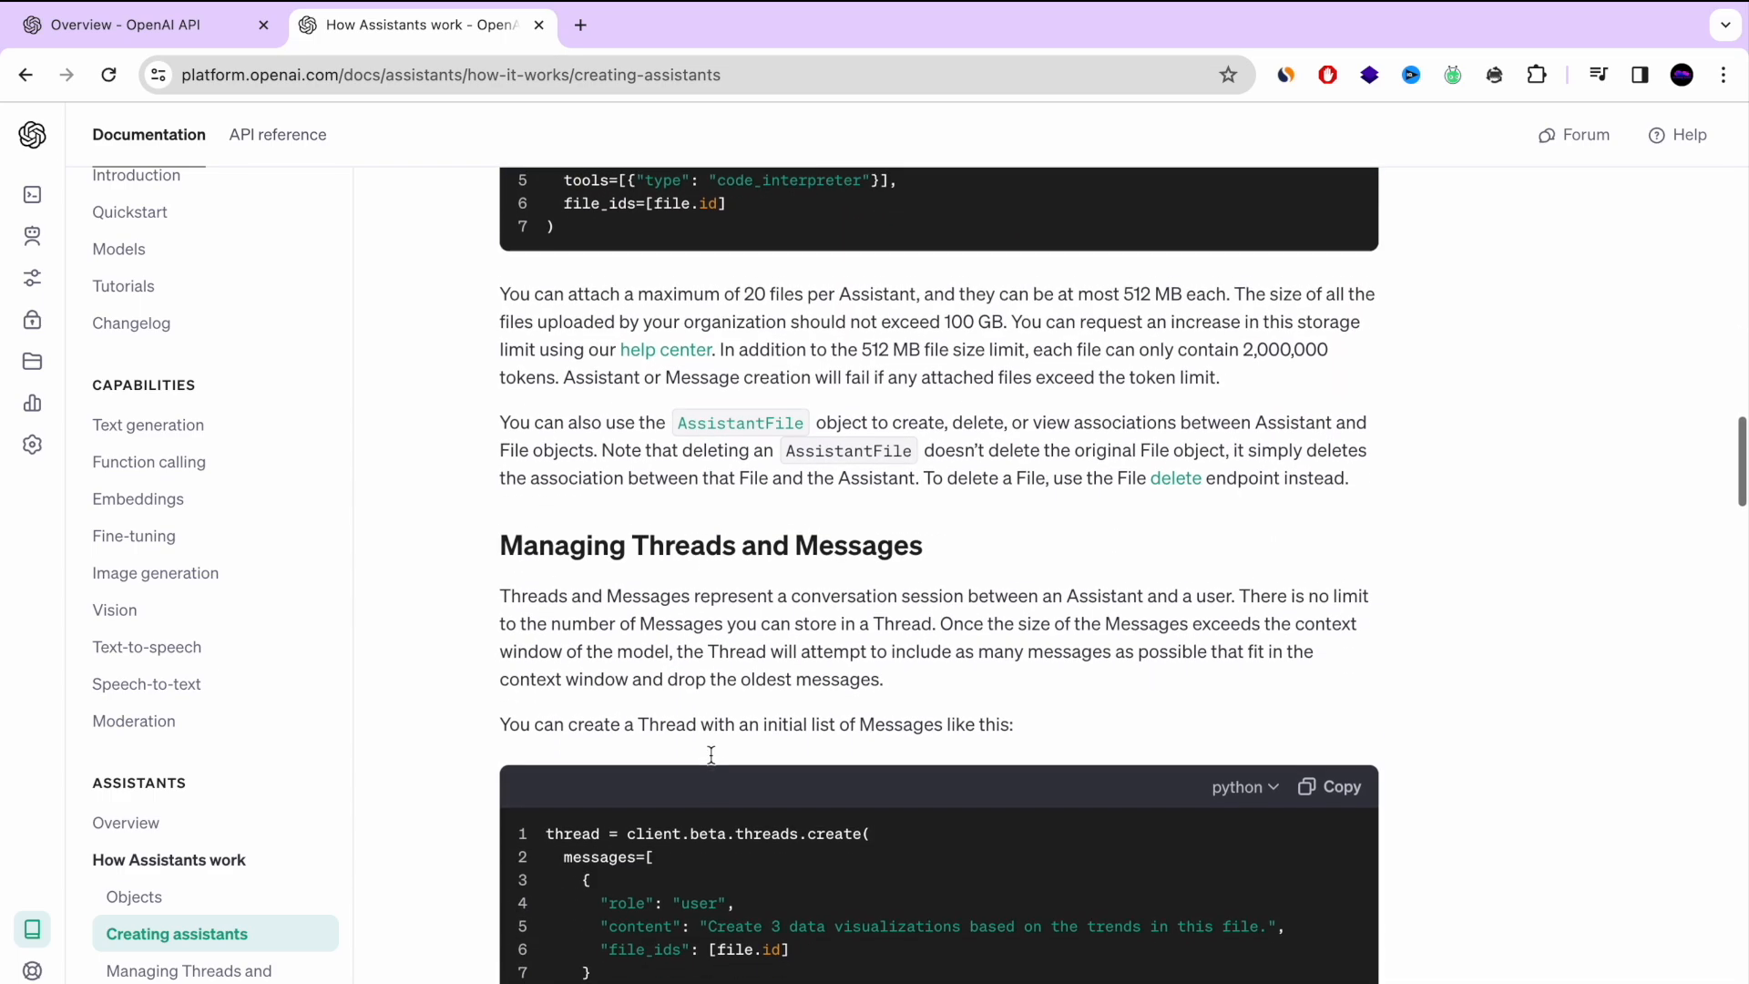
{"action": "scroll", "scroll_direction": "up", "scroll_amount": 3}
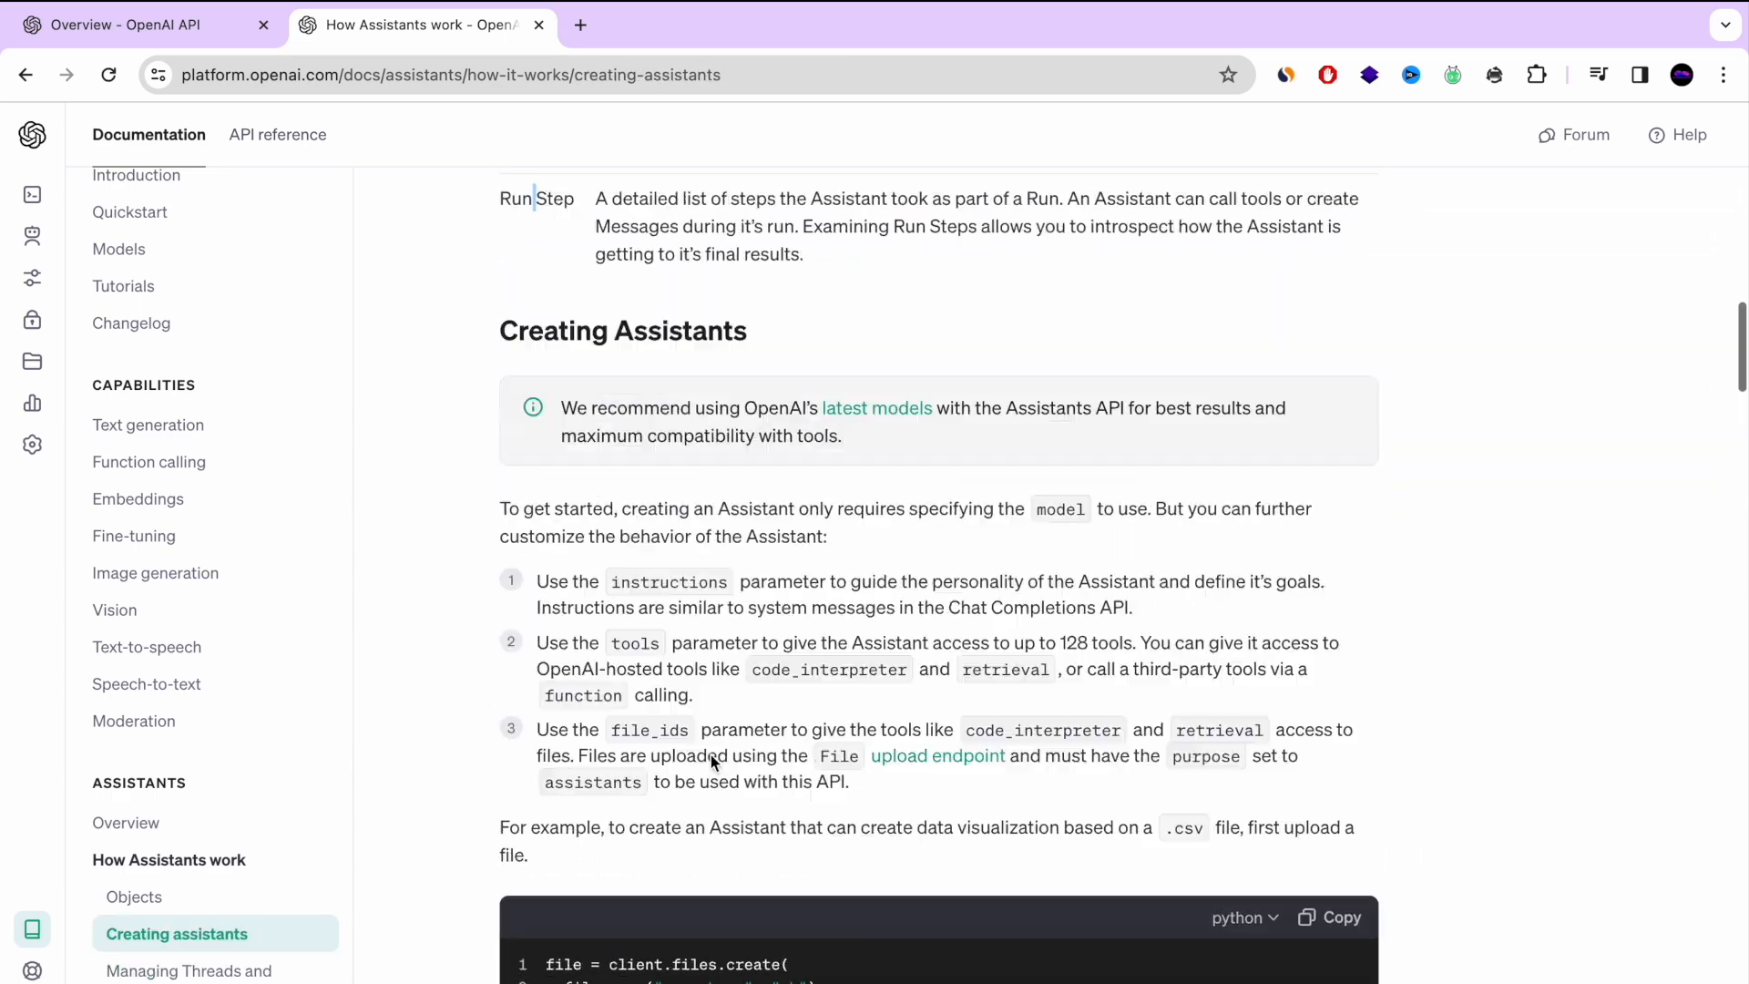
{"action": "left_click", "coordinate": [169, 859]}
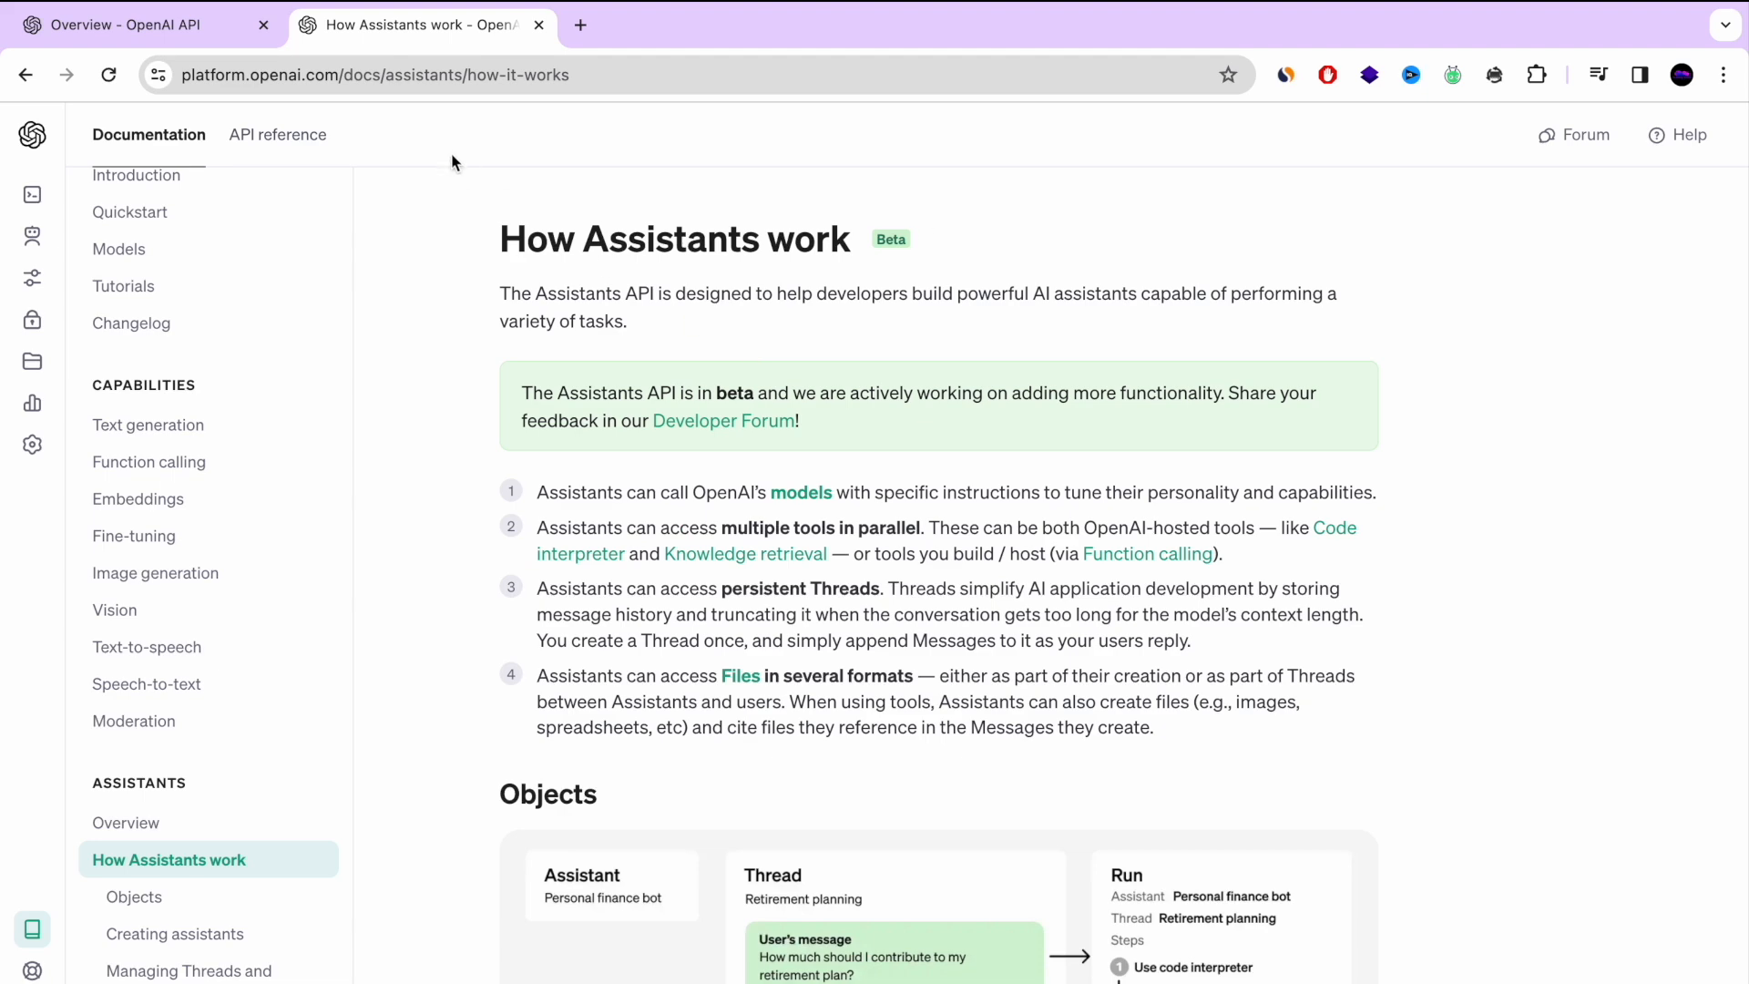
{"action": "mouse_move", "coordinate": [636, 323]}
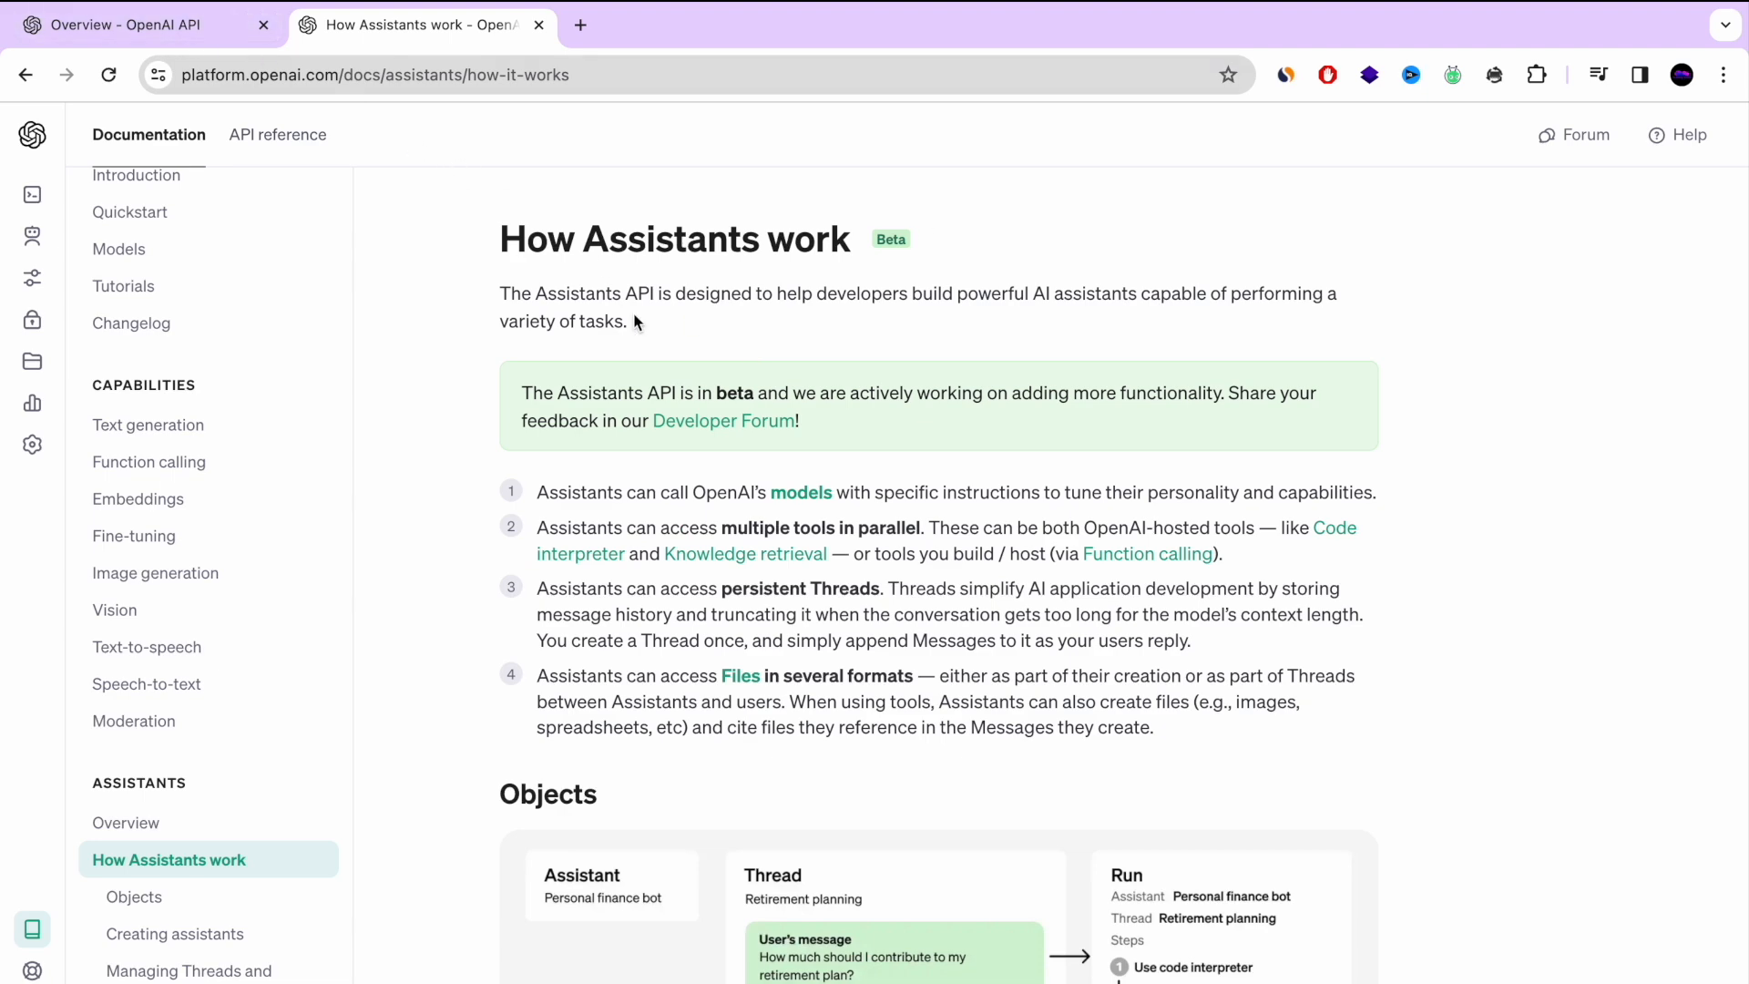
{"action": "left_click", "coordinate": [123, 24]}
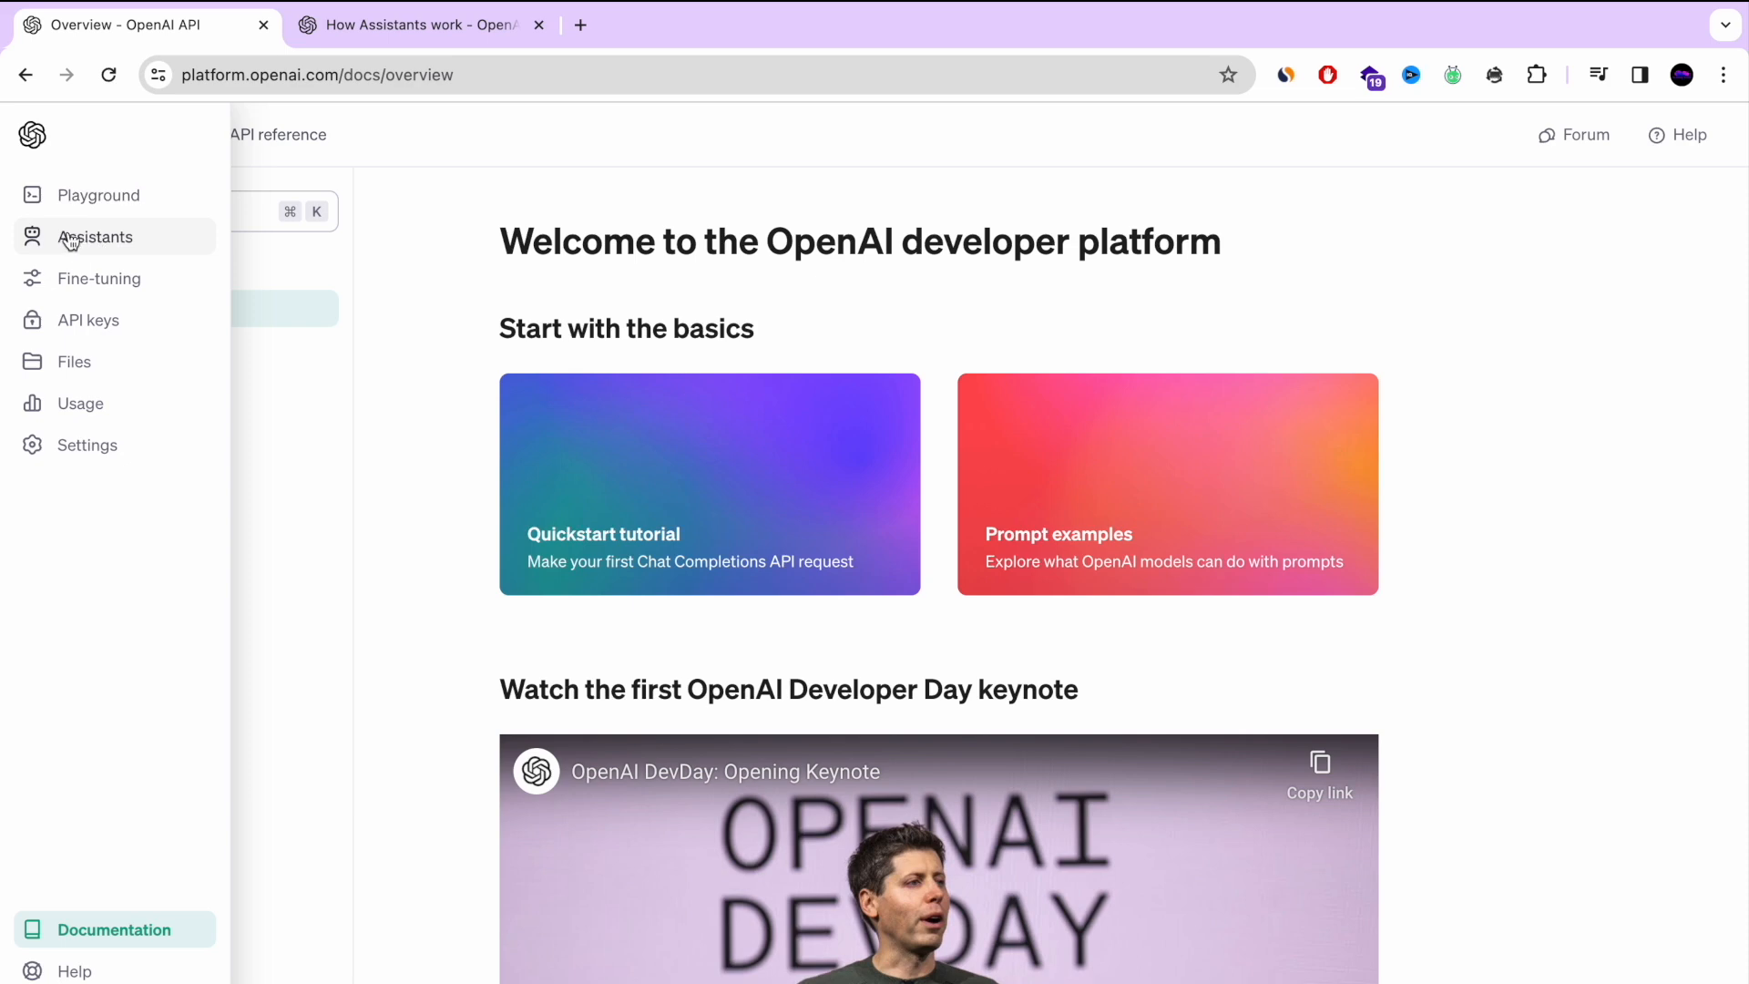
Create a new assistant on the Assistants page named 'Papa Johns Pizza'
{"action": "left_click", "coordinate": [96, 237]}
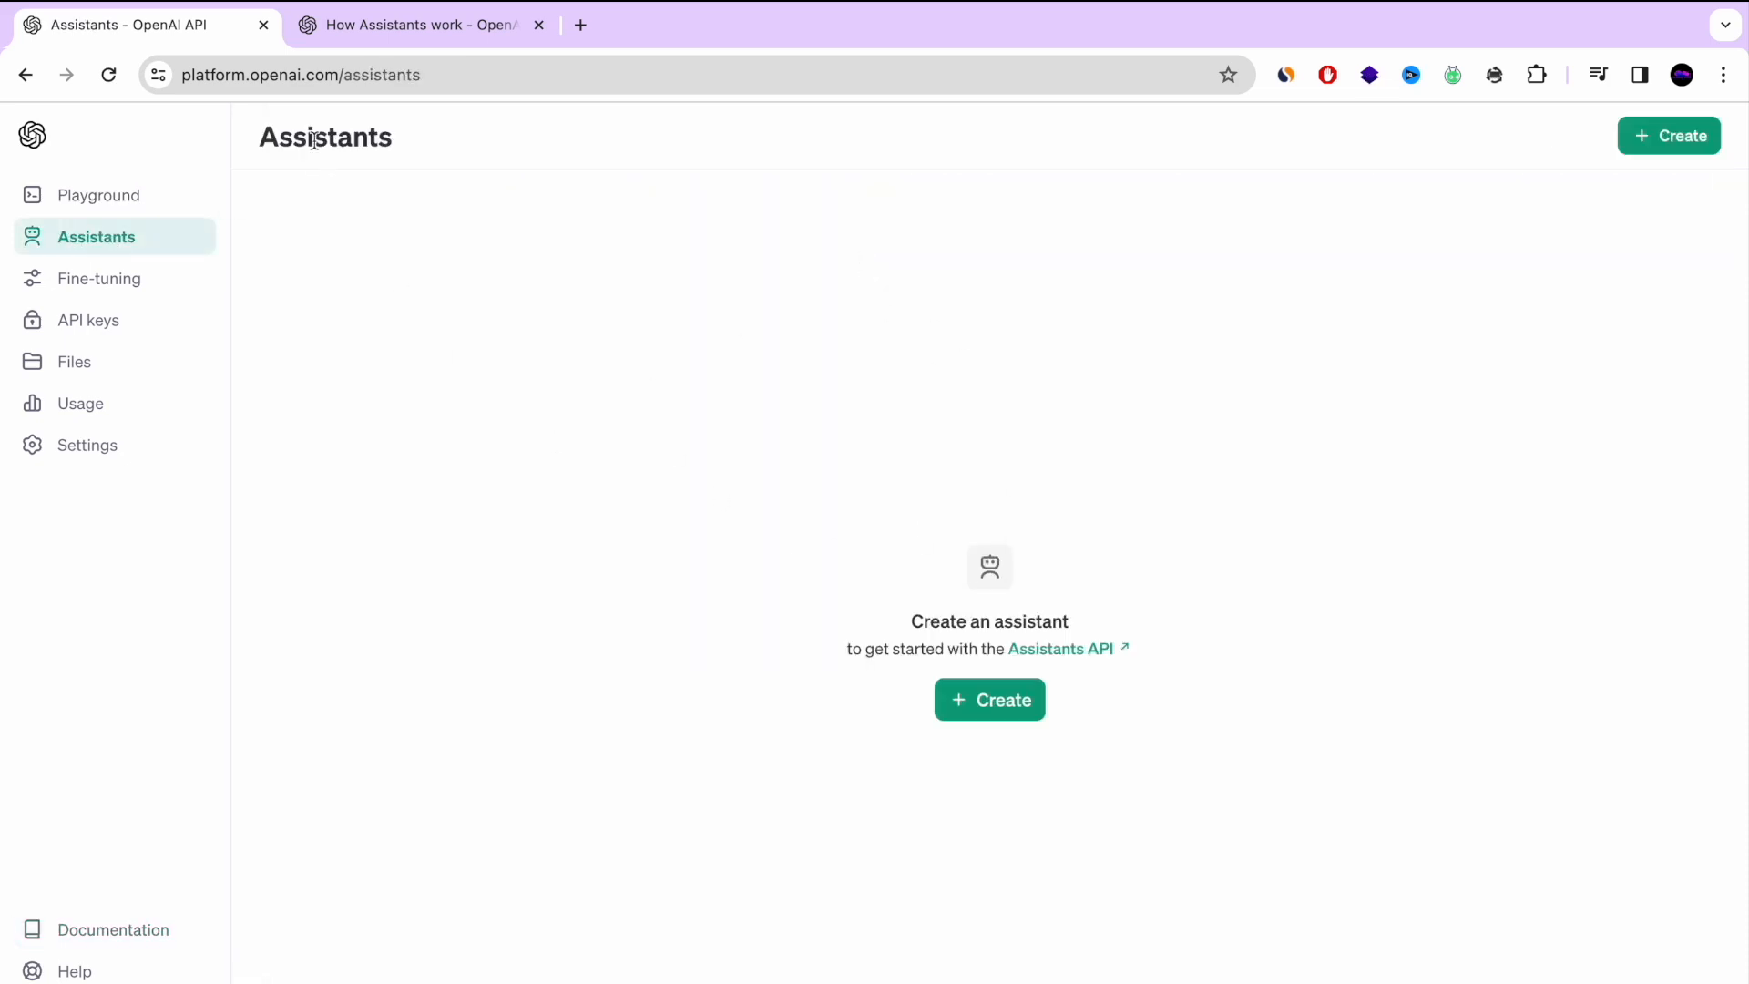
{"action": "mouse_move", "coordinate": [988, 699]}
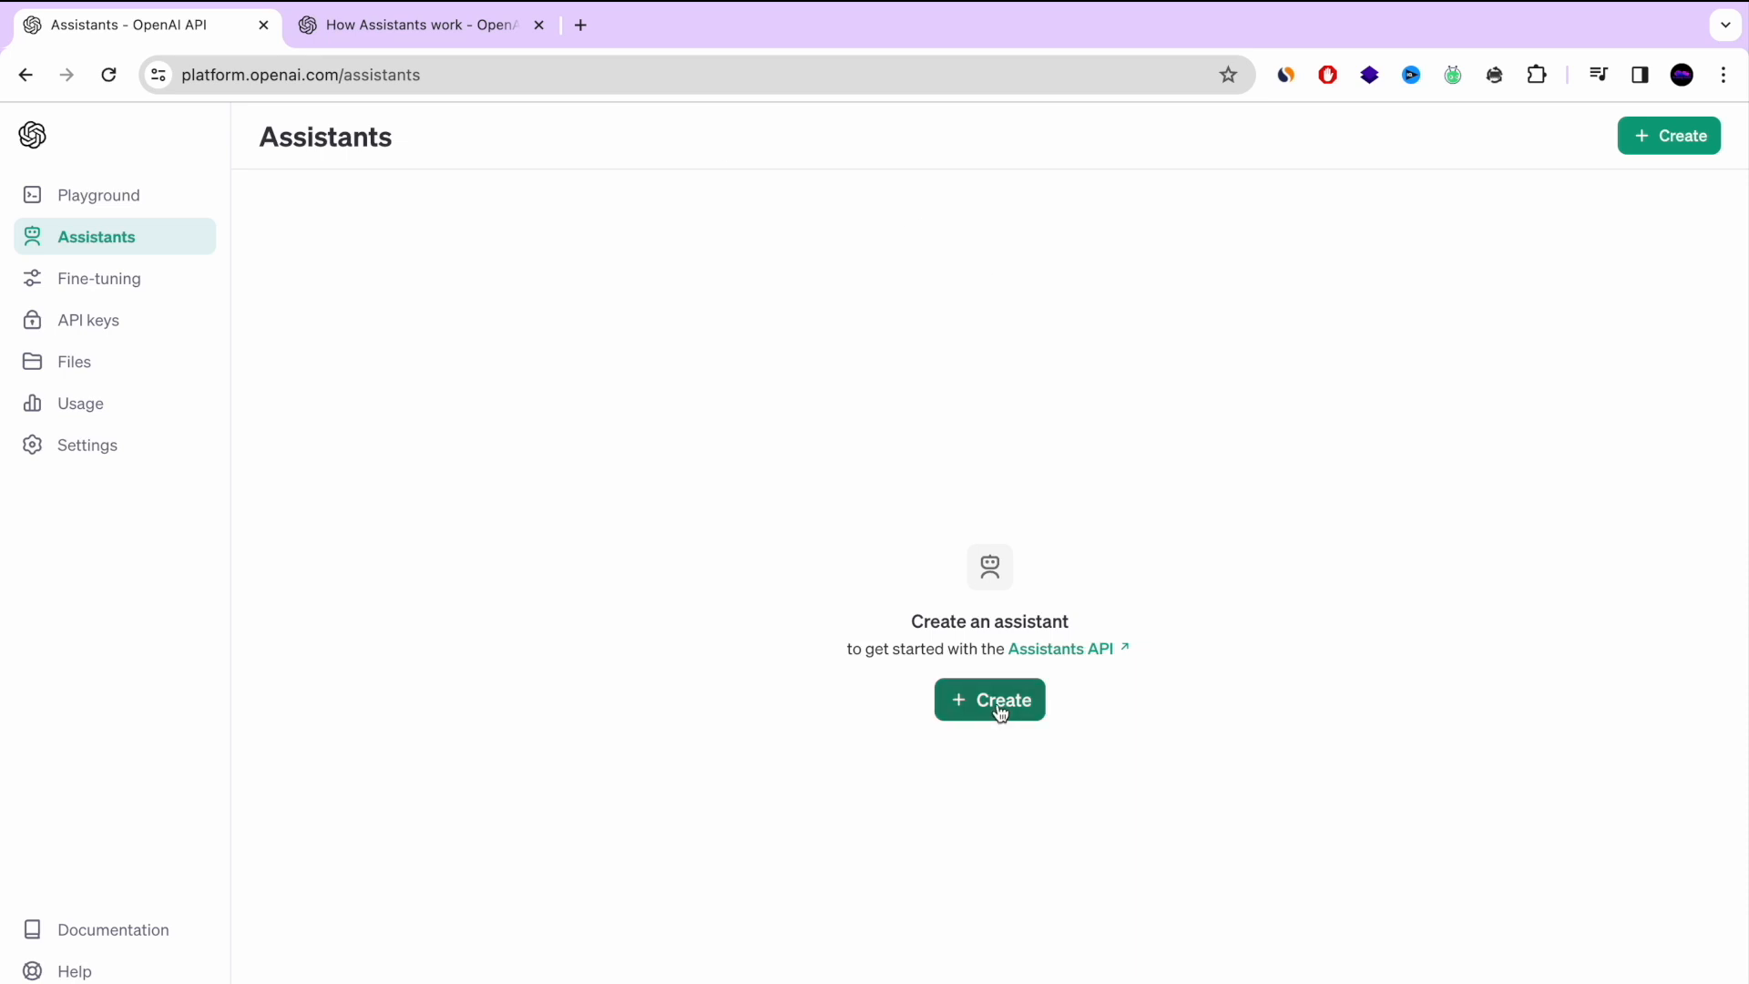
{"action": "left_click", "coordinate": [988, 700]}
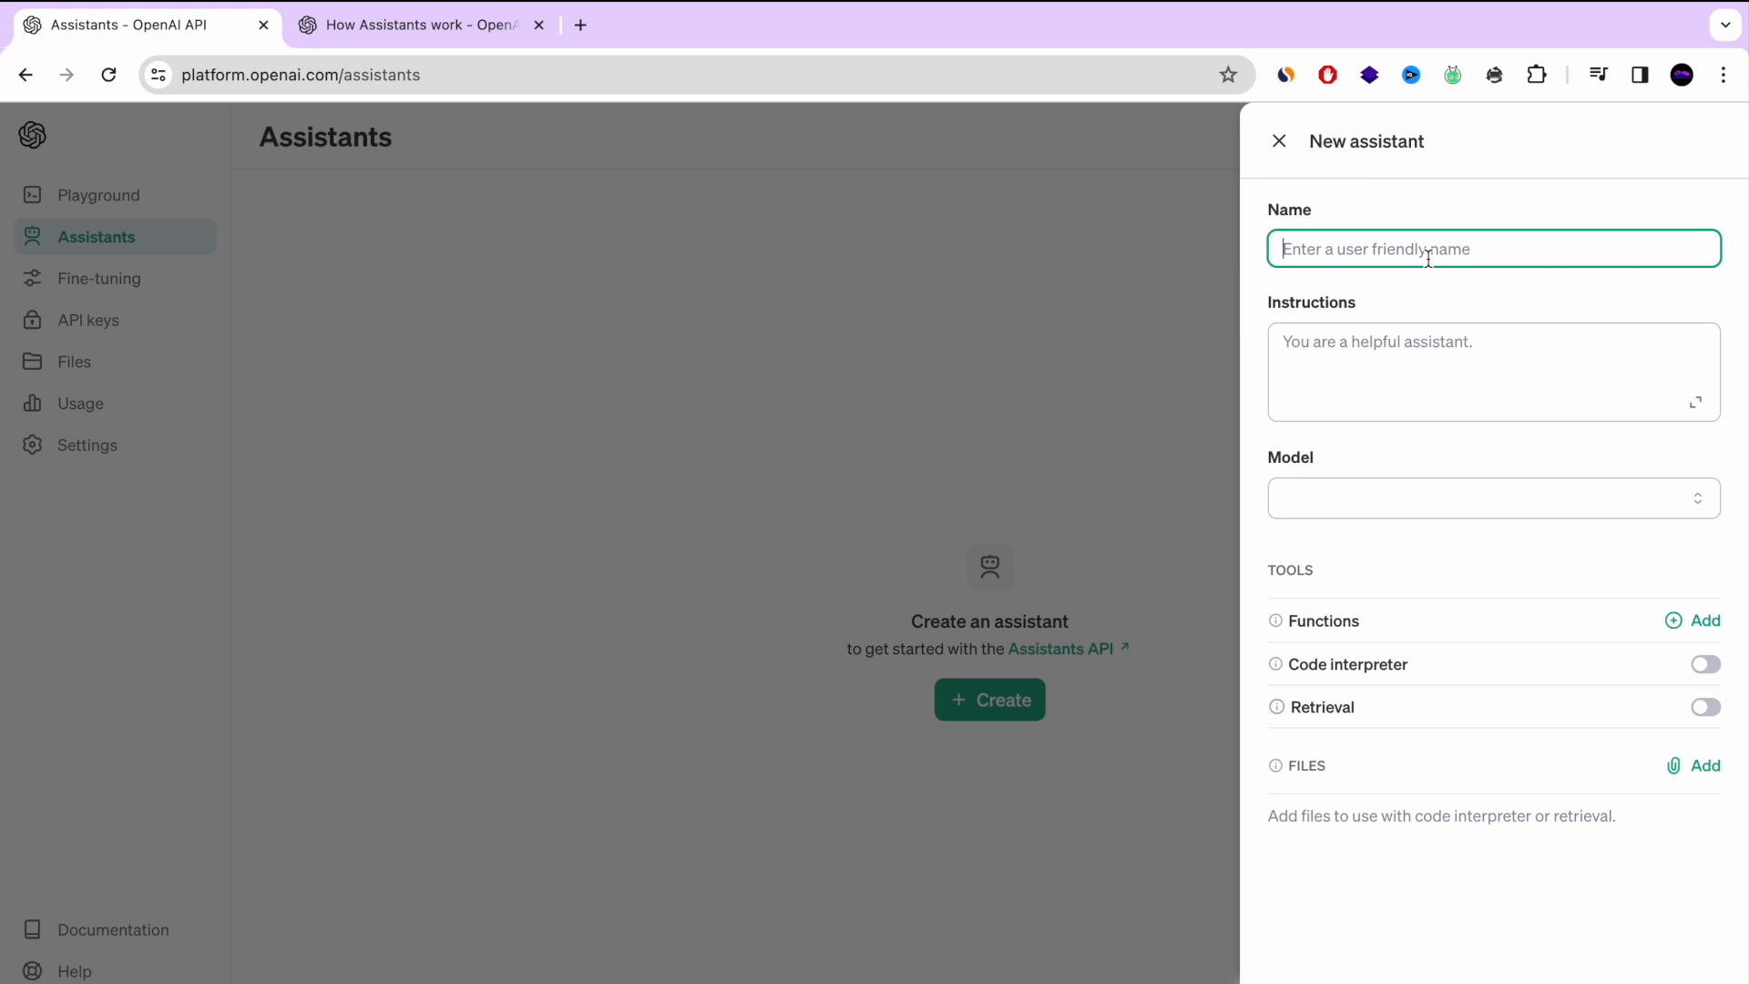
{"action": "type", "text": "Papa Joh"}
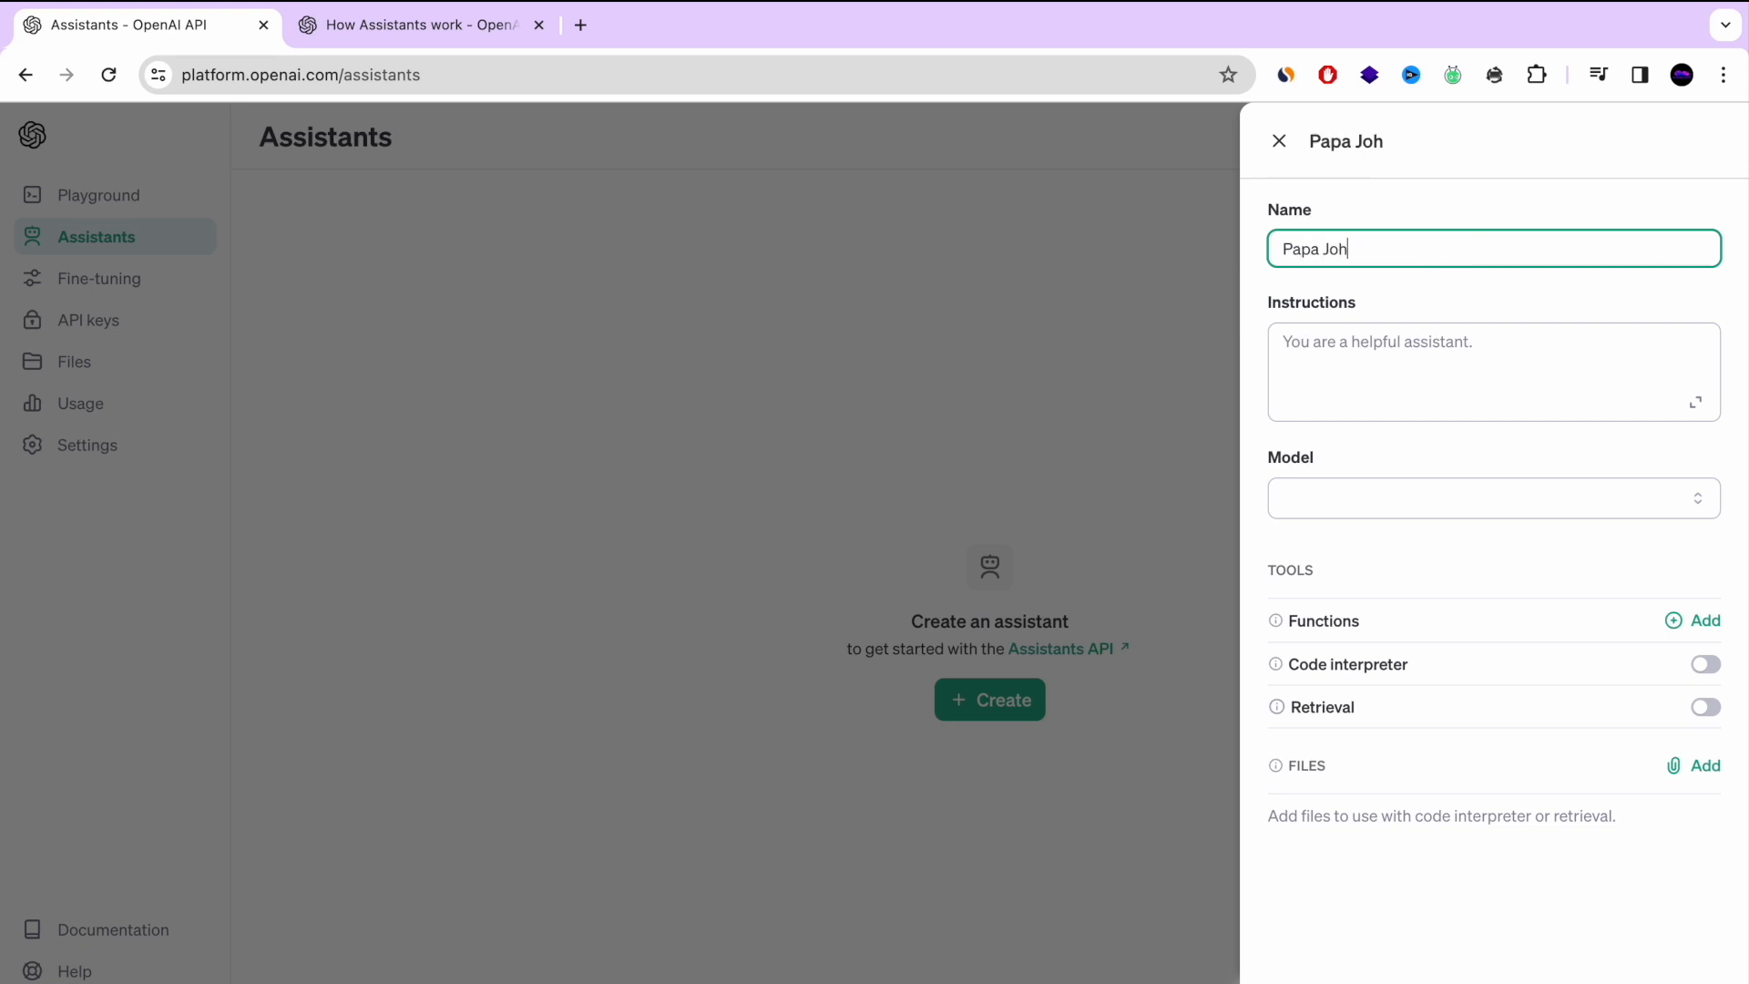
{"action": "type", "text": "ns Pizz"}
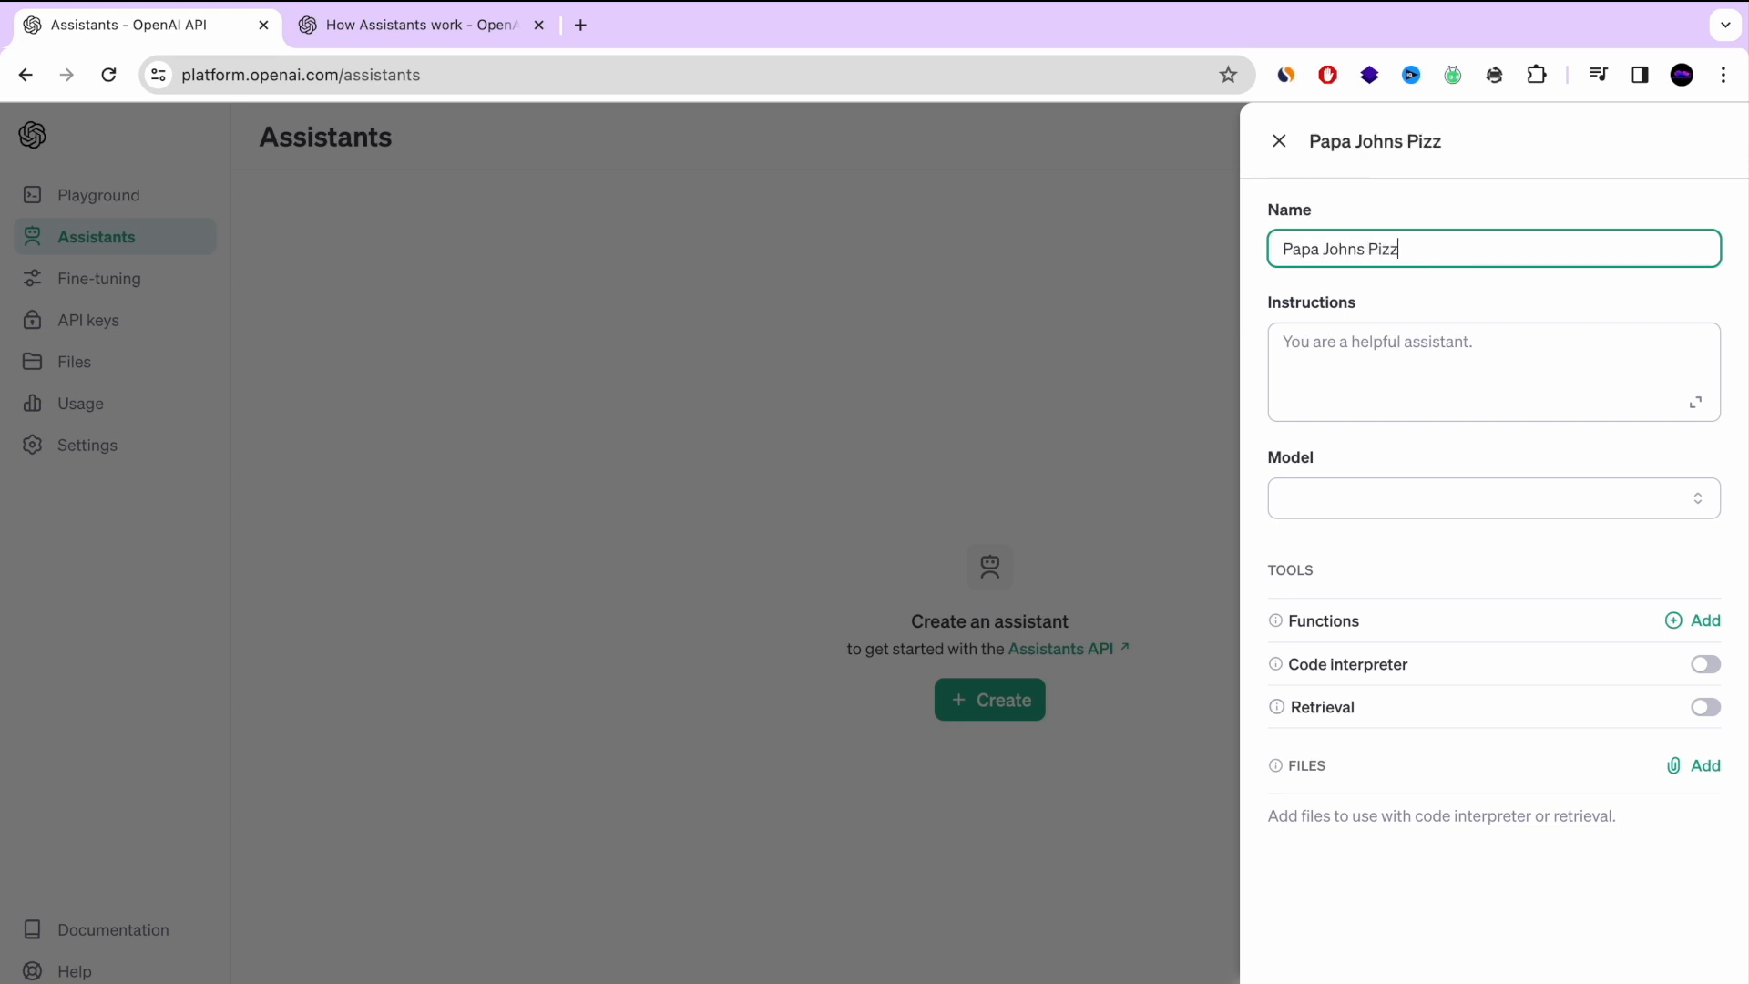
{"action": "type", "text": "a"}
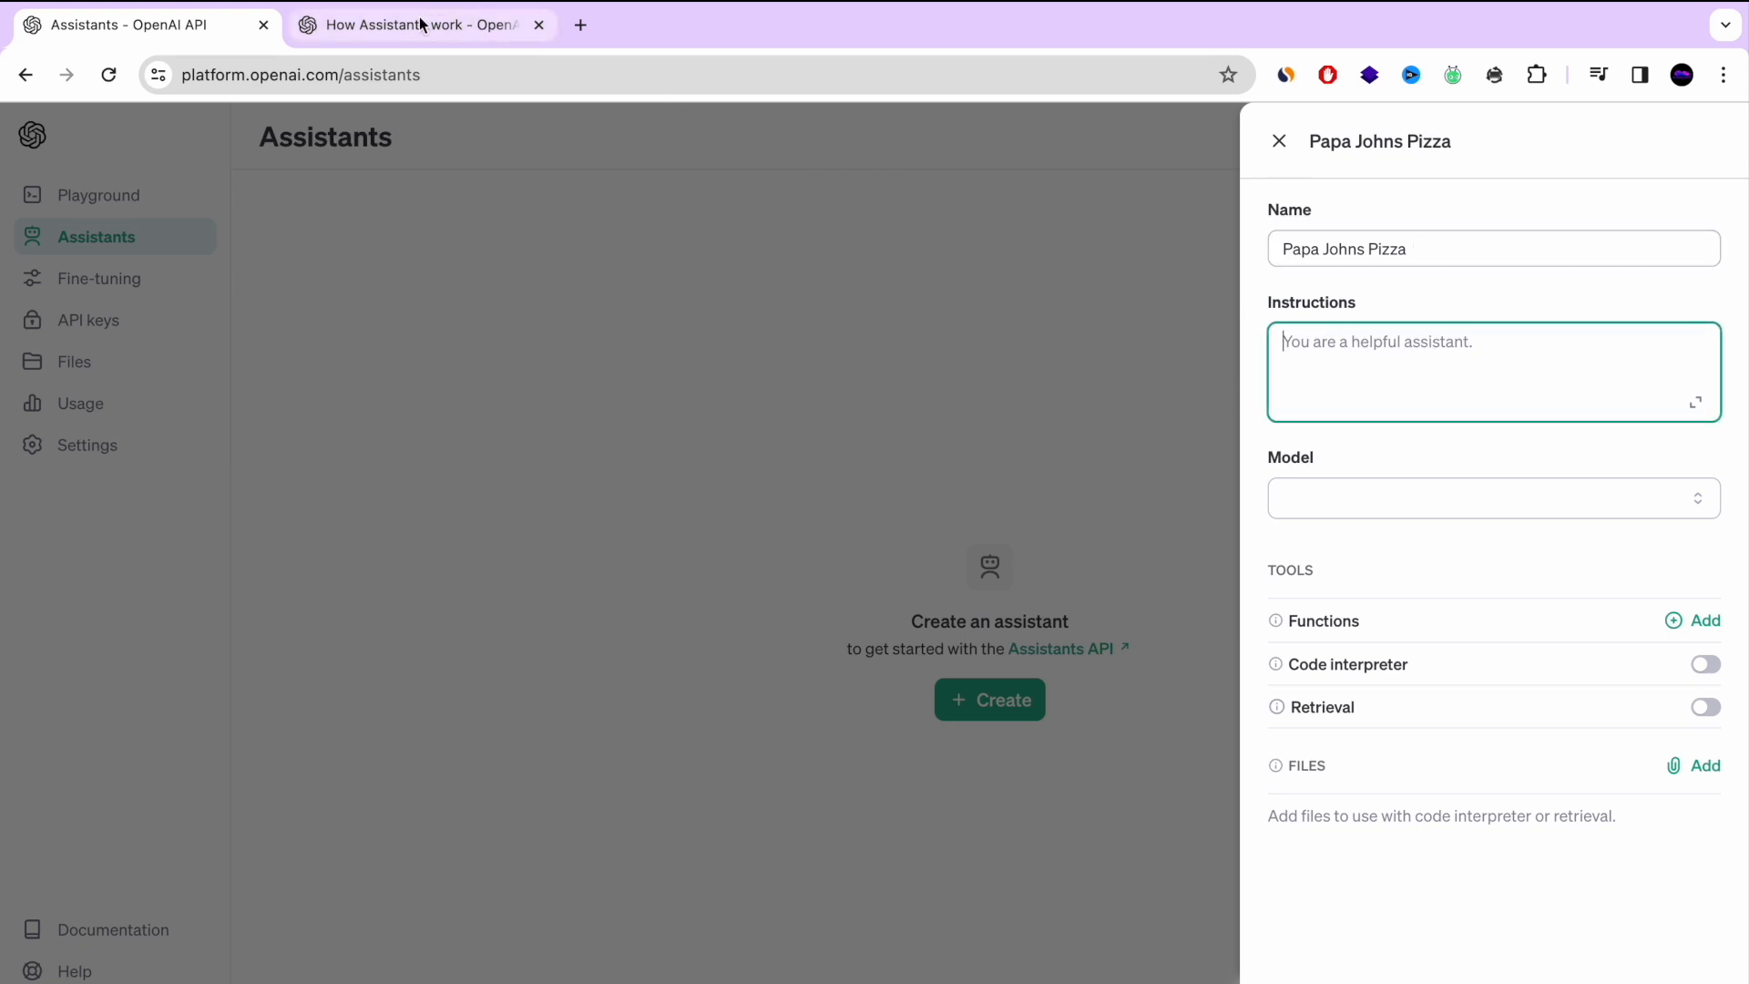
{"action": "left_click", "coordinate": [418, 25]}
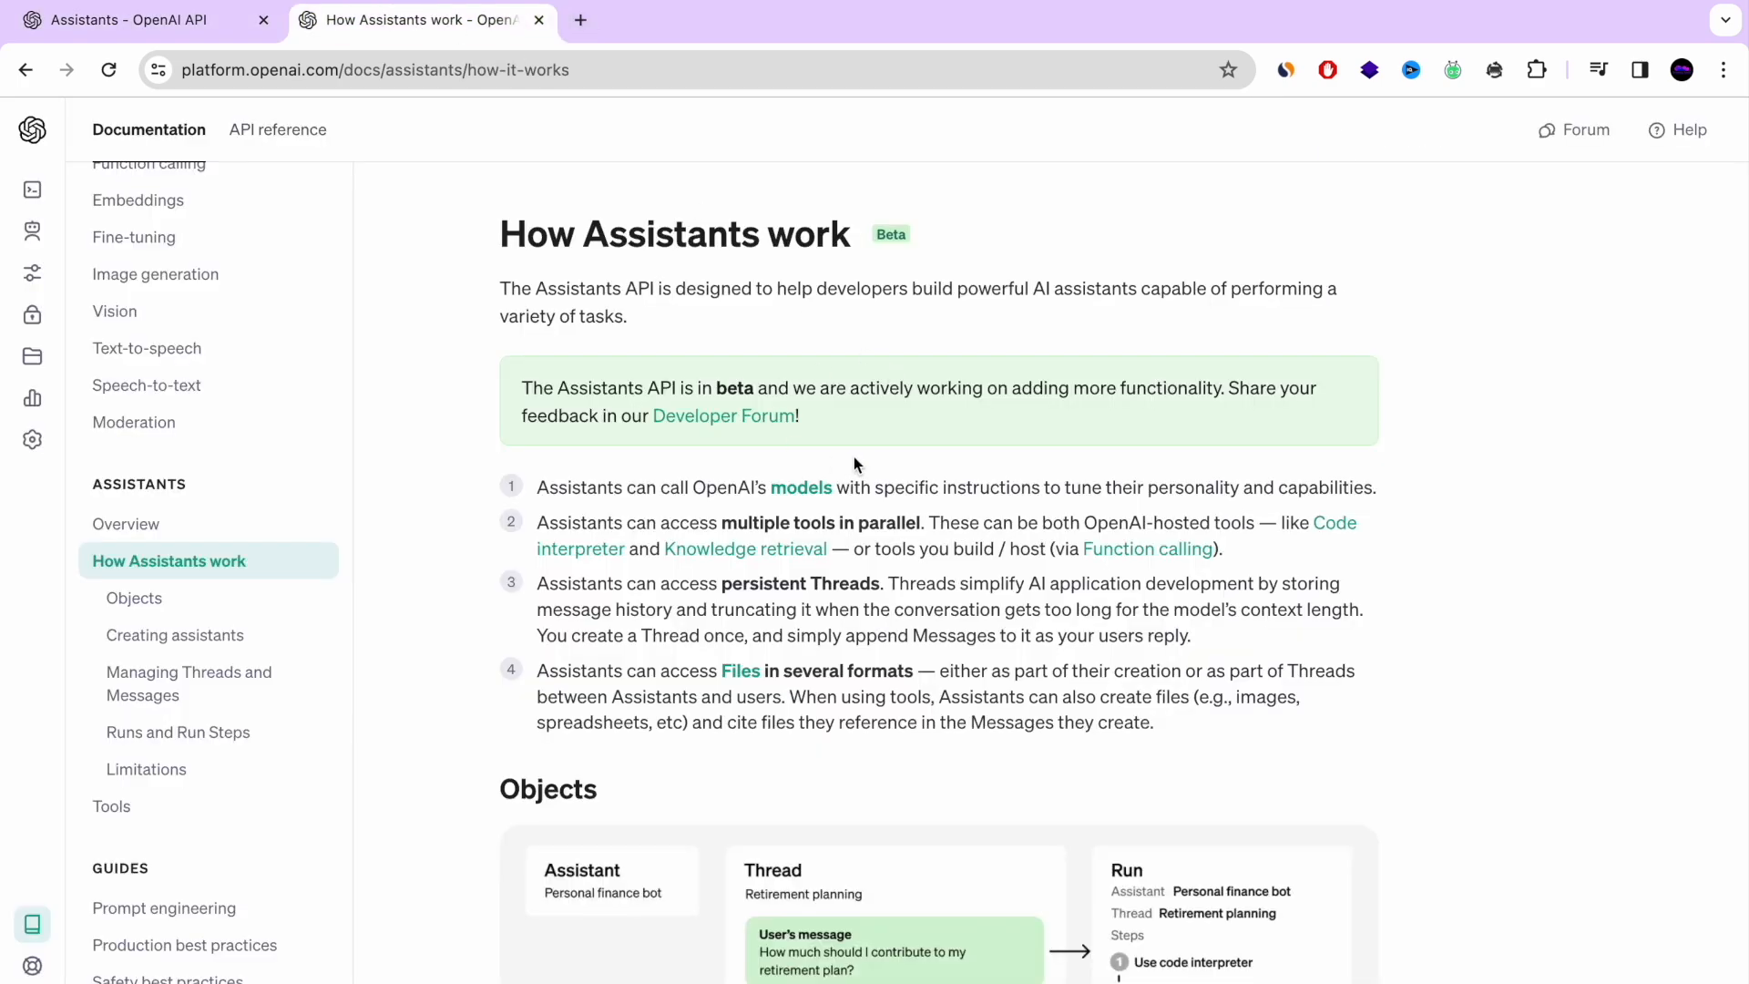
{"action": "scroll", "scroll_direction": "down", "scroll_amount": 3}
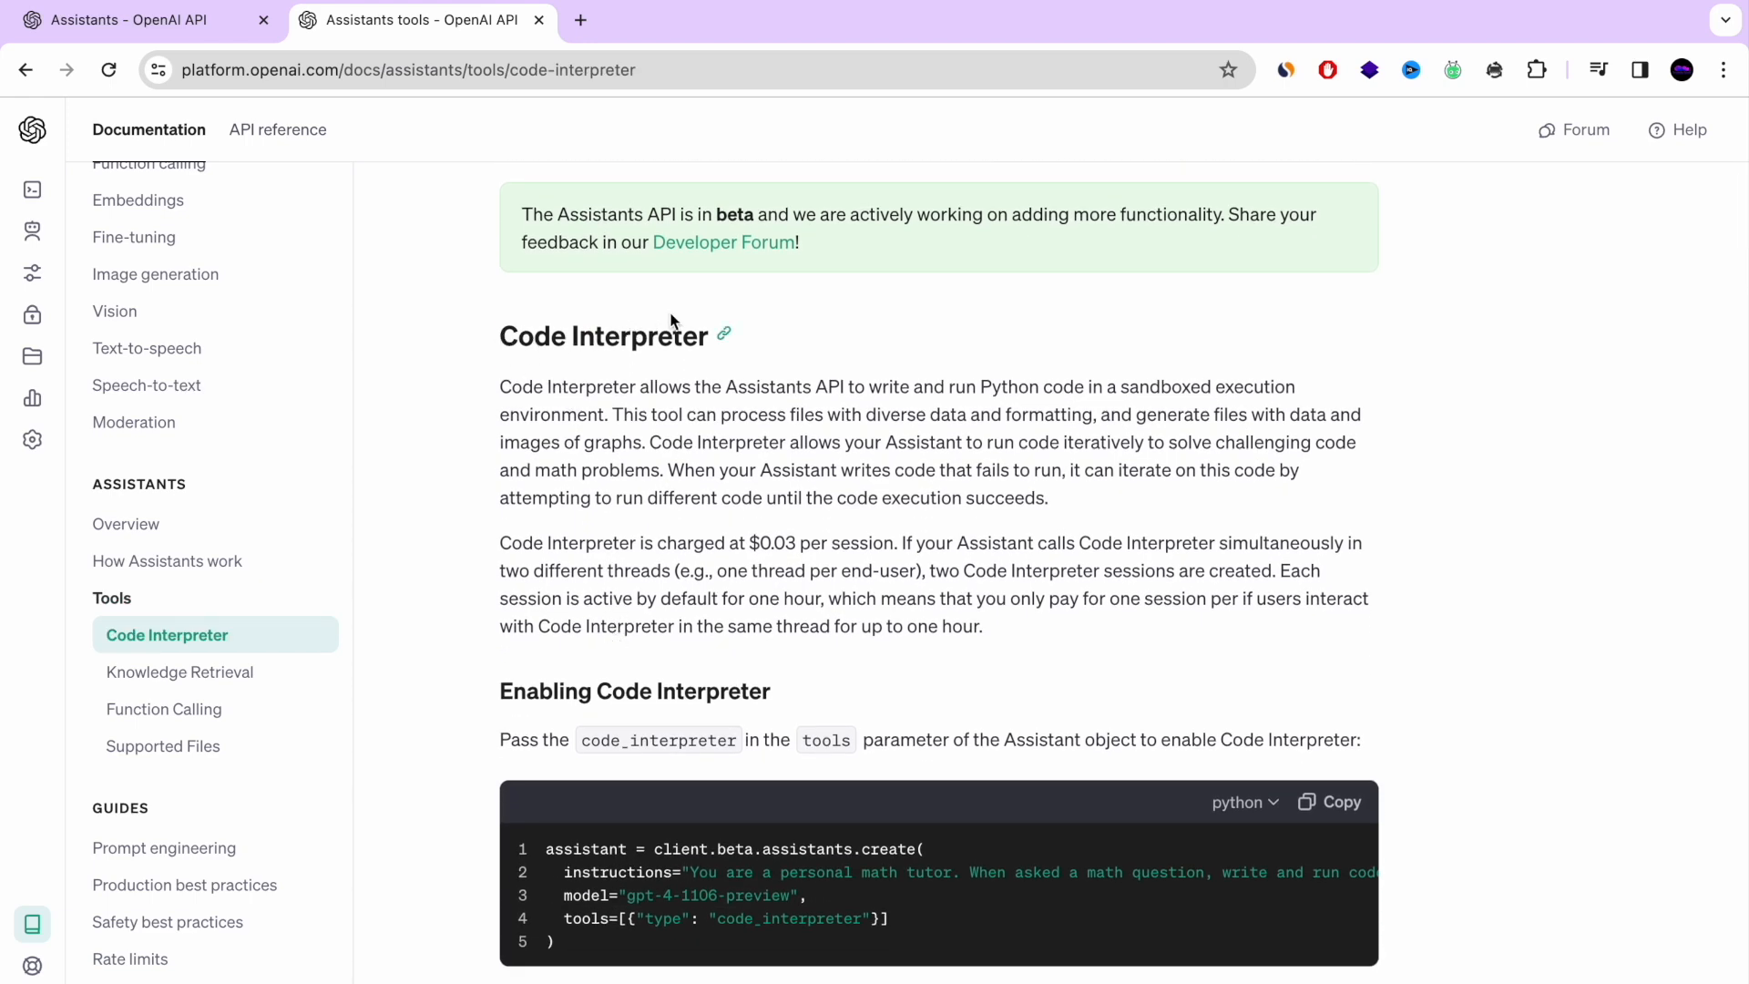
{"action": "scroll", "scroll_direction": "down", "scroll_amount": 3}
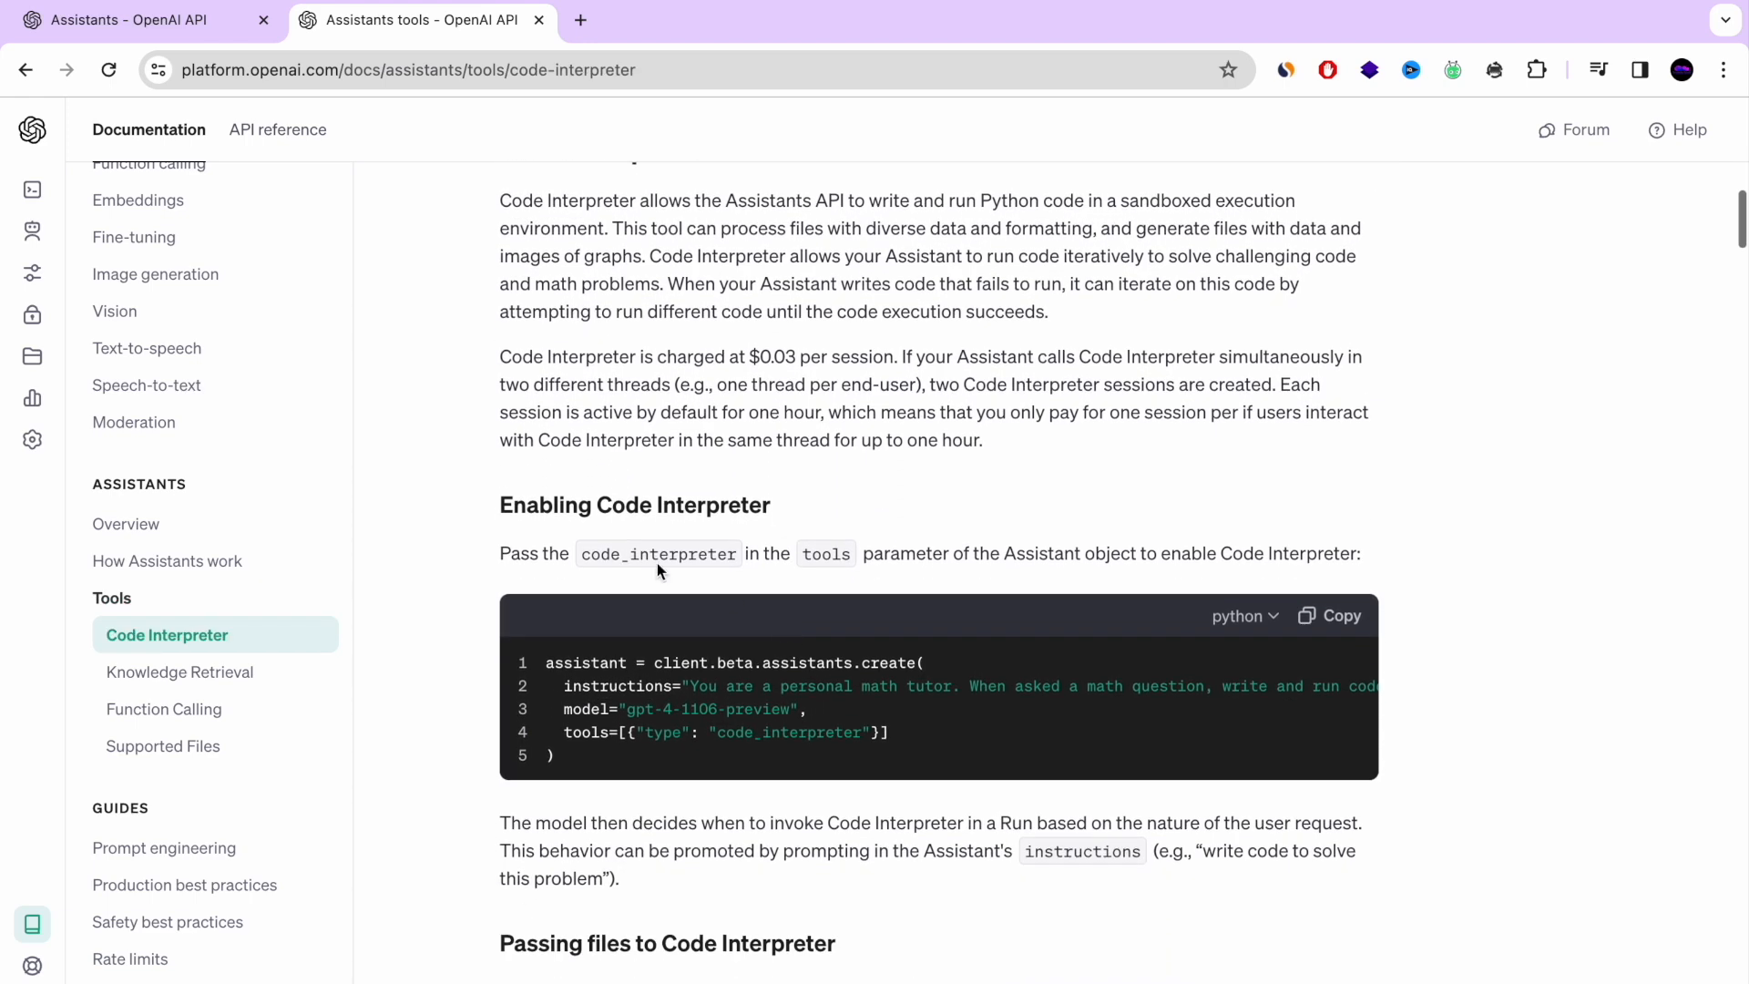
{"action": "scroll", "scroll_direction": "down", "scroll_amount": 3}
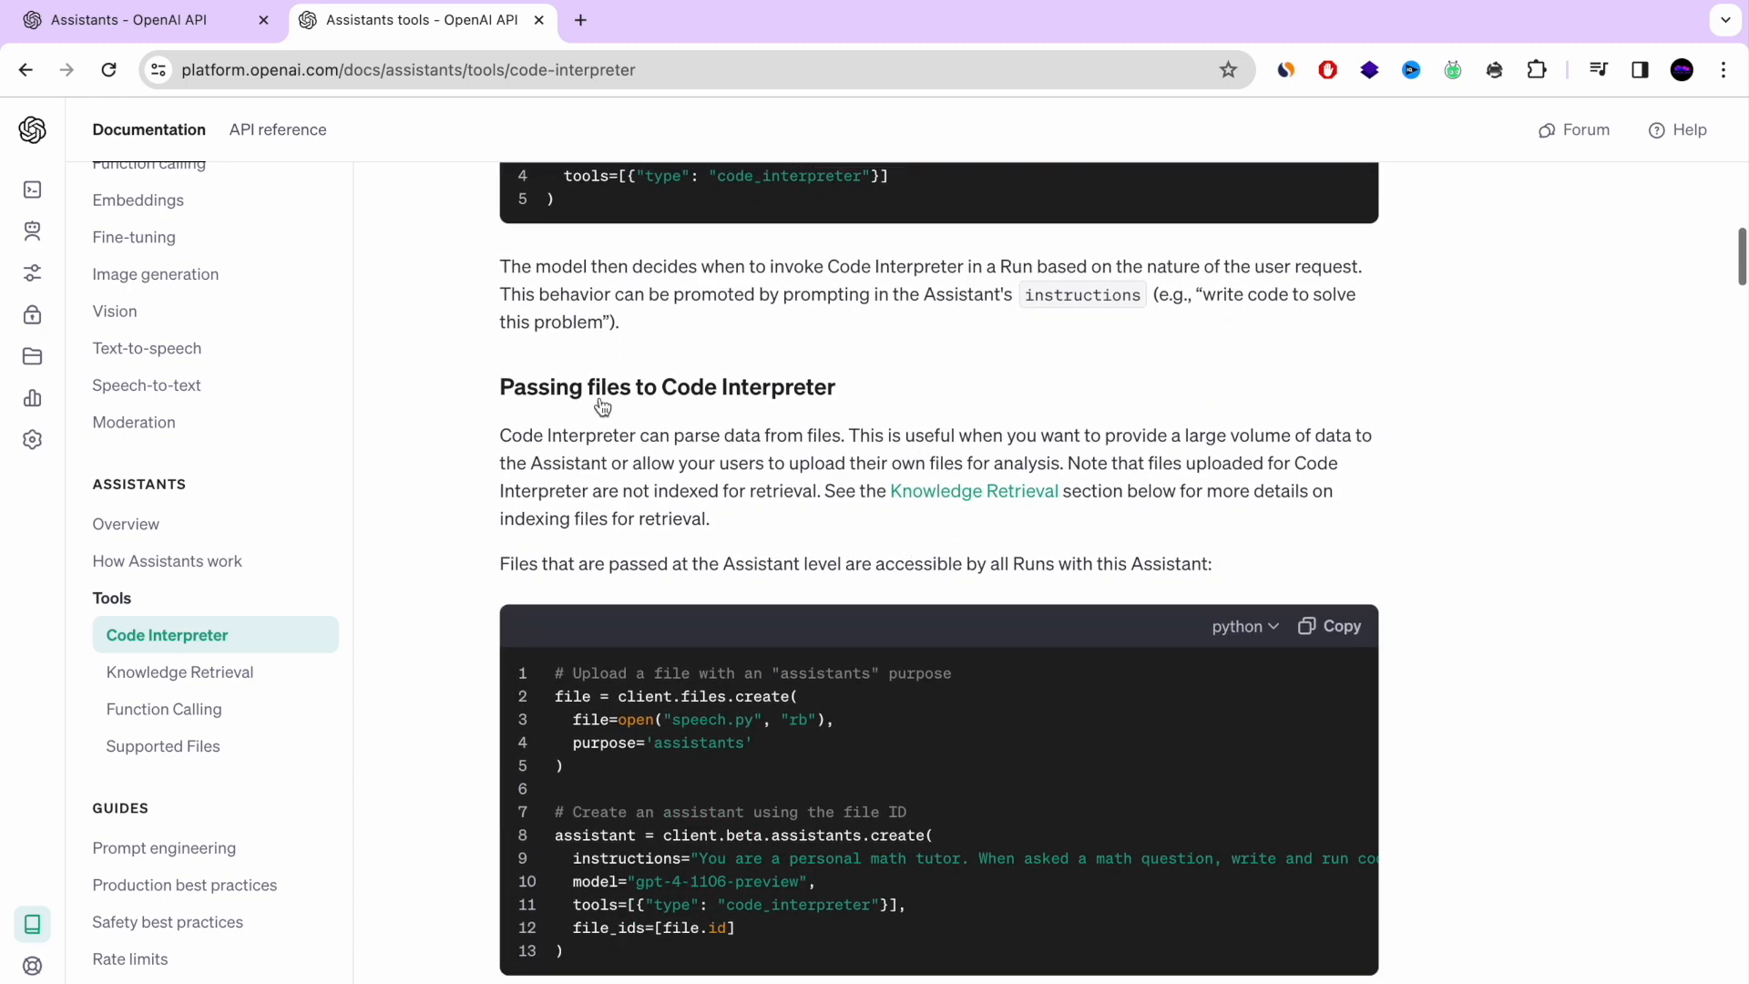
{"action": "scroll", "scroll_direction": "down", "scroll_amount": 3}
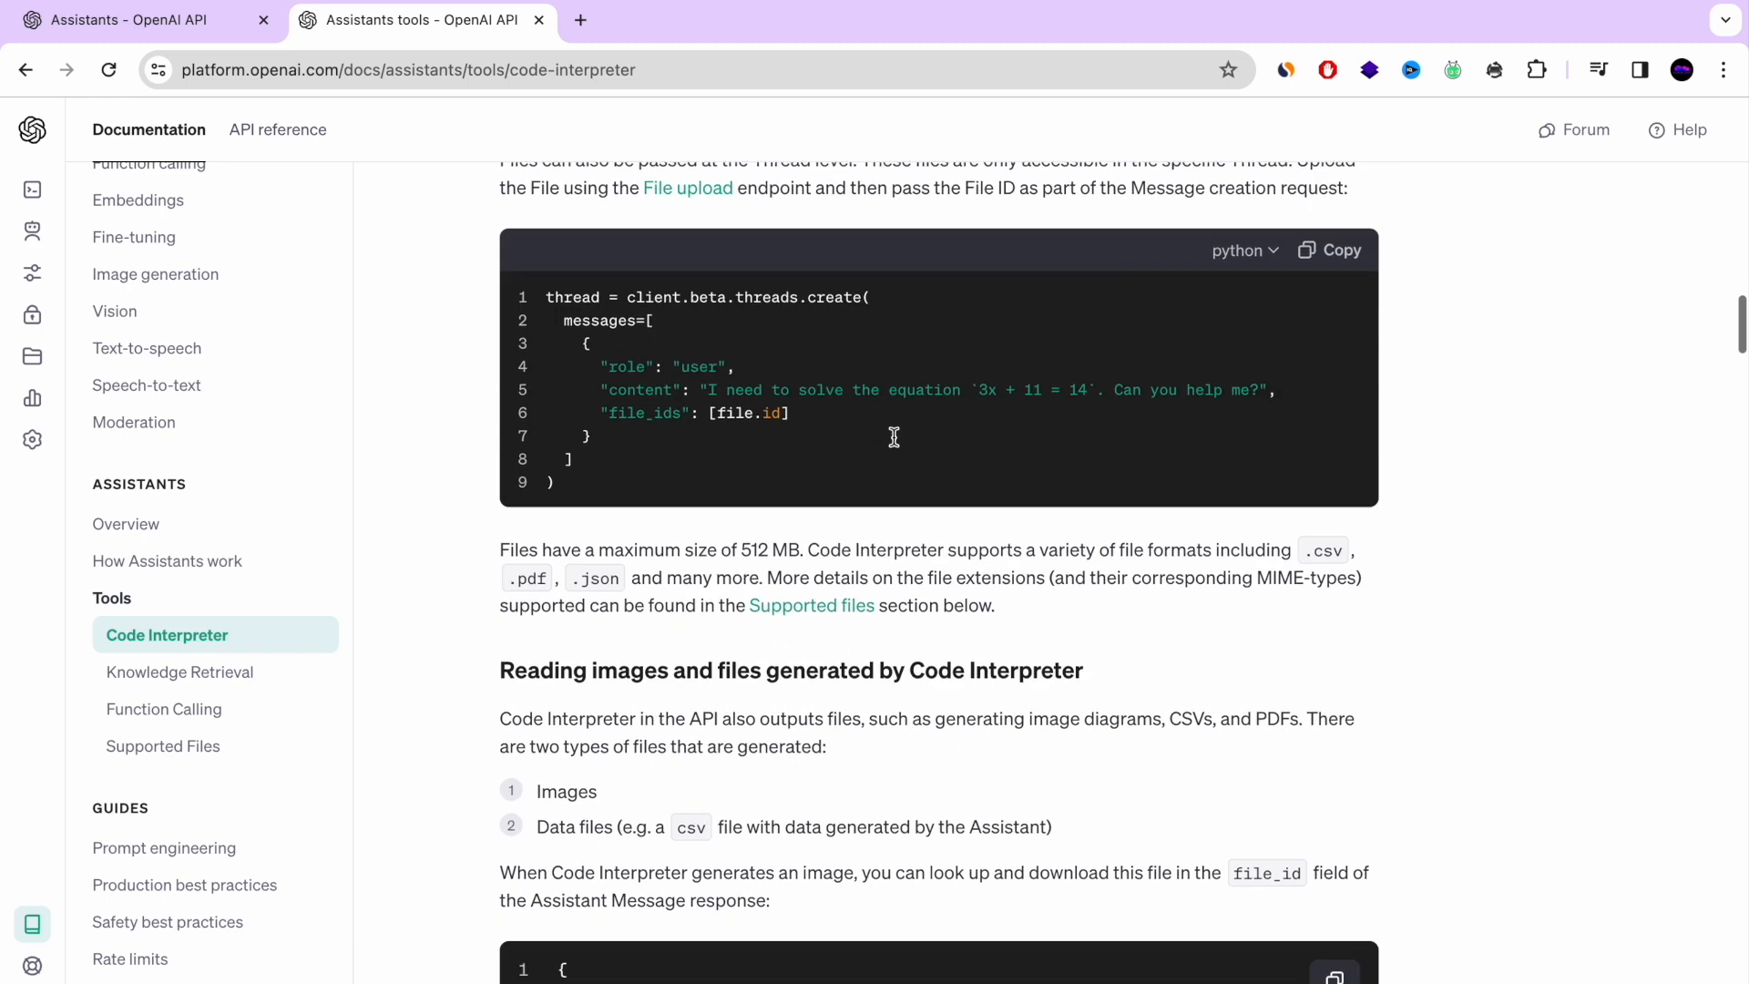
{"action": "scroll", "scroll_direction": "down", "scroll_amount": 3}
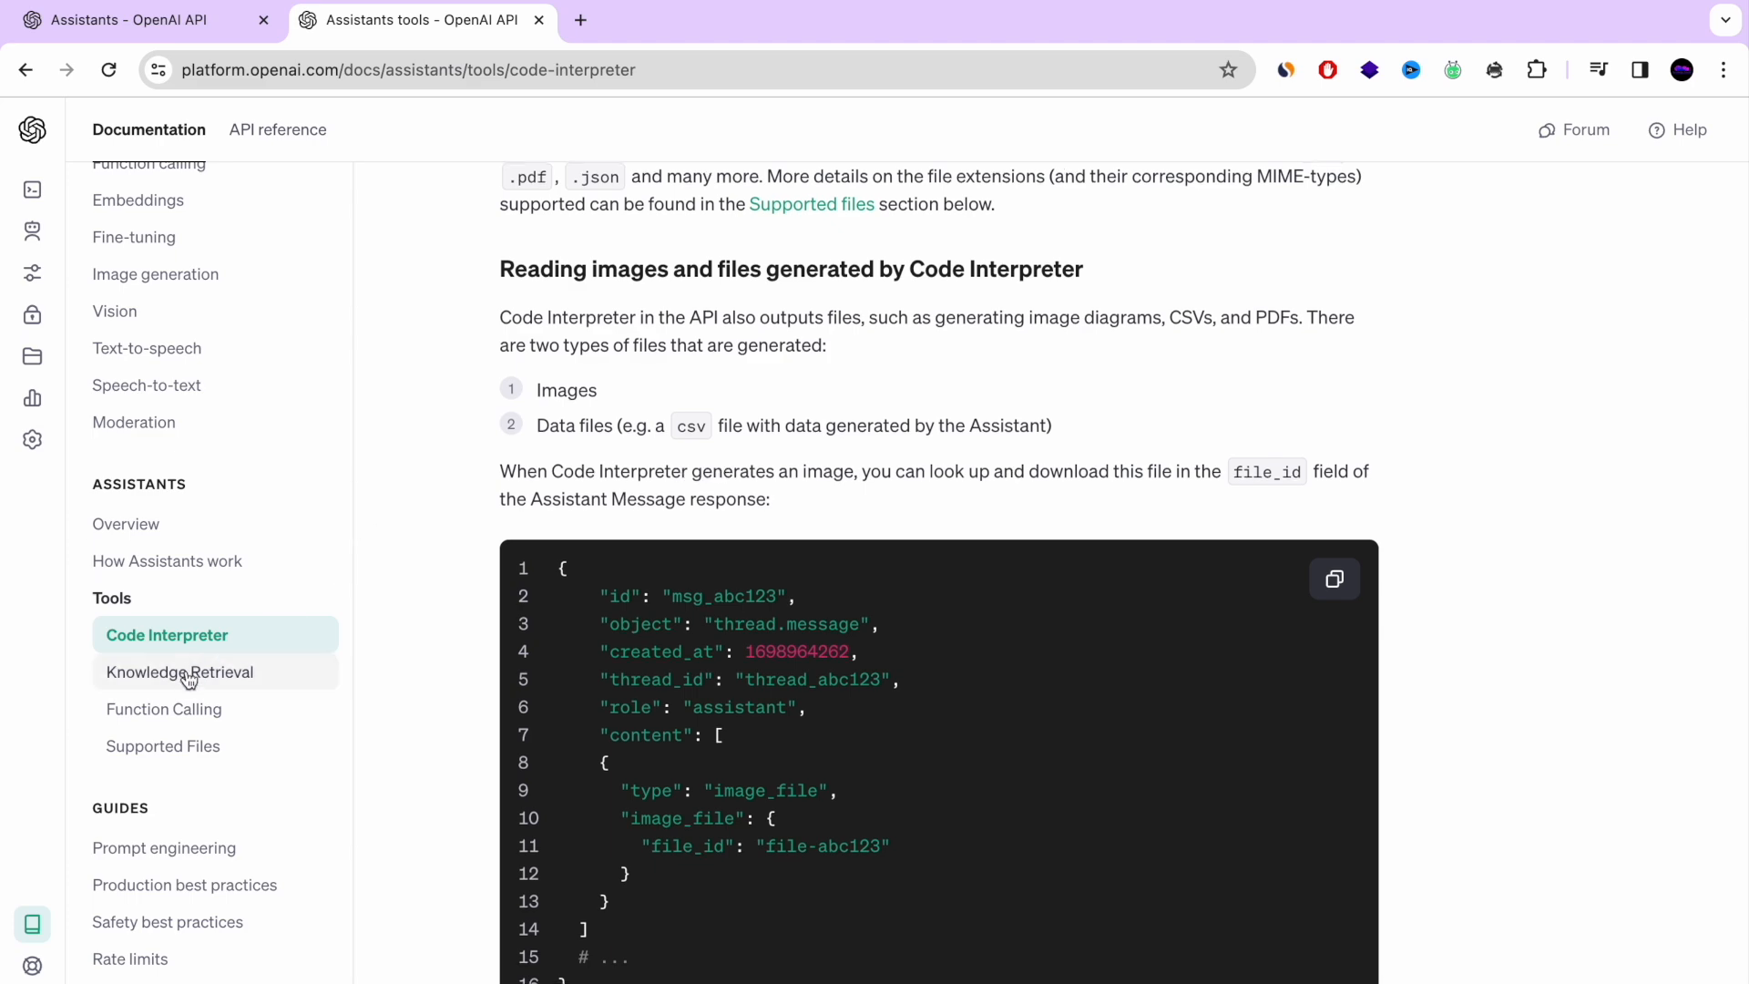
{"action": "left_click", "coordinate": [179, 671]}
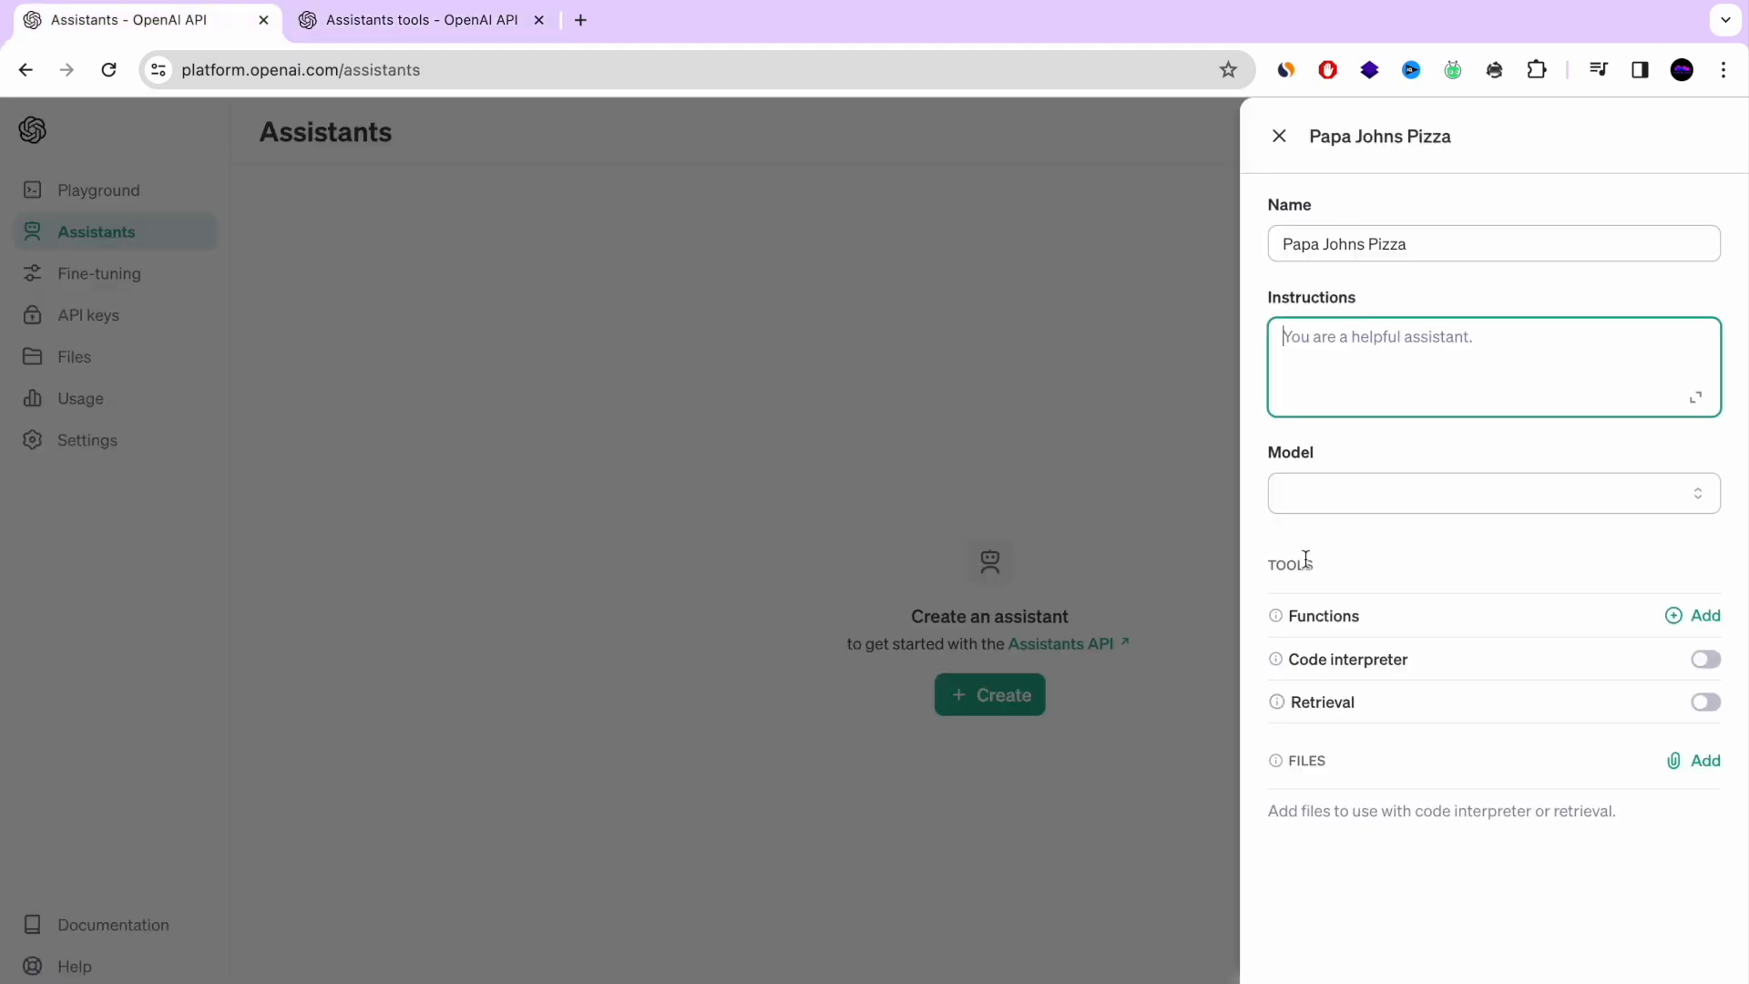
Write the customer support chatbot prompt in Instructions, removing the stray characters
{"action": "type", "text": "You are a customer support chatbot. Use your knowledge base to best respond to customer queries."}
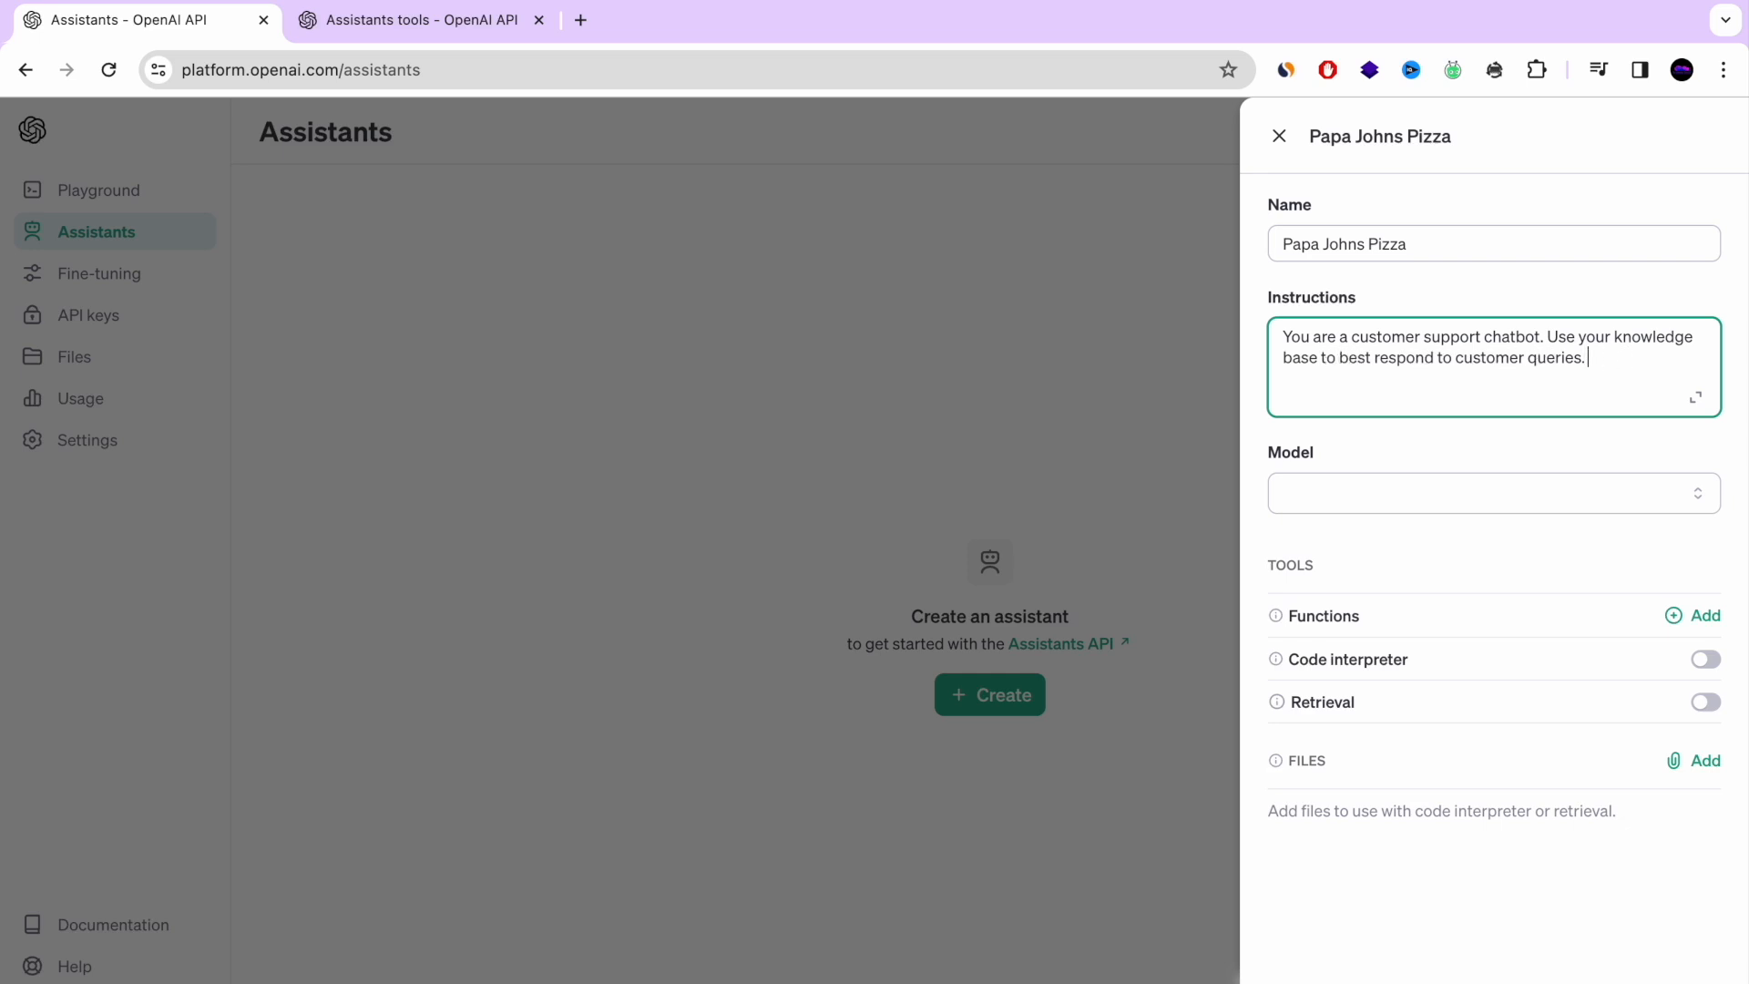
{"action": "type", "text": "aksdasd"}
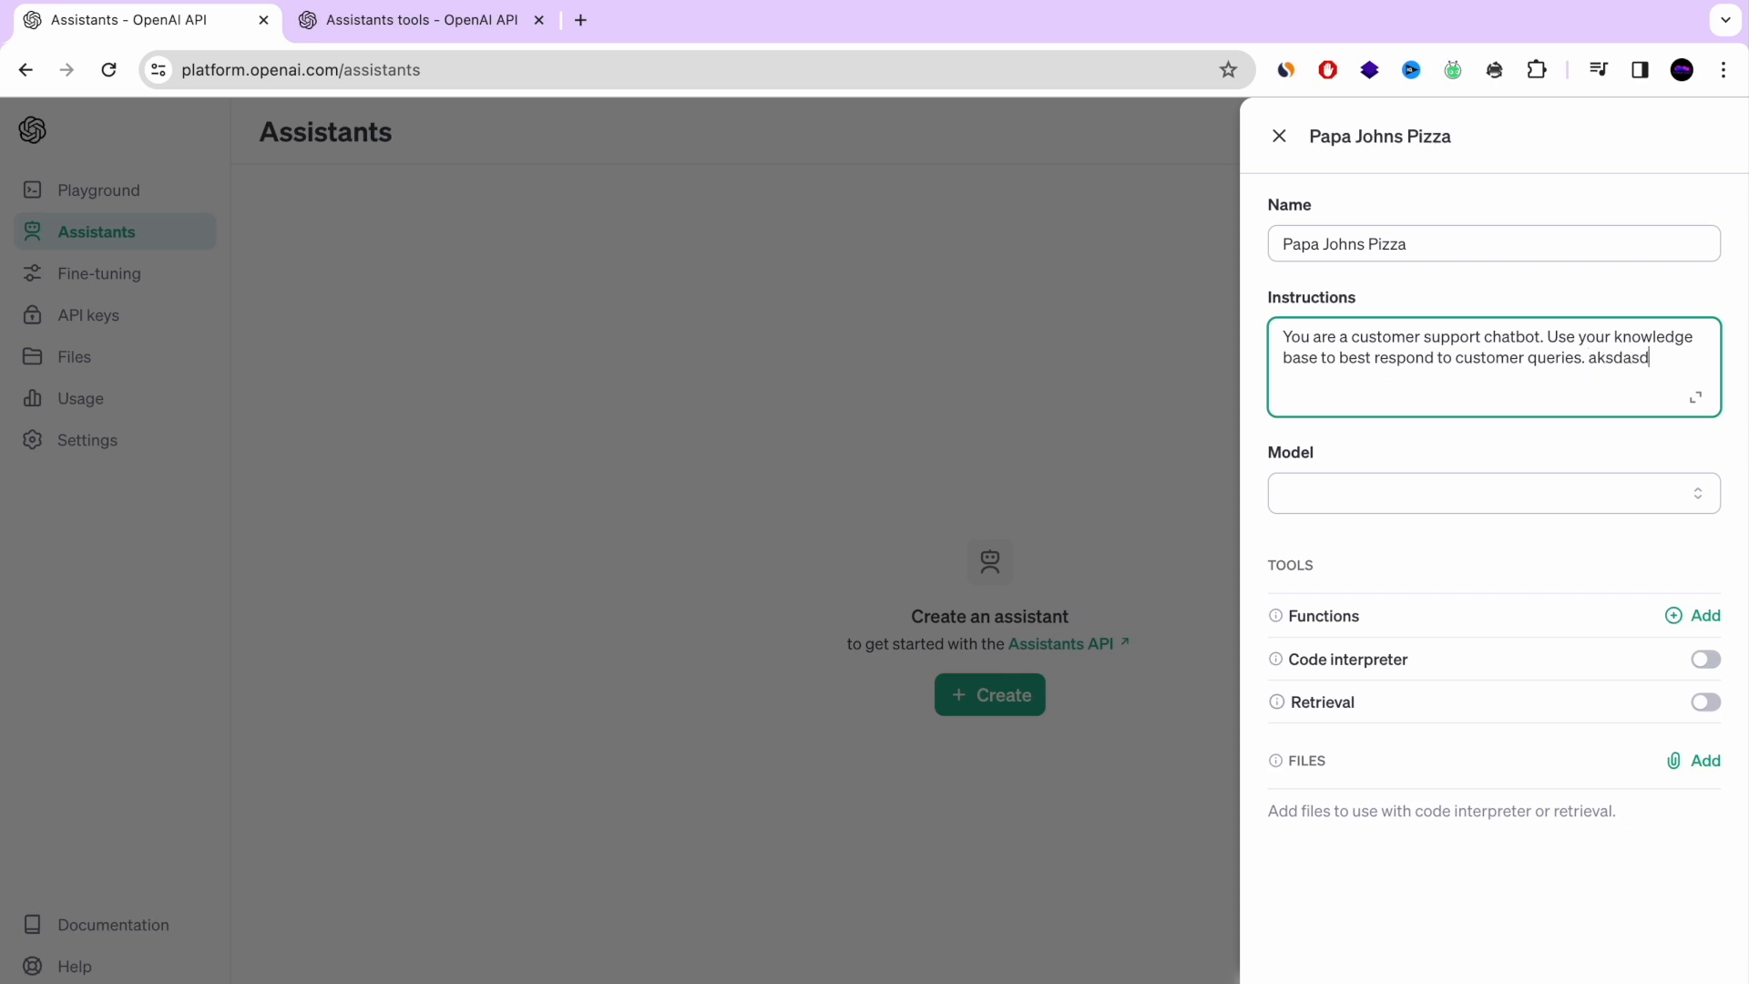
{"action": "key", "text": "Backspace"}
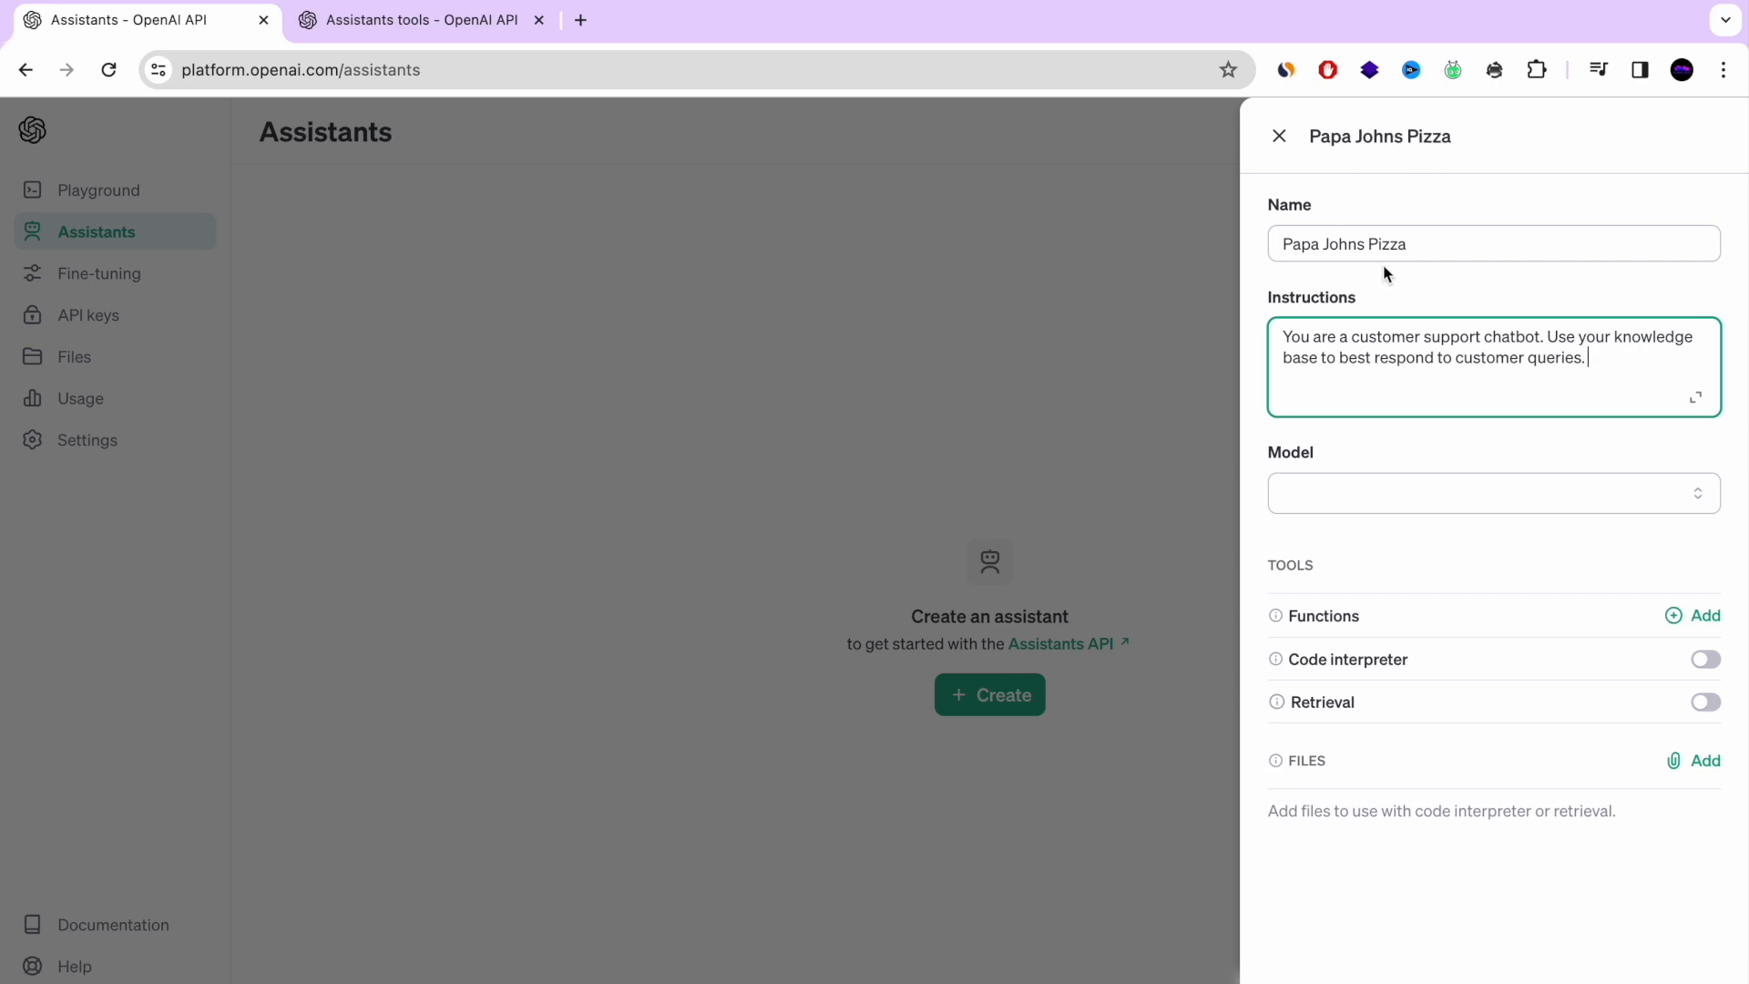
{"action": "mouse_move", "coordinate": [1425, 339]}
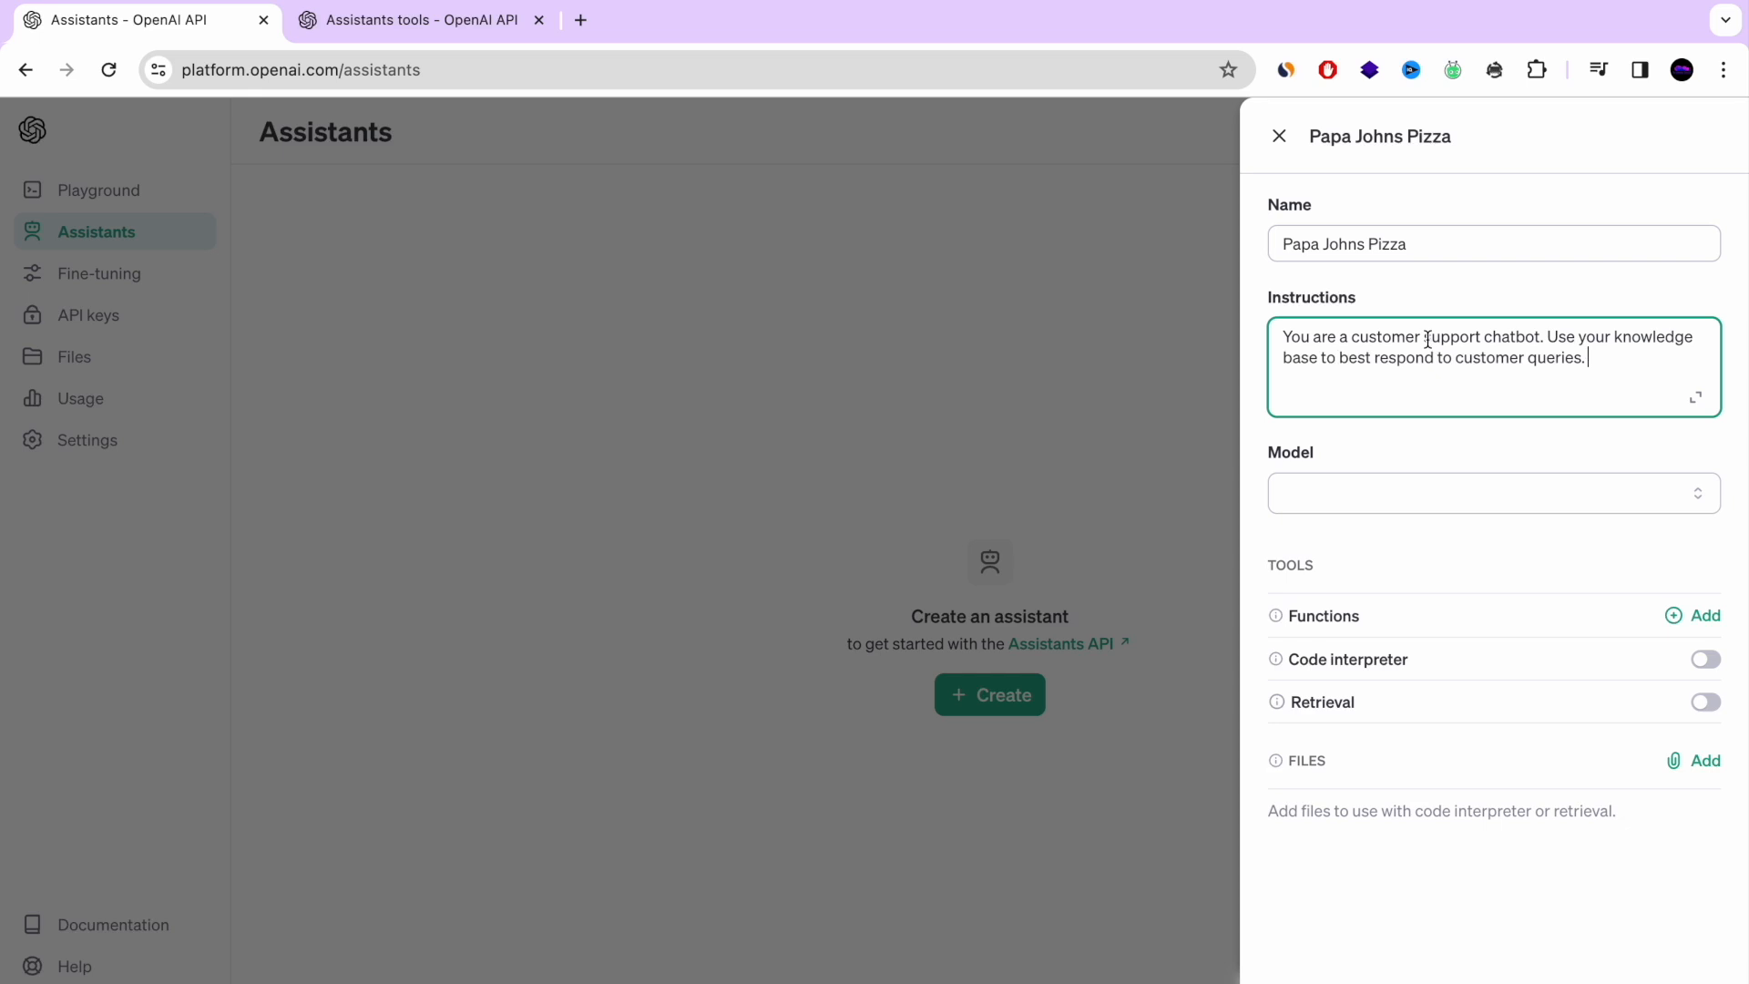
{"action": "mouse_move", "coordinate": [1480, 493]}
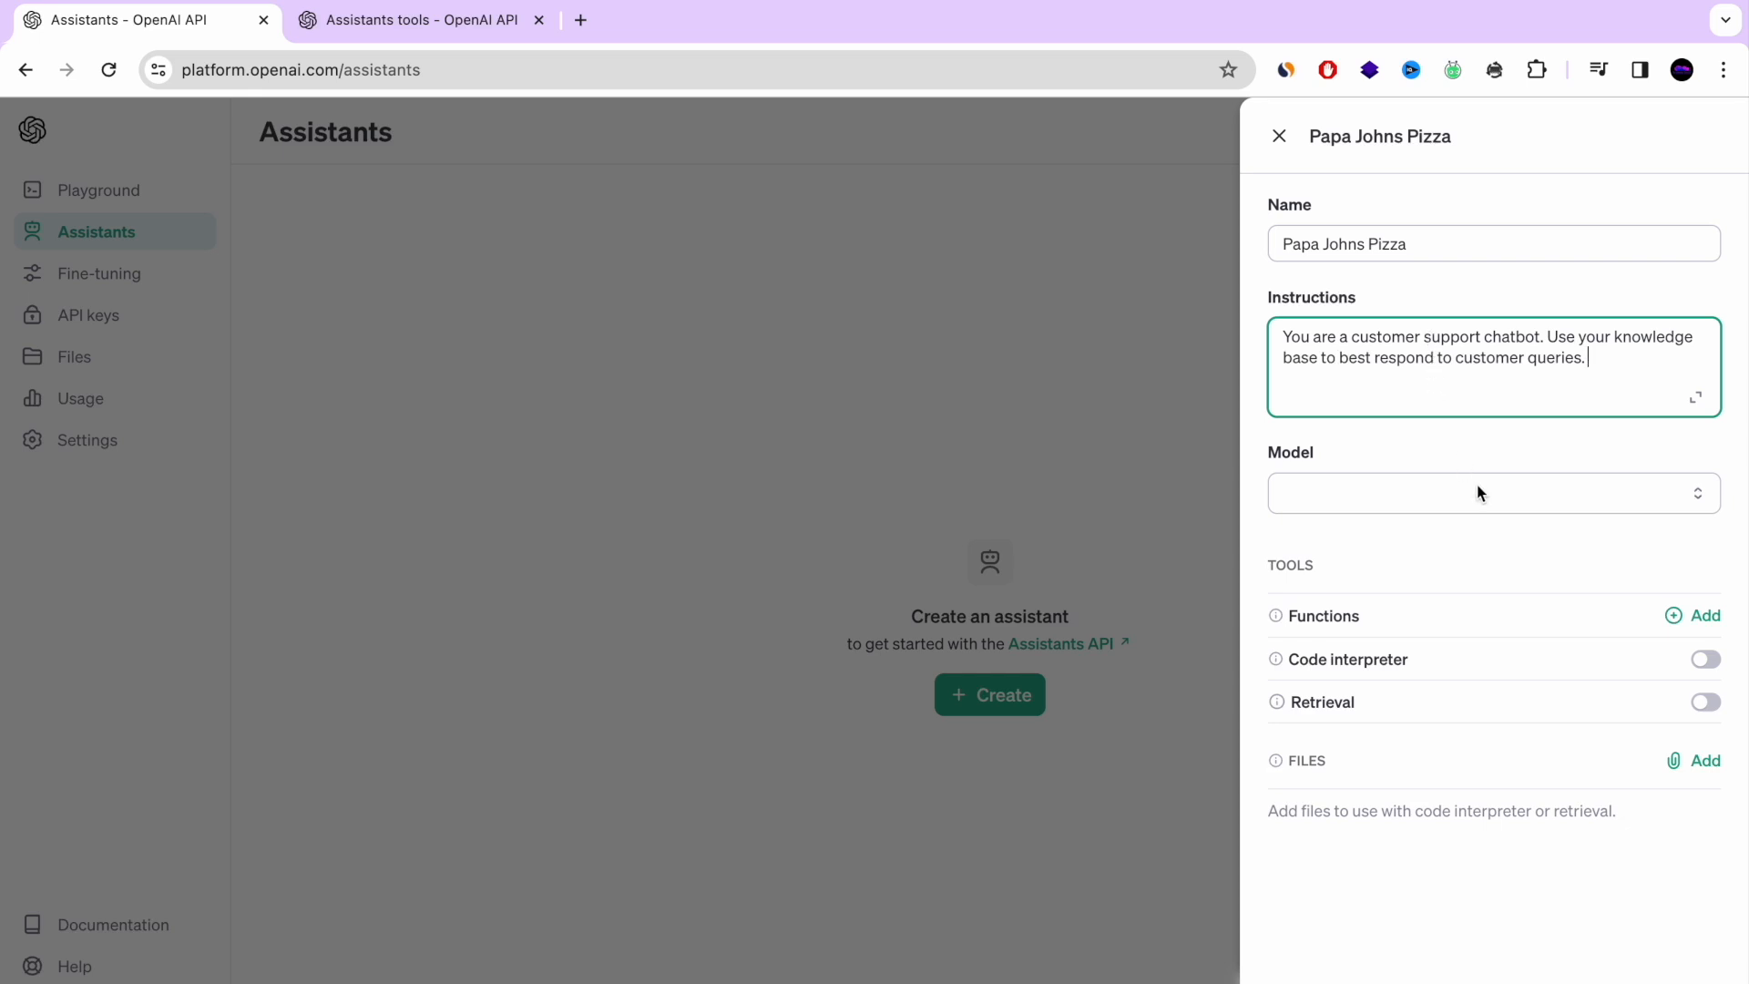
{"action": "mouse_move", "coordinate": [1322, 271]}
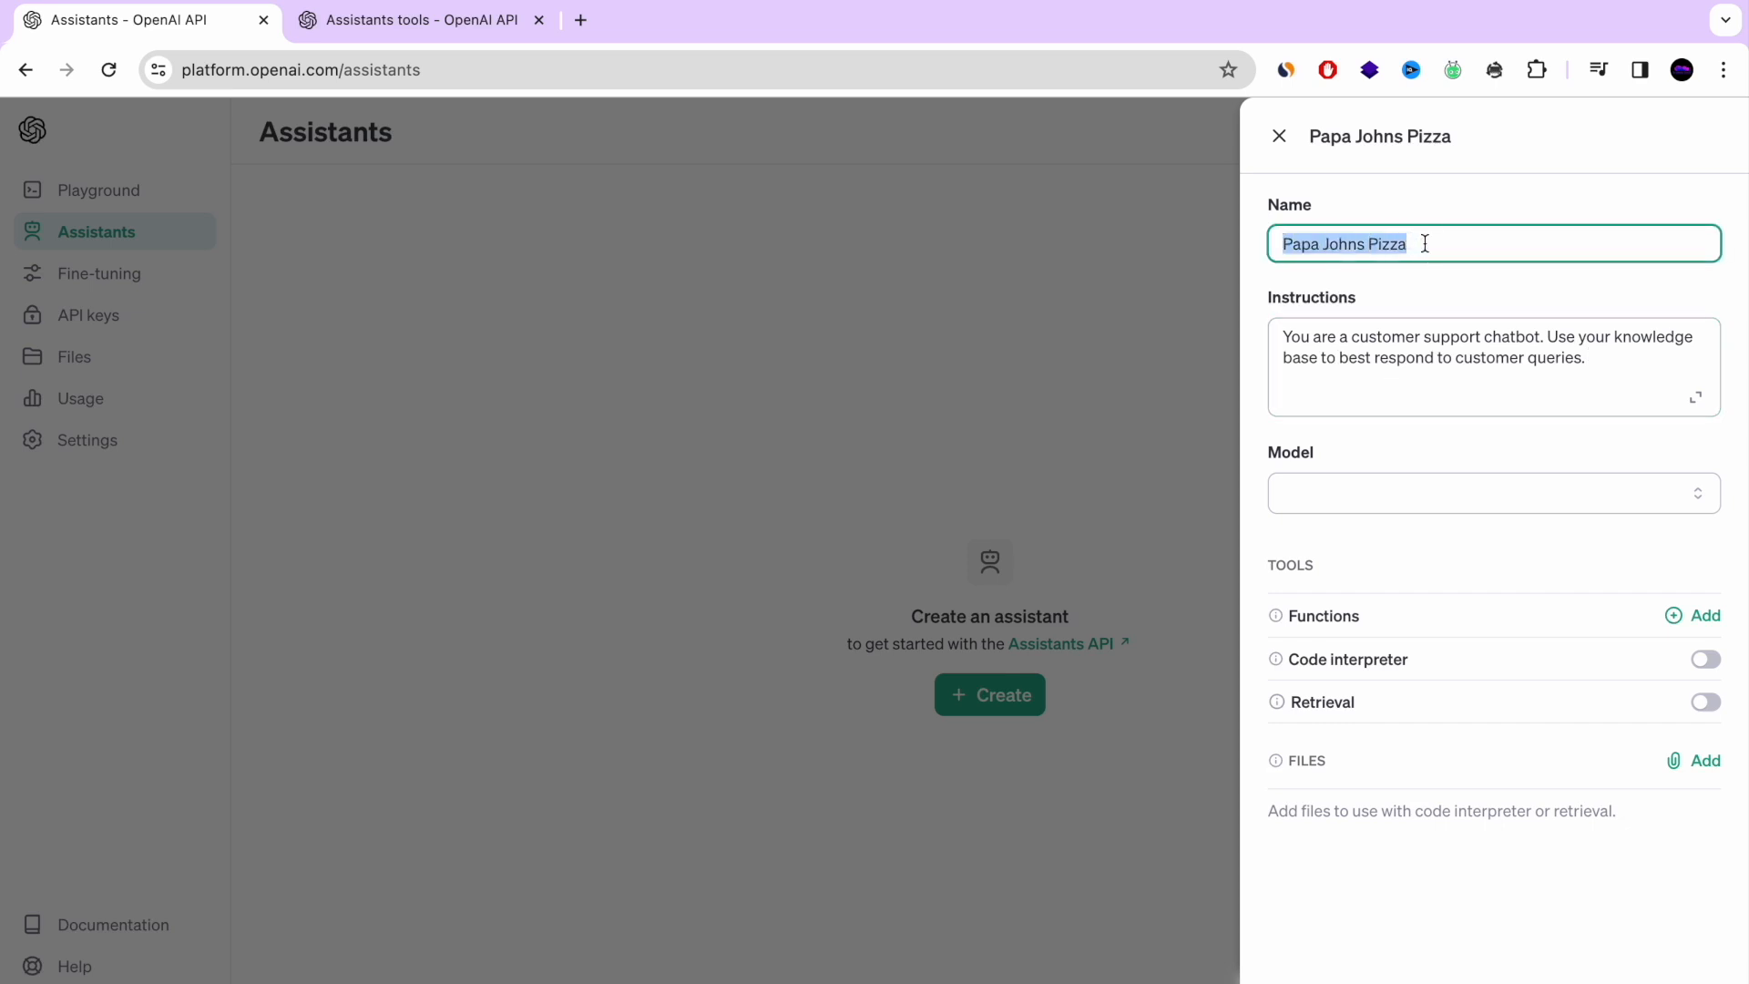
Add 'Papa Johns Pizza' before 'customer support chatbot' in the instructions
{"action": "left_click", "coordinate": [1450, 366]}
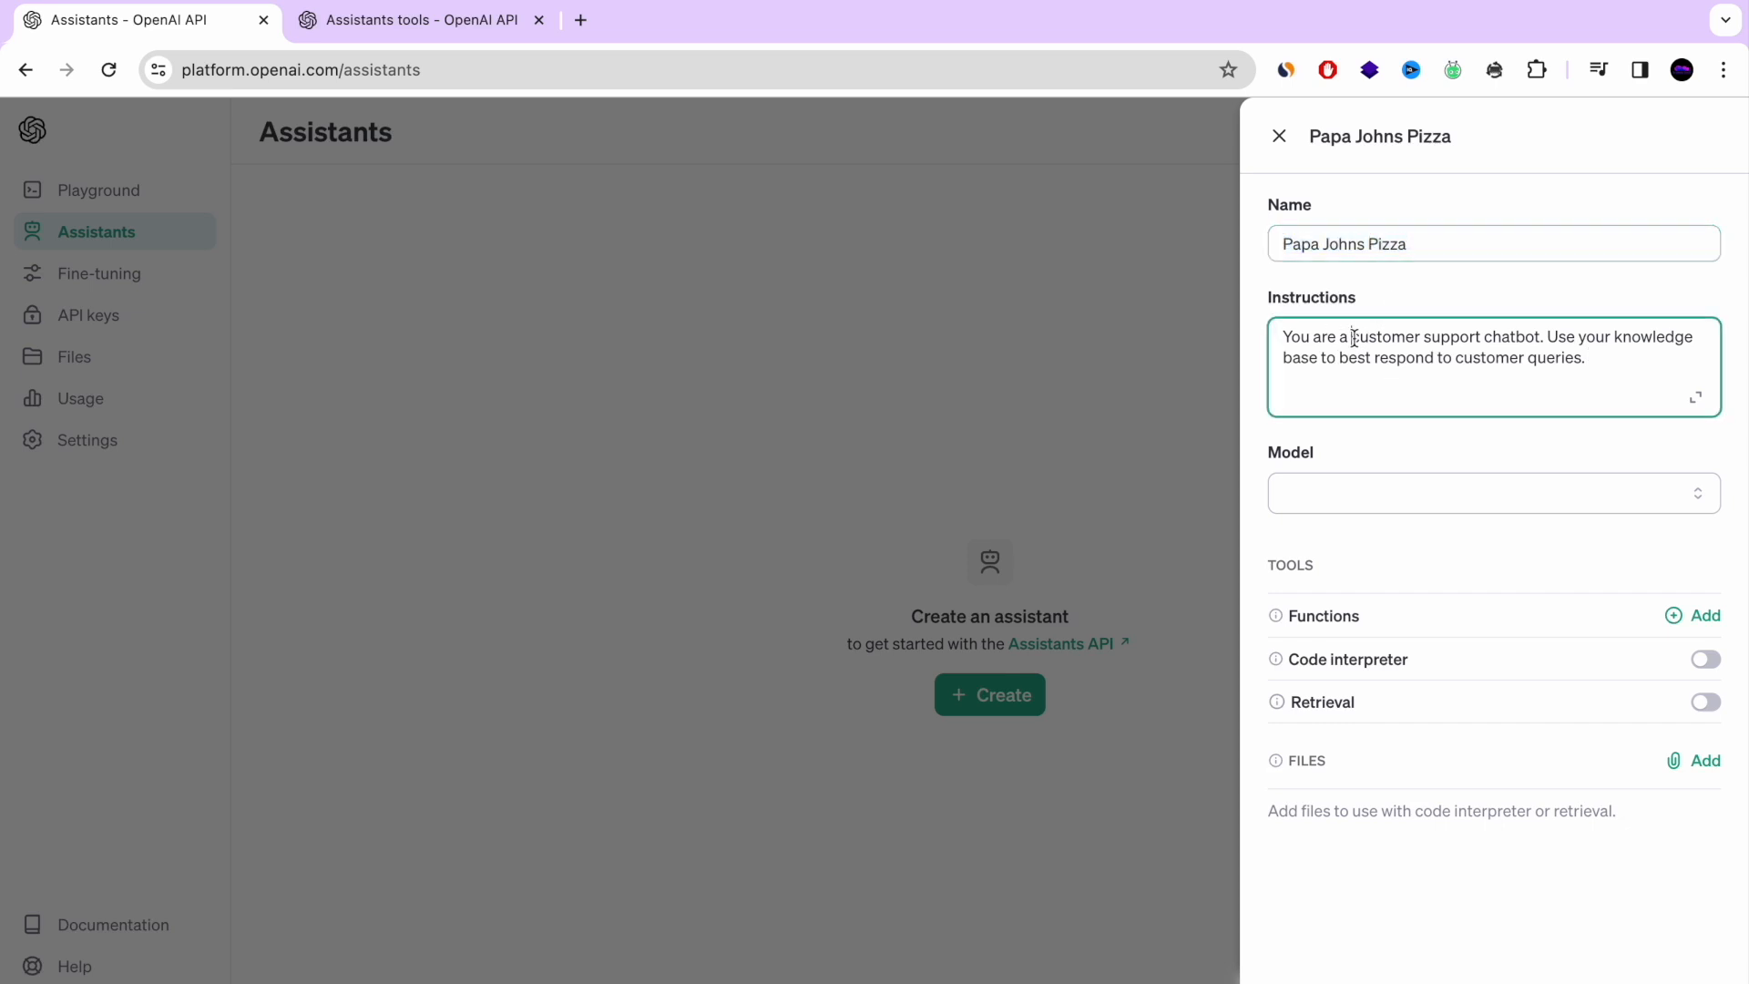
{"action": "type", "text": "Papa Johns Pizza"}
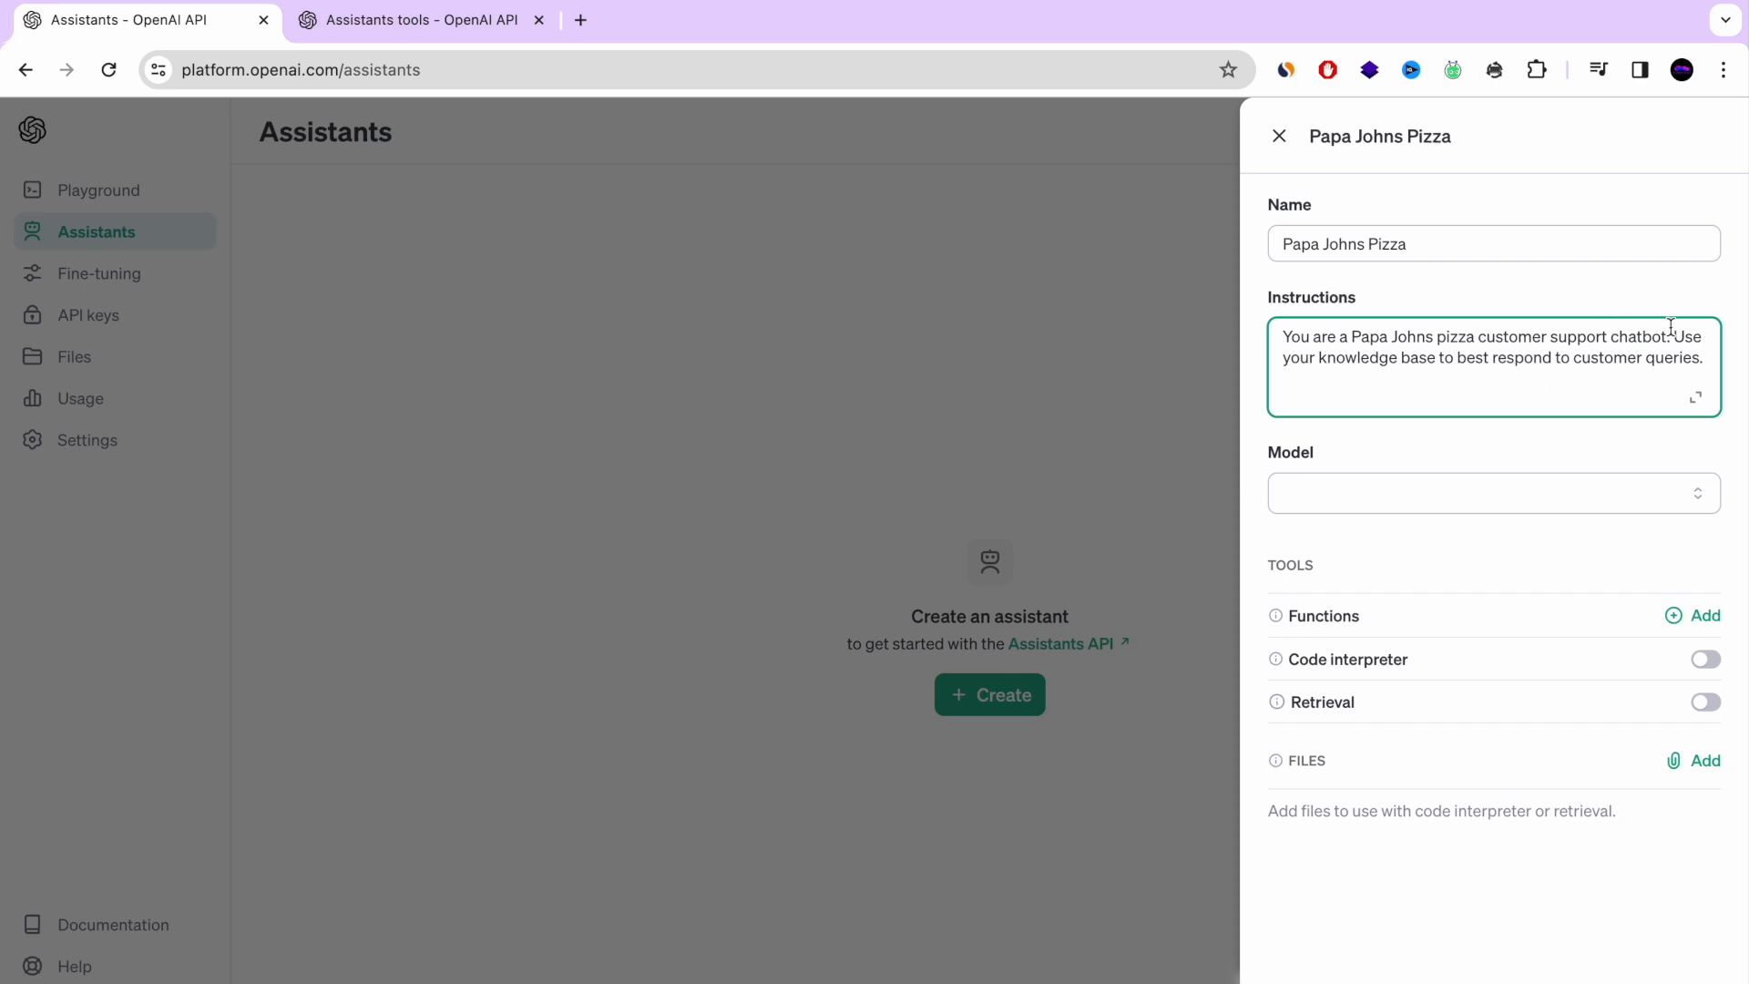
{"action": "left_click", "coordinate": [1490, 493]}
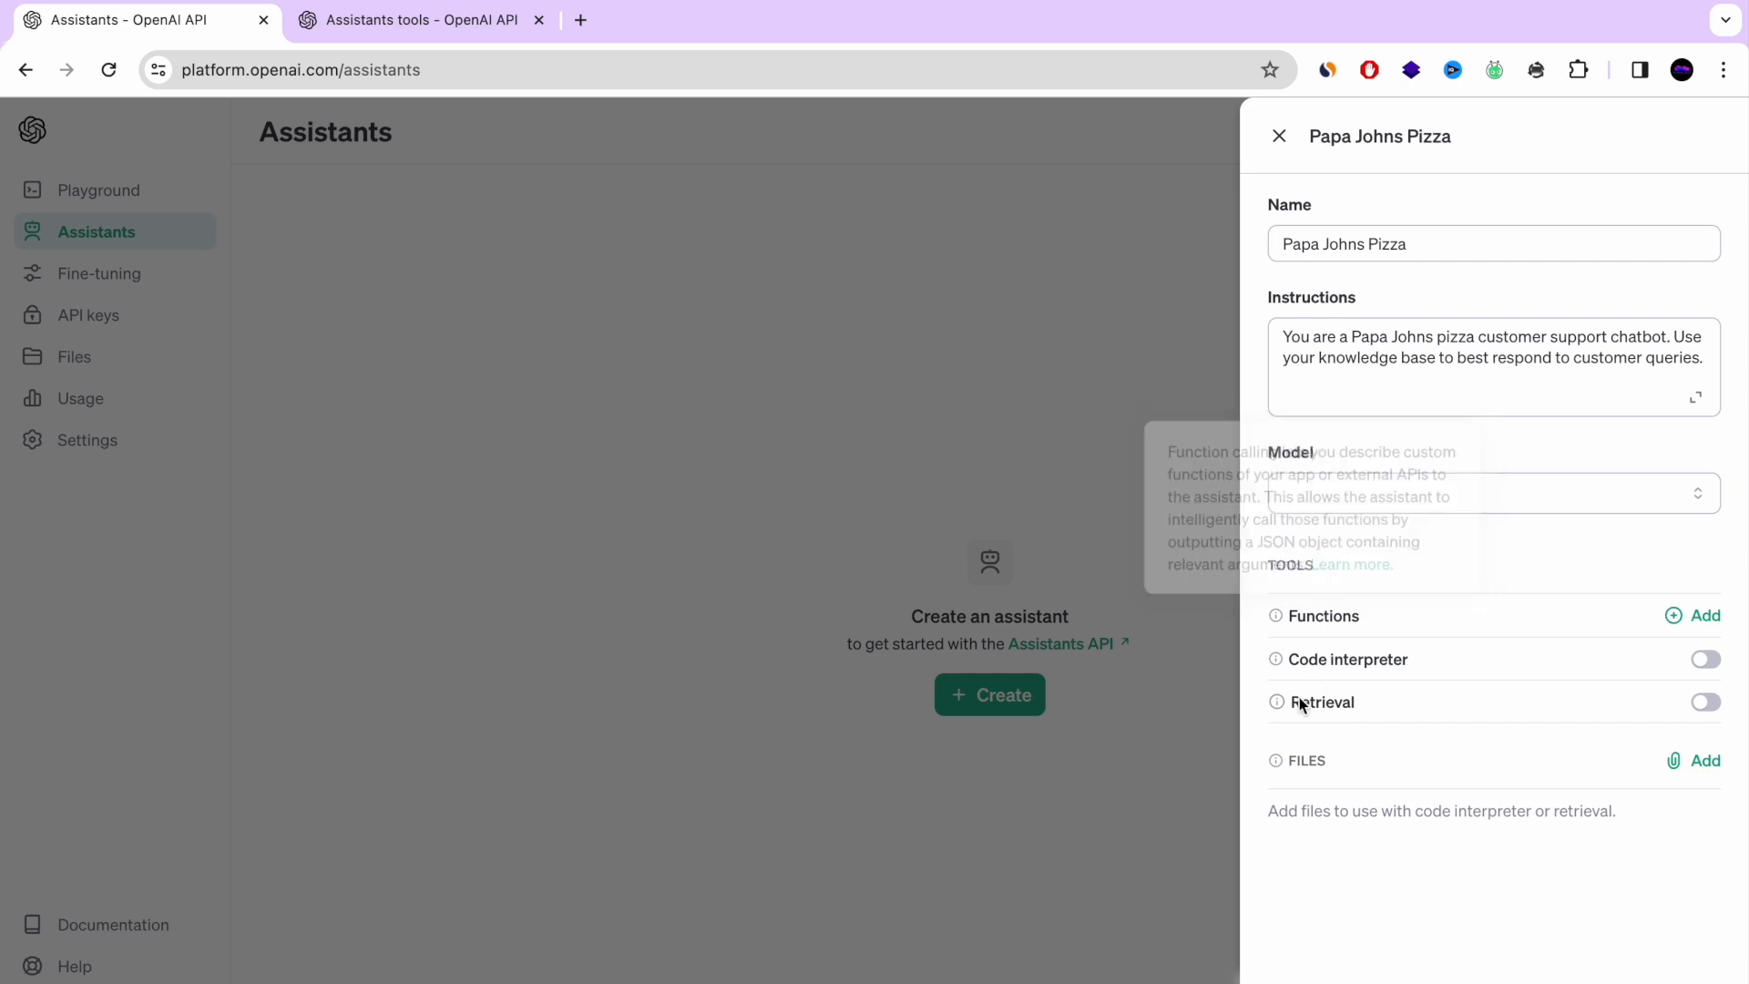
{"action": "mouse_move", "coordinate": [1275, 616]}
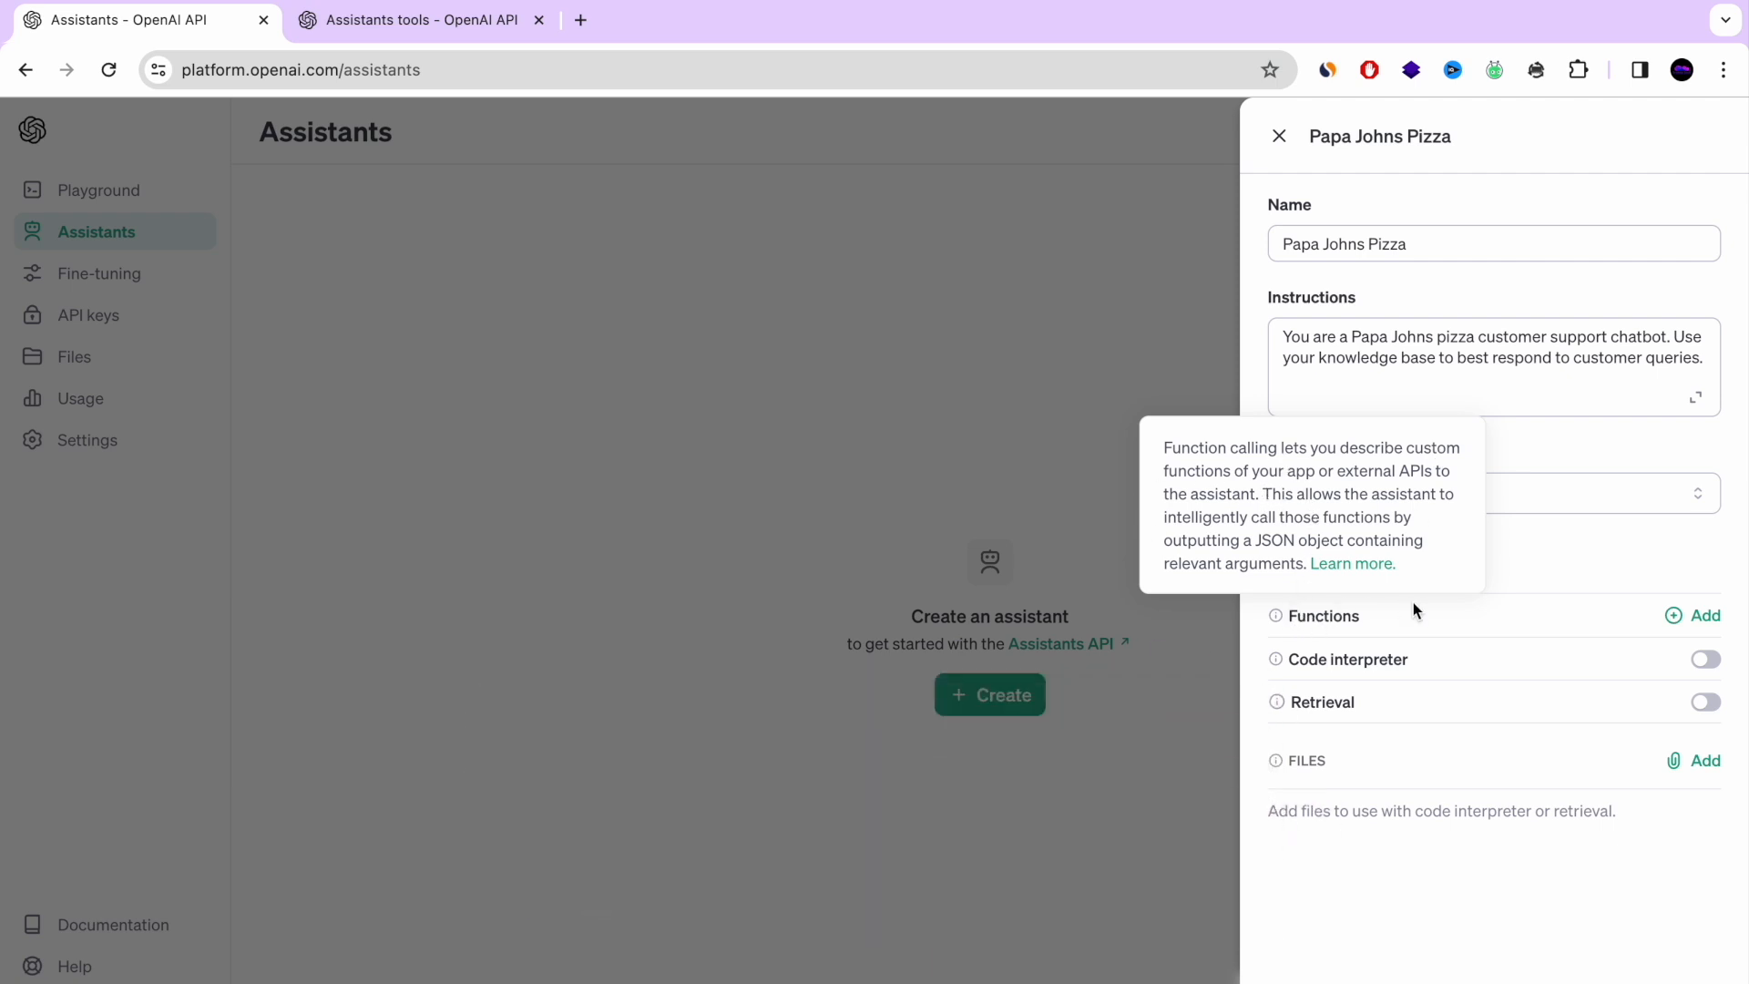
{"action": "mouse_move", "coordinate": [1275, 660]}
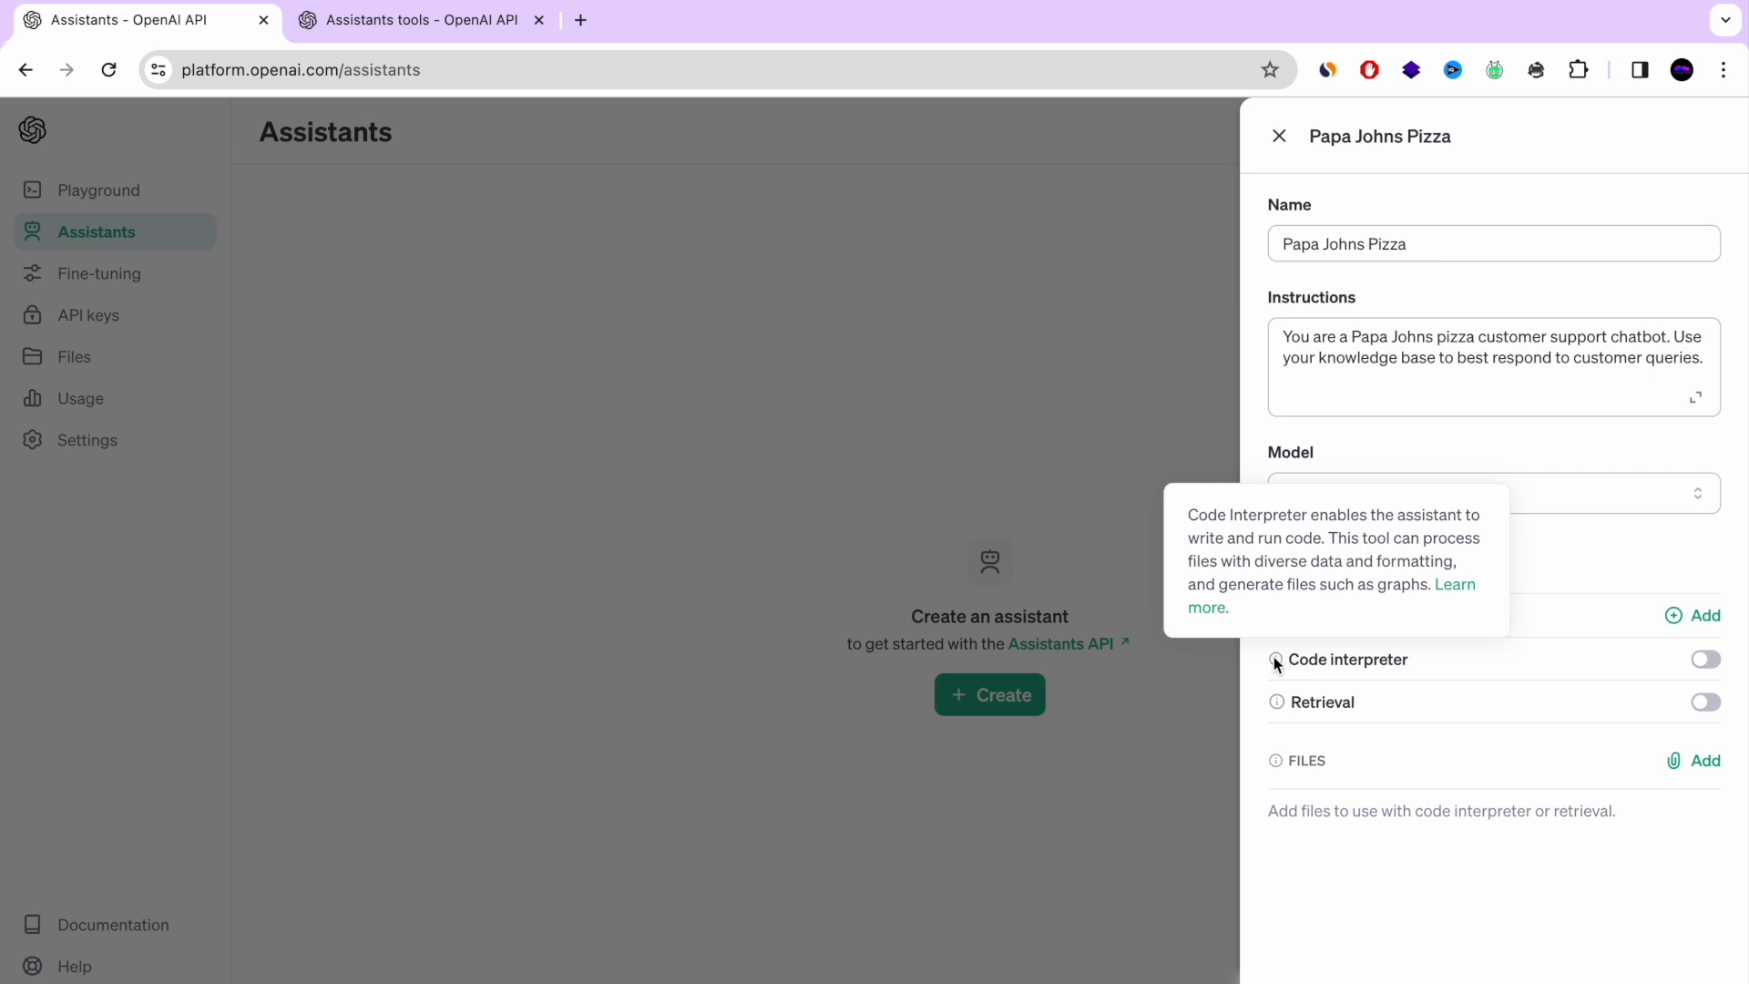
{"action": "mouse_move", "coordinate": [1221, 558]}
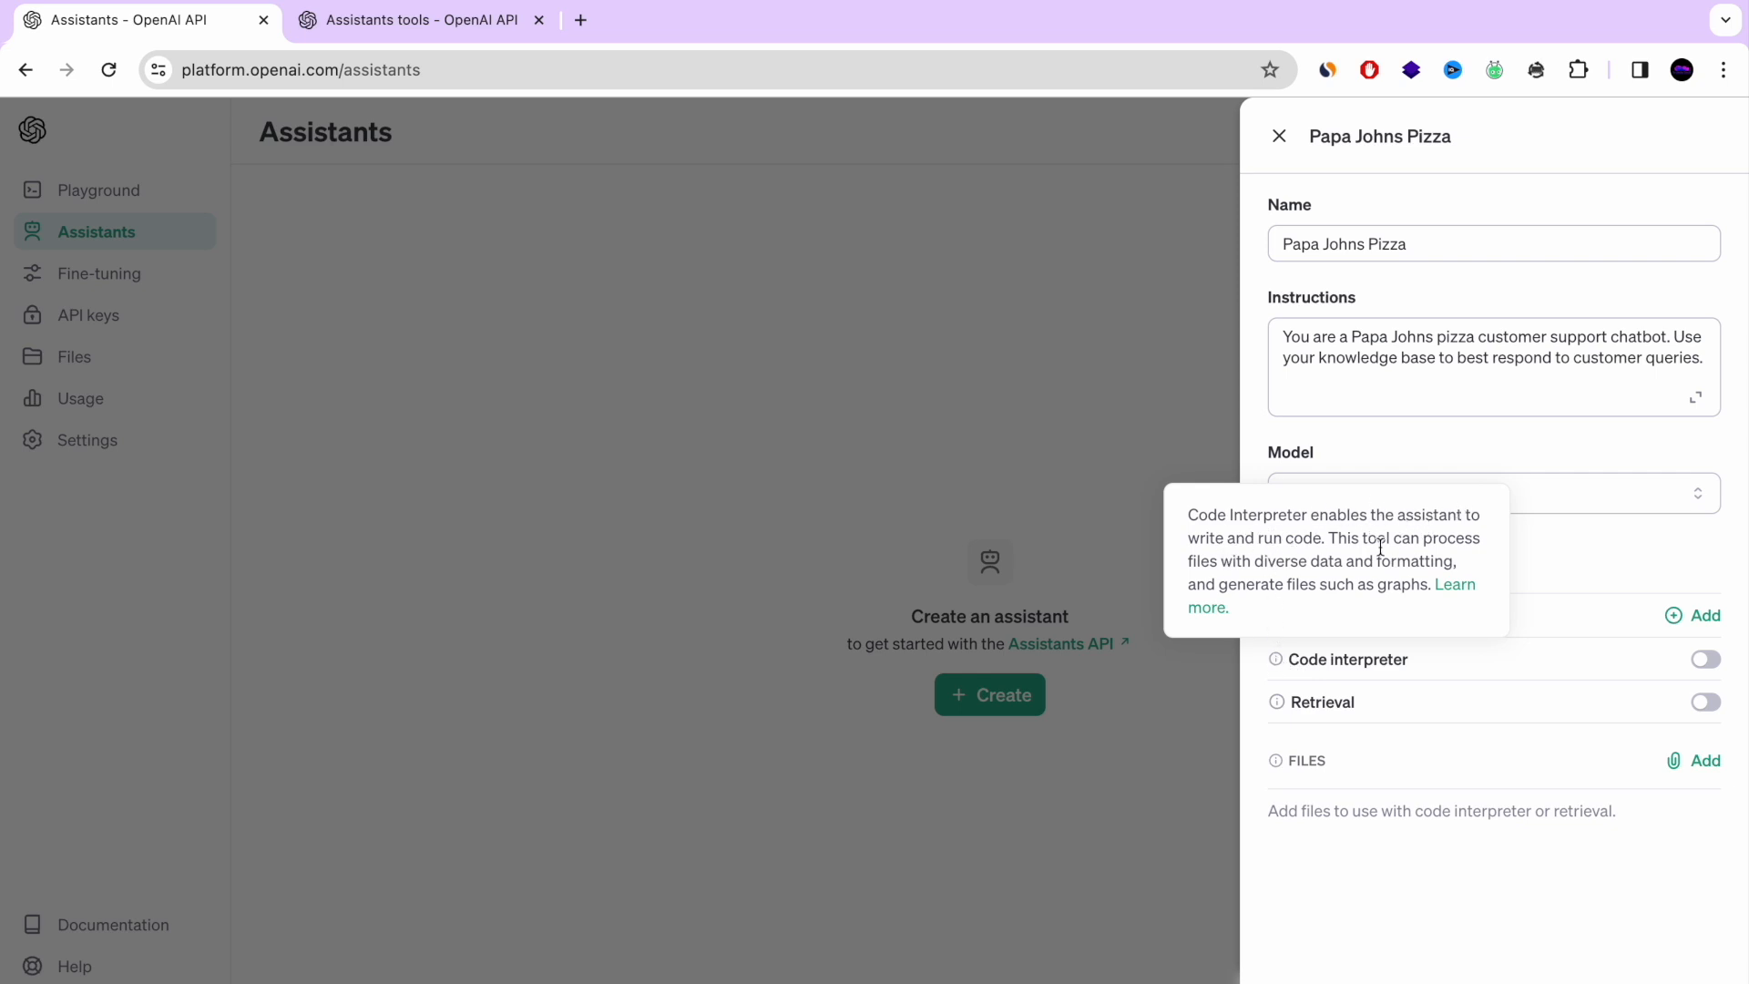
{"action": "mouse_move", "coordinate": [1440, 617]}
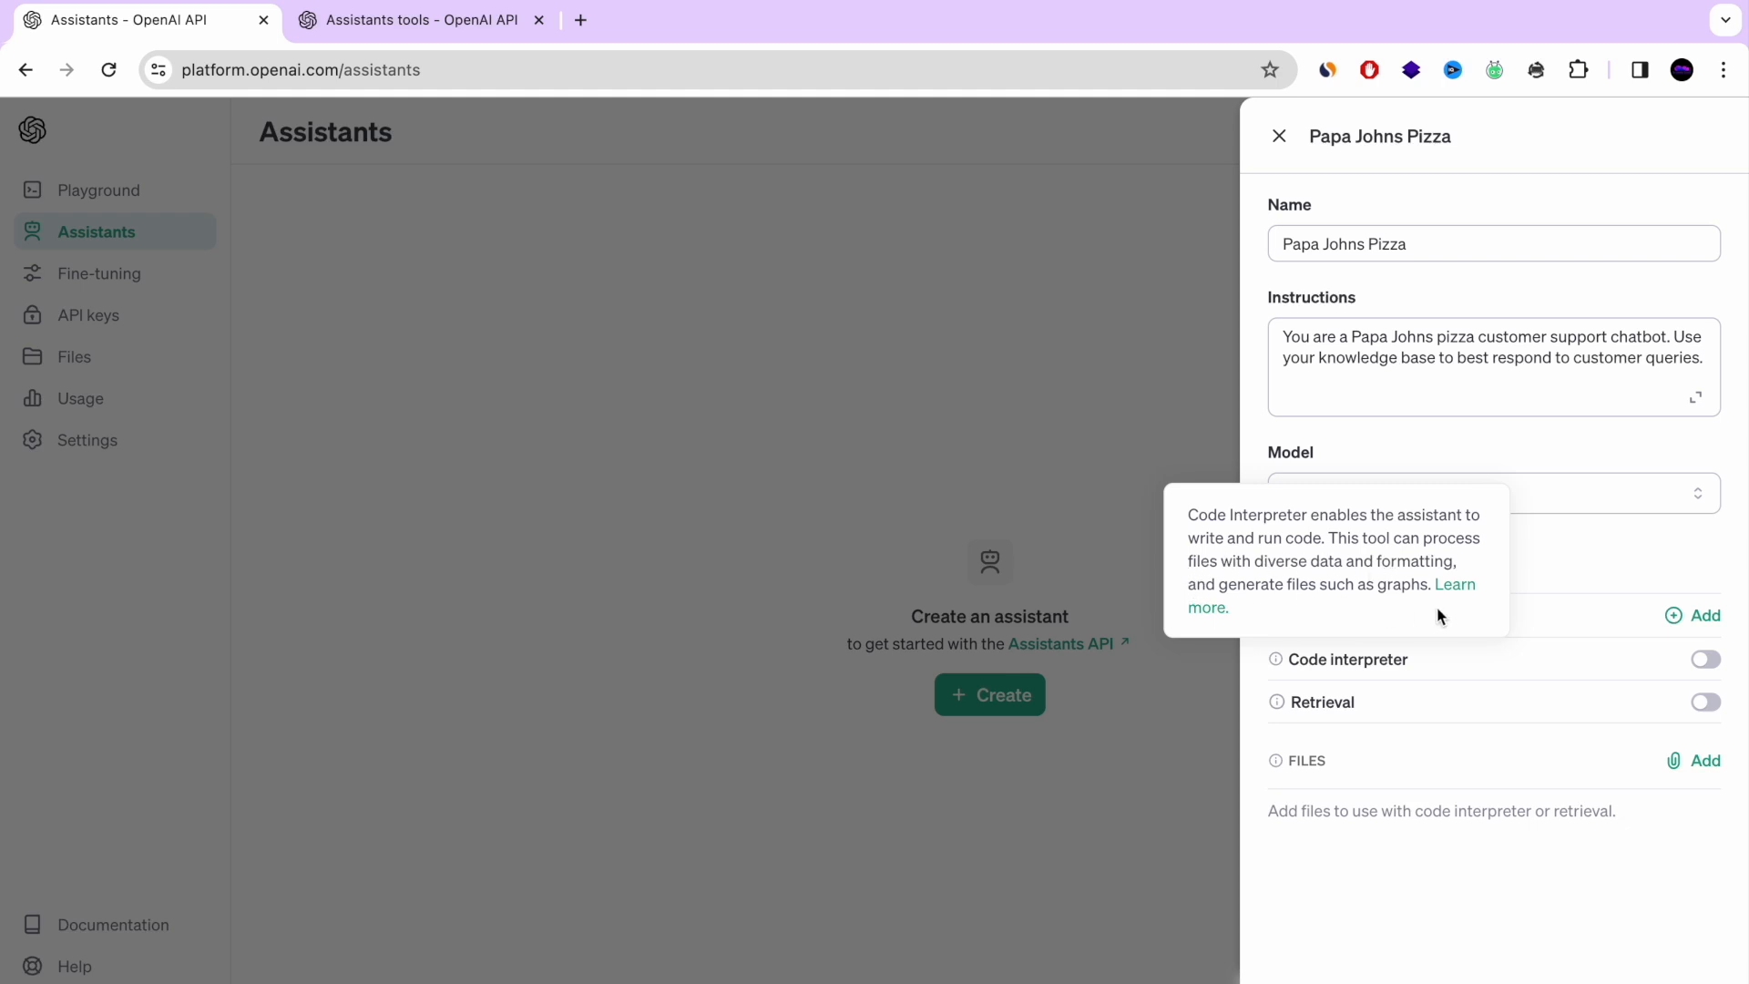
{"action": "mouse_move", "coordinate": [1274, 702]}
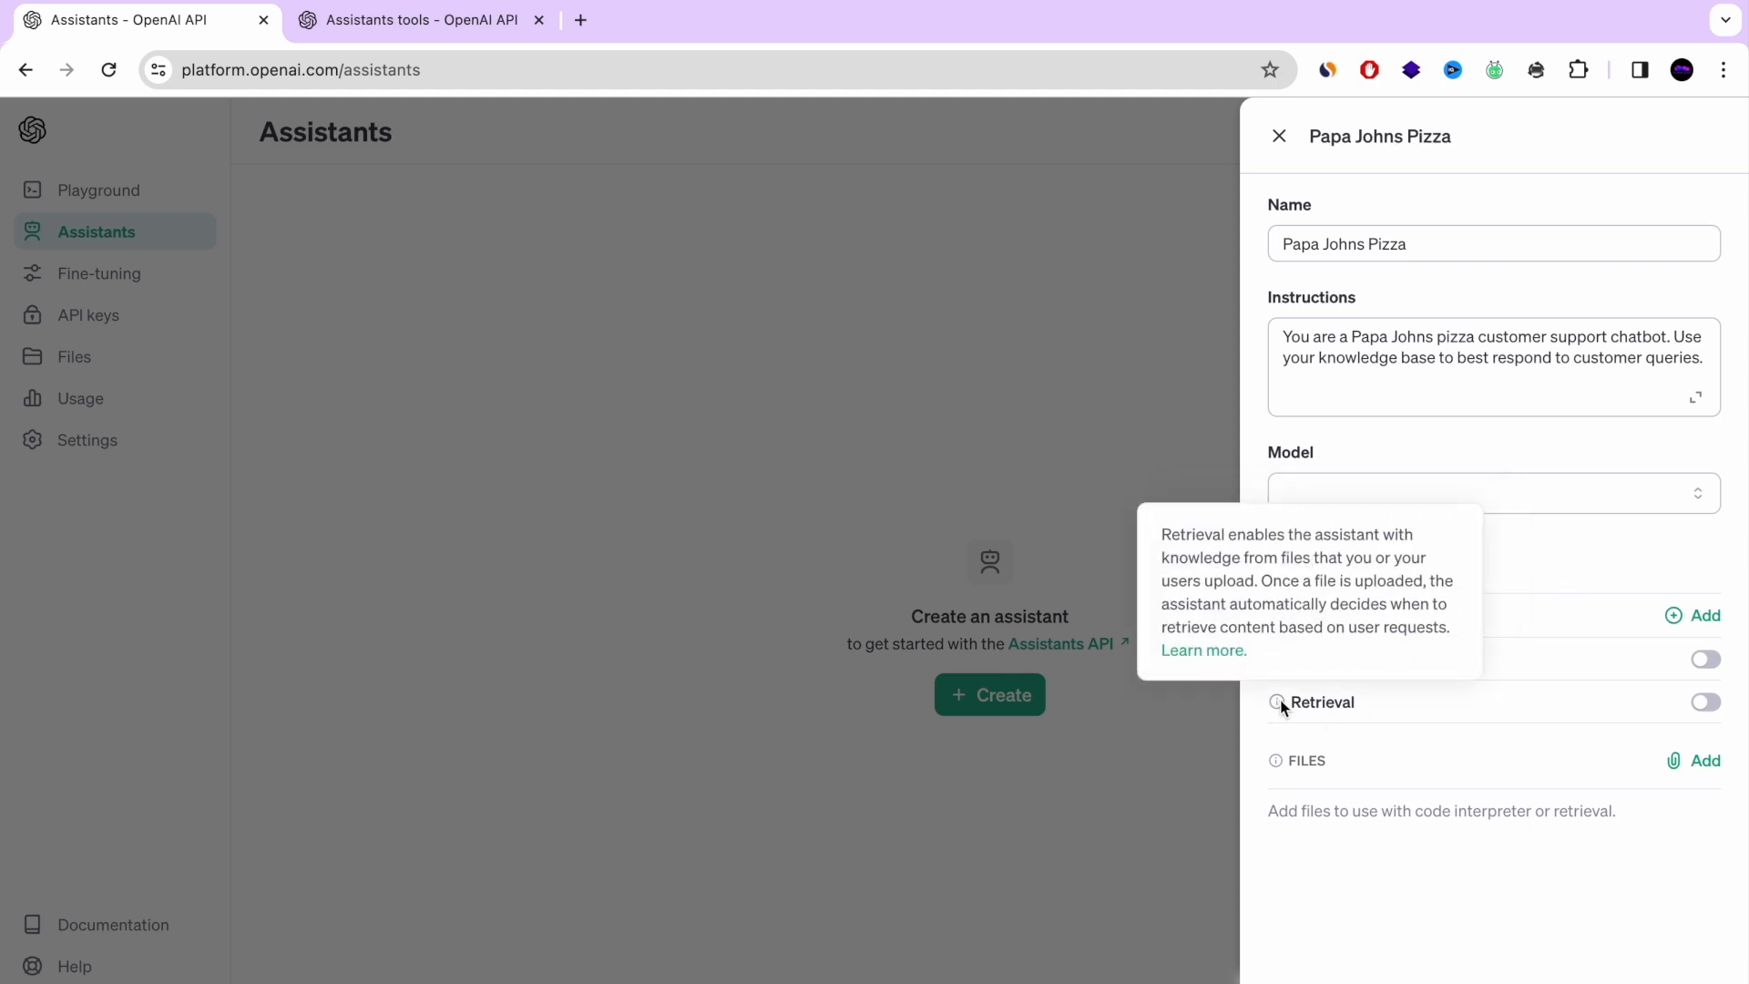
{"action": "mouse_move", "coordinate": [1372, 533]}
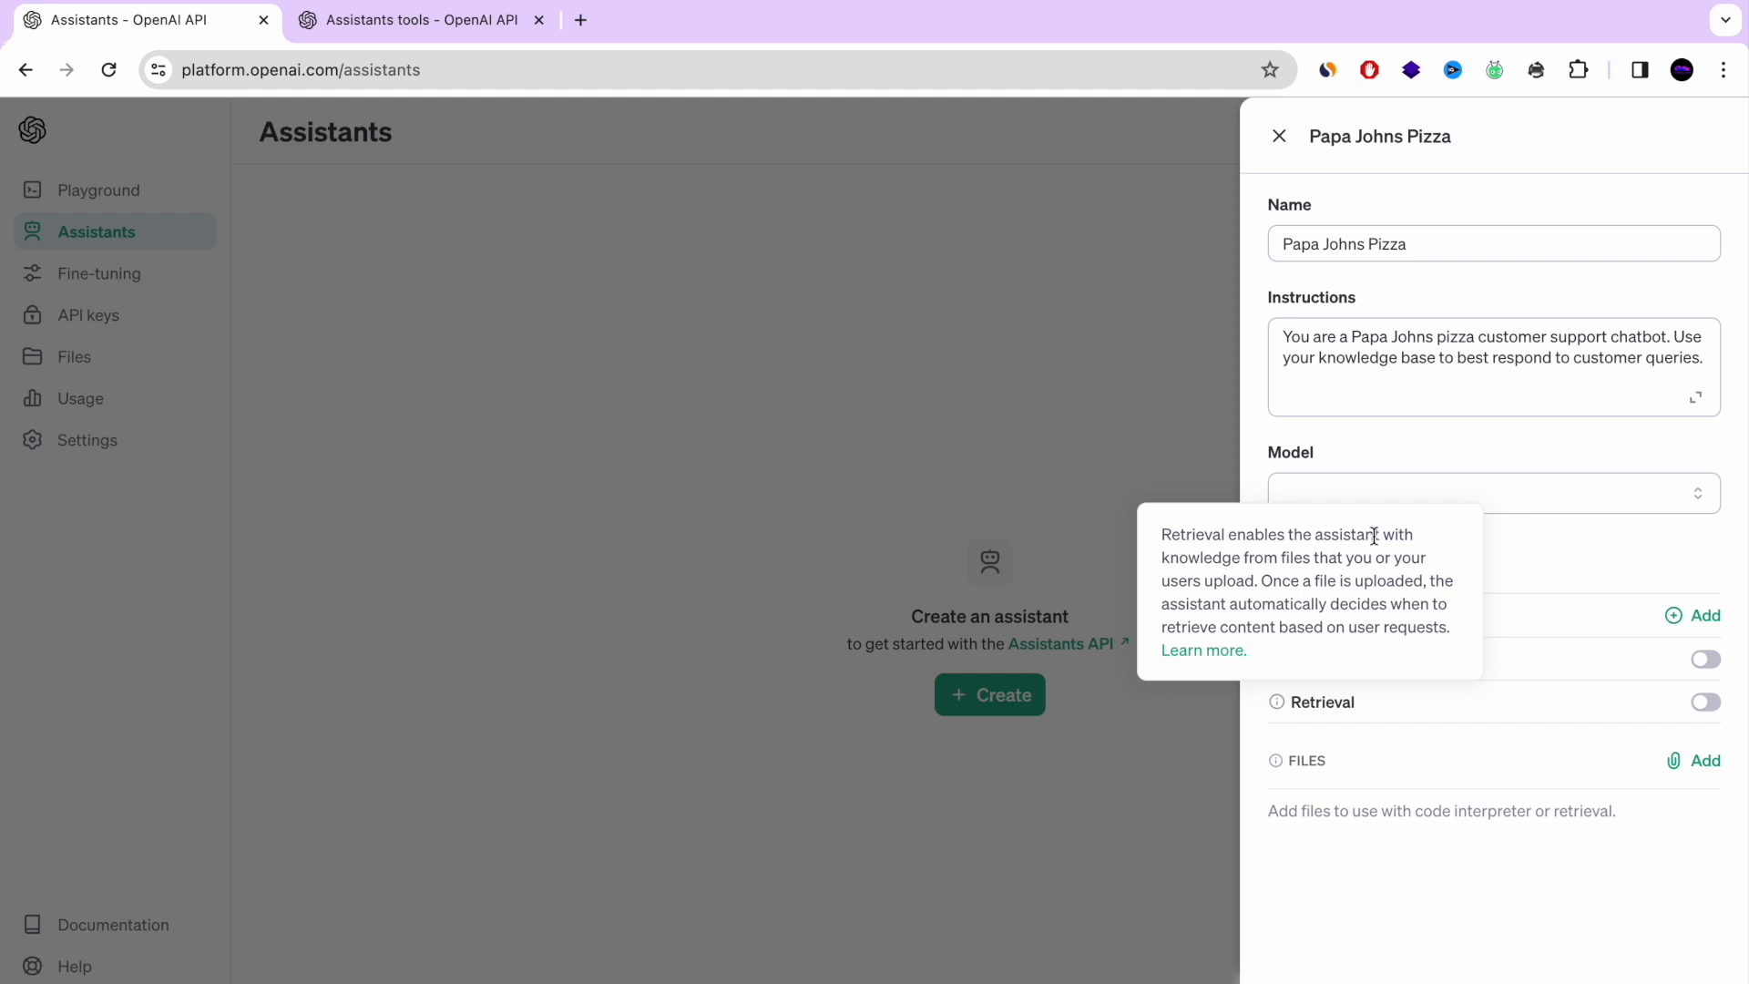
{"action": "mouse_move", "coordinate": [1413, 557]}
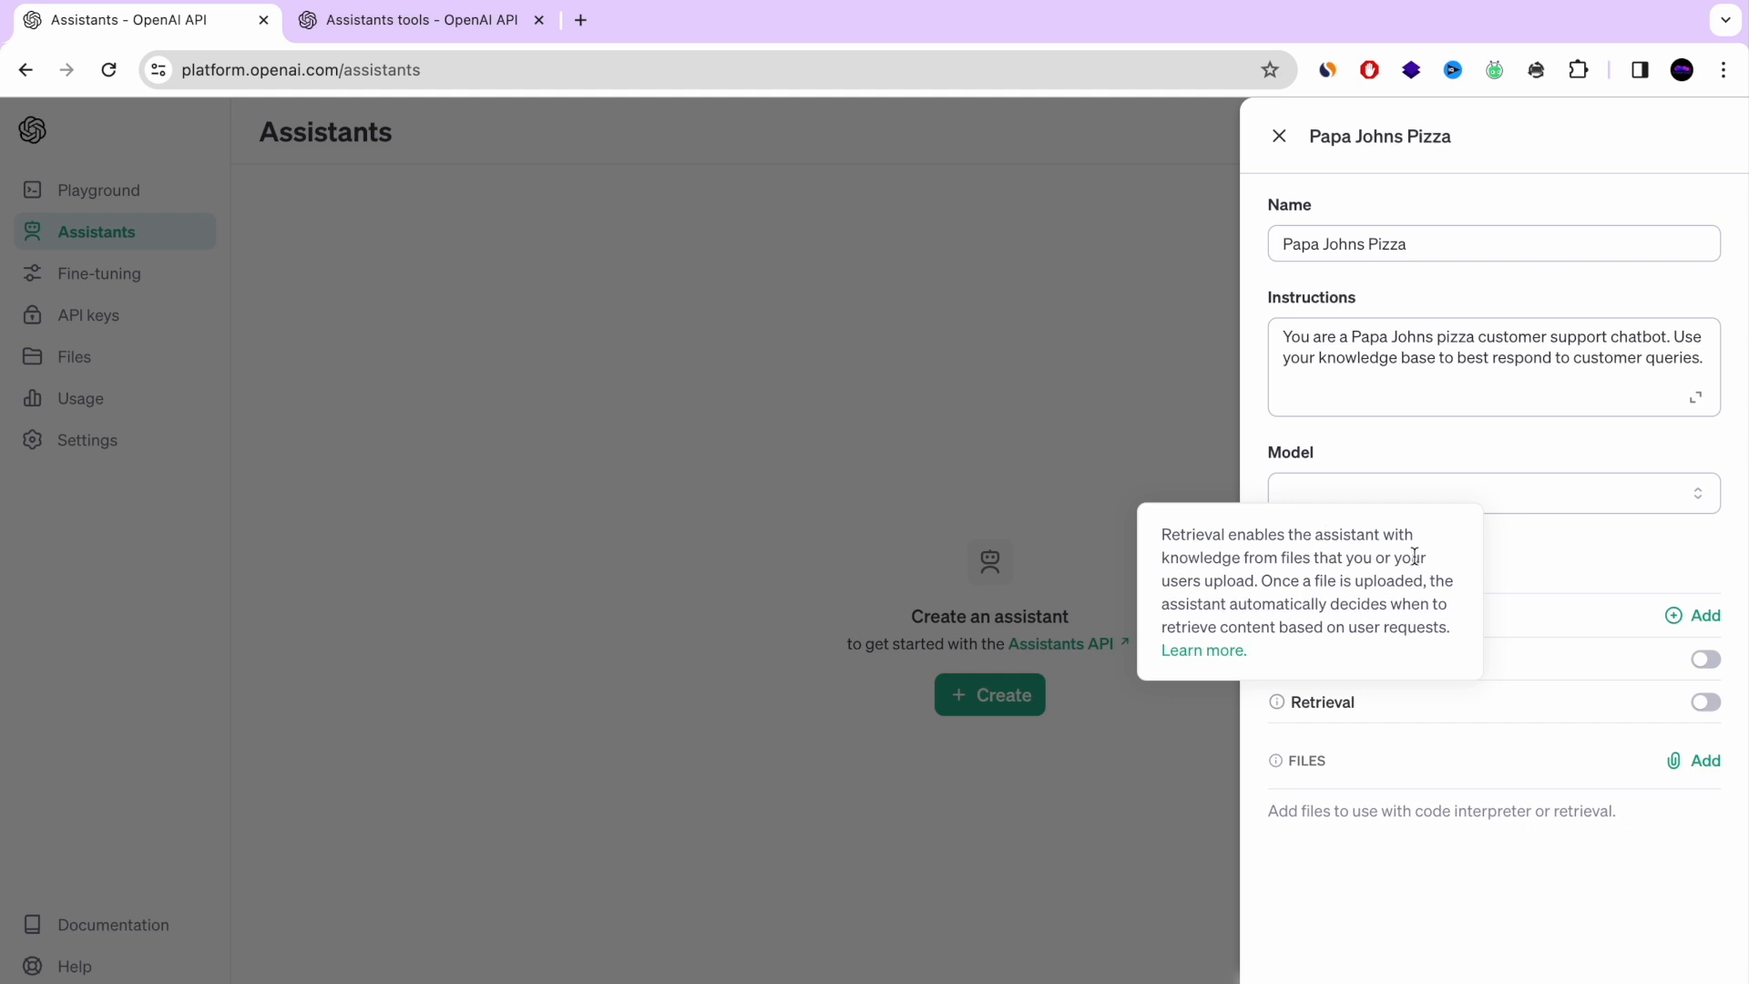
{"action": "mouse_move", "coordinate": [1273, 696]}
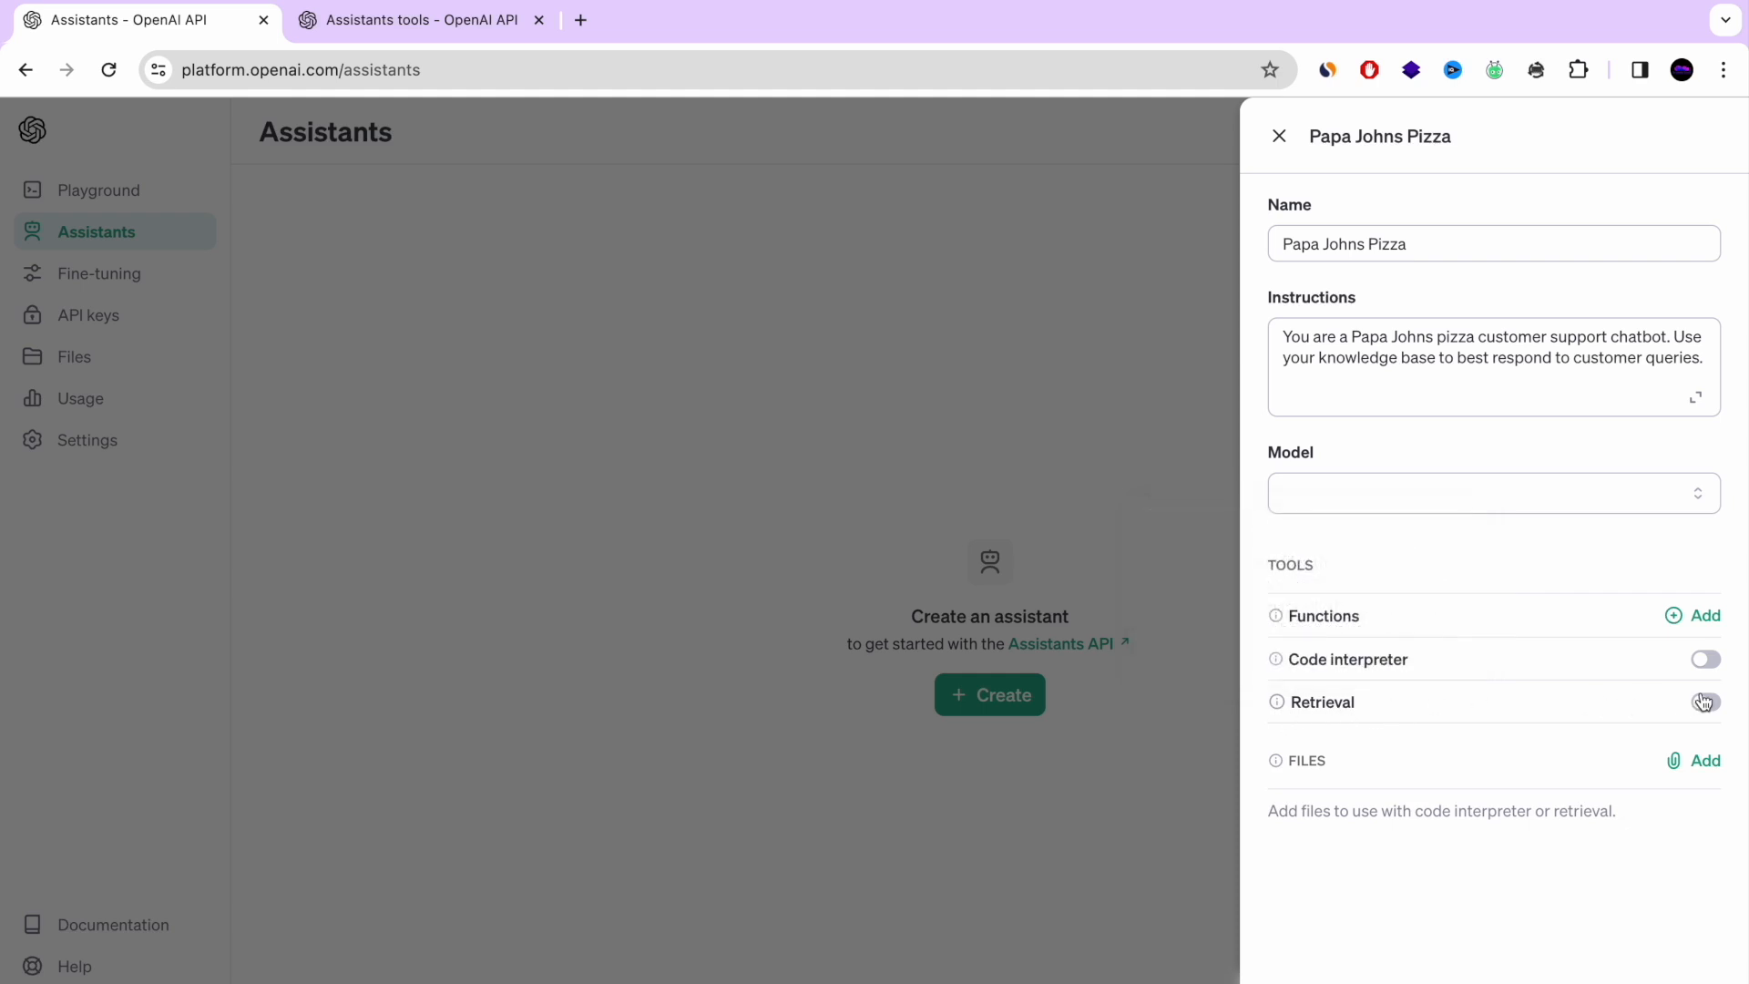
{"action": "left_click", "coordinate": [1705, 701]}
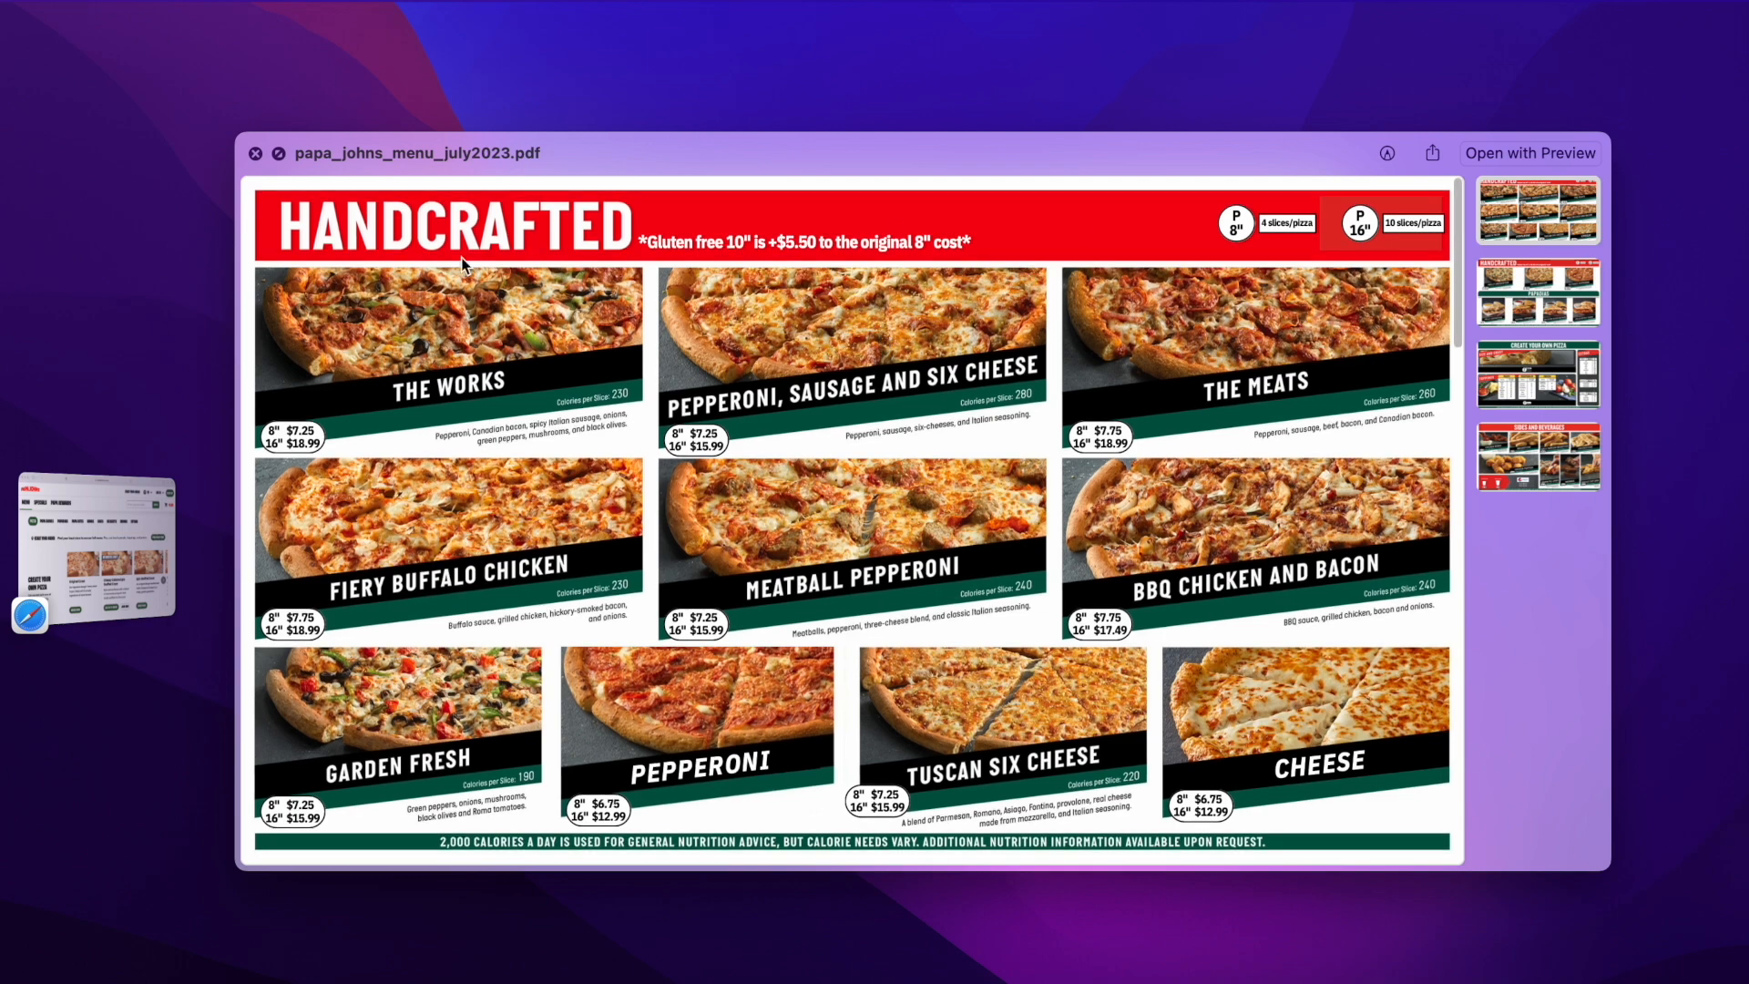
{"action": "mouse_move", "coordinate": [711, 480]}
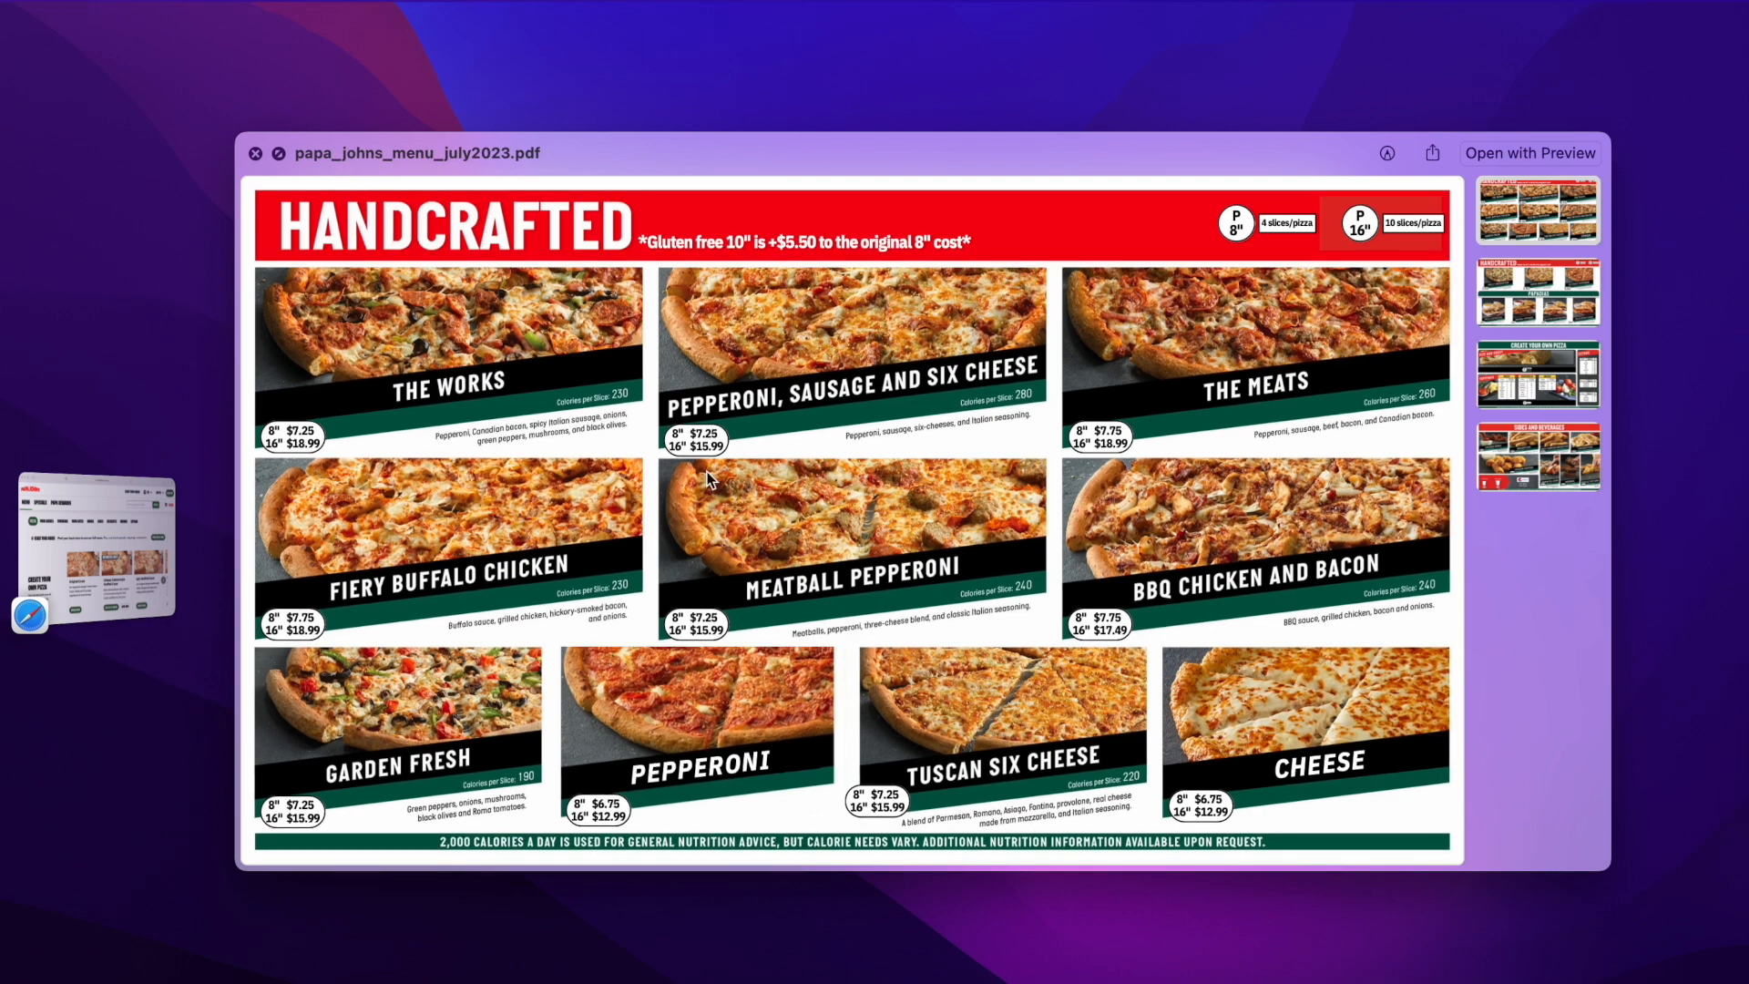
{"action": "mouse_move", "coordinate": [517, 383]}
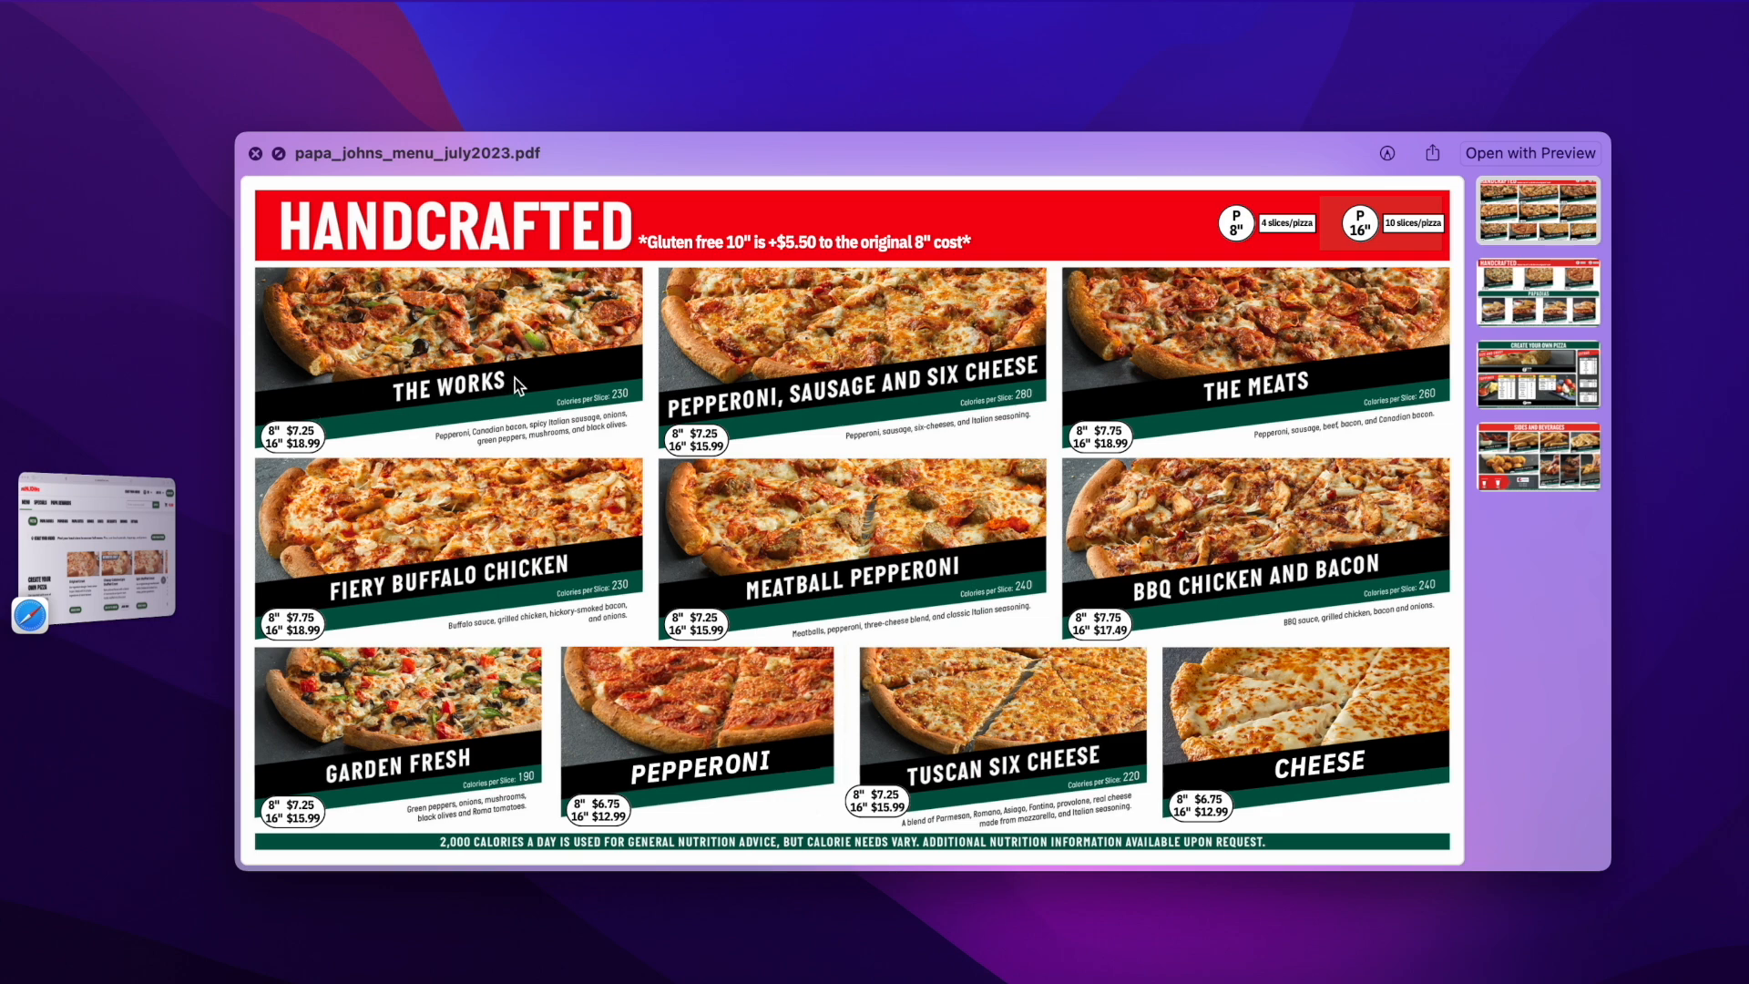
{"action": "mouse_move", "coordinate": [1264, 585]}
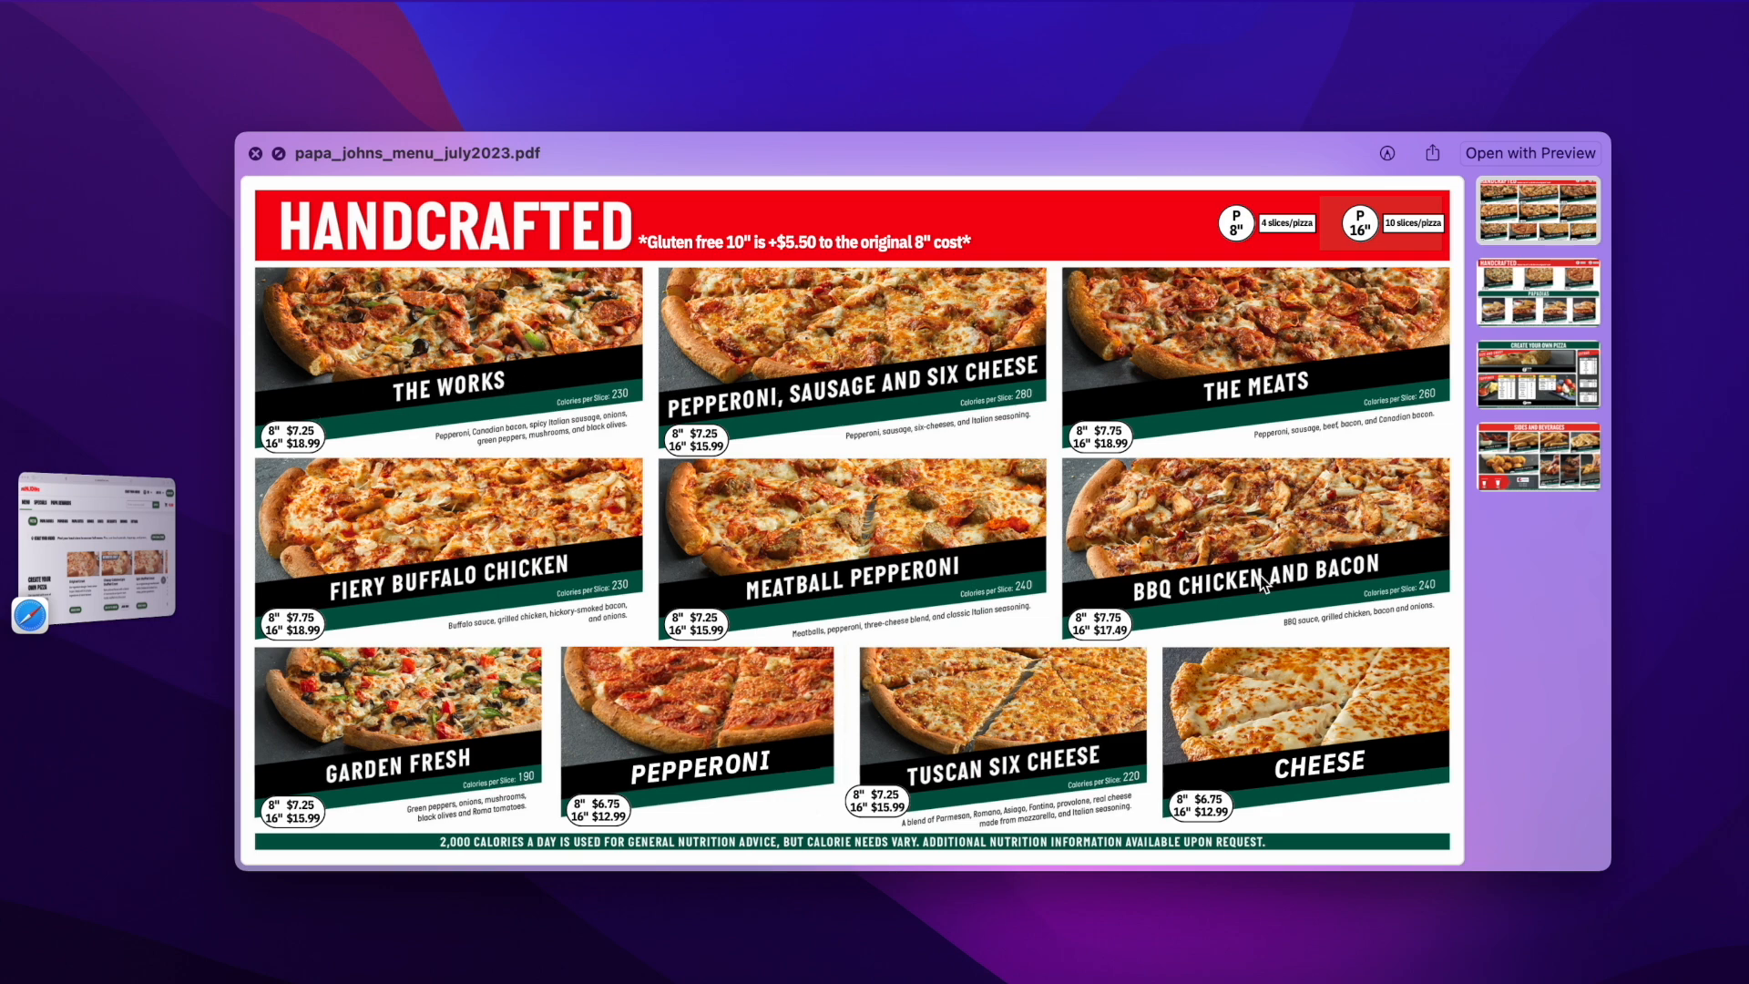
{"action": "scroll", "scroll_direction": "down", "scroll_amount": 3}
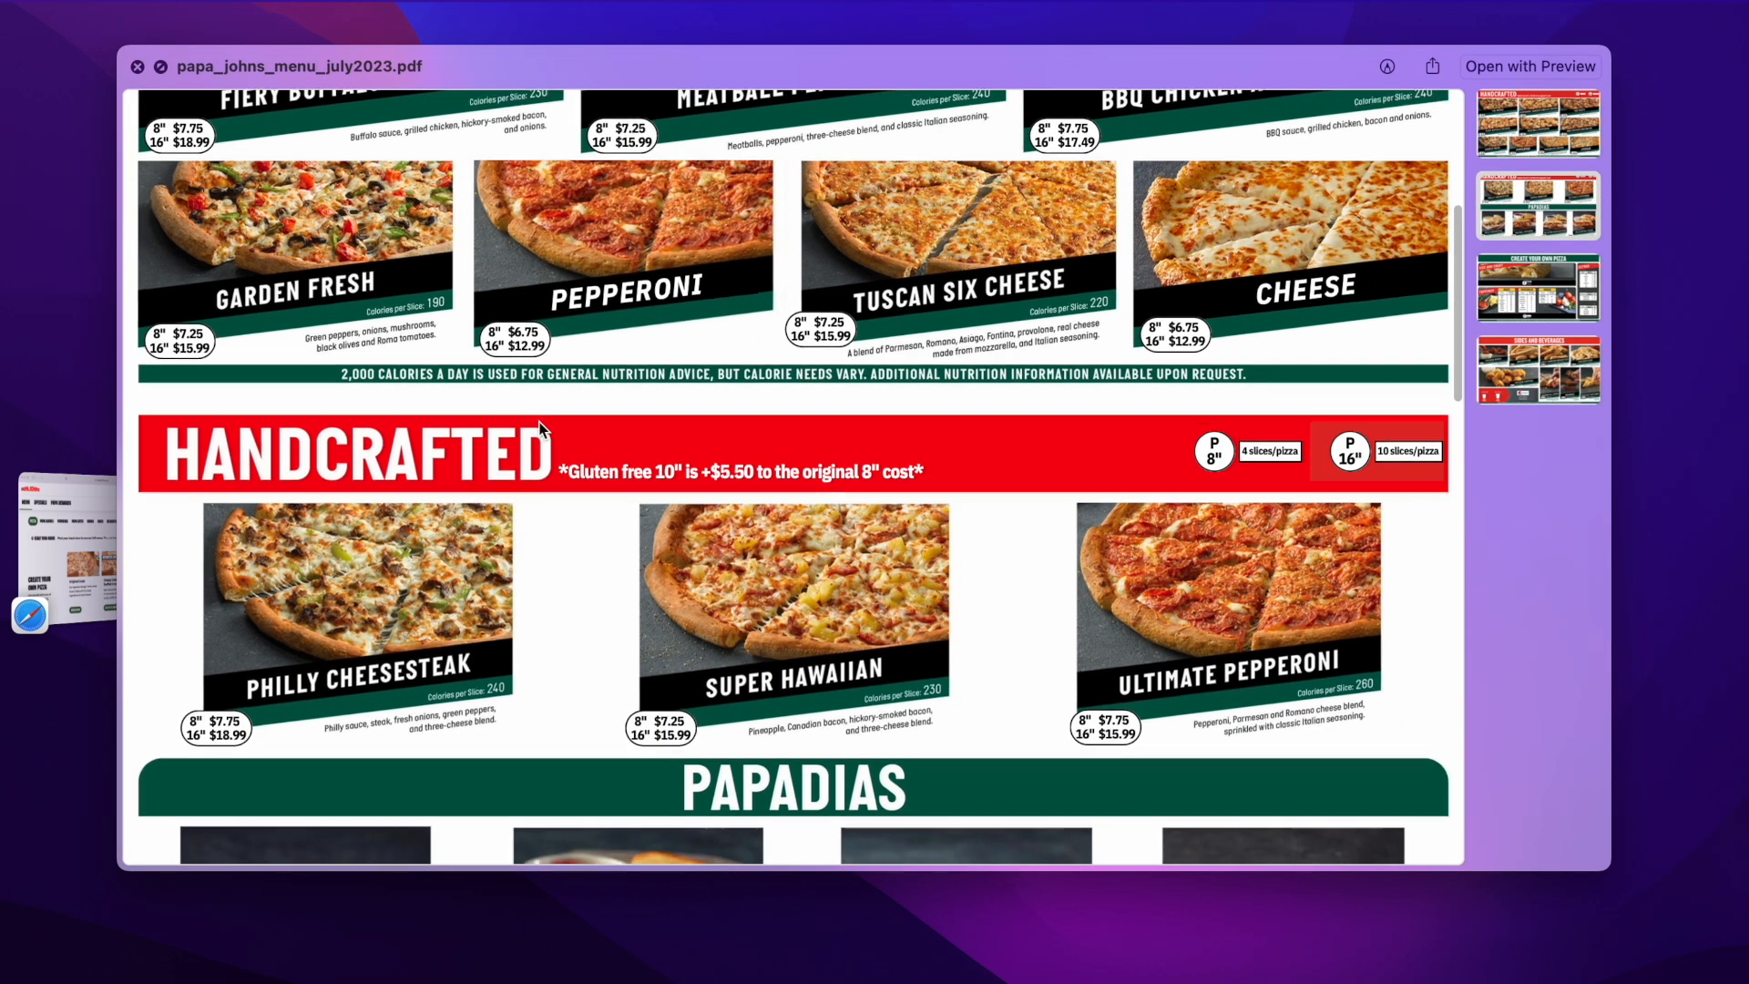
{"action": "scroll", "scroll_direction": "up", "scroll_amount": 3}
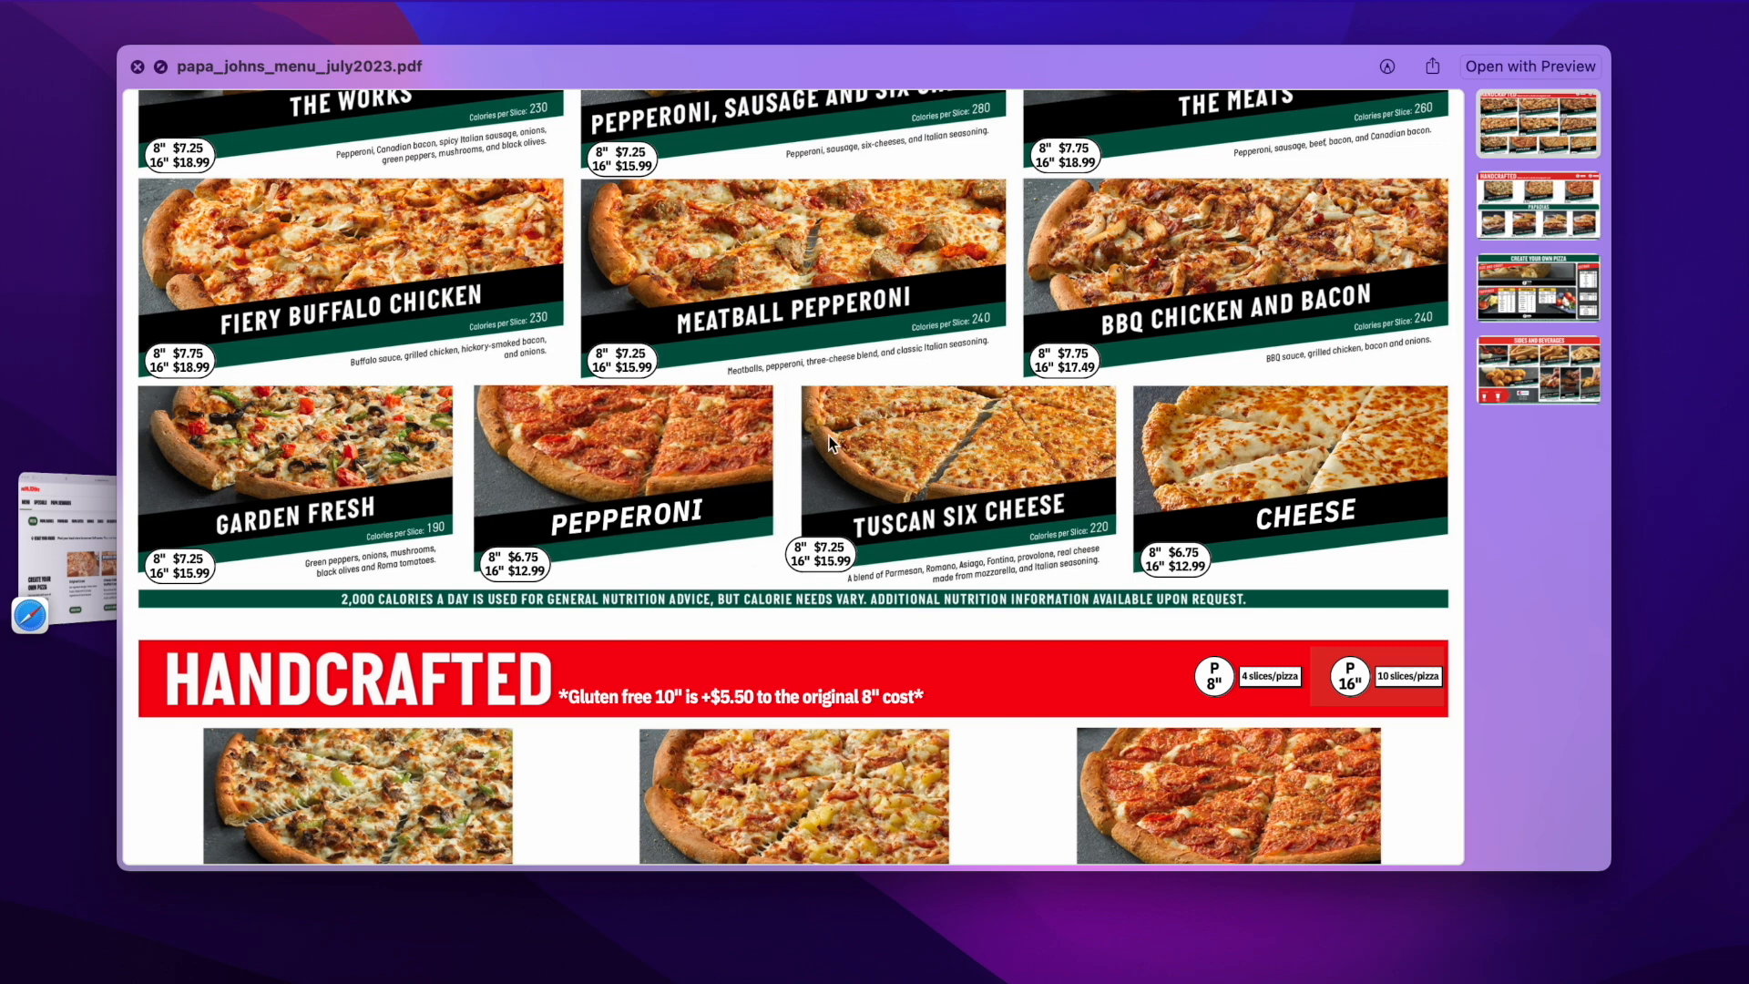
{"action": "scroll", "scroll_direction": "down", "scroll_amount": 3}
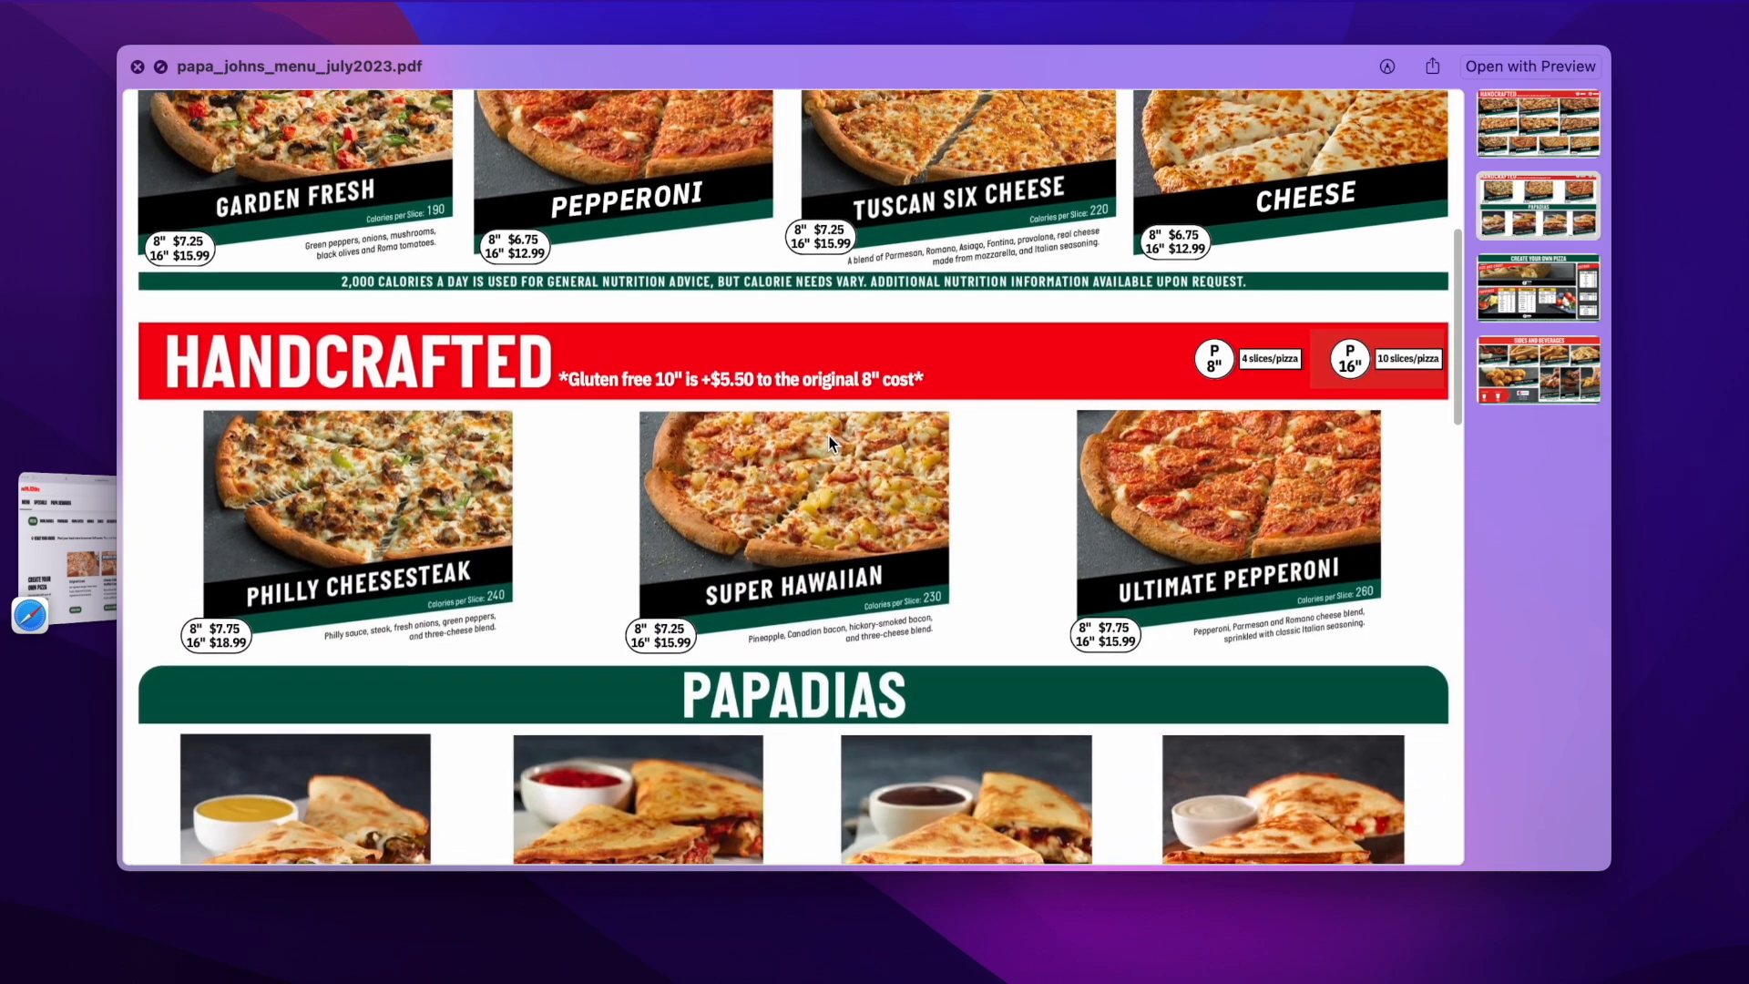
{"action": "scroll", "scroll_direction": "down", "scroll_amount": 3}
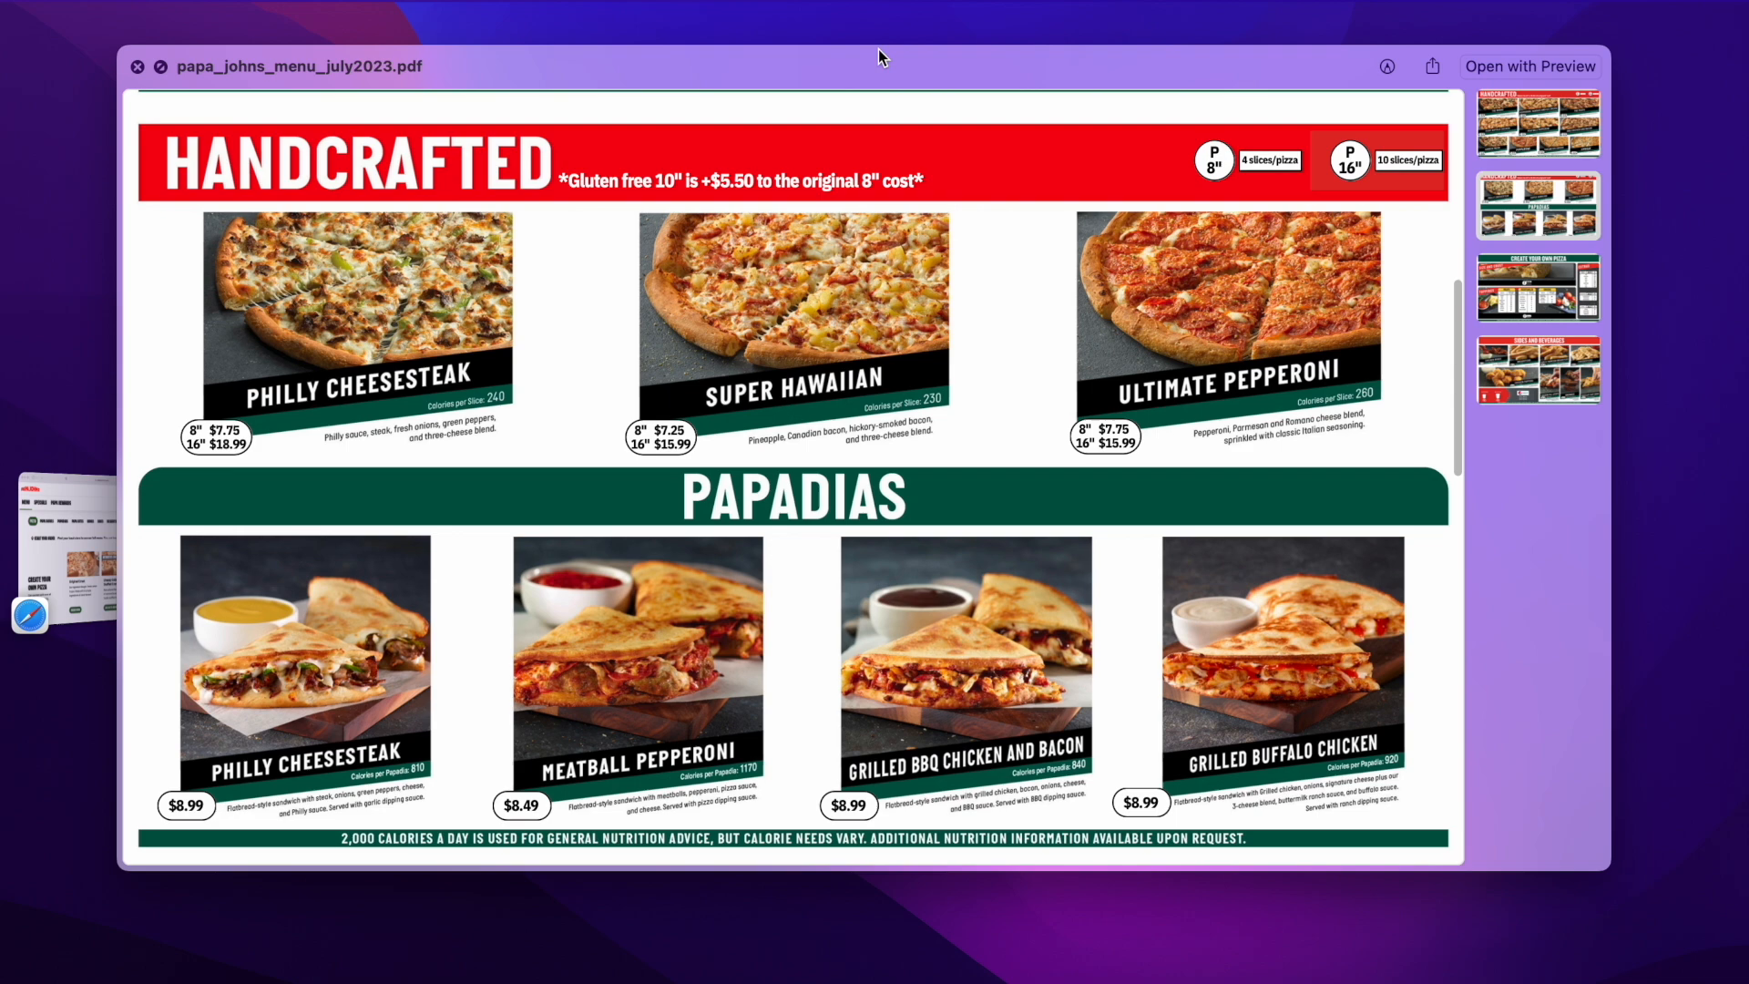
{"action": "scroll", "scroll_direction": "down", "scroll_amount": 3}
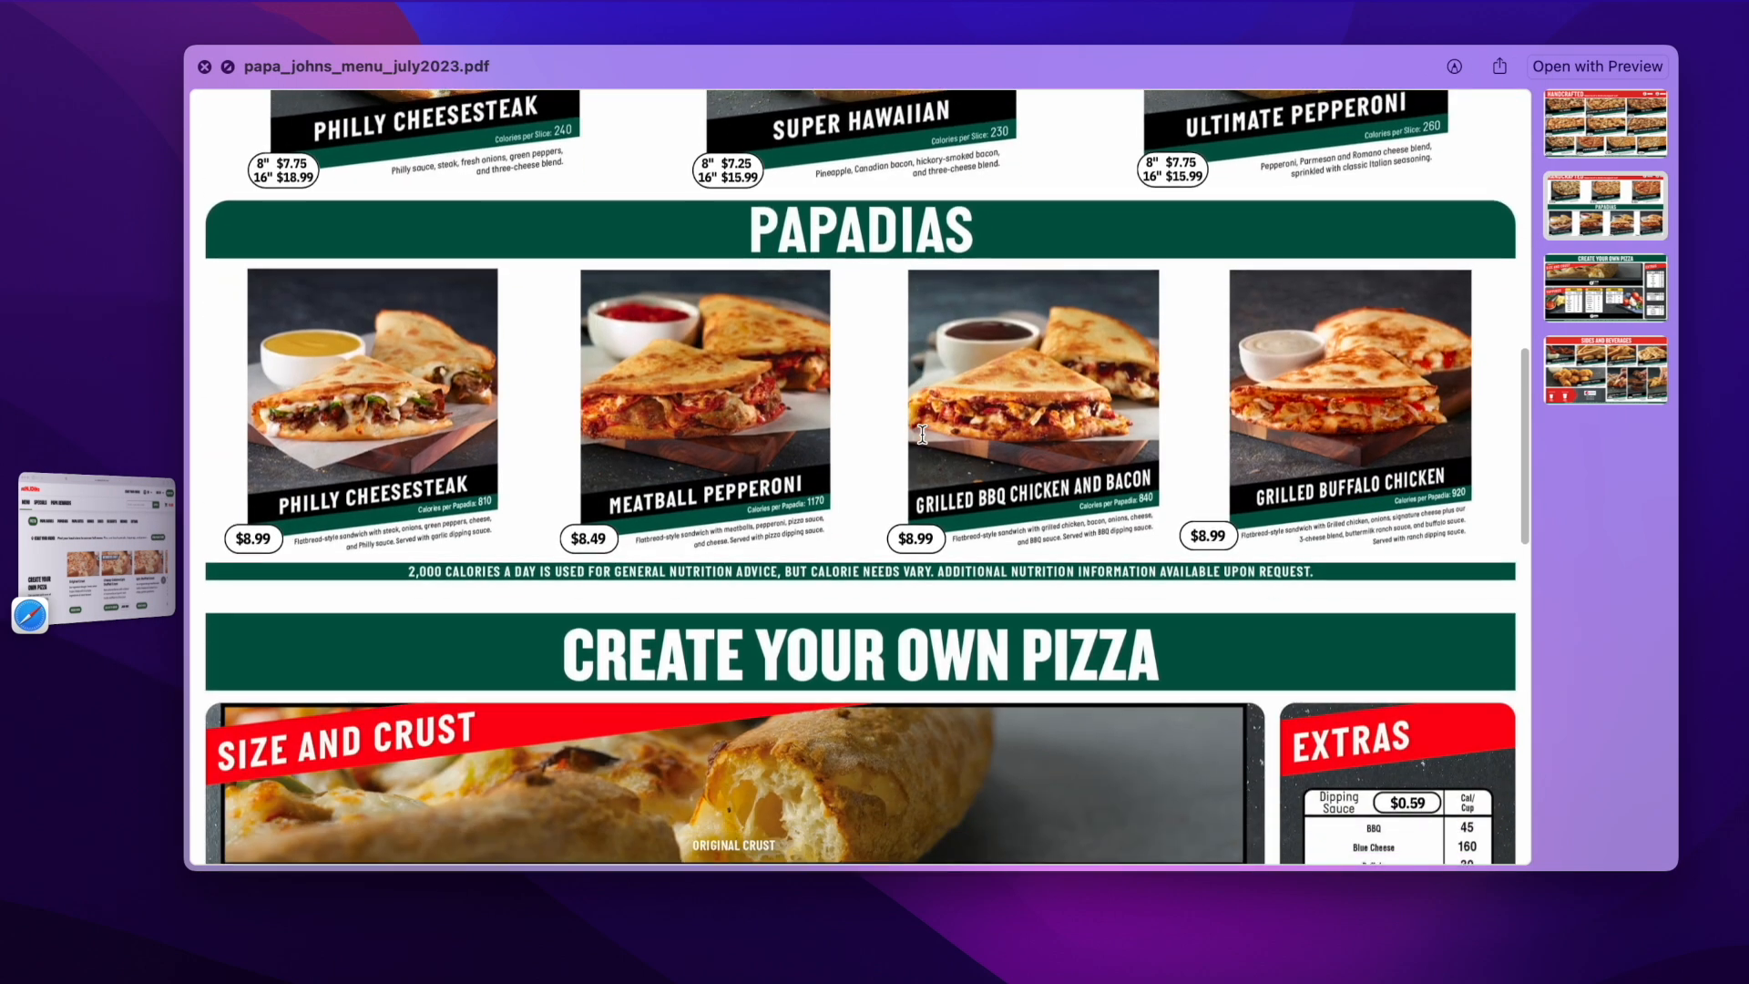
{"action": "scroll", "scroll_direction": "down", "scroll_amount": 3}
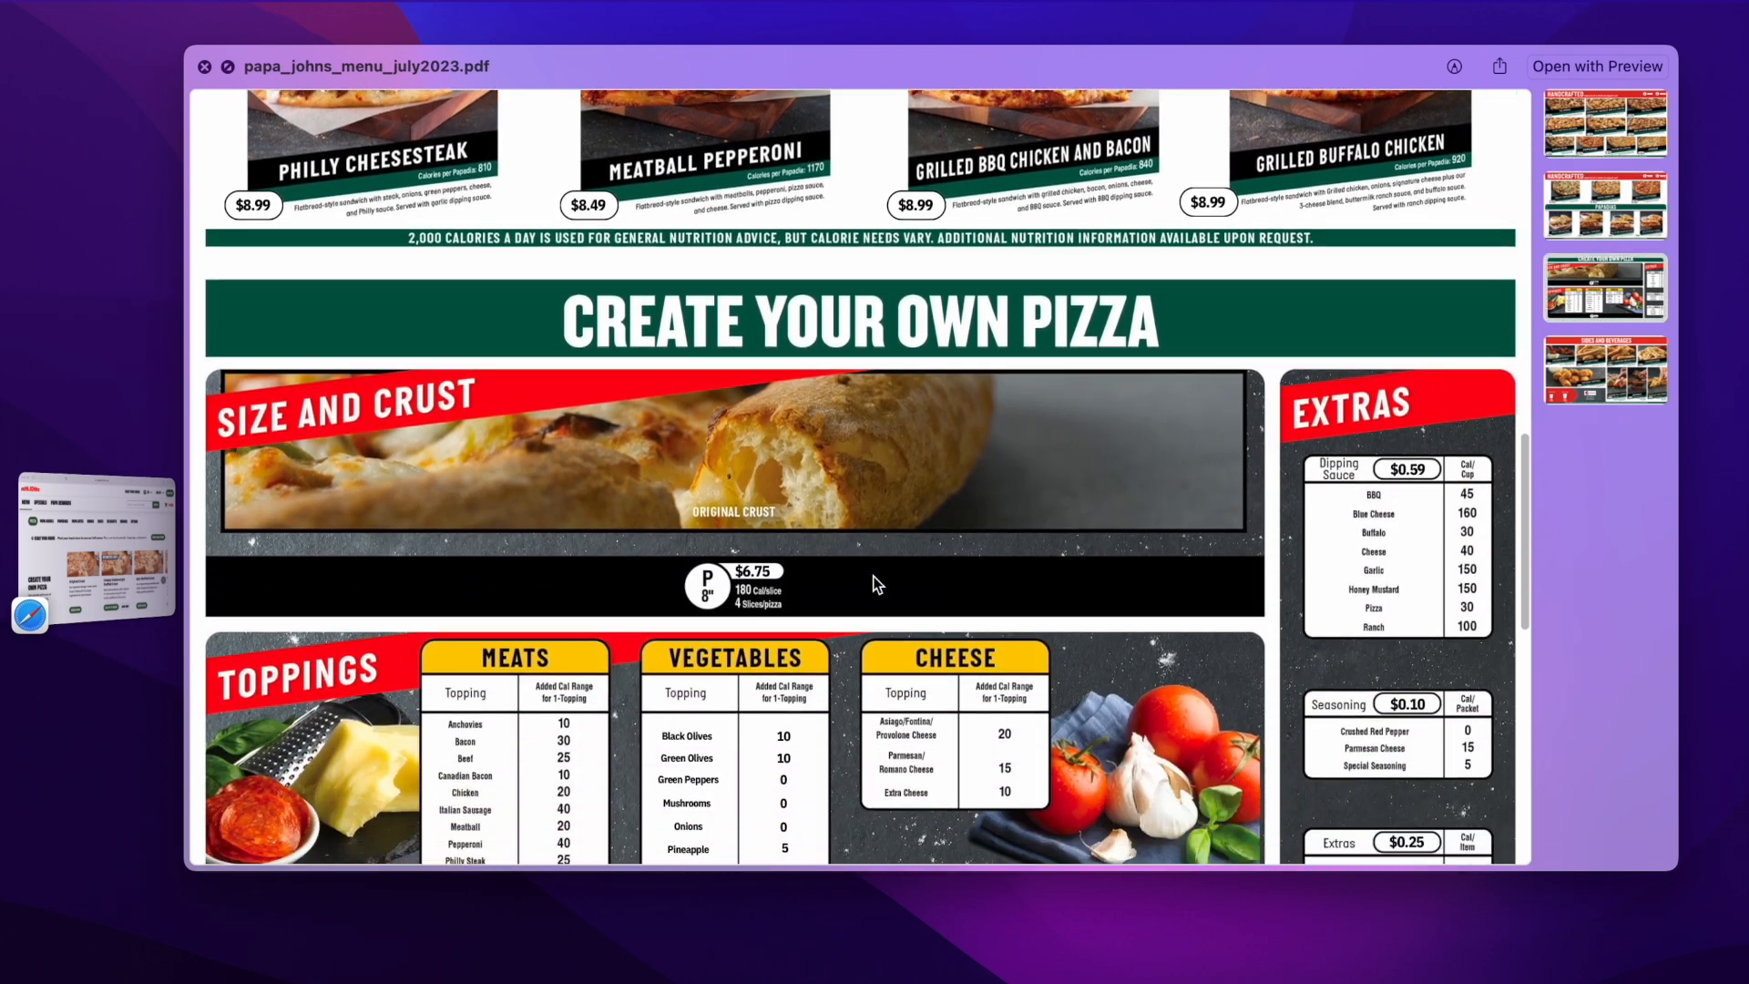
{"action": "scroll", "scroll_direction": "down", "scroll_amount": 3}
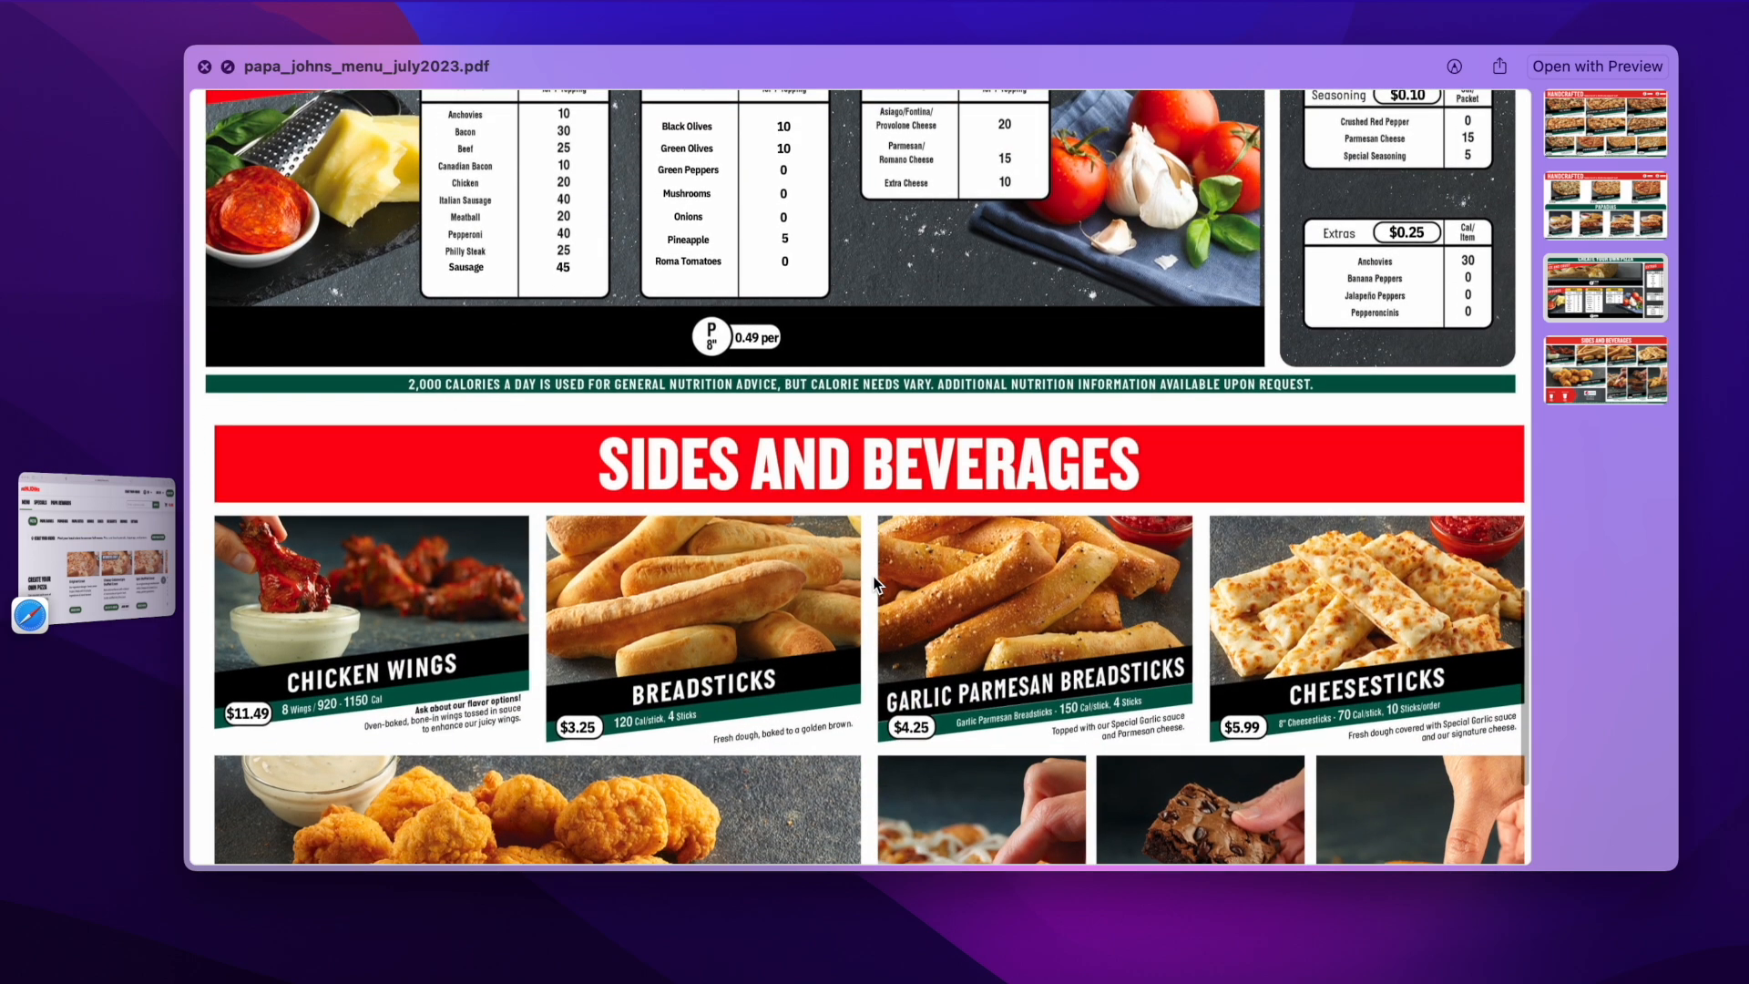
{"action": "scroll", "scroll_direction": "down", "scroll_amount": 3}
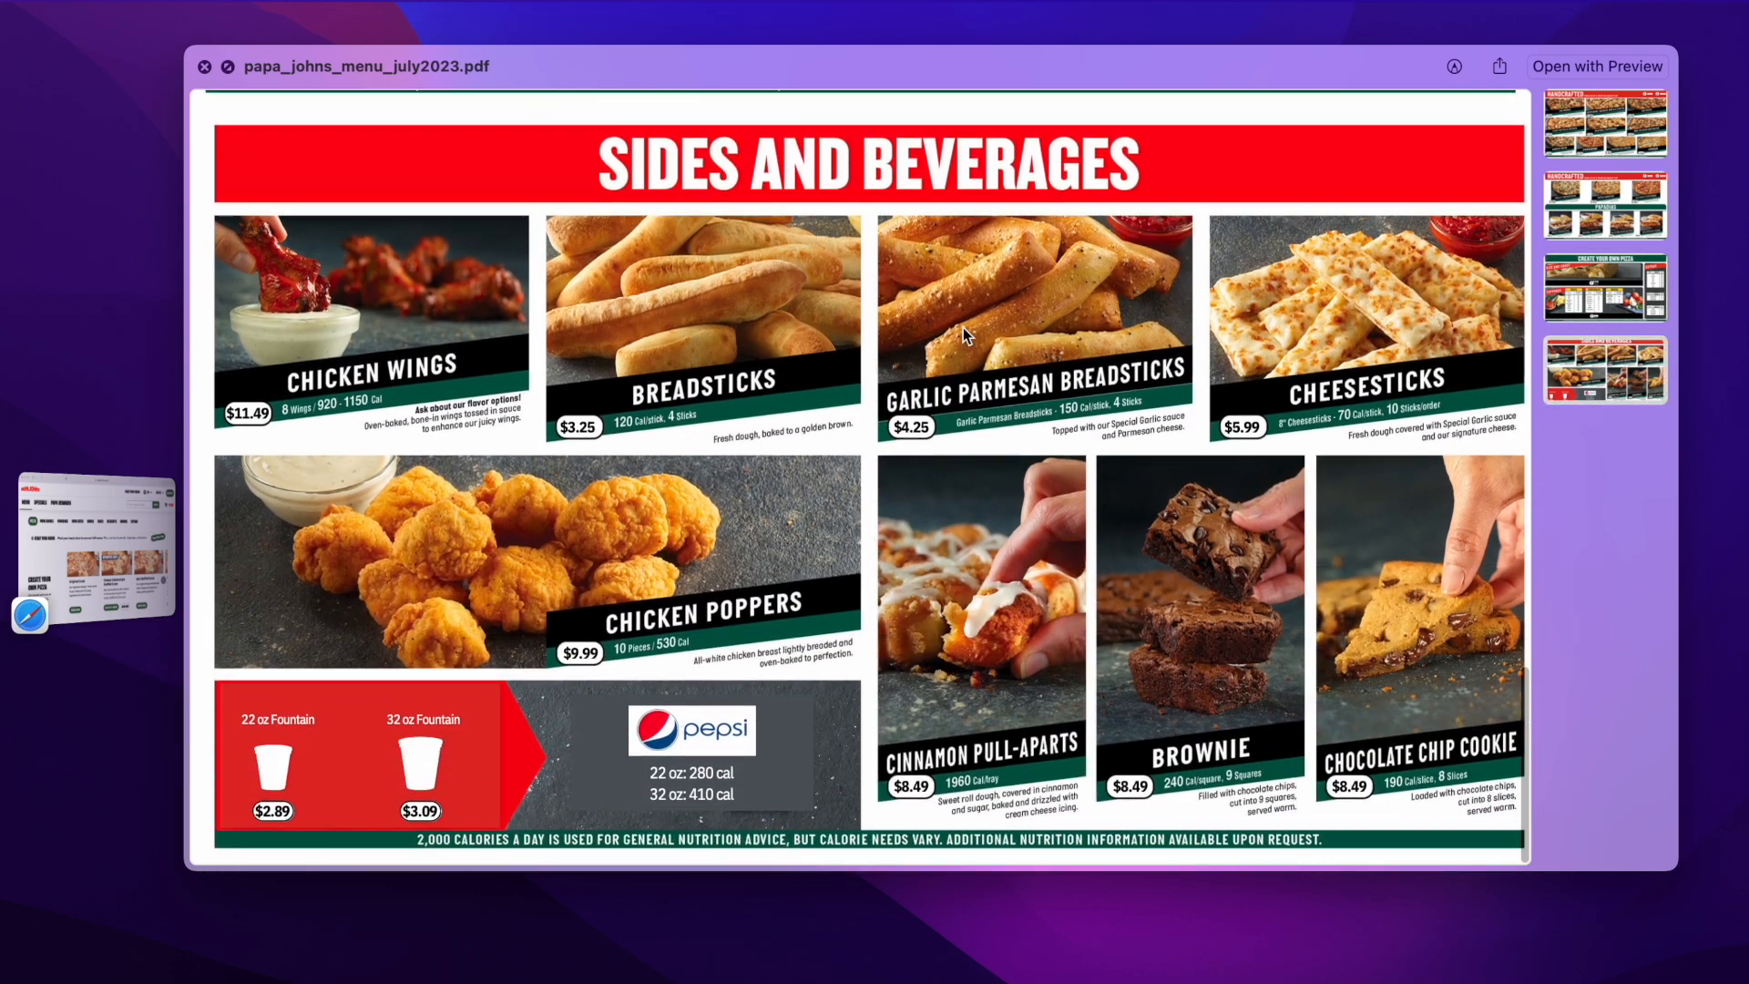
{"action": "mouse_move", "coordinate": [806, 362]}
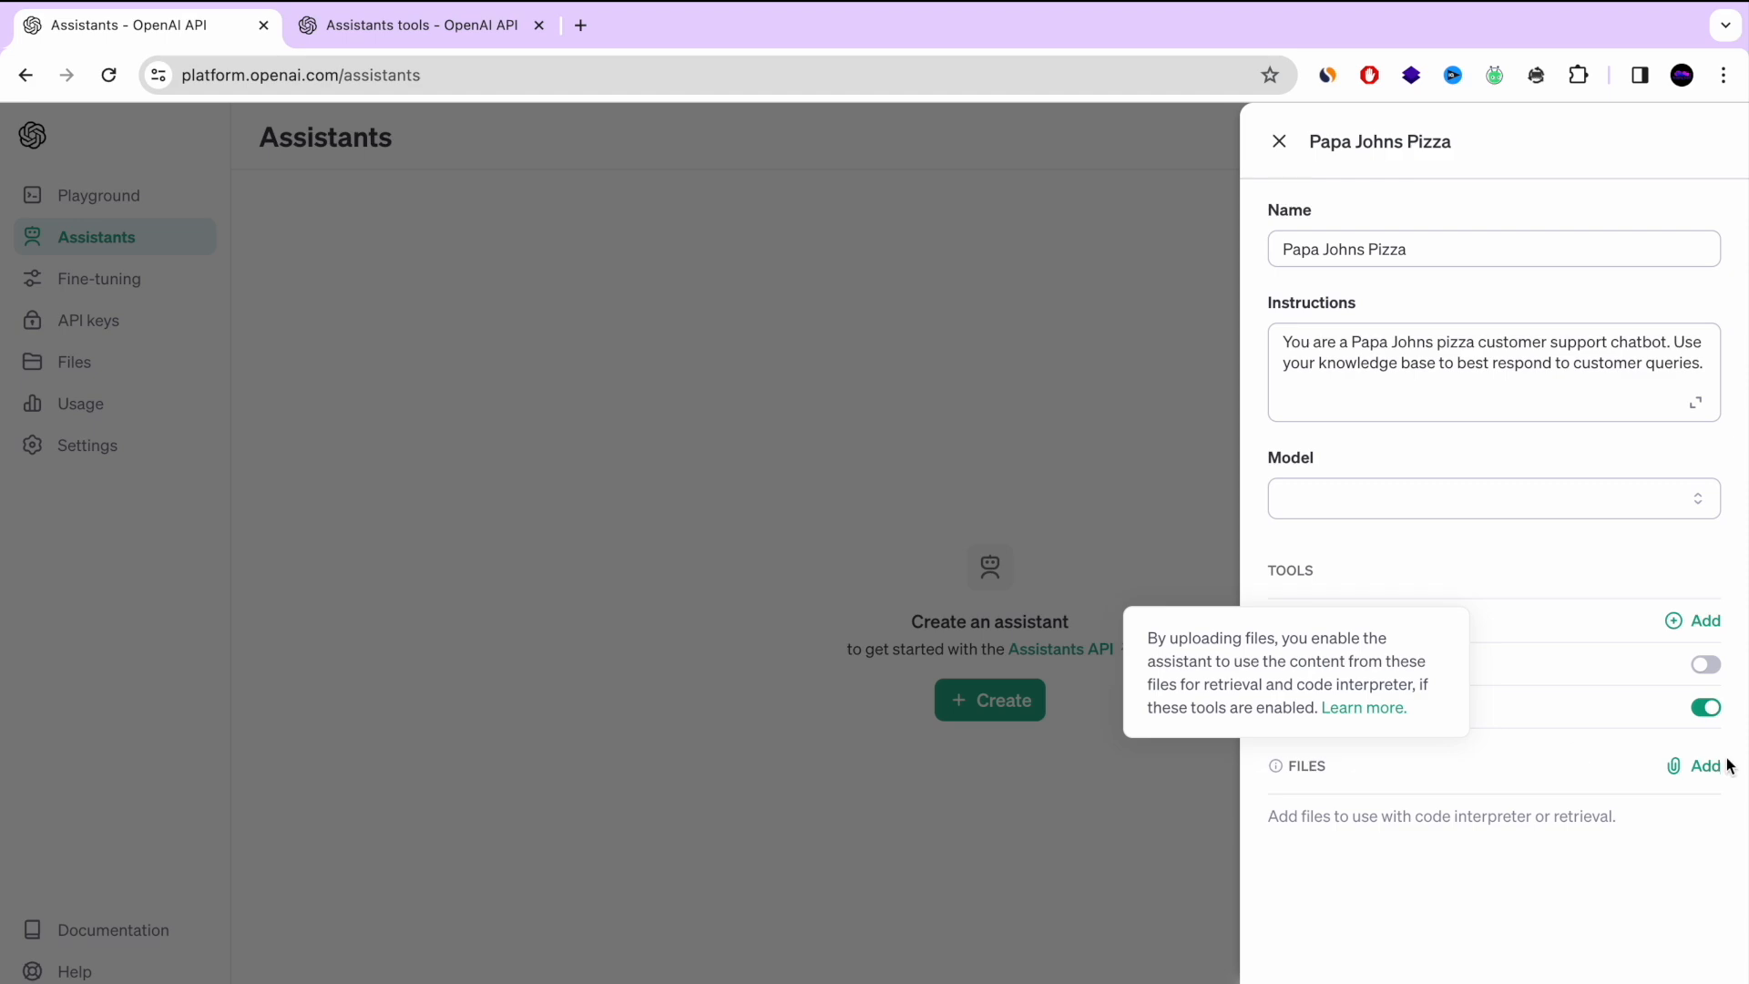
Upload papa_johns_menu_july2023.pdf from Downloads to the assistant's files
{"action": "left_click", "coordinate": [1703, 766]}
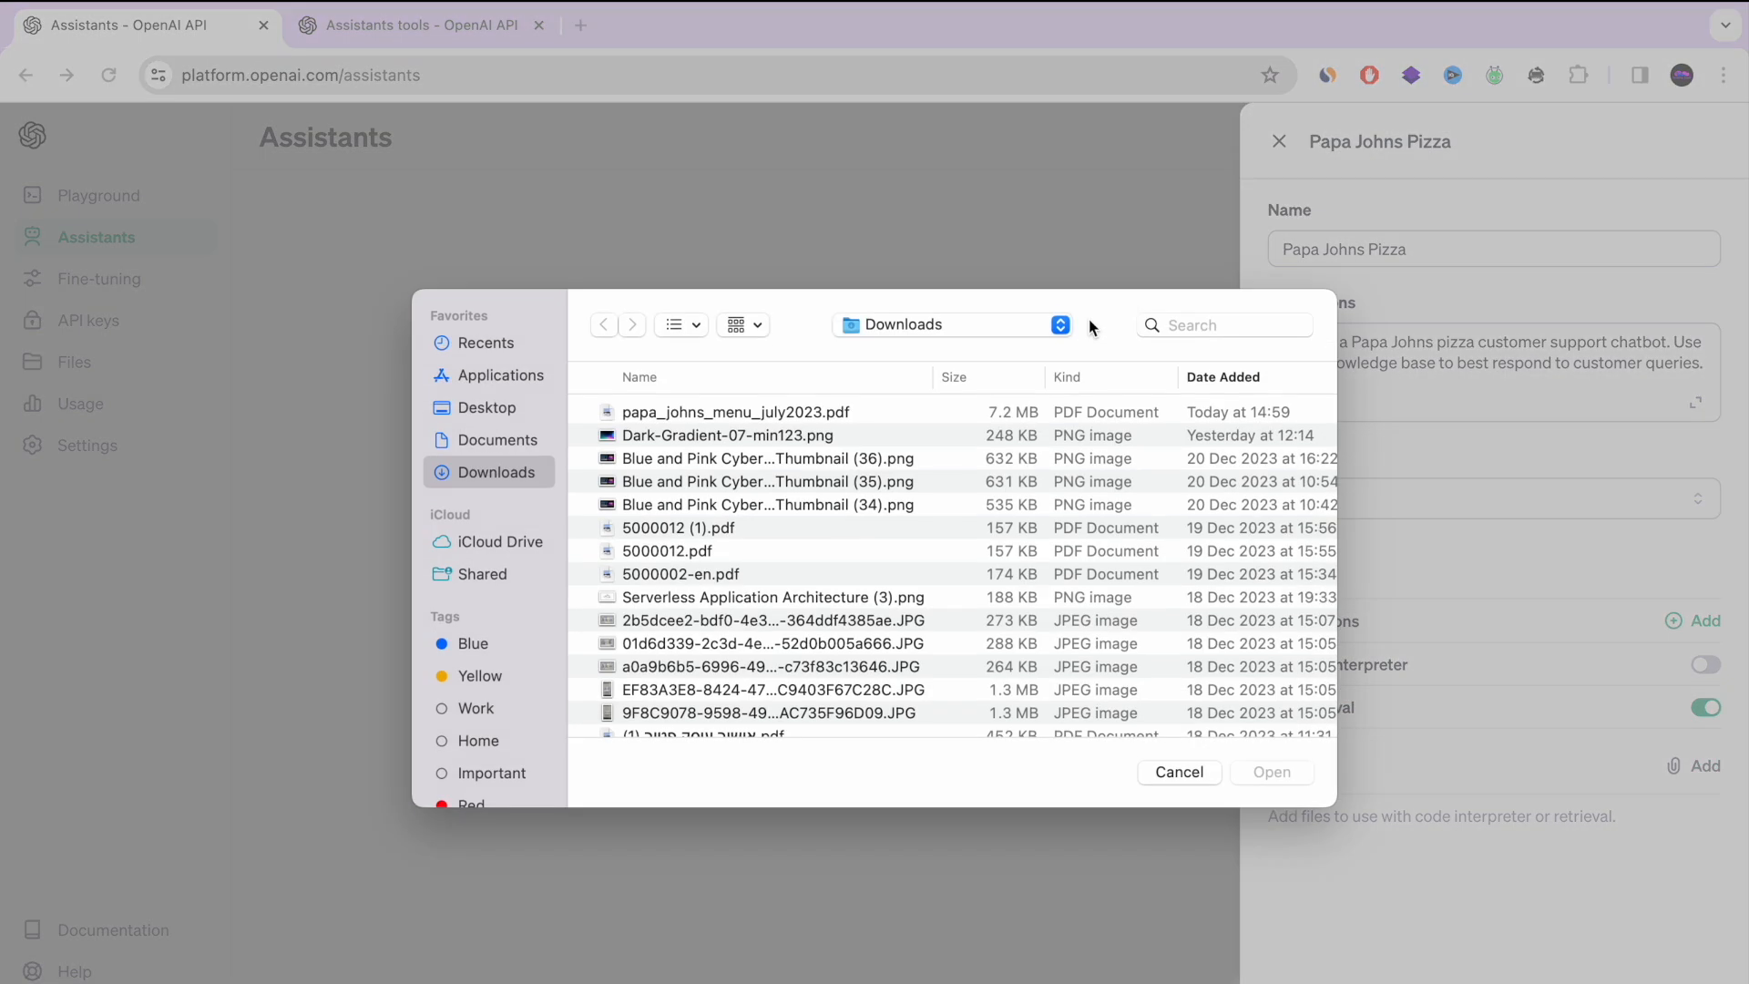
{"action": "left_click", "coordinate": [734, 412]}
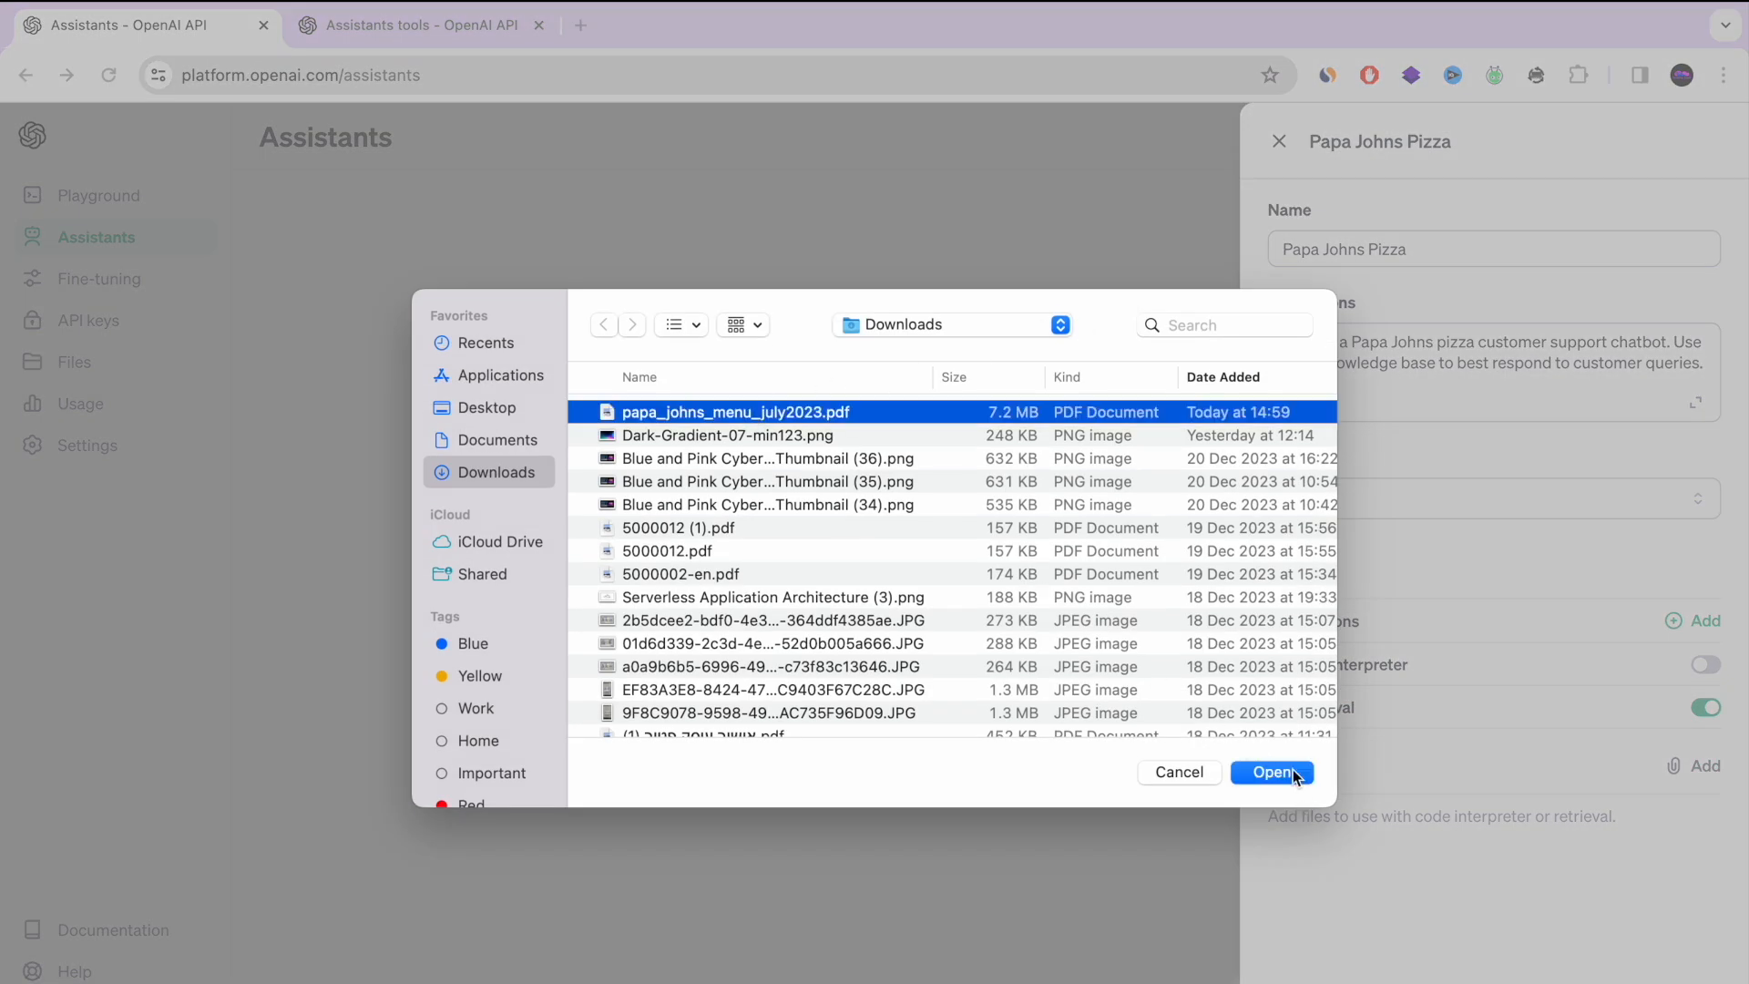
{"action": "left_click", "coordinate": [1271, 771]}
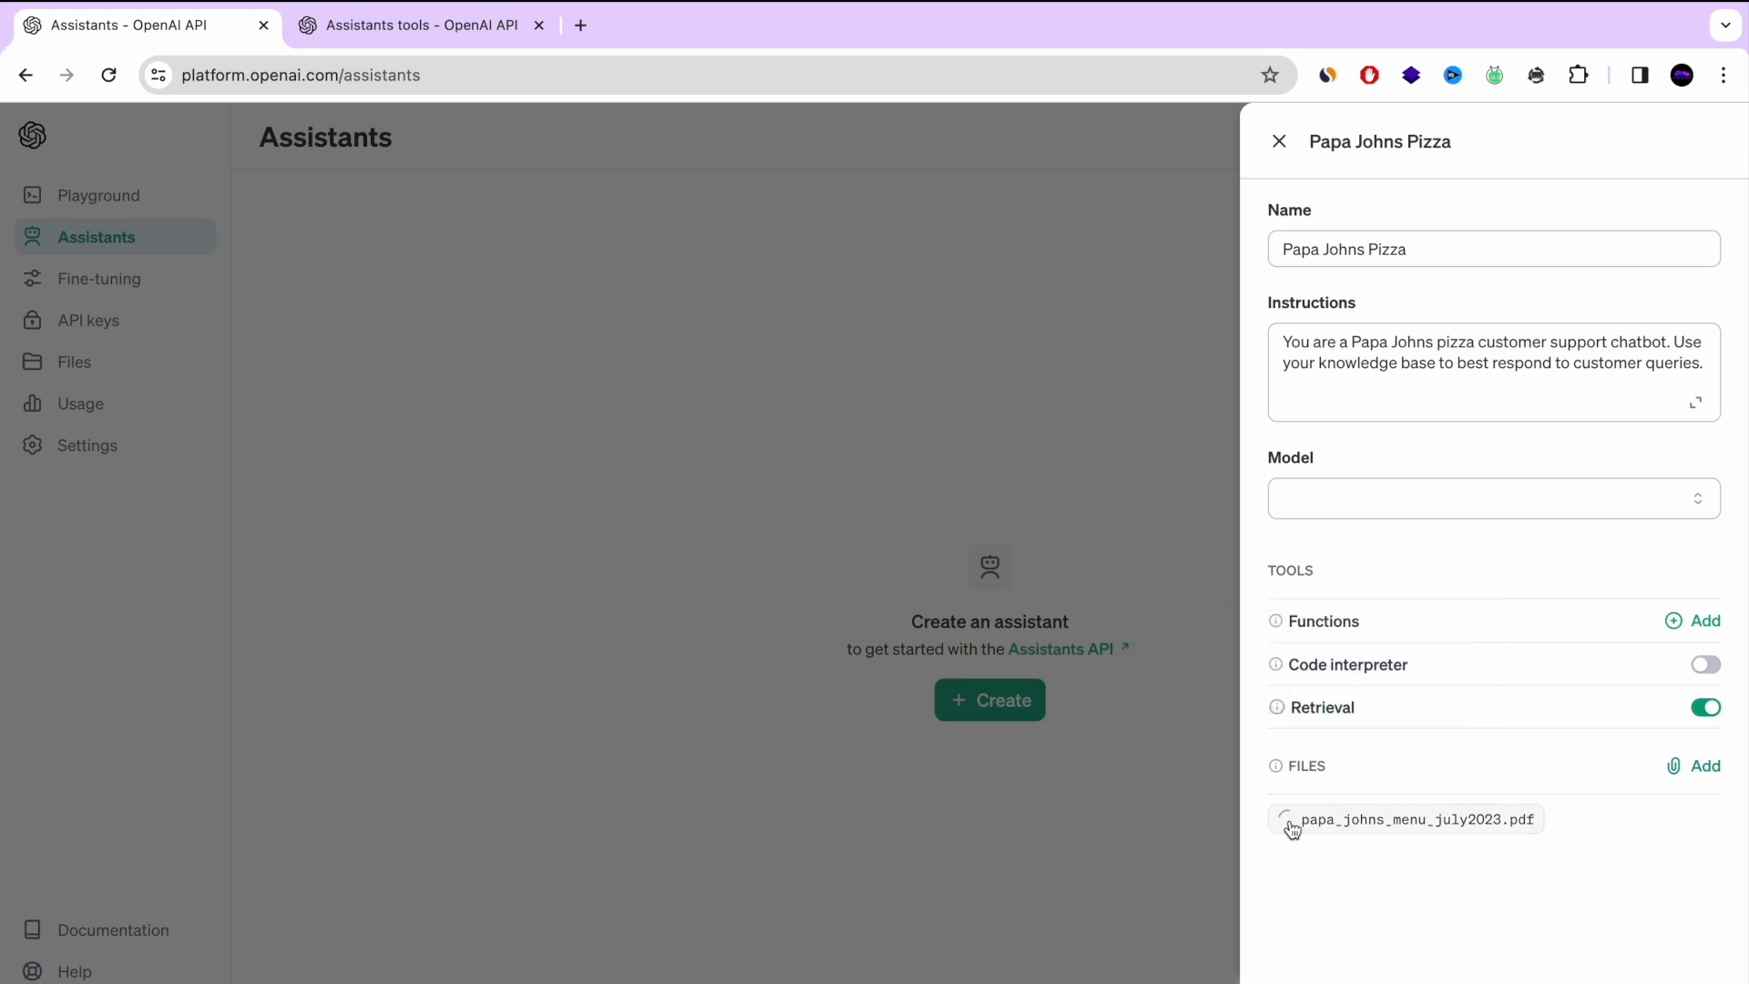
{"action": "mouse_move", "coordinate": [1515, 839]}
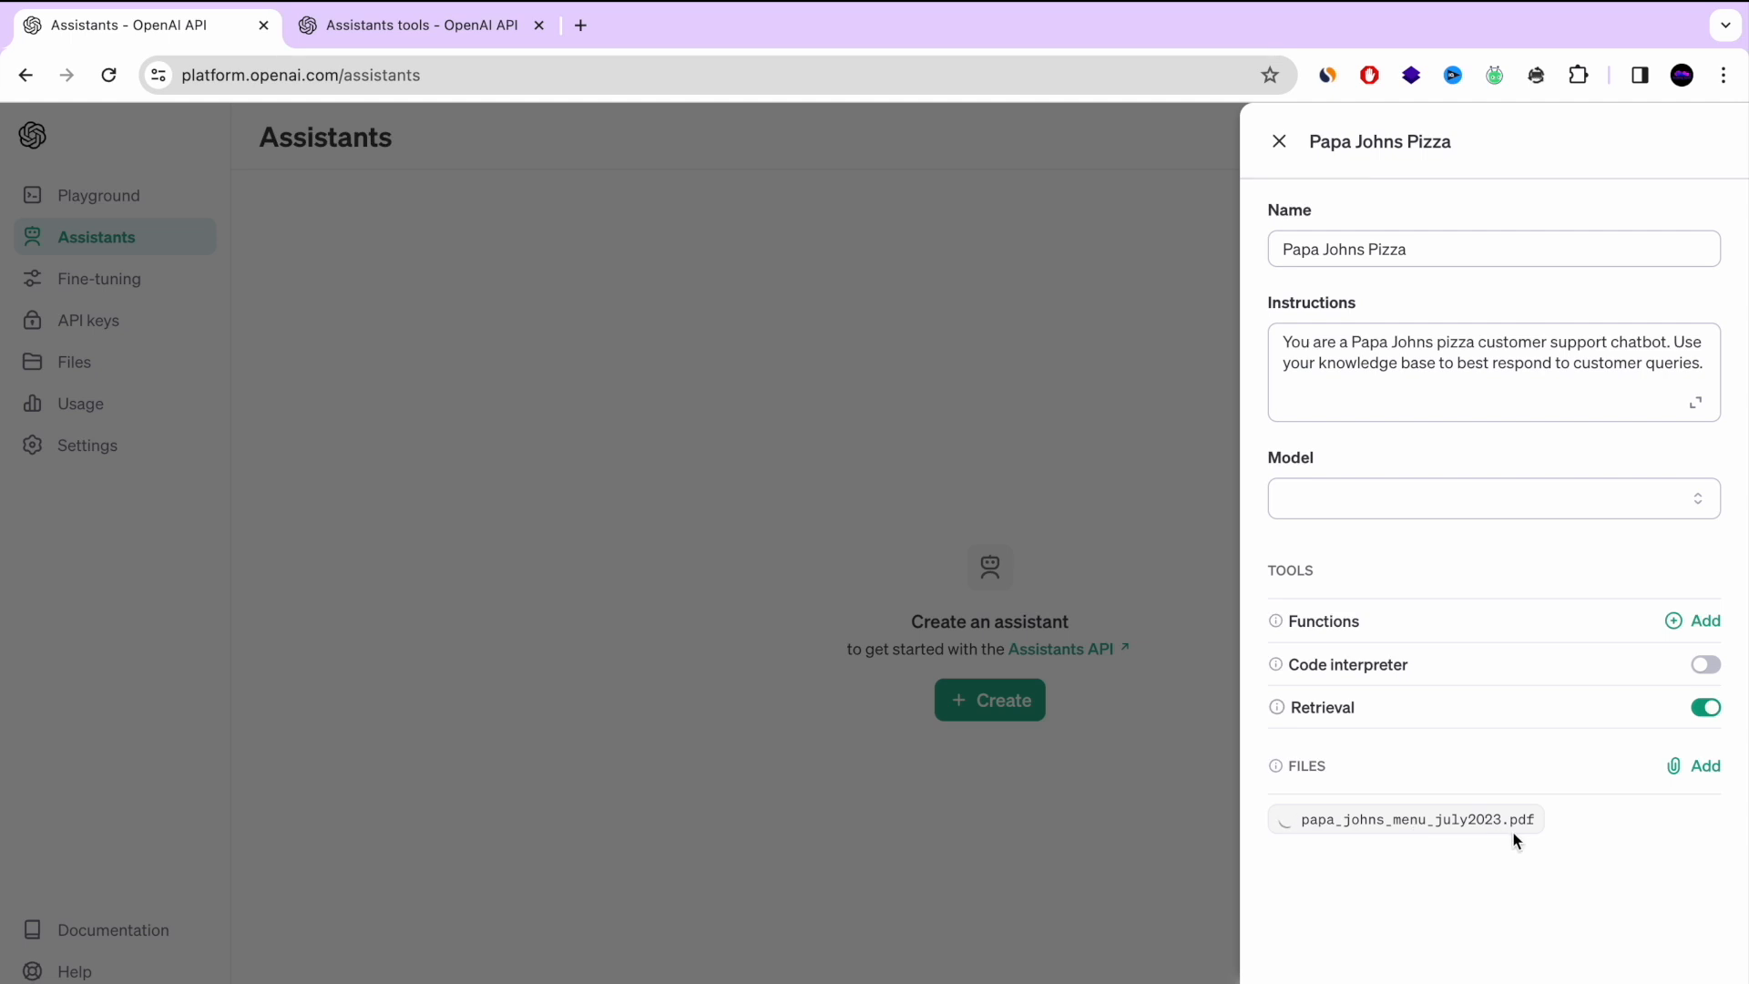
Select gpt-4-1106-preview as the model, save, and close the assistant panel
{"action": "left_click", "coordinate": [1492, 497]}
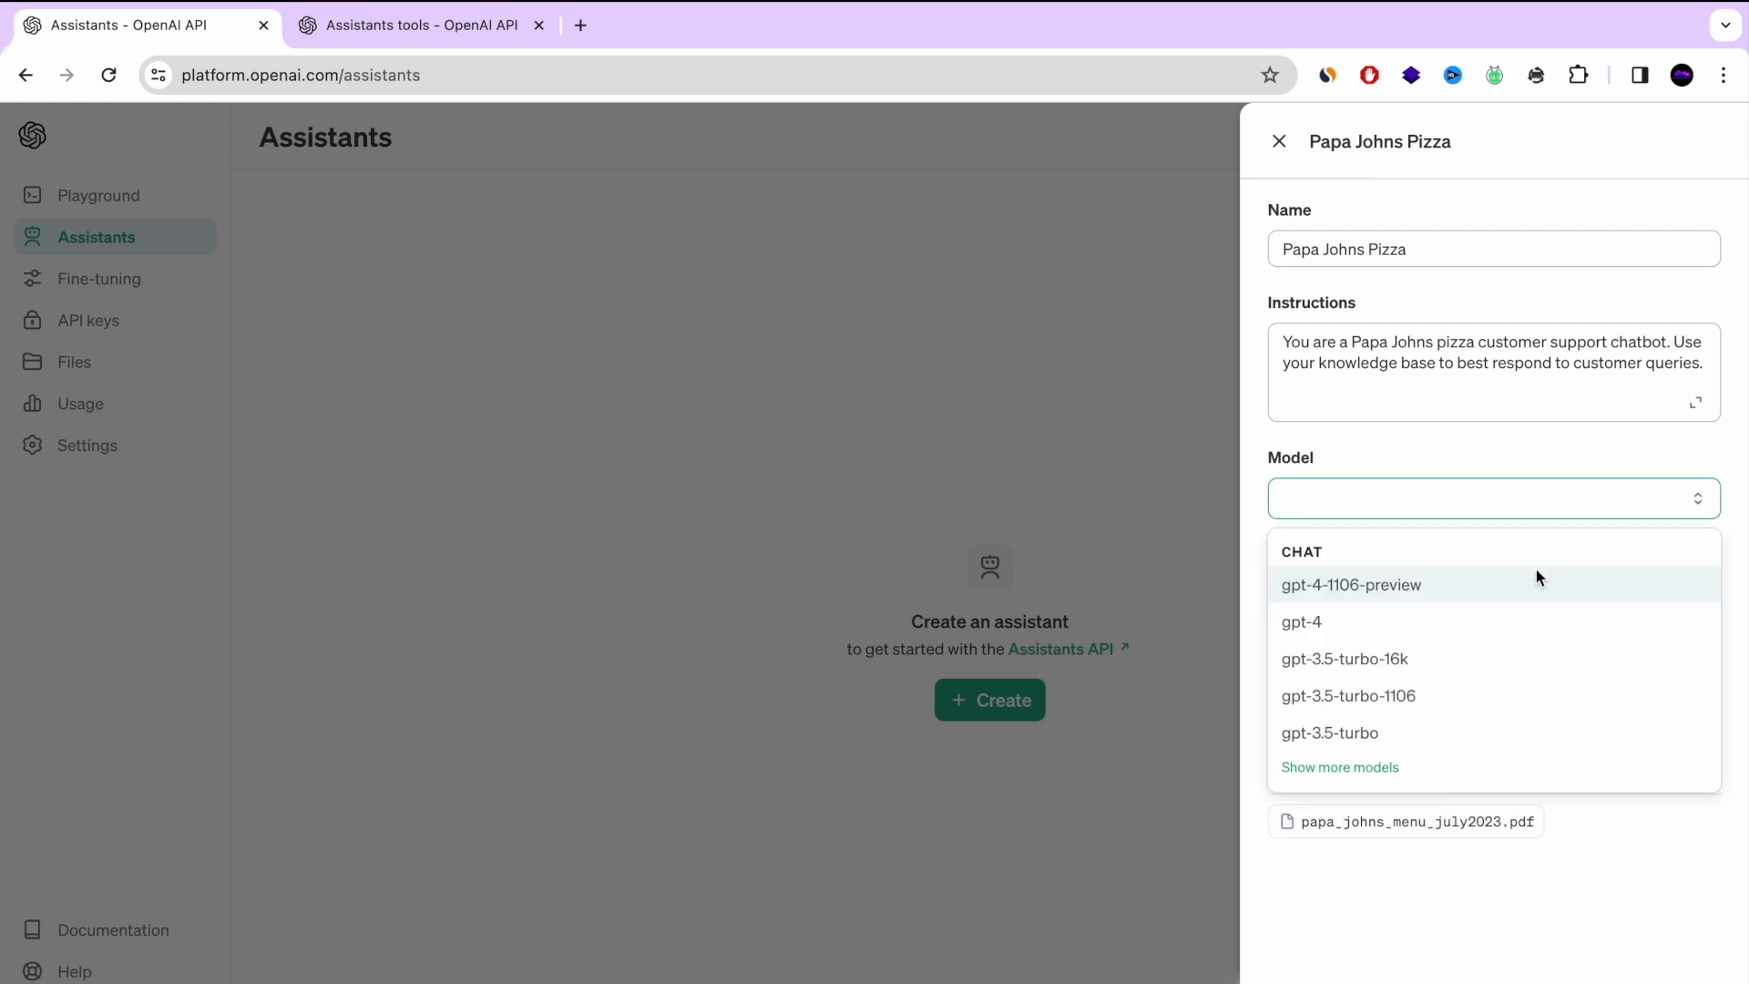
{"action": "mouse_move", "coordinate": [1346, 621]}
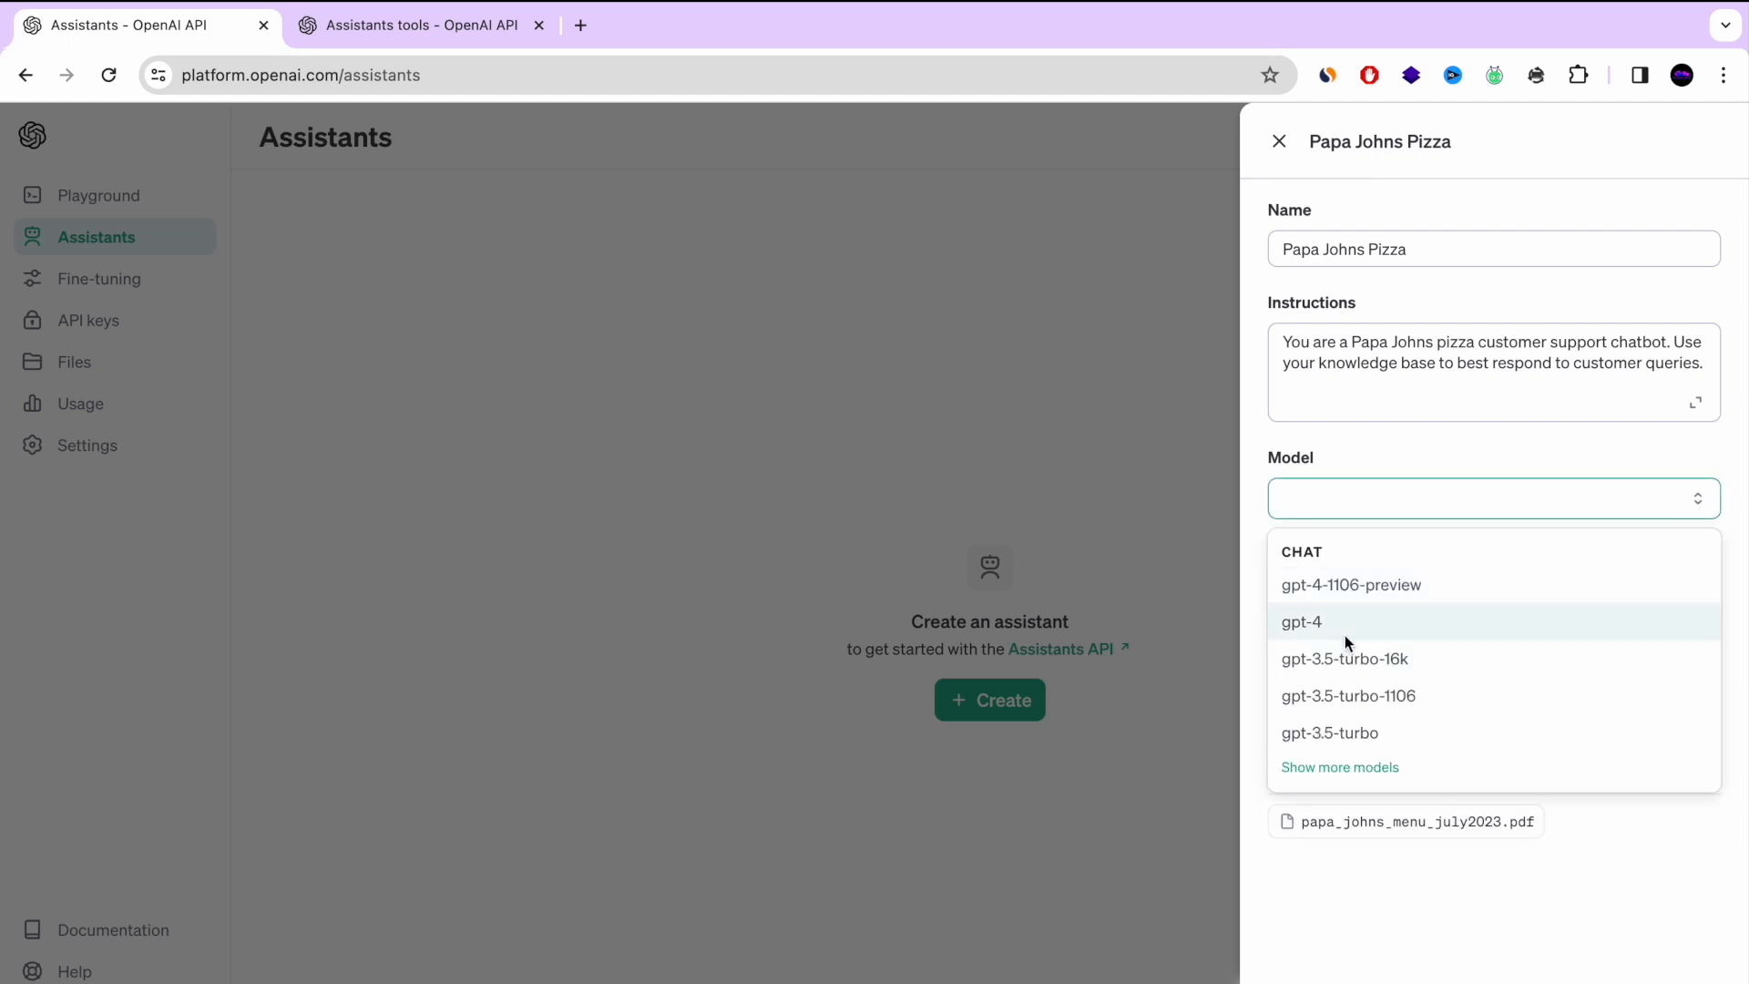
{"action": "mouse_move", "coordinate": [1356, 675]}
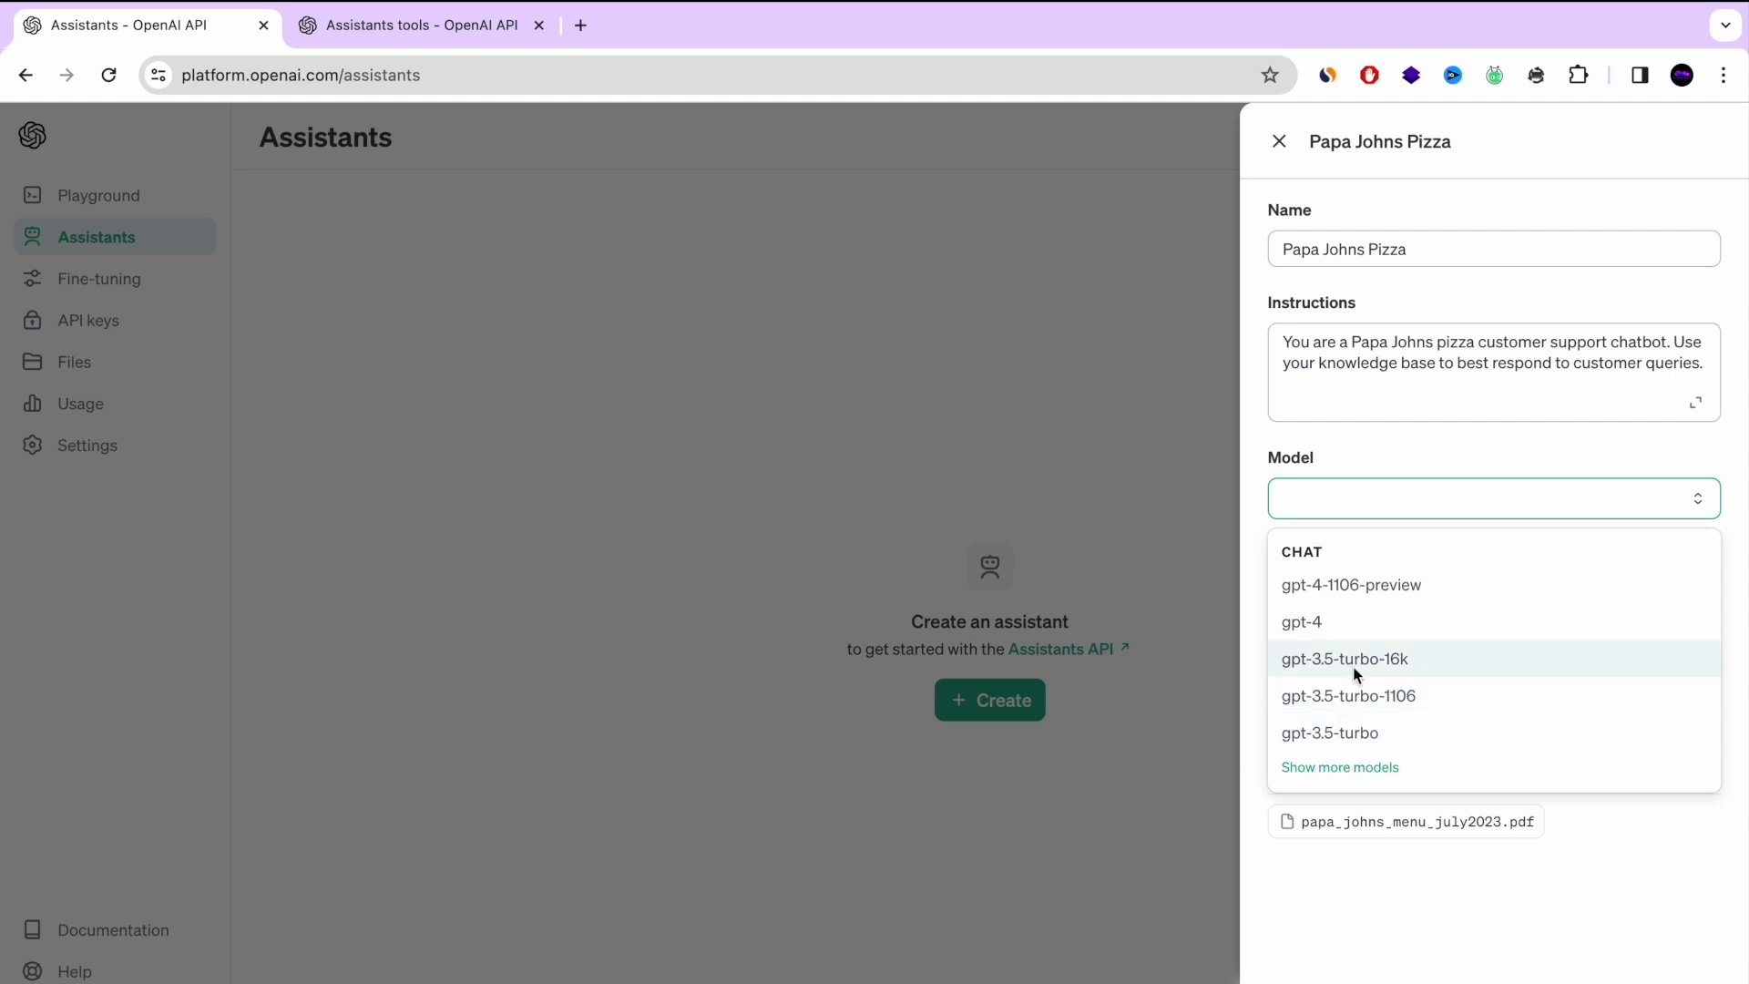
{"action": "mouse_move", "coordinate": [1351, 585]}
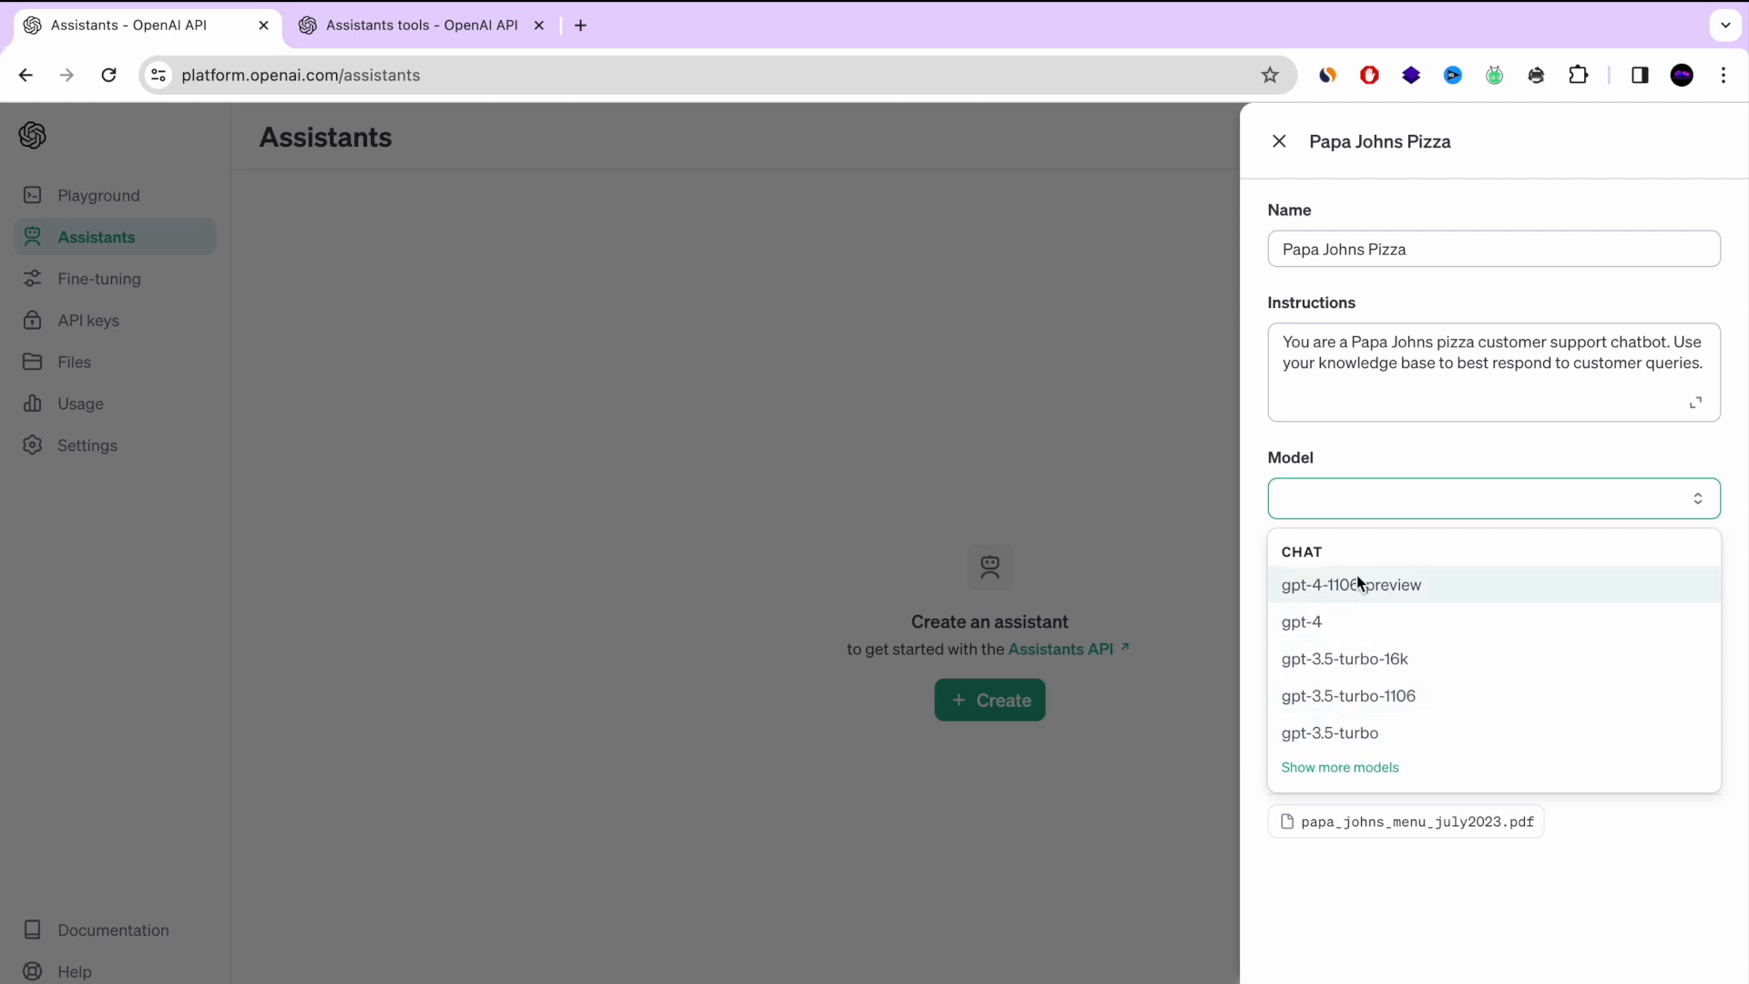
{"action": "left_click", "coordinate": [1351, 585]}
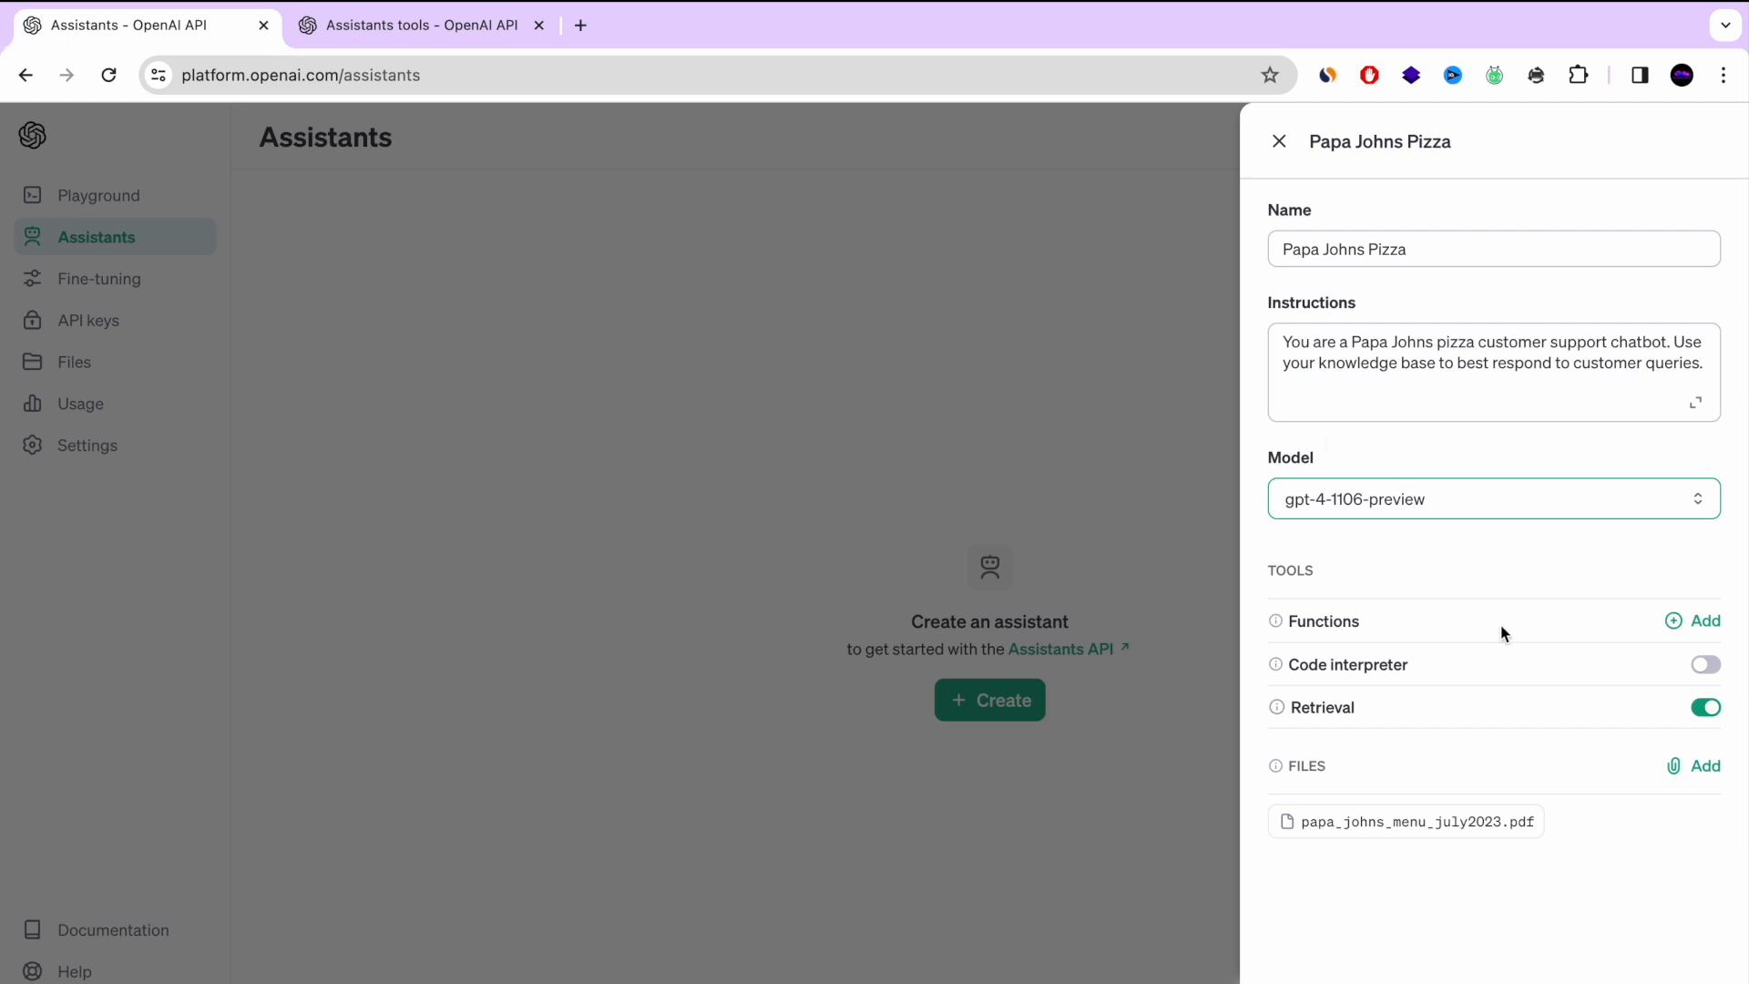
{"action": "left_click", "coordinate": [1625, 935]}
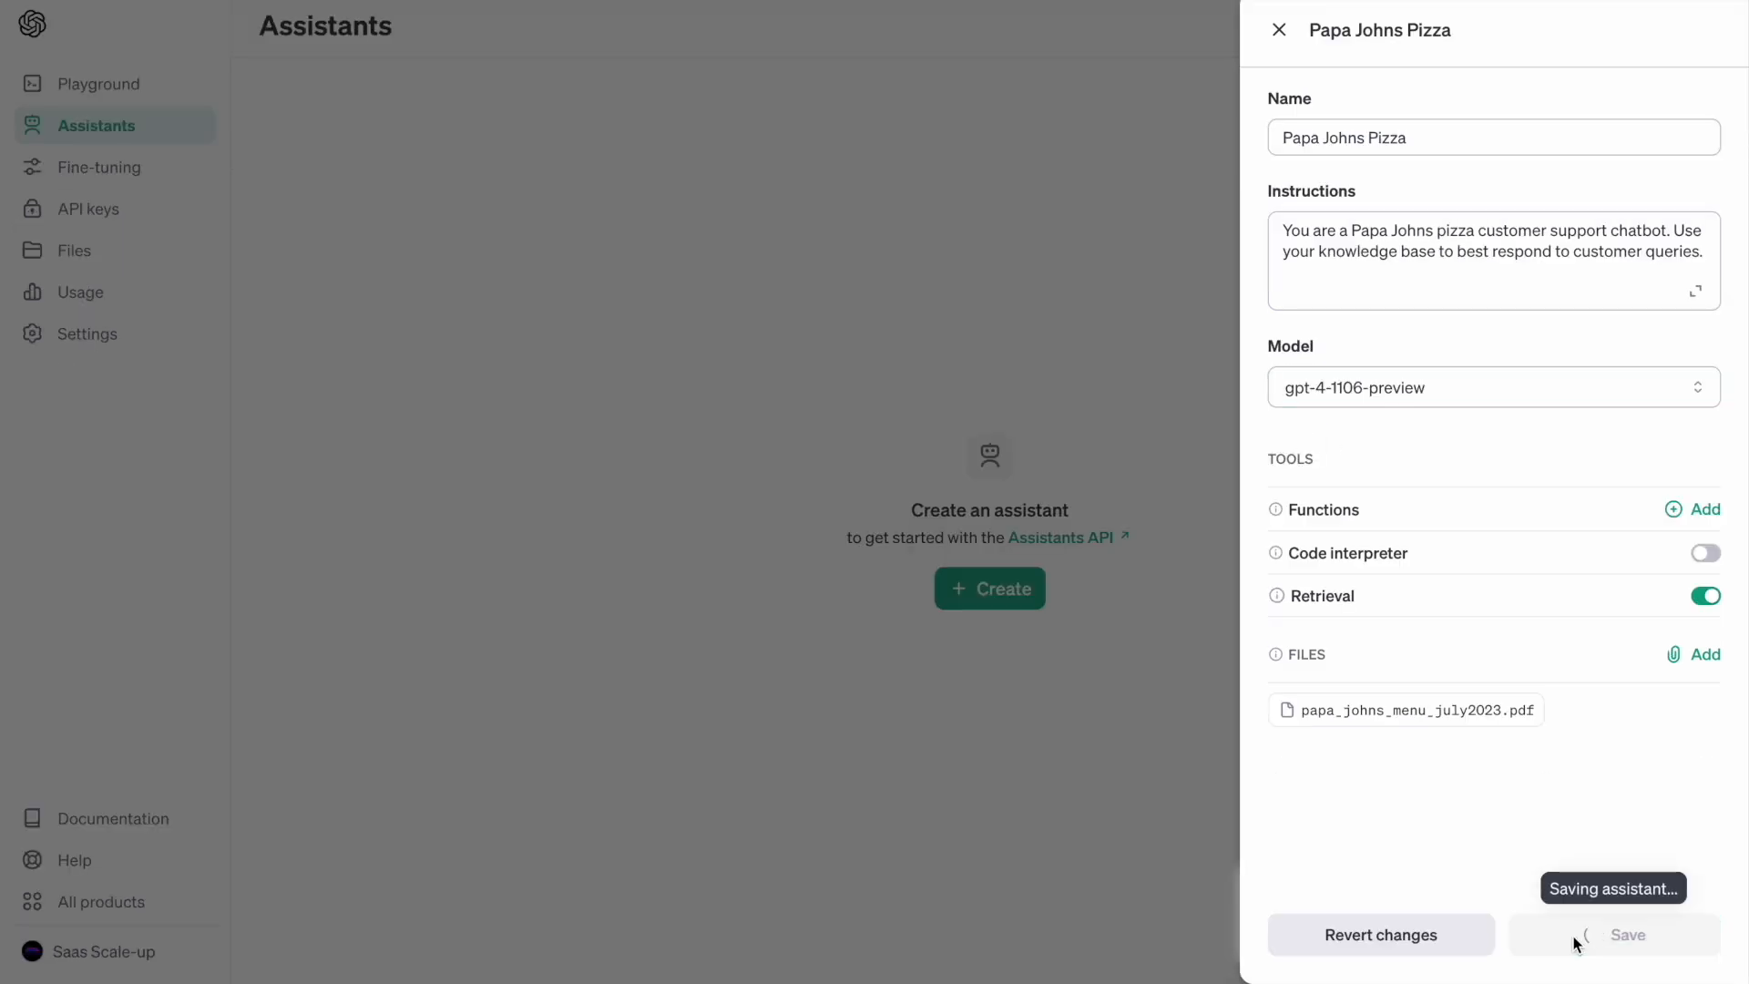
{"action": "left_click", "coordinate": [1625, 934]}
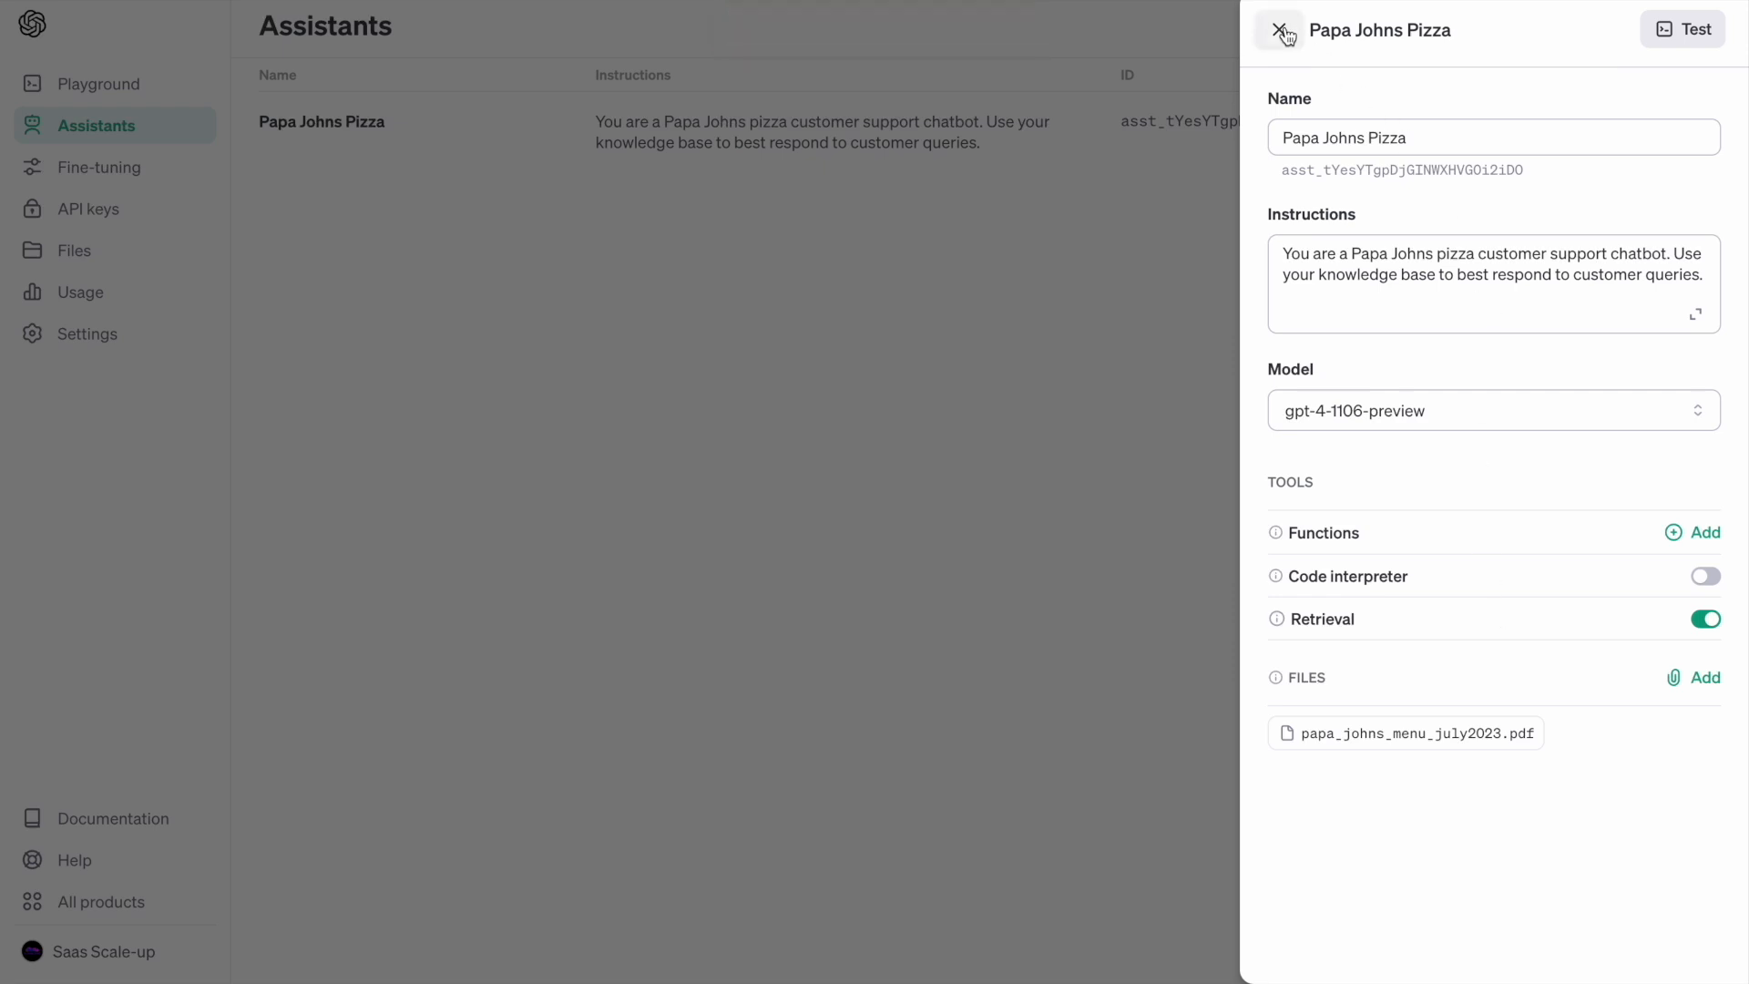
{"action": "left_click", "coordinate": [1279, 30]}
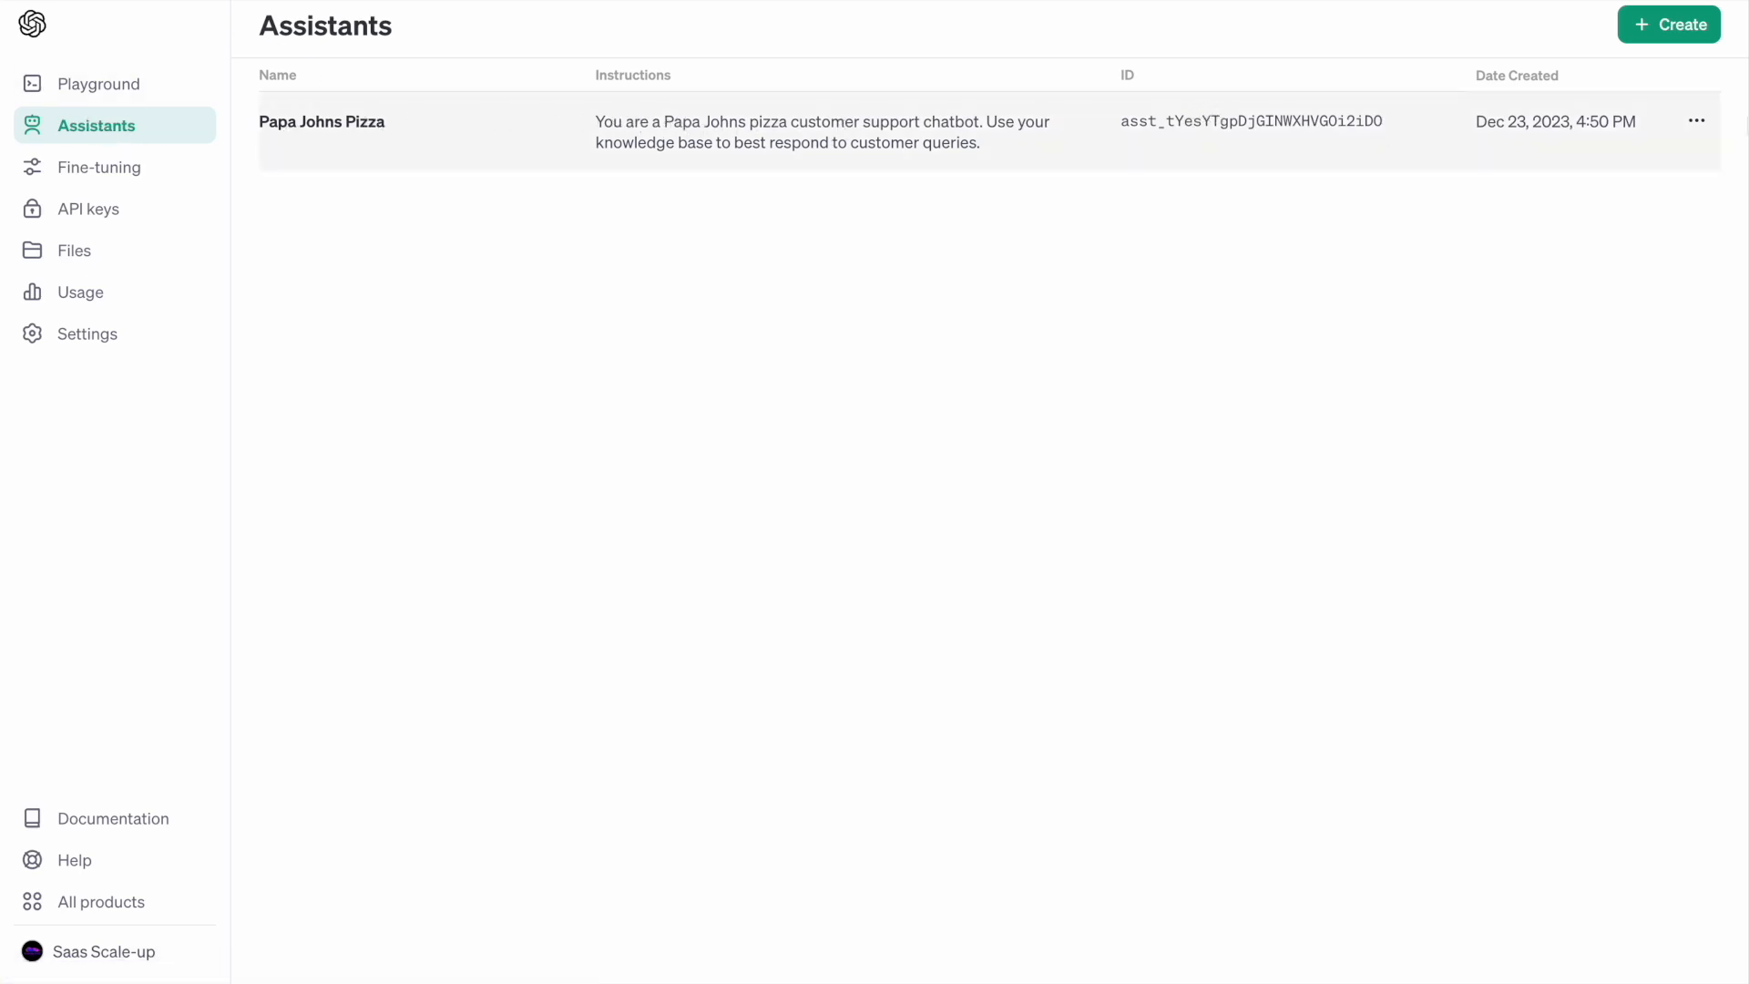
Choose Test in Playground from the Papa Johns Pizza assistant's menu
{"action": "left_click", "coordinate": [1696, 121]}
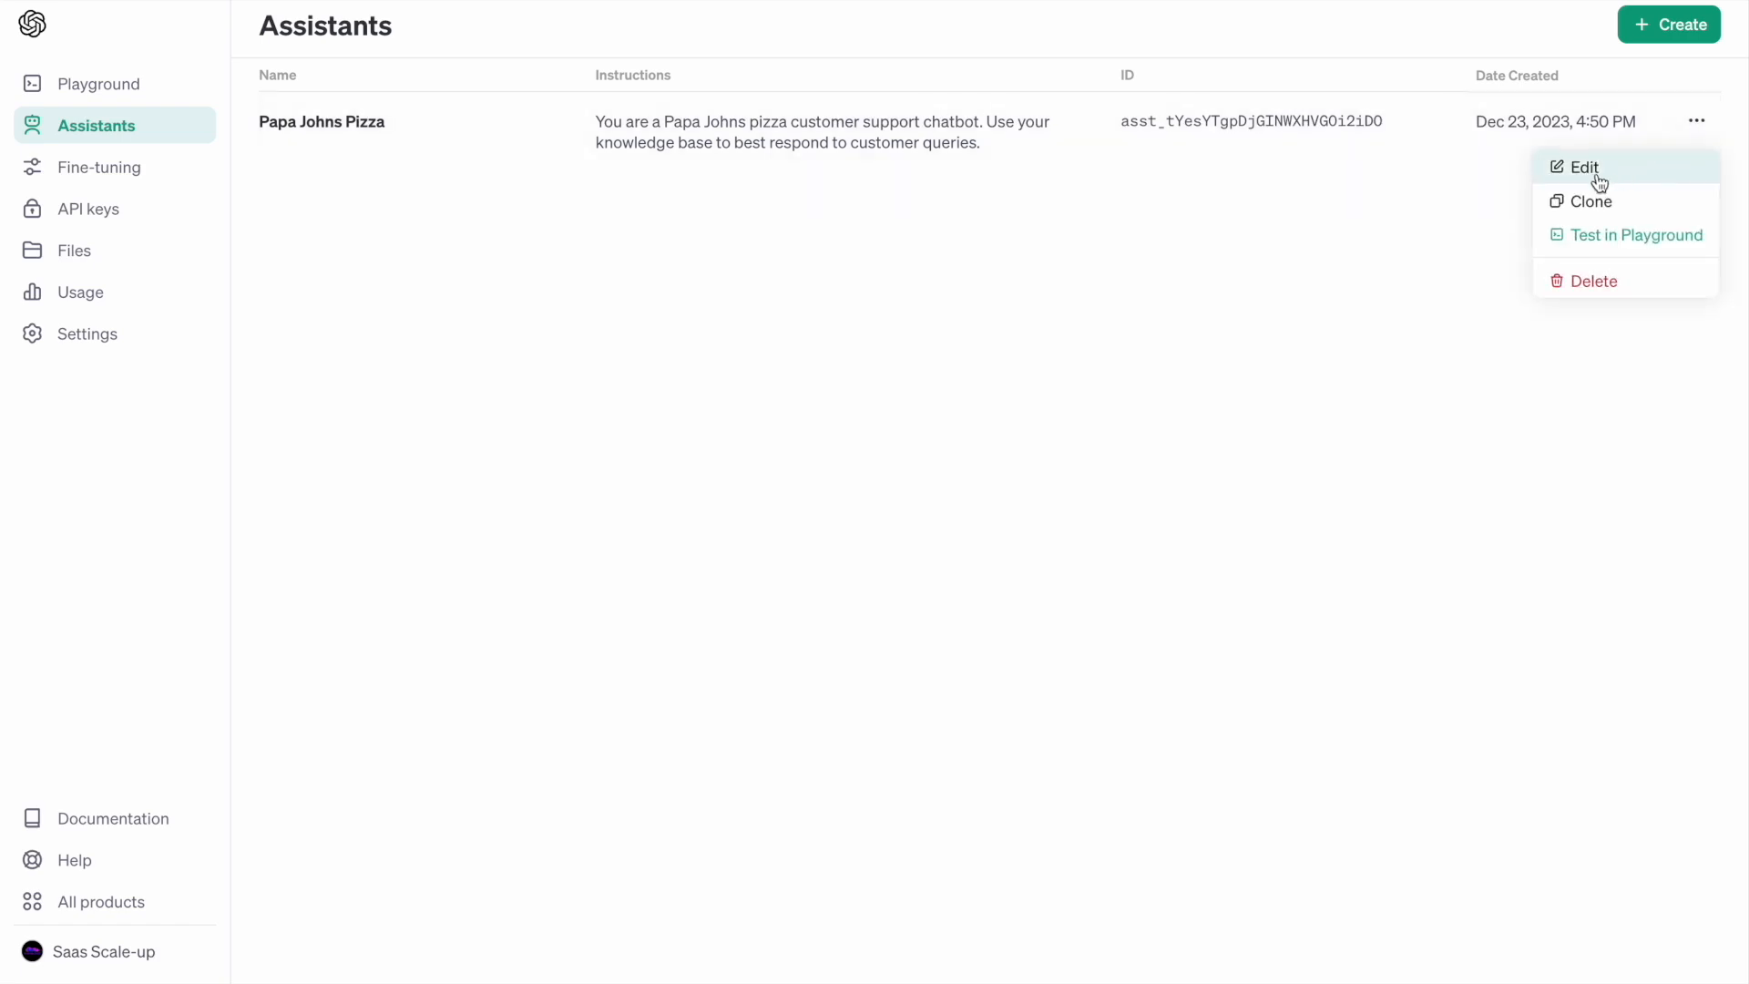
{"action": "mouse_move", "coordinate": [1595, 252]}
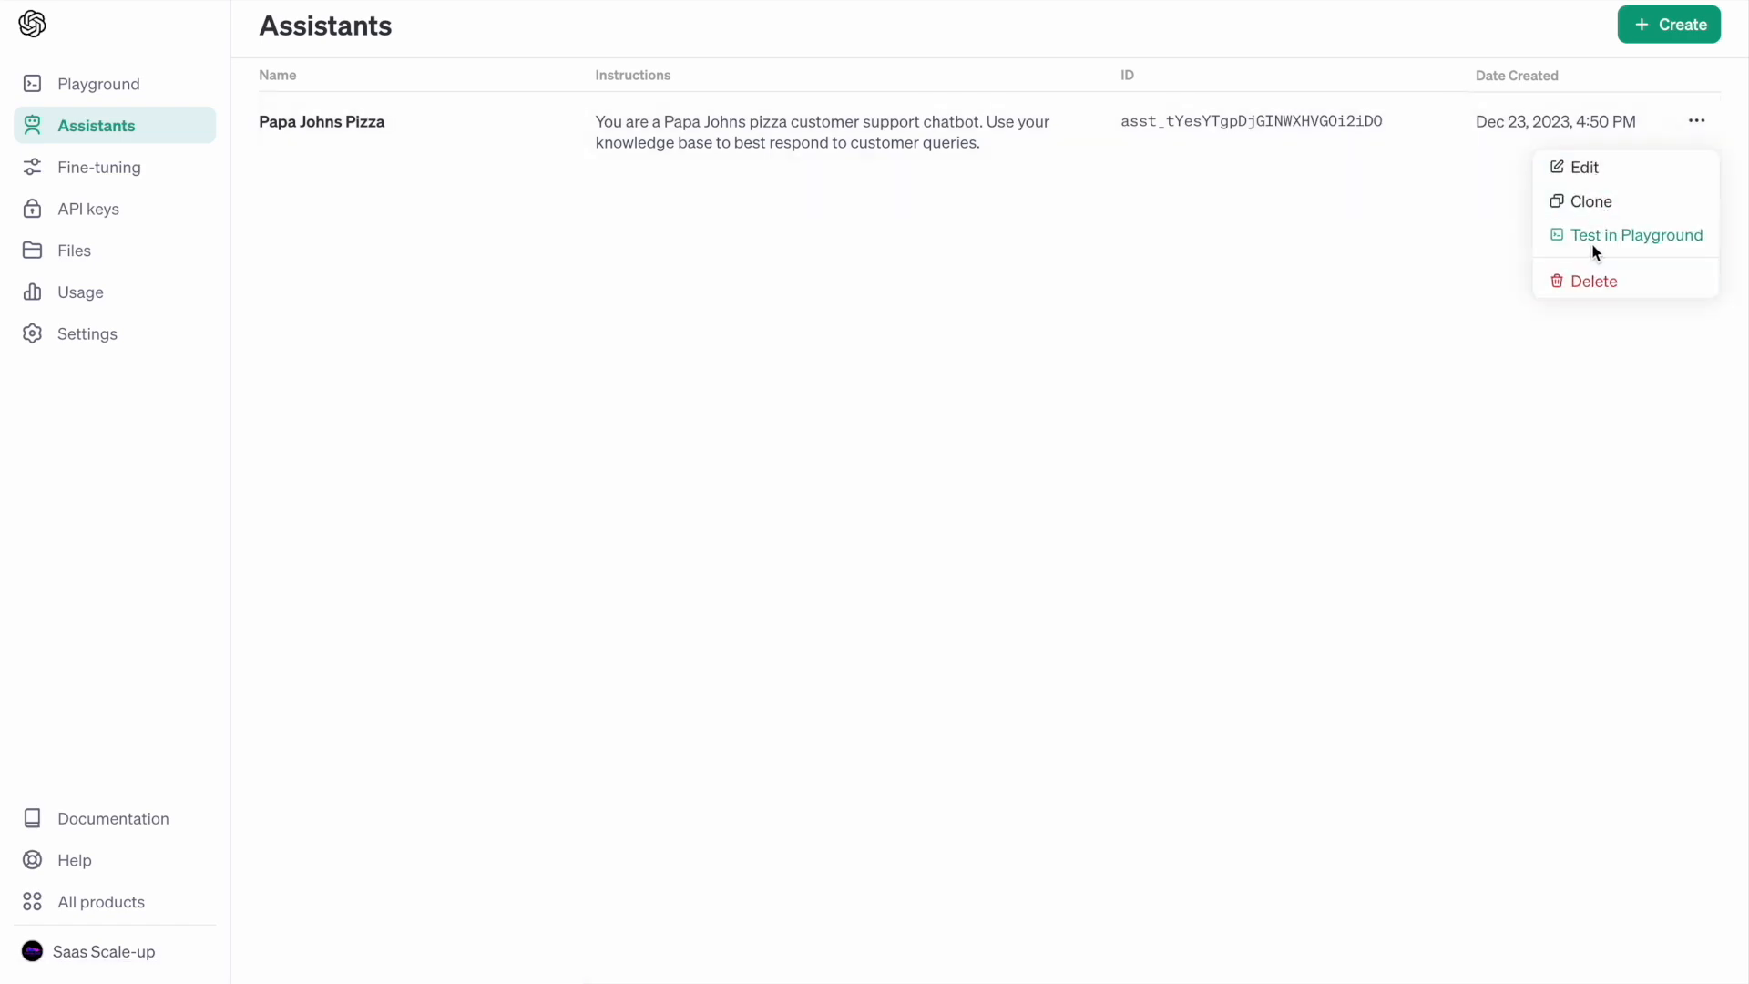
{"action": "mouse_move", "coordinate": [1597, 249]}
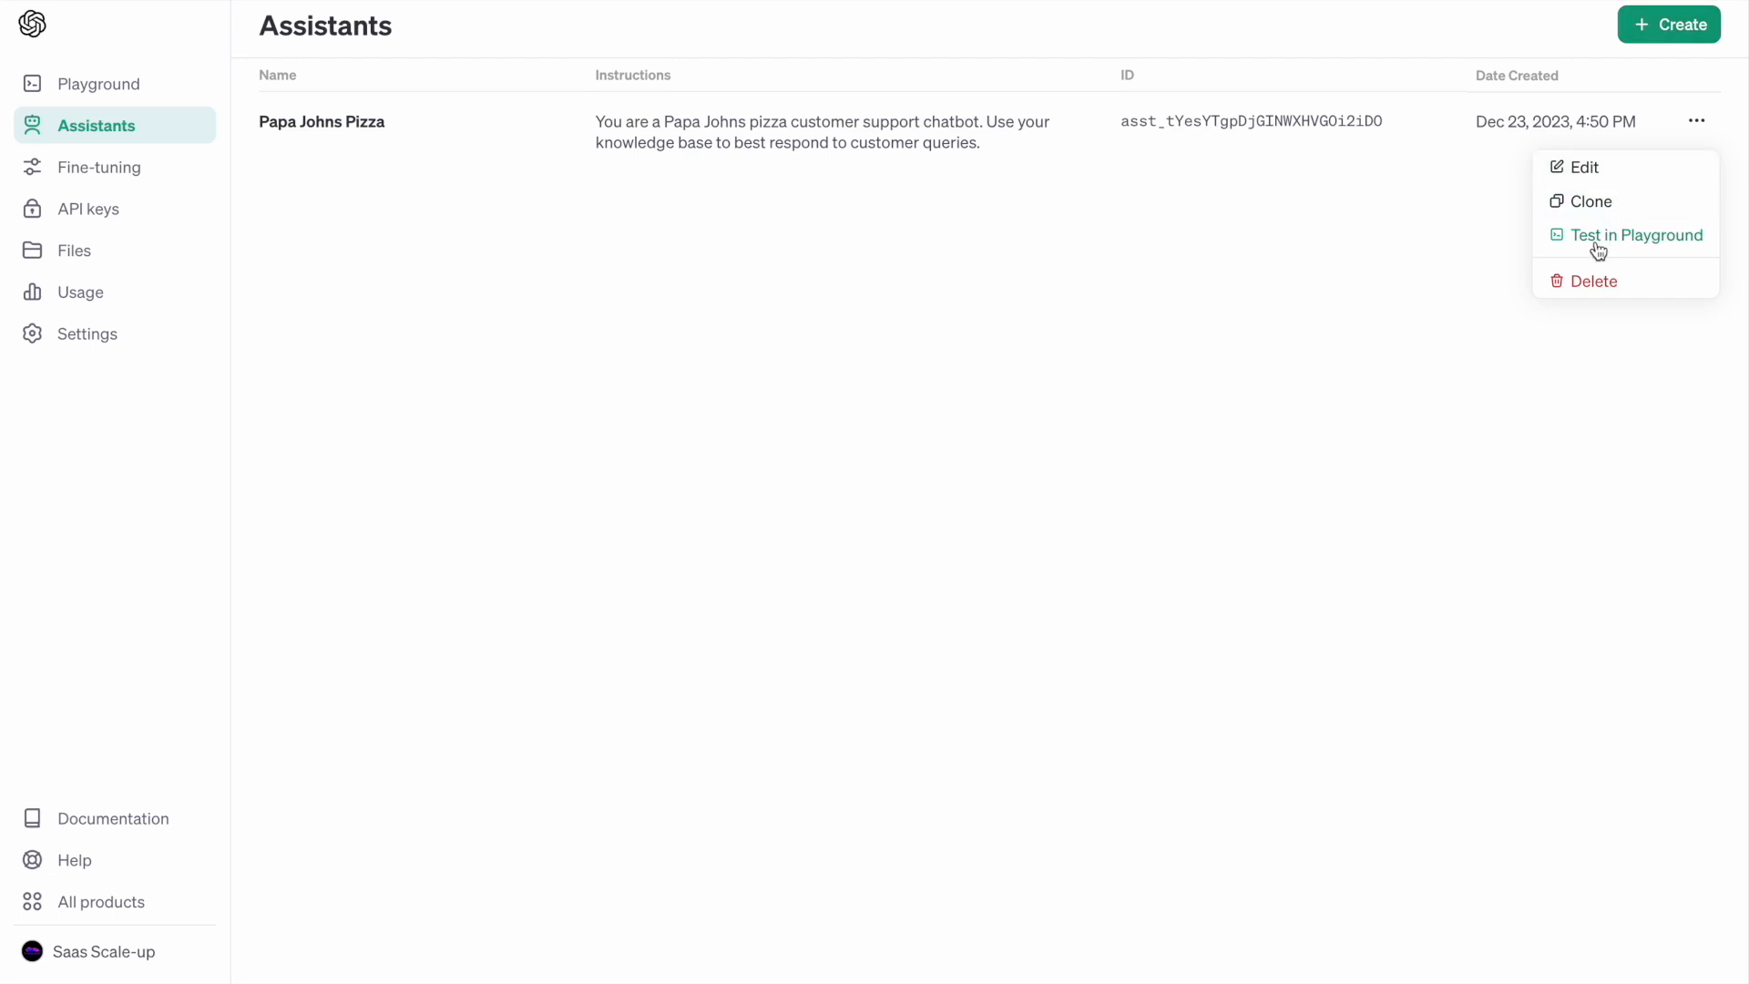
{"action": "left_click", "coordinate": [1636, 234]}
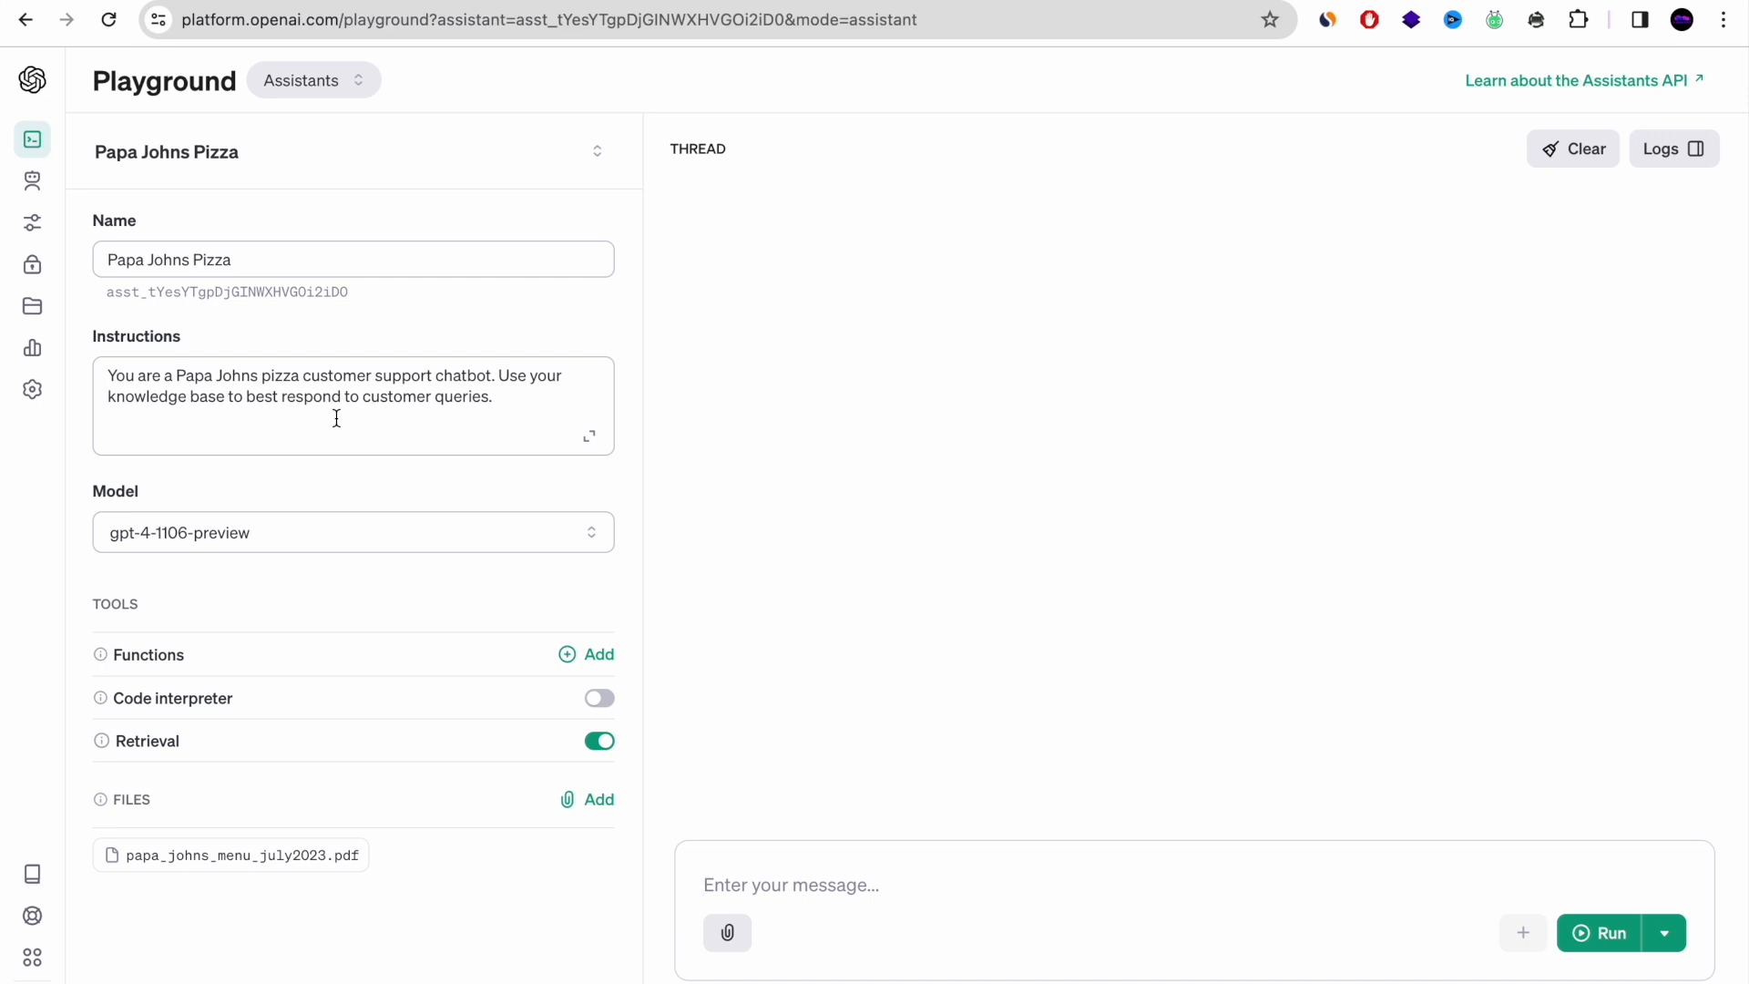
{"action": "mouse_move", "coordinate": [869, 869]}
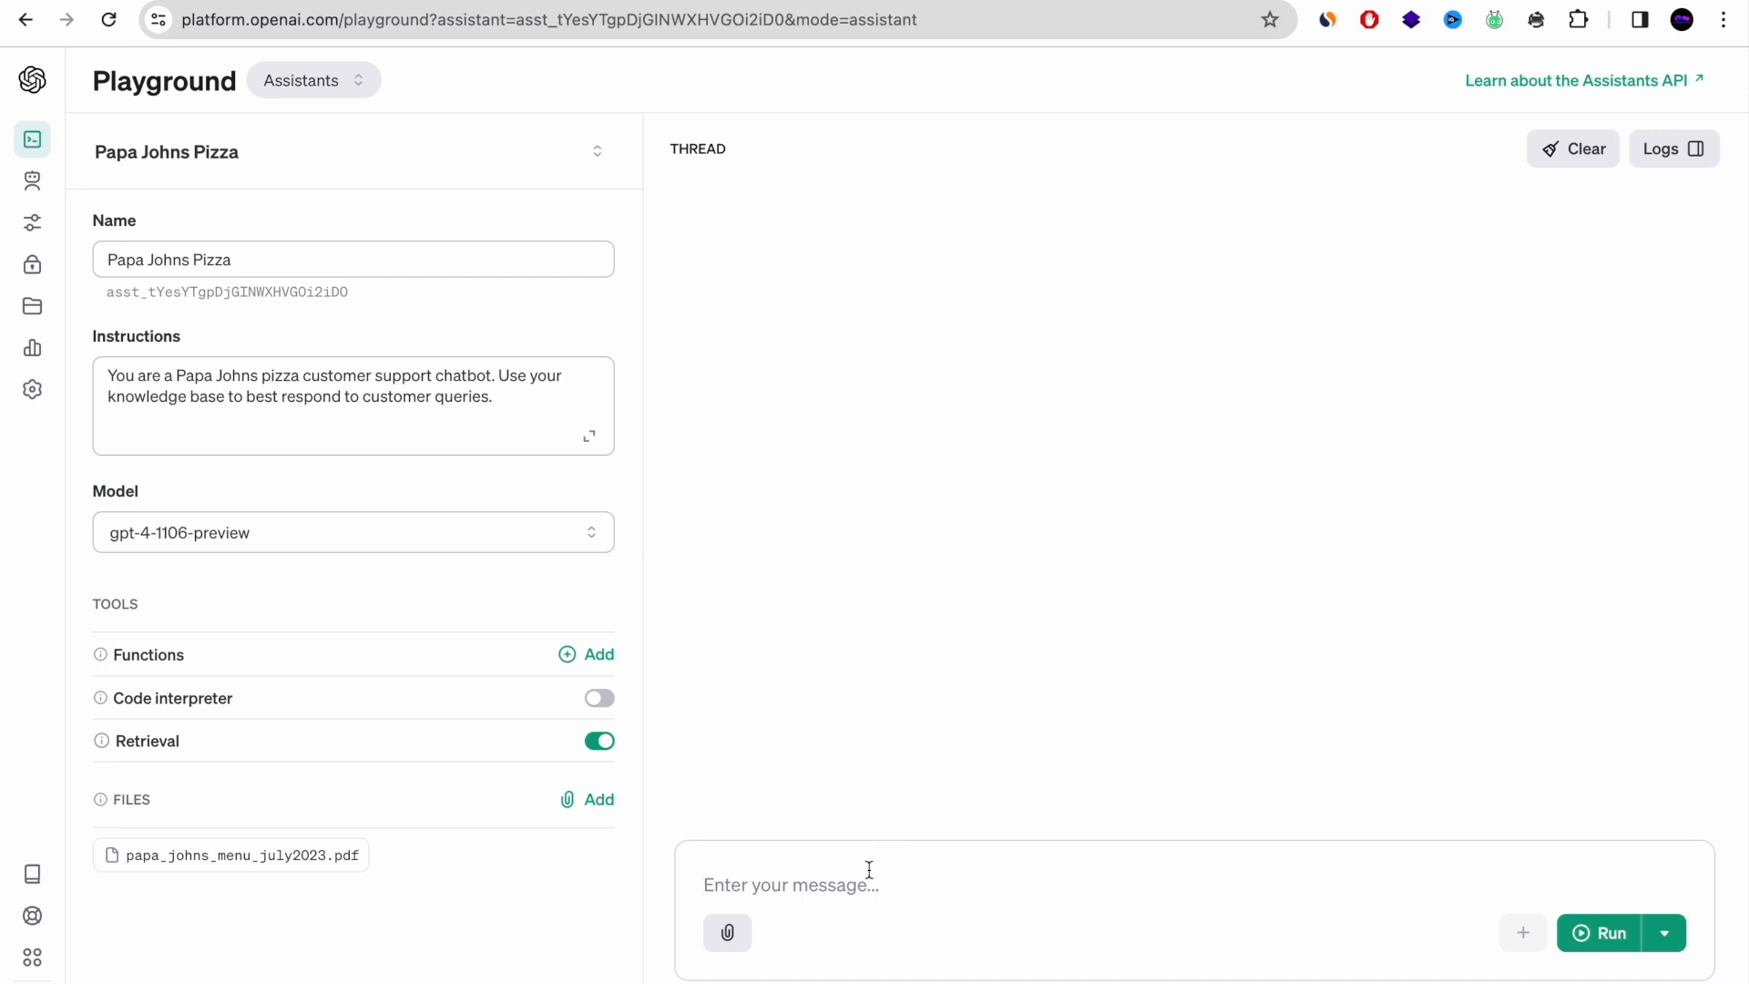
Ask the assistant 'What kind of pizza i can order under 8 dollars?' and run it
{"action": "type", "text": "What"}
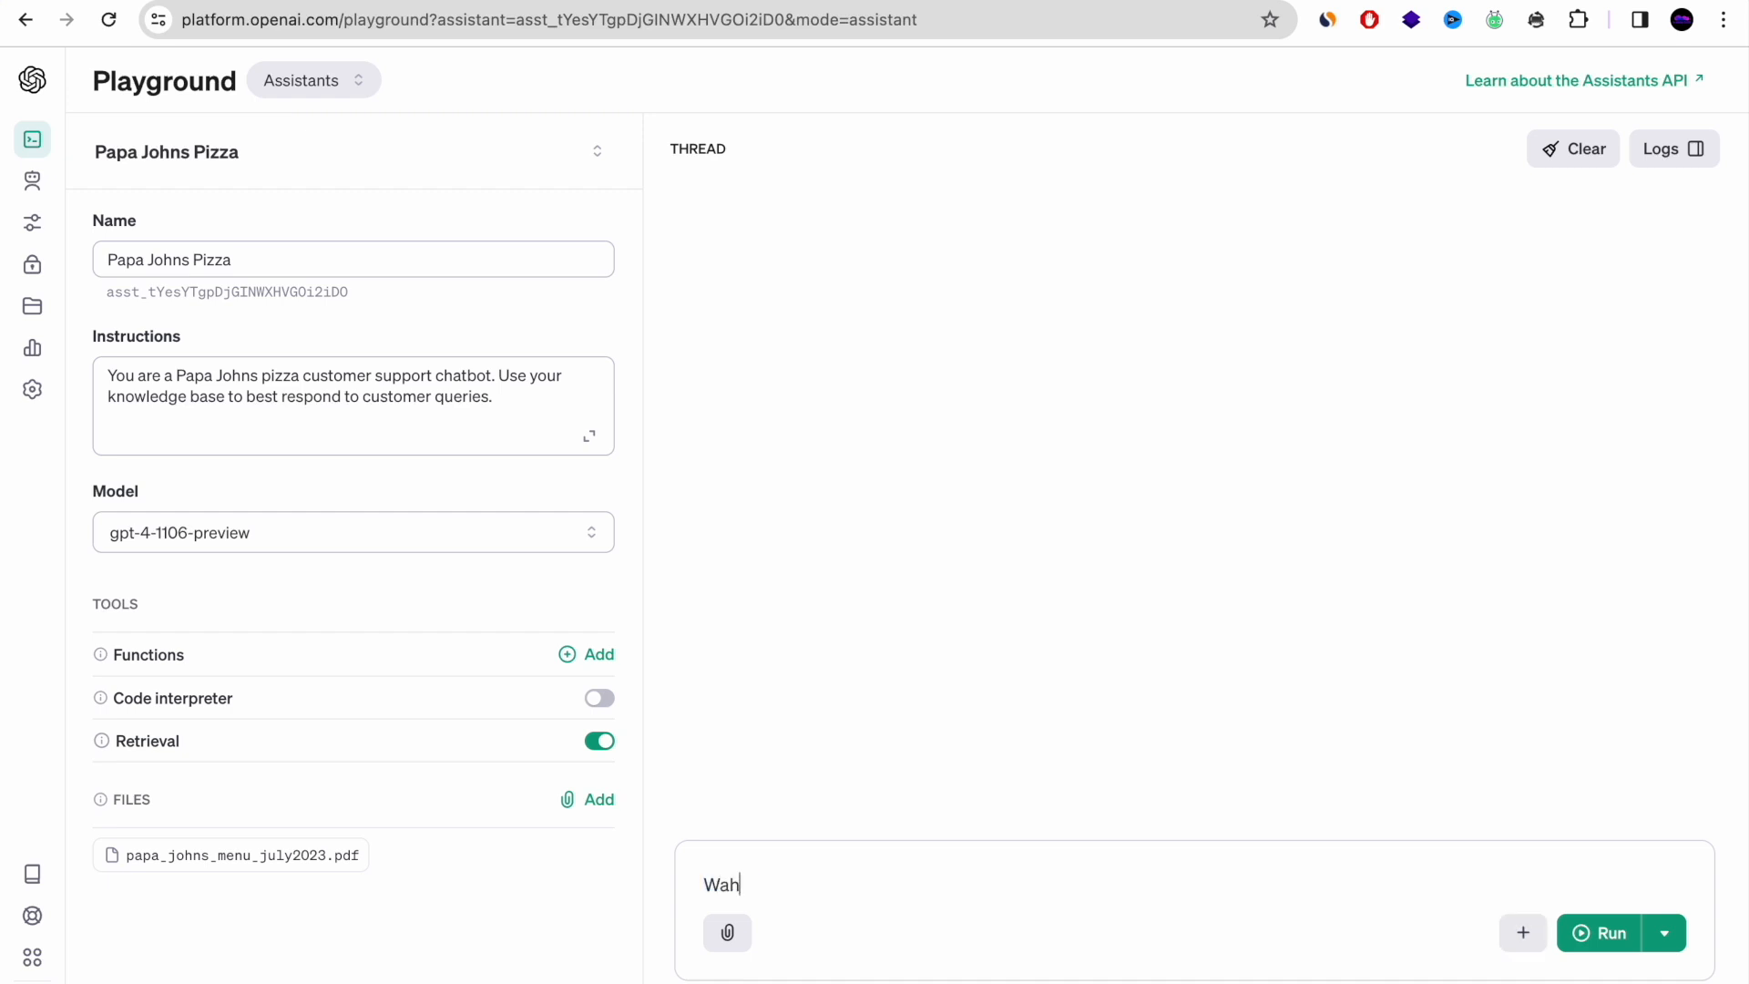
{"action": "type", "text": "What k"}
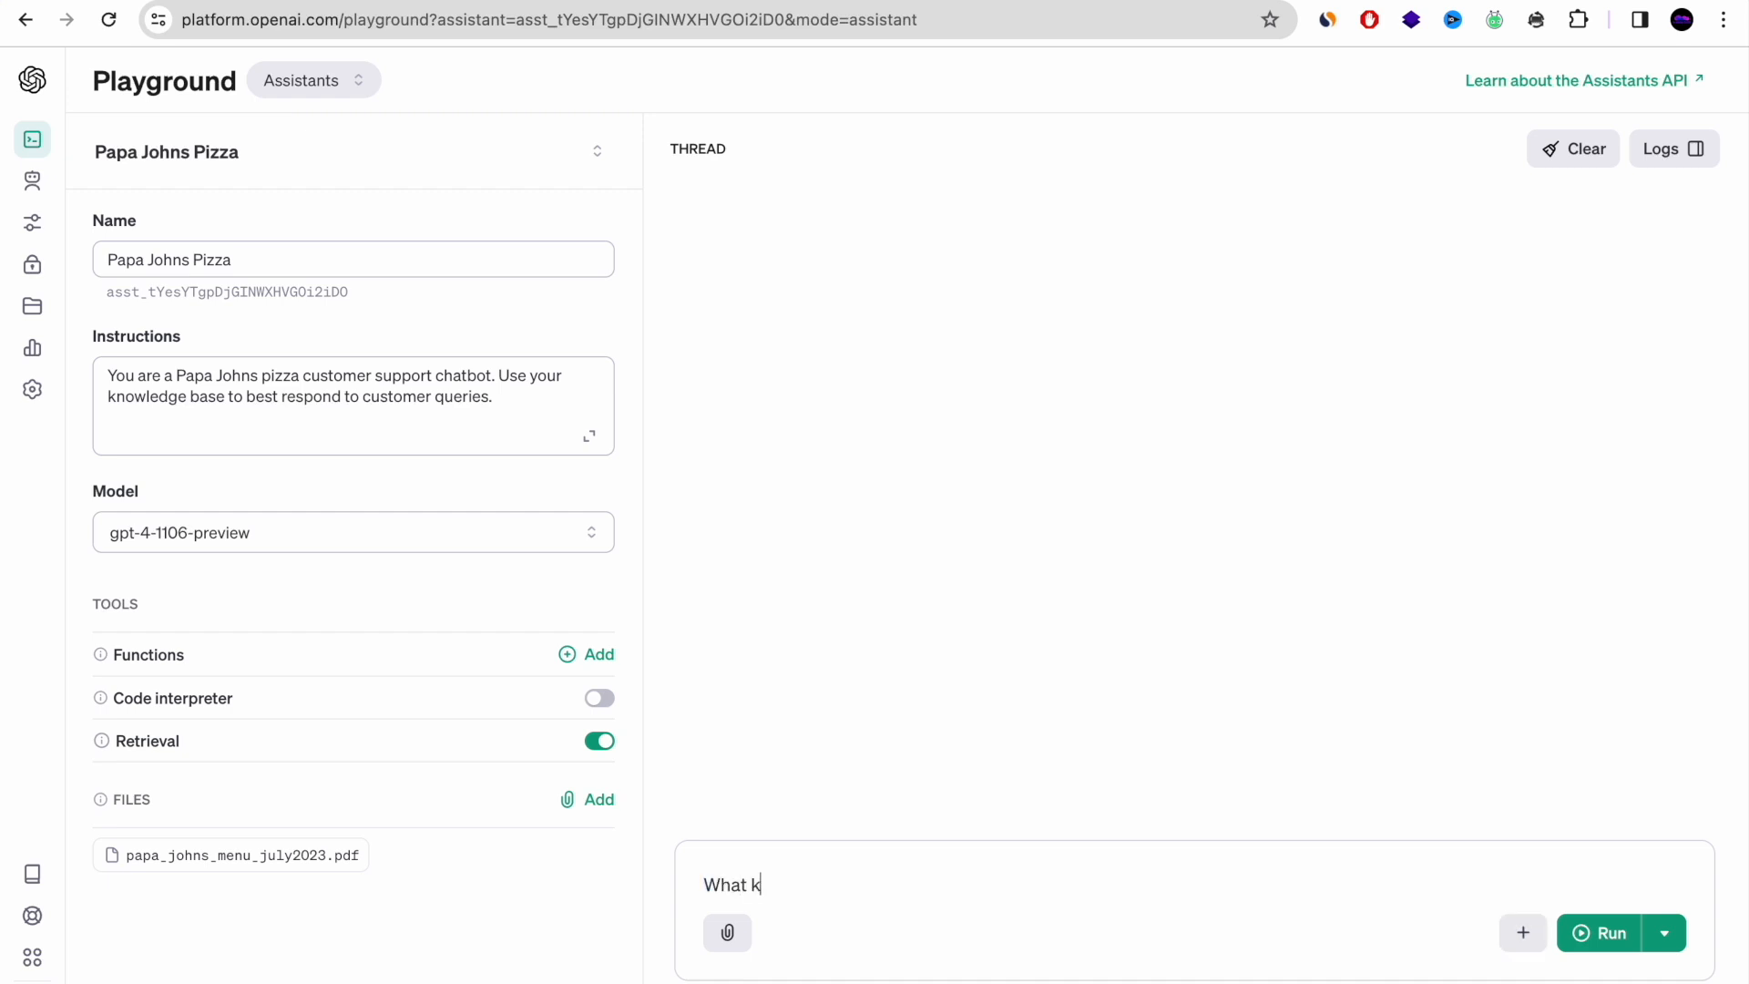
{"action": "type", "text": "ind of pizz"}
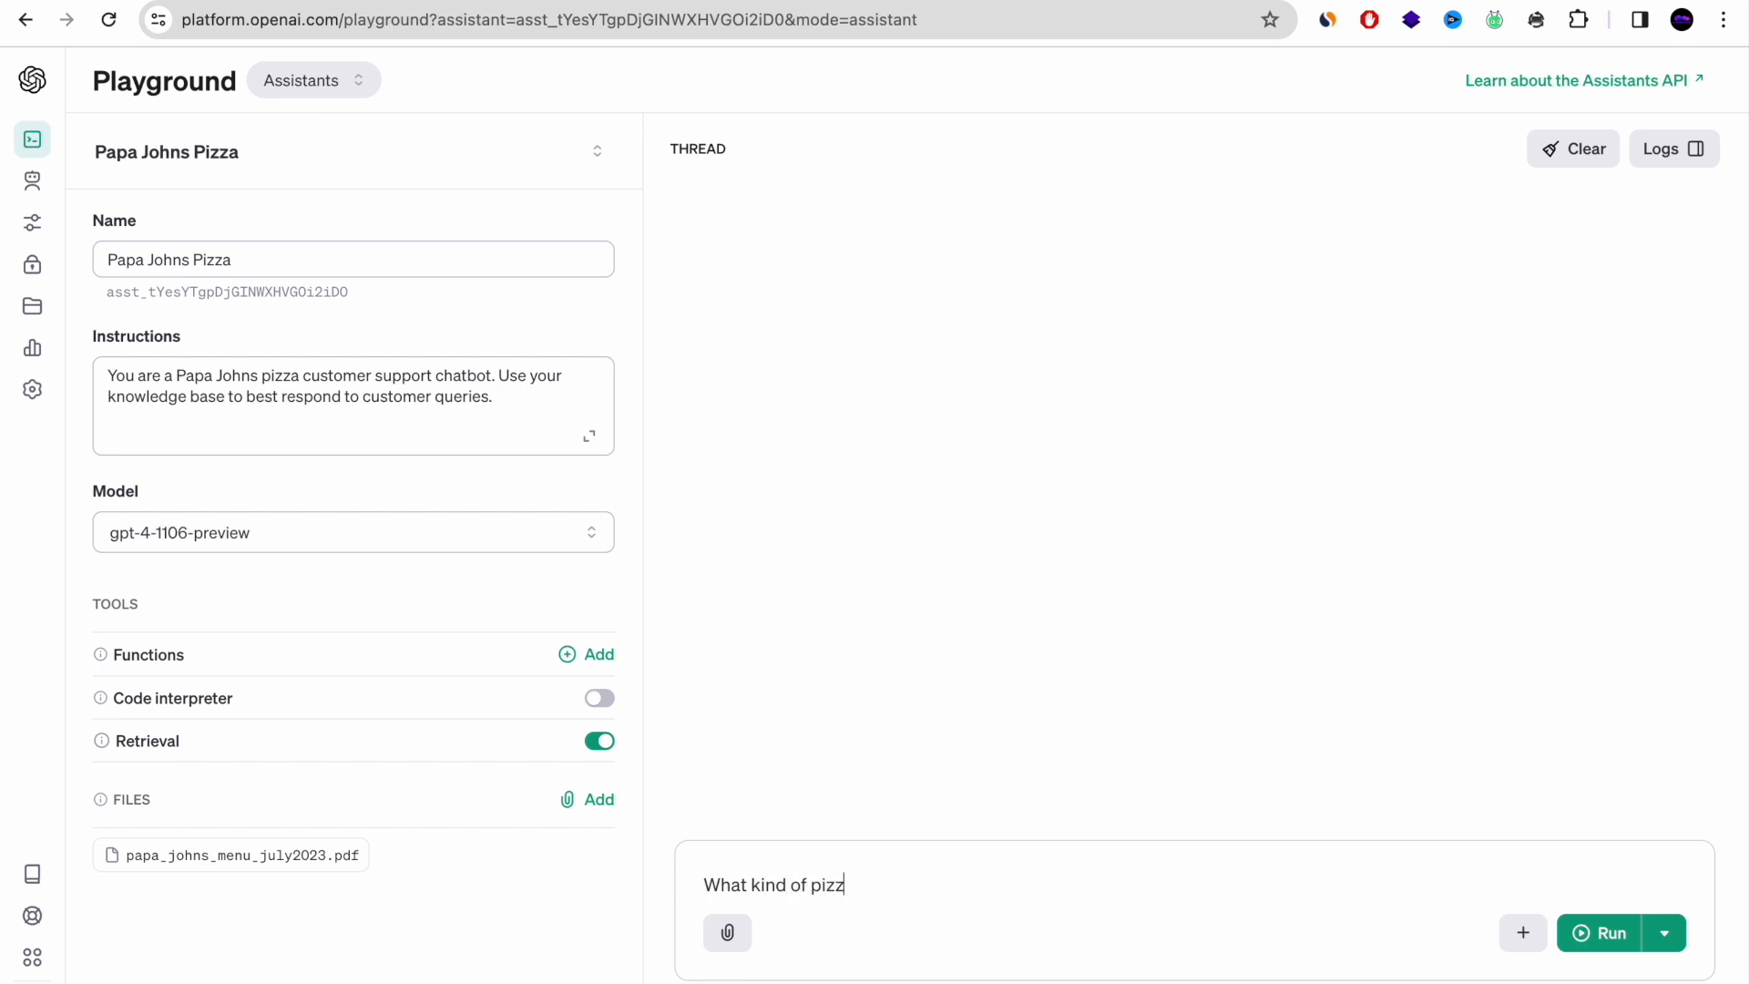
{"action": "type", "text": "a i can o"}
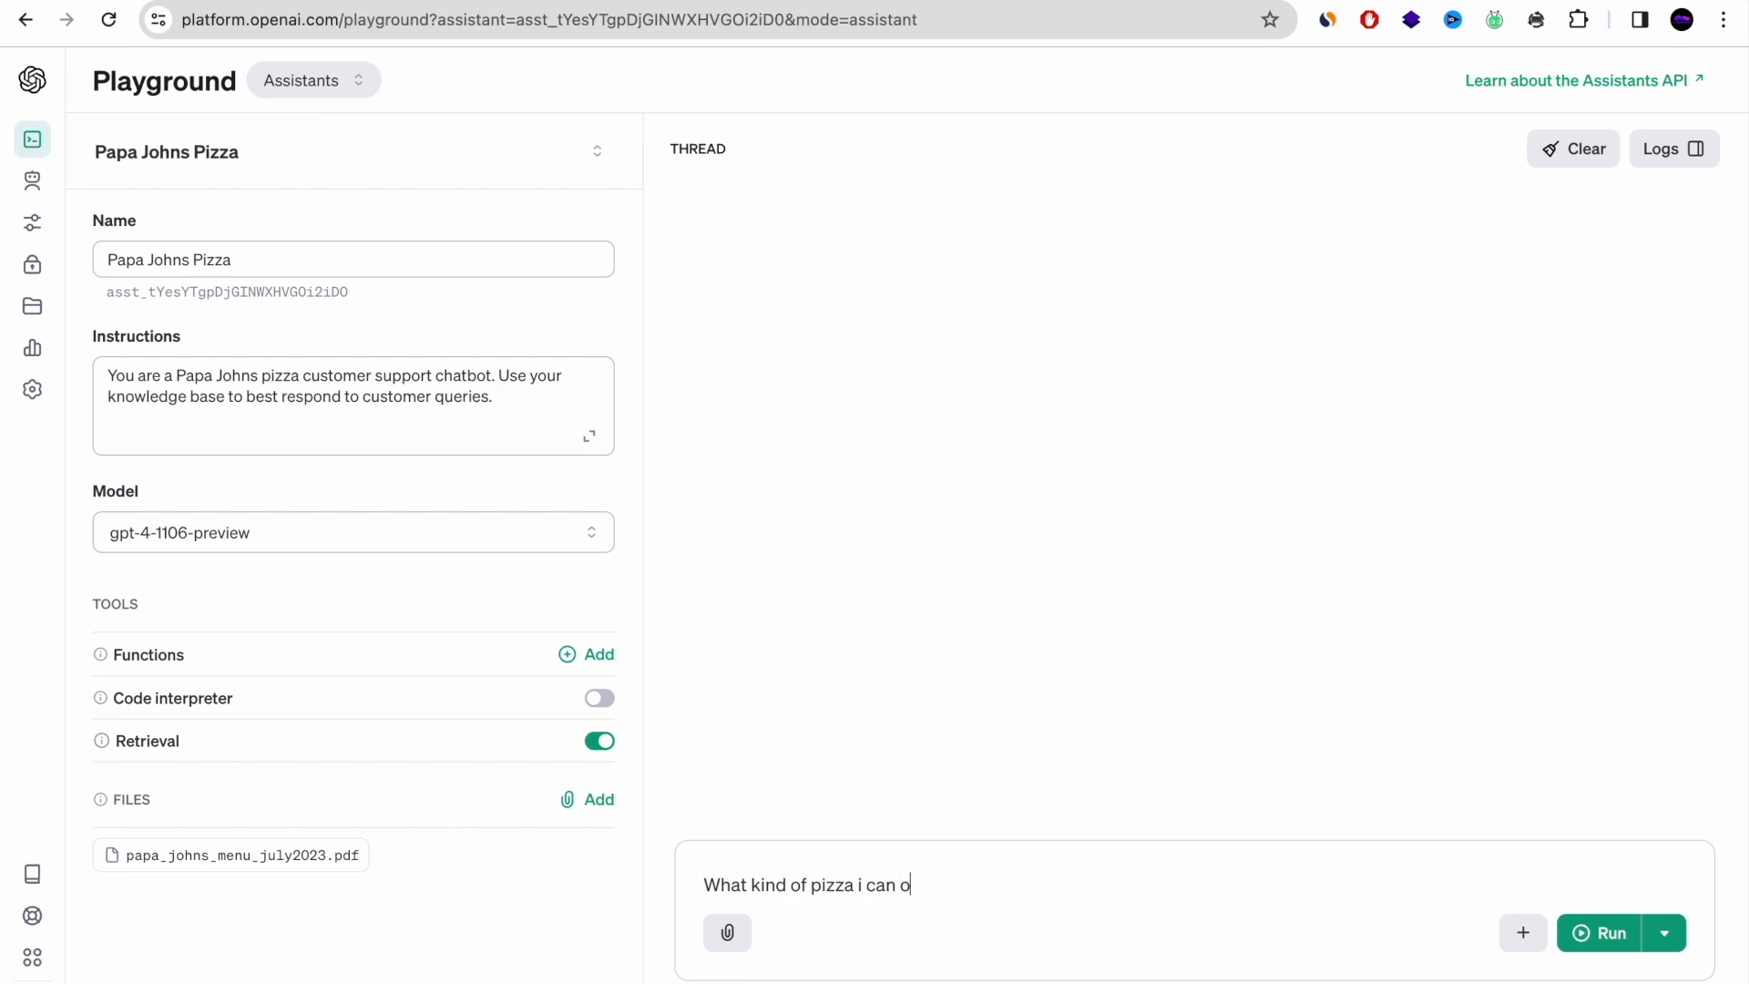
{"action": "type", "text": "rder under"}
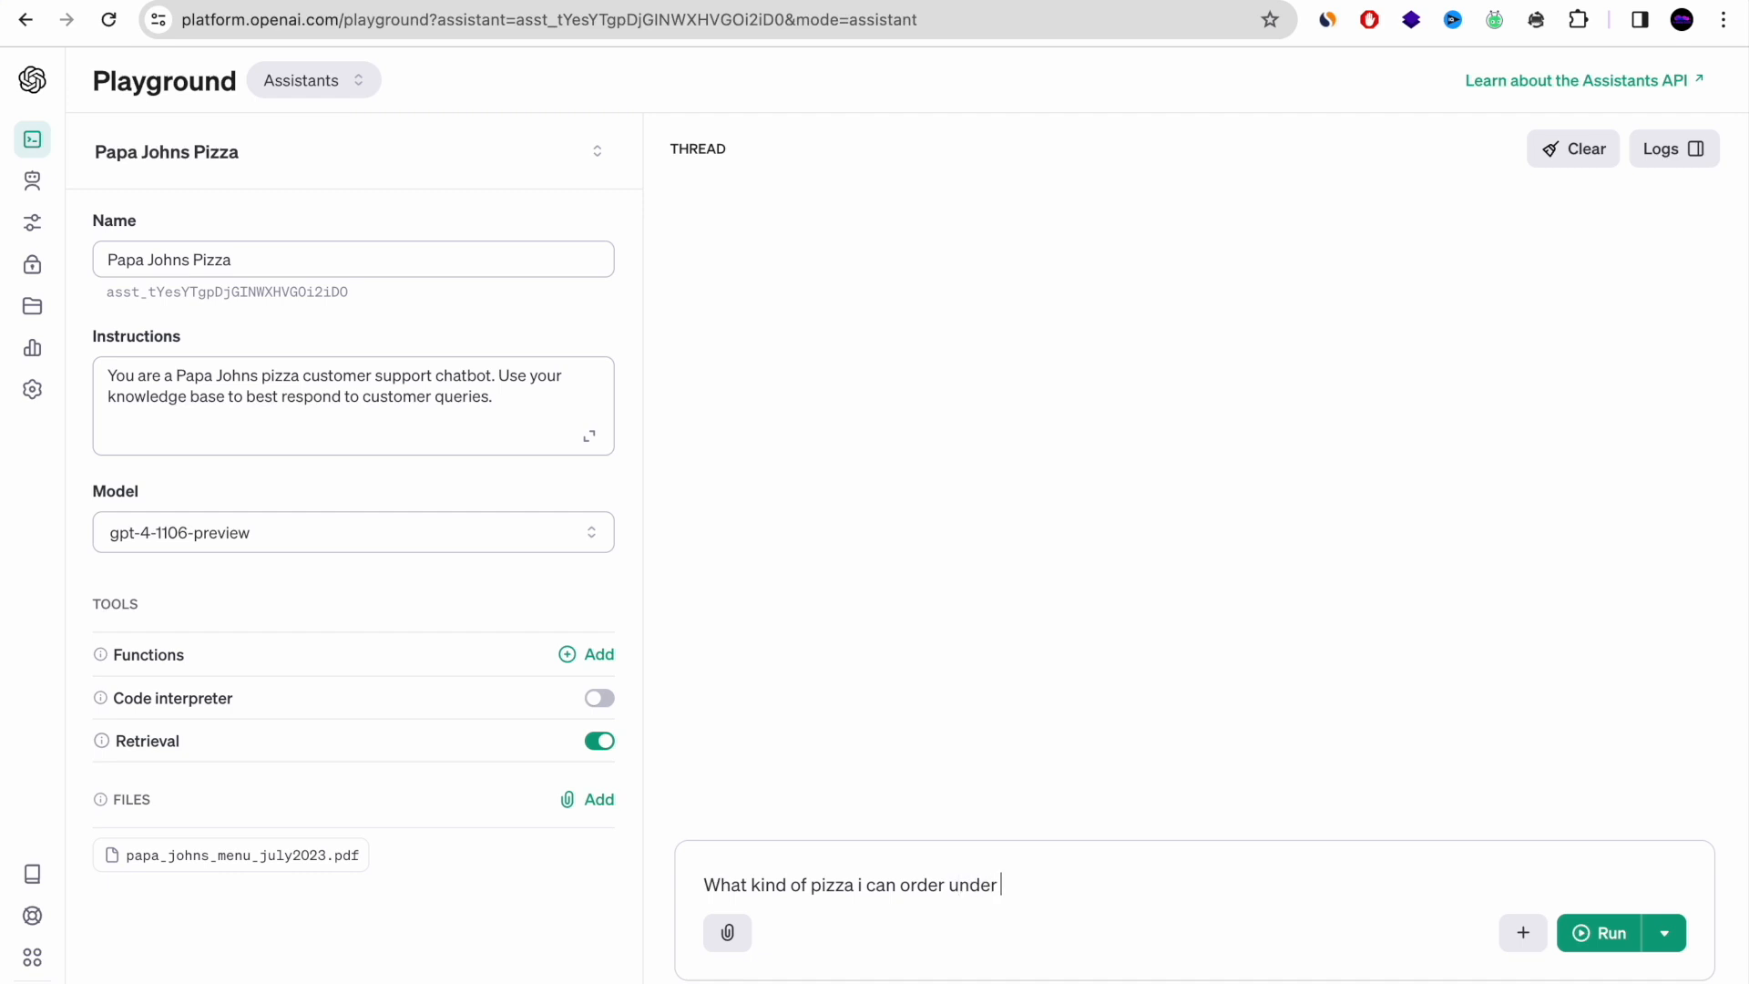
{"action": "type", "text": "8 d"}
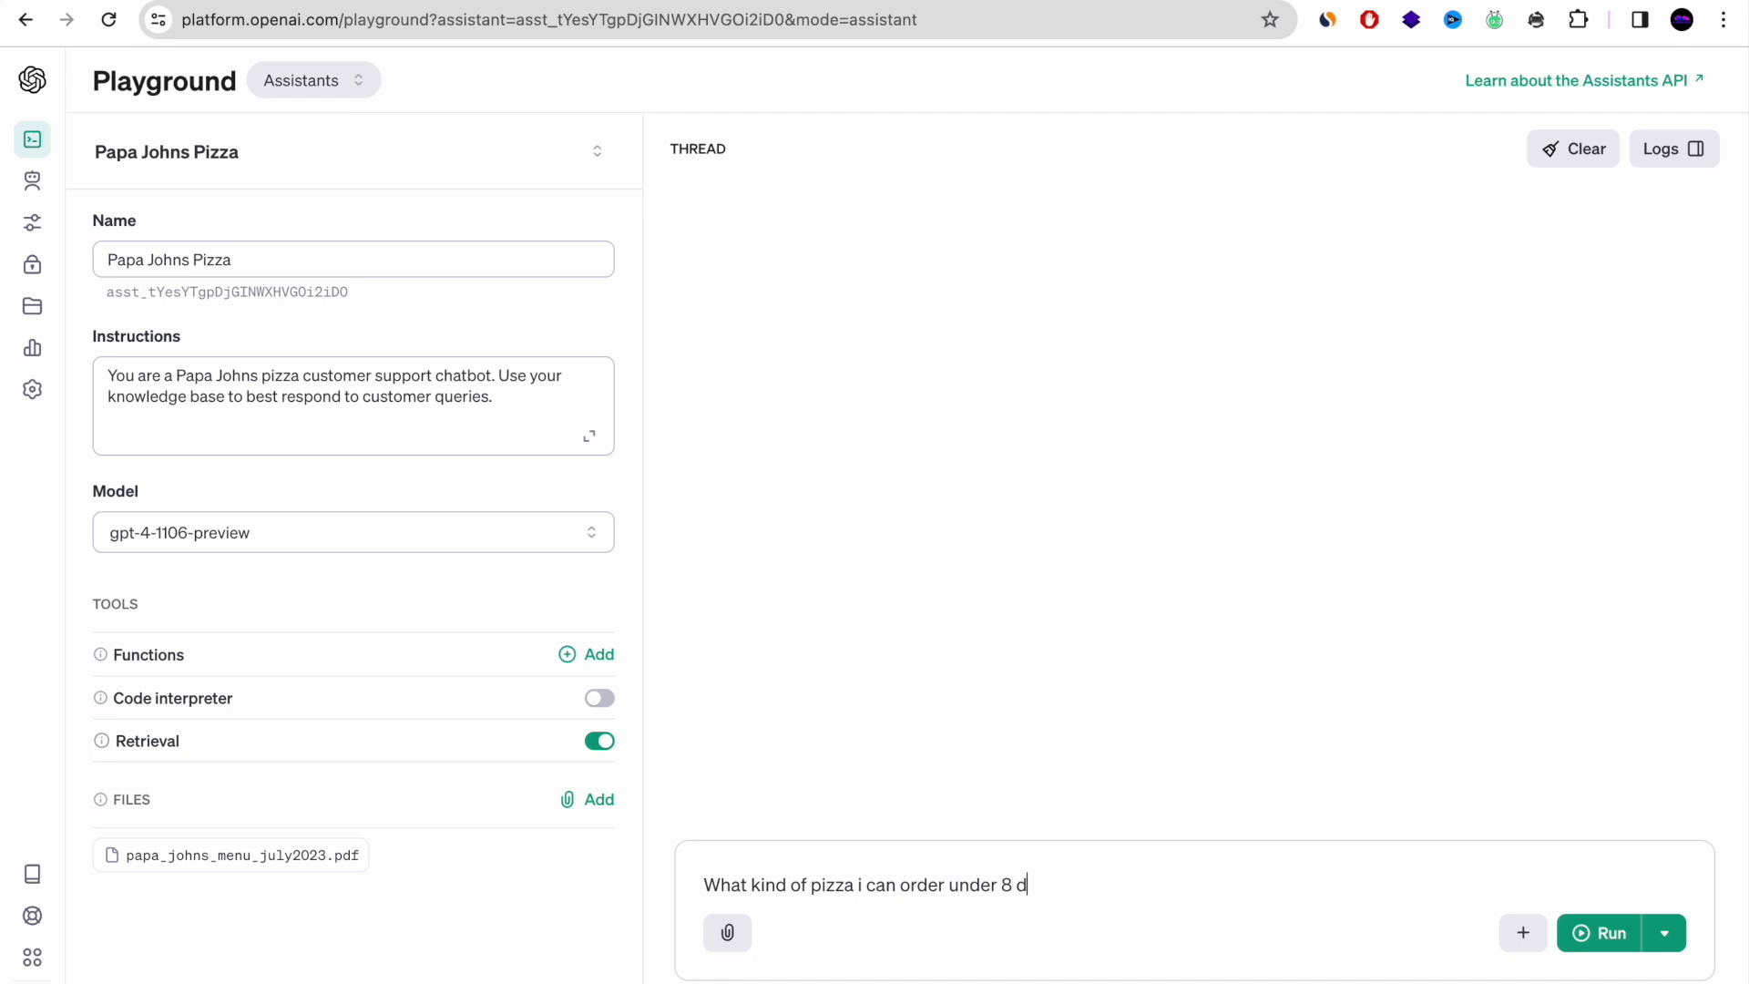
{"action": "type", "text": "ollars"}
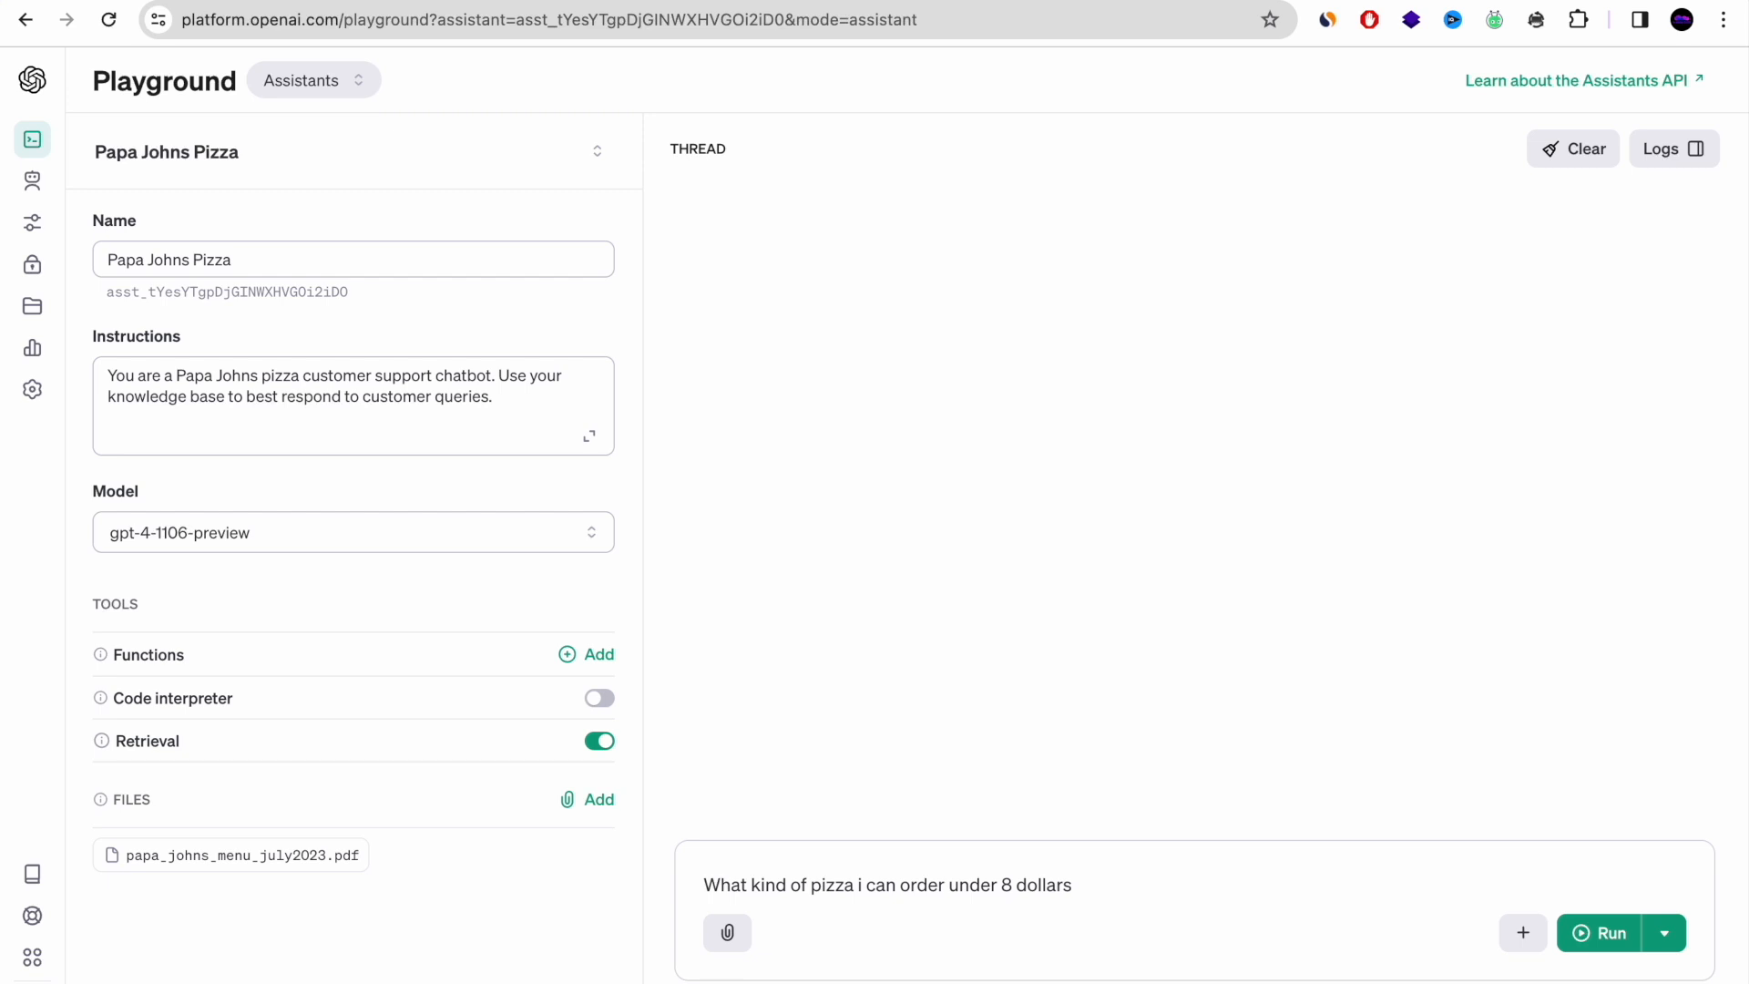
{"action": "type", "text": "?"}
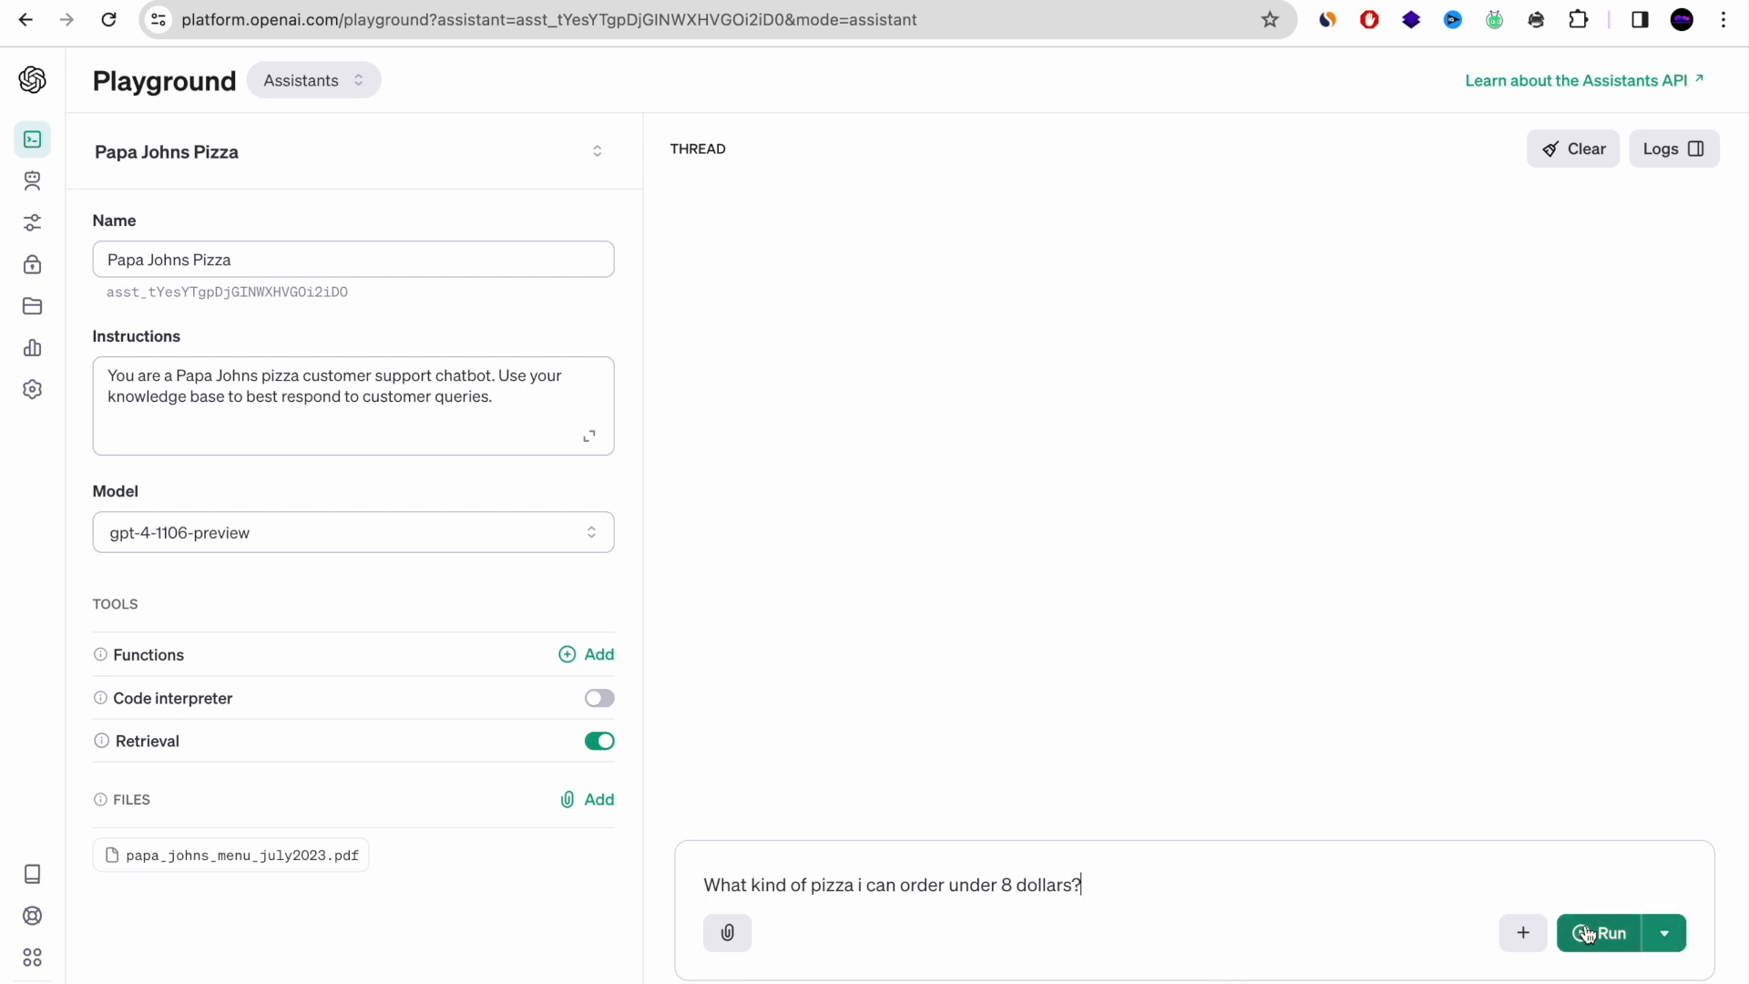
{"action": "left_click", "coordinate": [1599, 933]}
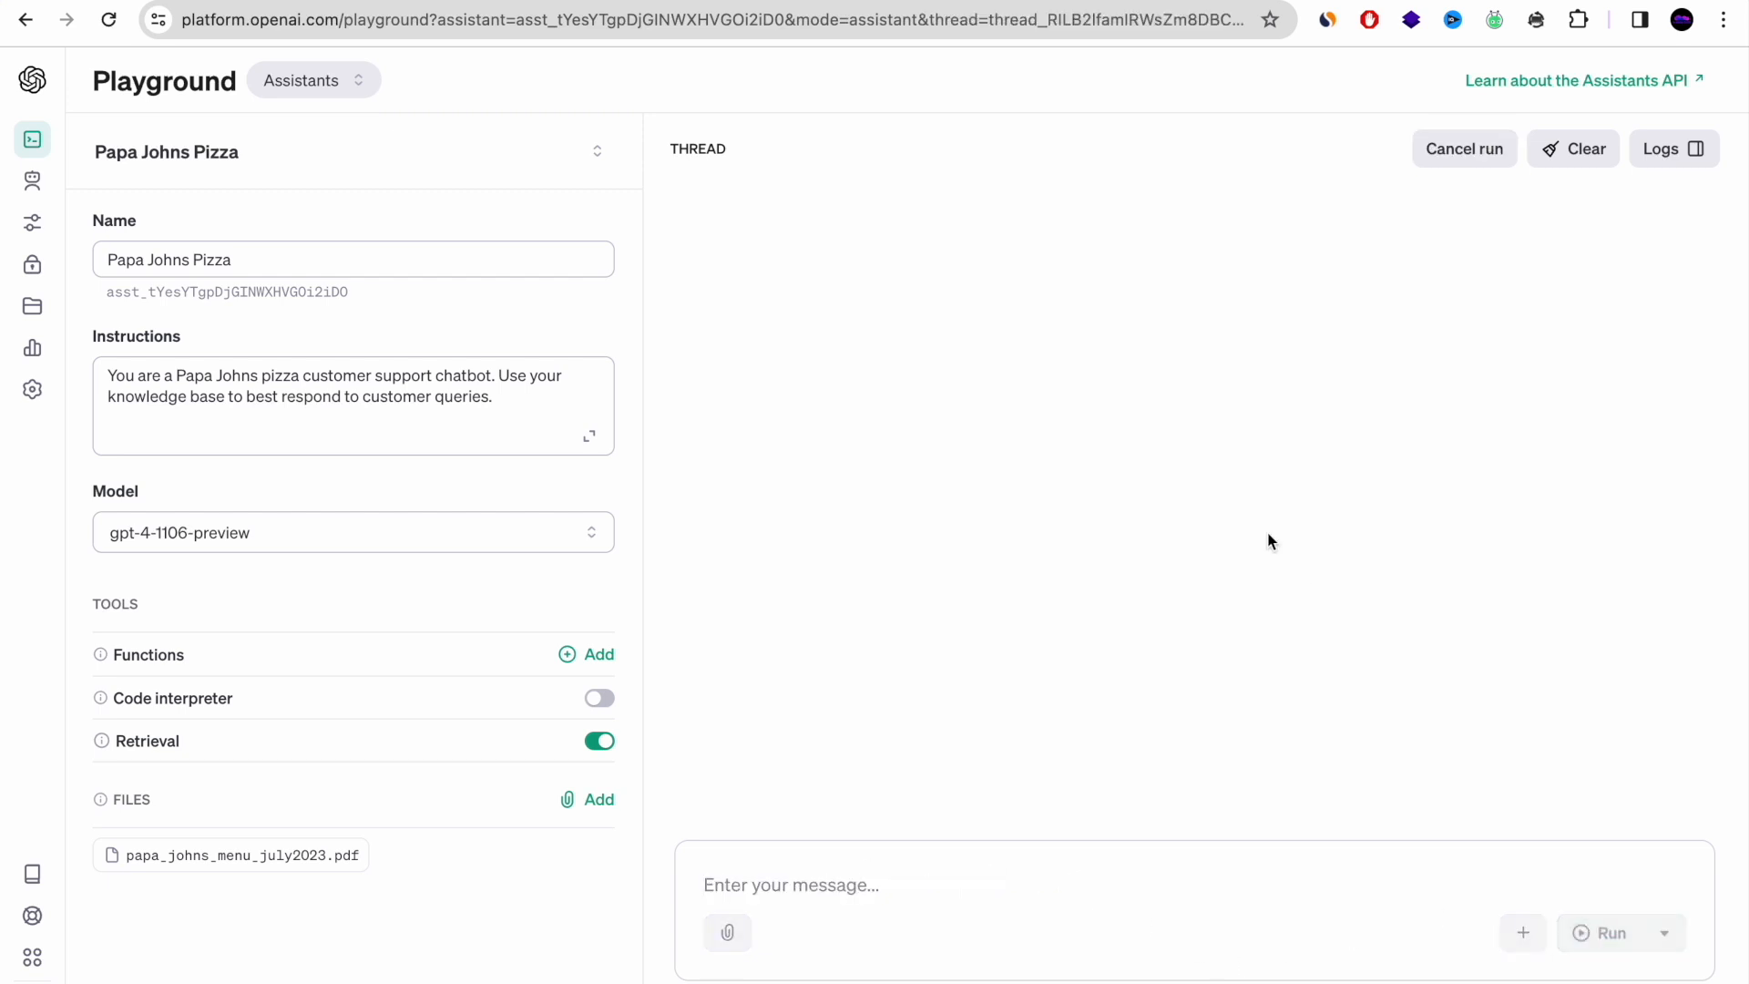
Wait for the reply listing 8-inch pizzas, including pepperoni at $6.75
{"action": "left_click", "coordinate": [1610, 933]}
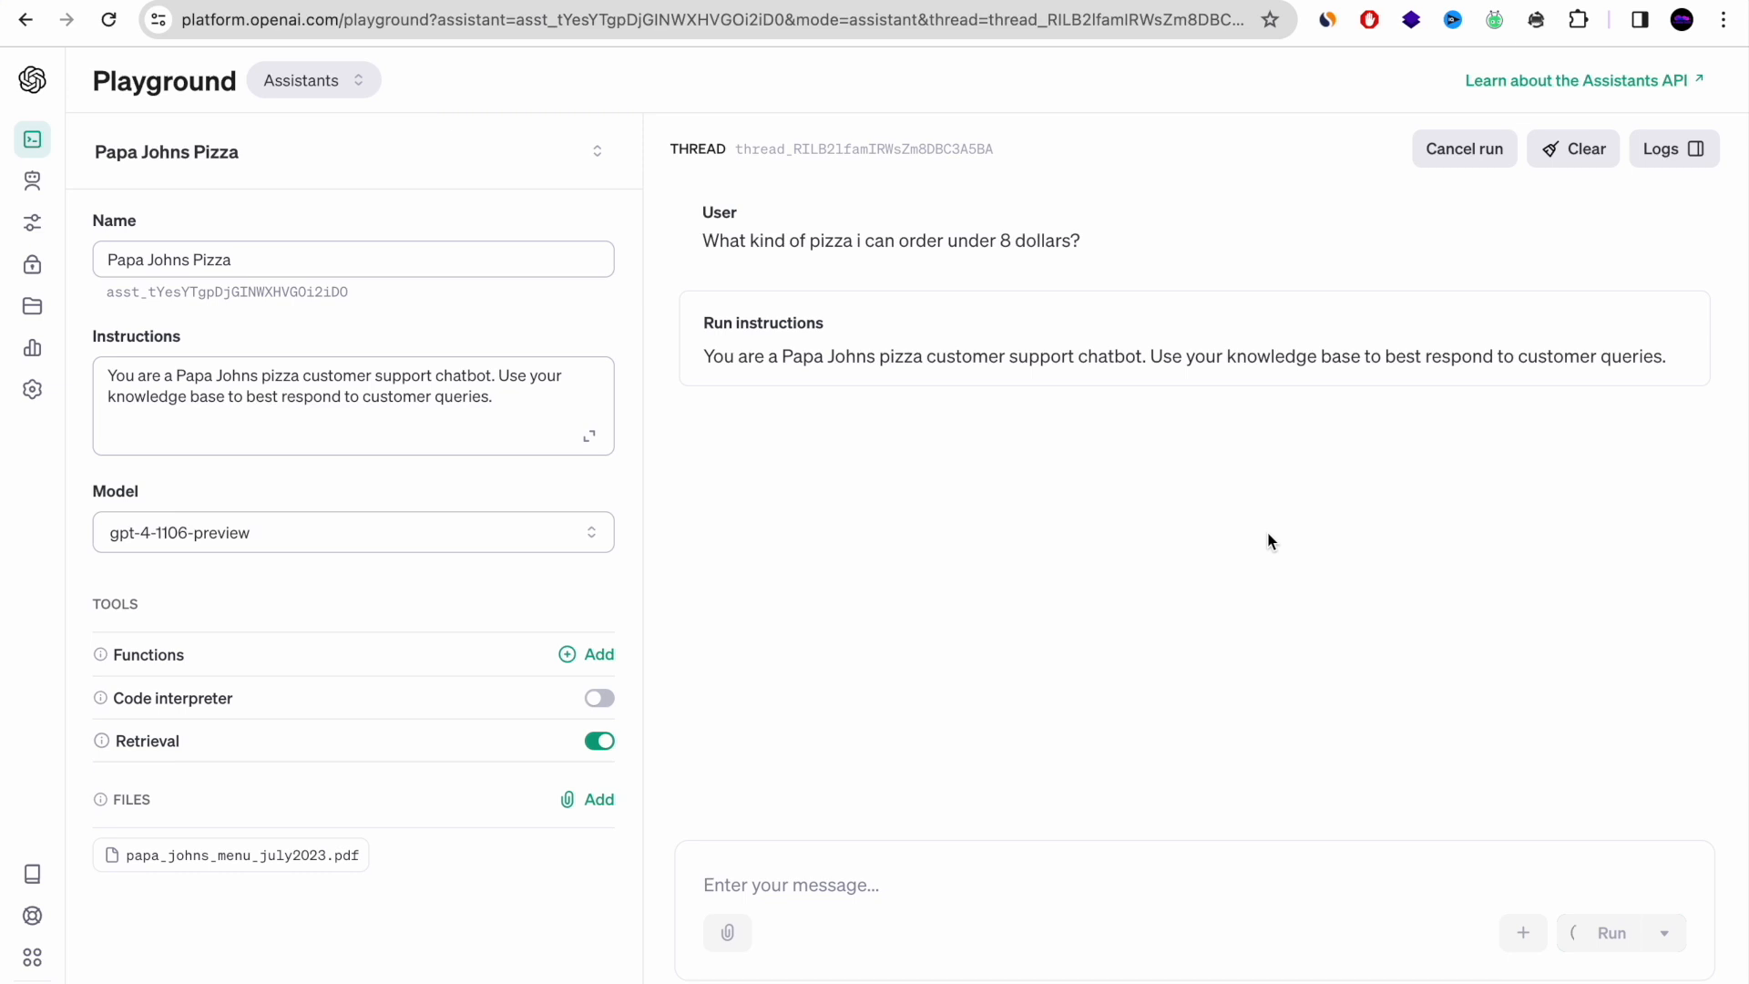
{"action": "left_click", "coordinate": [1611, 932]}
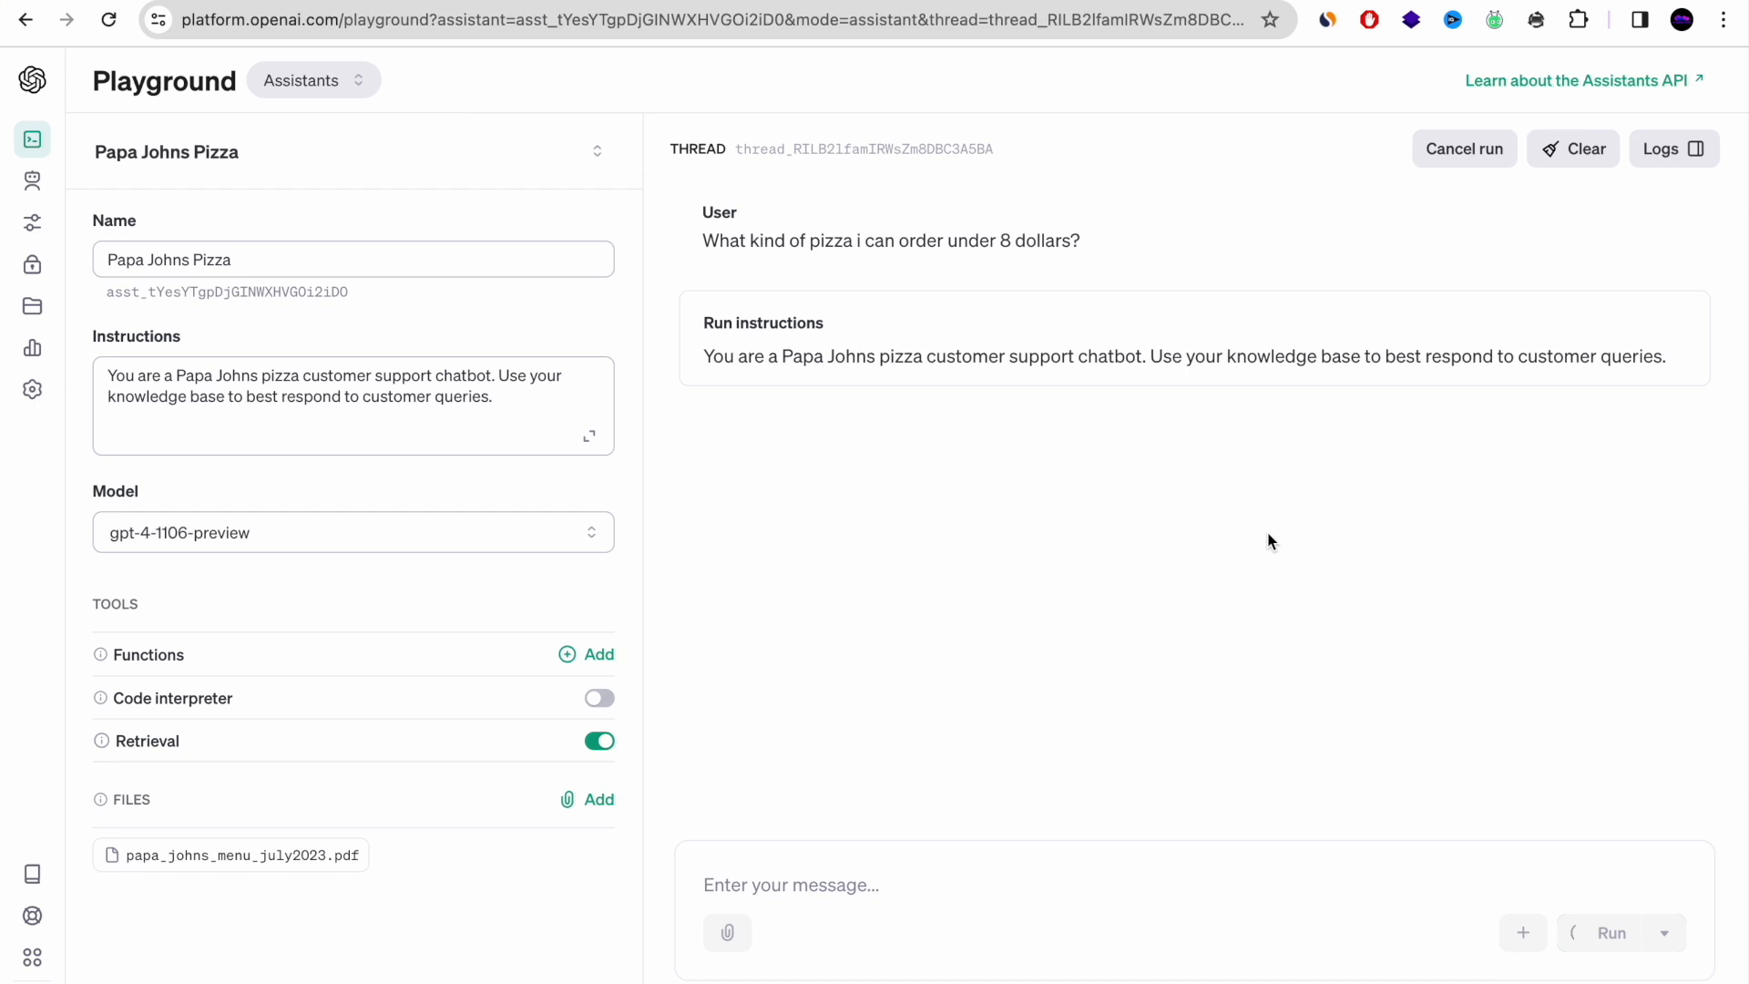
{"action": "left_click", "coordinate": [1610, 933]}
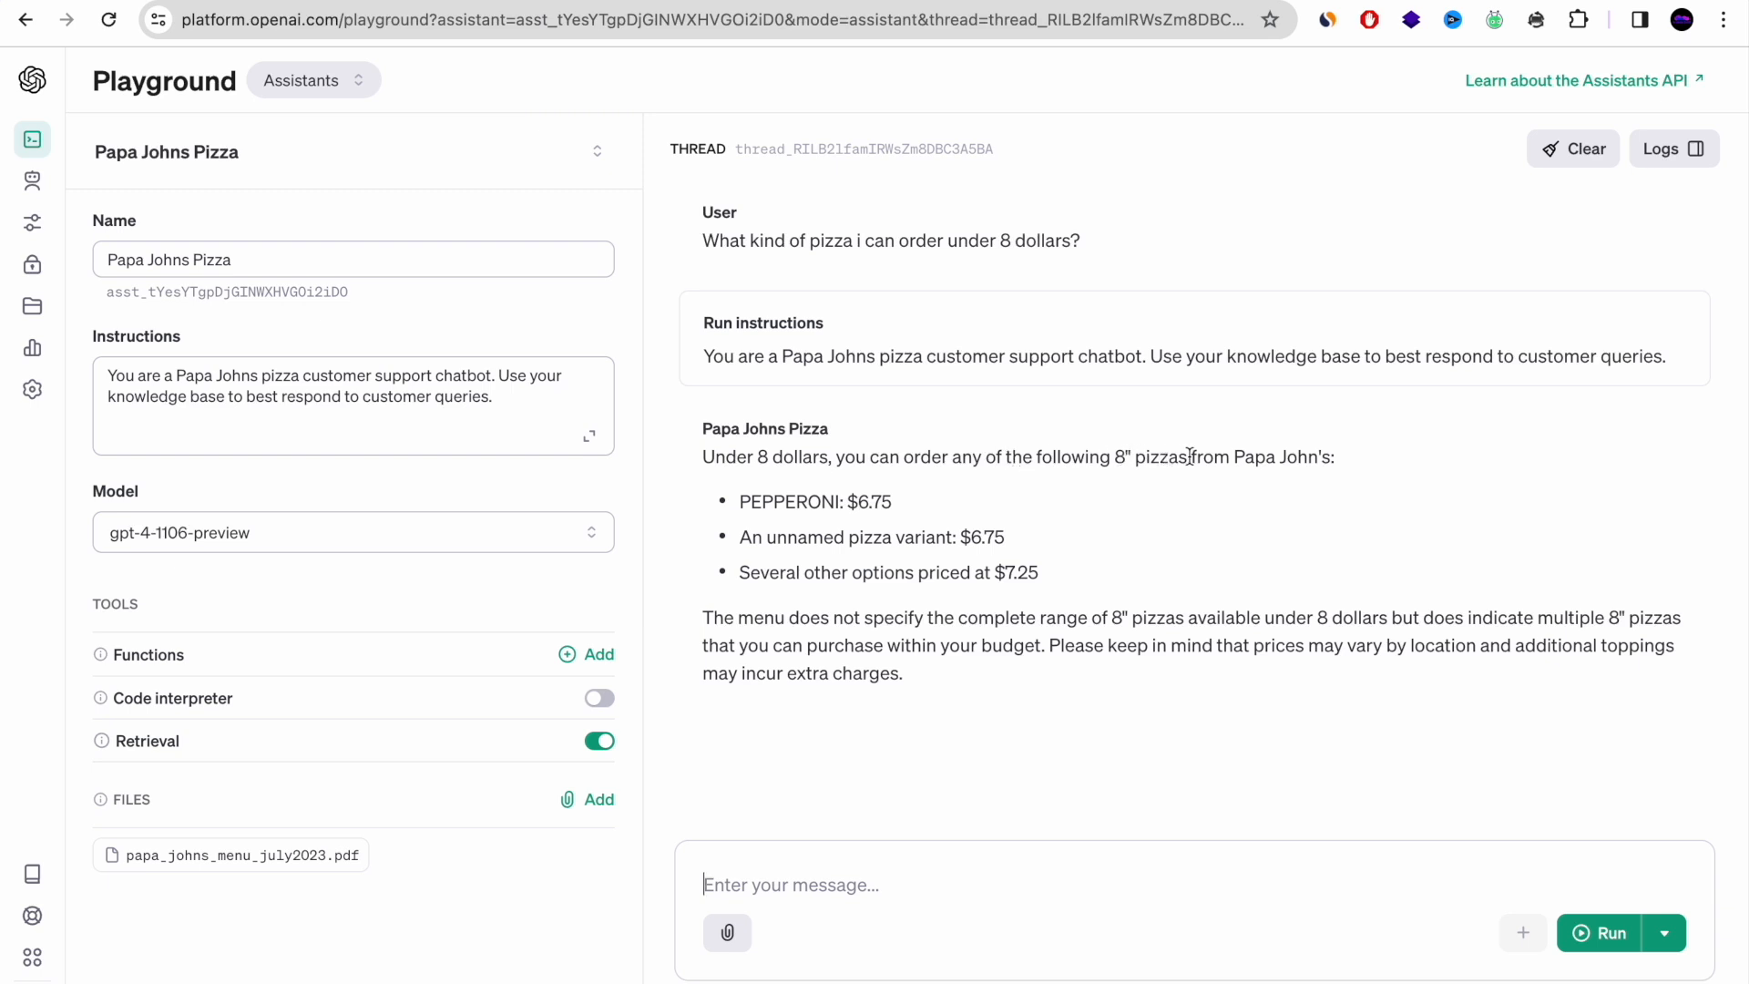
{"action": "mouse_move", "coordinate": [778, 501]}
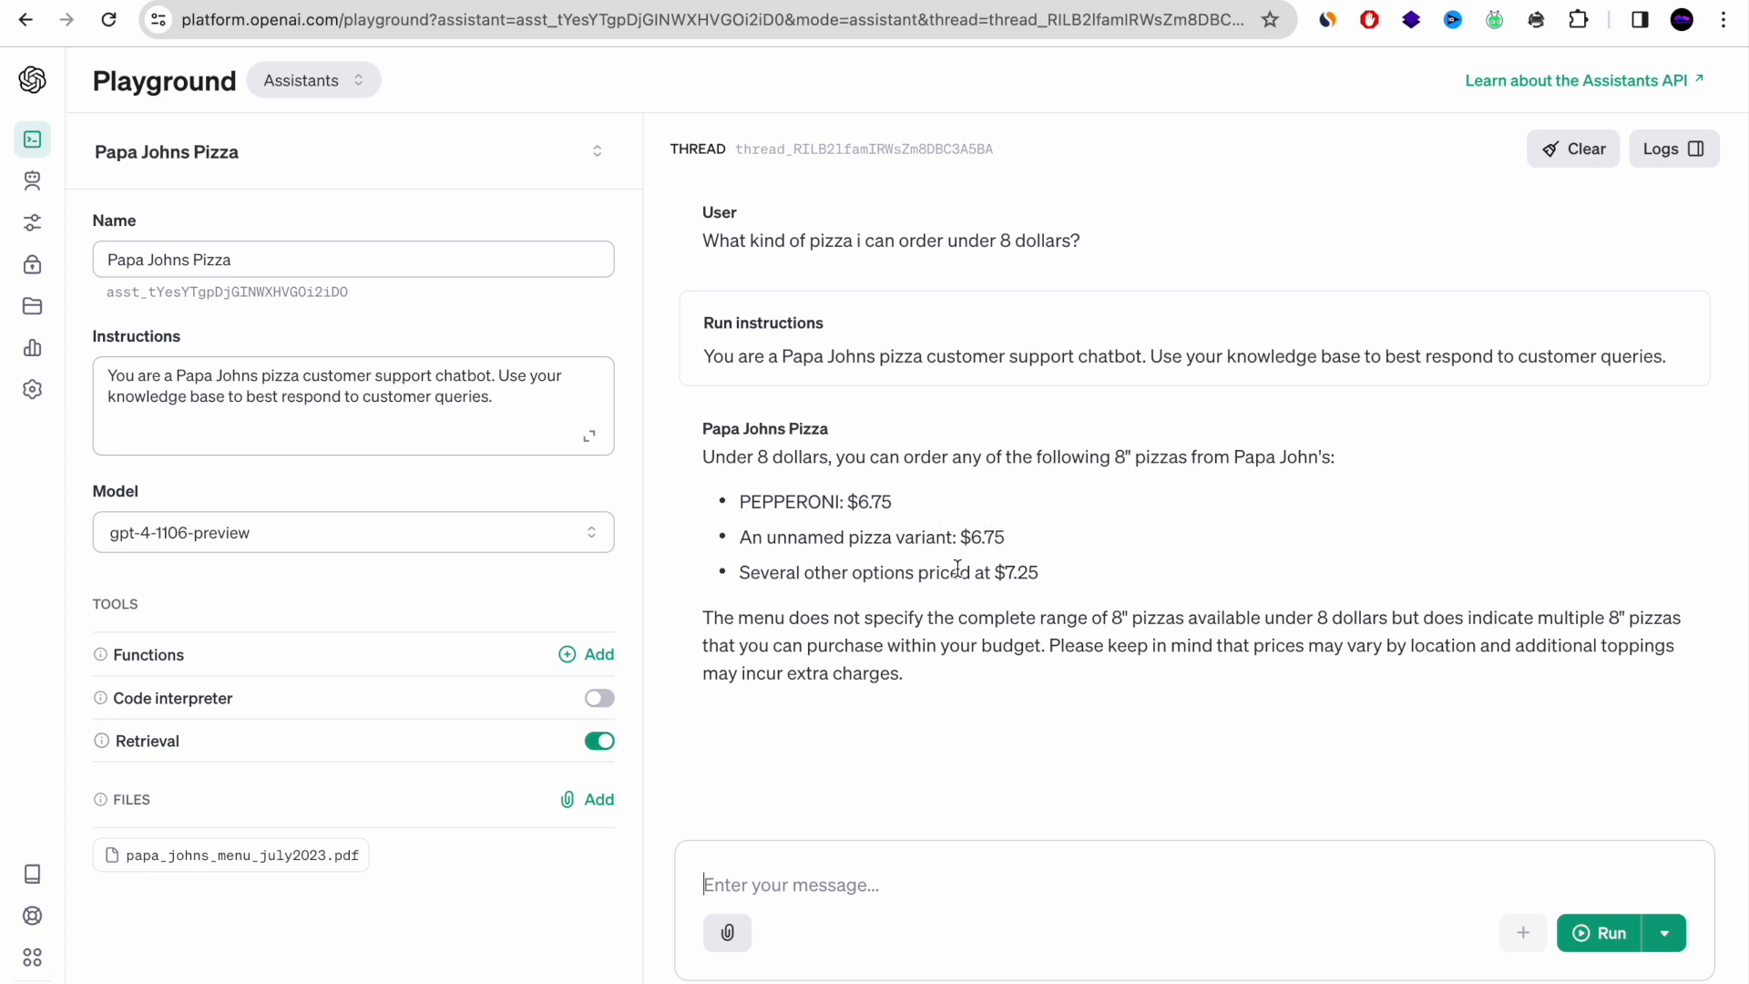
{"action": "mouse_move", "coordinate": [915, 675]}
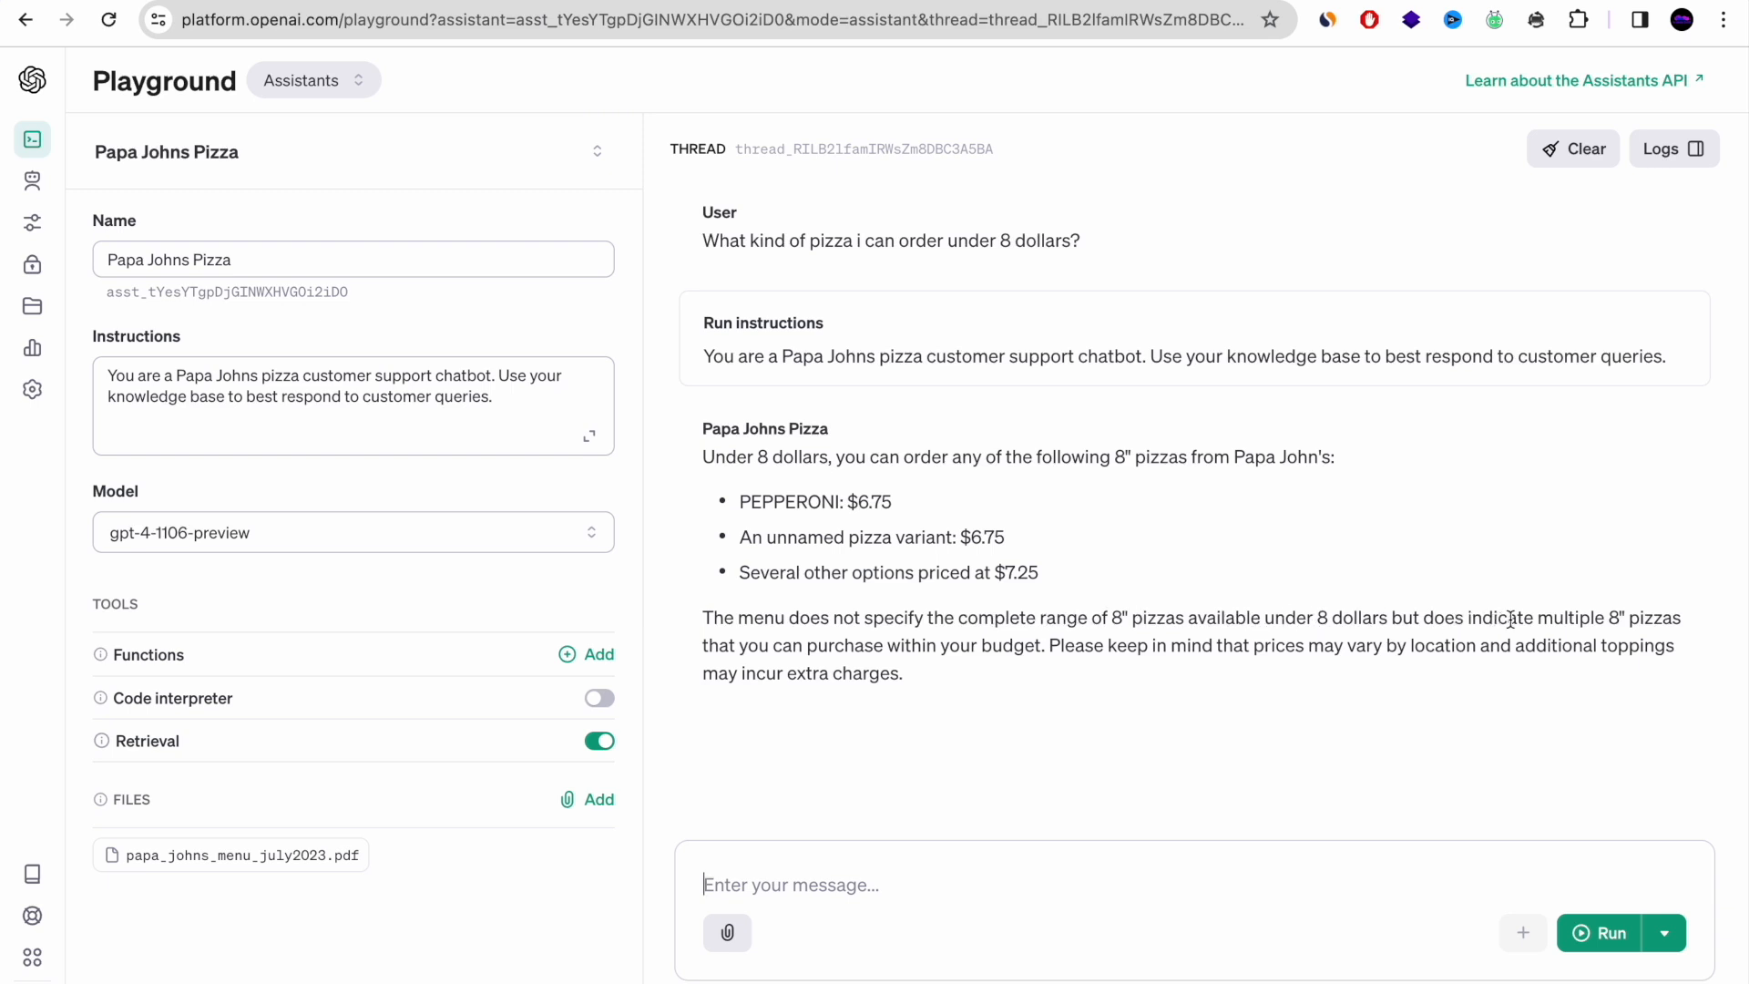
{"action": "mouse_move", "coordinate": [1059, 670]}
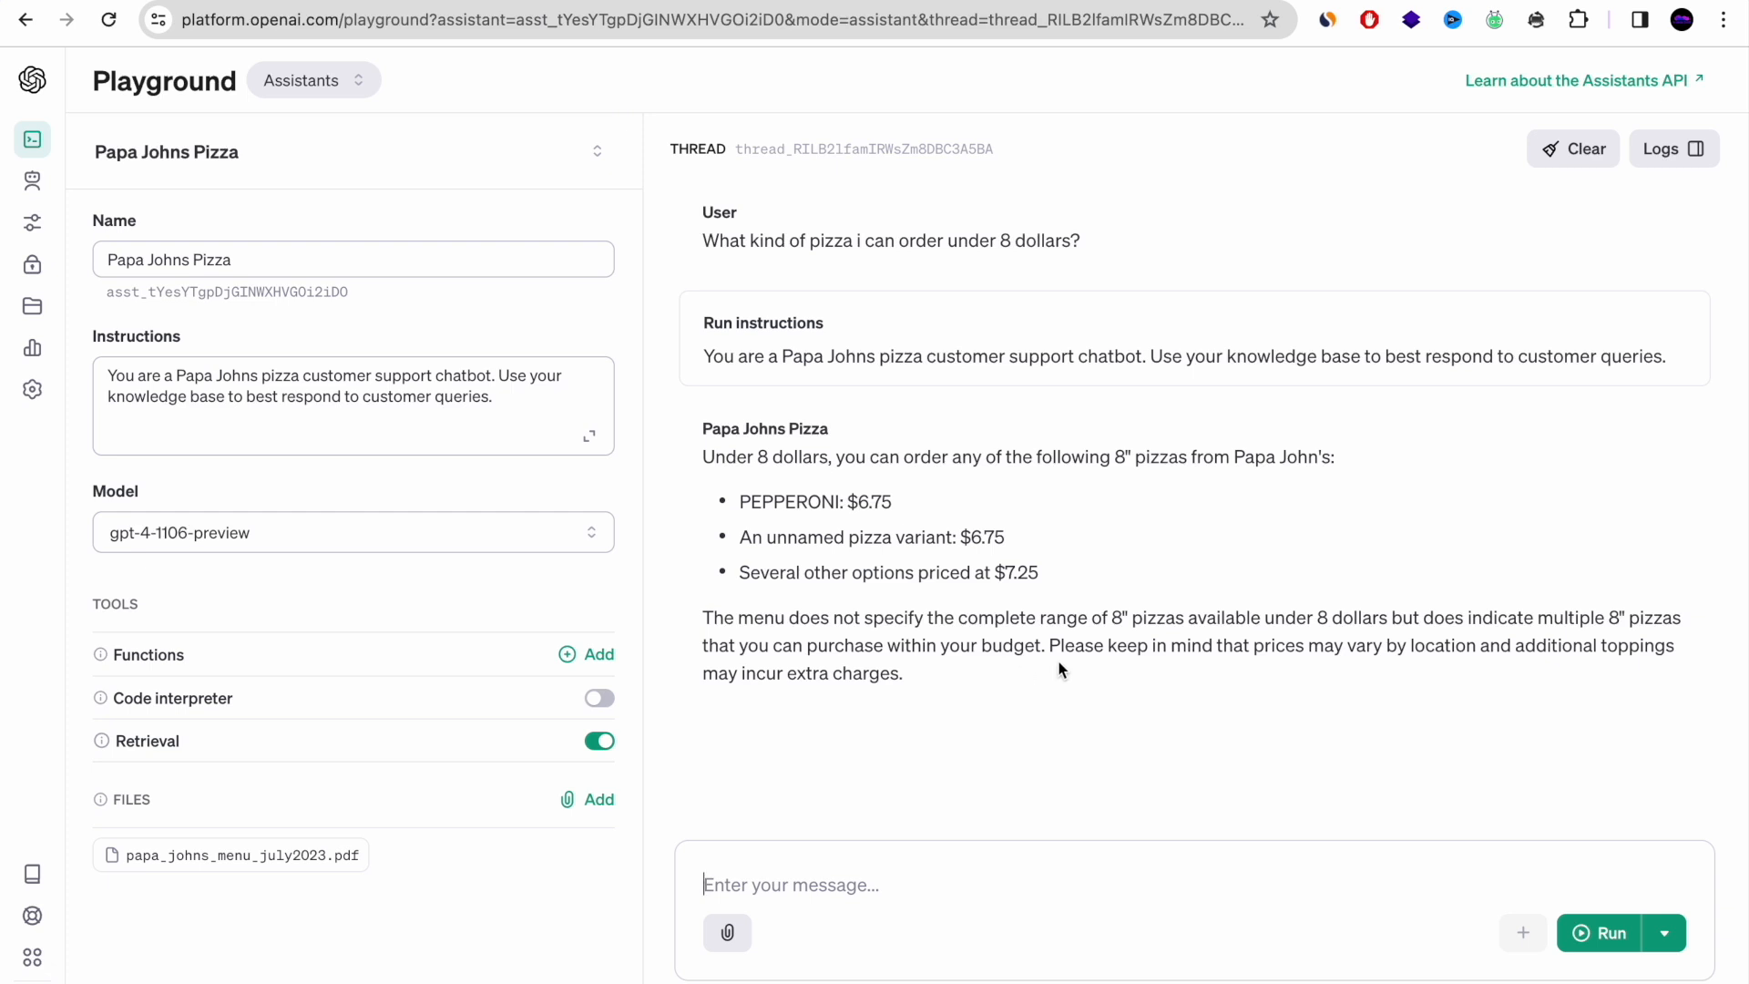
{"action": "mouse_move", "coordinate": [1579, 530]}
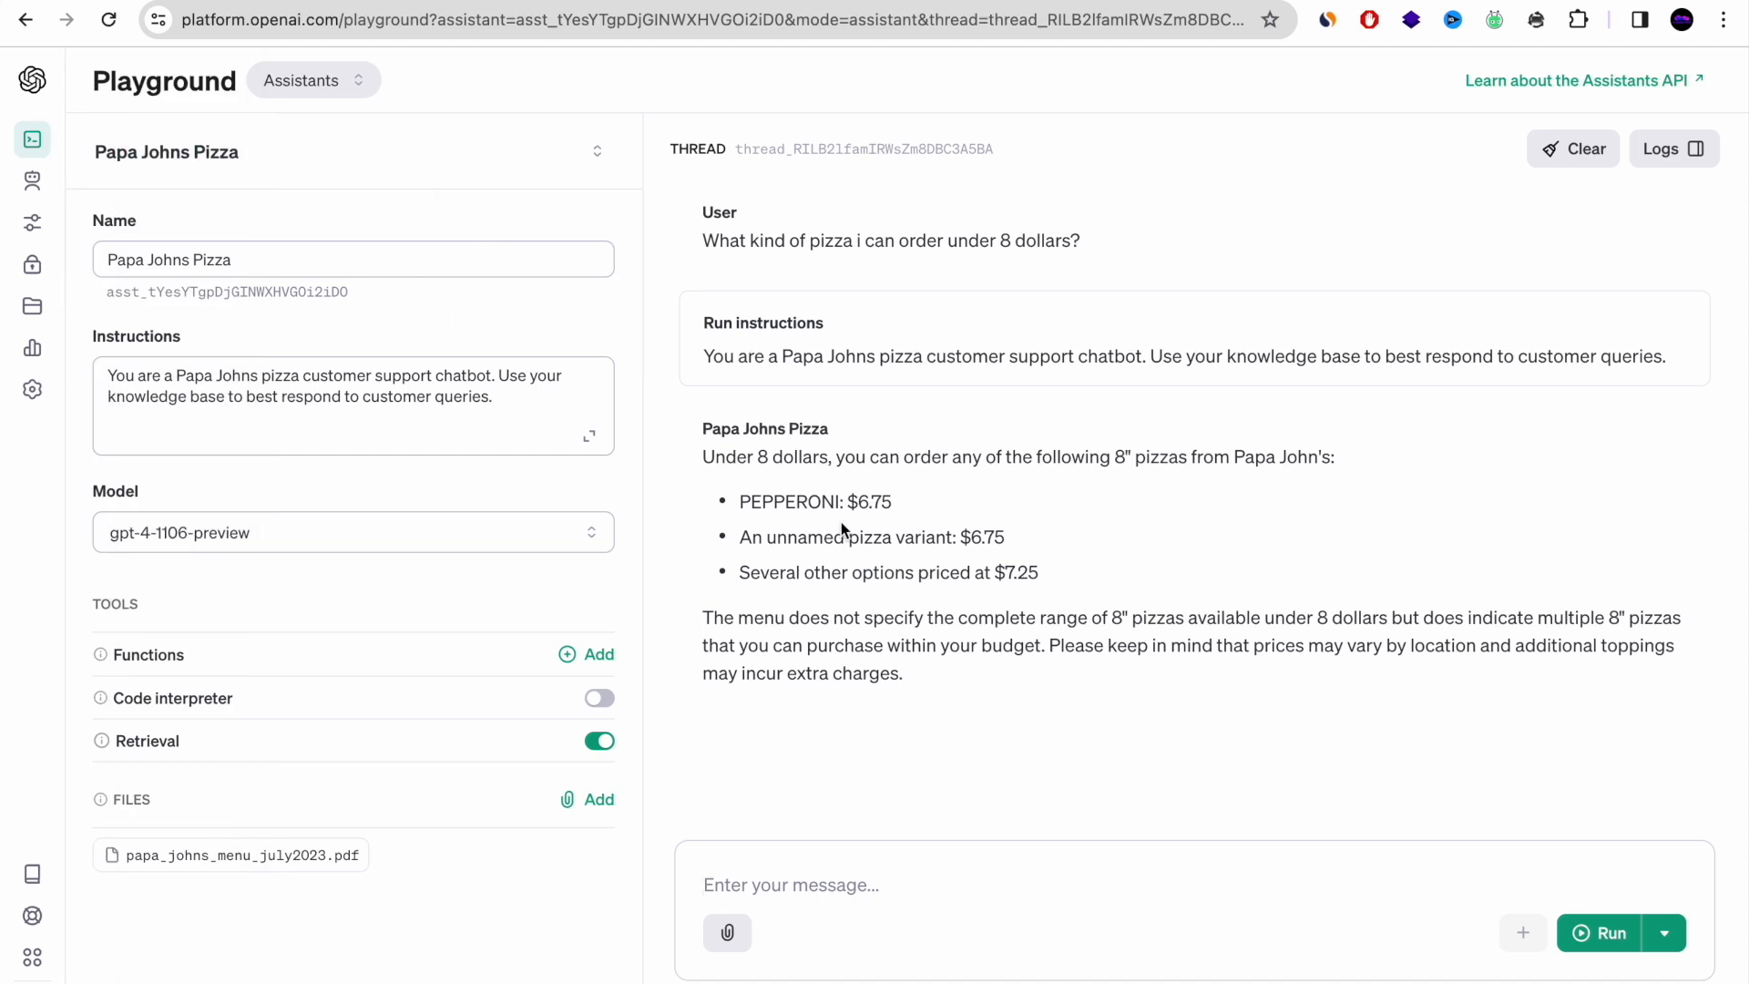
{"action": "double_click", "coordinate": [815, 501]}
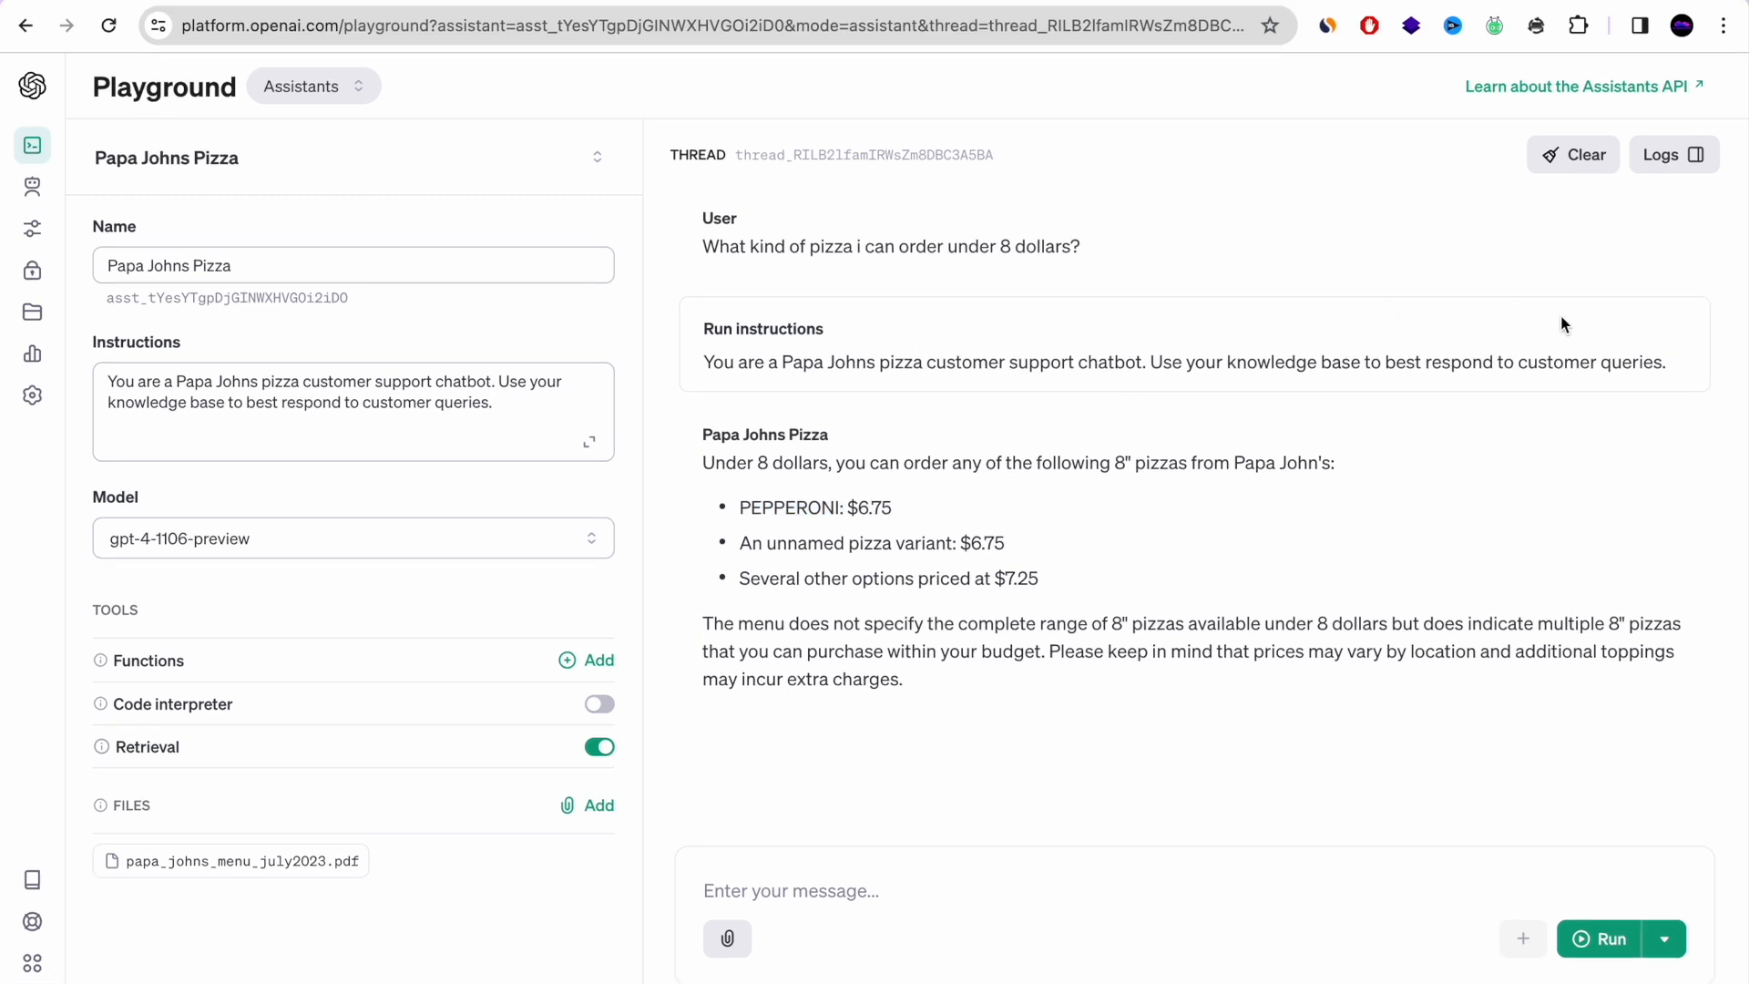
{"action": "mouse_move", "coordinate": [15, 204]}
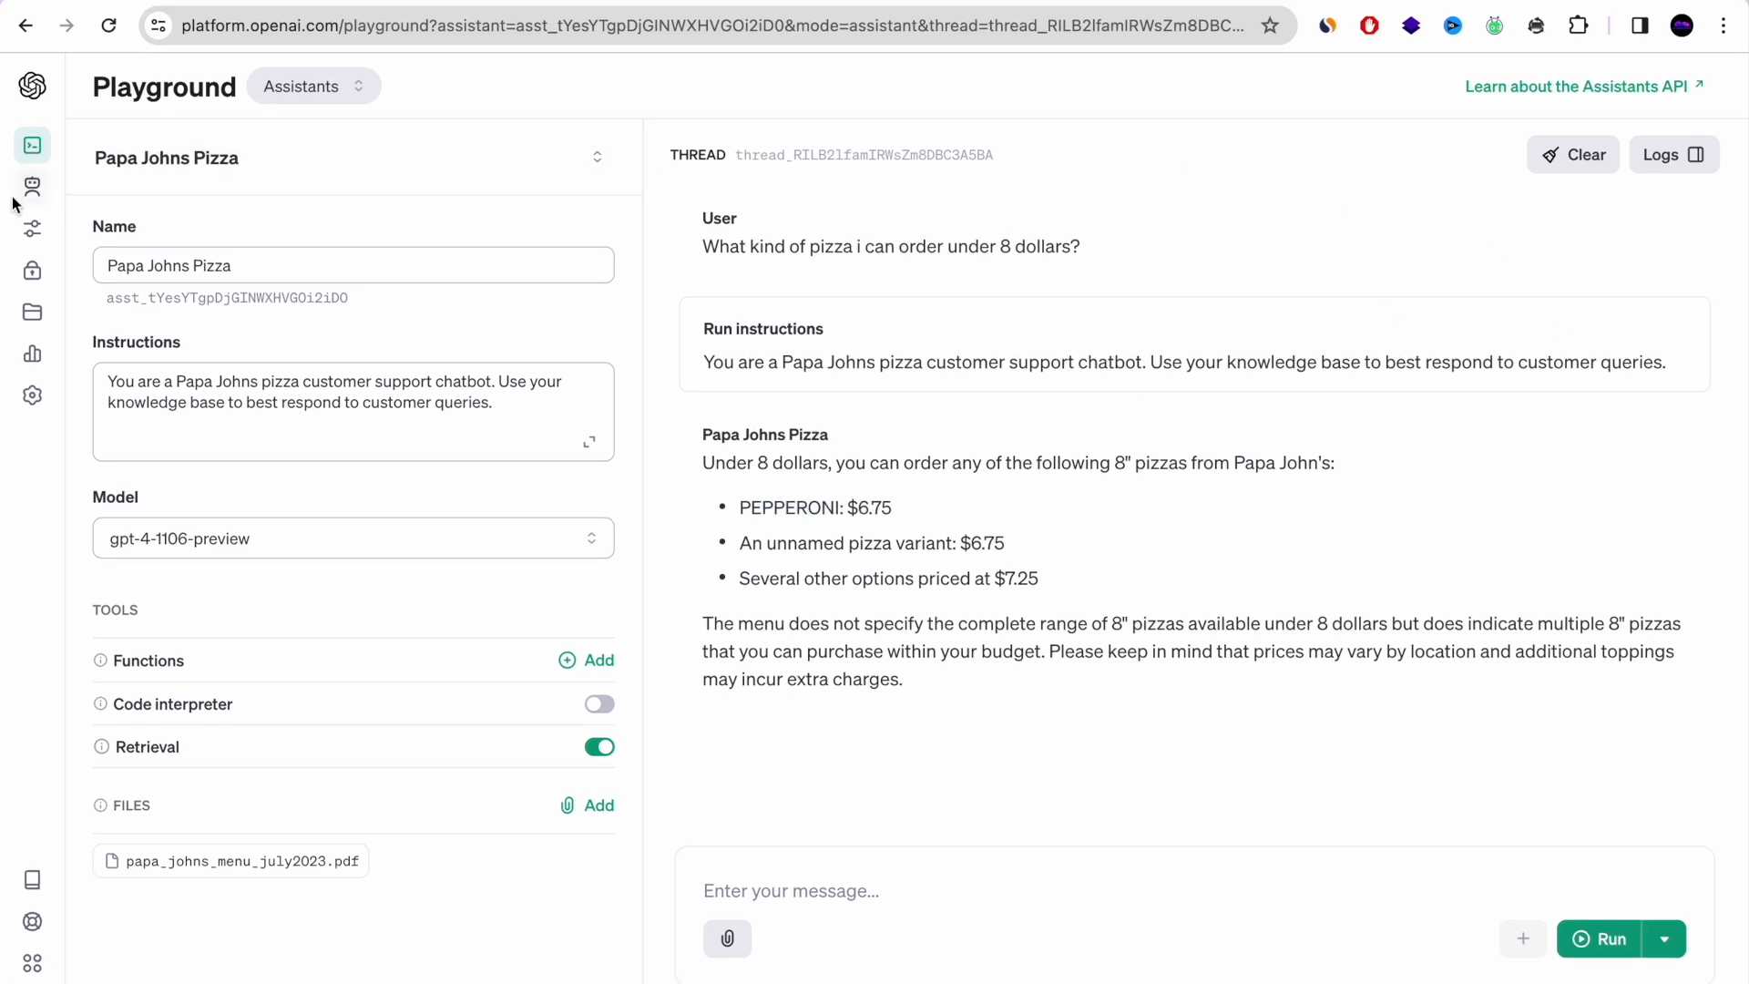
Copy the Papa Johns Pizza assistant's ID, then view the API keys list
{"action": "left_click", "coordinate": [33, 186]}
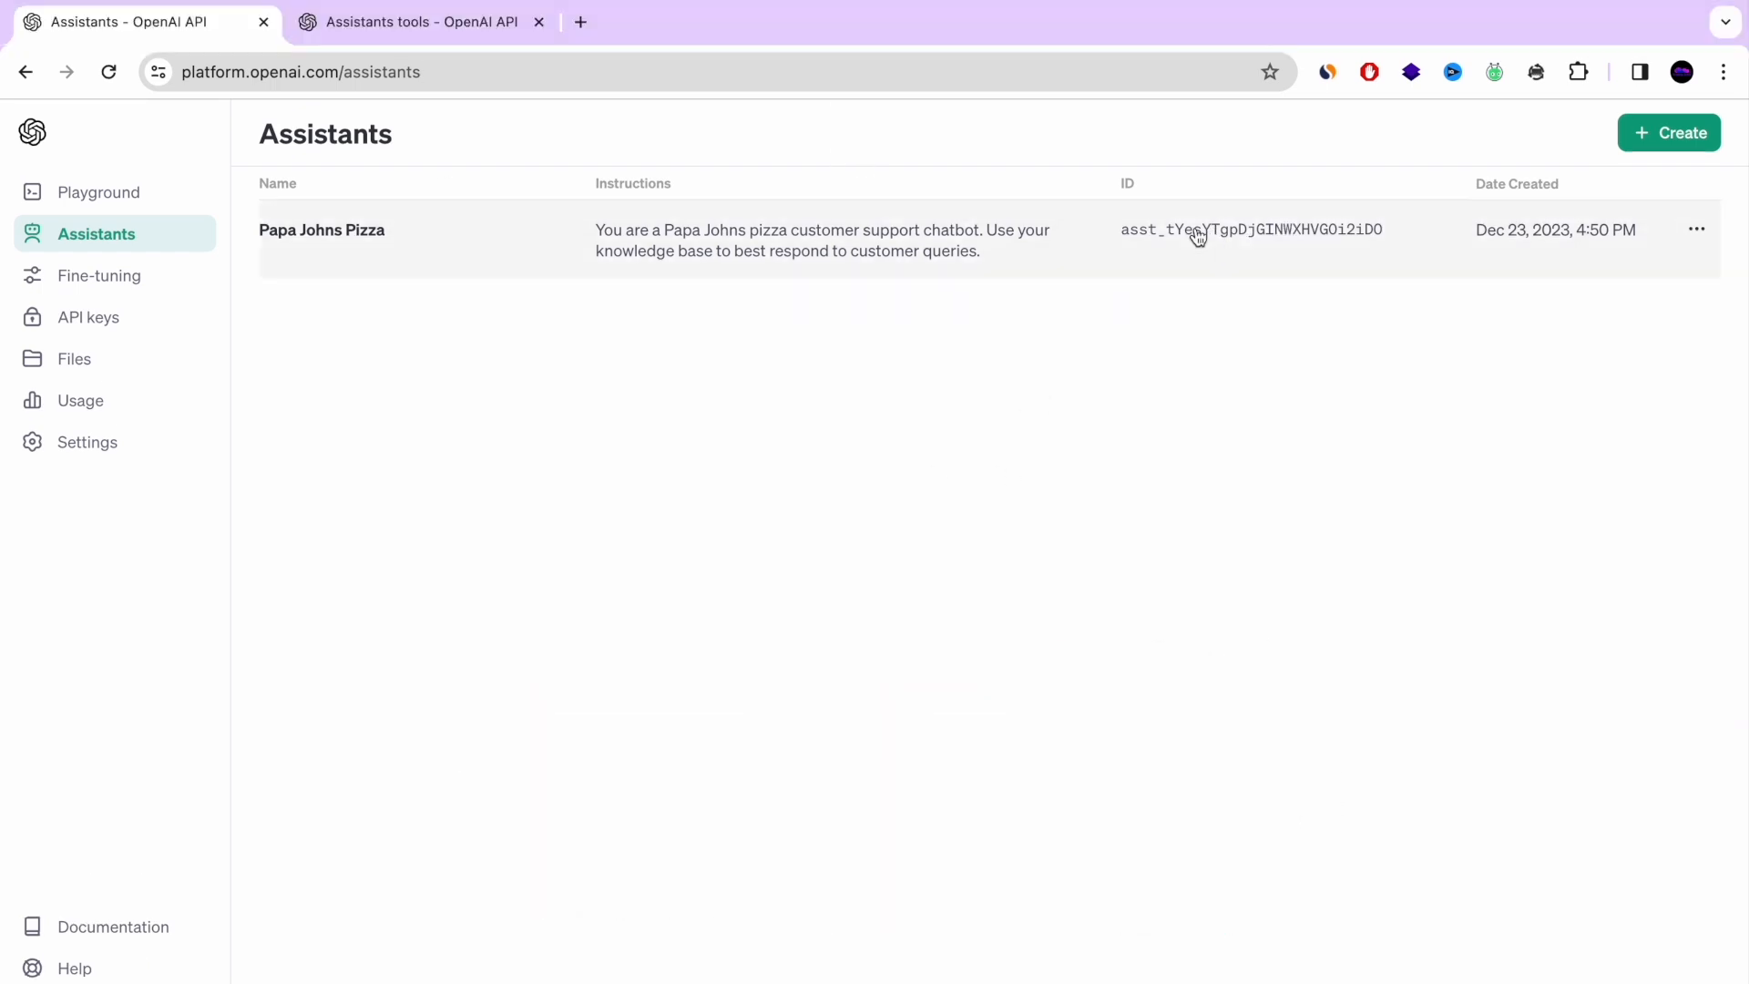
{"action": "left_click", "coordinate": [321, 230]}
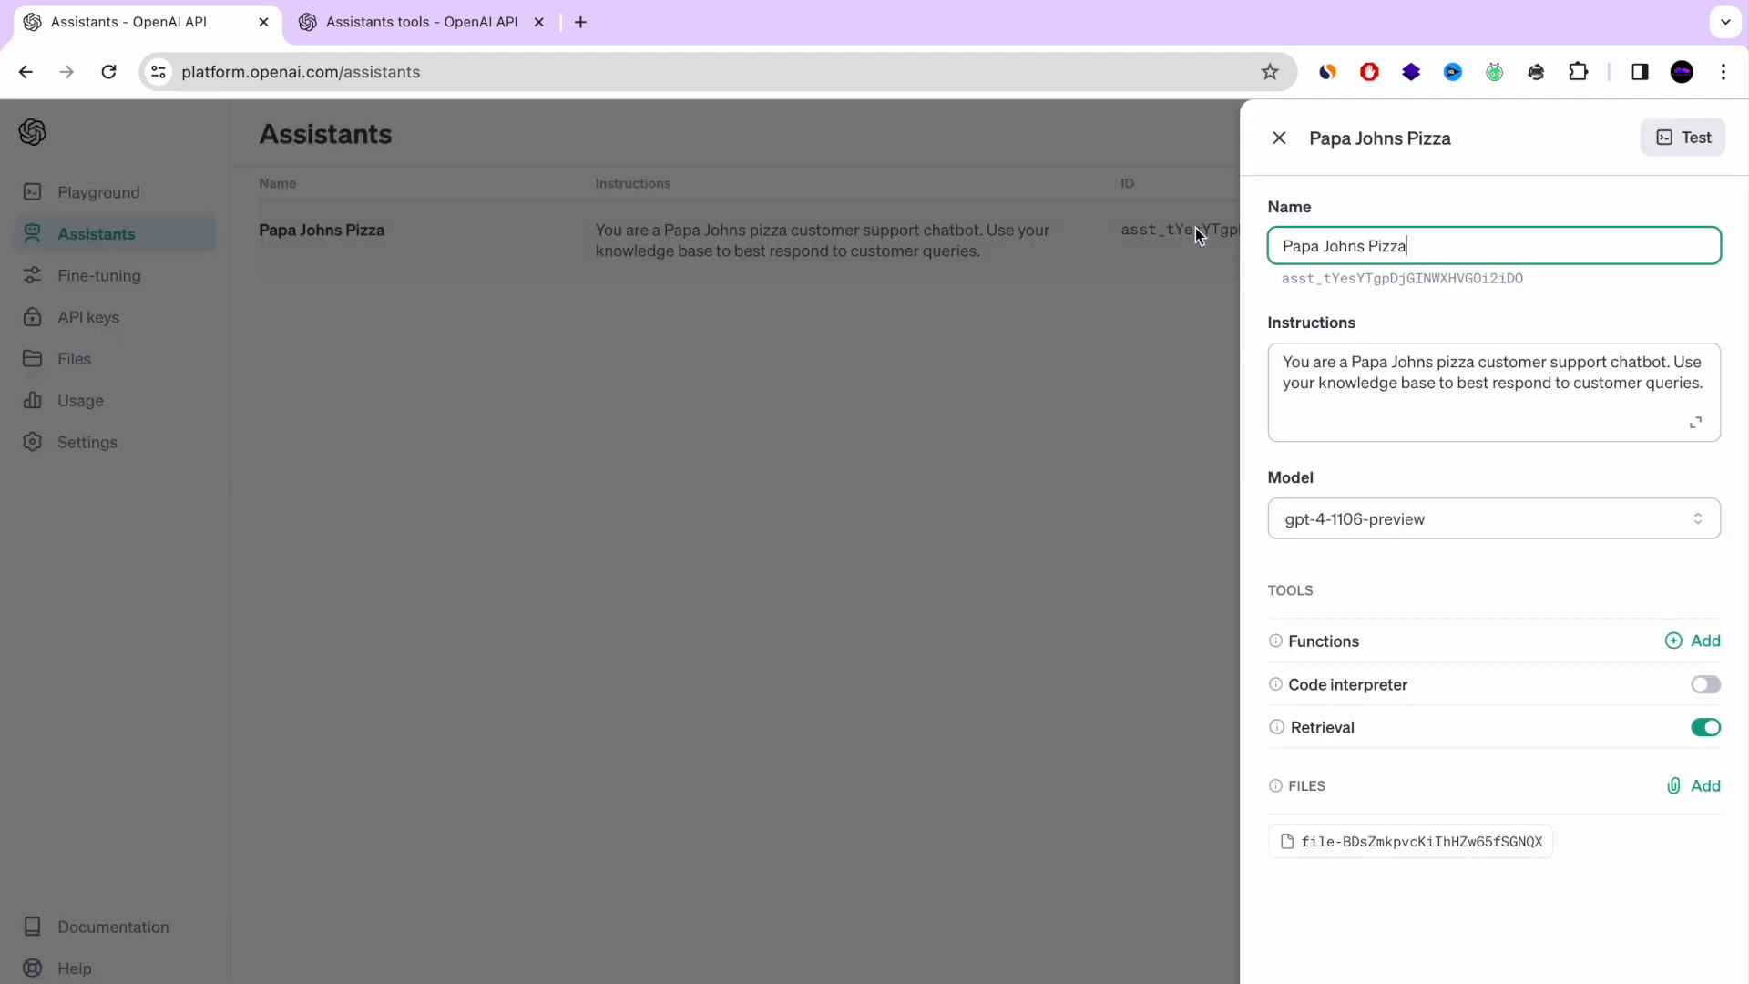
{"action": "double_click", "coordinate": [1401, 278]}
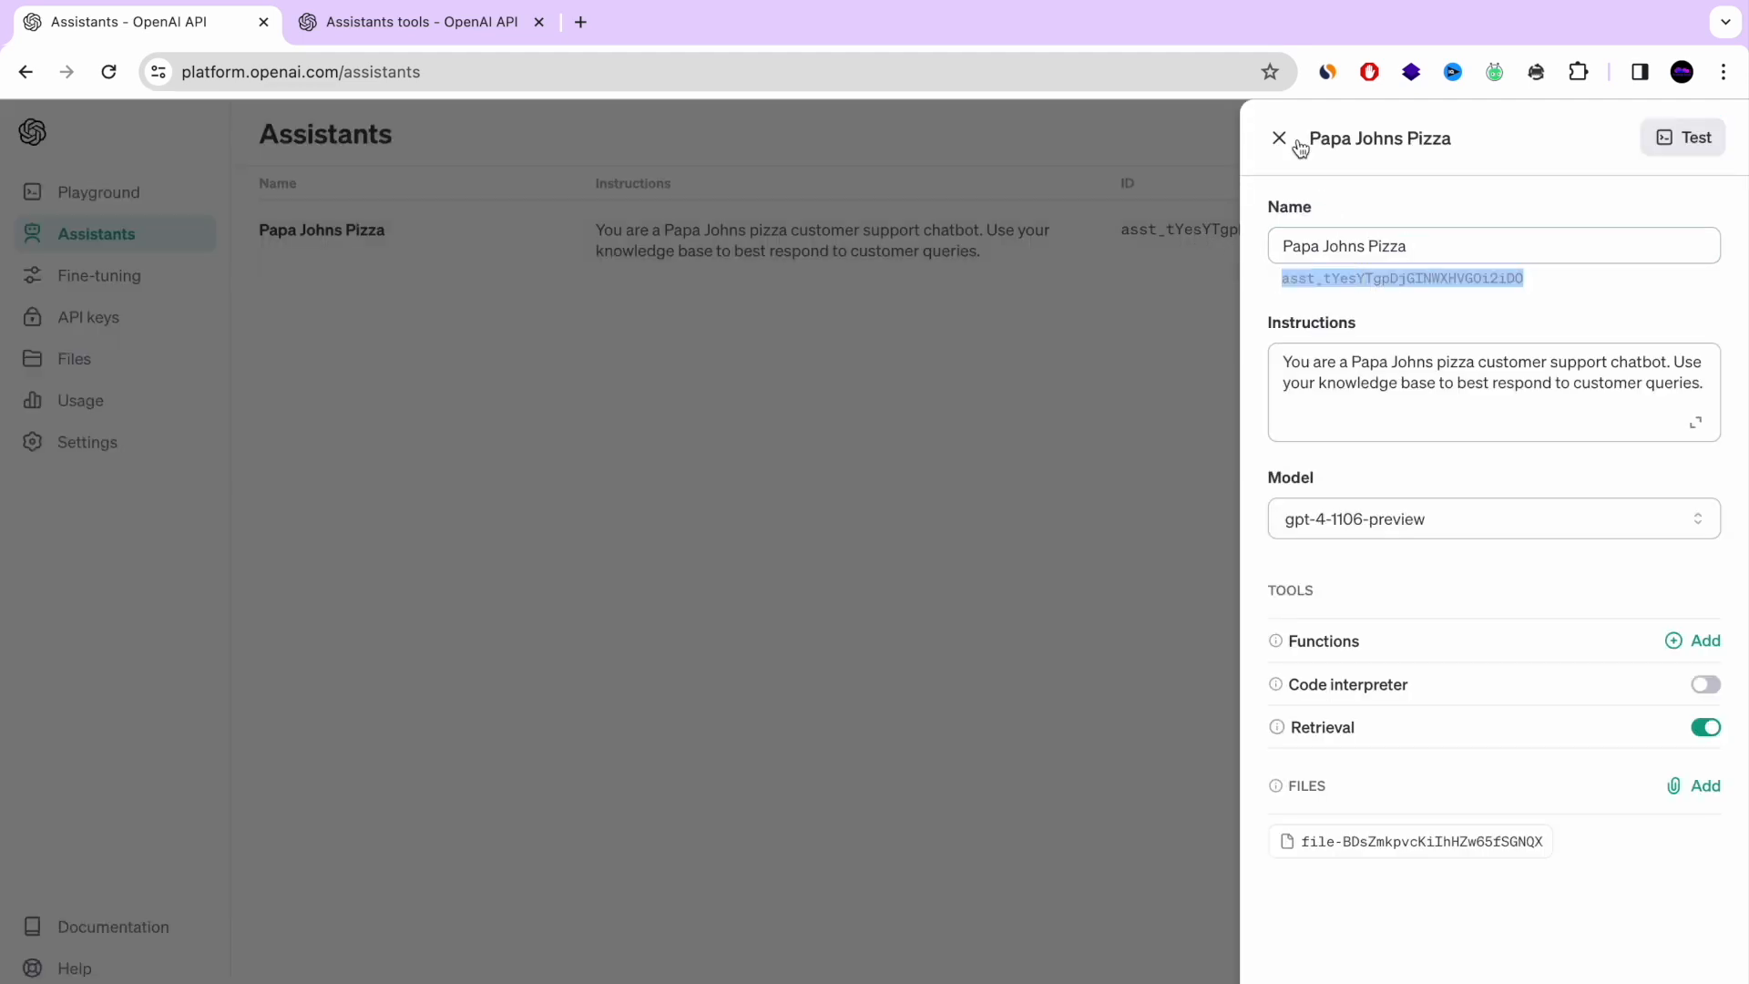
{"action": "left_click", "coordinate": [1279, 138]}
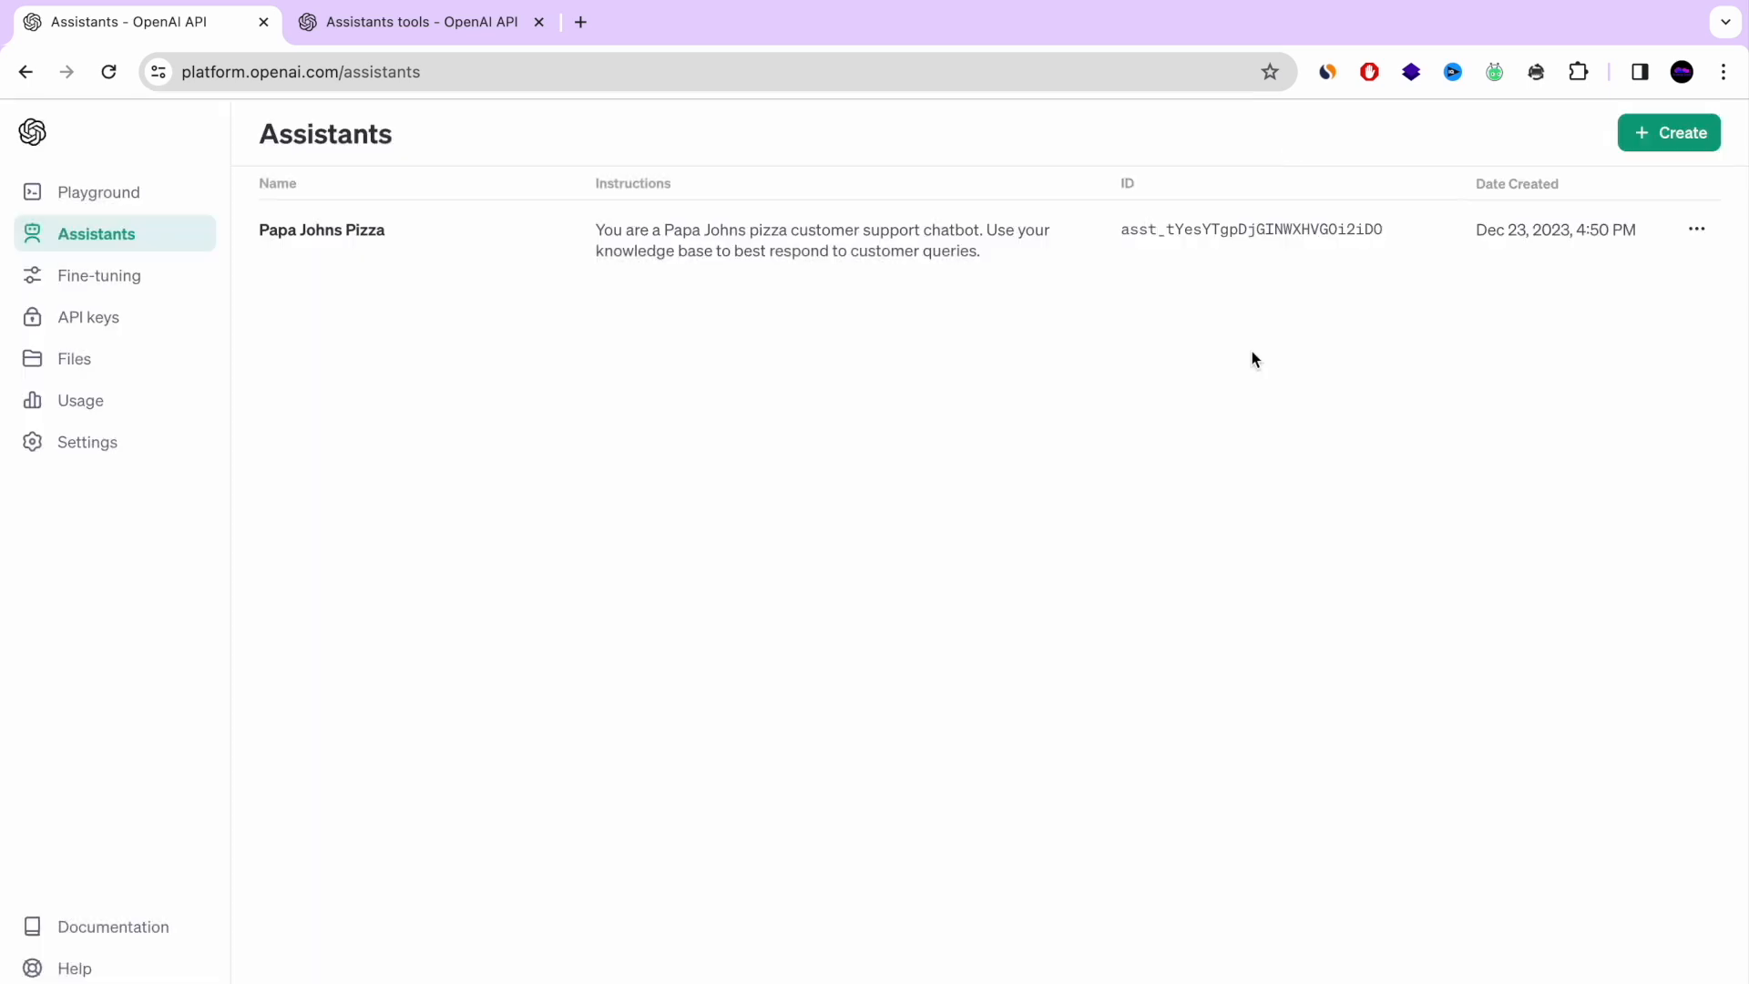
{"action": "mouse_move", "coordinate": [87, 317]}
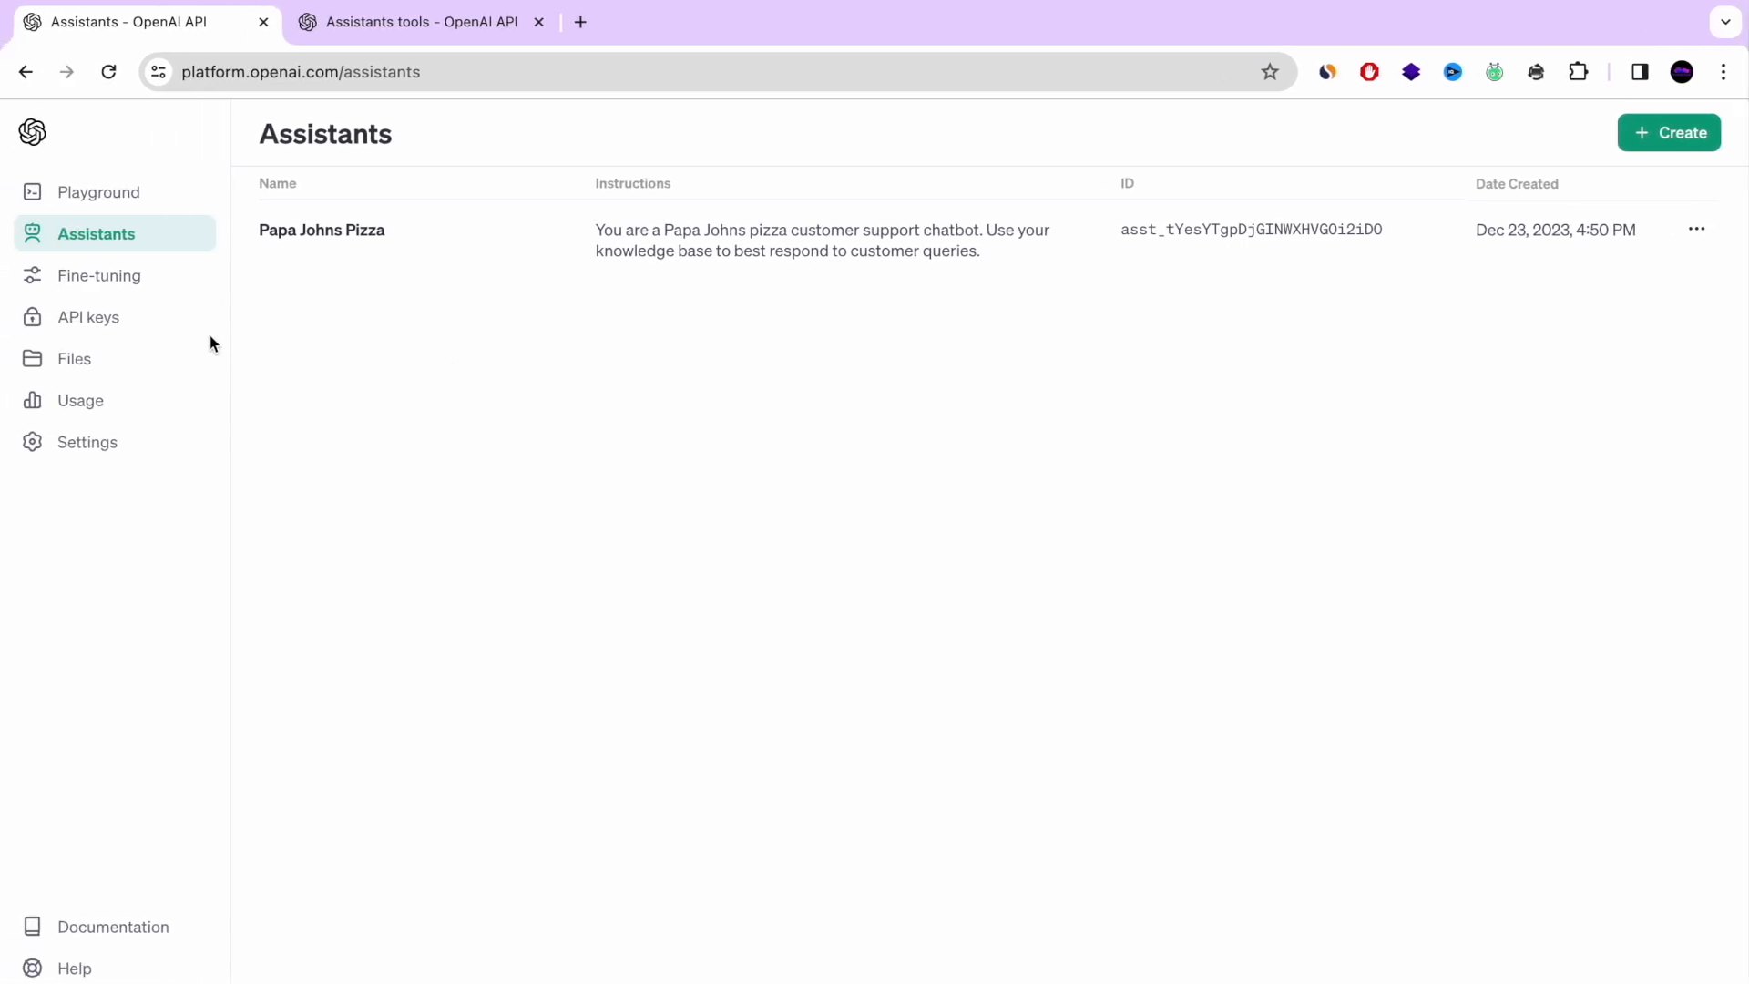
{"action": "left_click", "coordinate": [89, 317]}
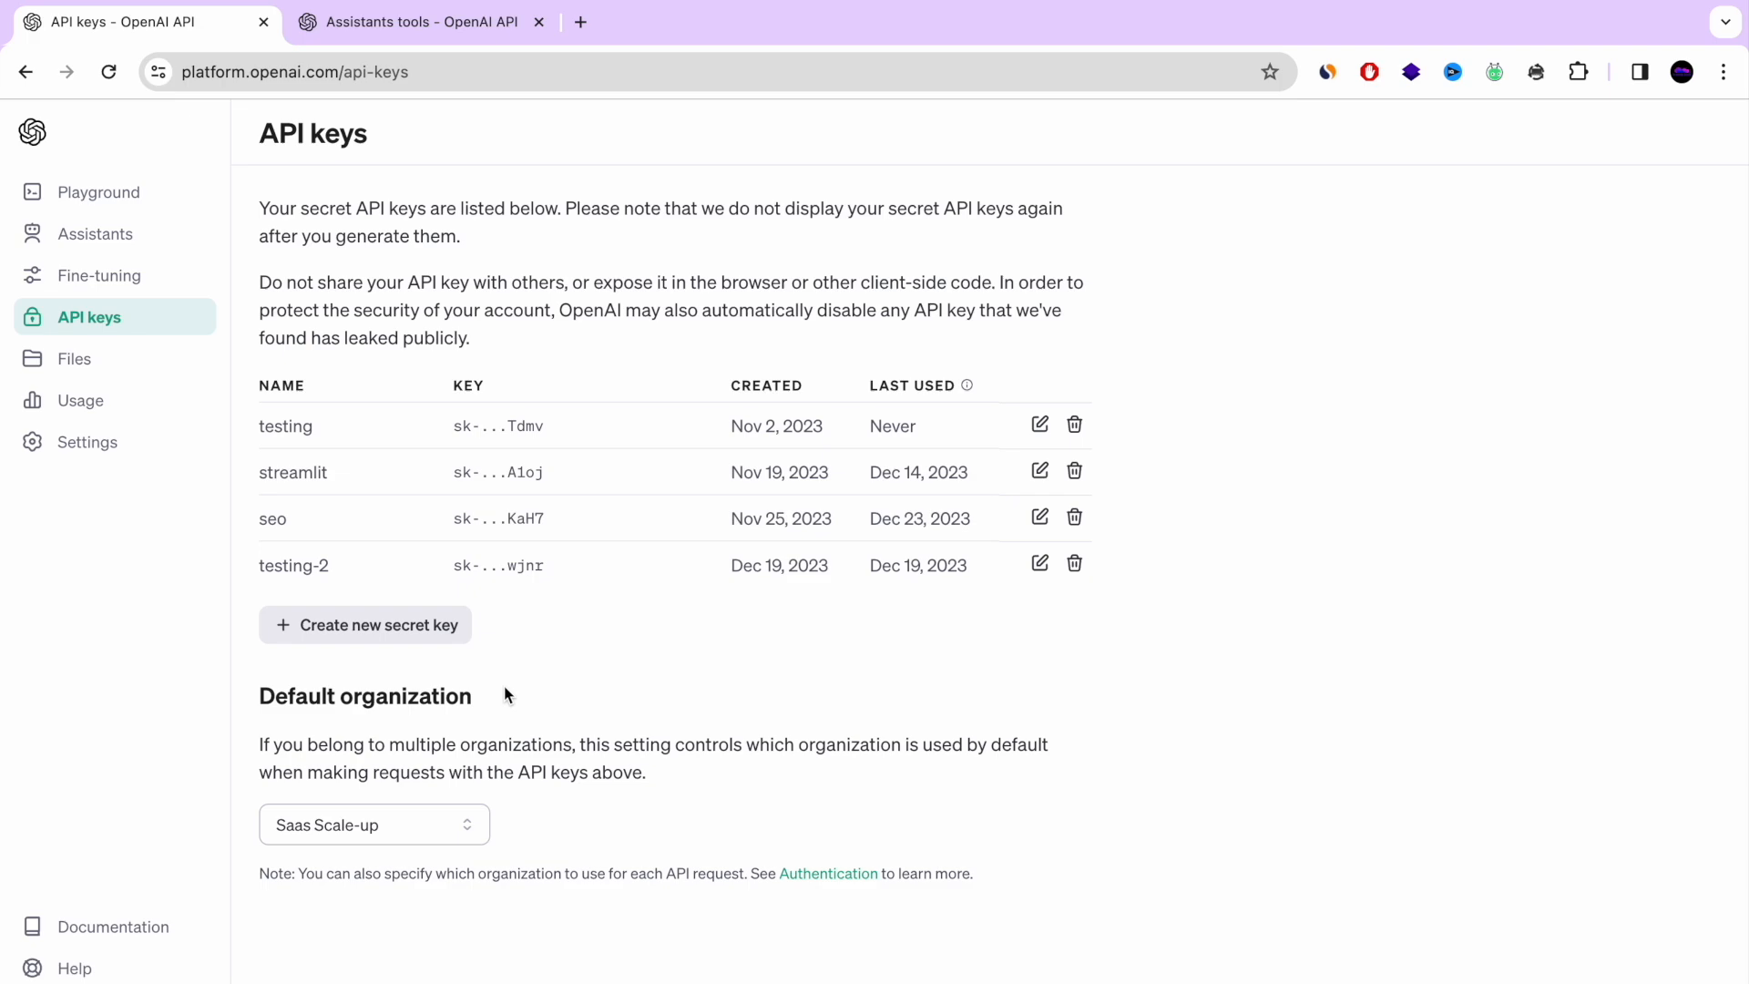
{"action": "mouse_move", "coordinate": [318, 448]}
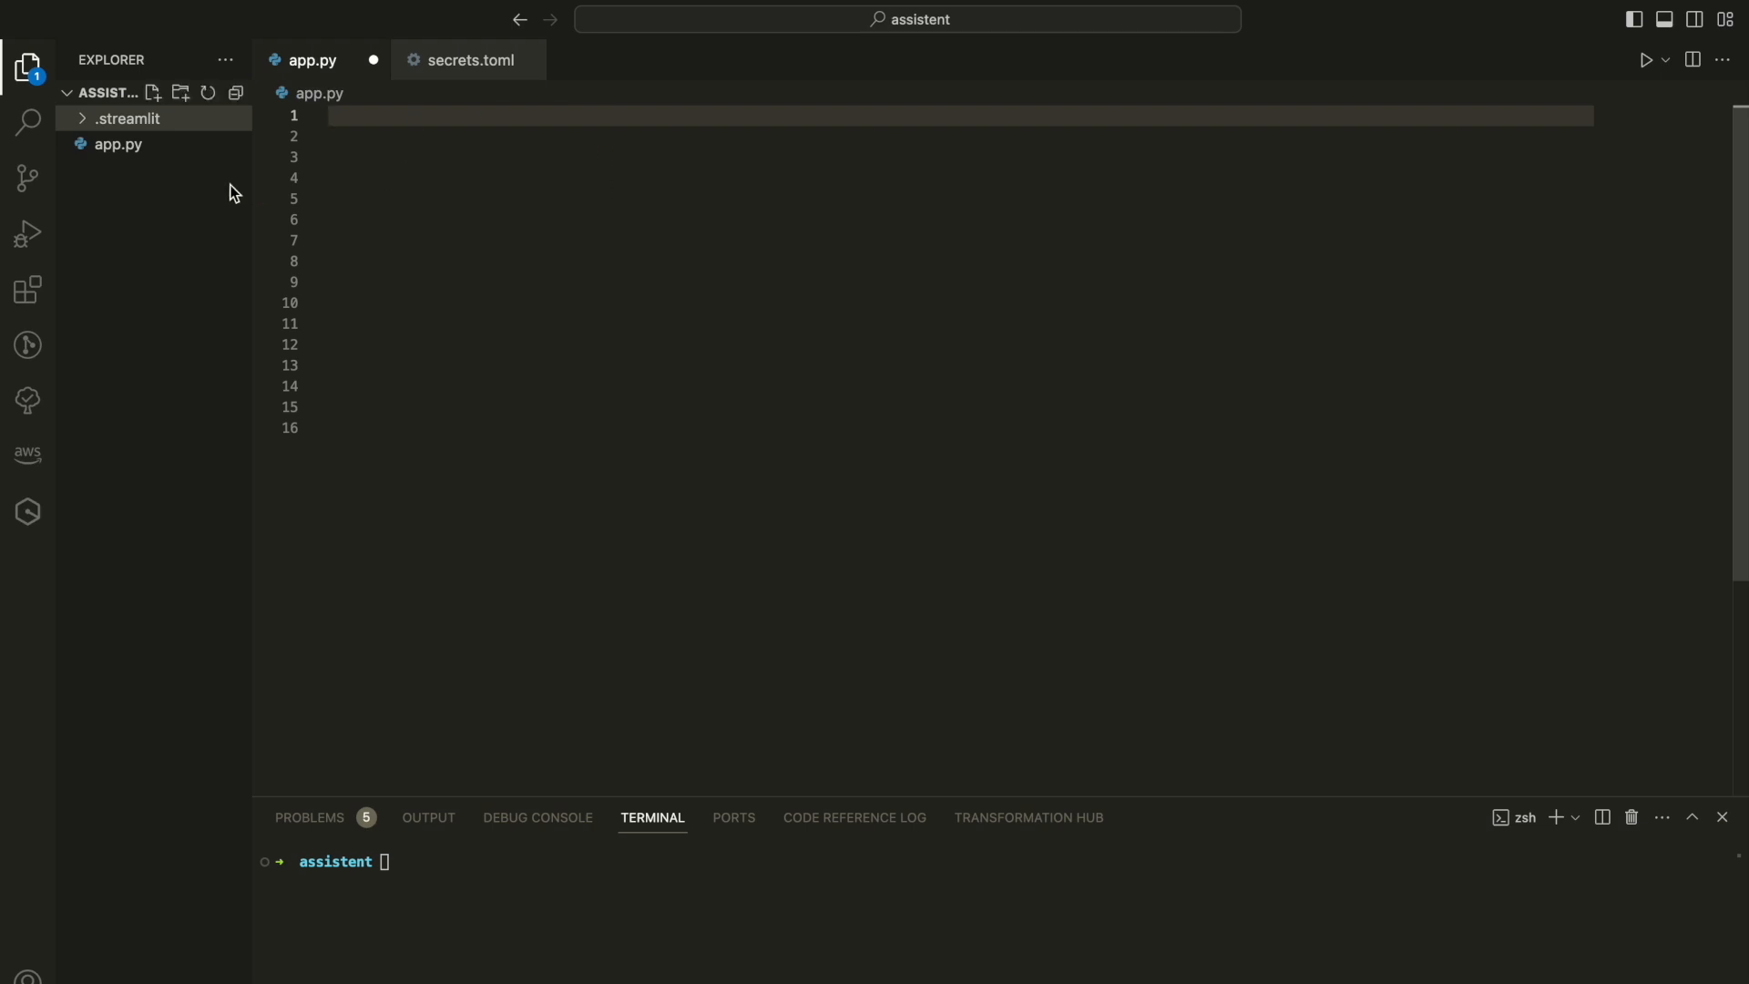
Add openai_apikey and assistant_id entries to .streamlit/secrets.toml, then return to app.py
{"action": "left_click_drag", "start_coordinate": [253, 179], "coordinate": [325, 179]}
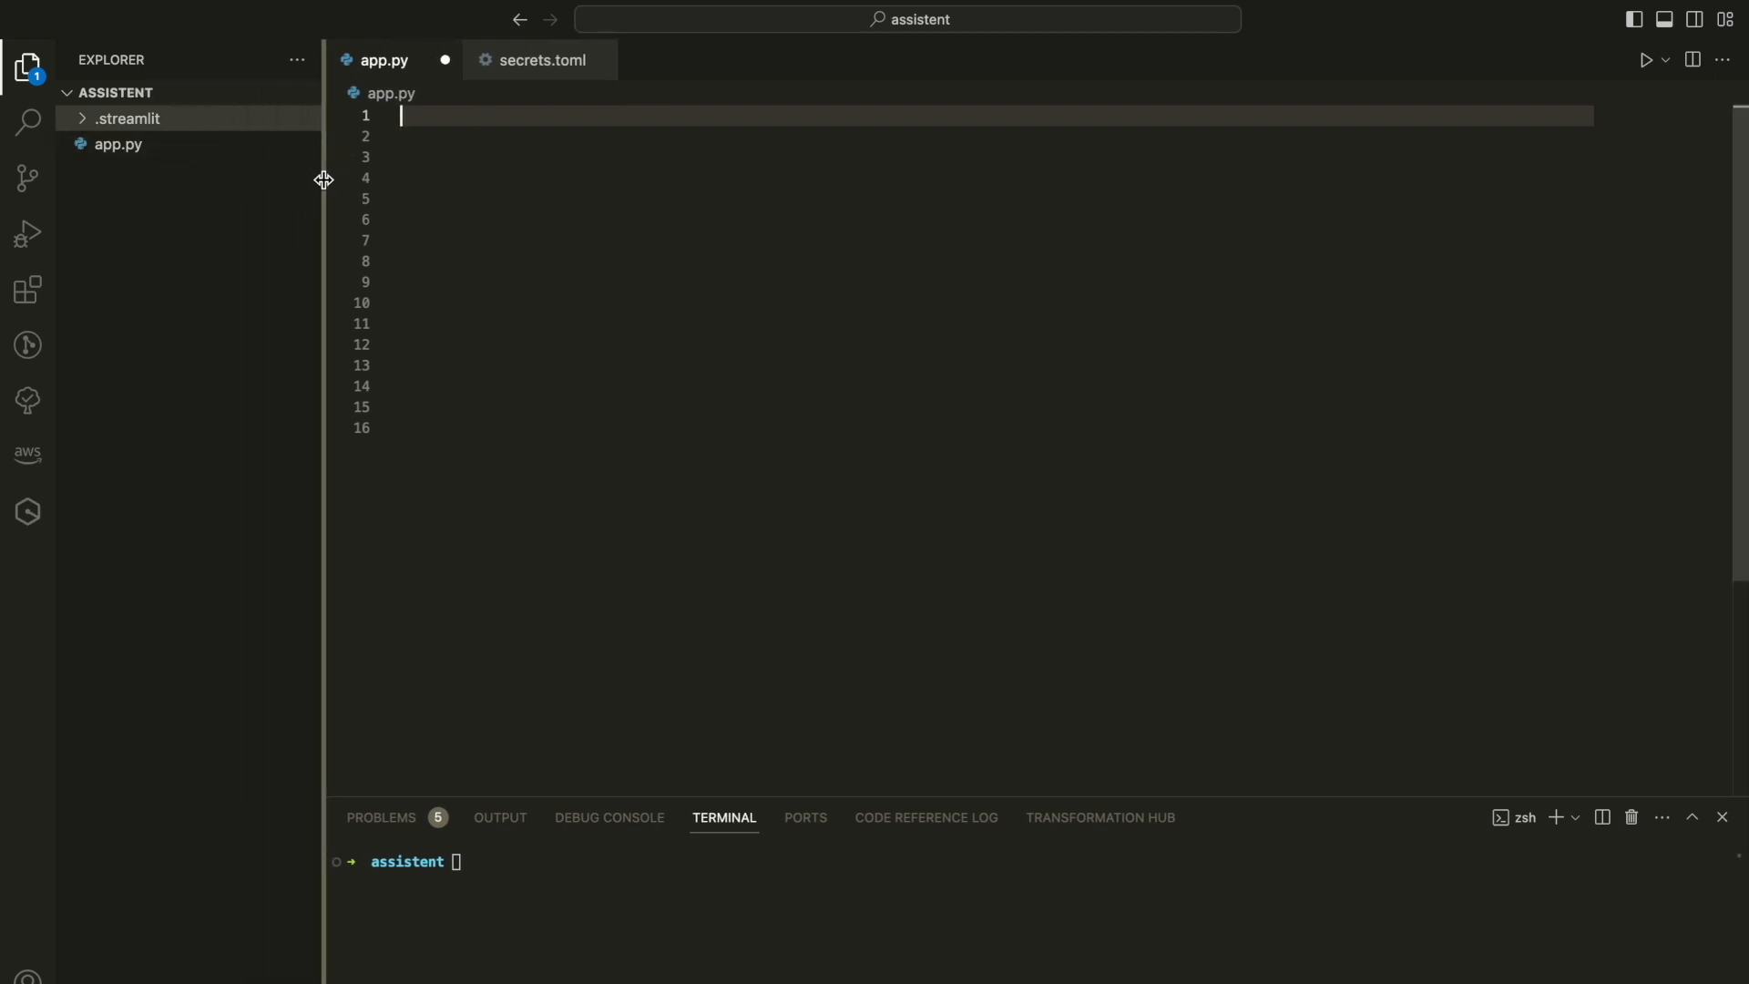
{"action": "left_click", "coordinate": [128, 118]}
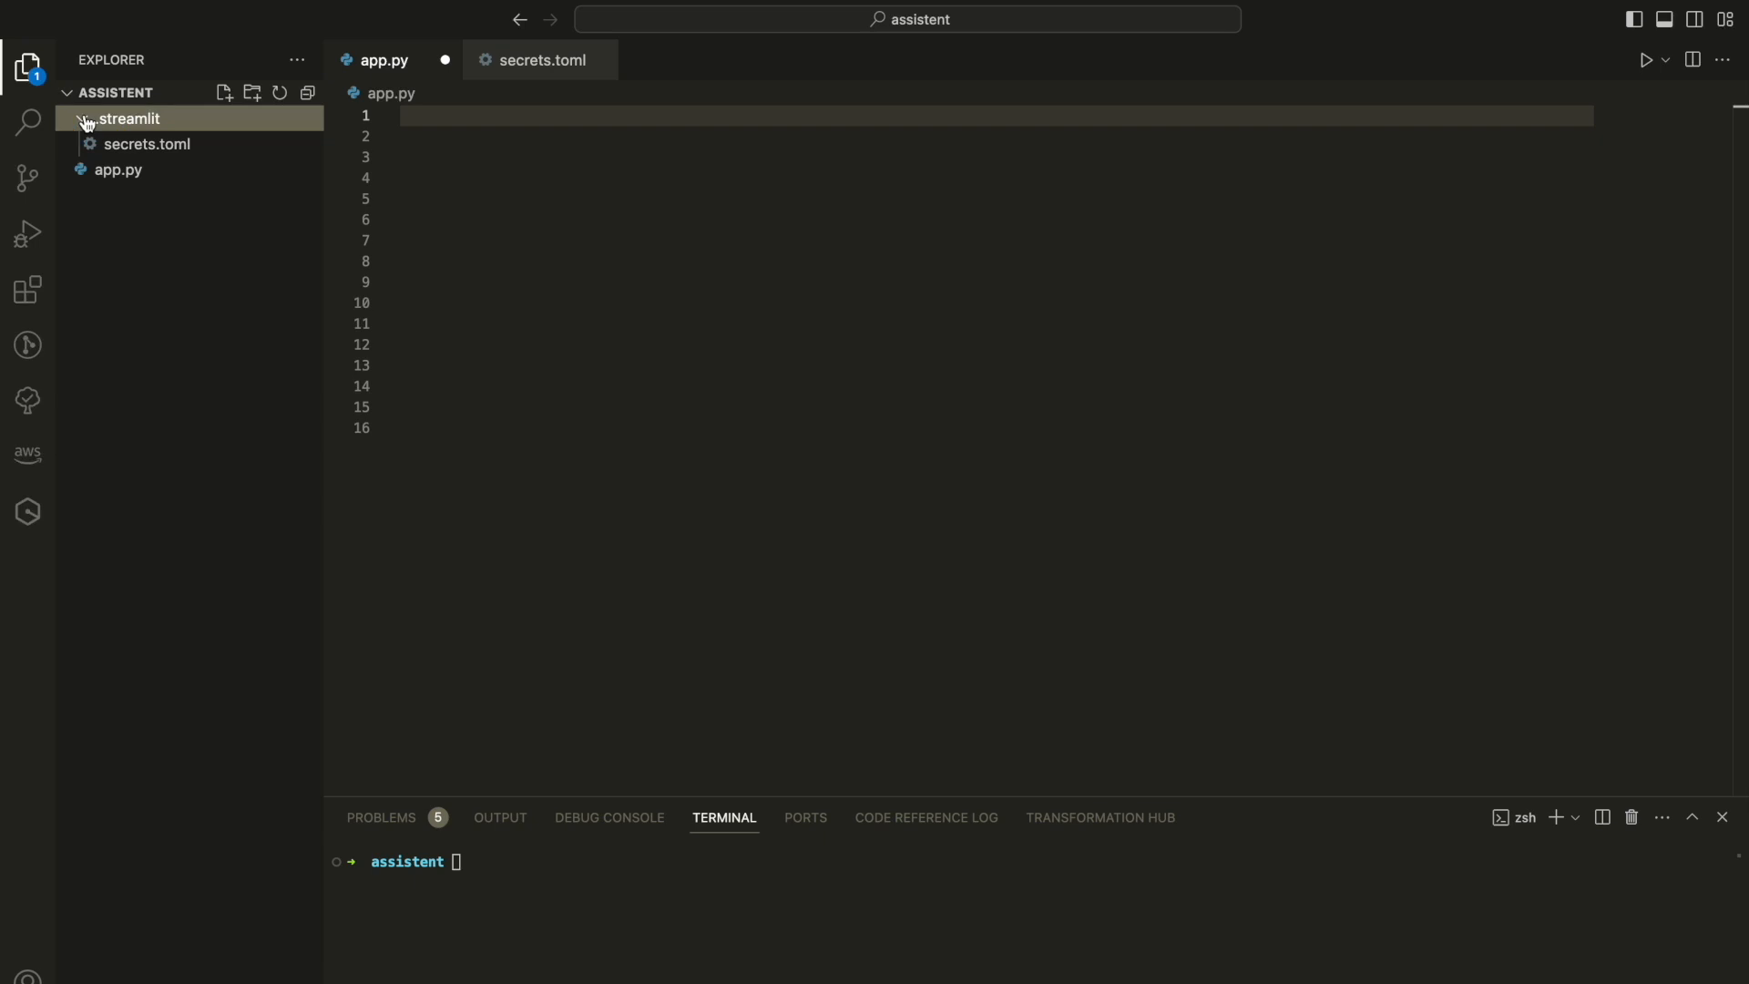
{"action": "left_click", "coordinate": [145, 144]}
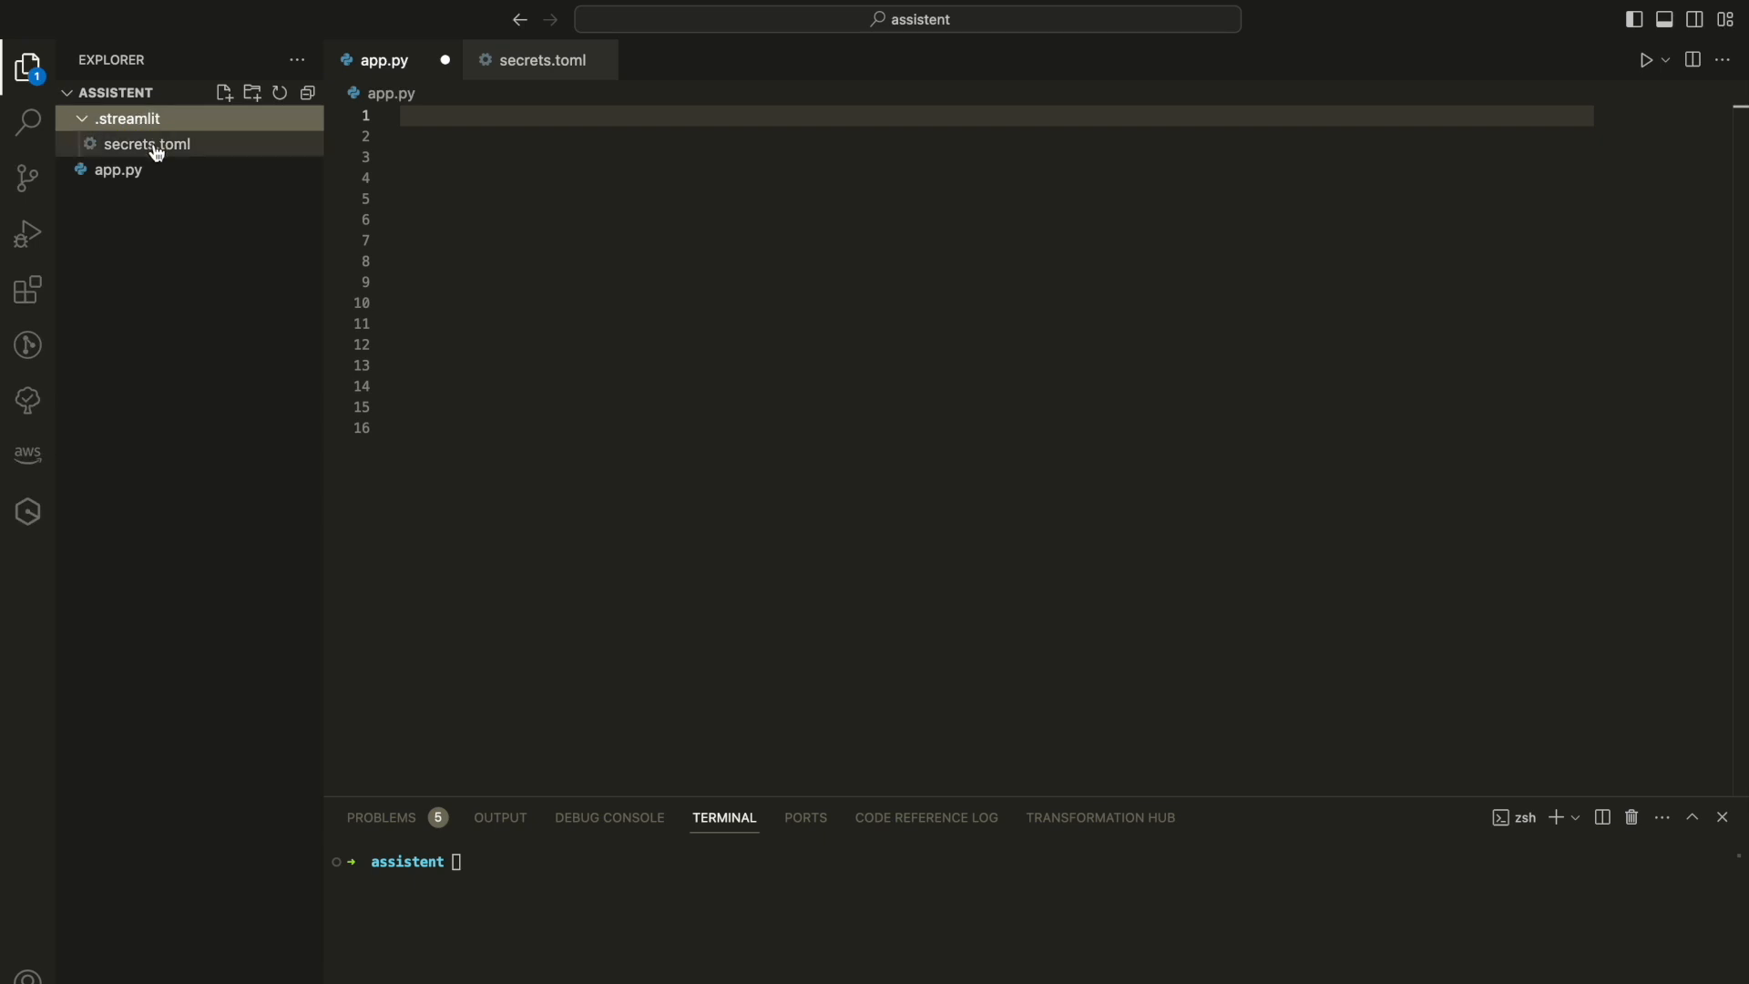
{"action": "left_click", "coordinate": [144, 144]}
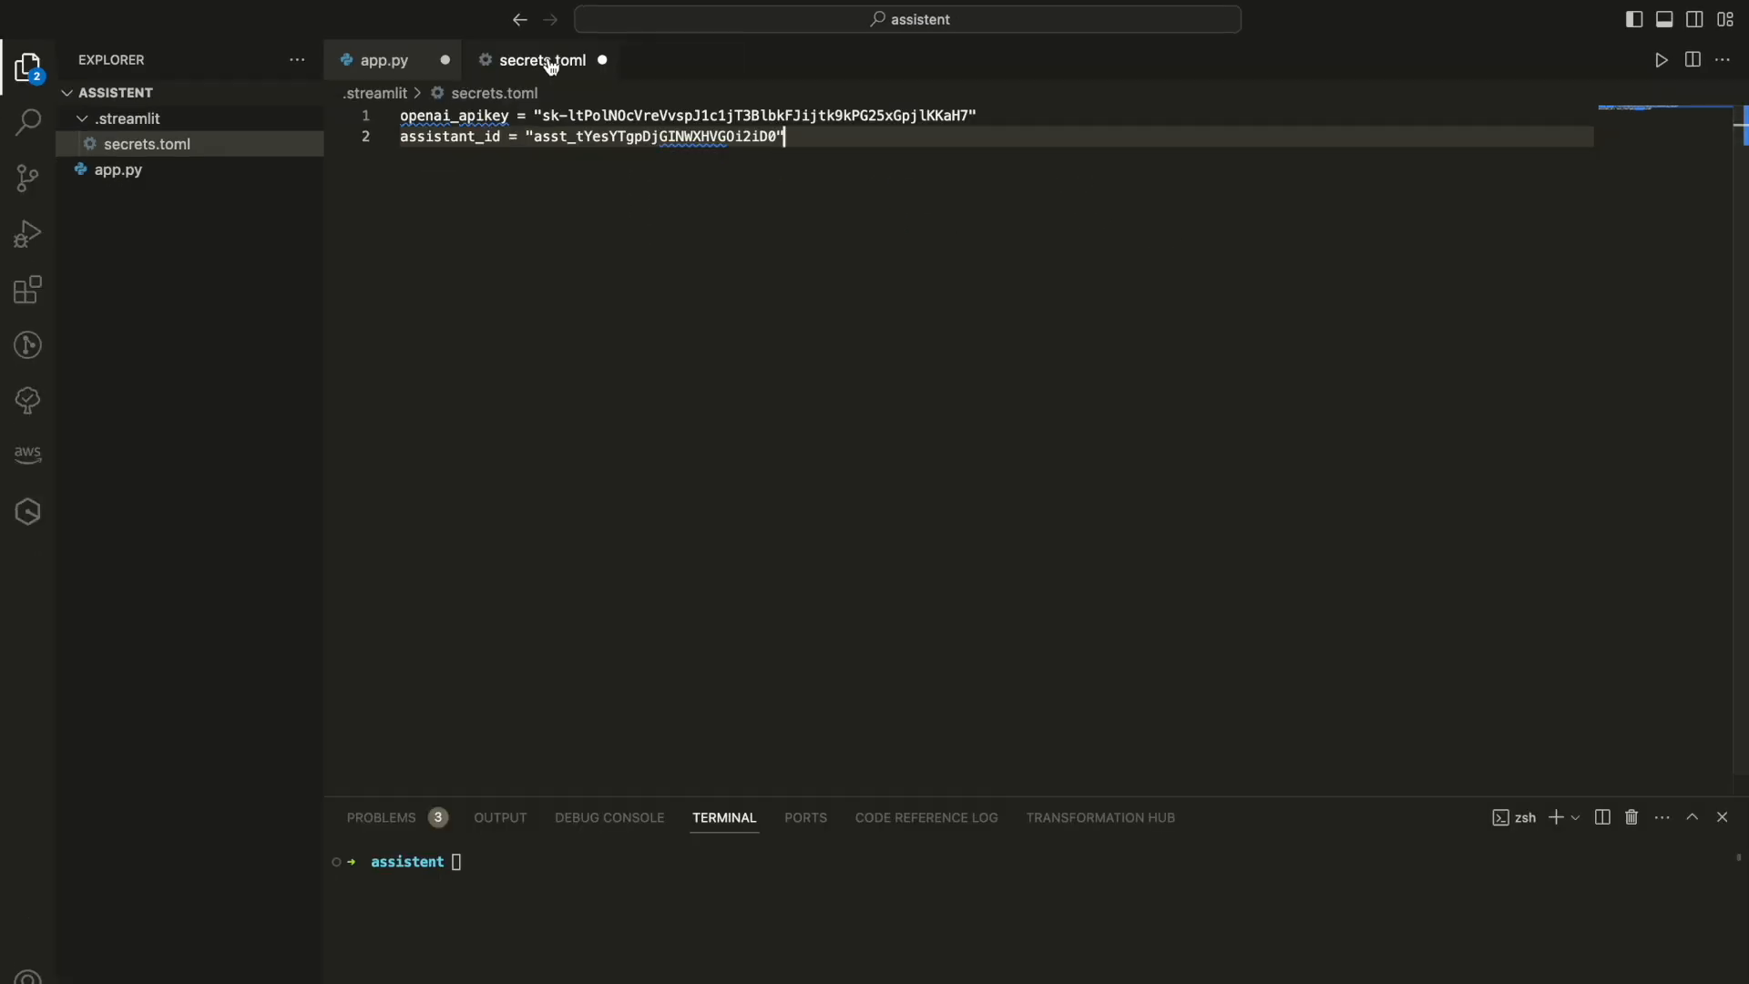
{"action": "mouse_move", "coordinate": [383, 59]}
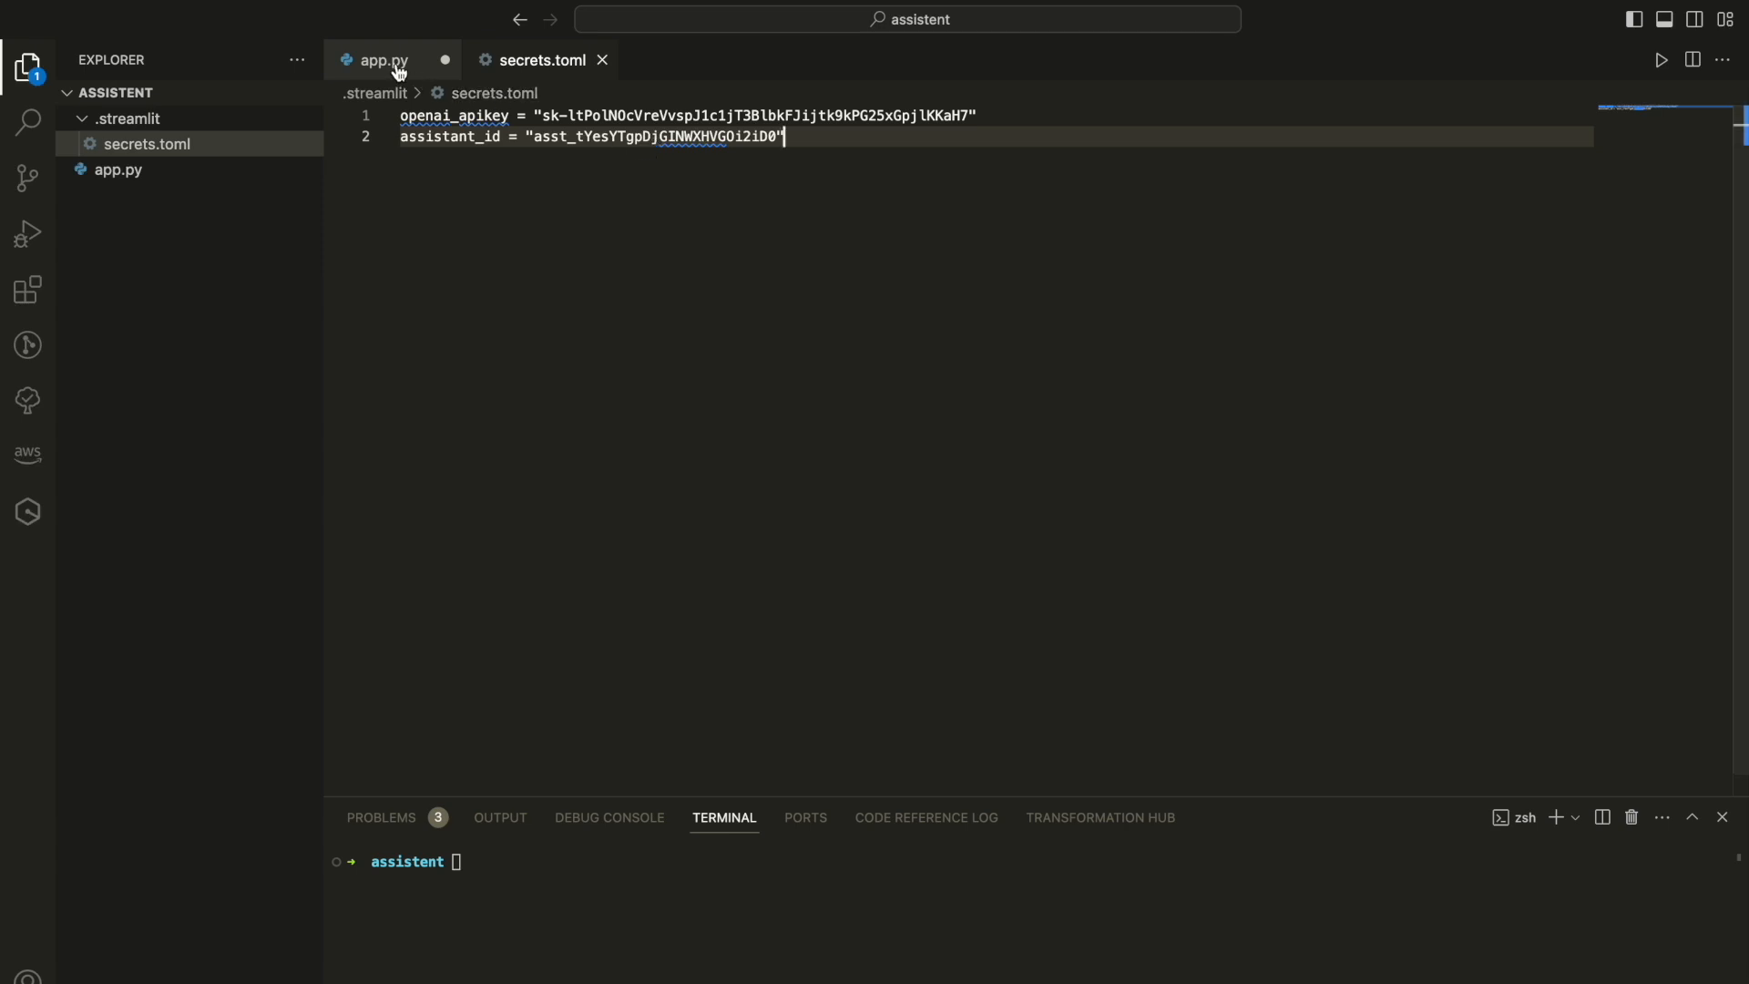
{"action": "left_click", "coordinate": [383, 59]}
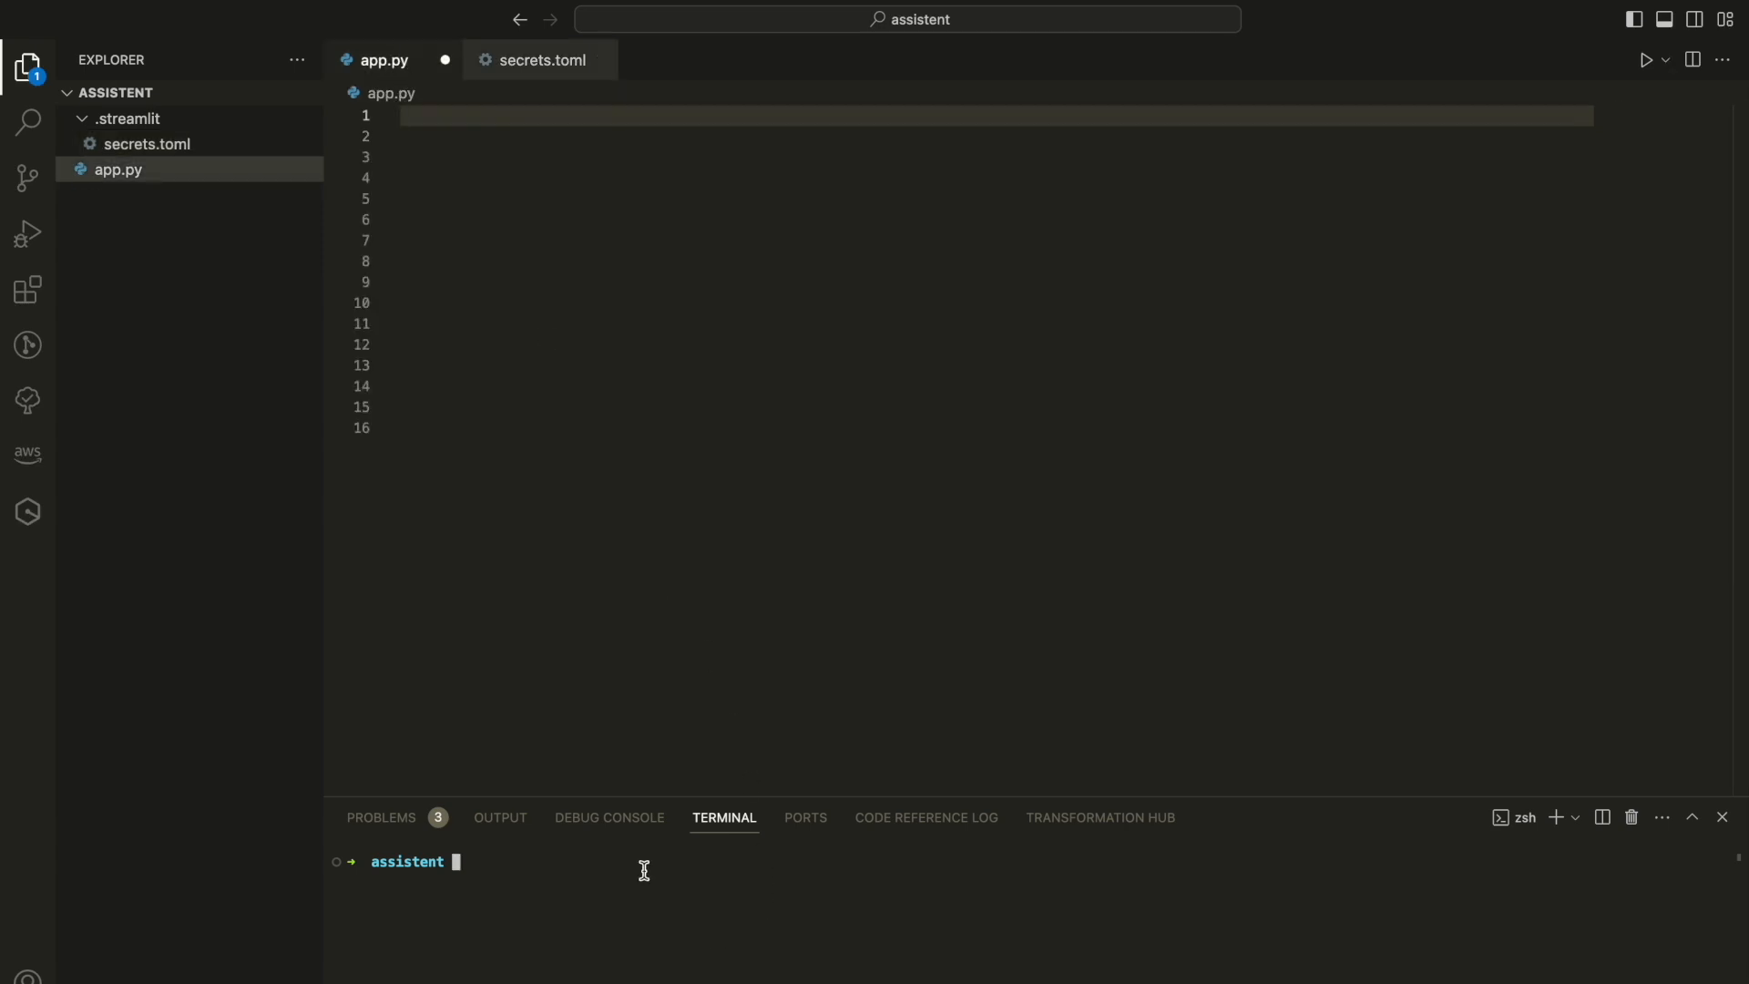
Install Streamlit from the terminal with pip3 install
{"action": "type", "text": "ph"}
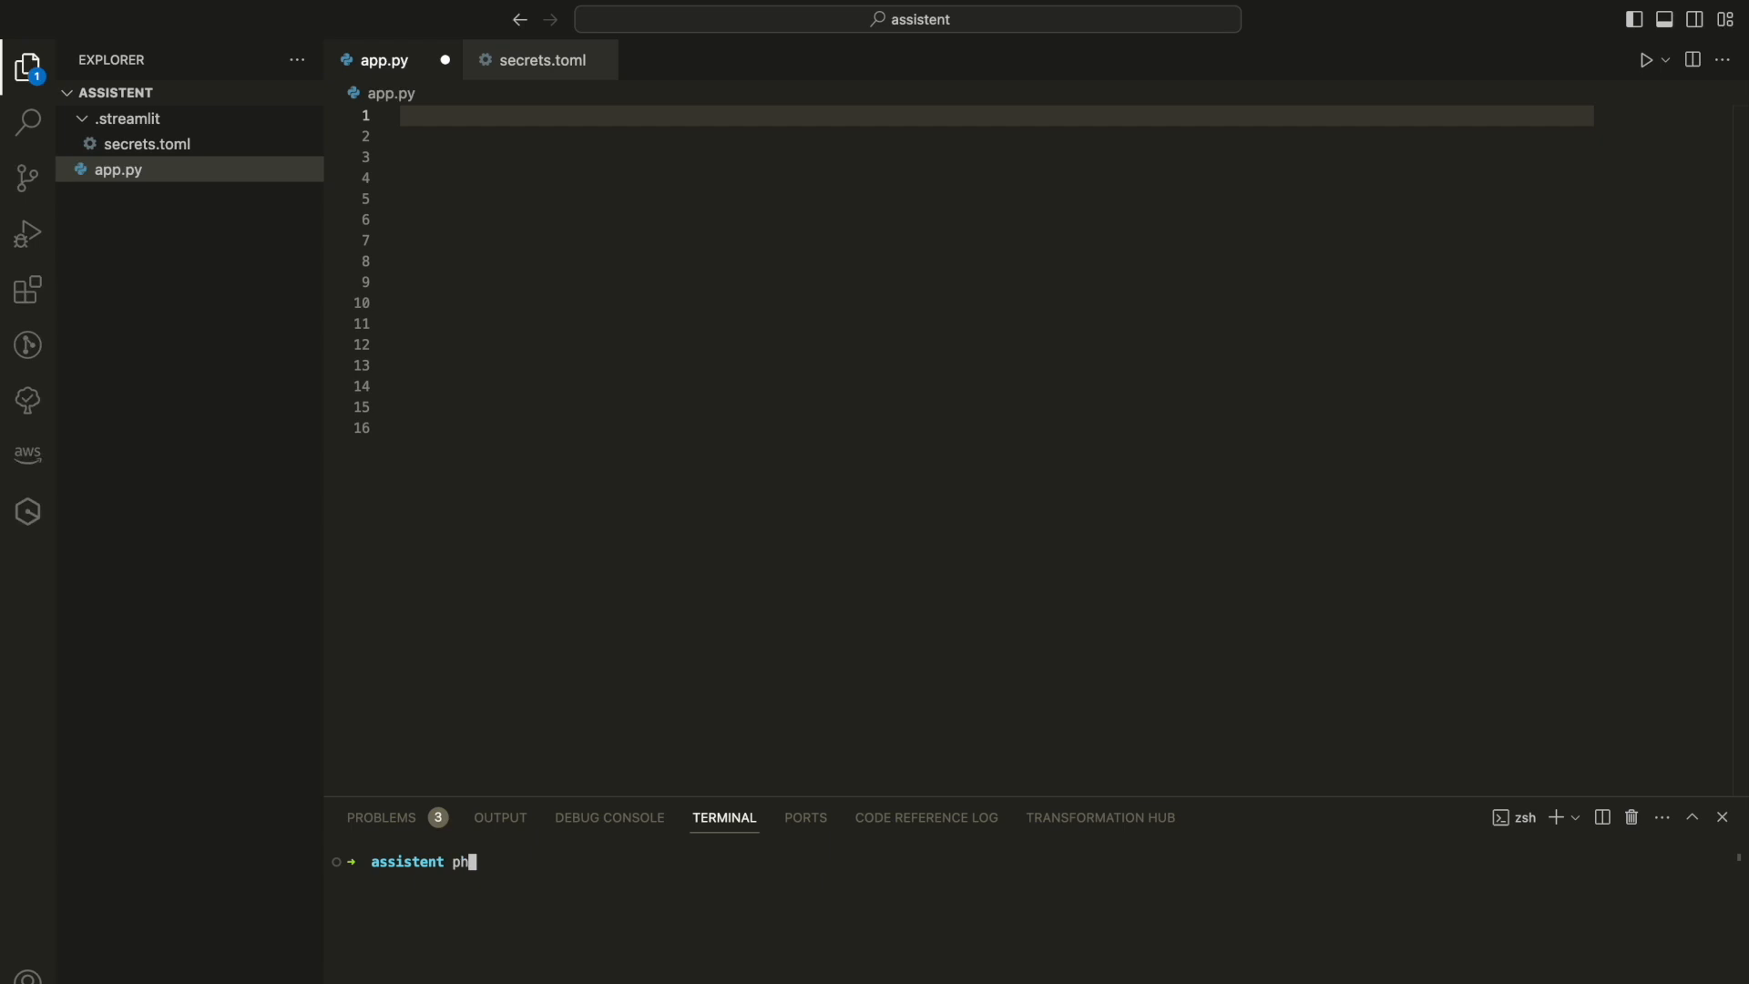
{"action": "key", "text": "Backspace"}
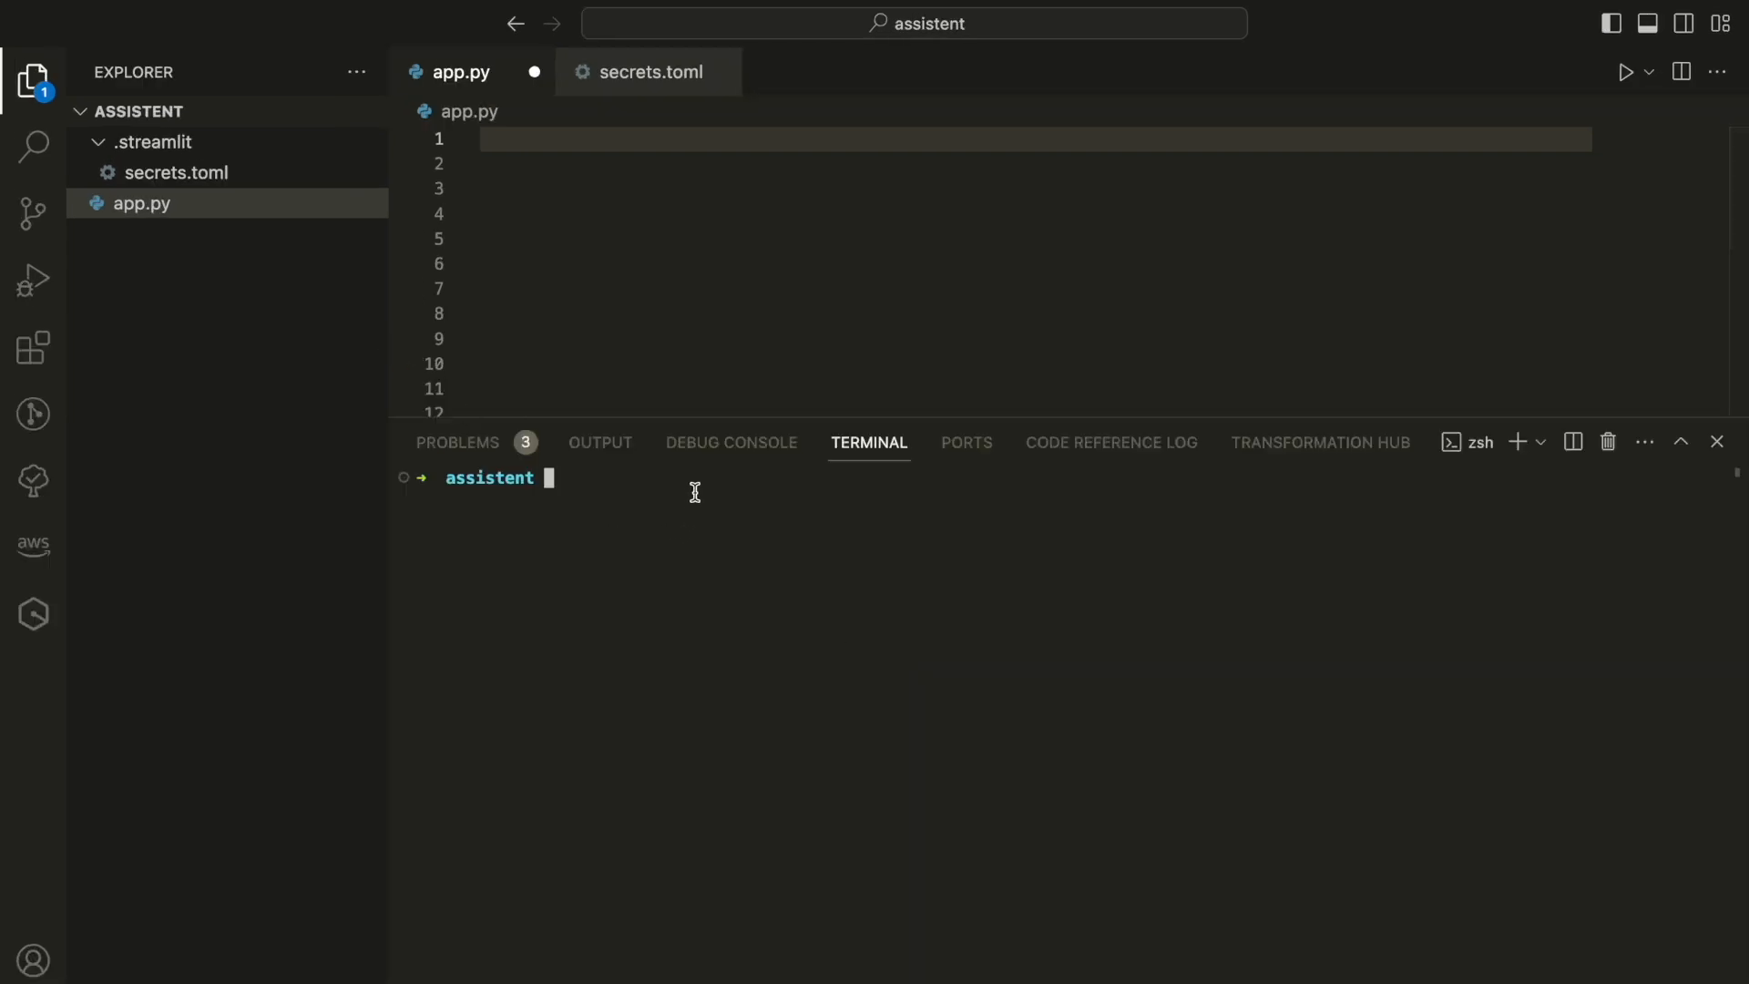
{"action": "type", "text": "pip3 i"}
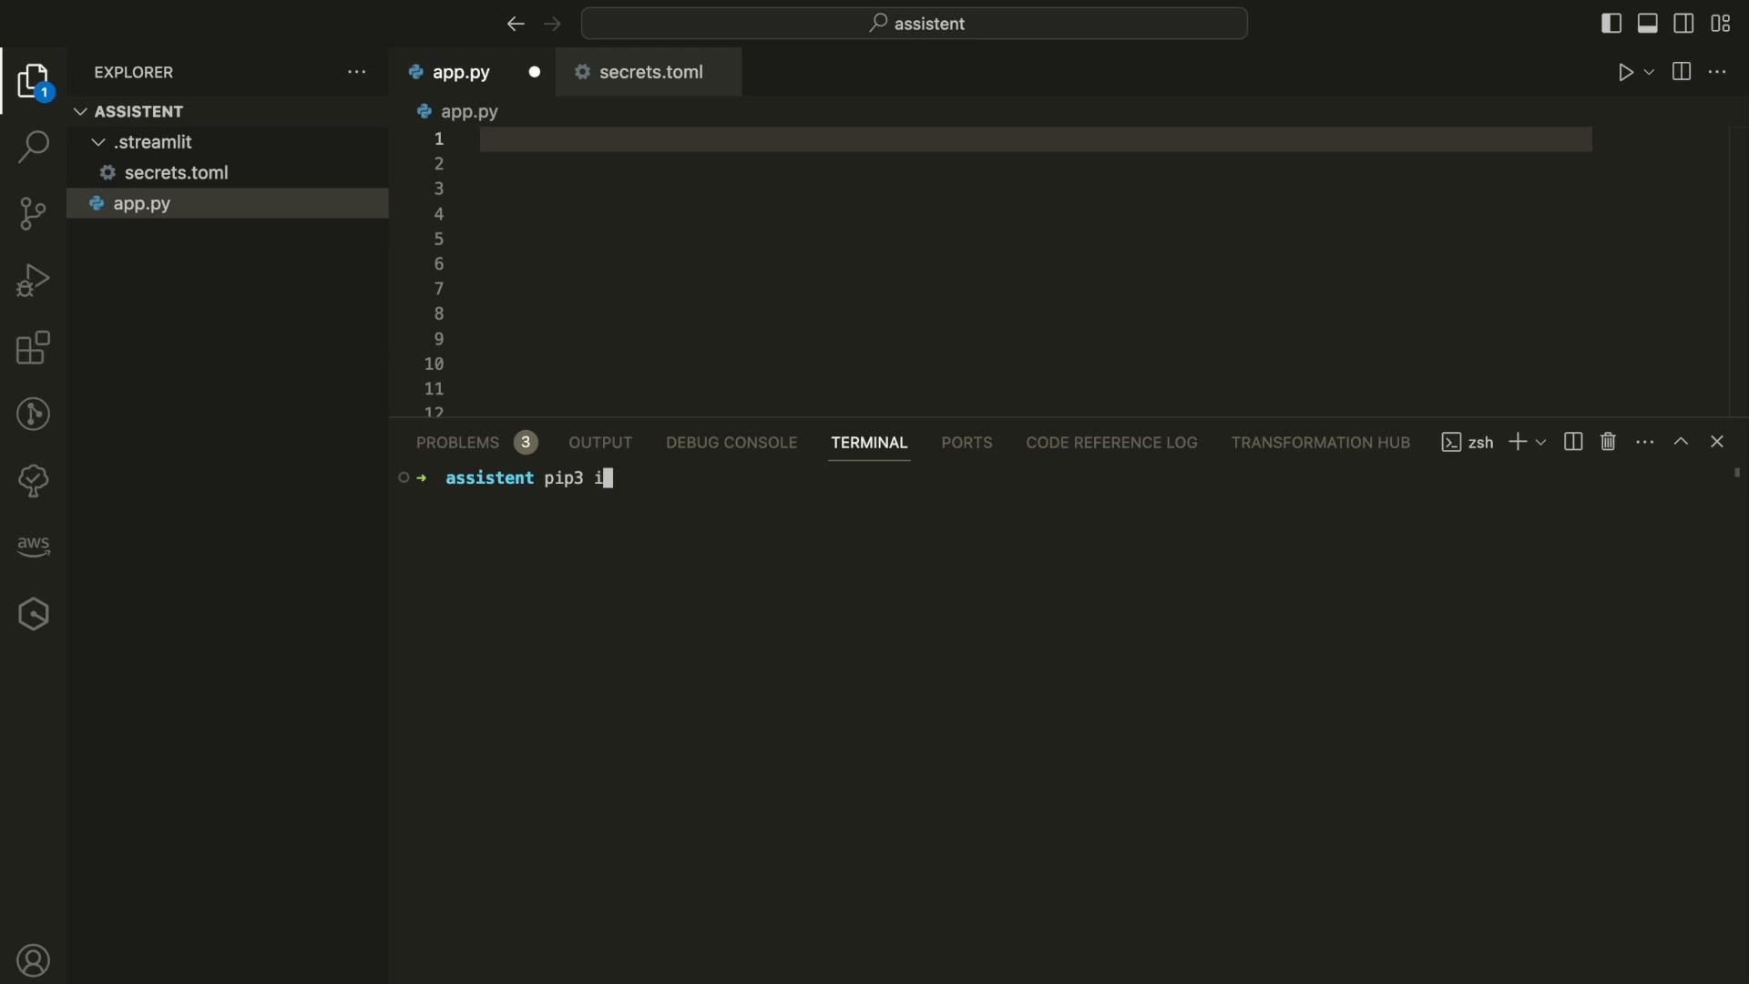
{"action": "type", "text": "nstall streamlit"}
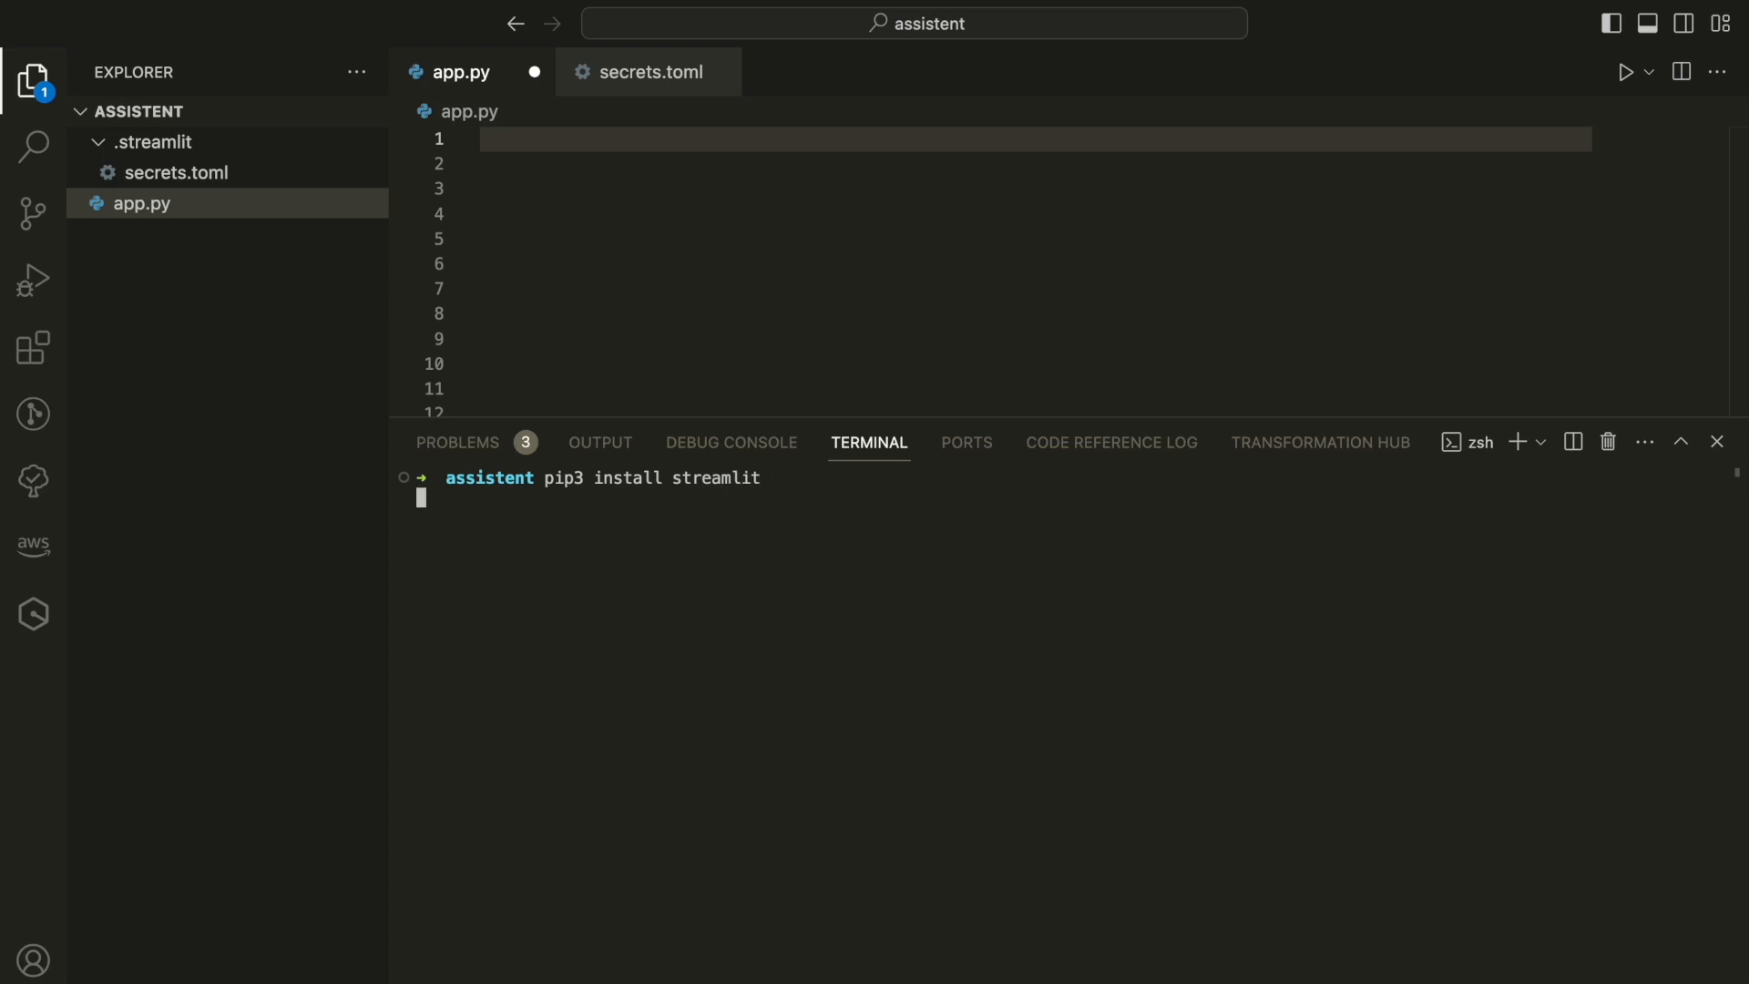
{"action": "key", "text": "Return"}
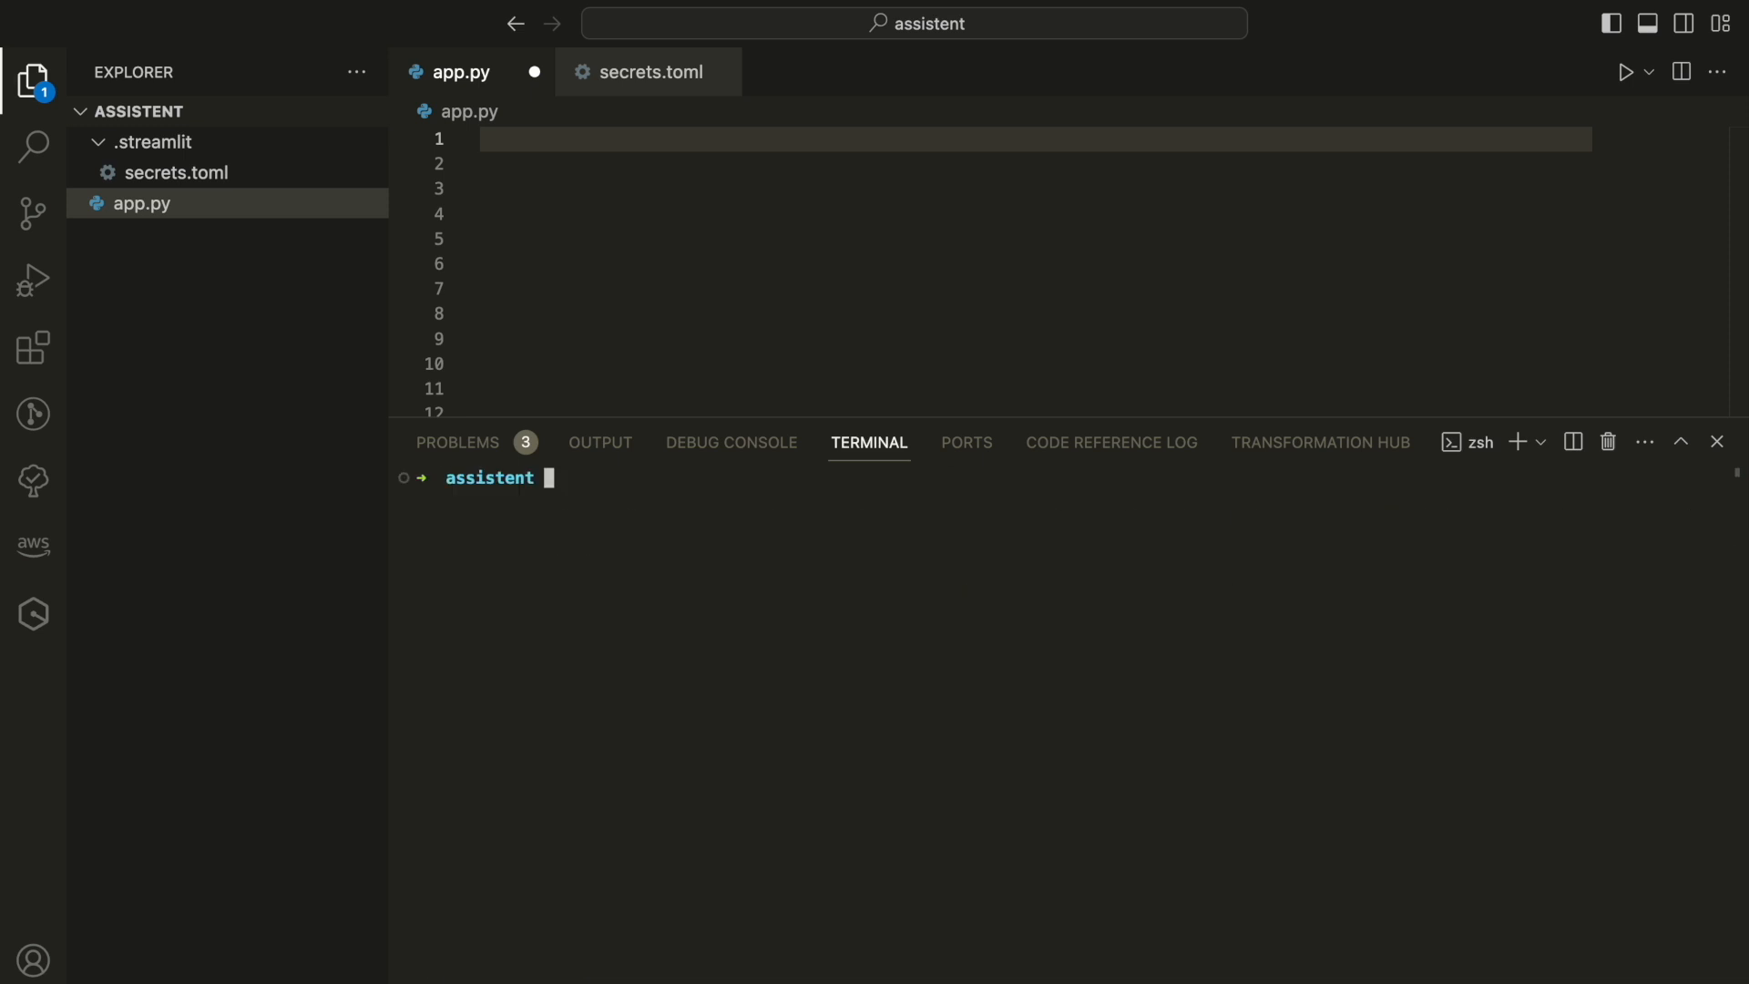
Upgrade the openai package with pip3 install --upgrade openai
{"action": "type", "text": "pip3"}
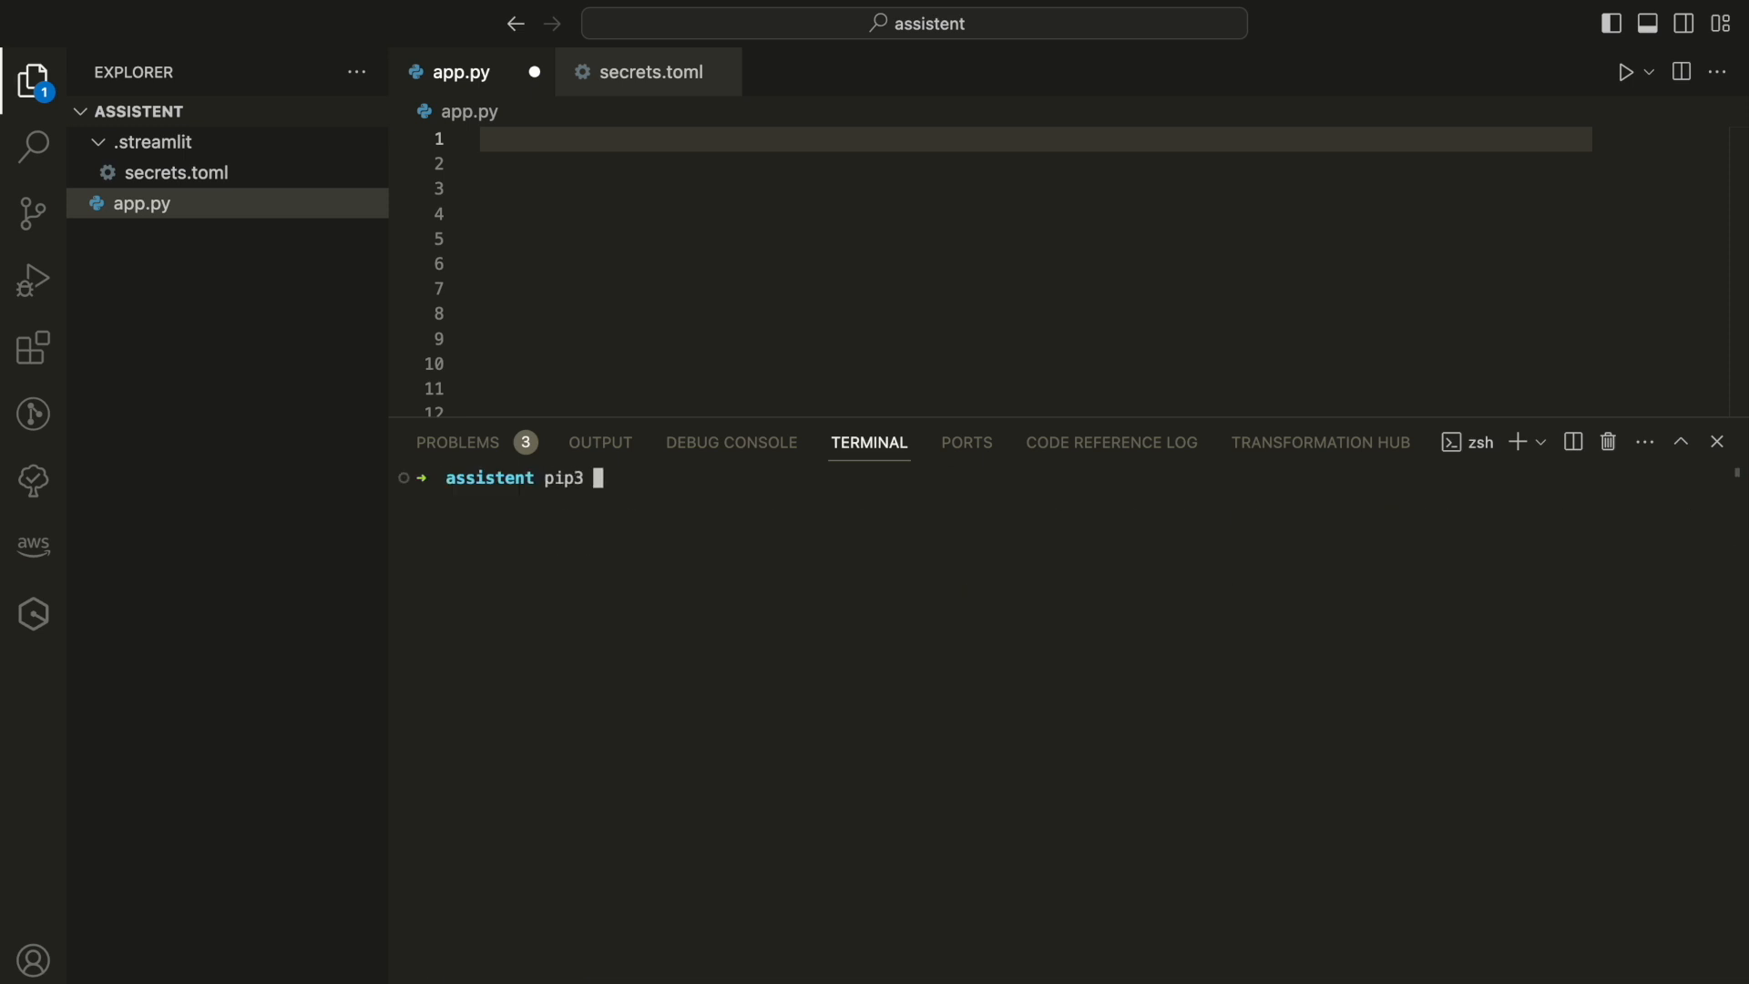
{"action": "type", "text": "install"}
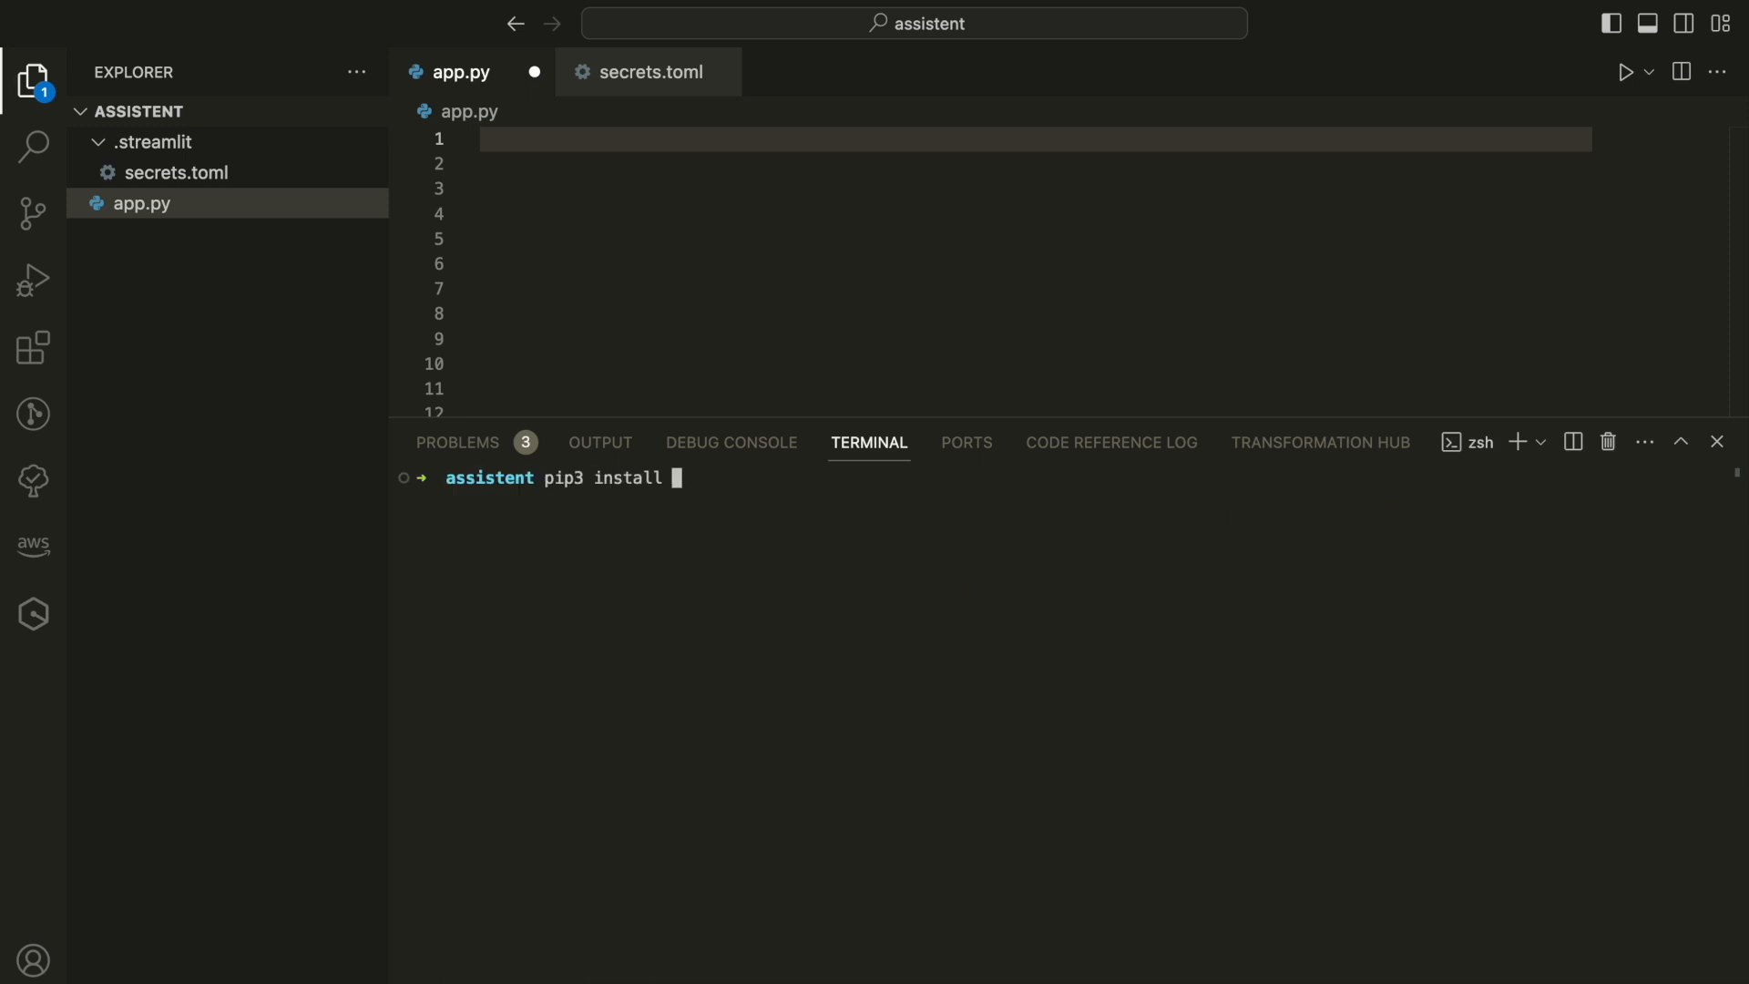
{"action": "type", "text": "--upgrade"}
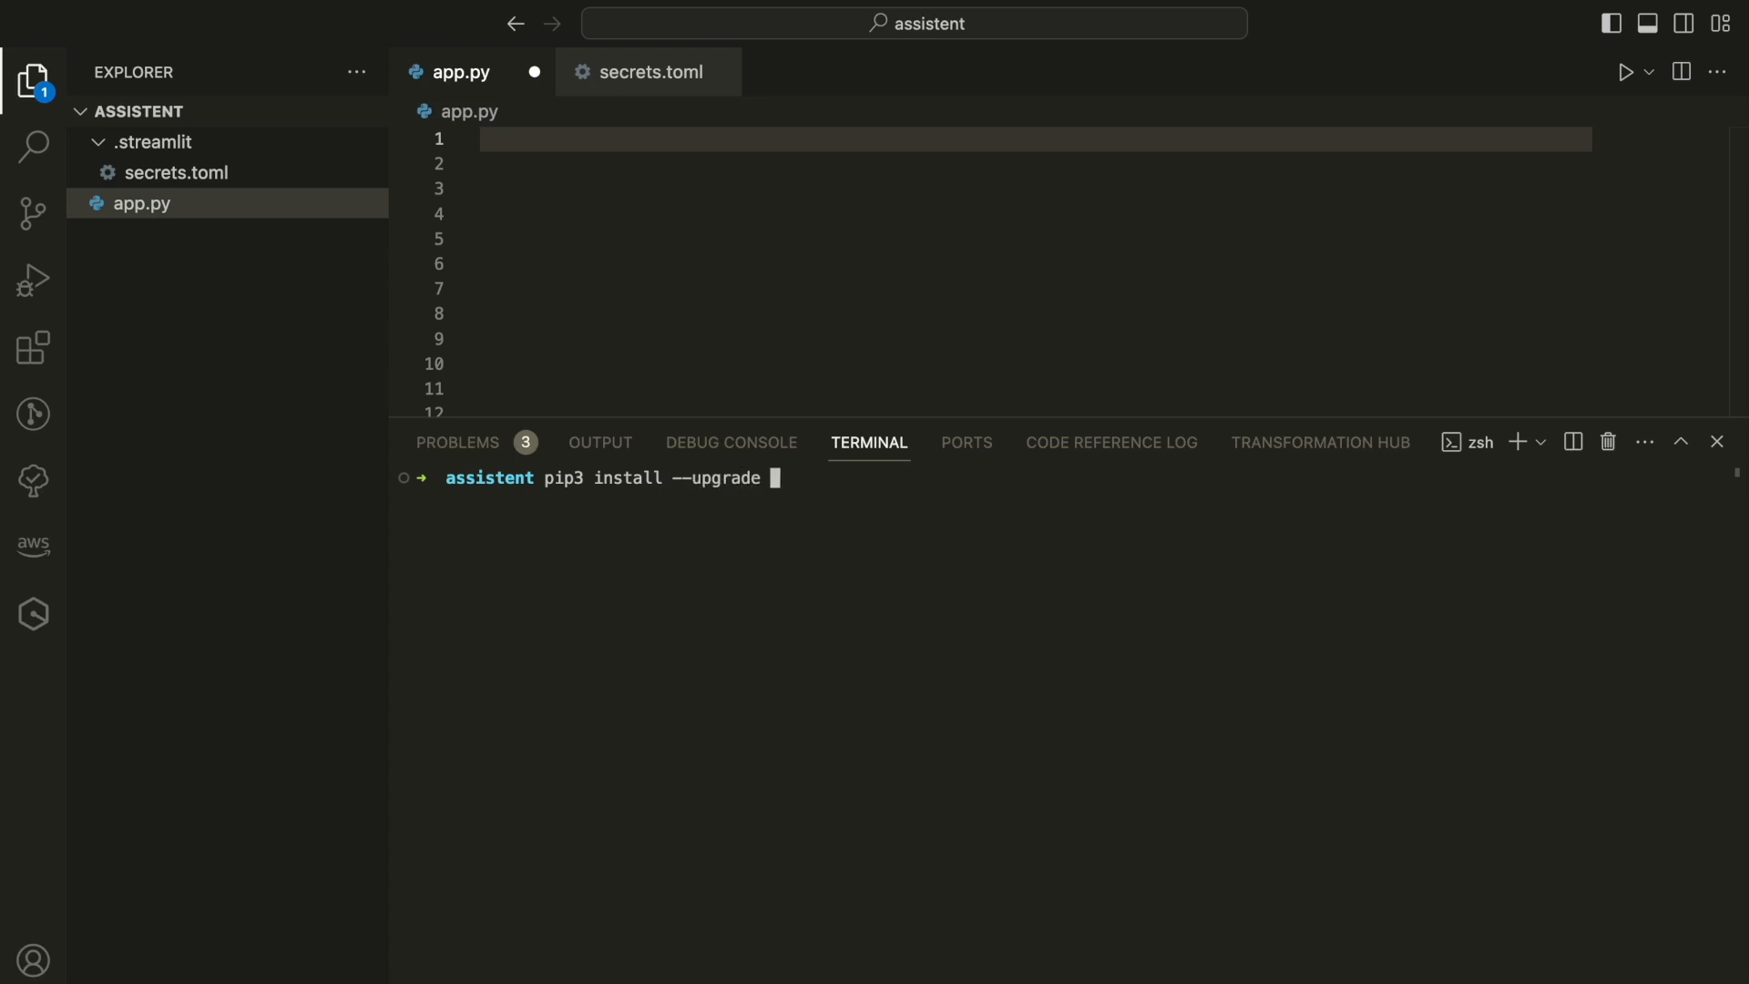
{"action": "type", "text": "openai"}
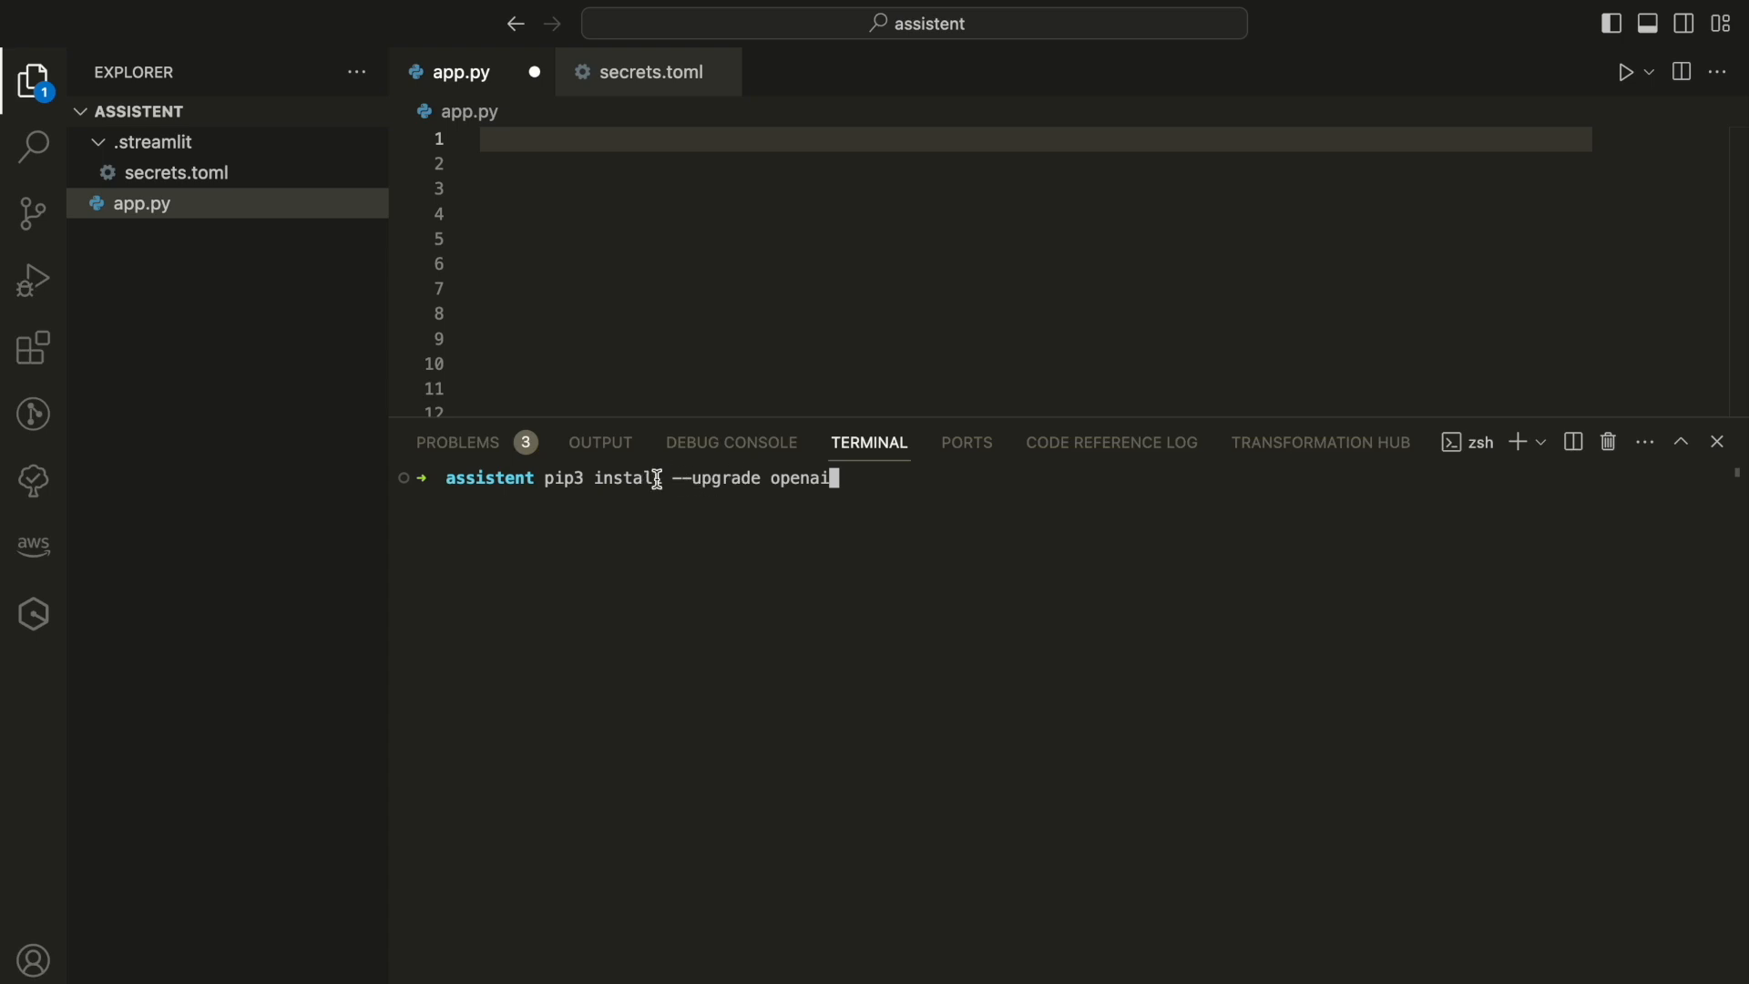
{"action": "mouse_move", "coordinate": [935, 473]}
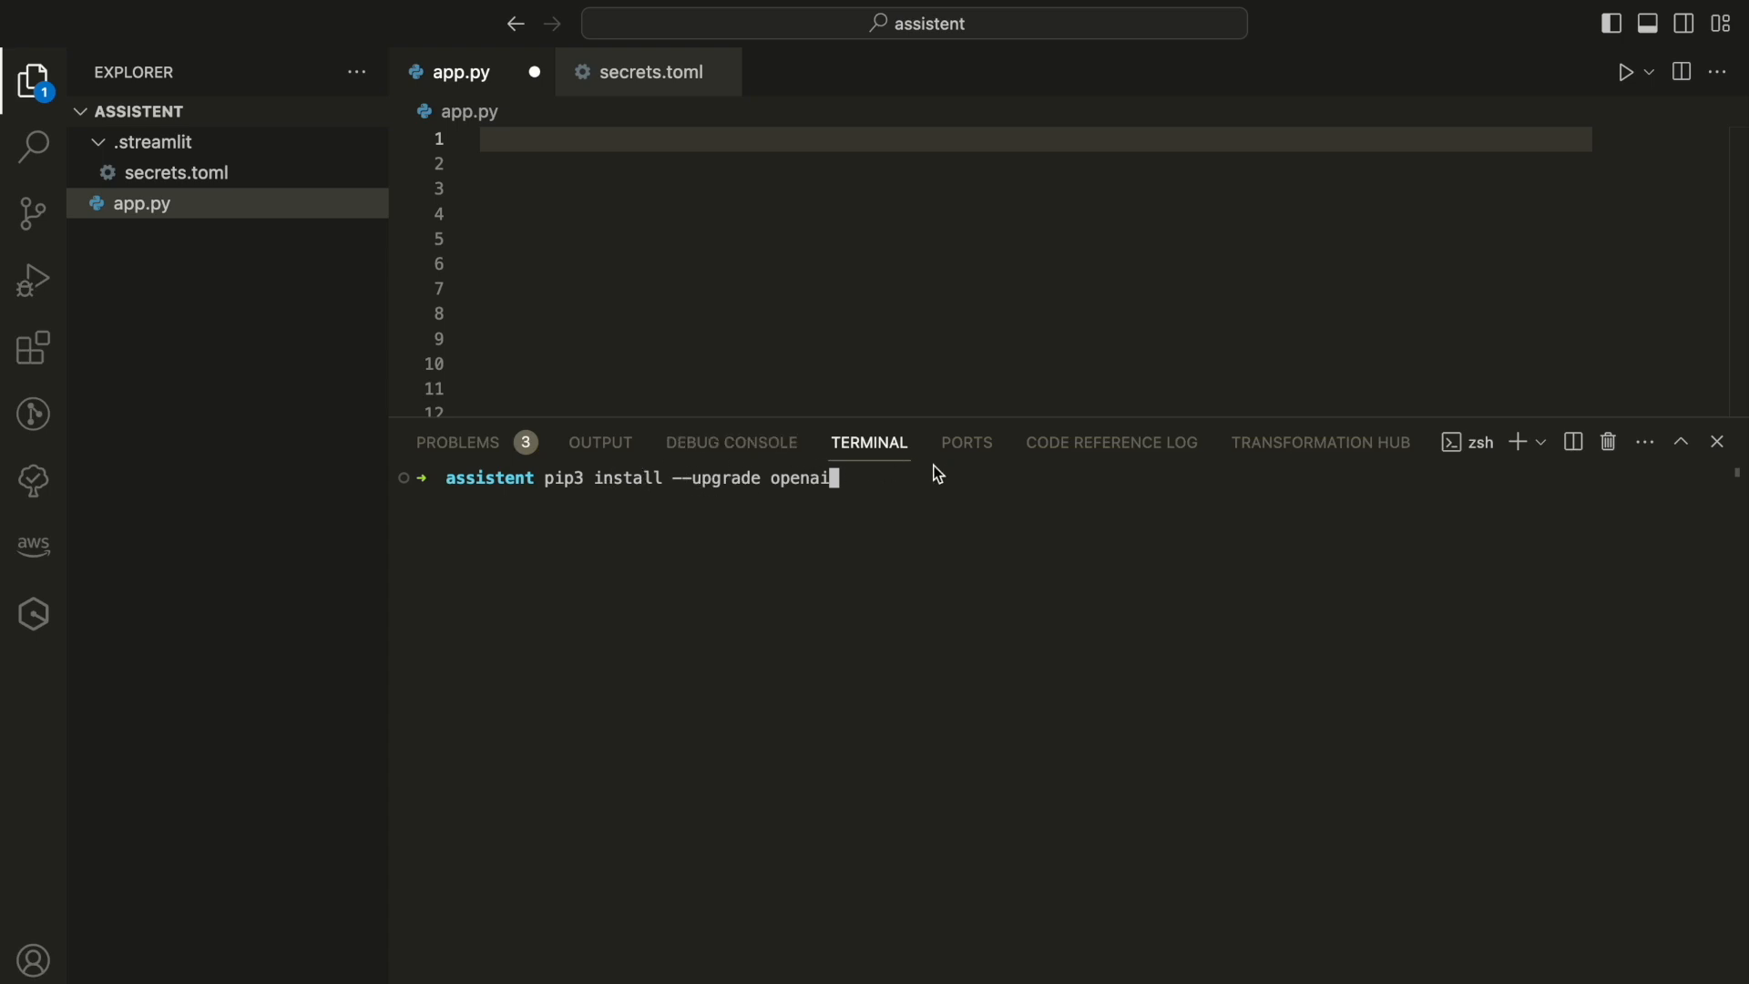
{"action": "key", "text": "Return"}
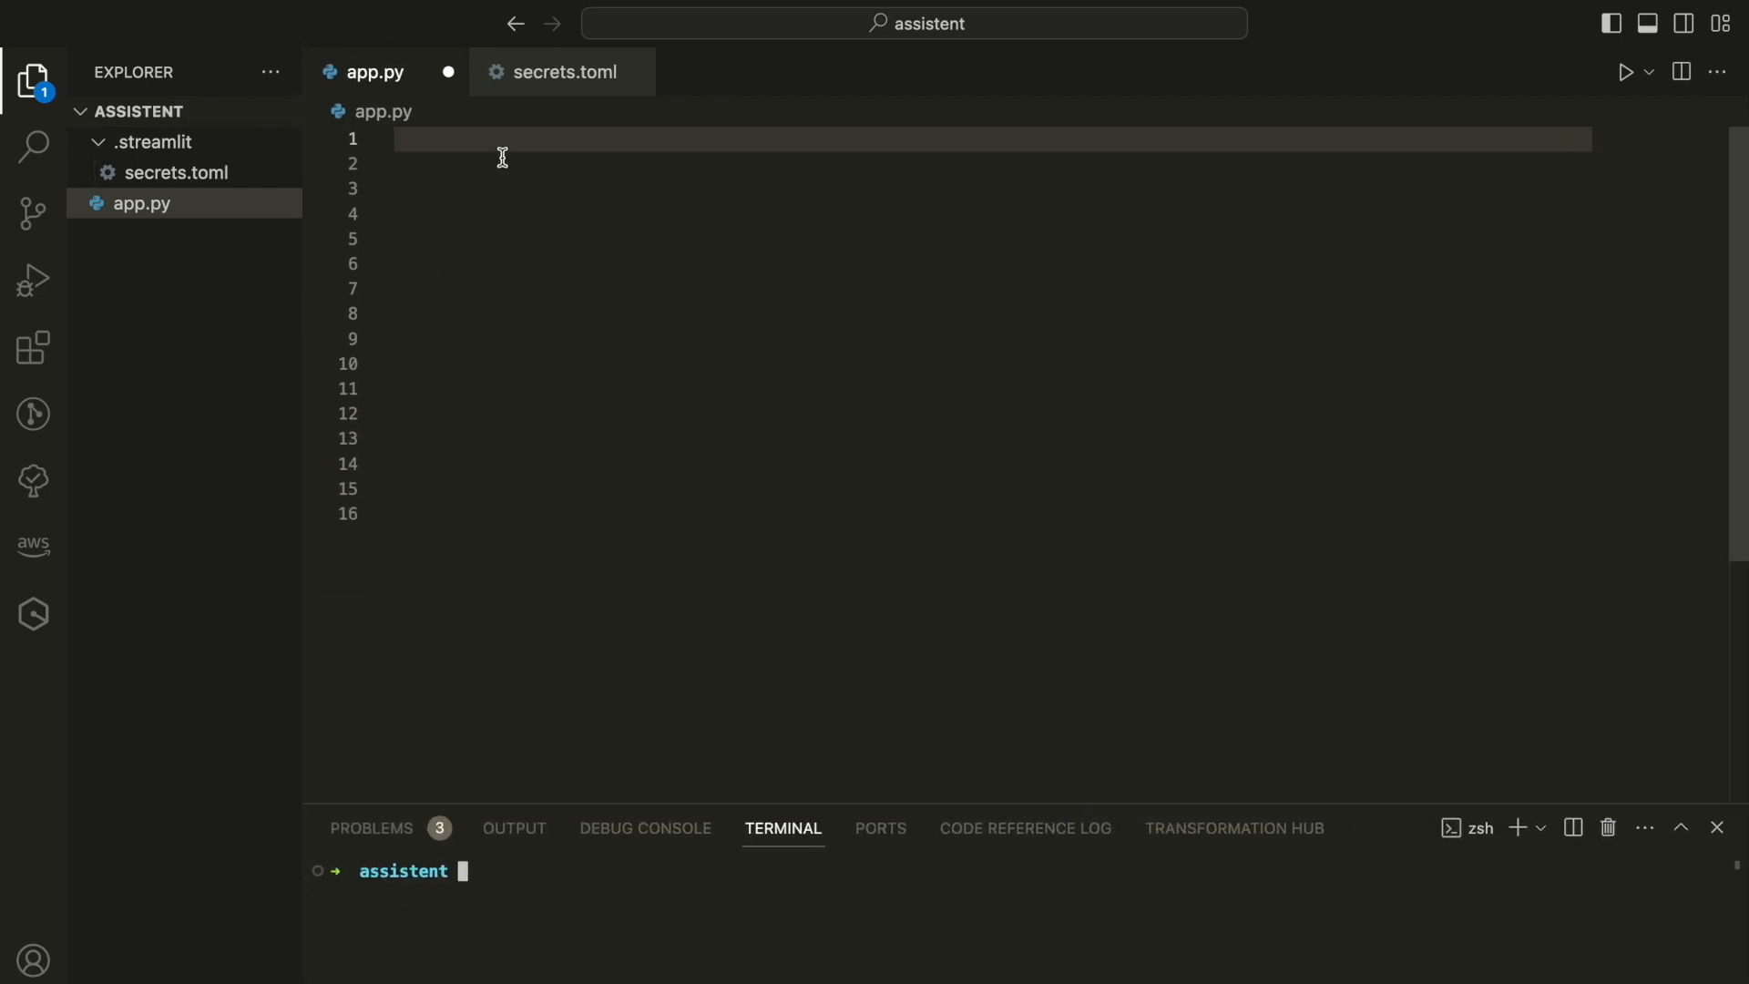
{"action": "left_click", "coordinate": [491, 138]}
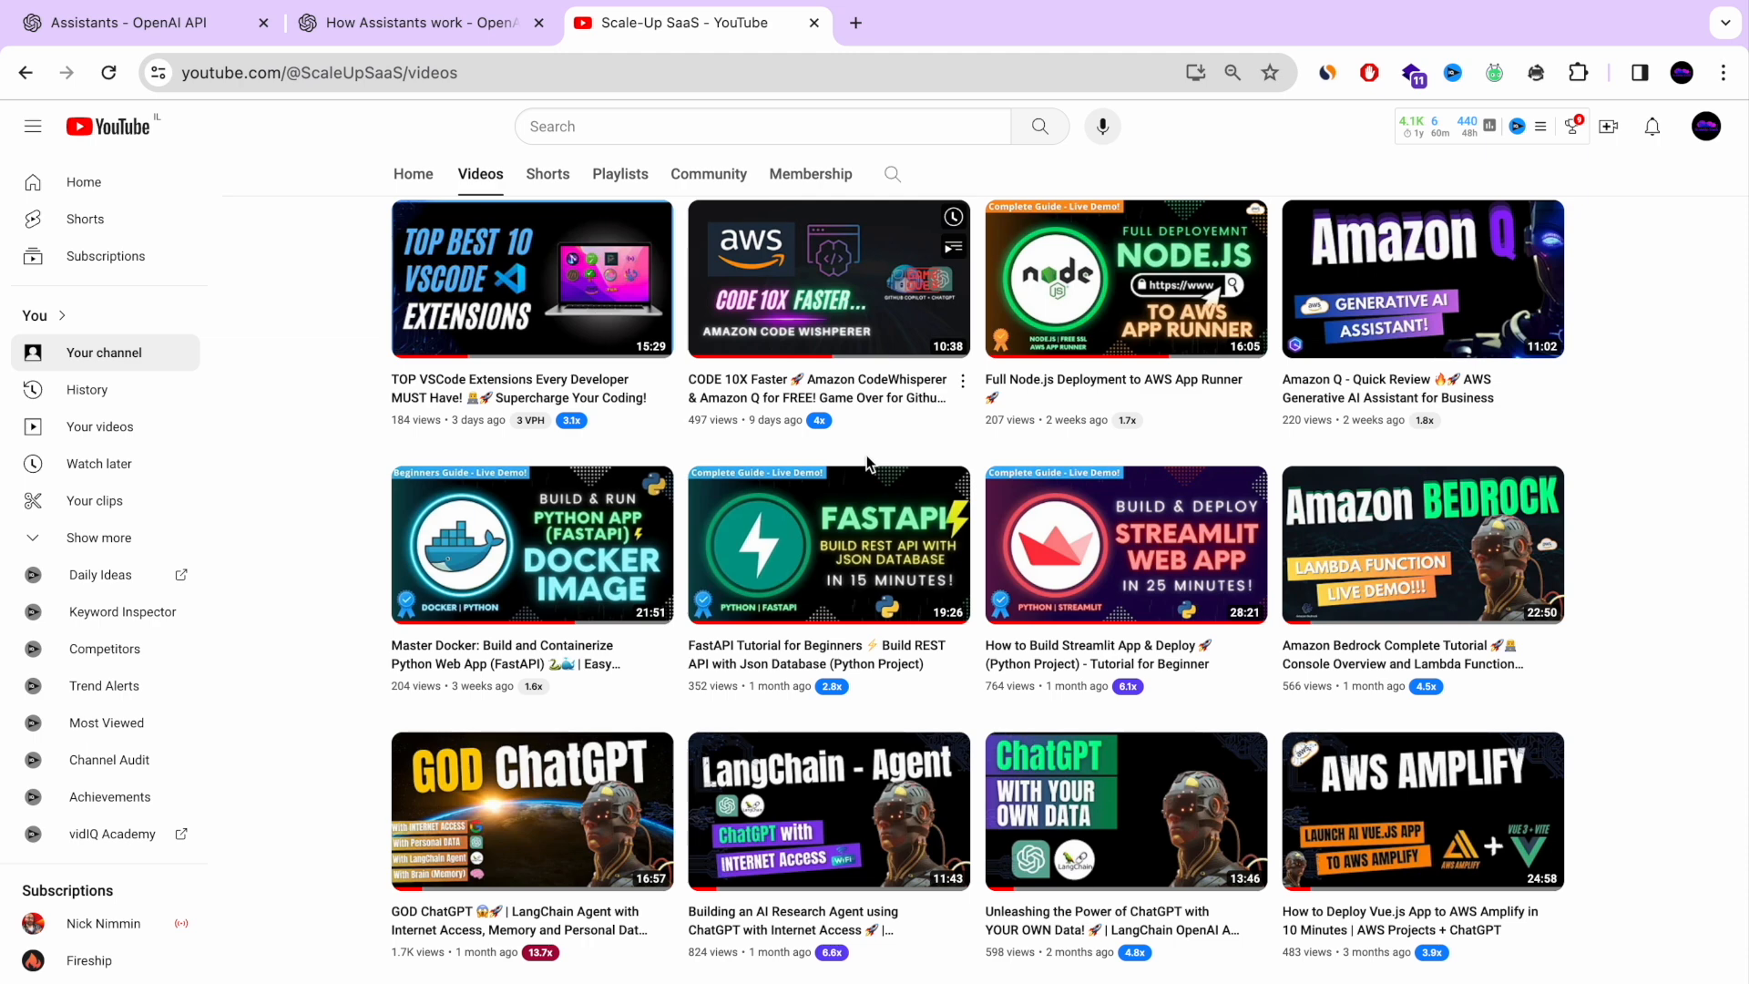
{"action": "mouse_move", "coordinate": [1495, 572]}
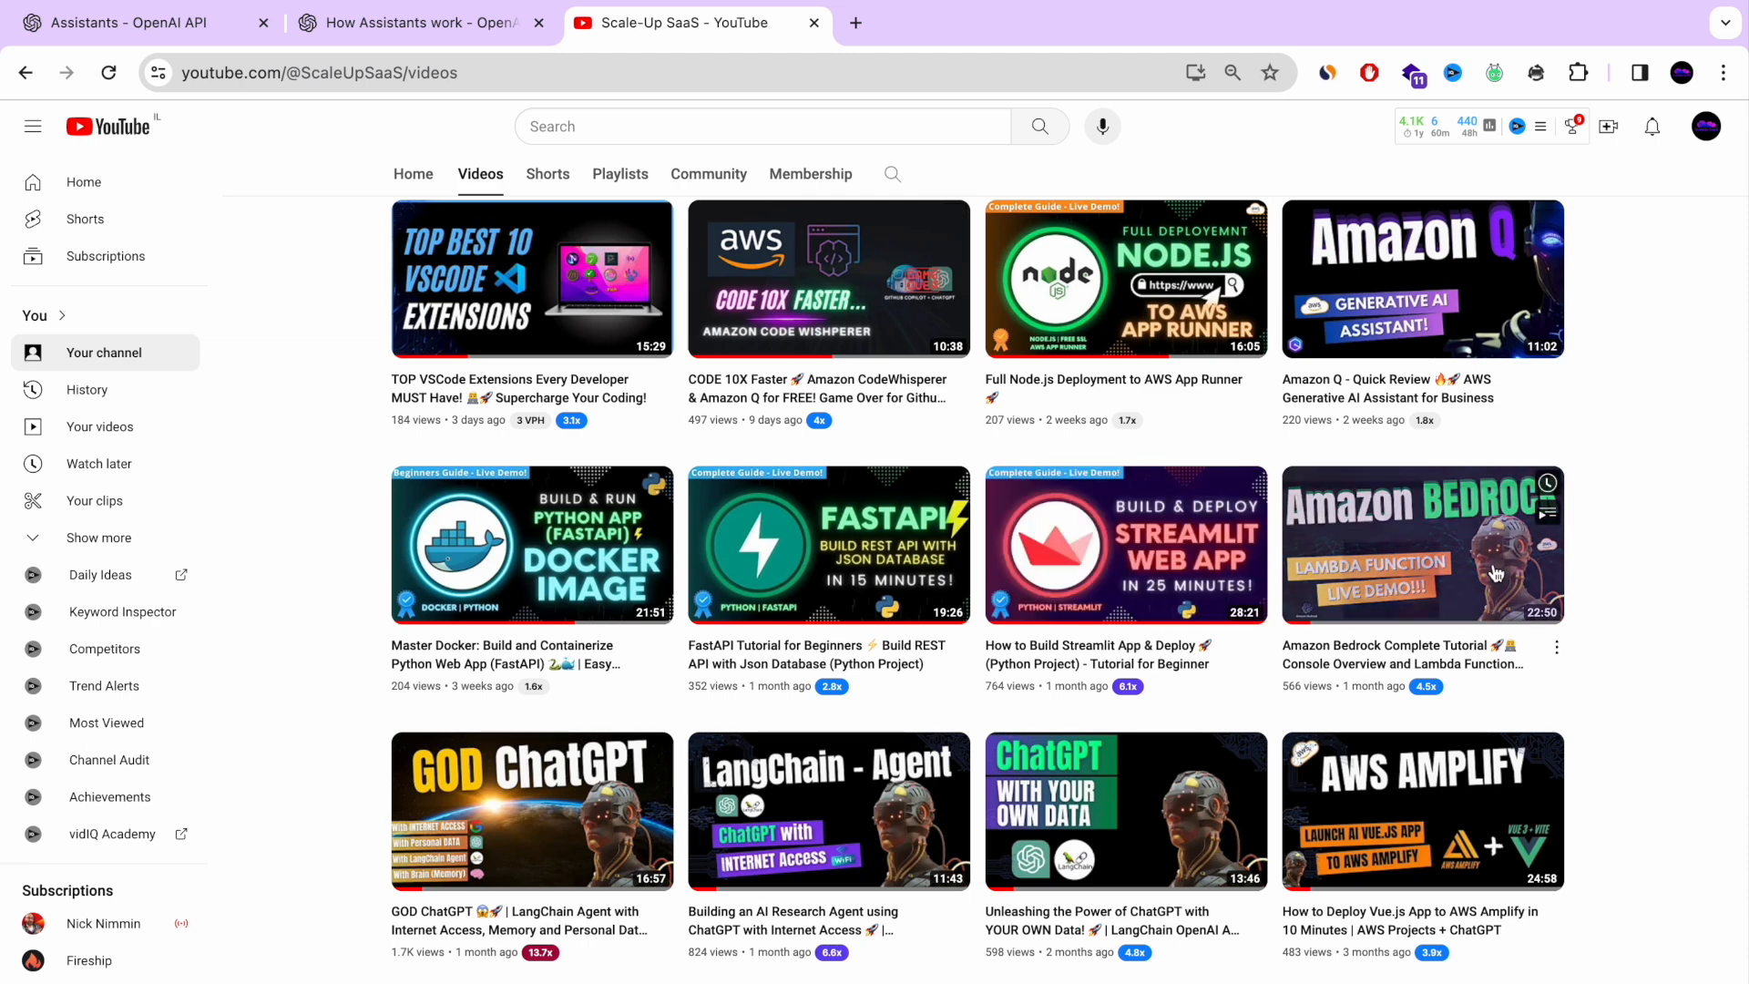
{"action": "scroll", "scroll_direction": "down", "scroll_amount": 3}
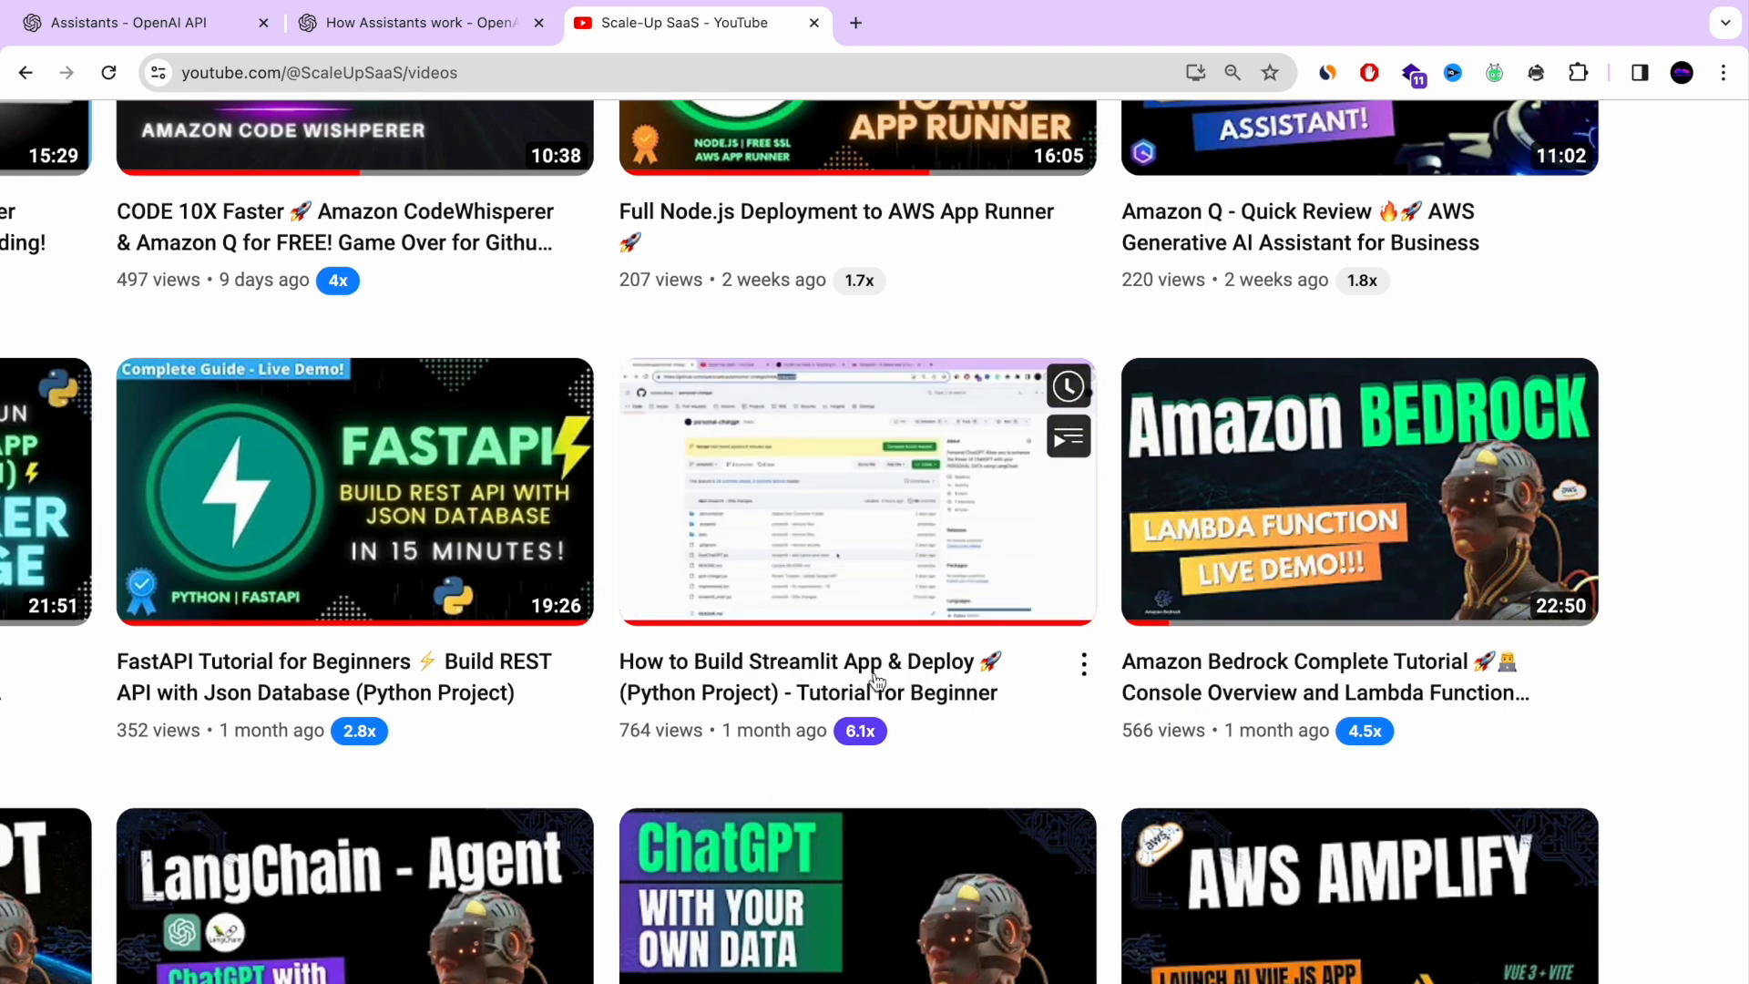
{"action": "mouse_move", "coordinate": [857, 491]}
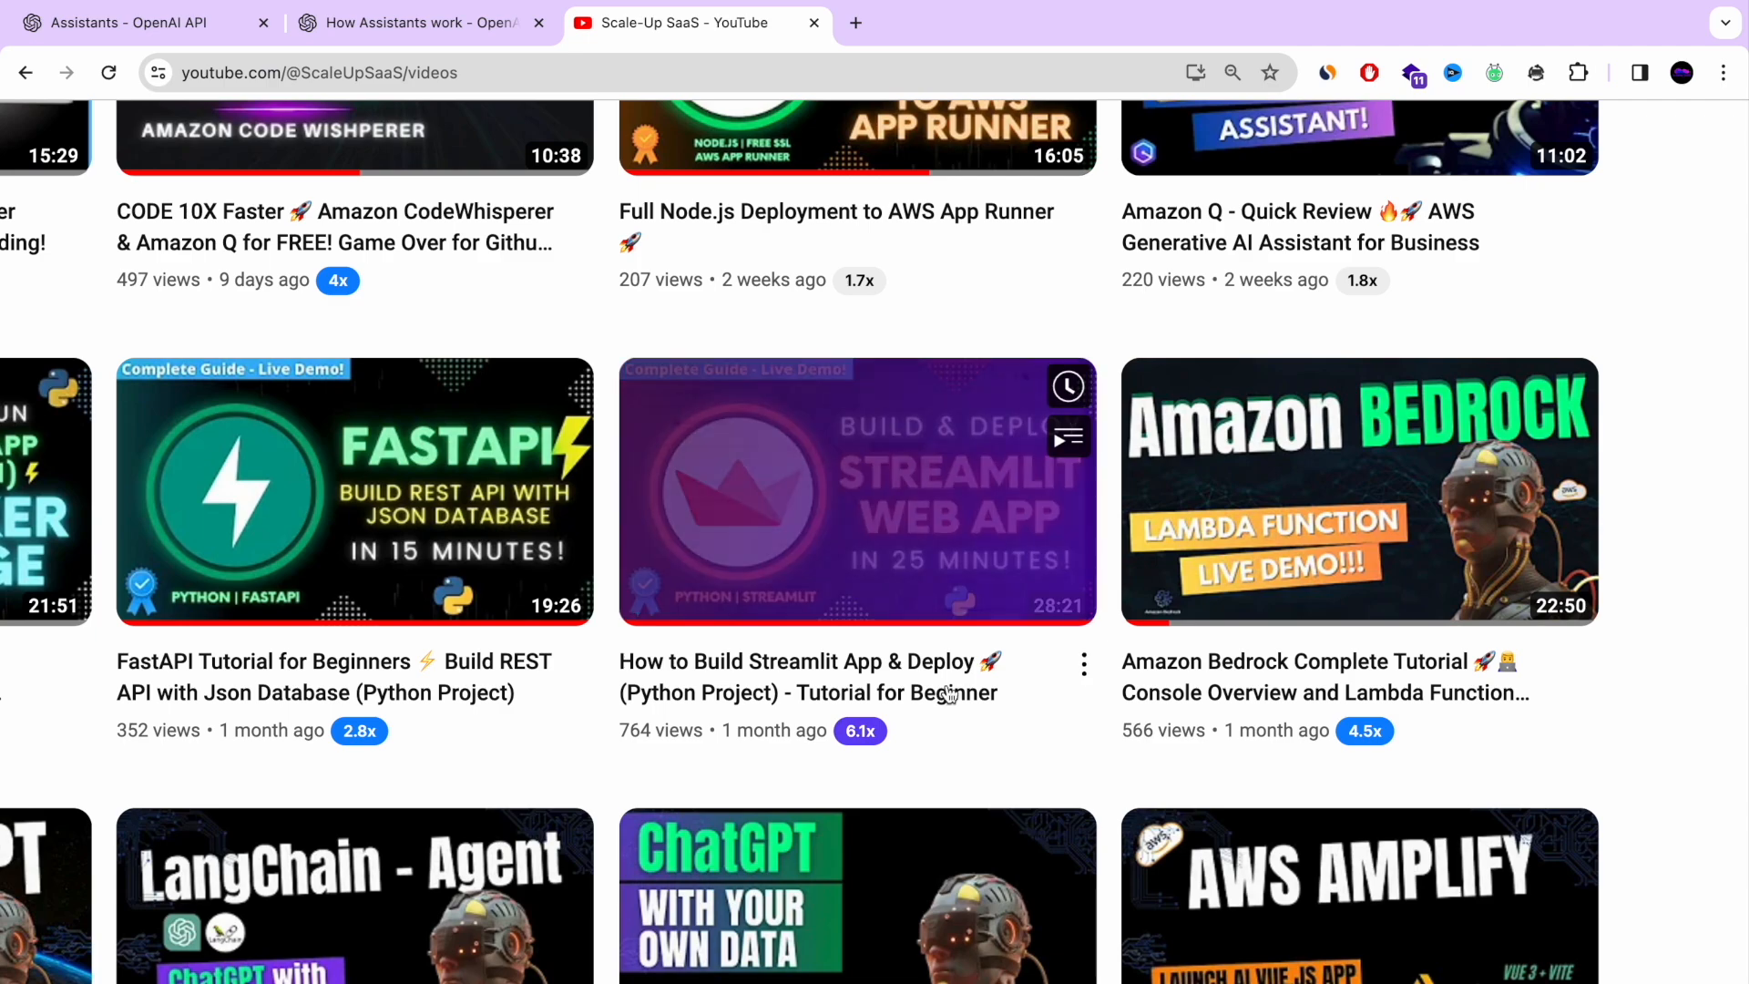
{"action": "scroll", "scroll_direction": "up", "scroll_amount": 3}
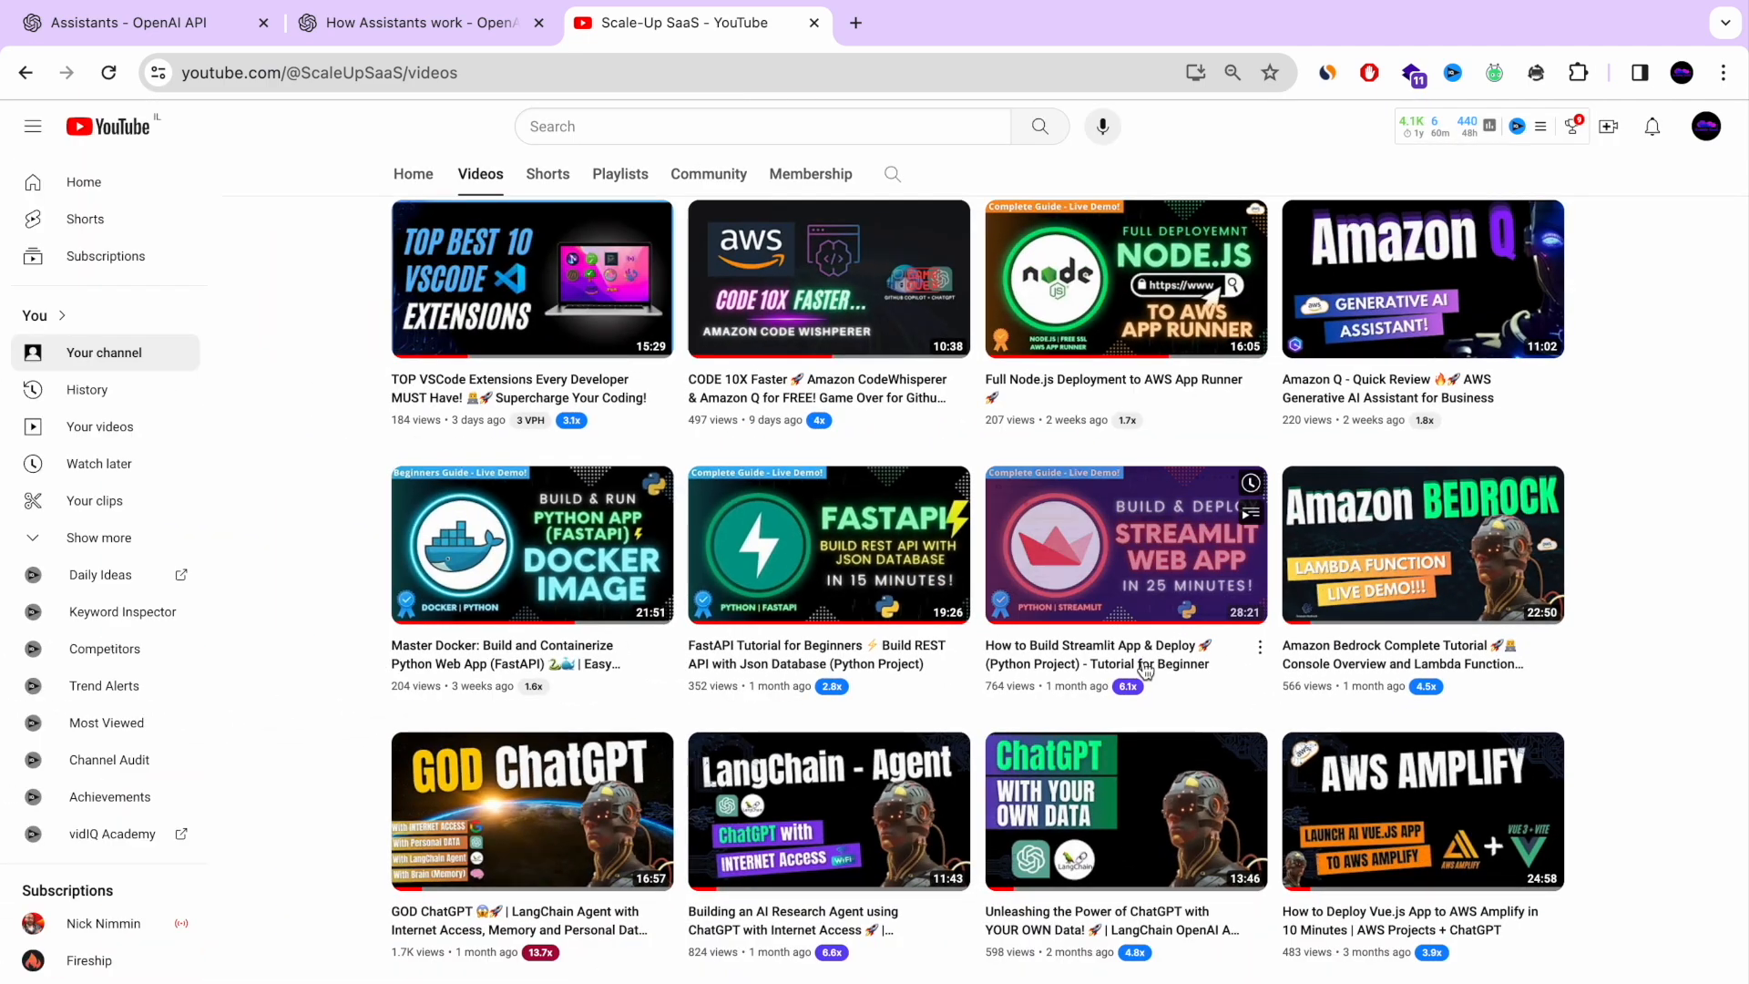
{"action": "scroll", "scroll_direction": "down", "scroll_amount": 3}
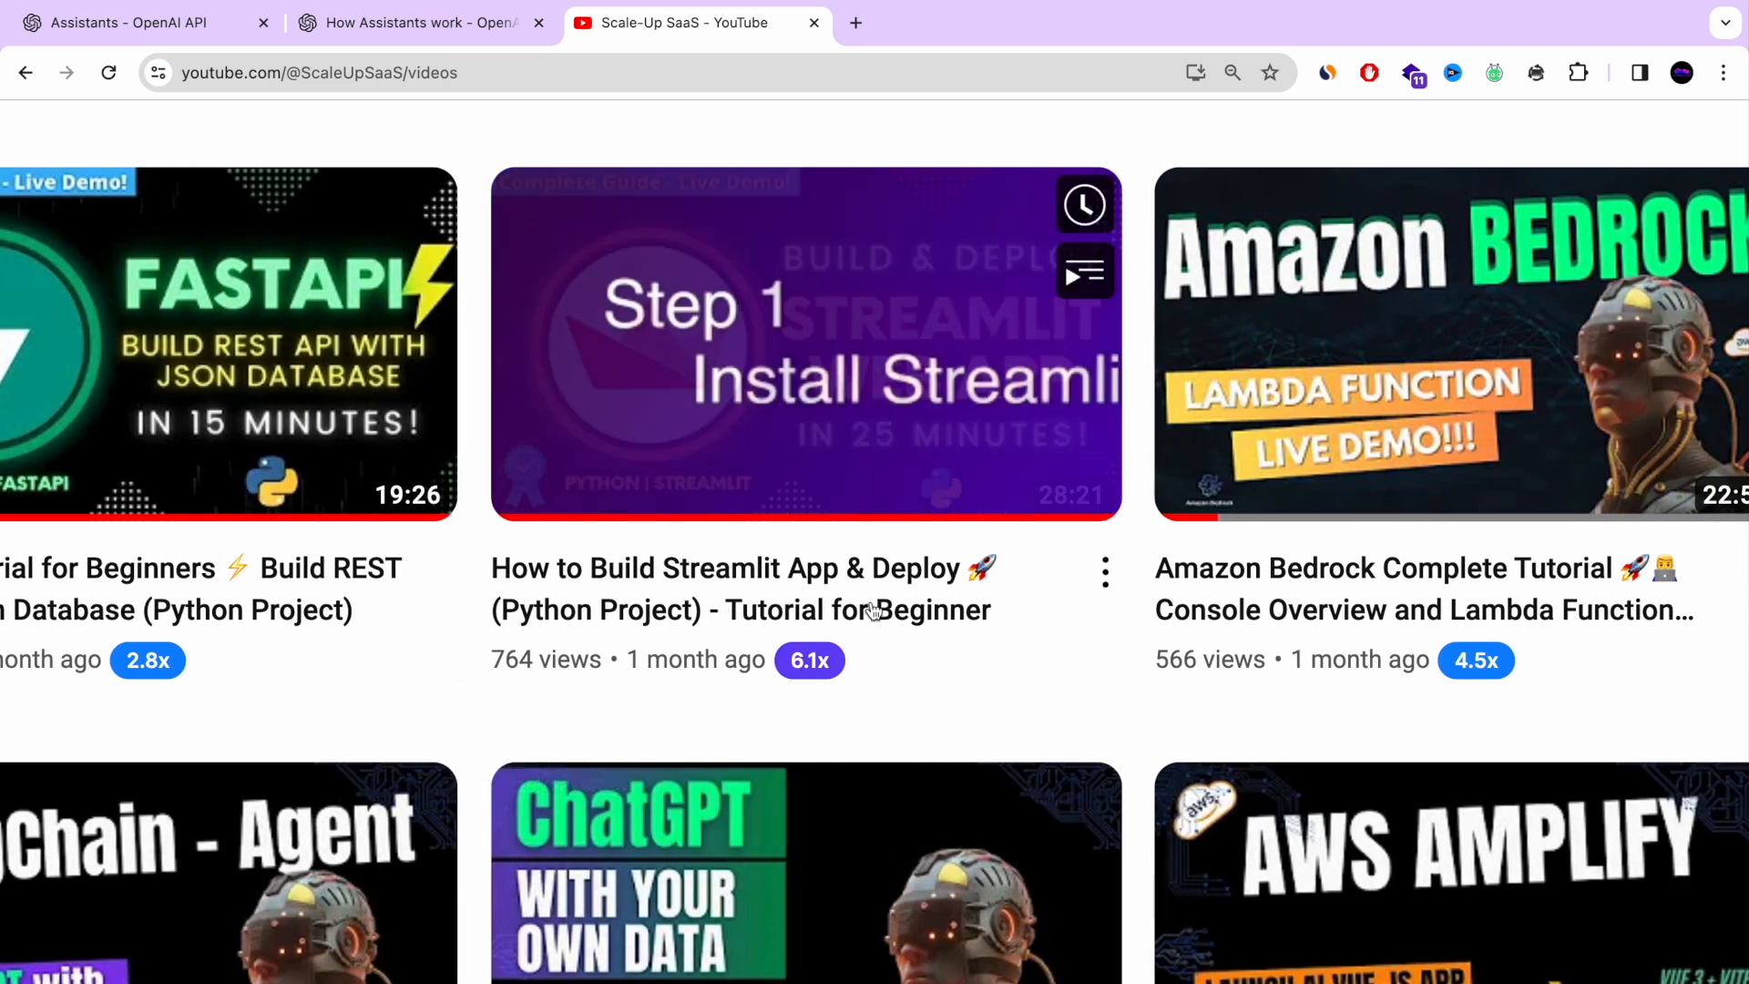
{"action": "mouse_move", "coordinate": [1028, 739]}
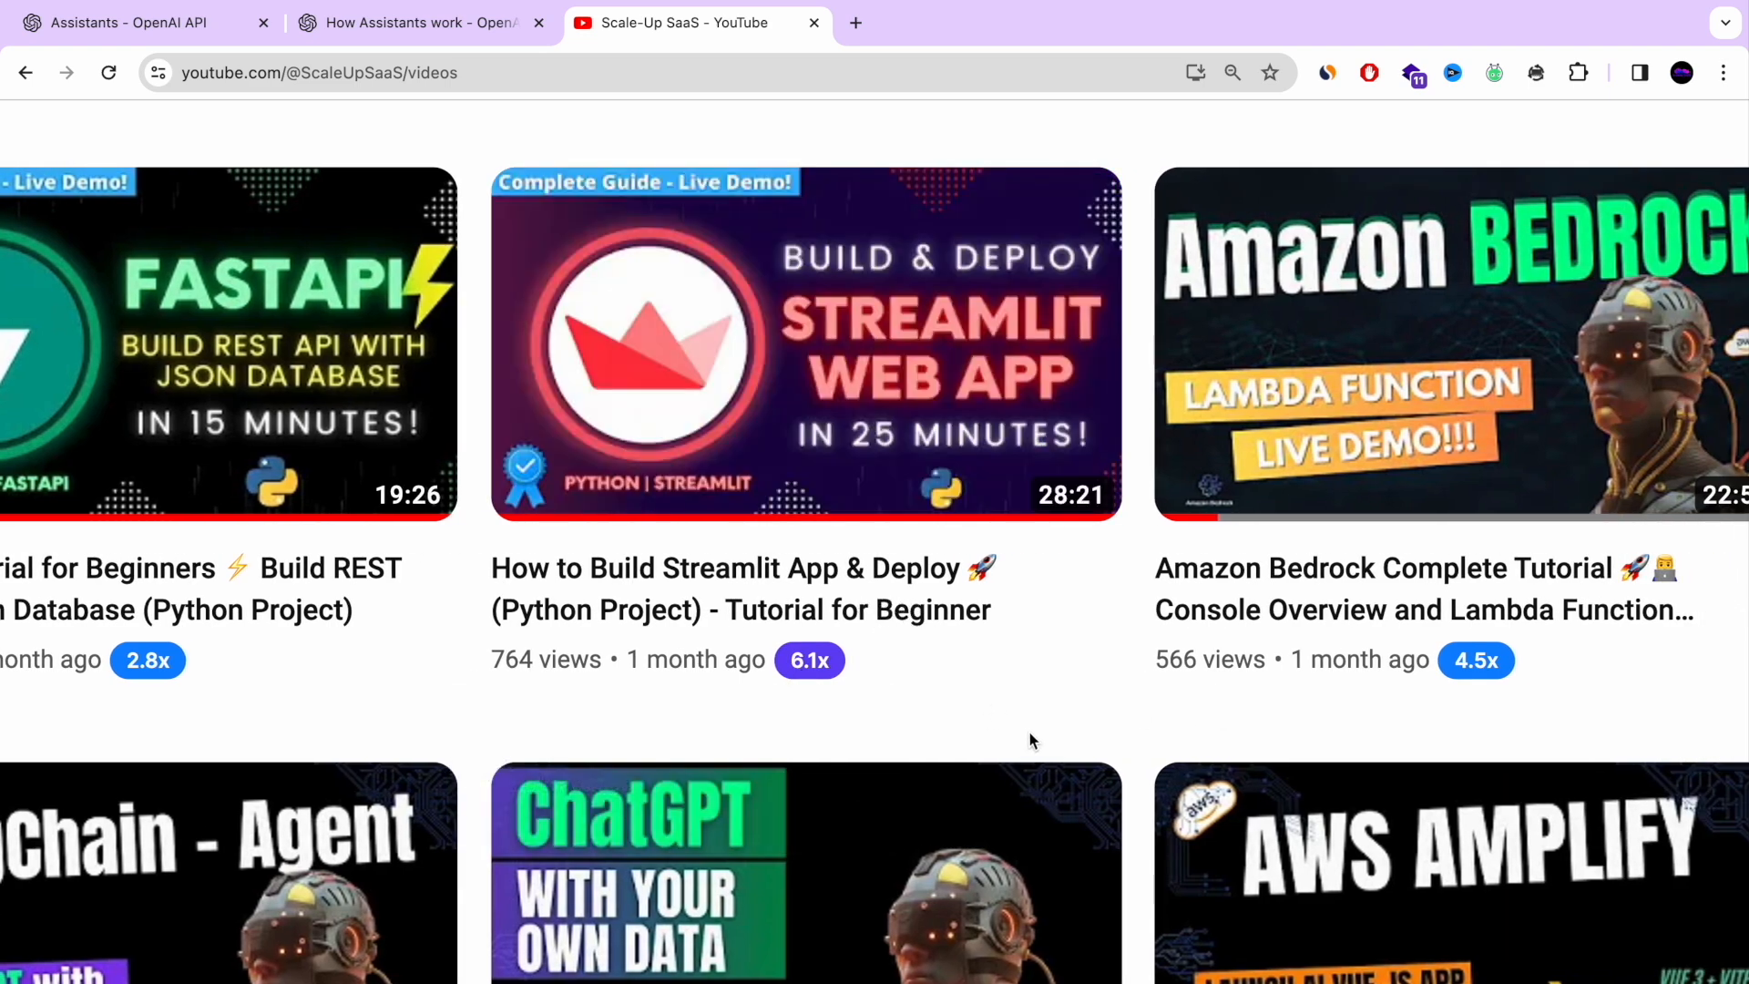
{"action": "scroll", "scroll_direction": "up", "scroll_amount": 3}
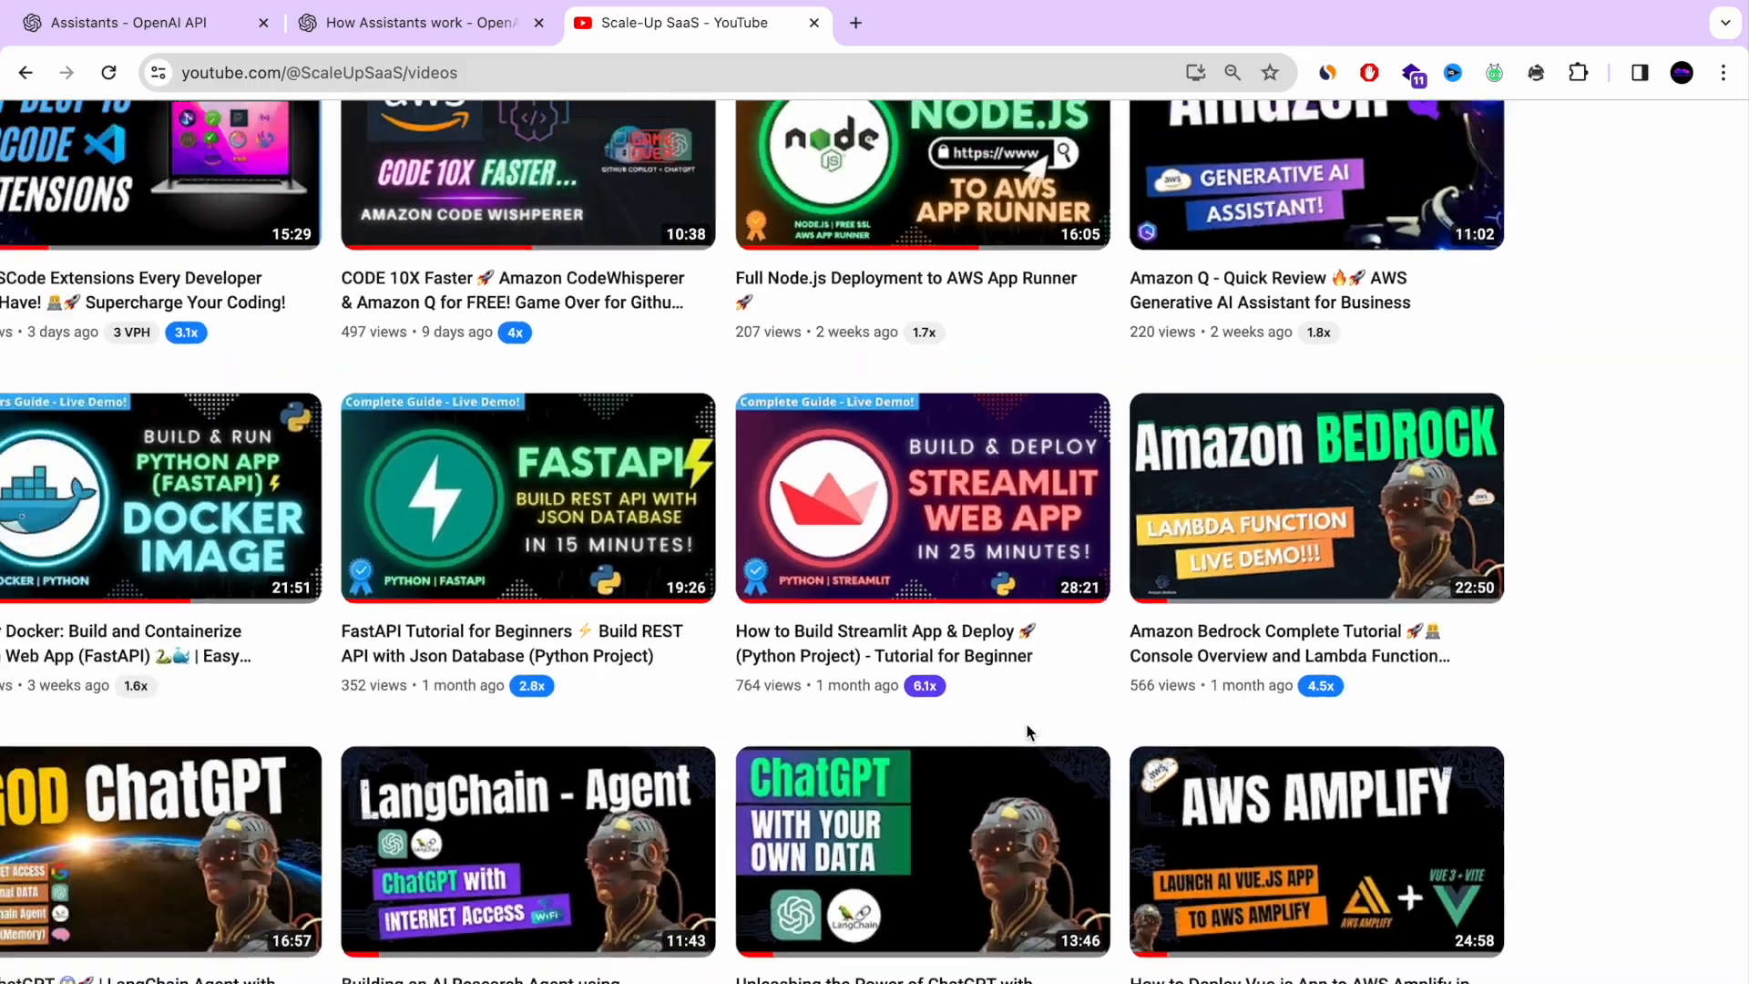
{"action": "scroll", "scroll_direction": "up", "scroll_amount": 3}
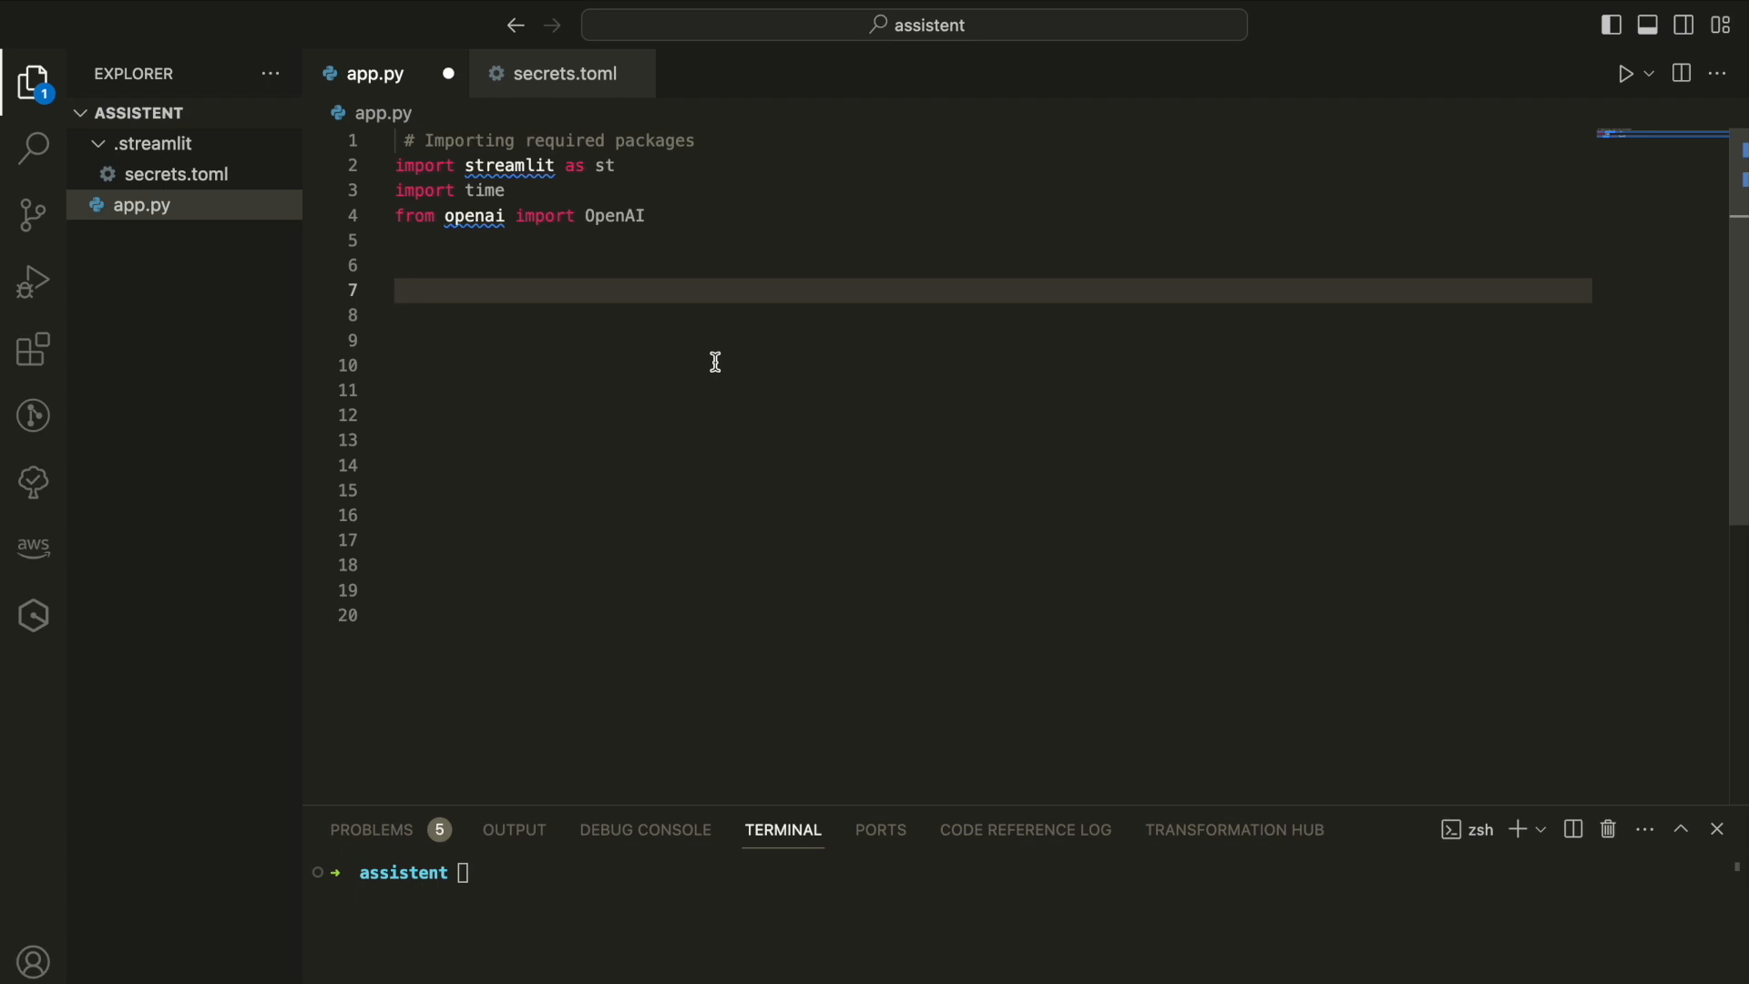
Add imports and '# Set your OpenAI API key and assistant ID here' st.secrets lookups to app.py
{"action": "type", "text": "# Set your OpenAI API key and assistant ID here"}
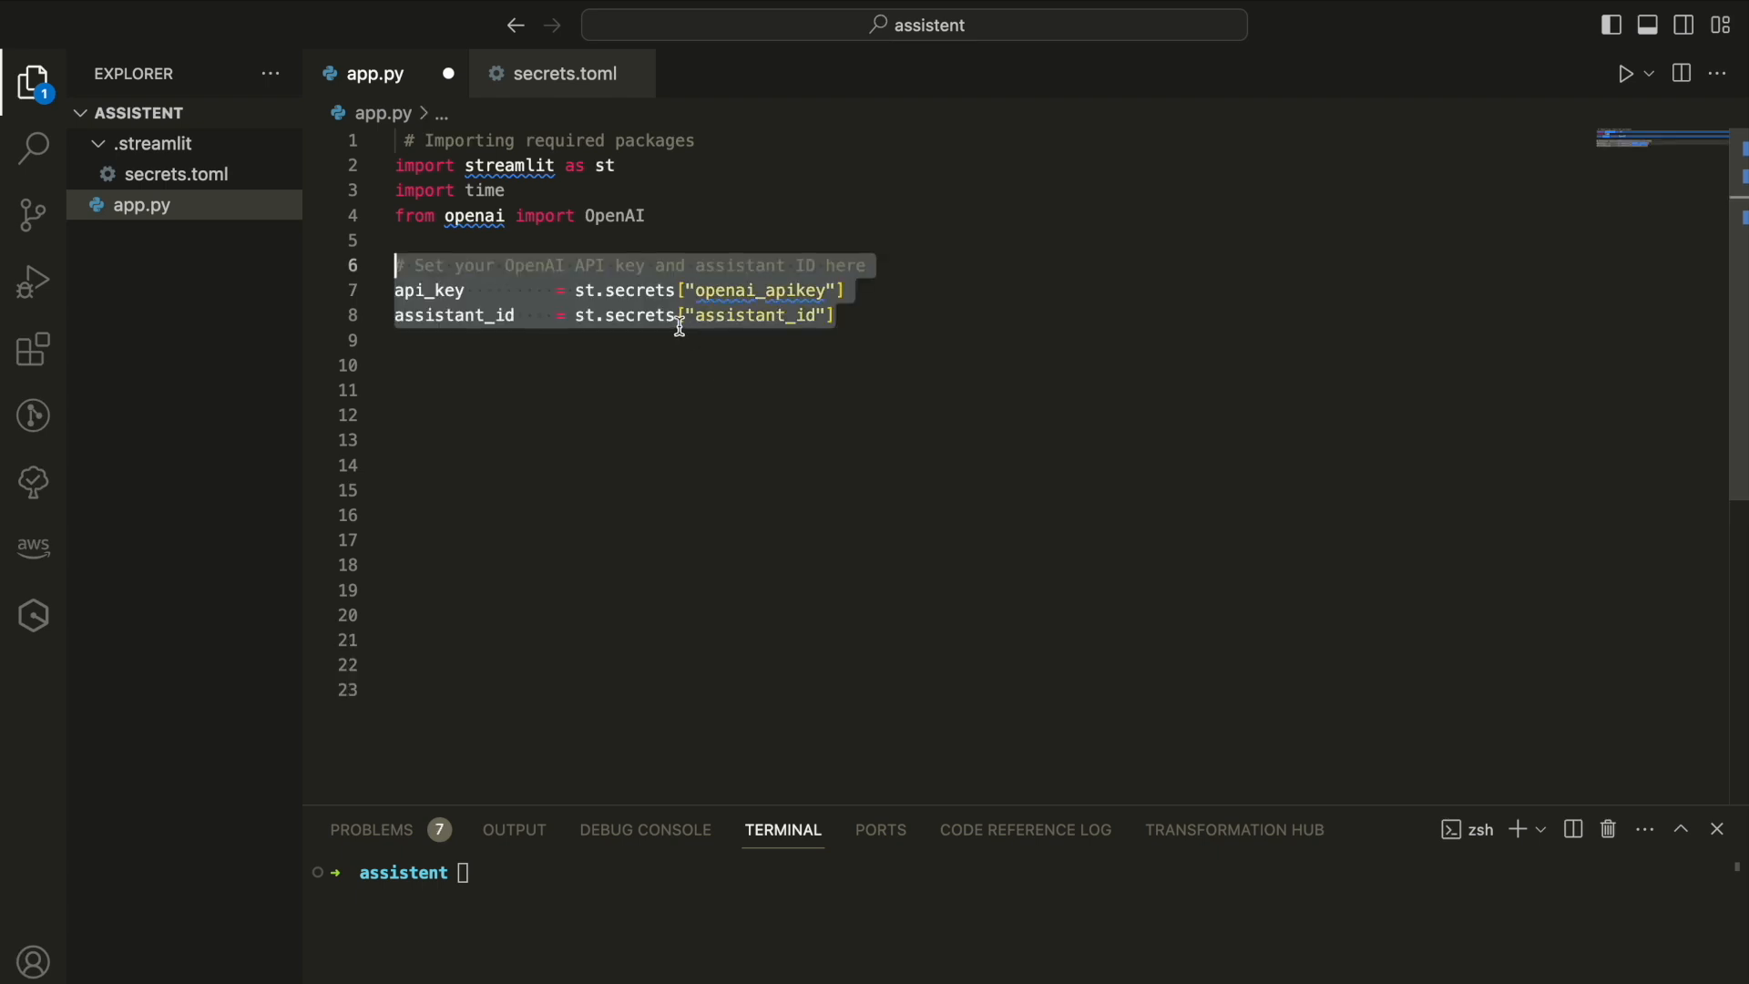
{"action": "mouse_move", "coordinate": [591, 289]}
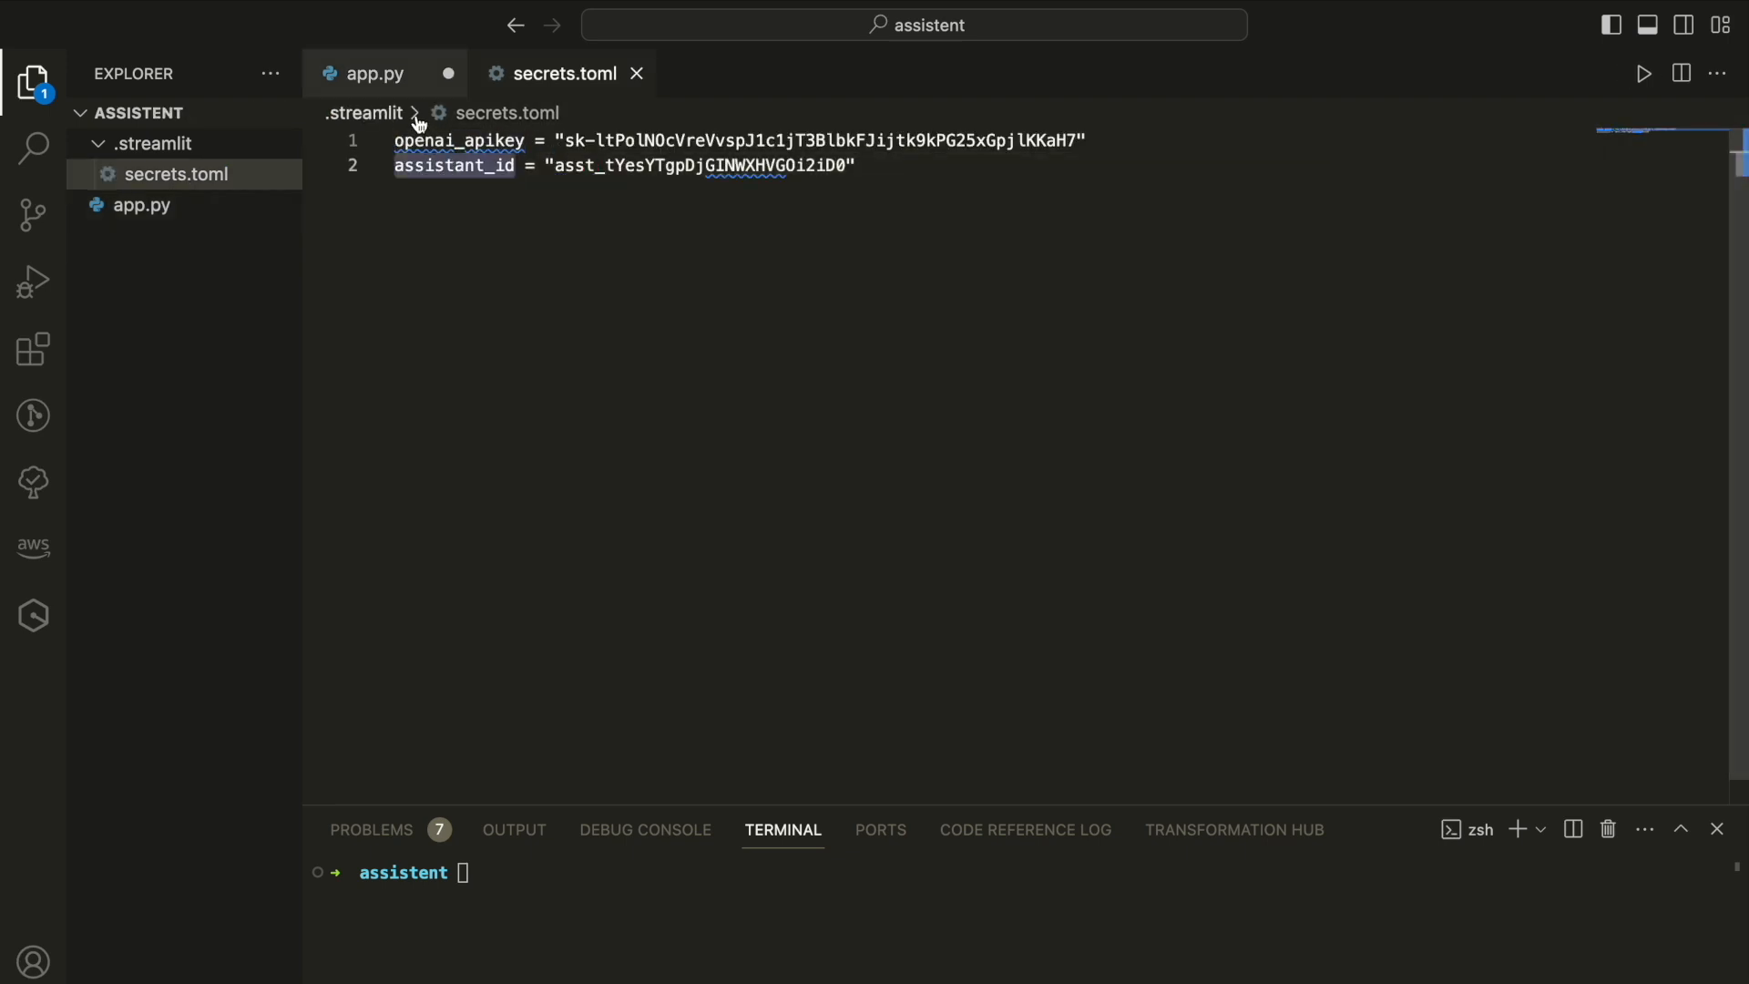
{"action": "left_click", "coordinate": [374, 73]}
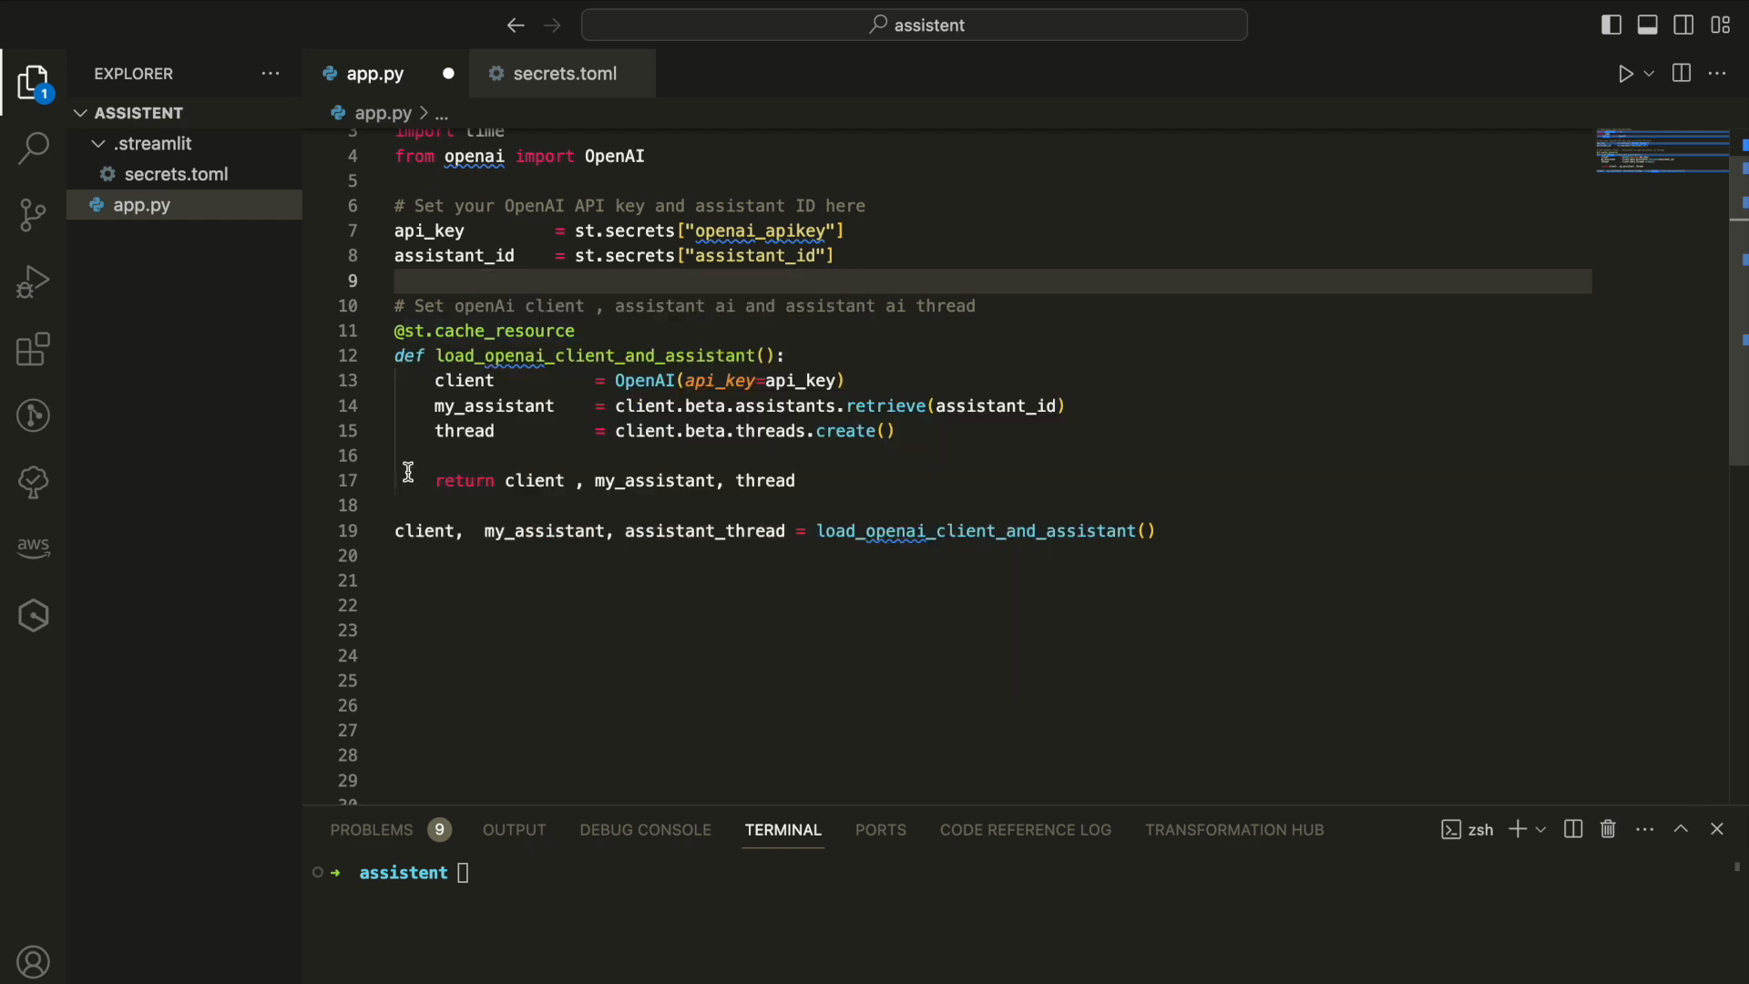
{"action": "left_click", "coordinate": [397, 279]}
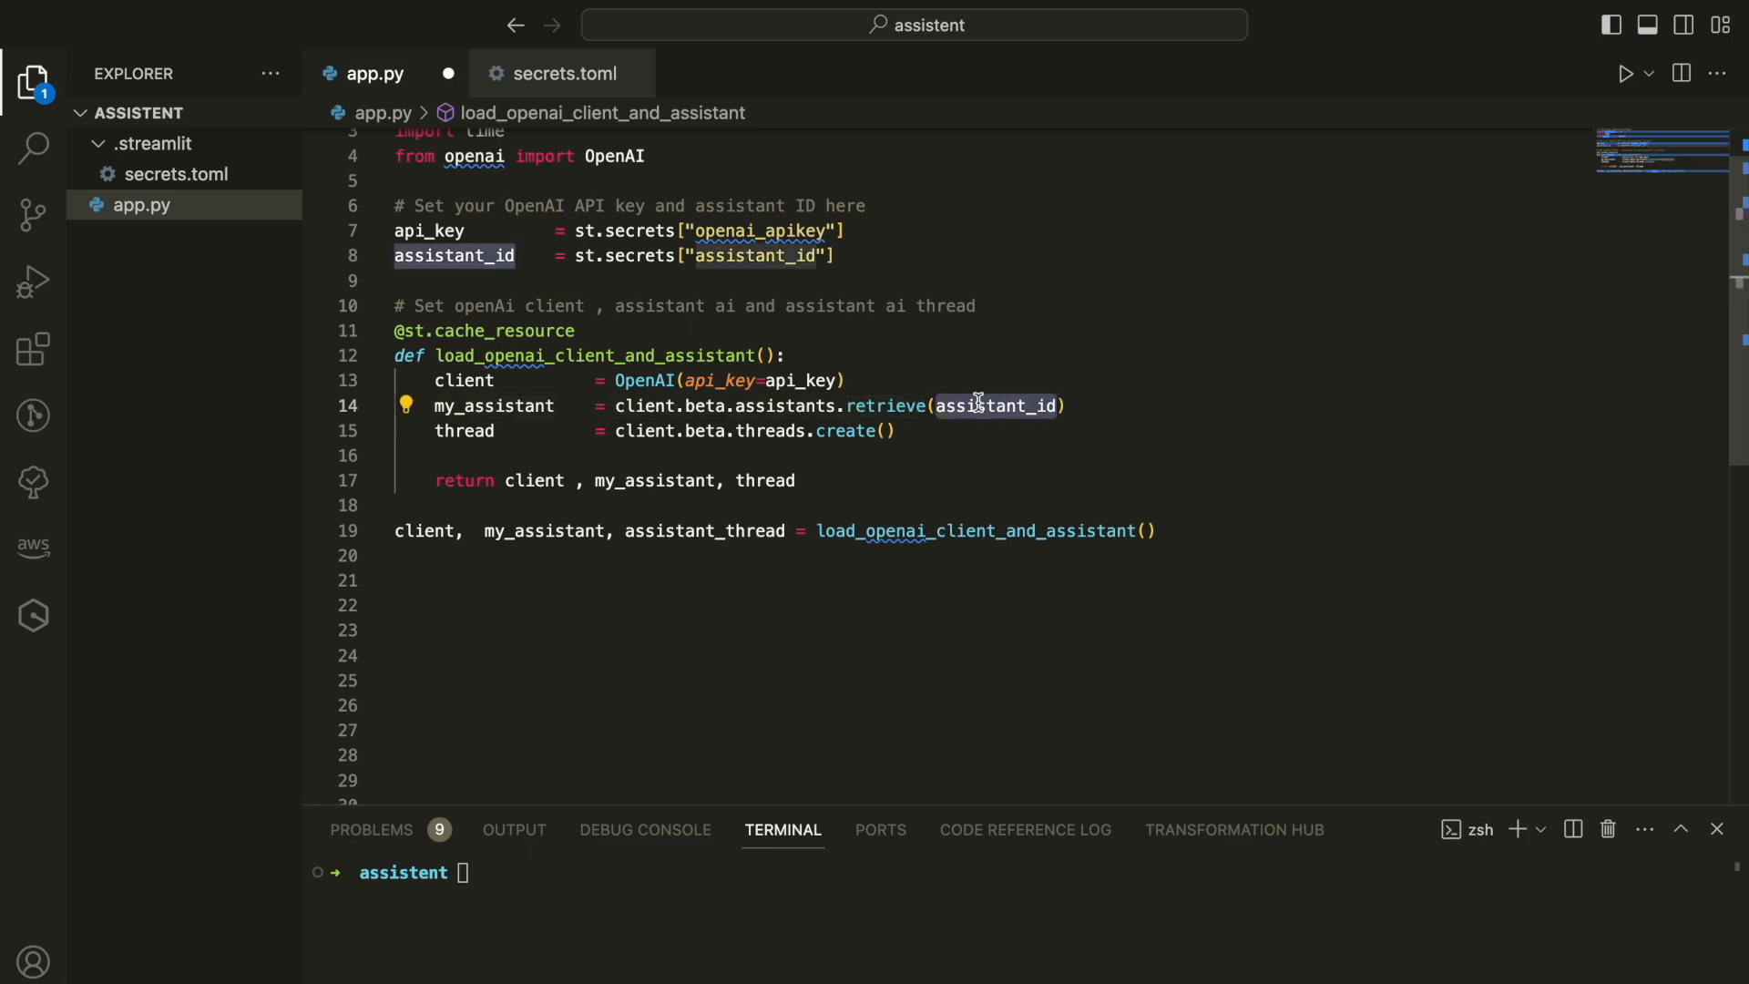
{"action": "mouse_move", "coordinate": [471, 430]}
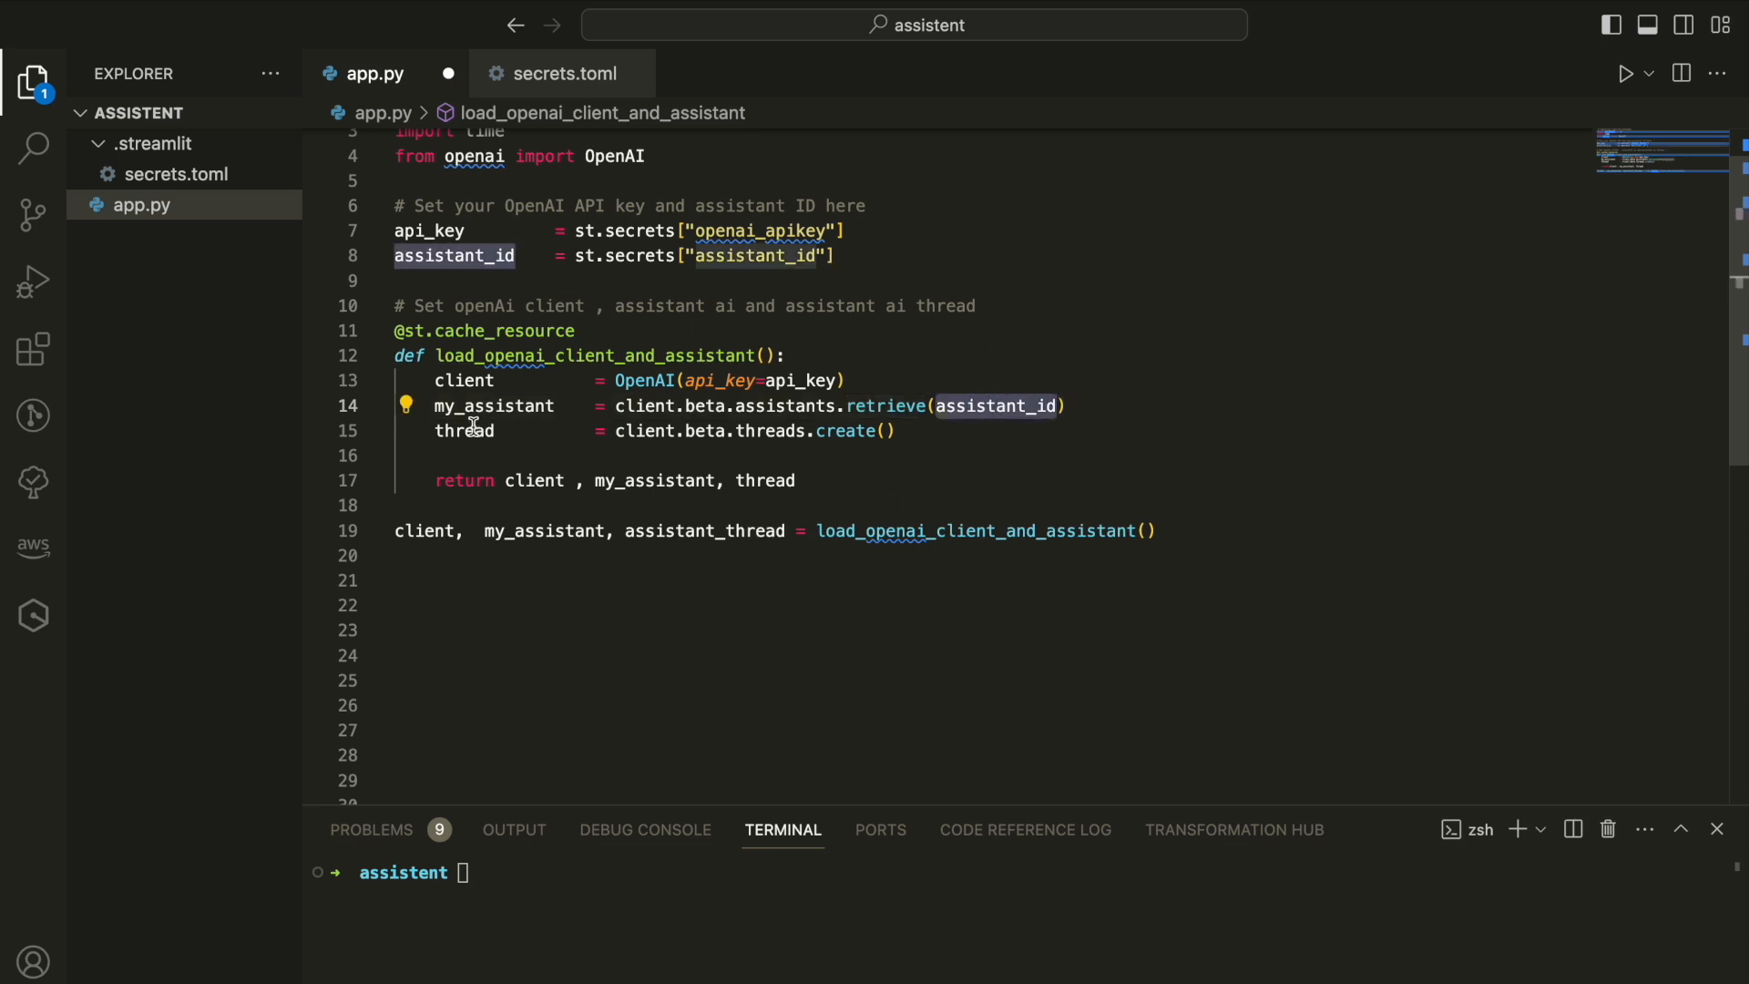
{"action": "double_click", "coordinate": [462, 431]}
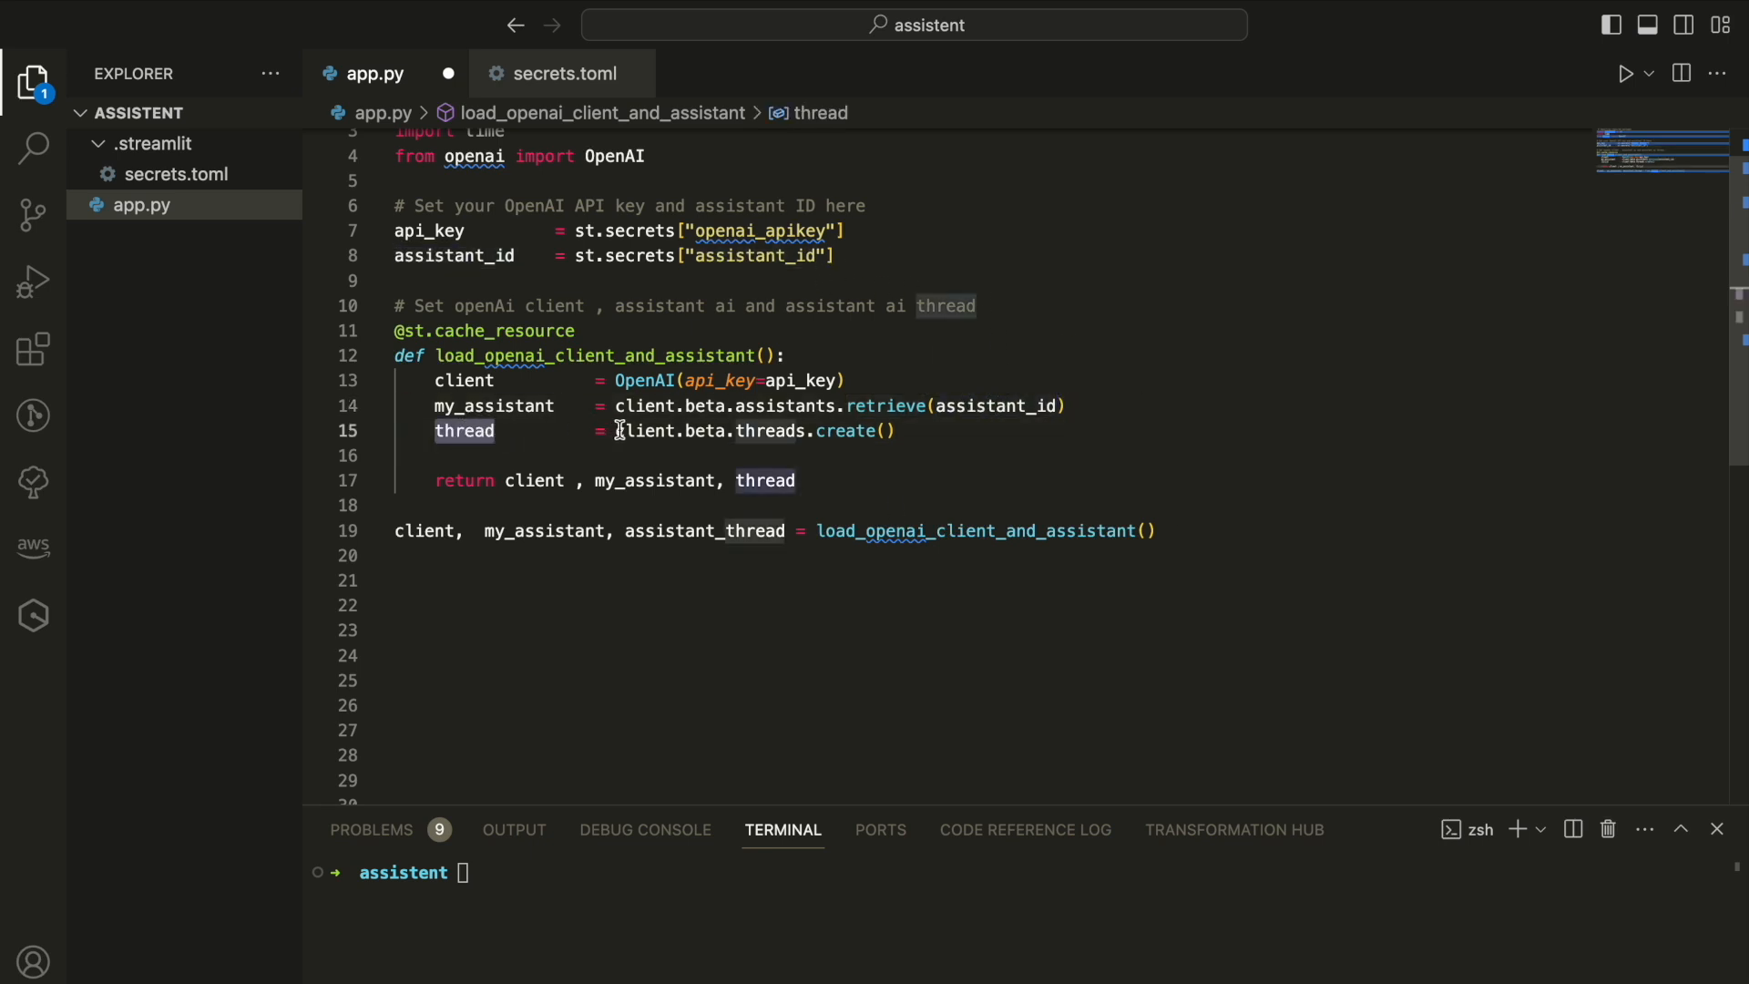
{"action": "left_click", "coordinate": [455, 481]}
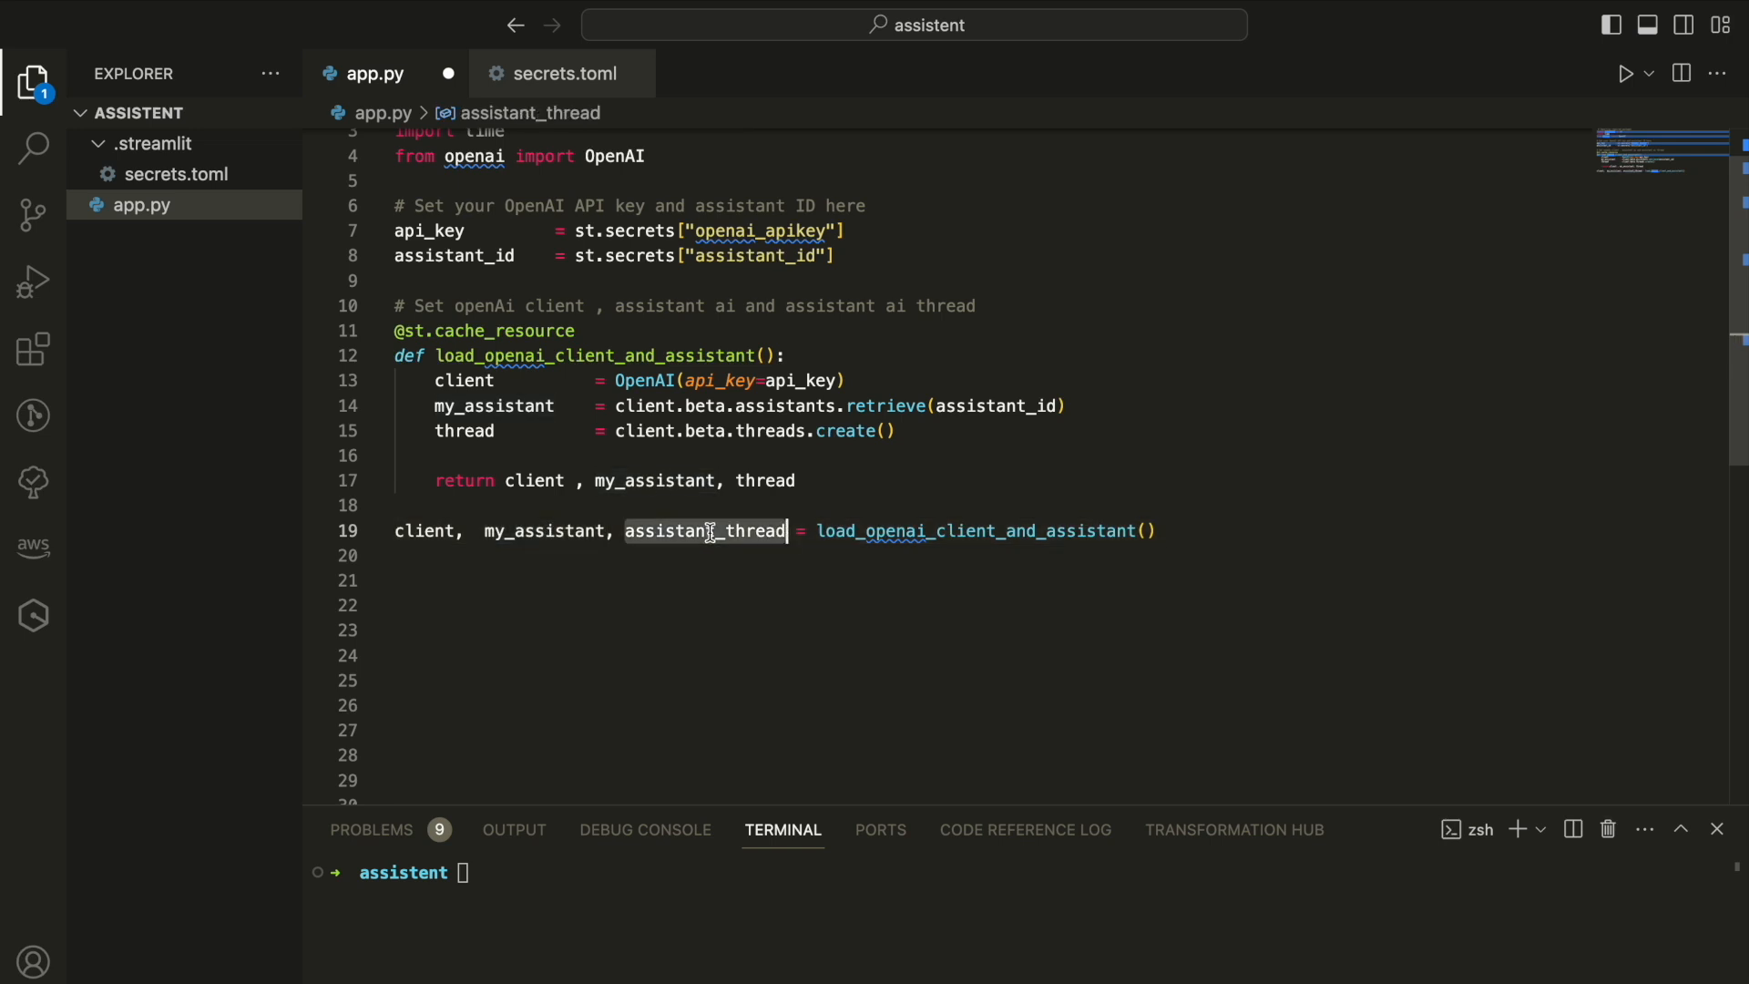
{"action": "left_click", "coordinate": [909, 605]}
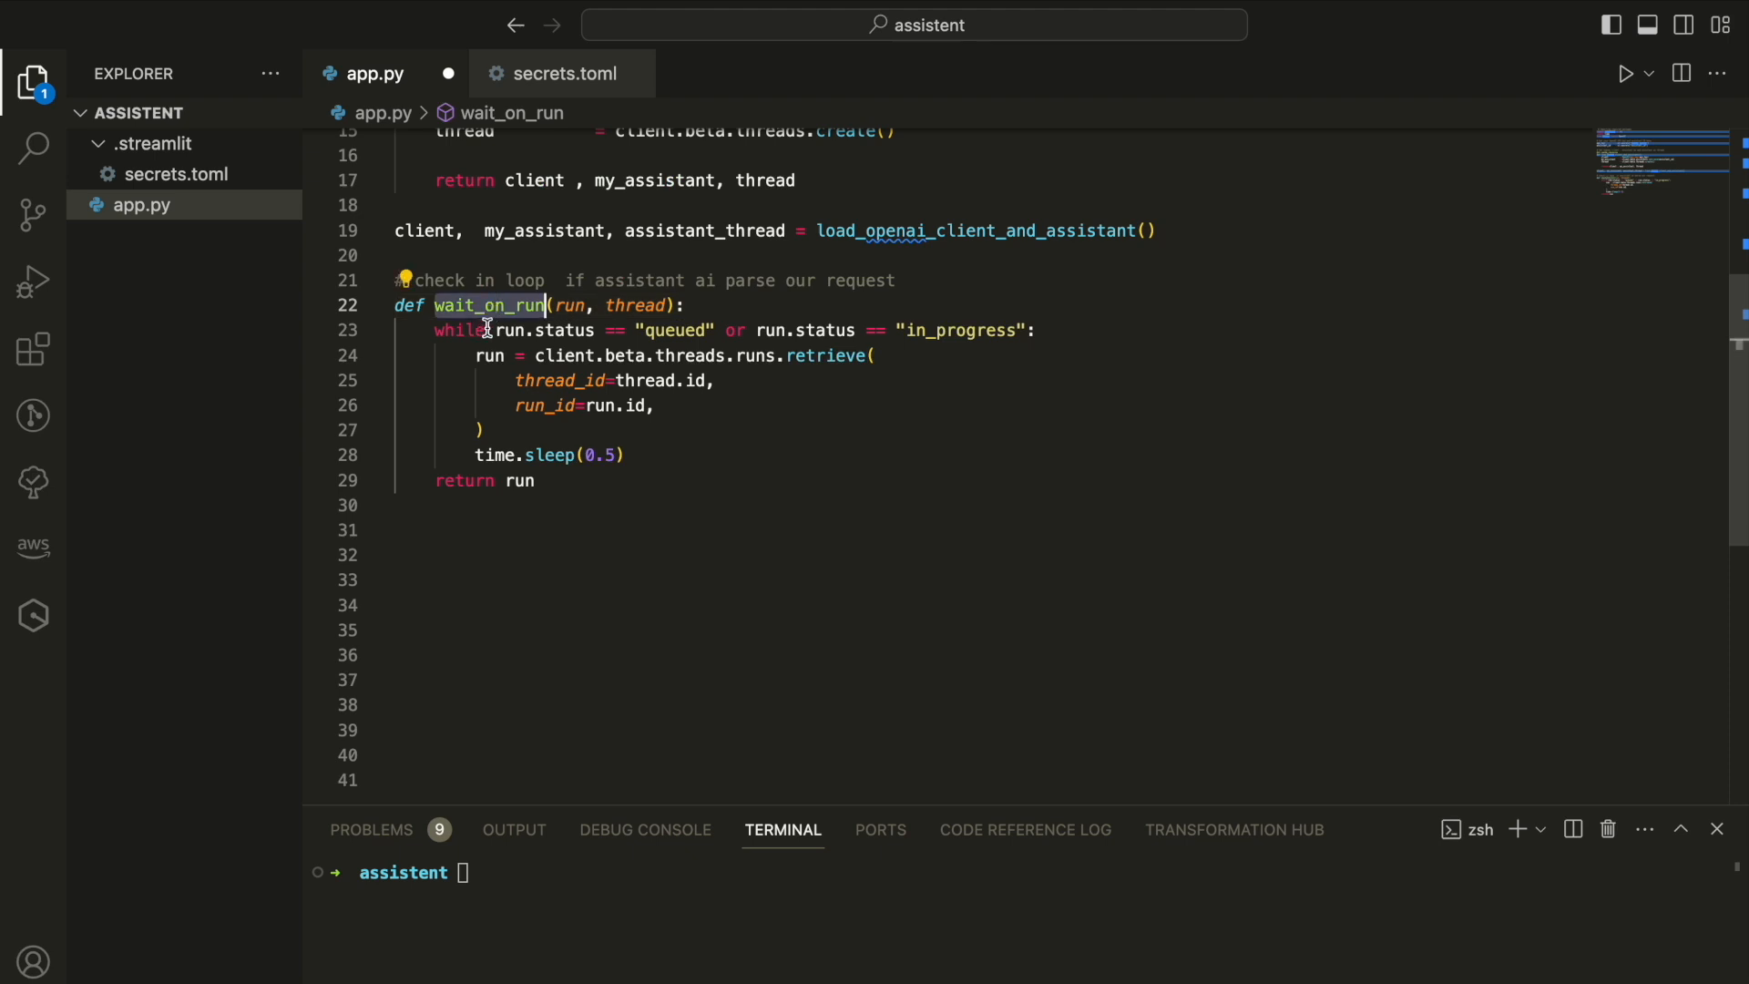
Add wait_on_run, looping on the thread's run status with time.sleep(0.5)
{"action": "scroll", "scroll_direction": "up", "scroll_amount": 3}
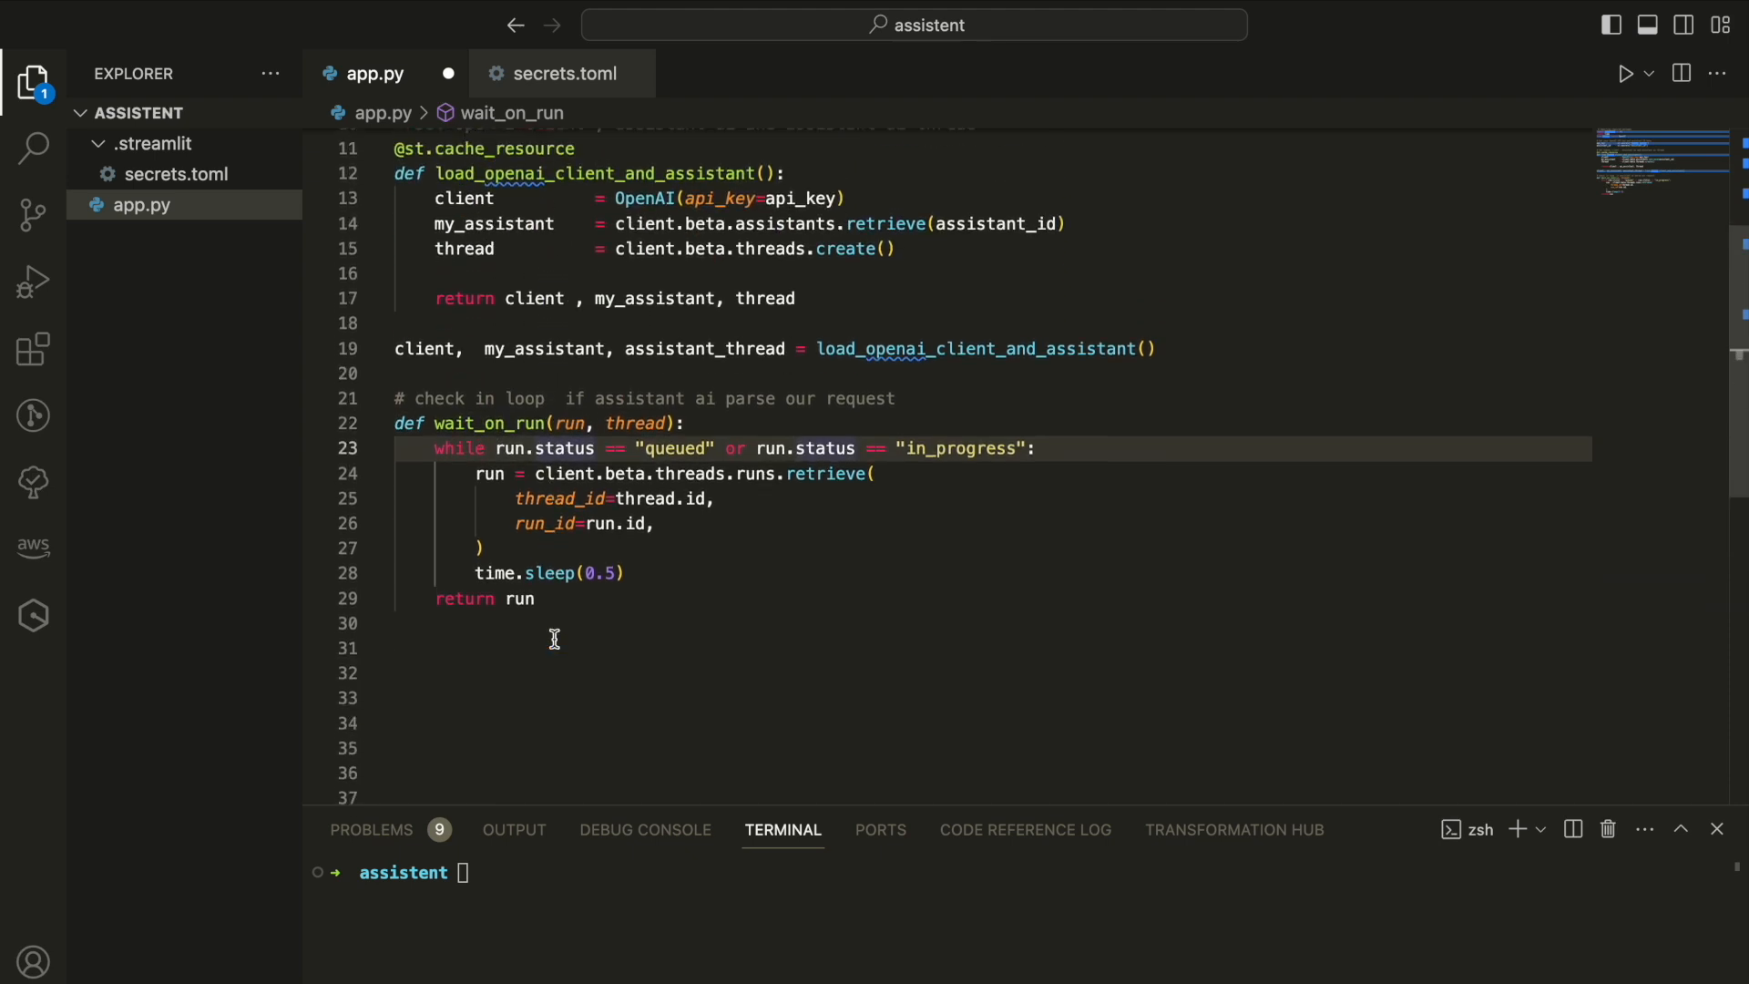
{"action": "mouse_move", "coordinate": [488, 457]}
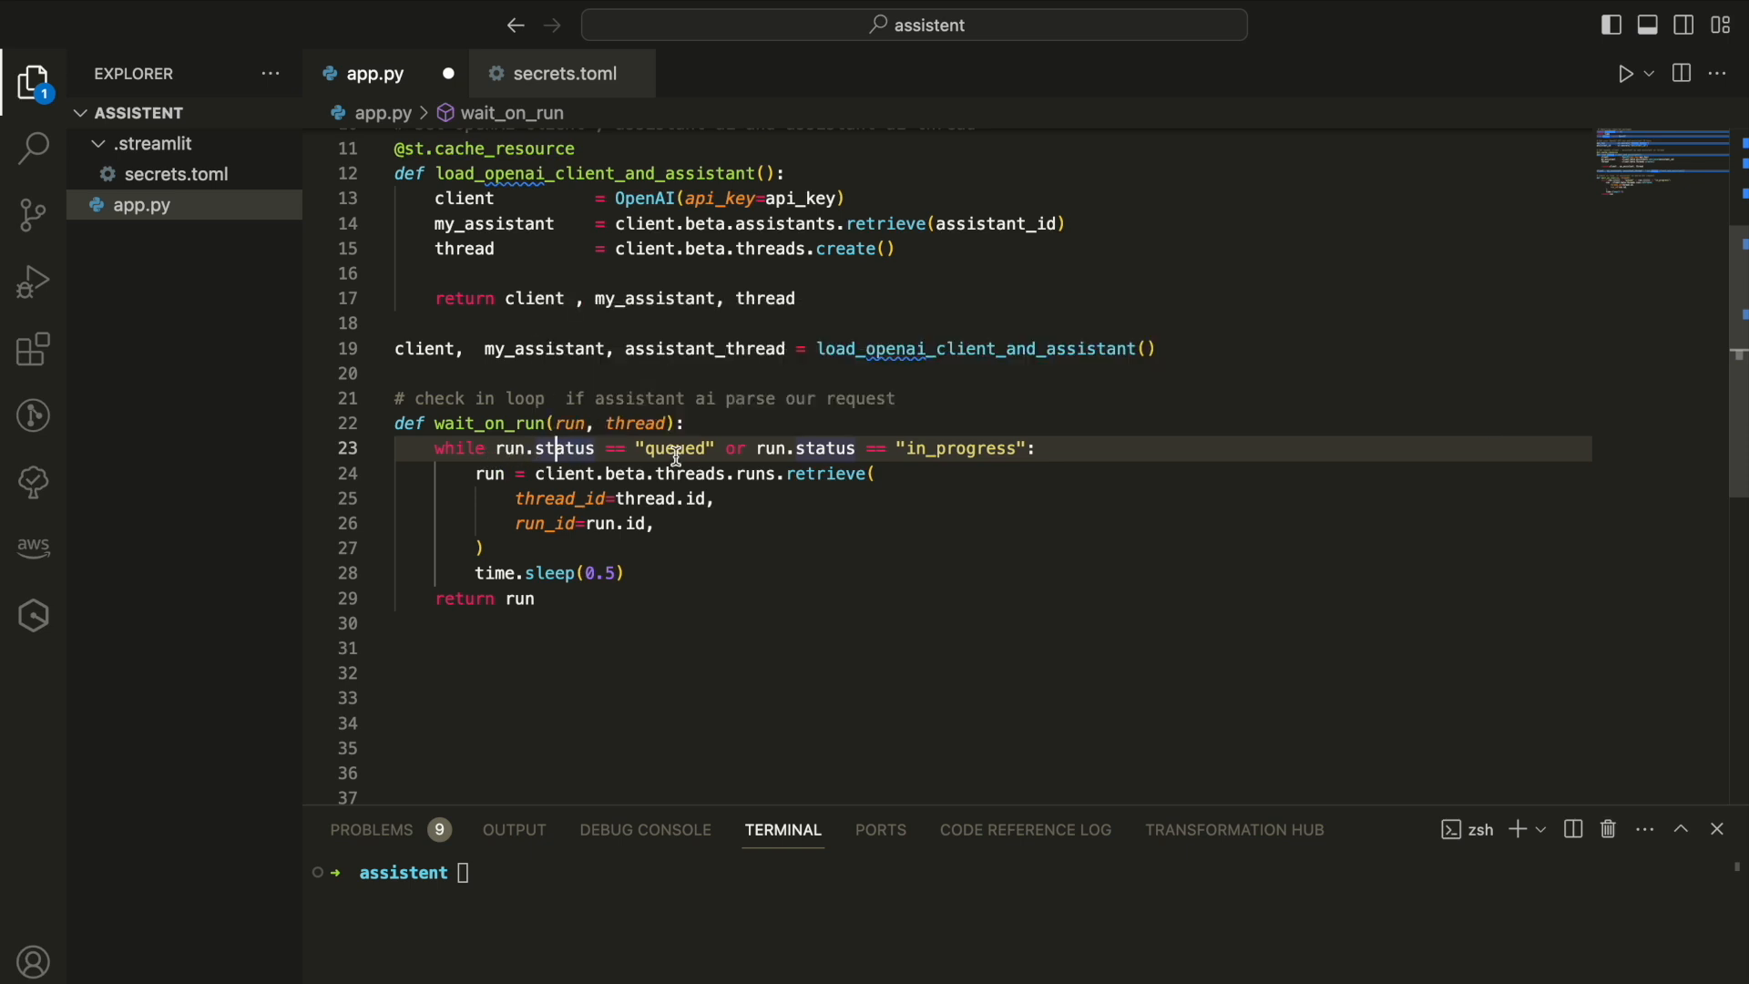
{"action": "mouse_move", "coordinate": [500, 485]}
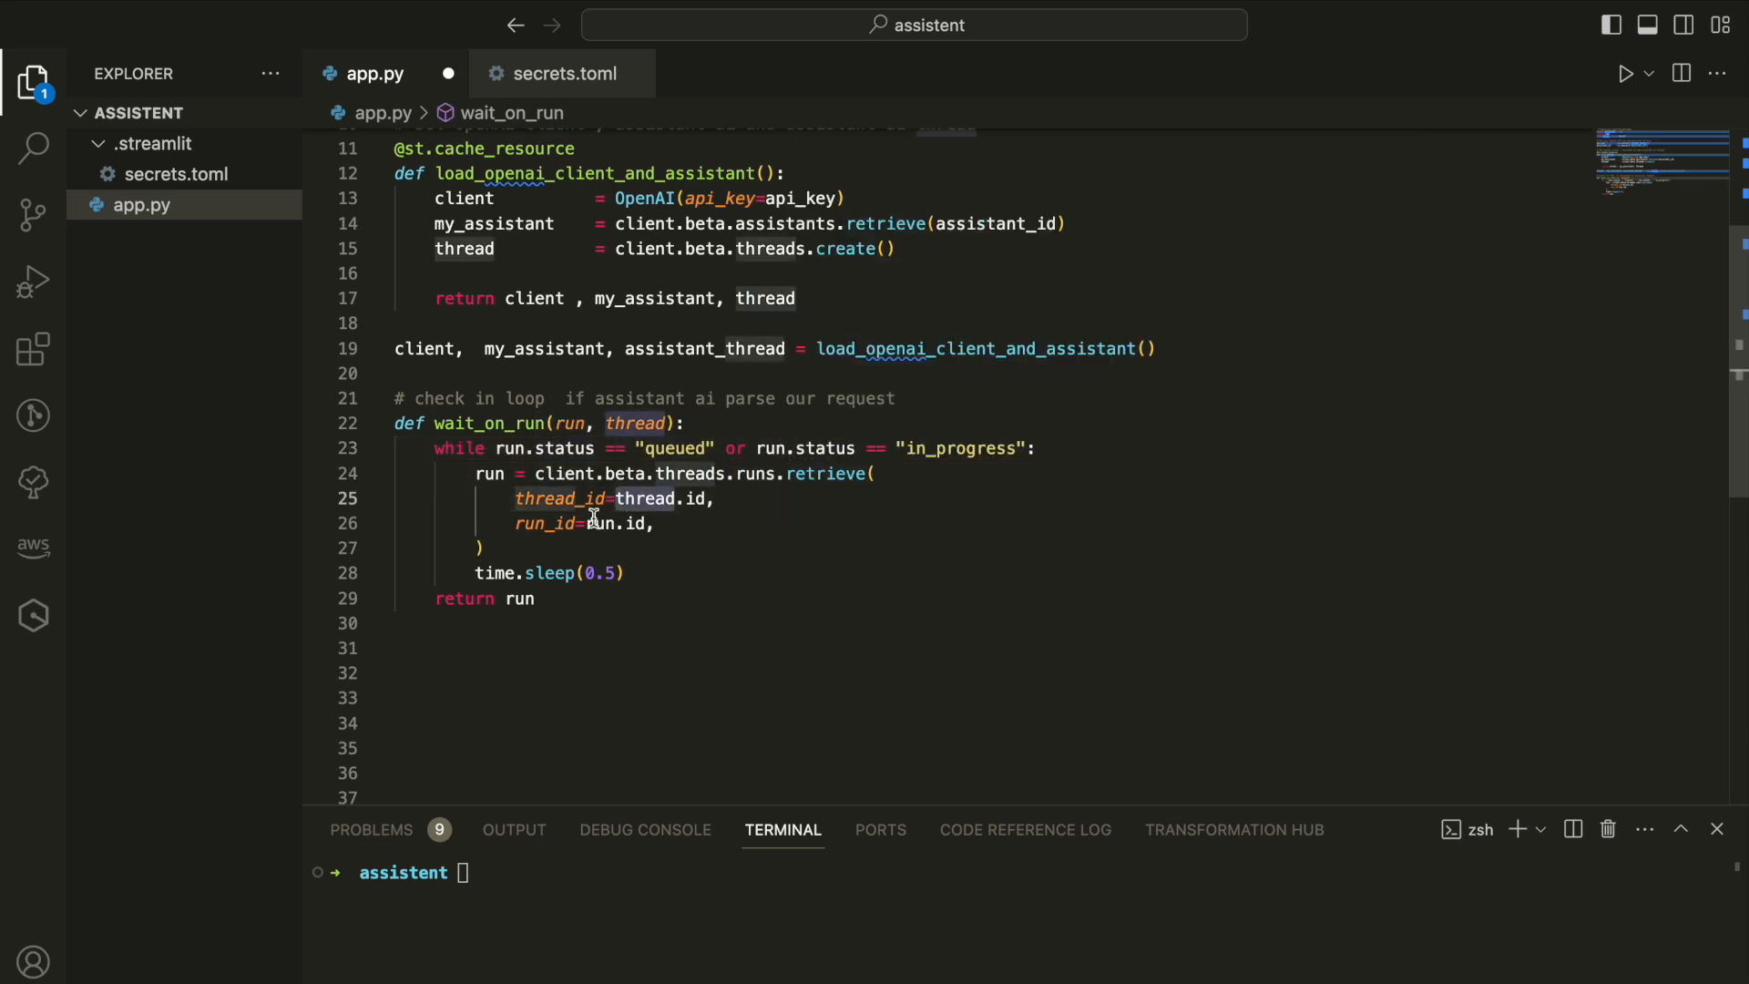
{"action": "double_click", "coordinate": [547, 573]}
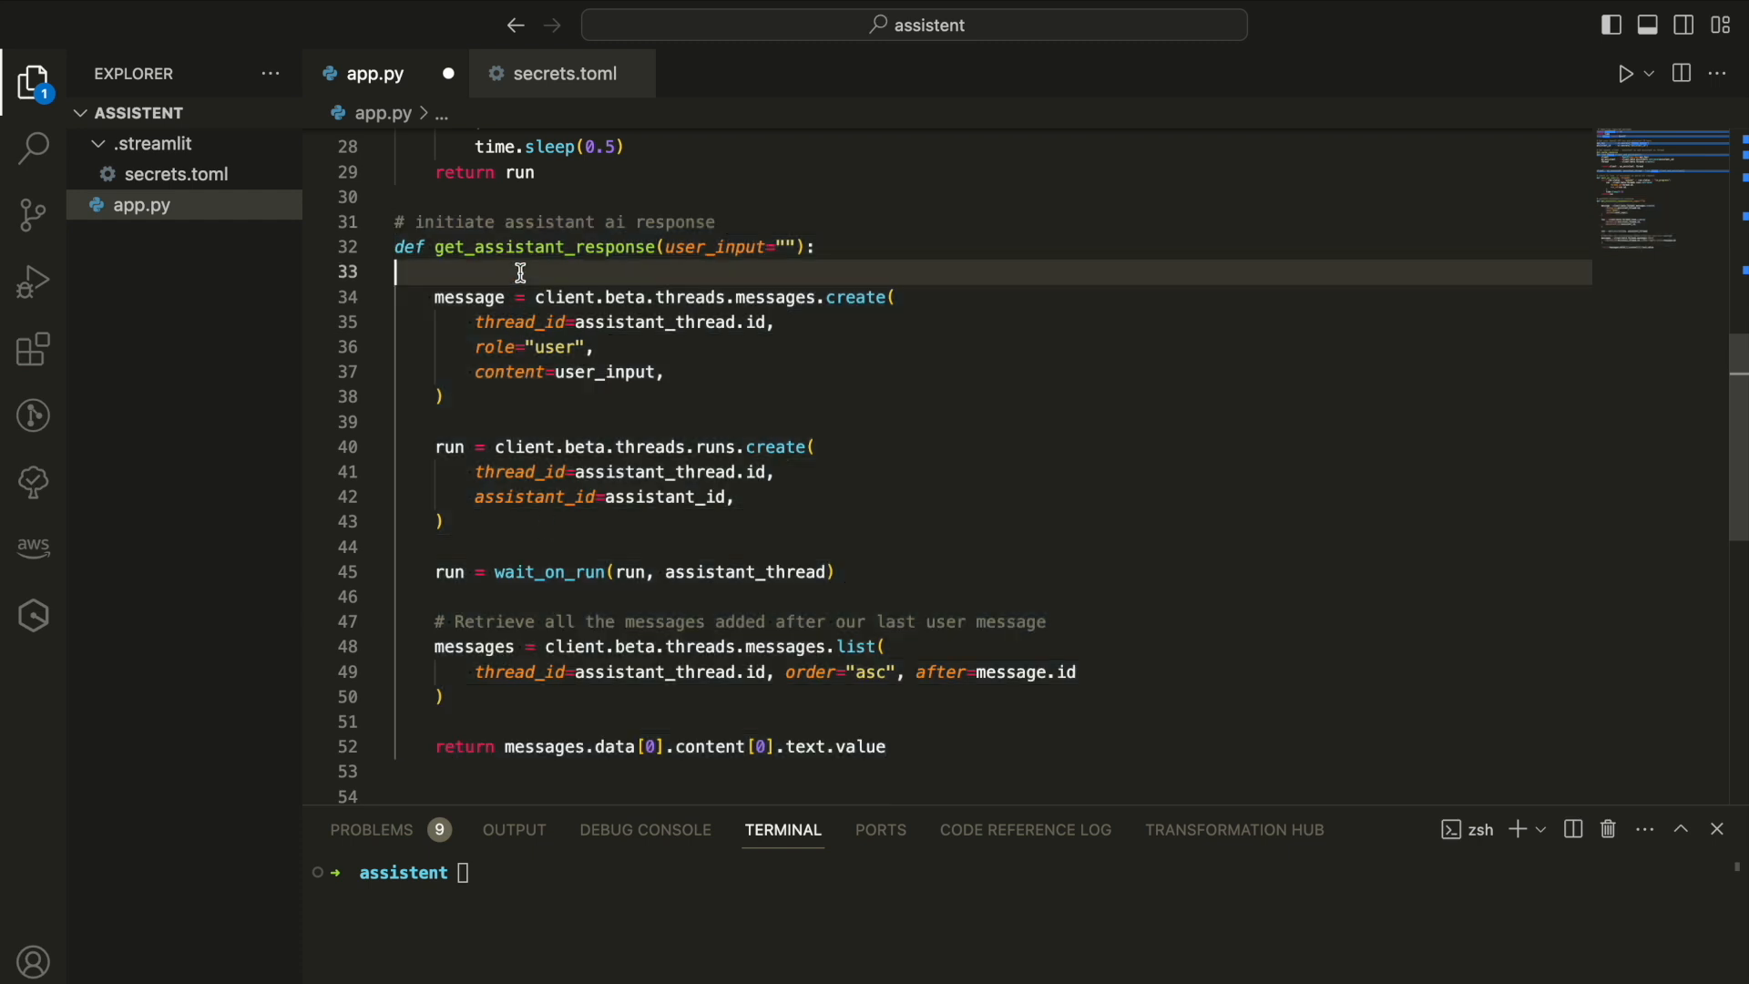
Add get_assistant_response: create message and run, wait, return the latest reply
{"action": "left_click", "coordinate": [575, 271]}
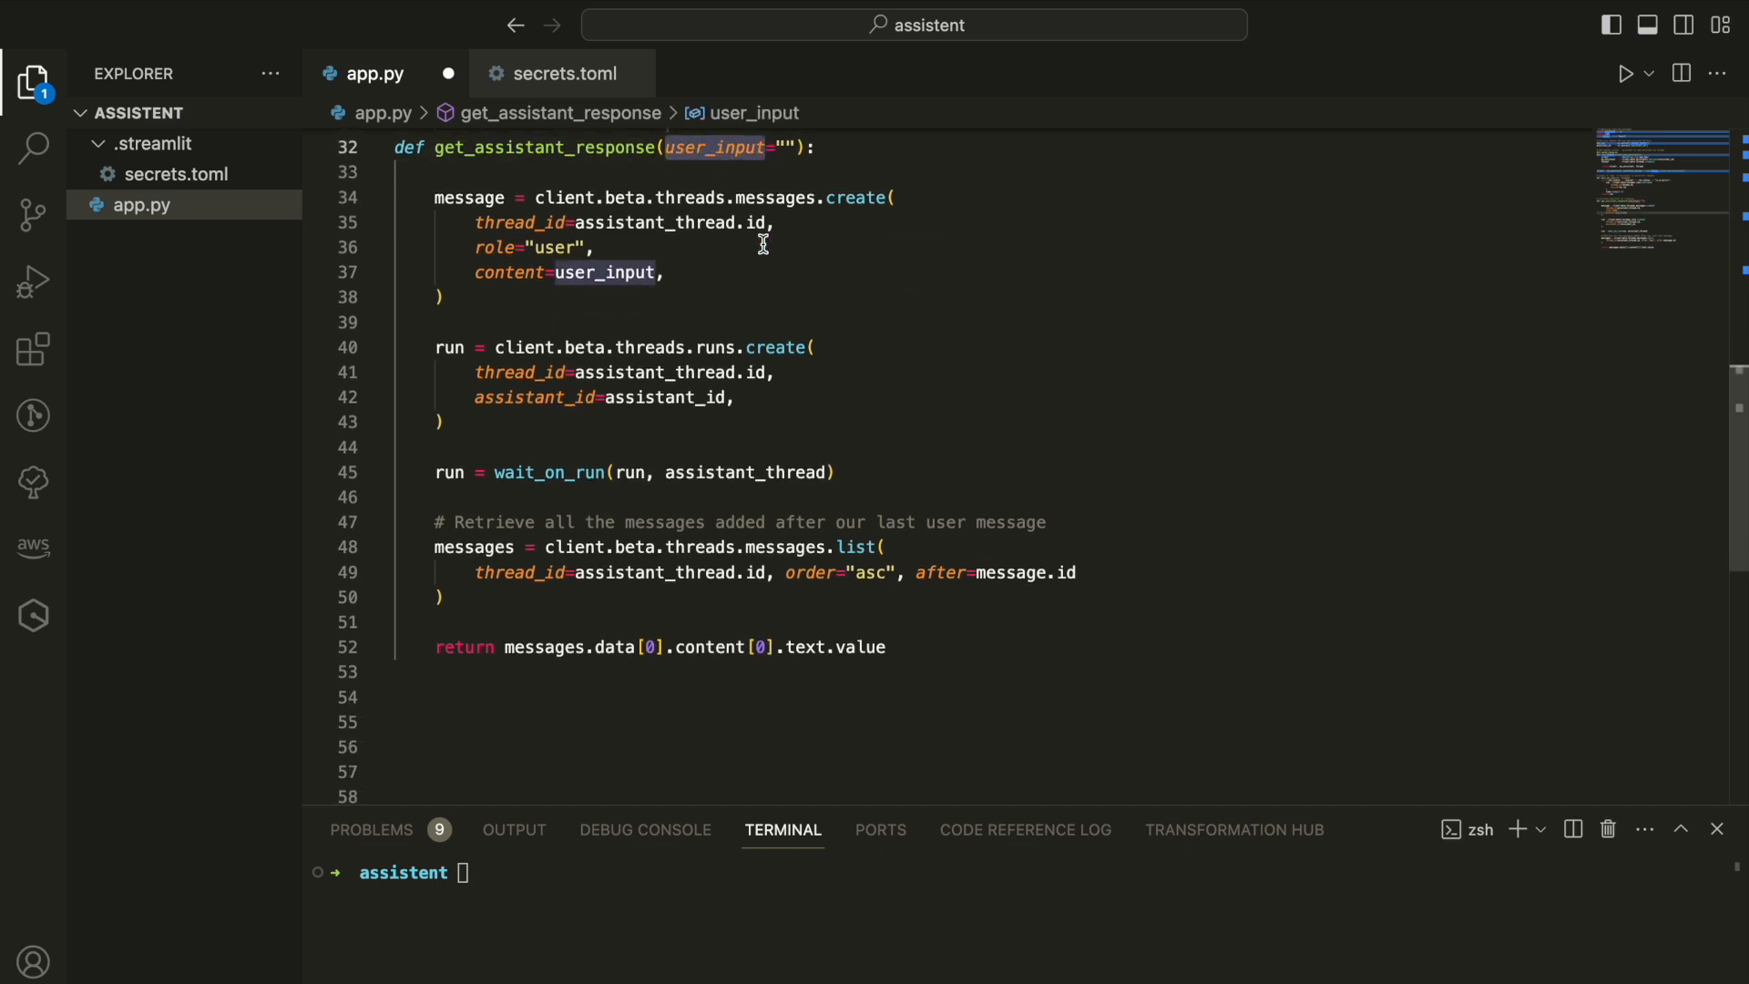
{"action": "scroll", "scroll_direction": "up", "scroll_amount": 3}
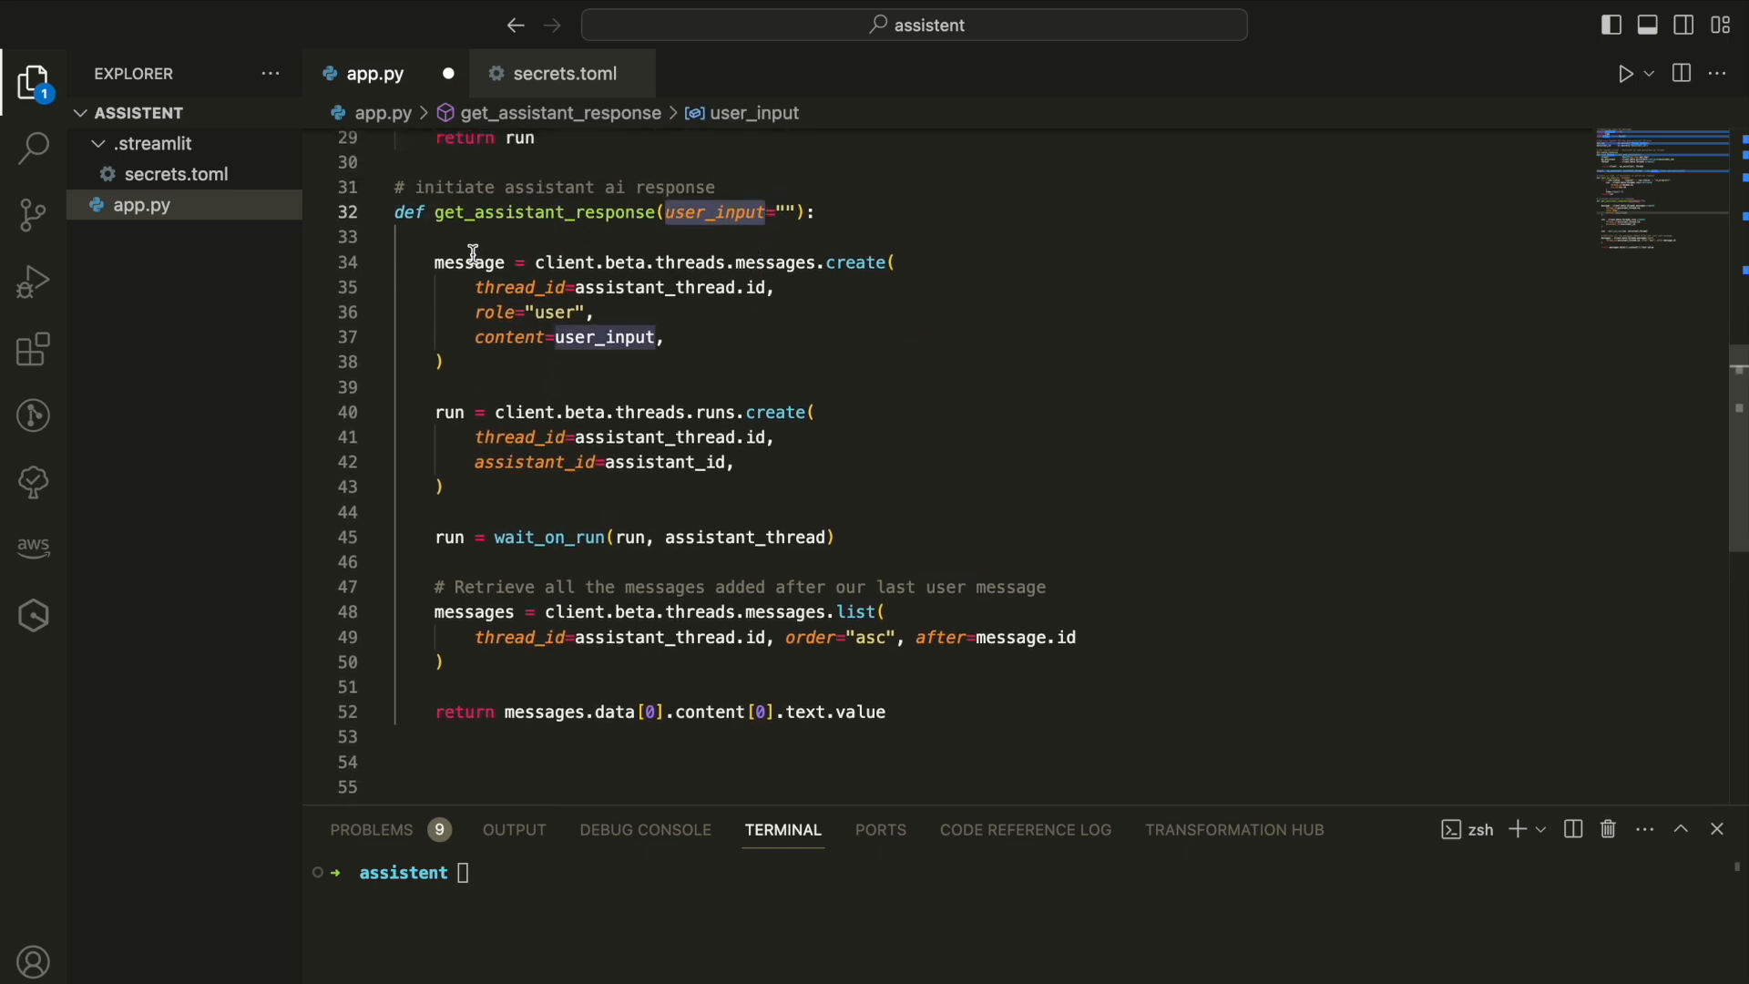
{"action": "left_click", "coordinate": [467, 262]}
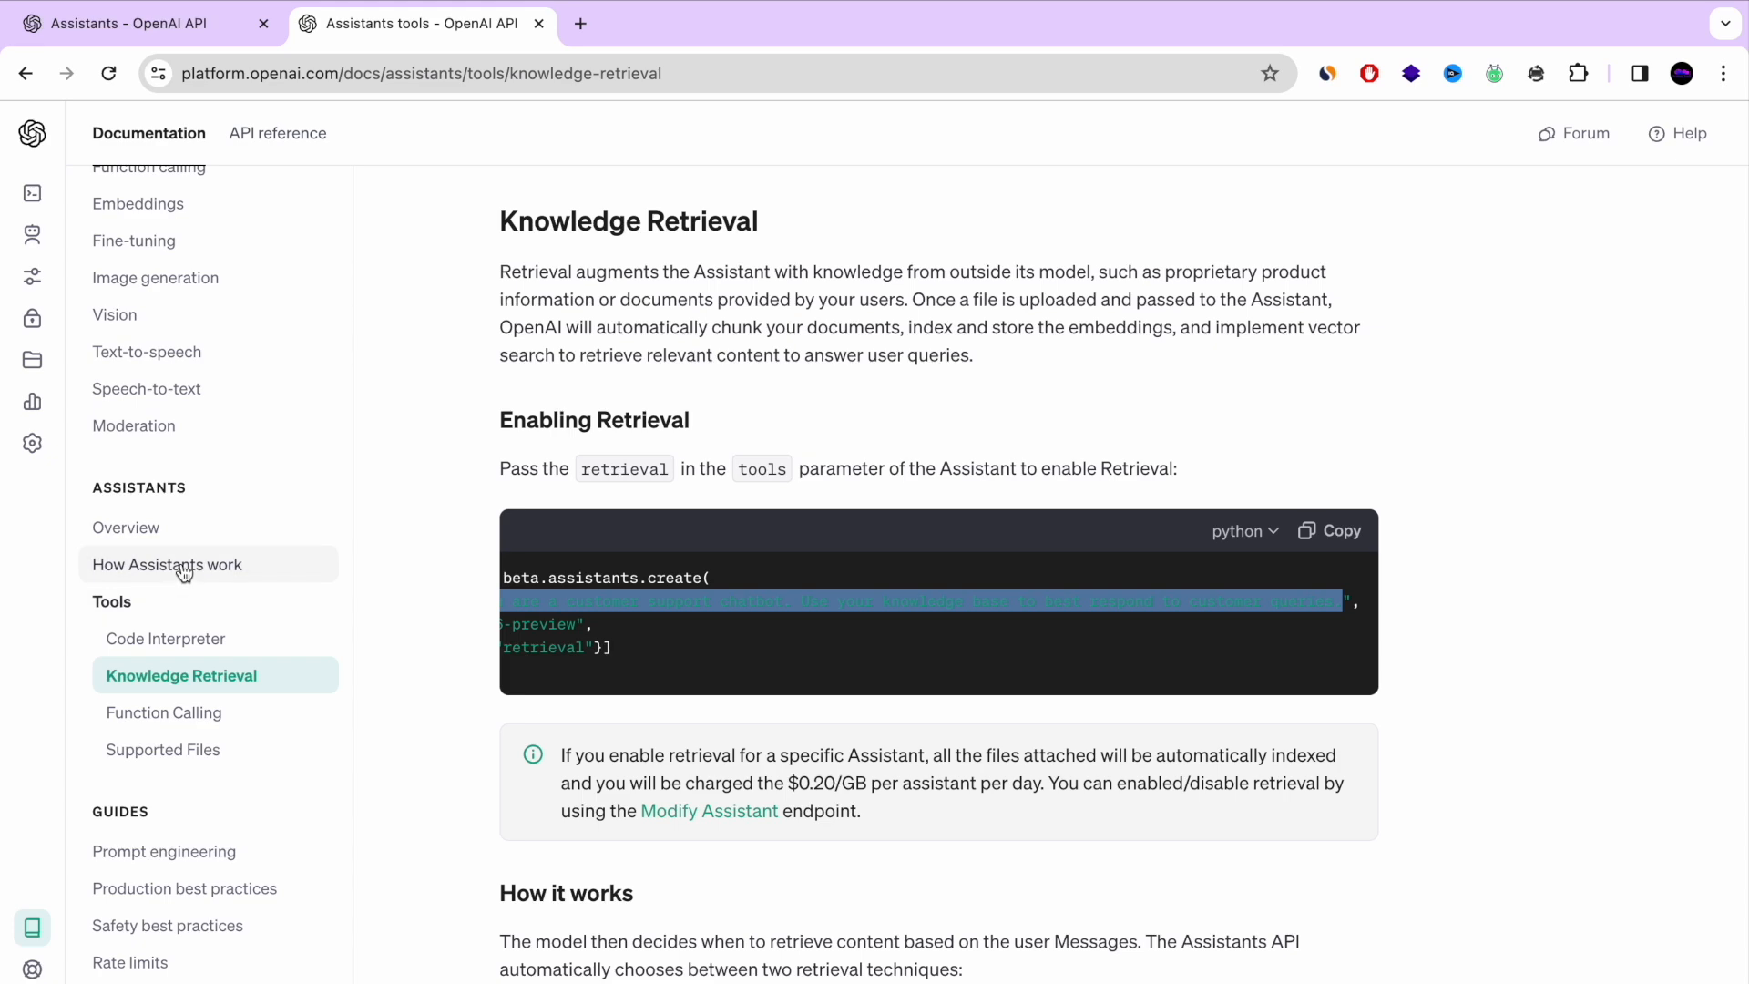
Read the Objects table defining Assistant, Thread, Message, Run and Run Step
{"action": "left_click", "coordinate": [166, 565]}
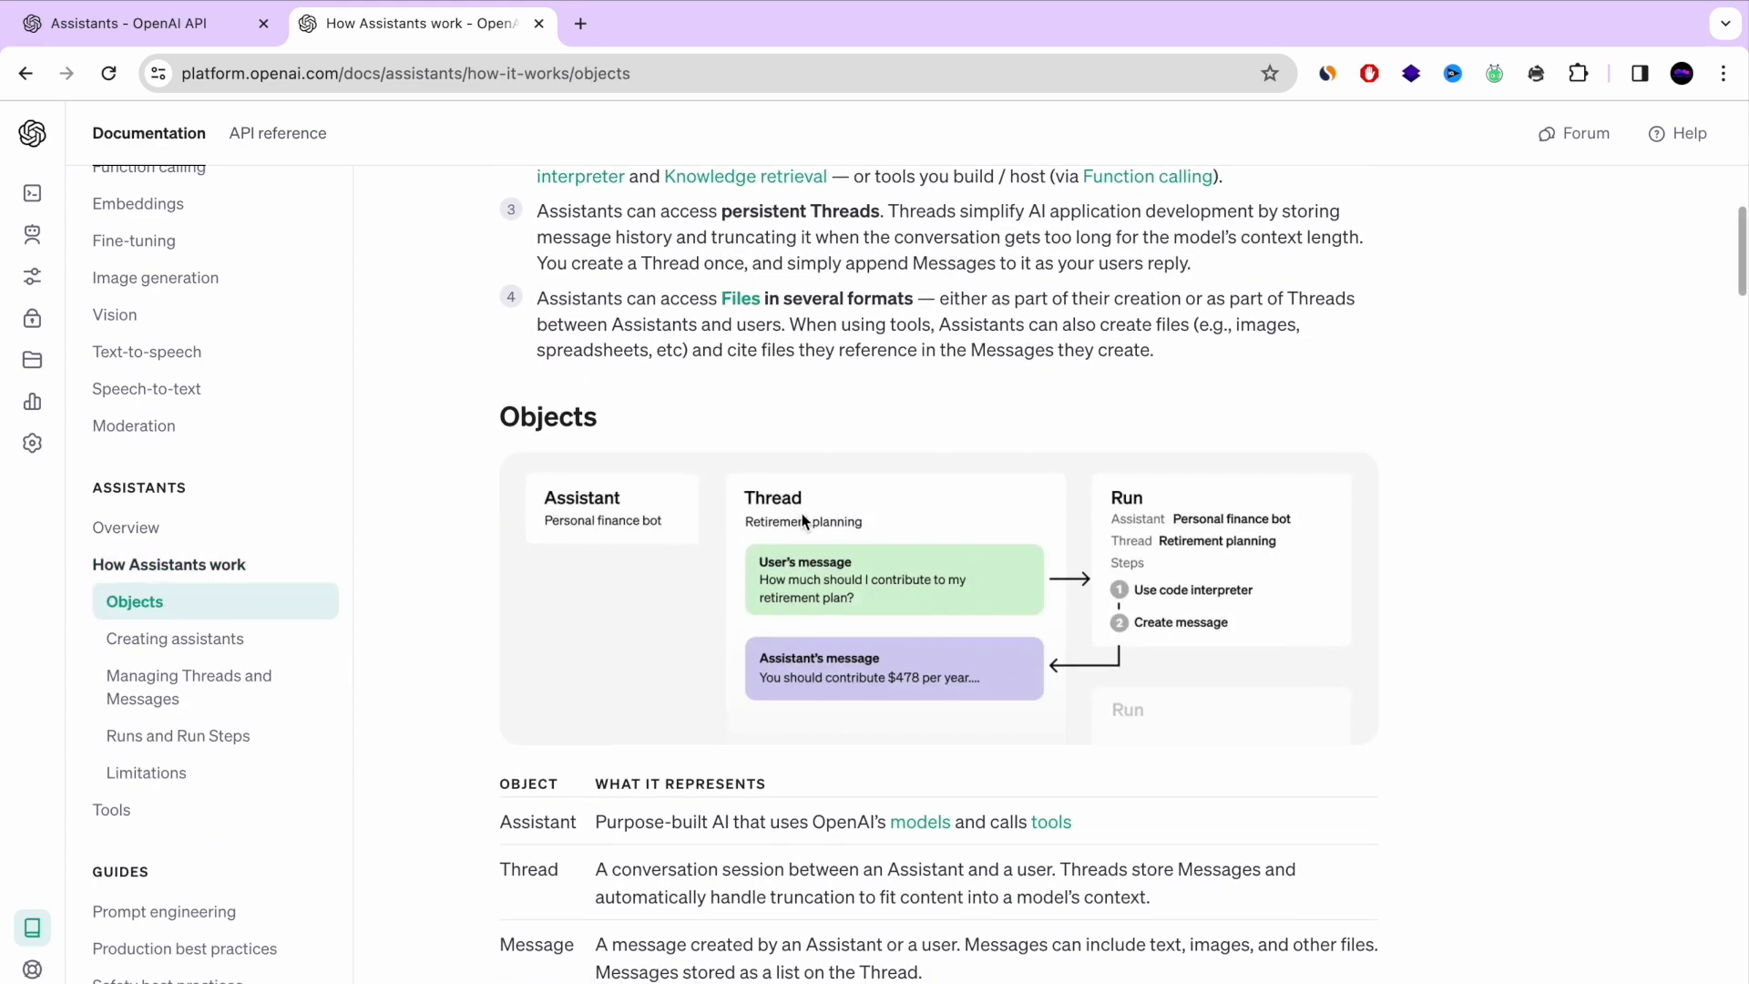
{"action": "mouse_move", "coordinate": [1024, 640]}
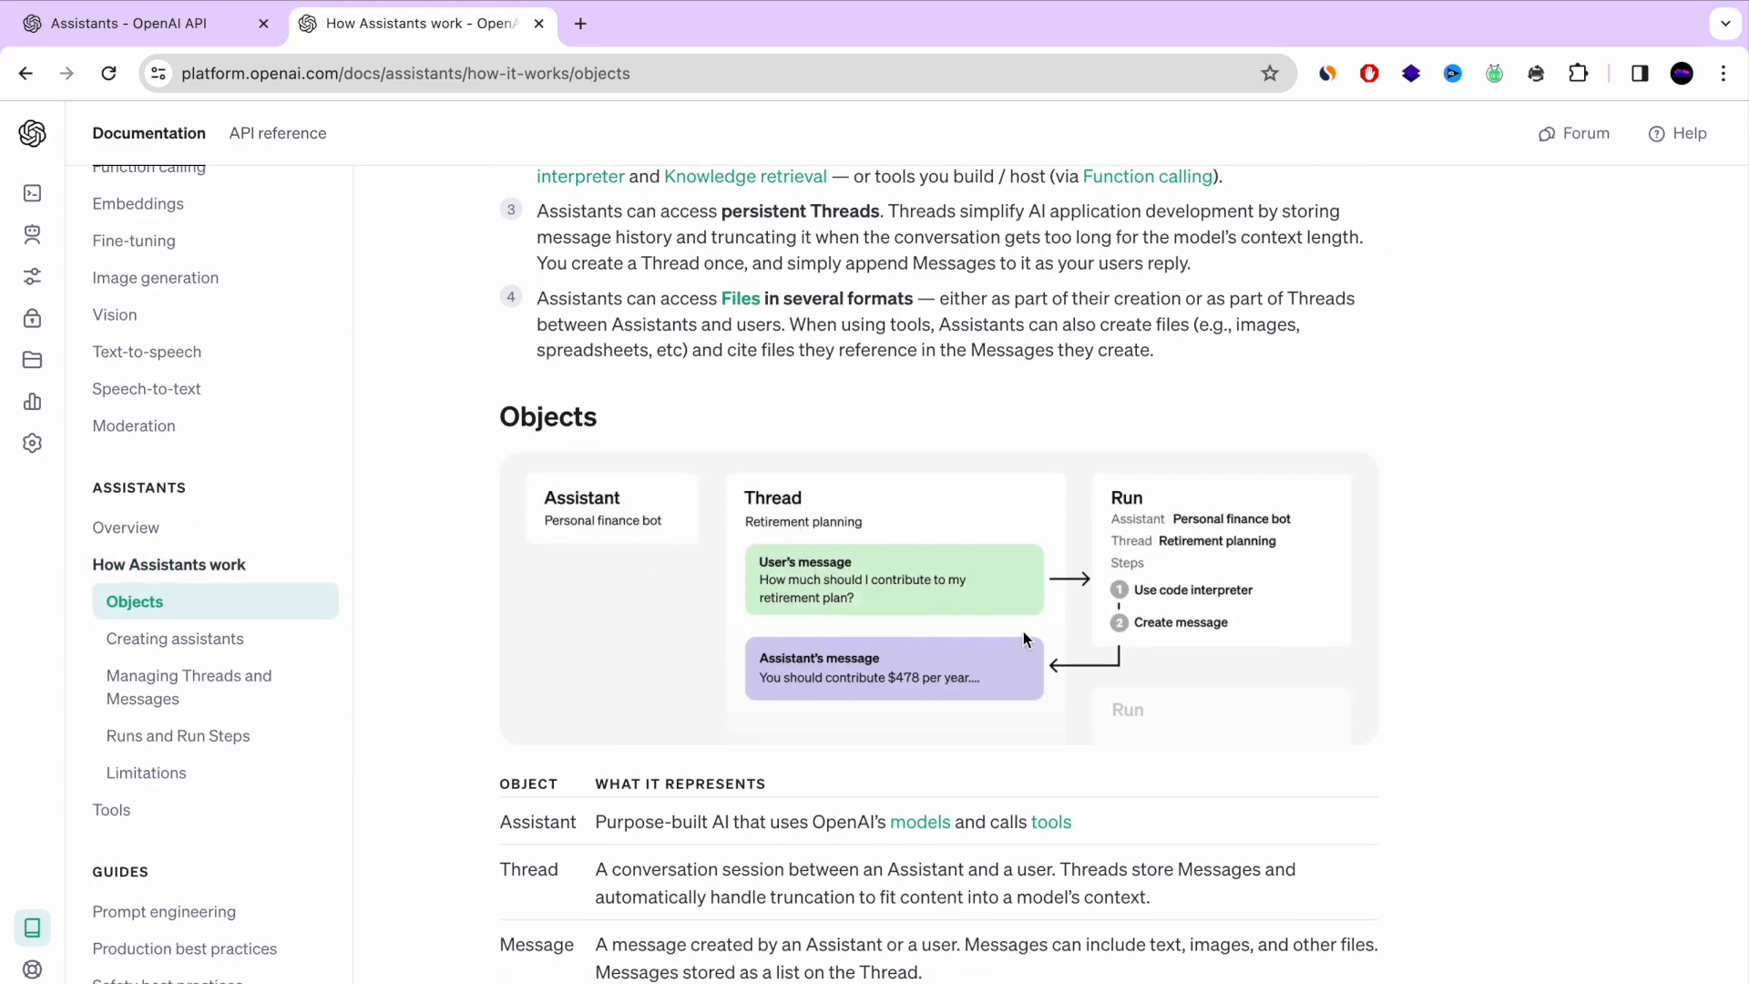
{"action": "scroll", "scroll_direction": "down", "scroll_amount": 3}
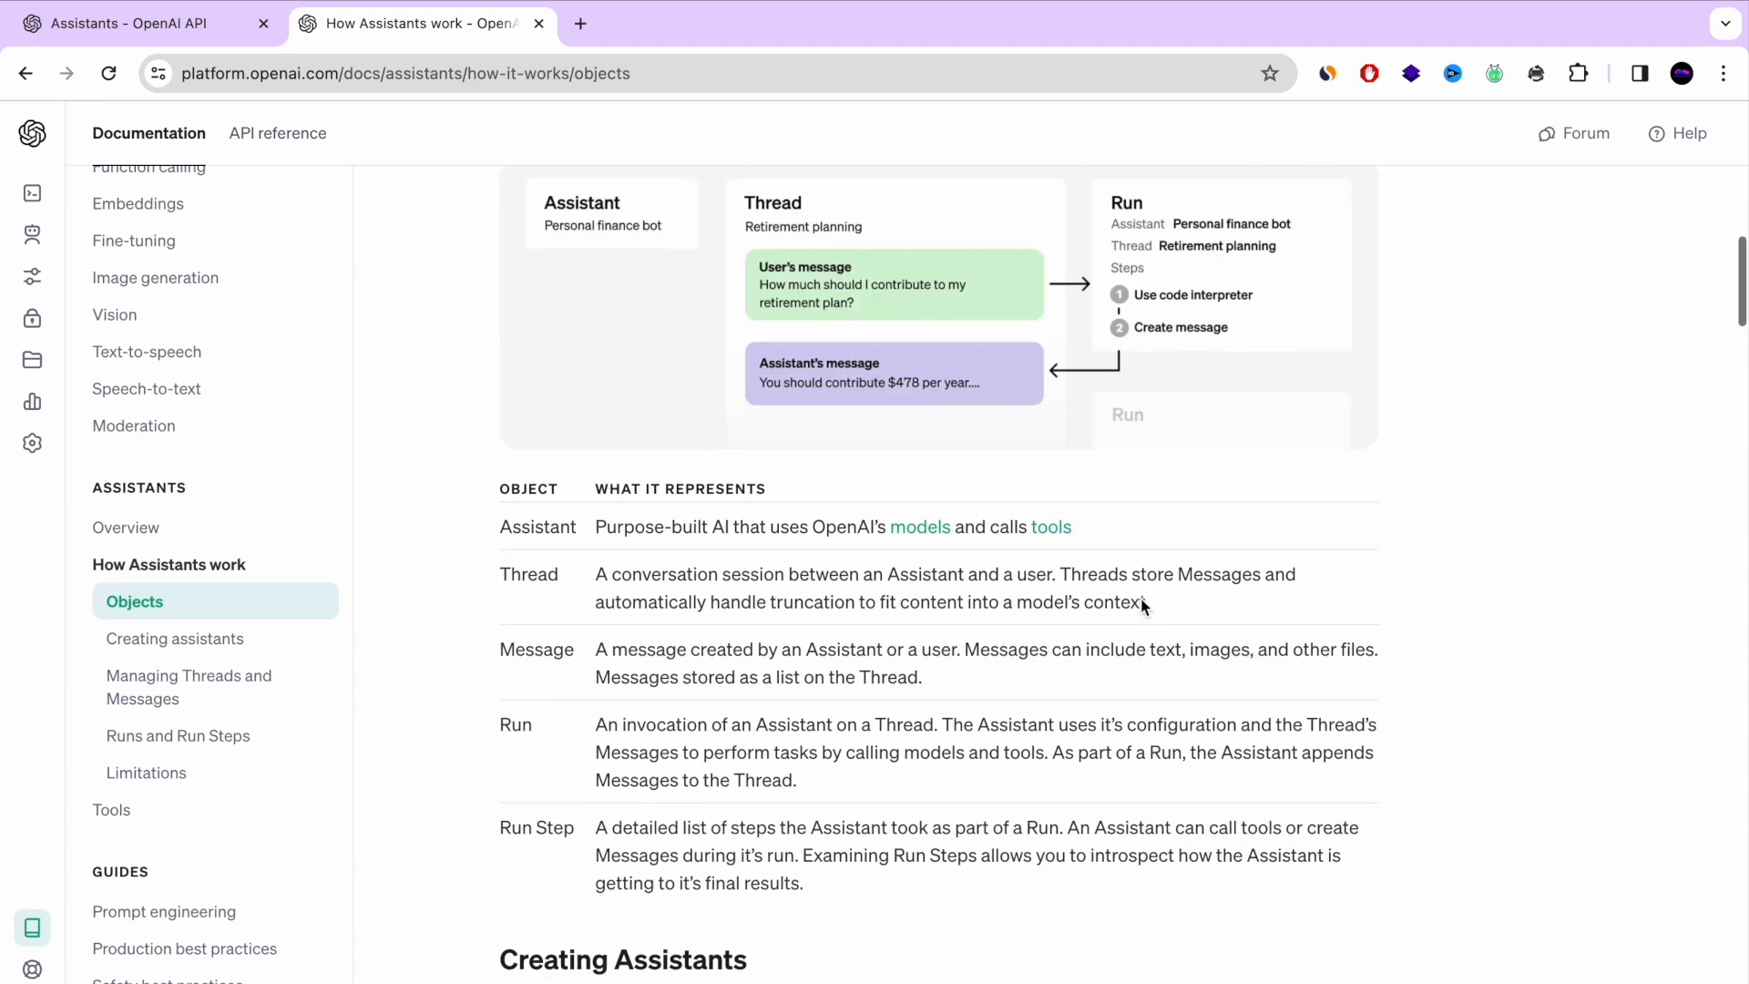
{"action": "scroll", "scroll_direction": "down", "scroll_amount": 3}
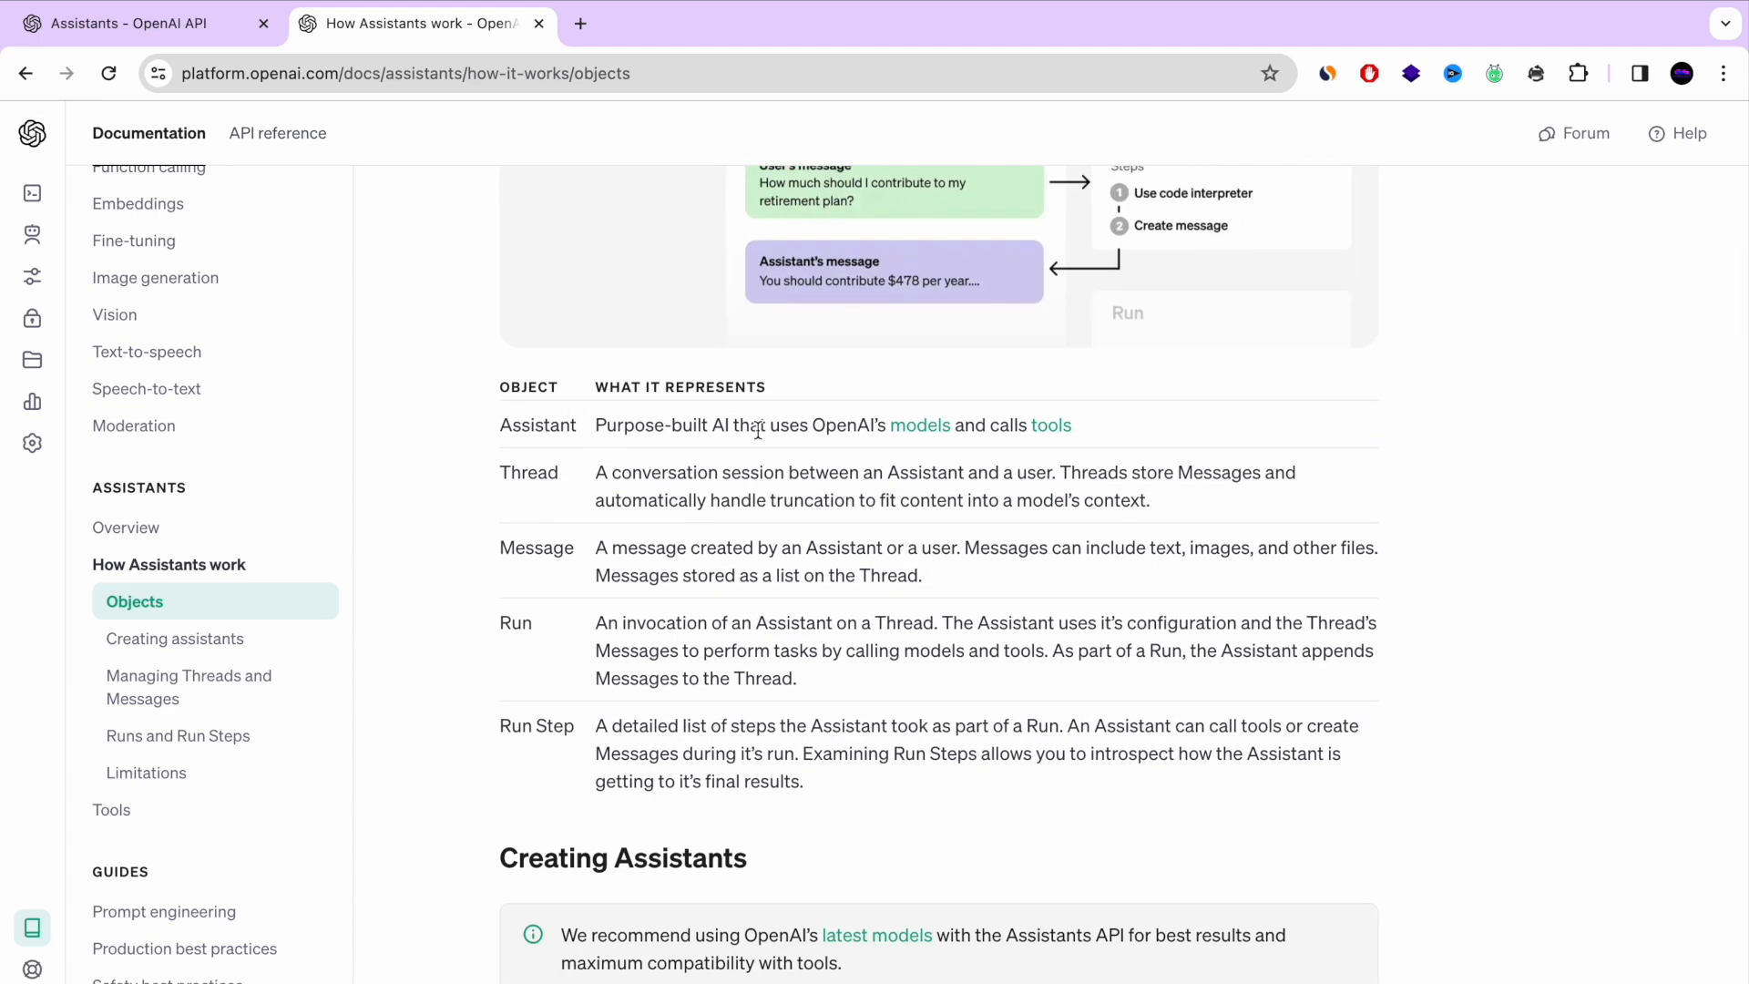
{"action": "mouse_move", "coordinate": [859, 477]}
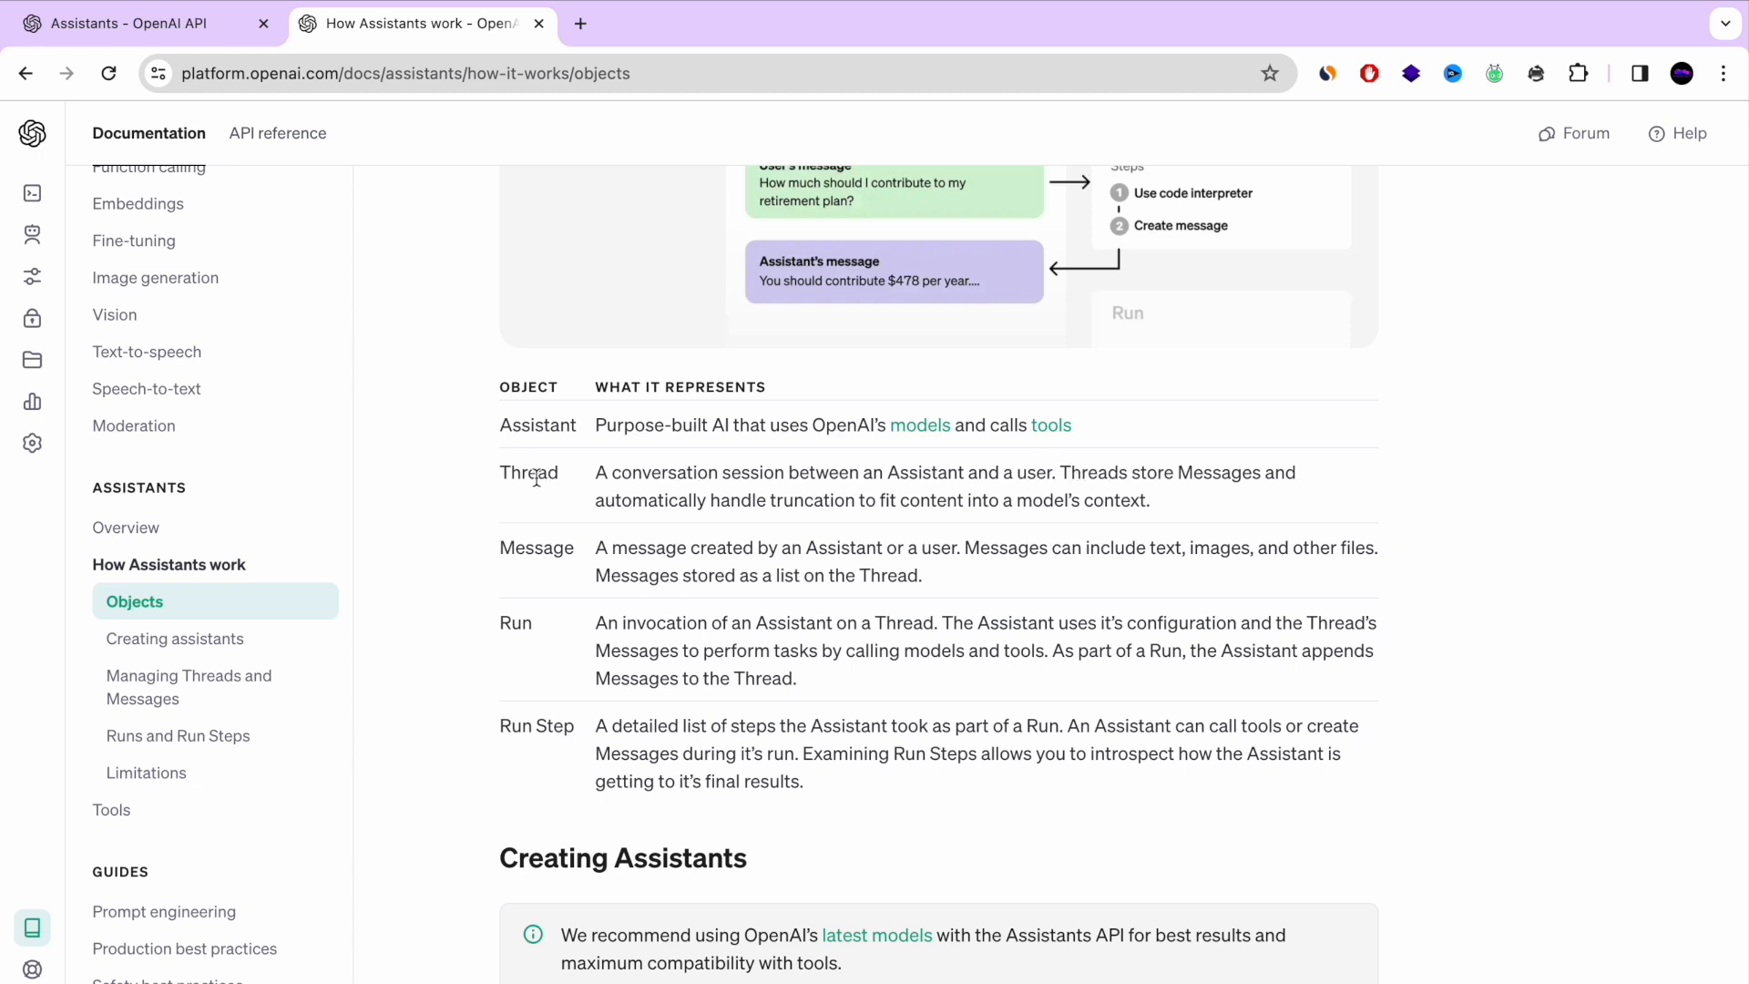
{"action": "scroll", "scroll_direction": "down", "scroll_amount": 3}
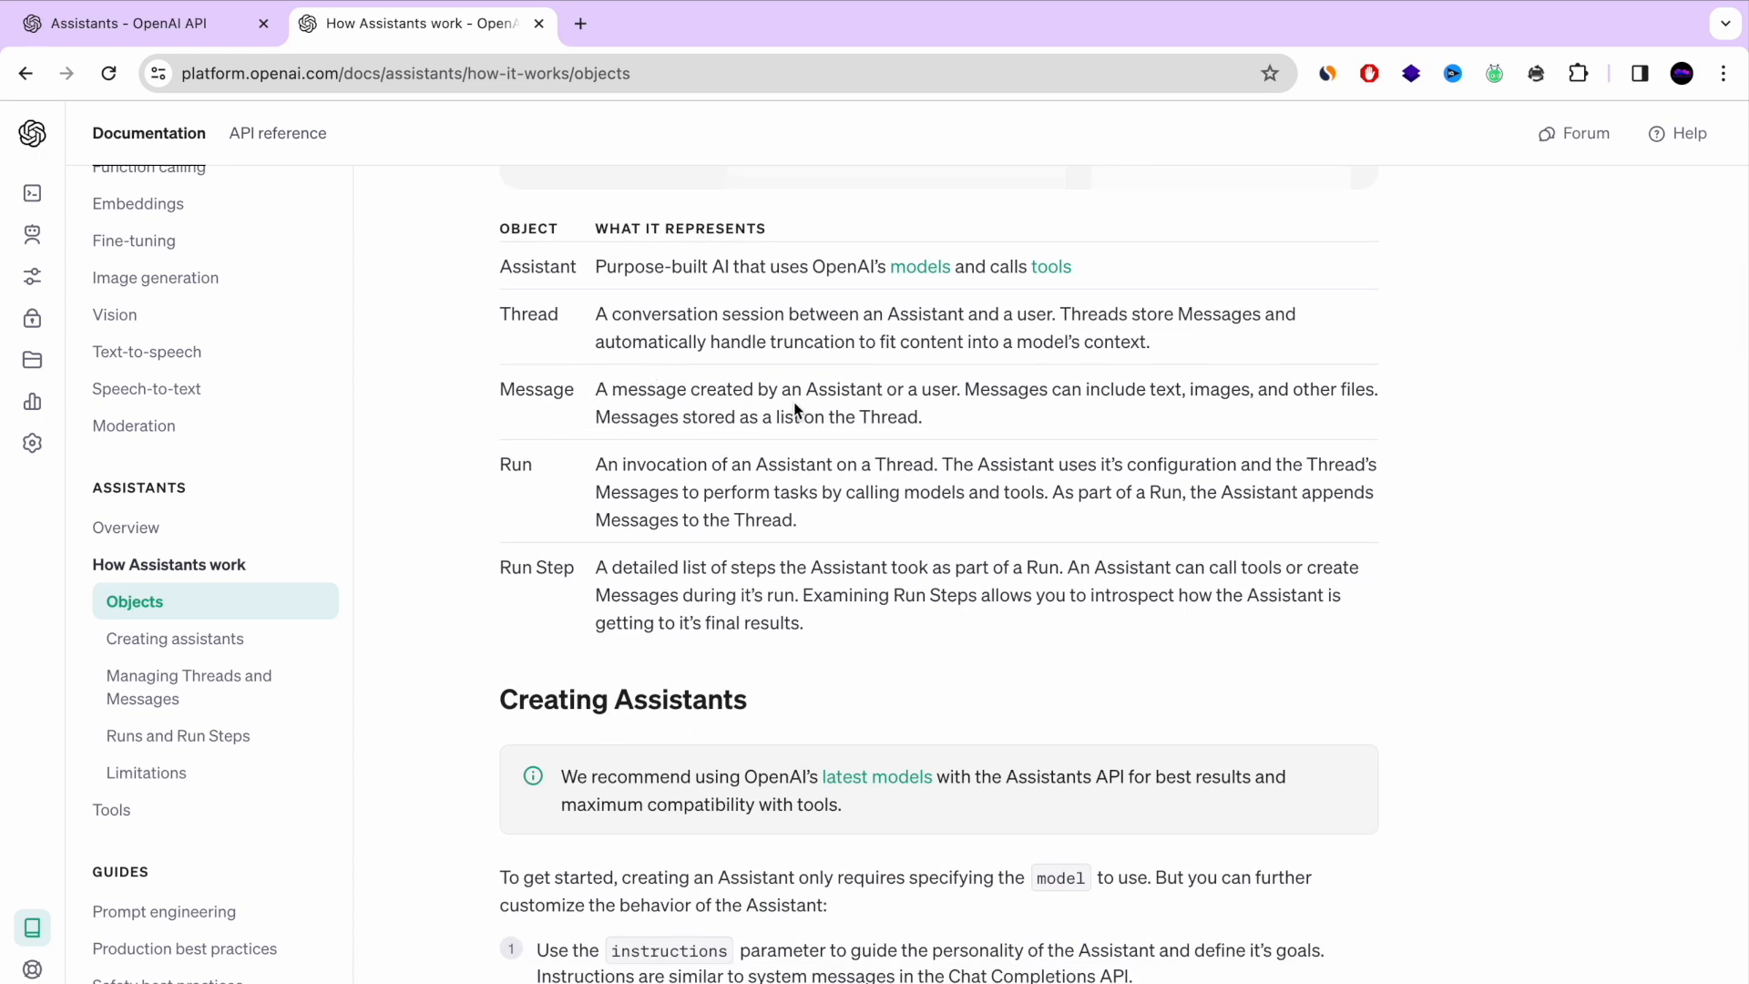
{"action": "mouse_move", "coordinate": [922, 391]}
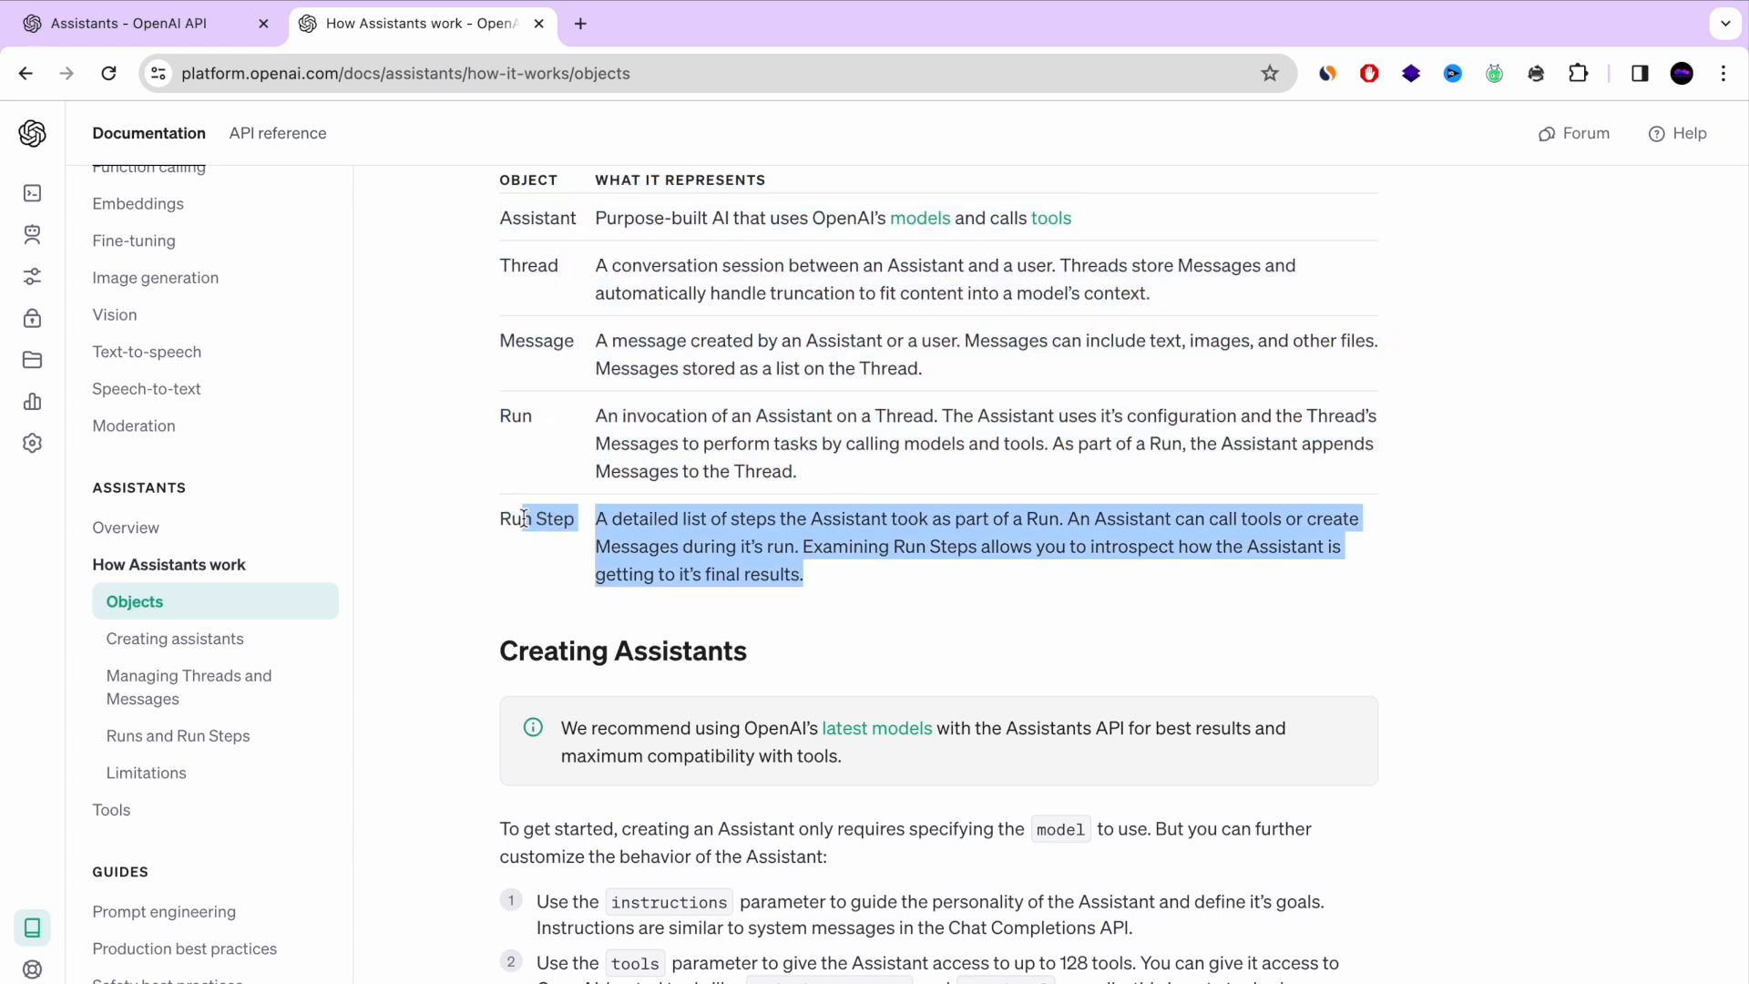
{"action": "scroll", "scroll_direction": "up", "scroll_amount": 3}
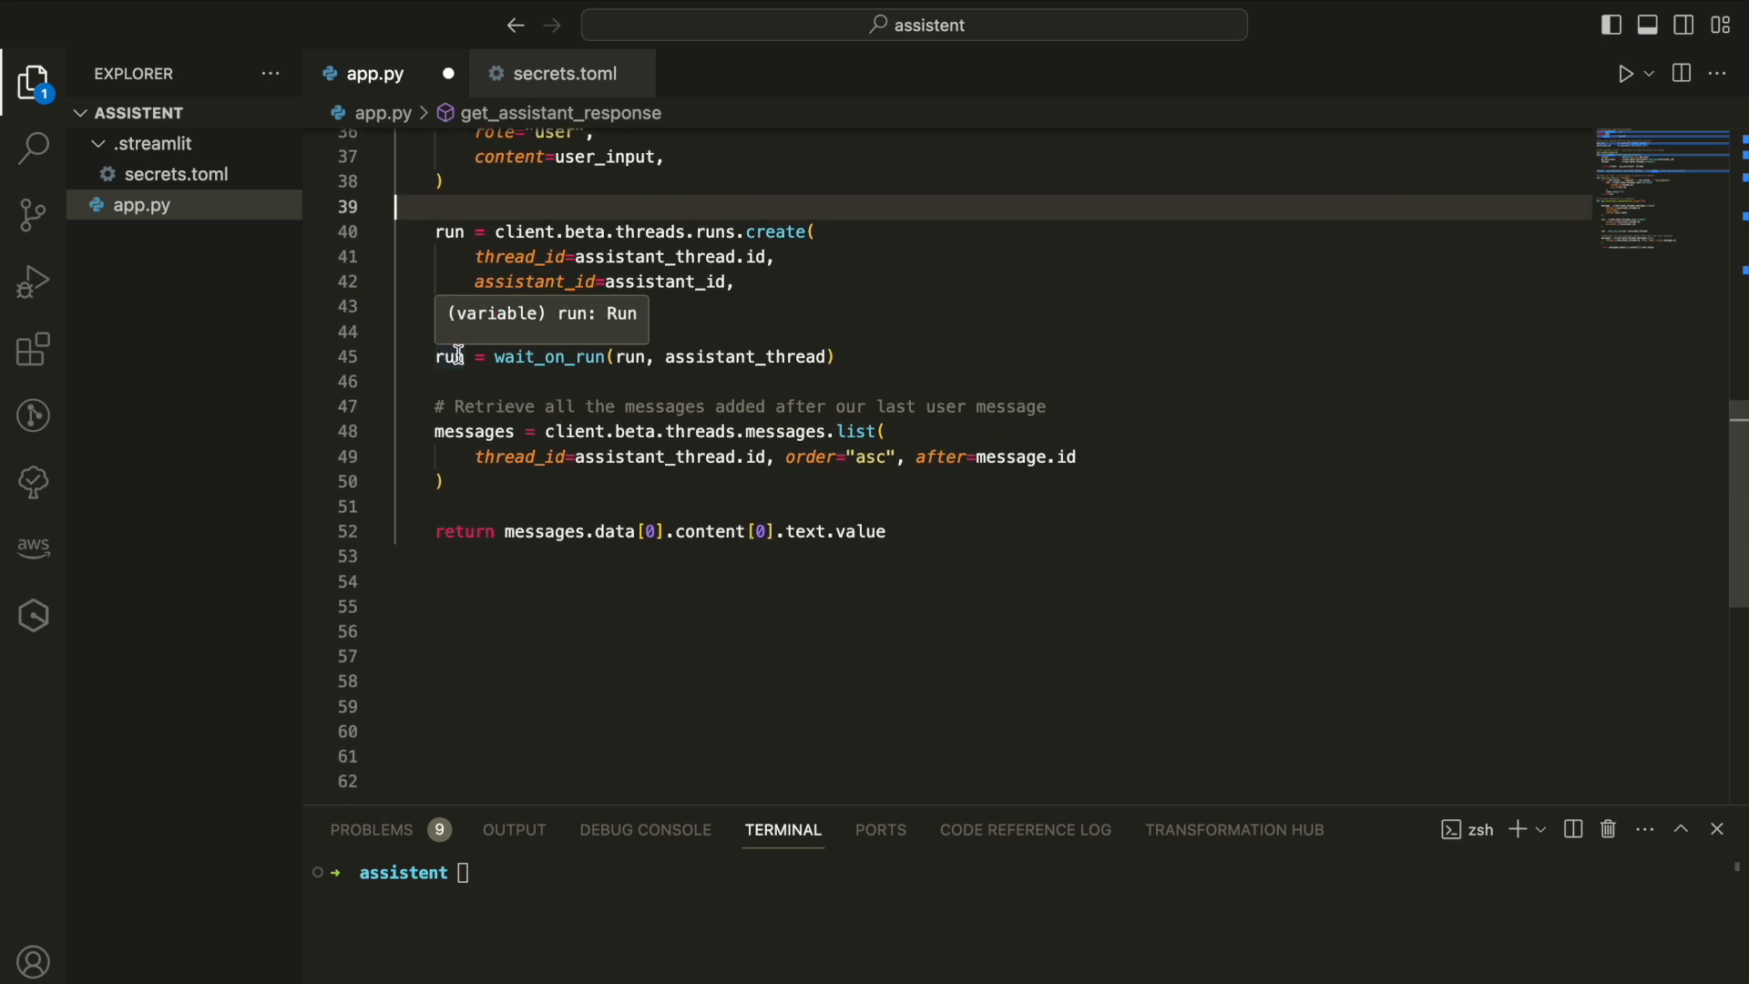
{"action": "mouse_move", "coordinate": [736, 427]}
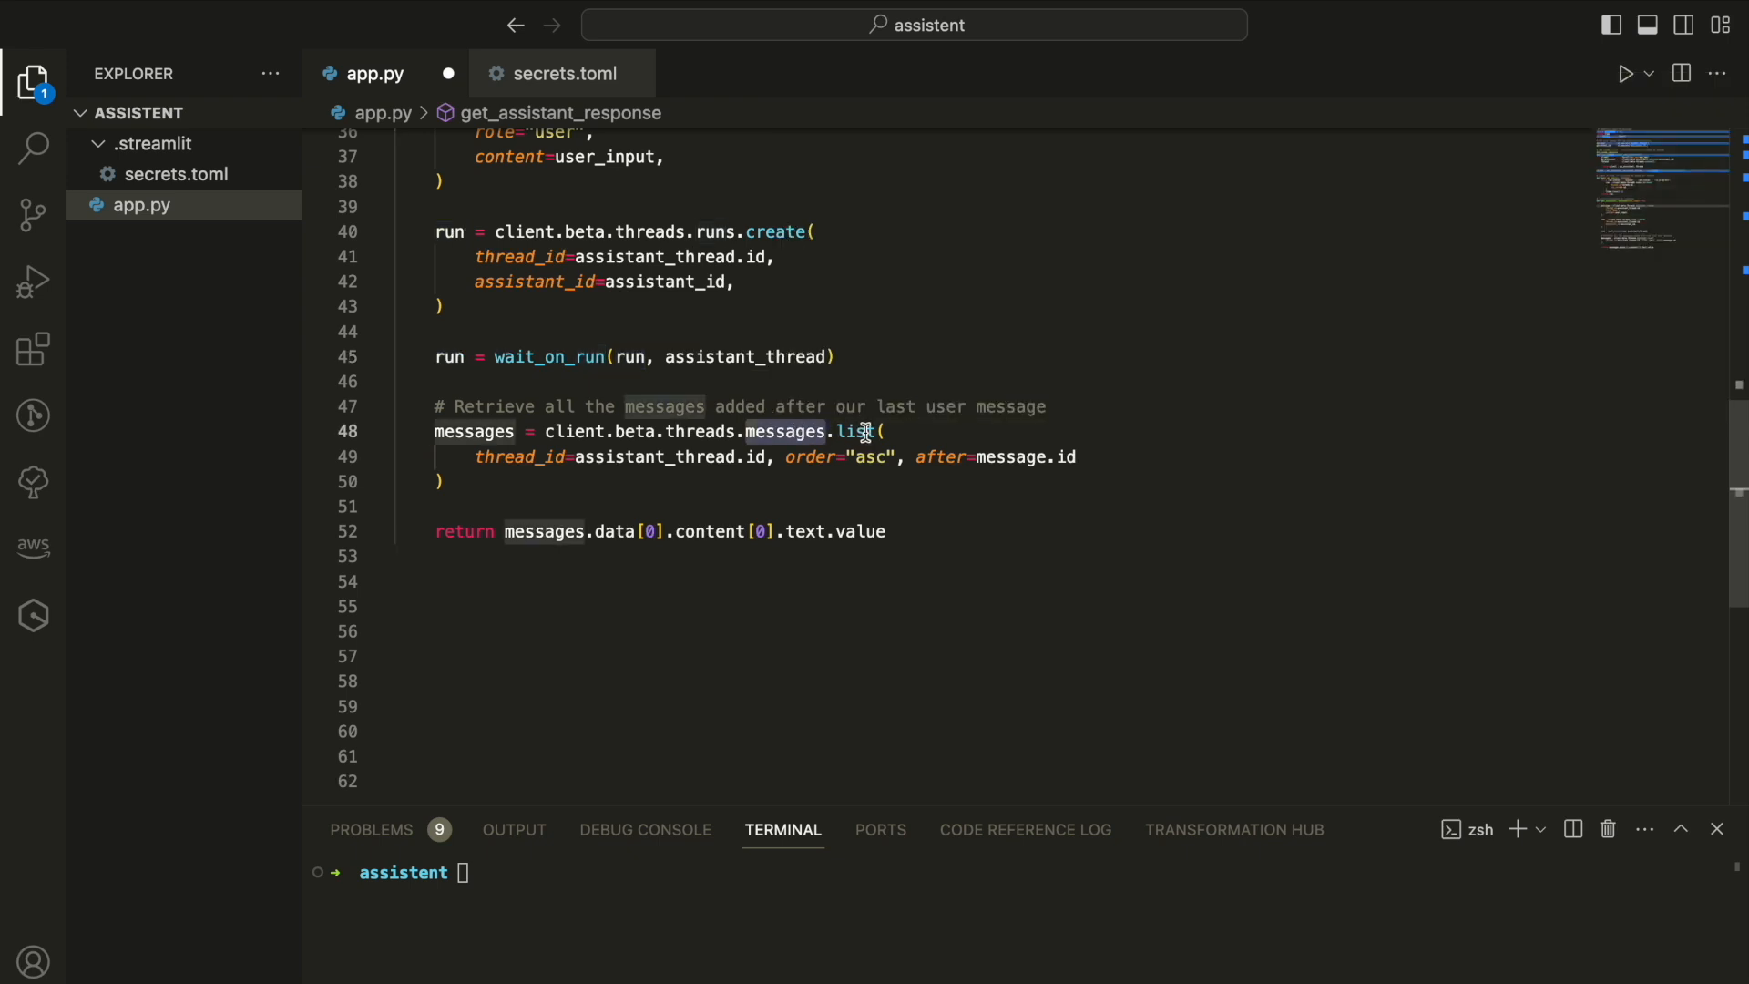
{"action": "mouse_move", "coordinate": [521, 456]}
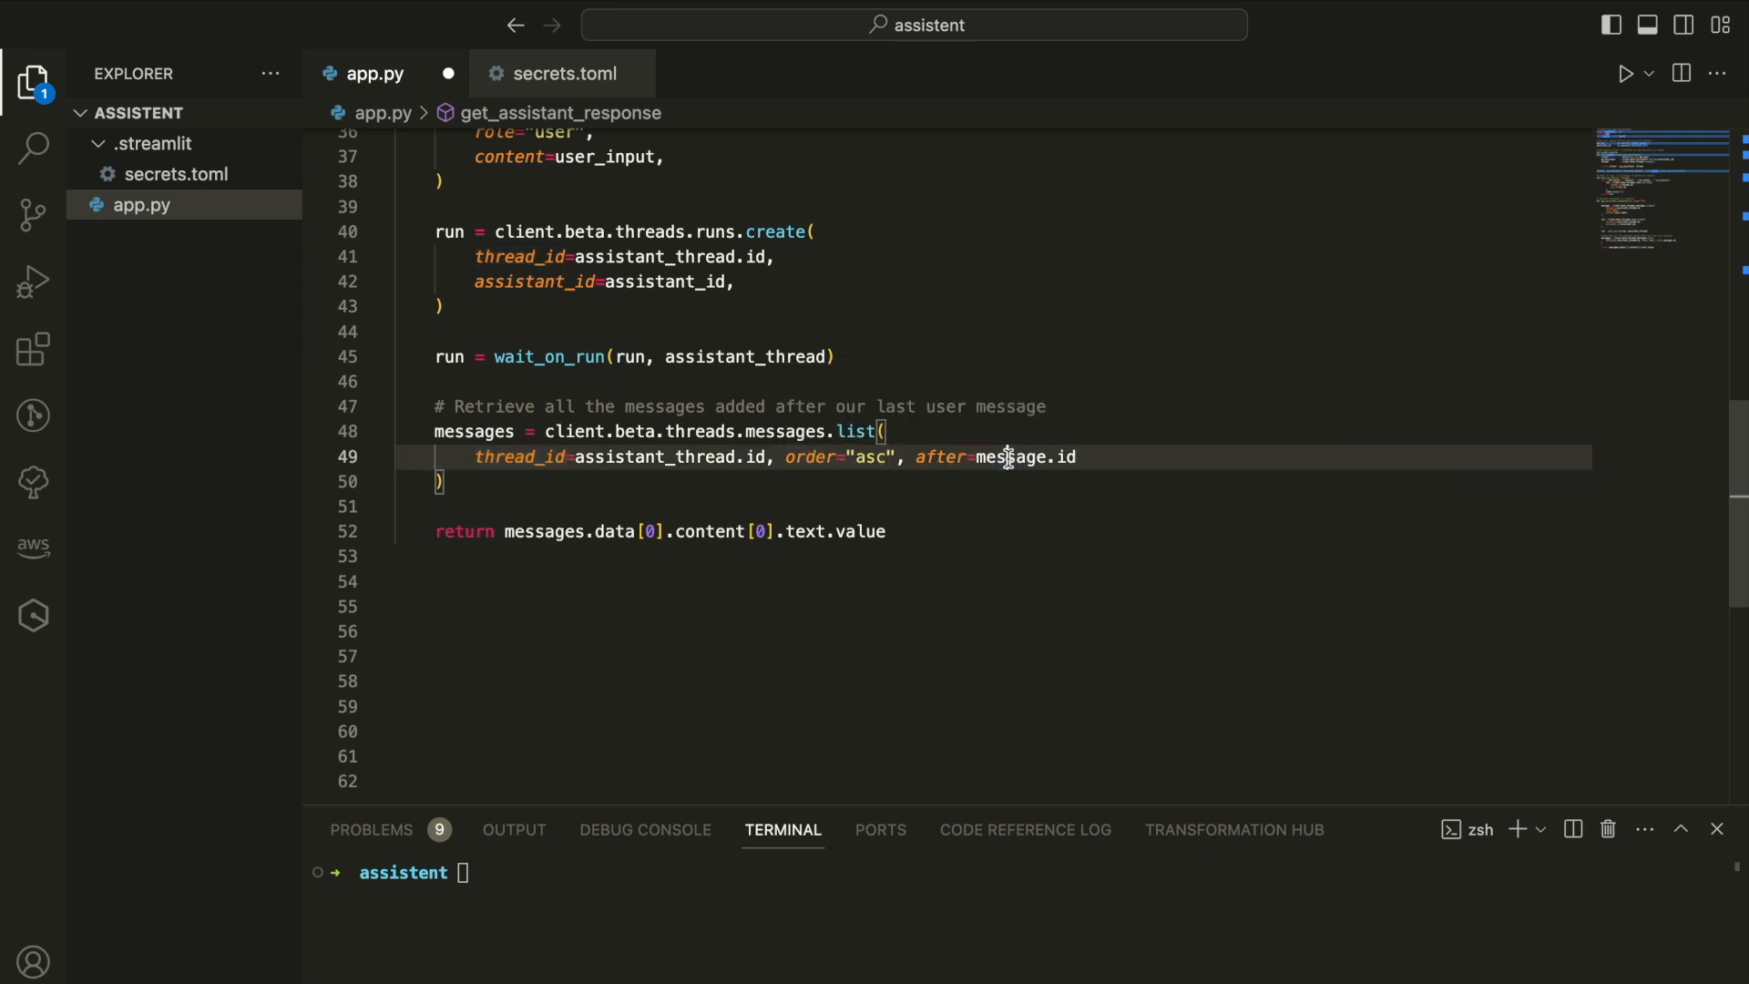
Review get_assistant_response's run creation and messages.list code in app.py
{"action": "left_click", "coordinate": [462, 531]}
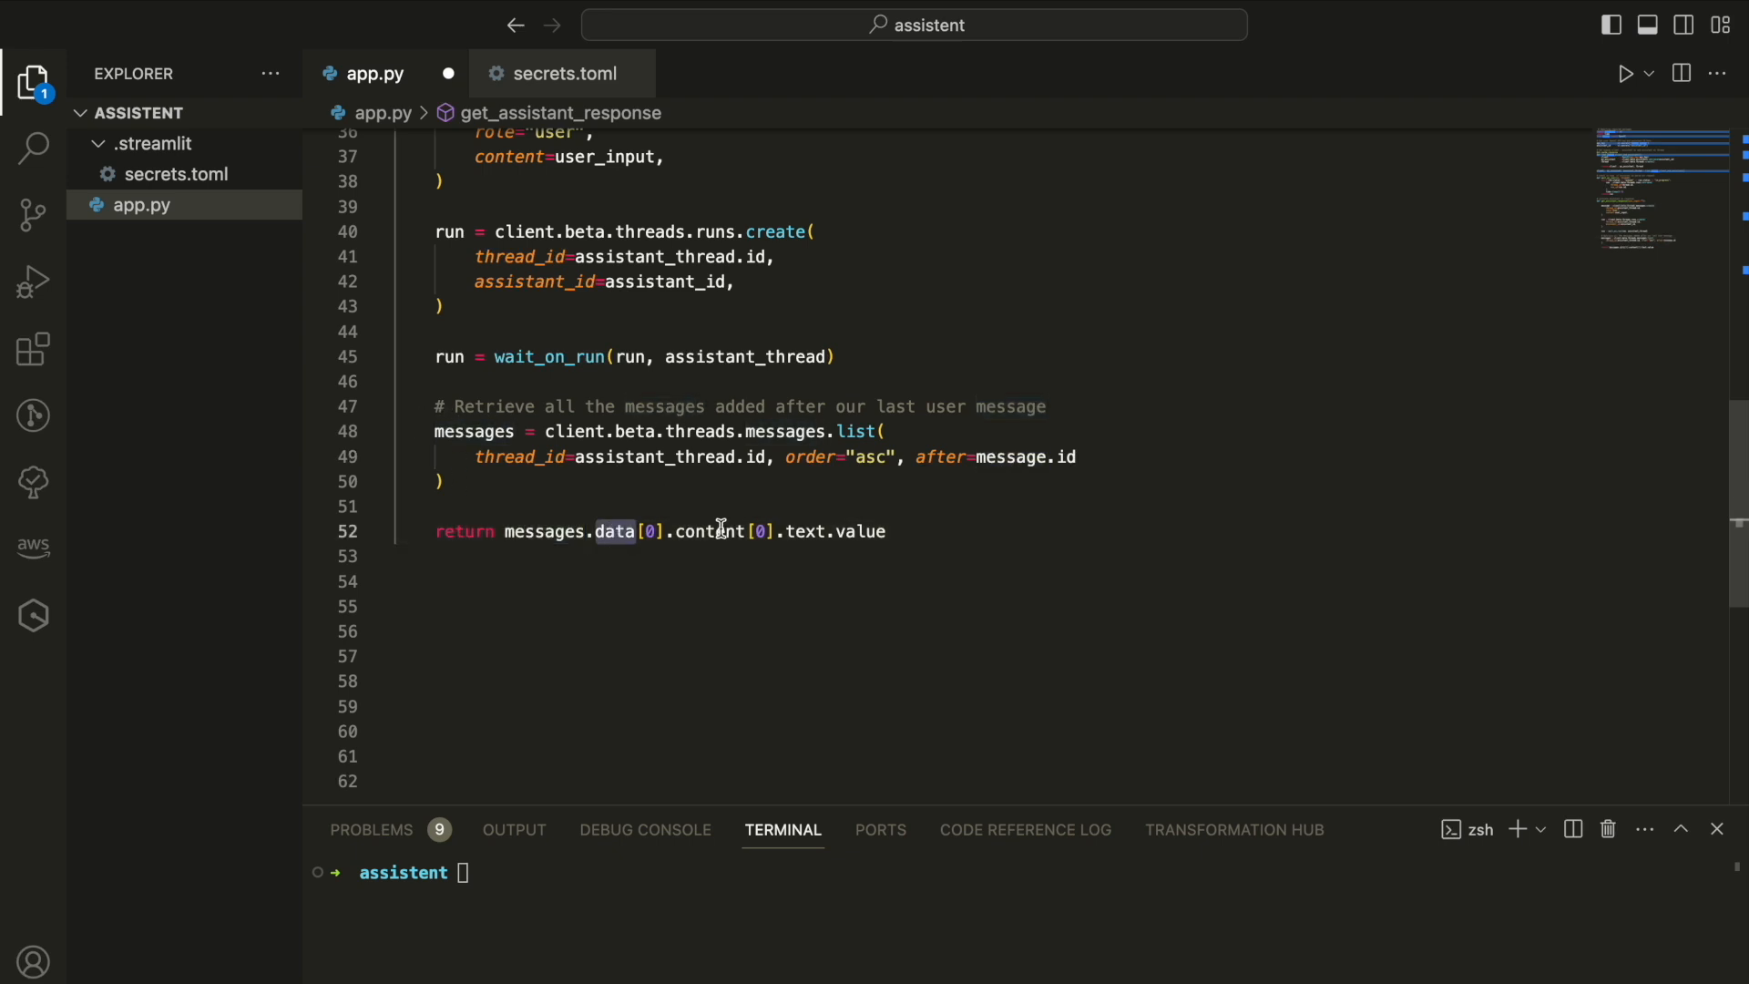
{"action": "scroll", "scroll_direction": "up", "scroll_amount": 3}
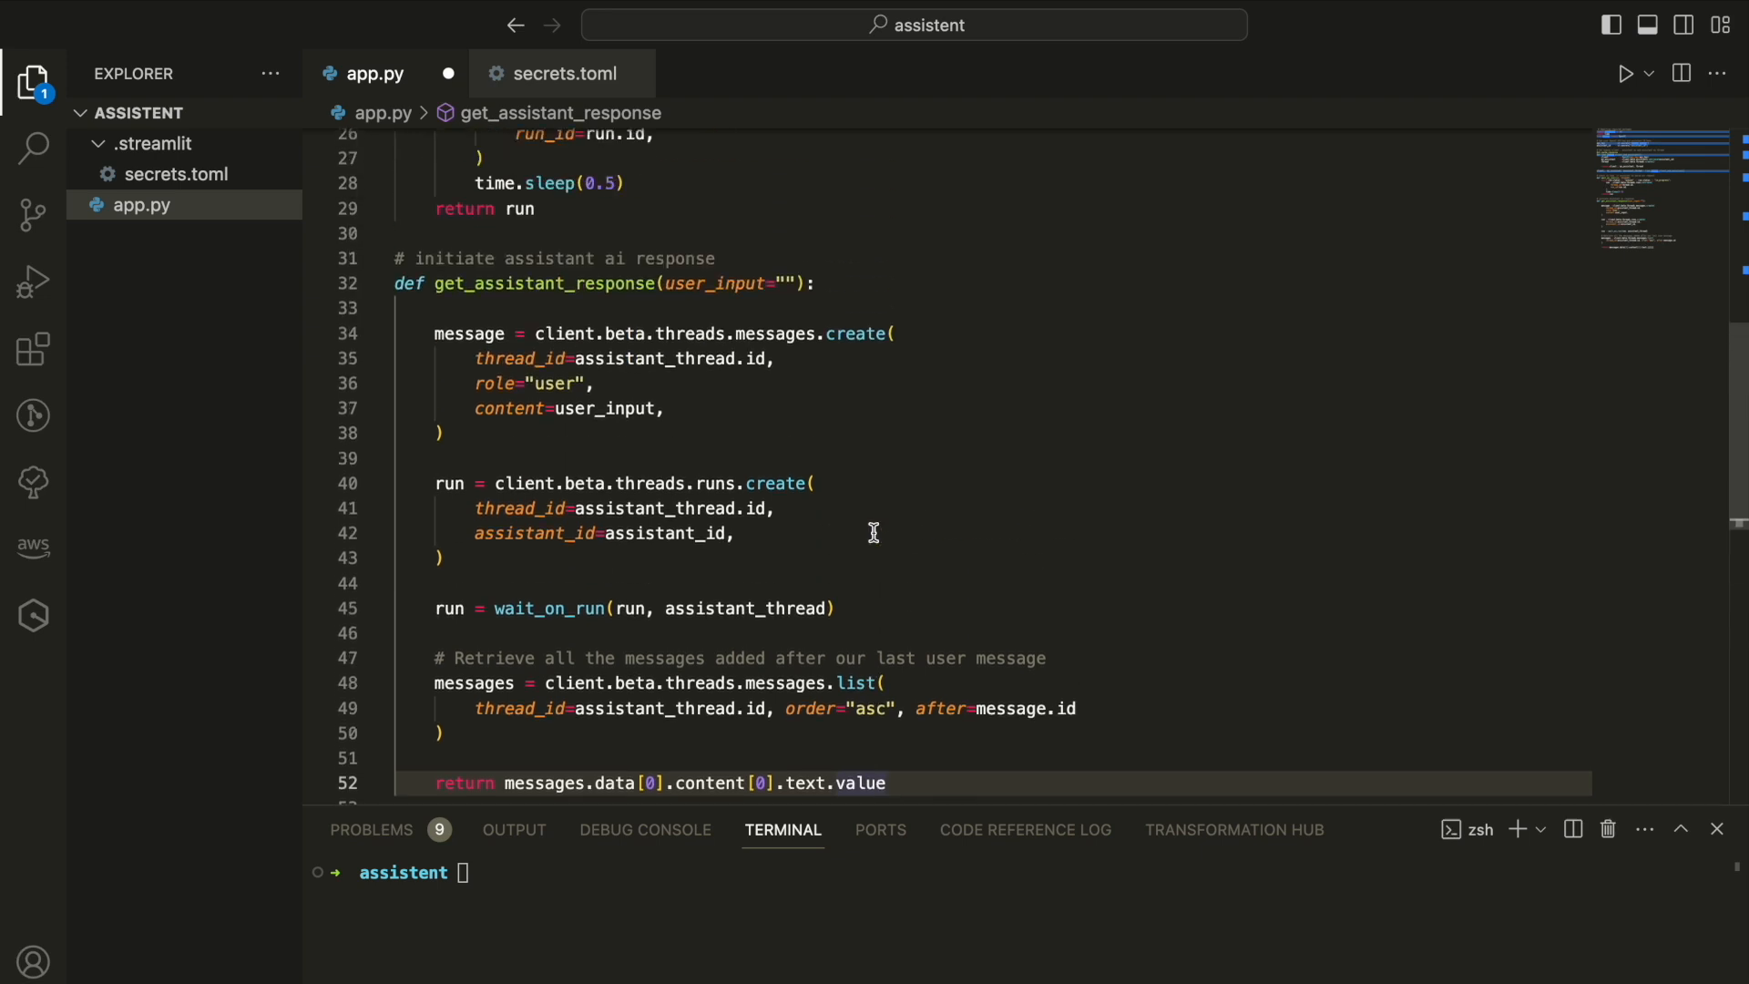
{"action": "scroll", "scroll_direction": "down", "scroll_amount": 3}
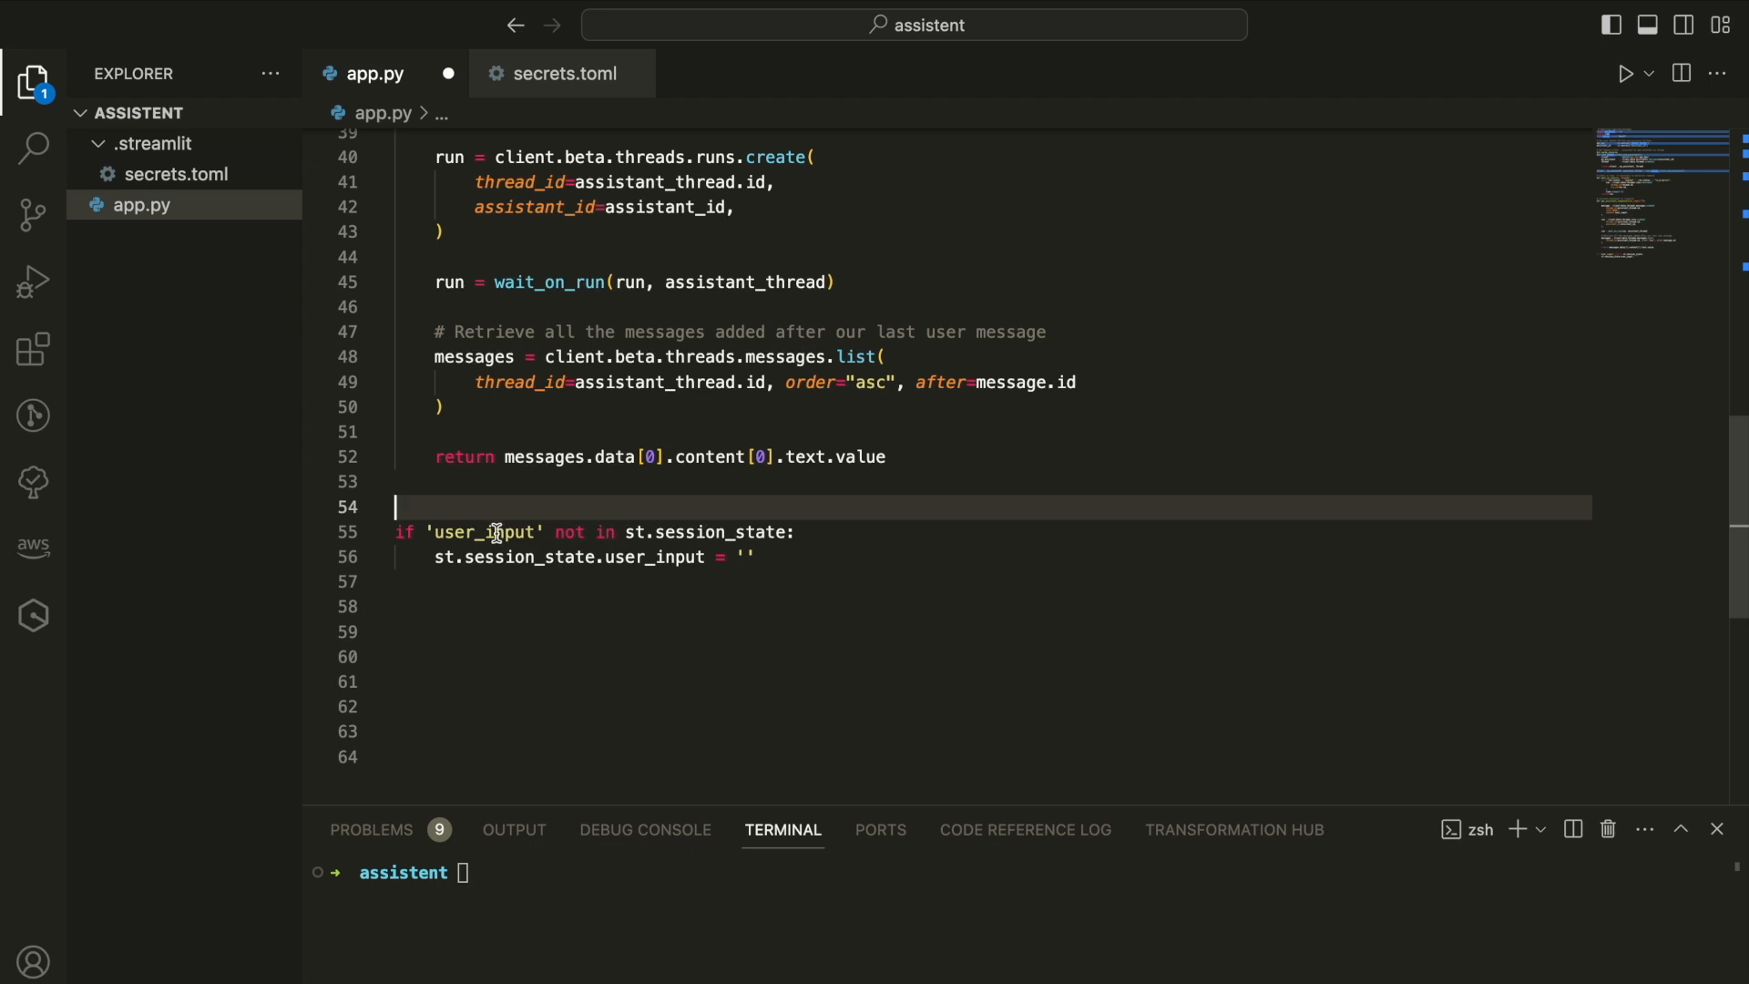
Add submit() clearing st.session_state.query, the Papa Johns title, query input and reply display
{"action": "left_click", "coordinate": [758, 557]}
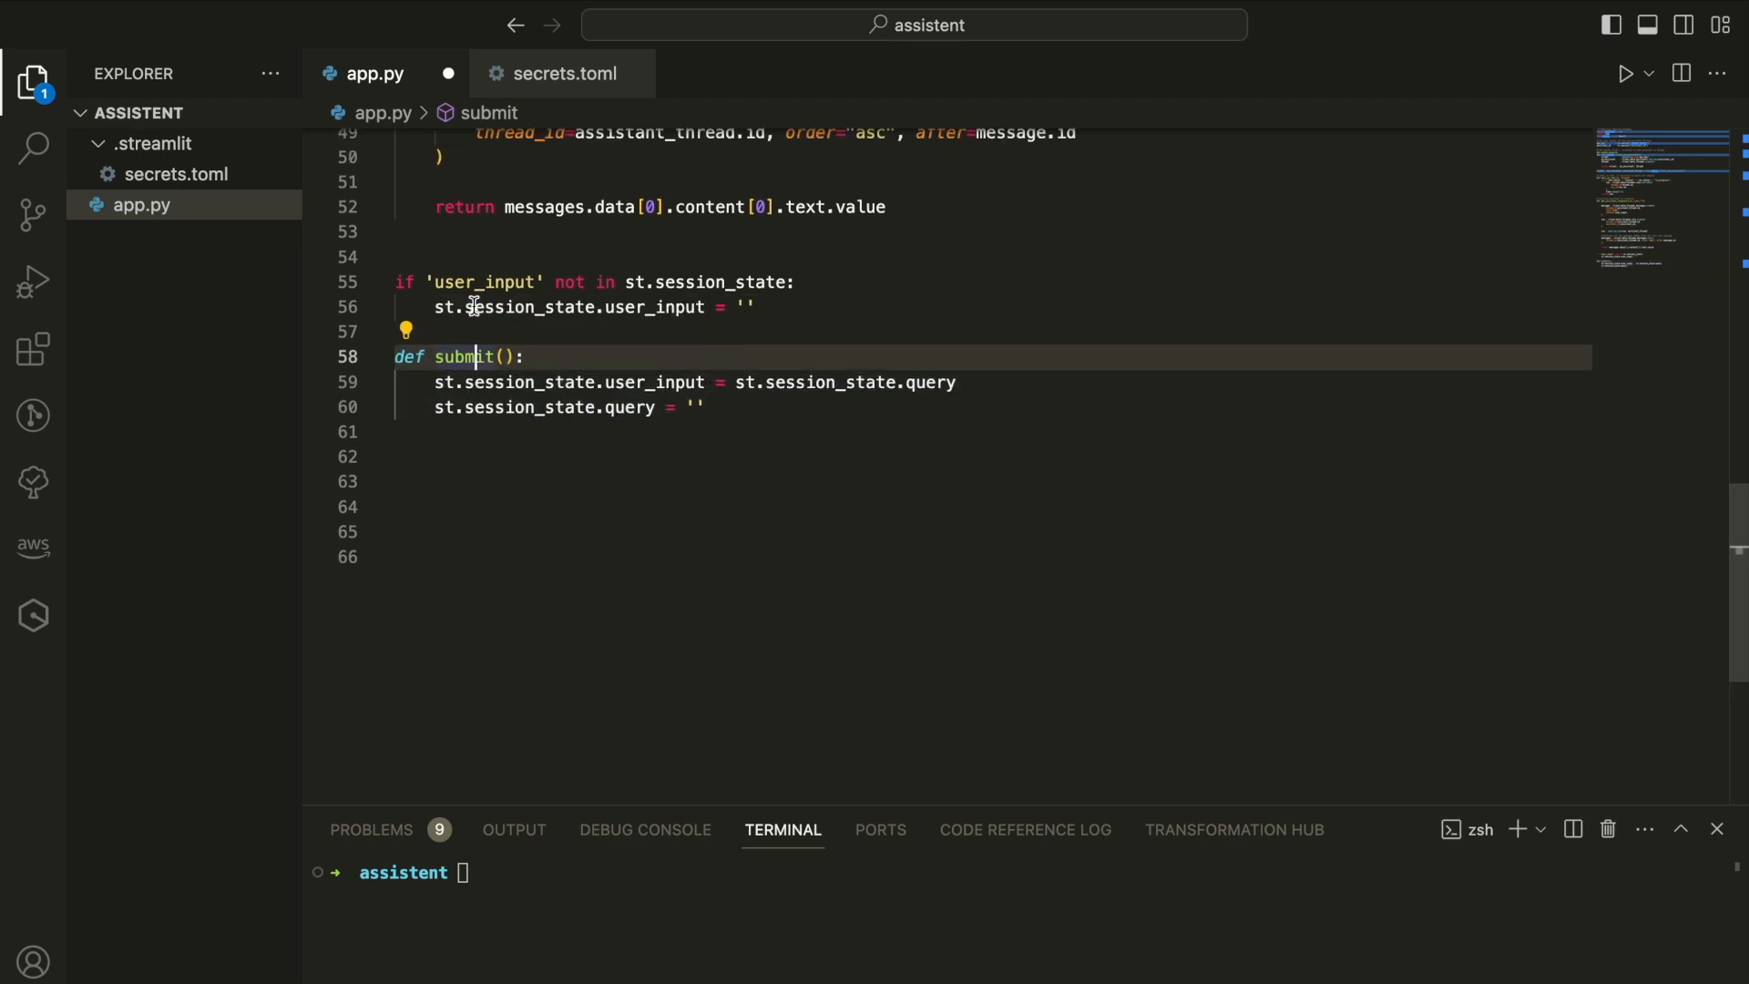
{"action": "mouse_move", "coordinate": [639, 382]}
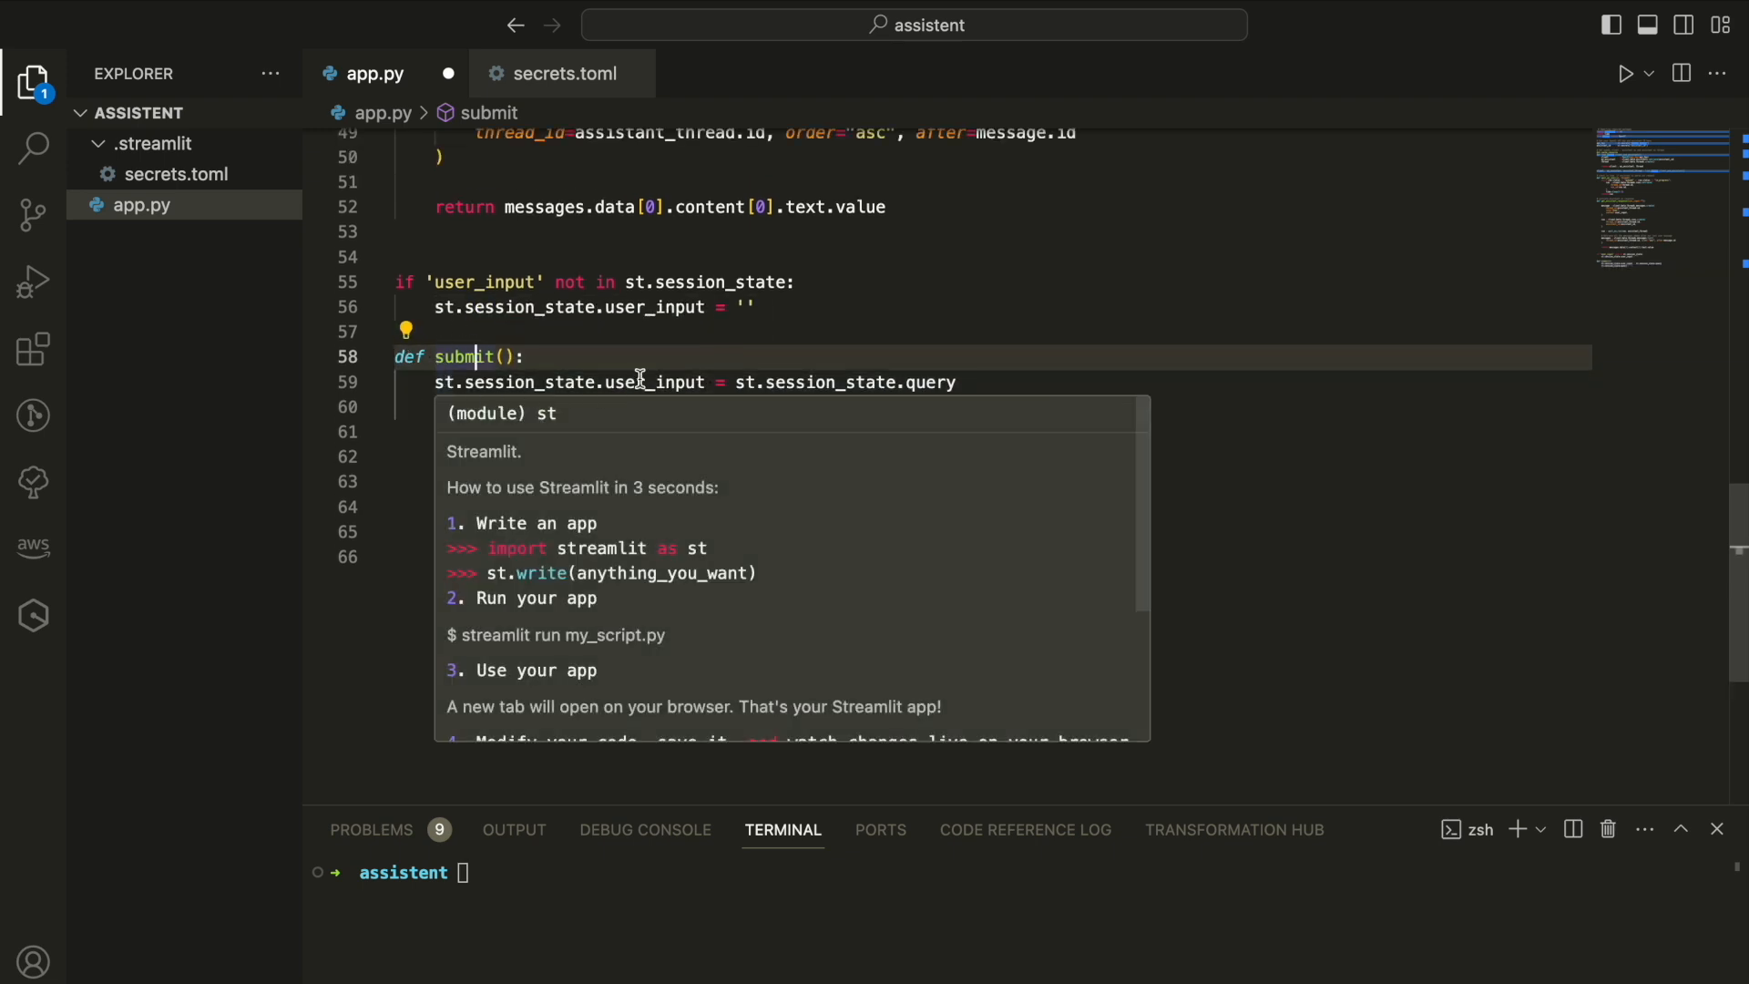
{"action": "type", "text": "st.session_state.query = ''"}
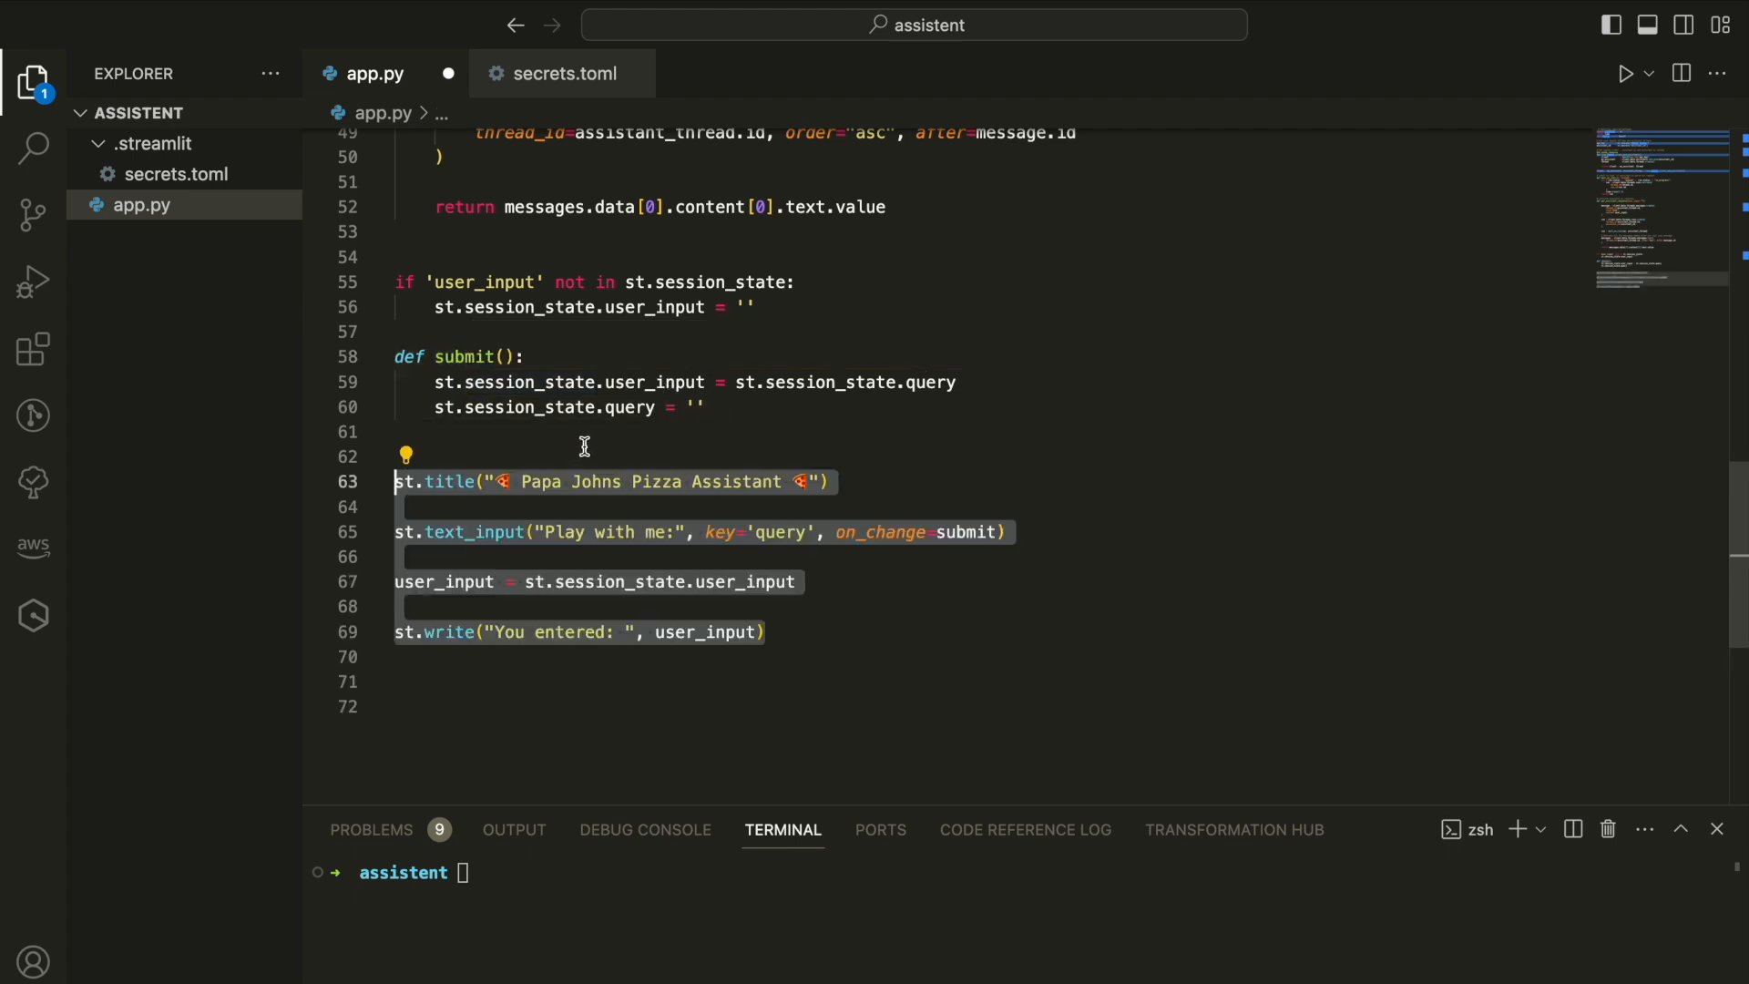
{"action": "mouse_move", "coordinate": [408, 481]}
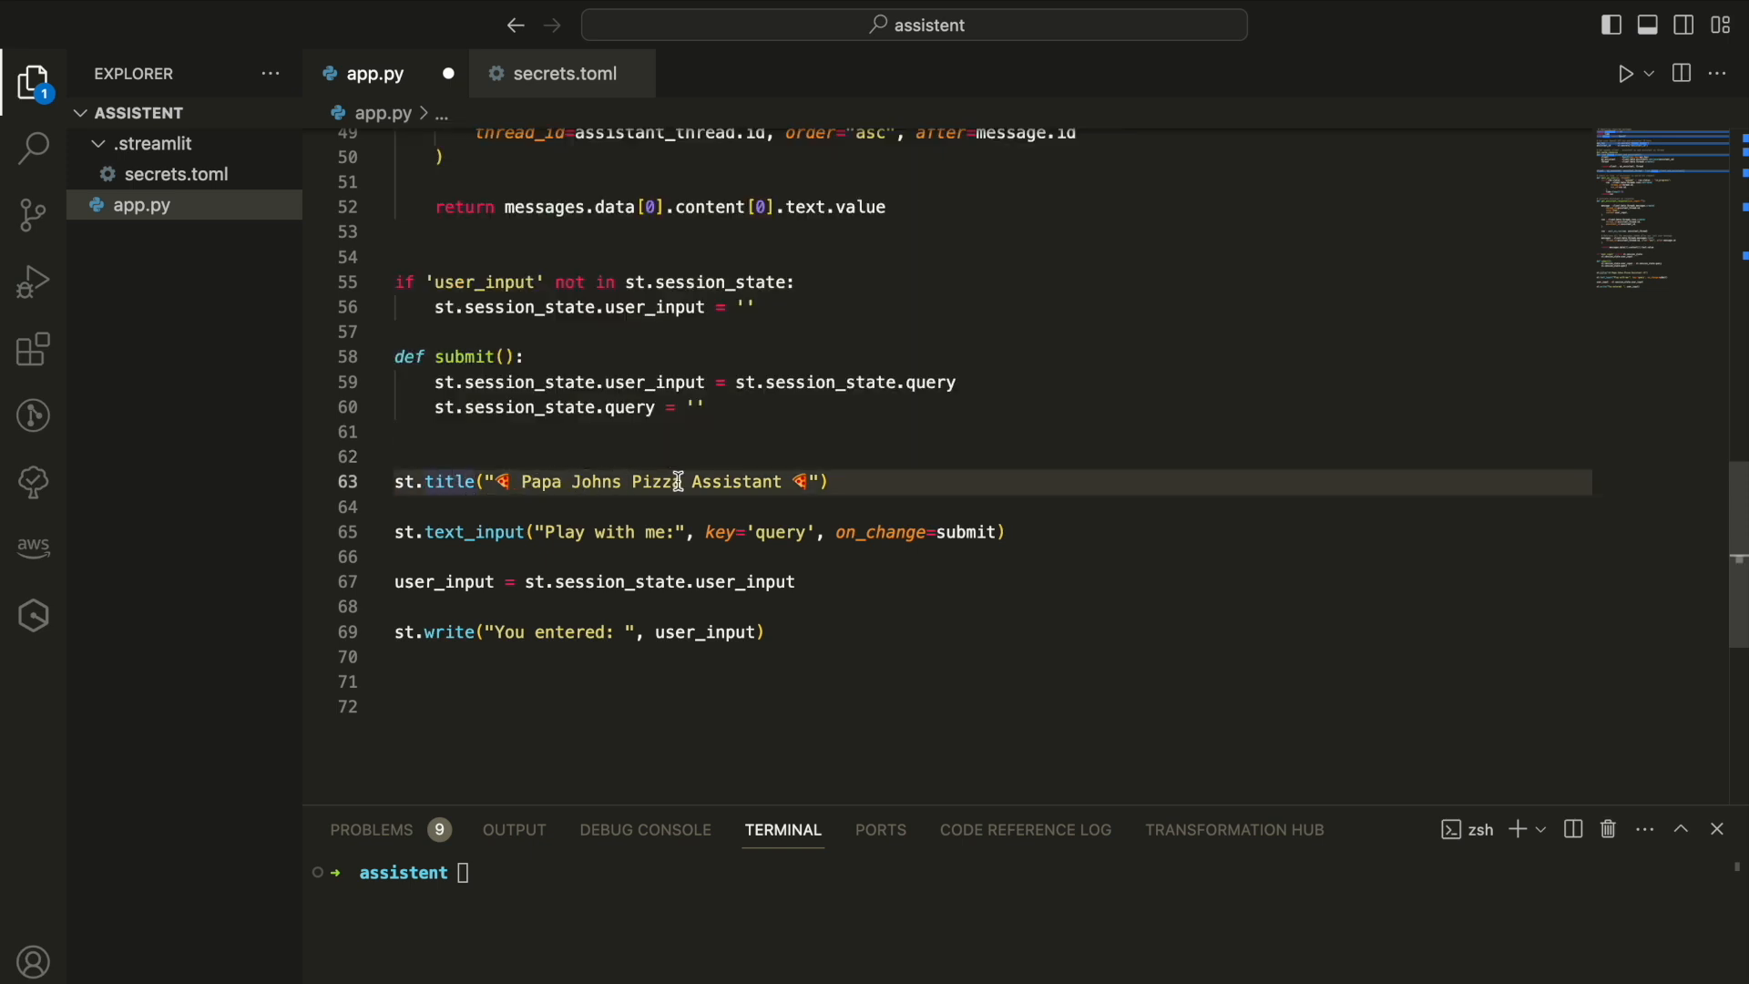
{"action": "mouse_move", "coordinate": [526, 481]}
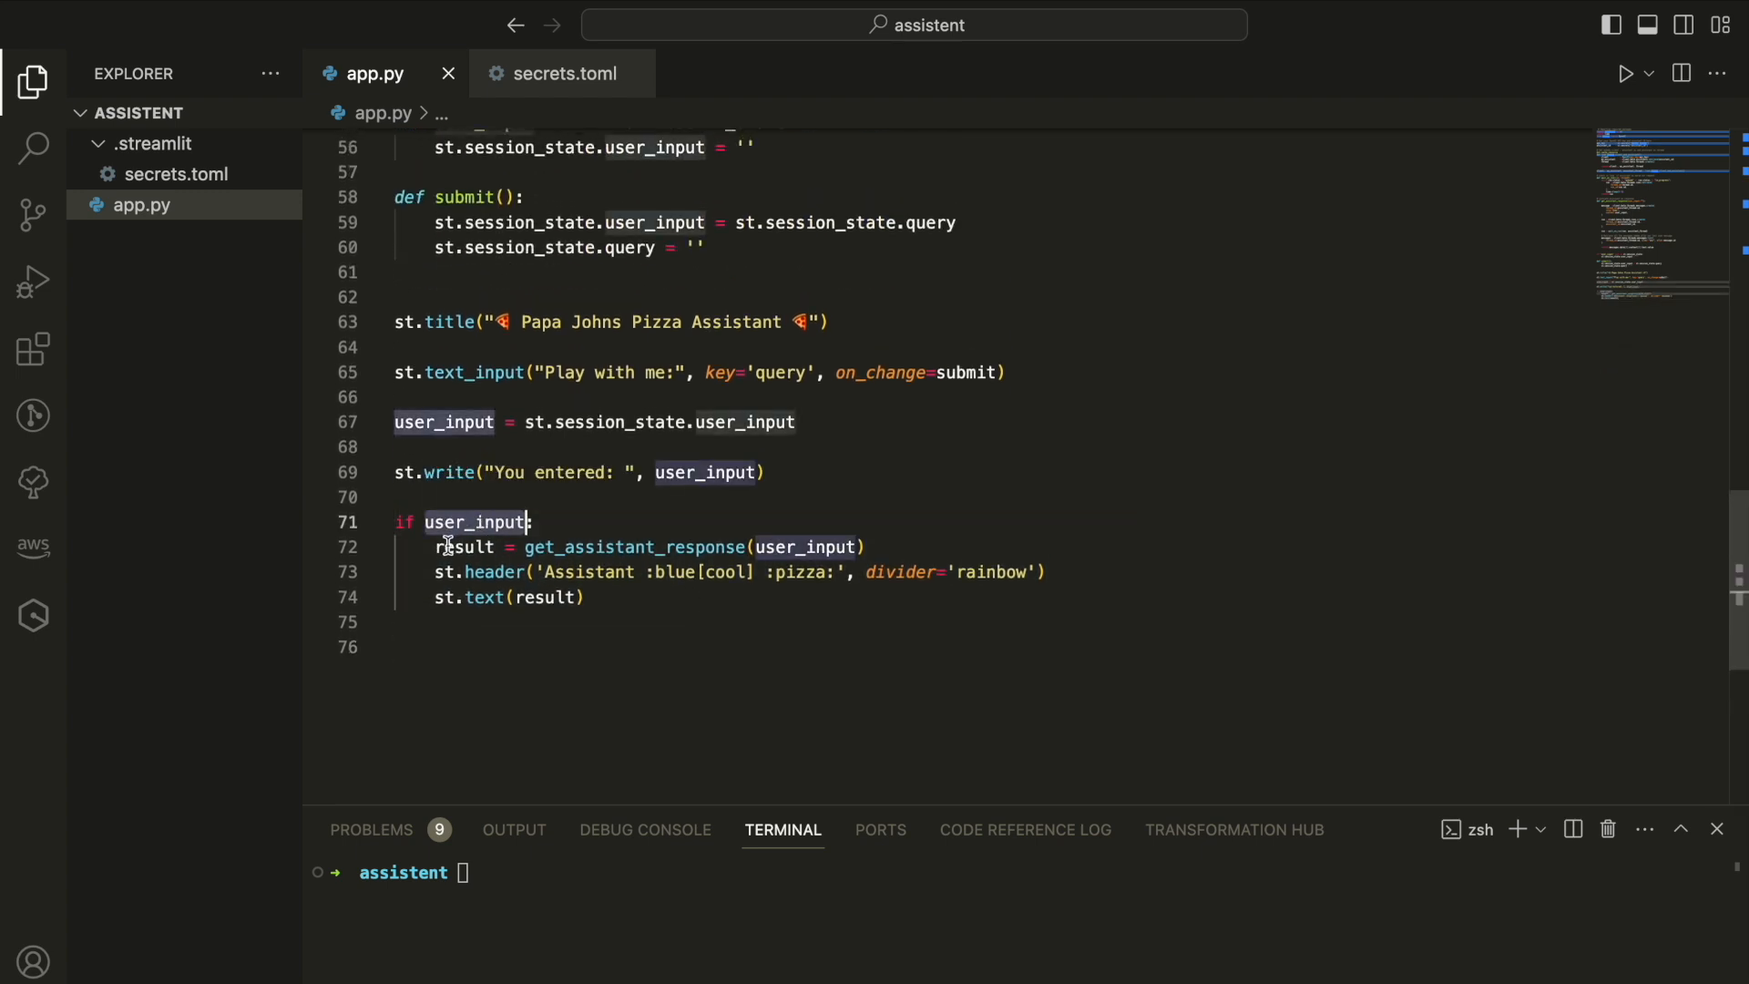
{"action": "left_click", "coordinate": [457, 546]}
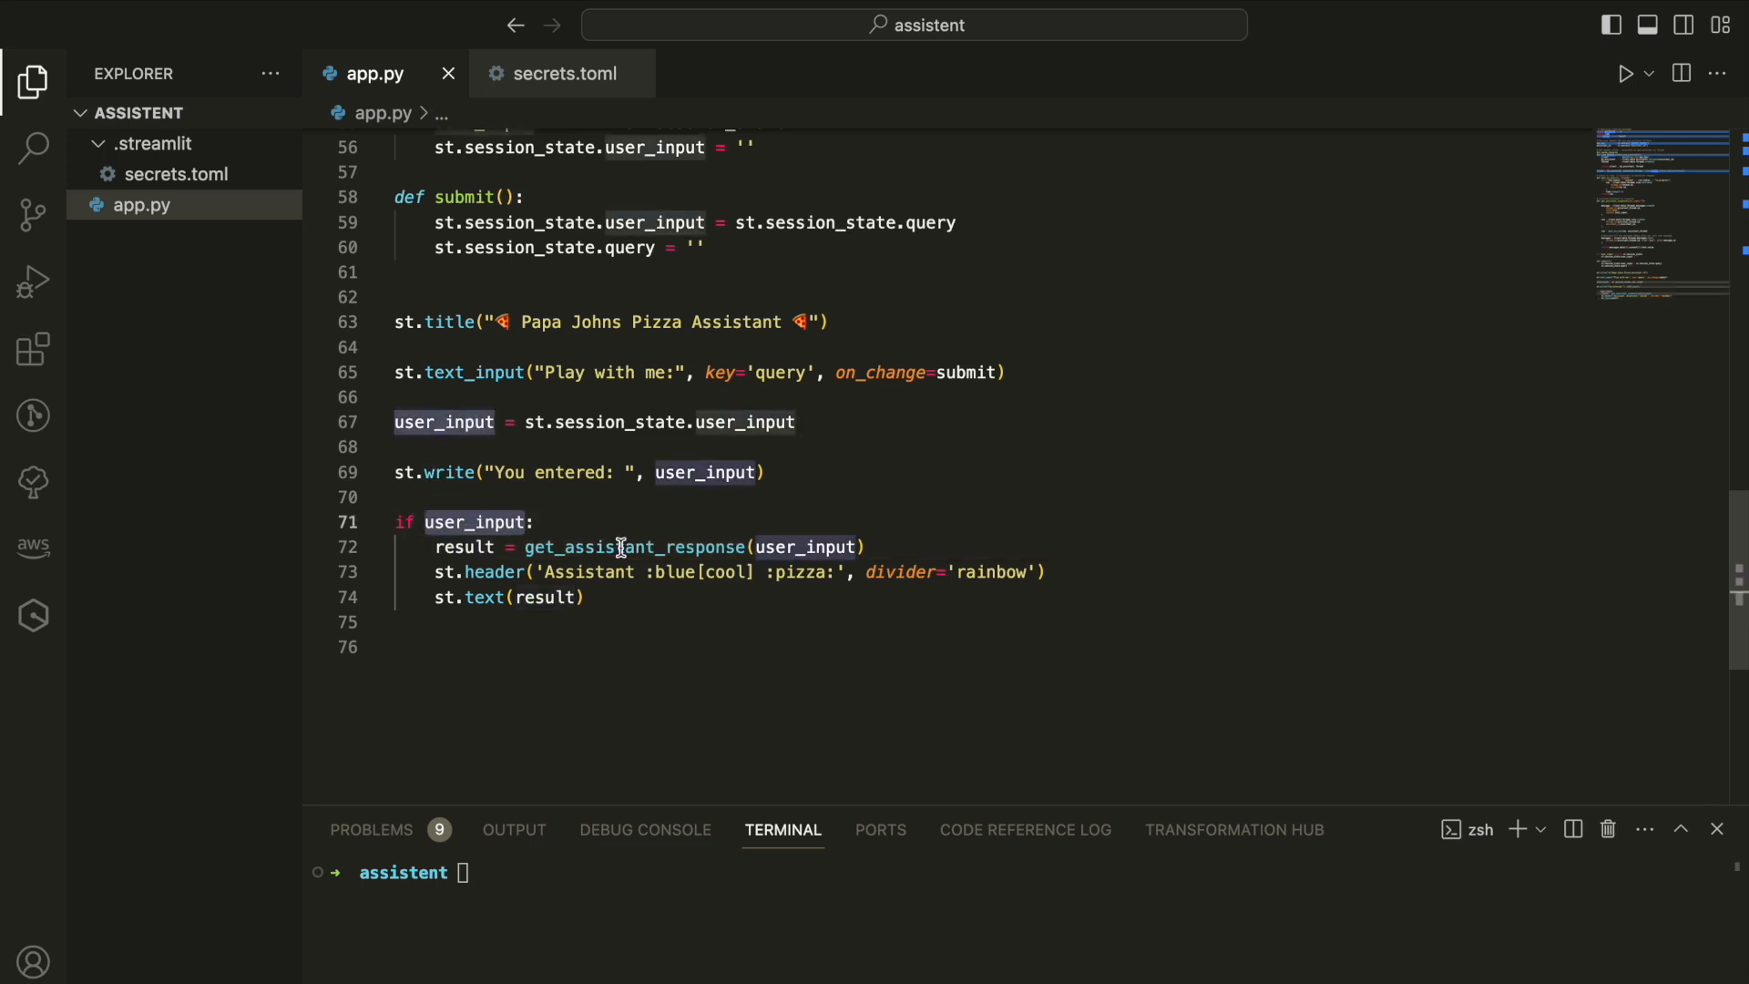
{"action": "mouse_move", "coordinate": [799, 547]}
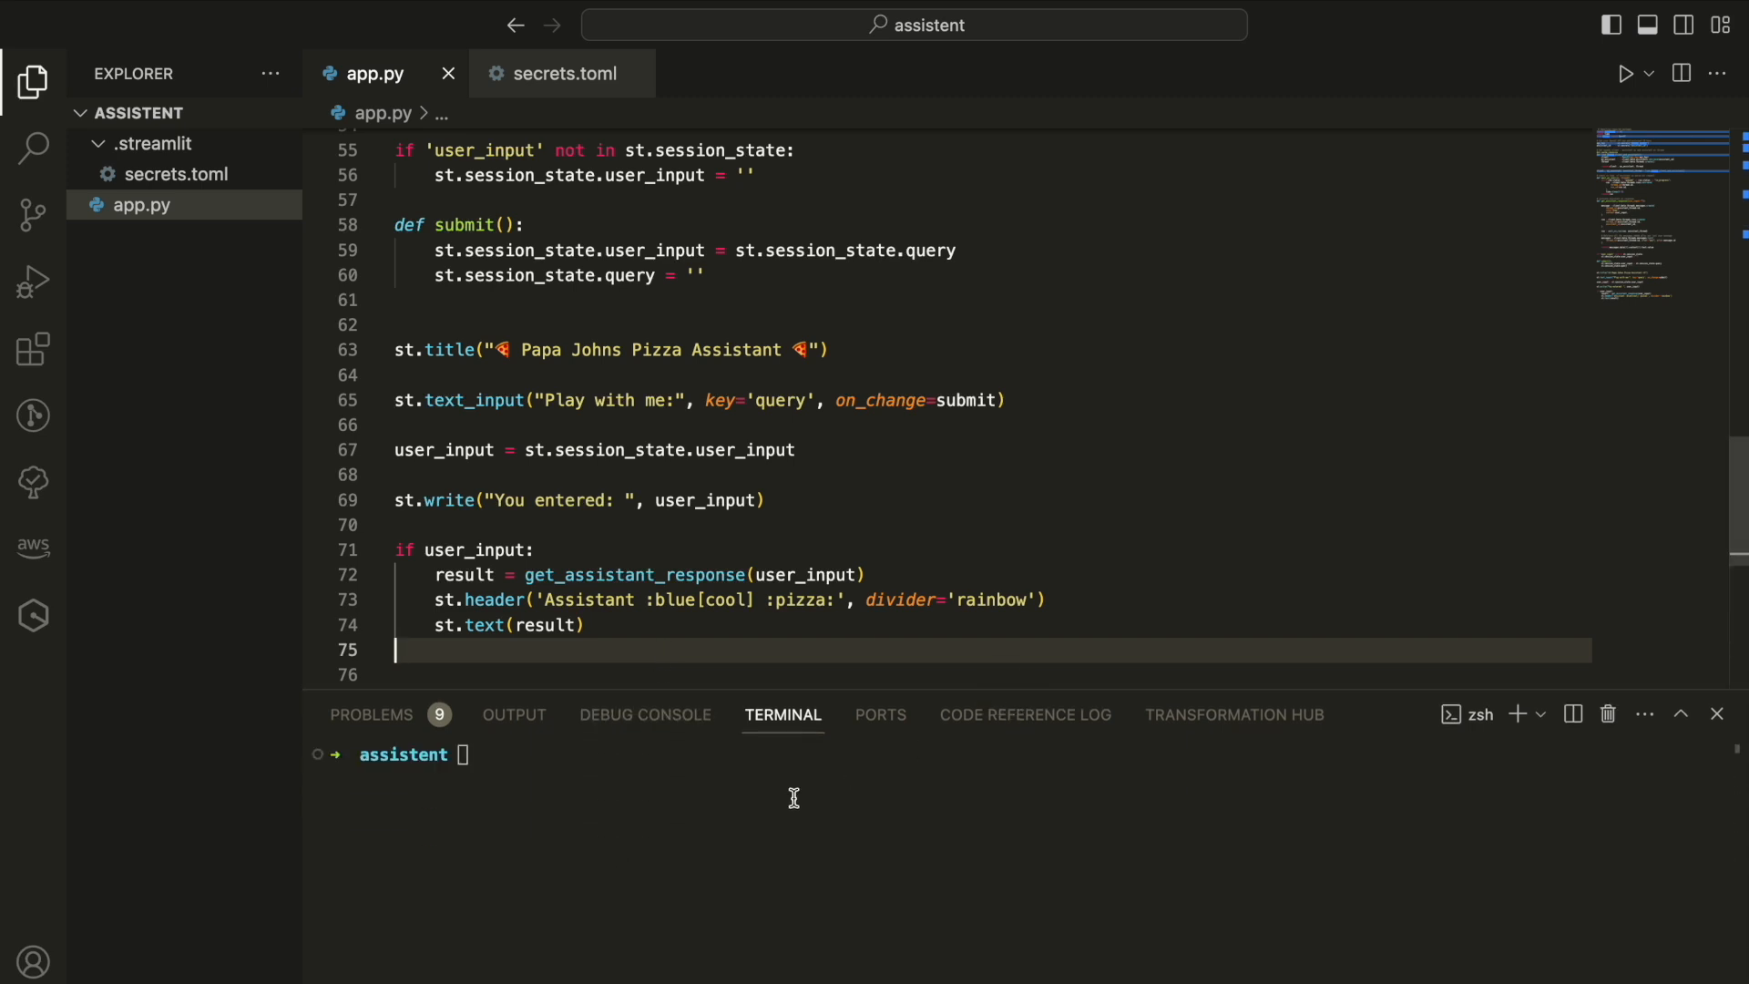
Start the app with 'streamlit run app.py' in the VS Code terminal
{"action": "type", "text": "stream"}
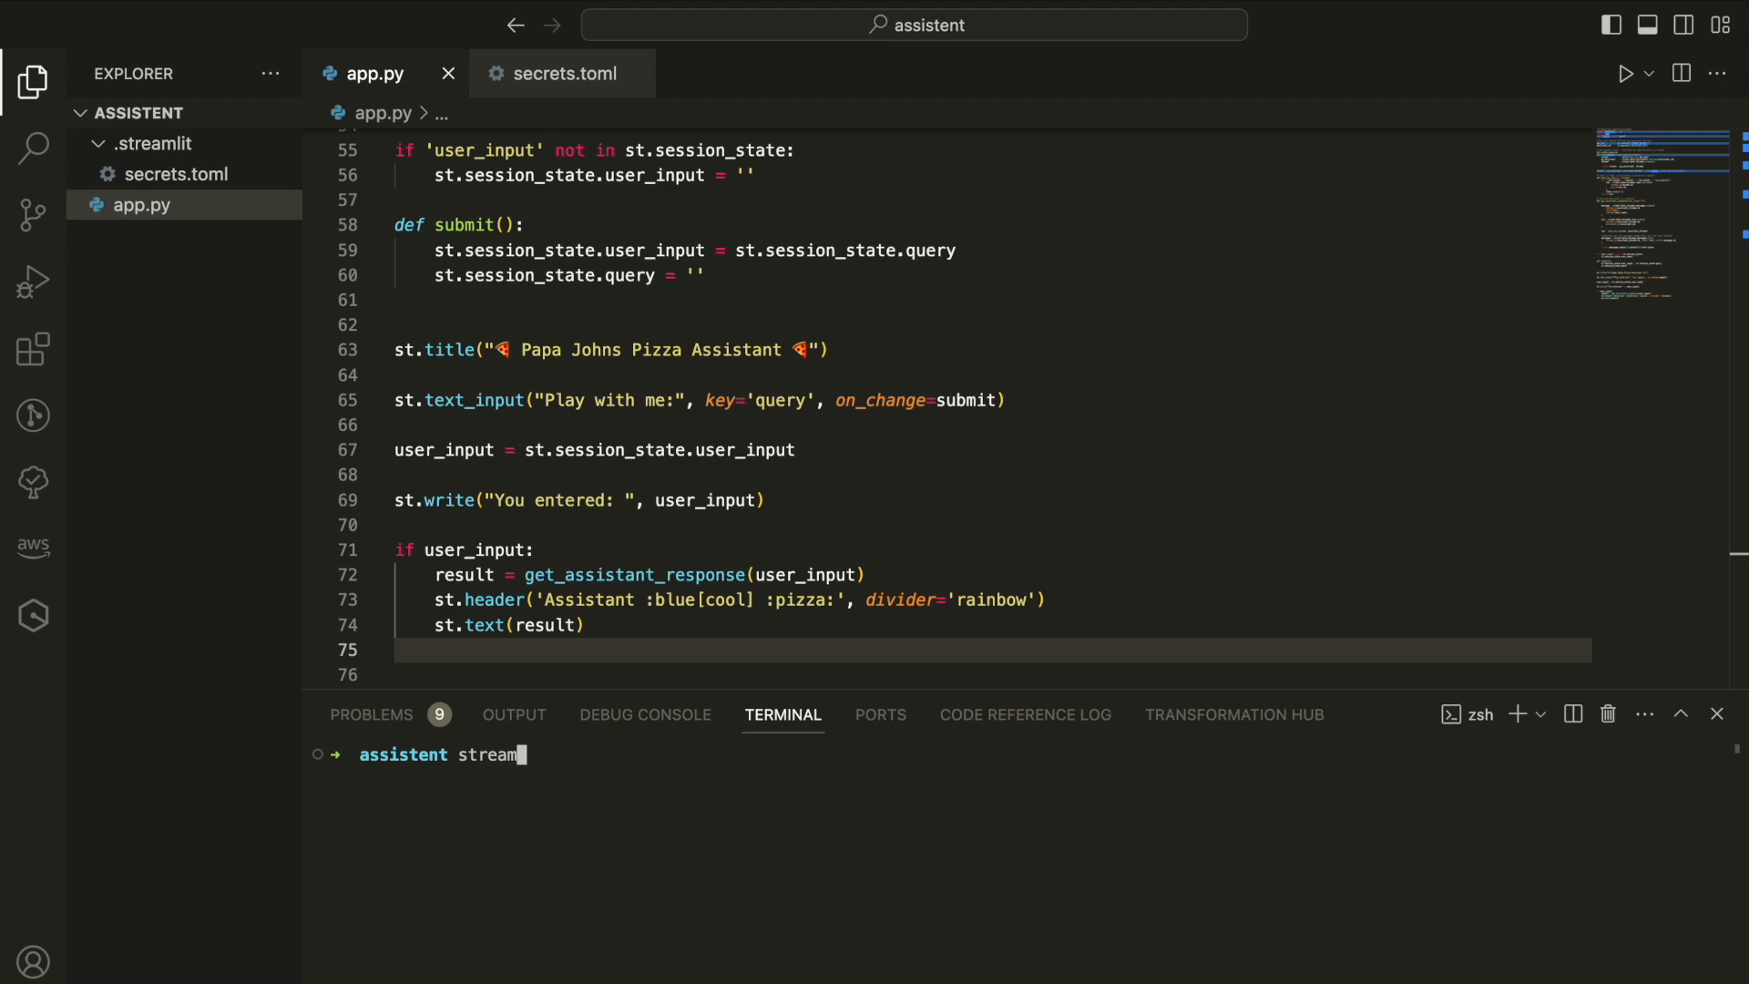
{"action": "type", "text": "lit run"}
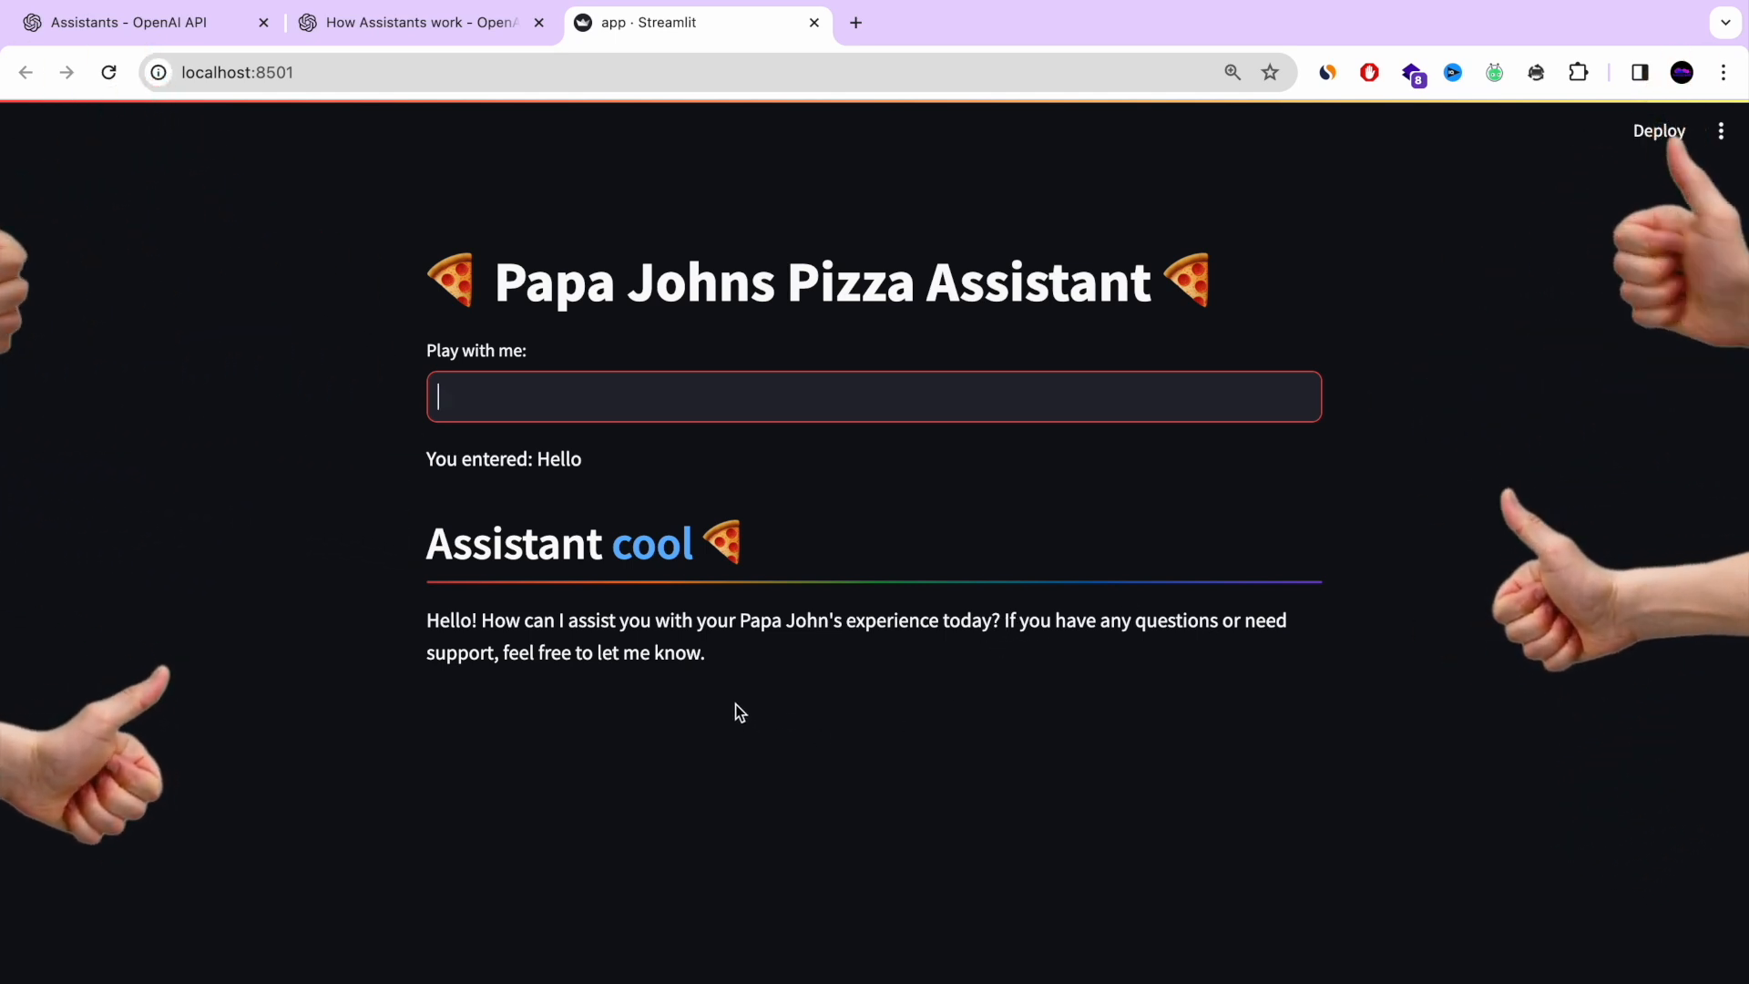
Switch the browser showing the assistant's Hello greeting to full screen
{"action": "key", "text": "F11"}
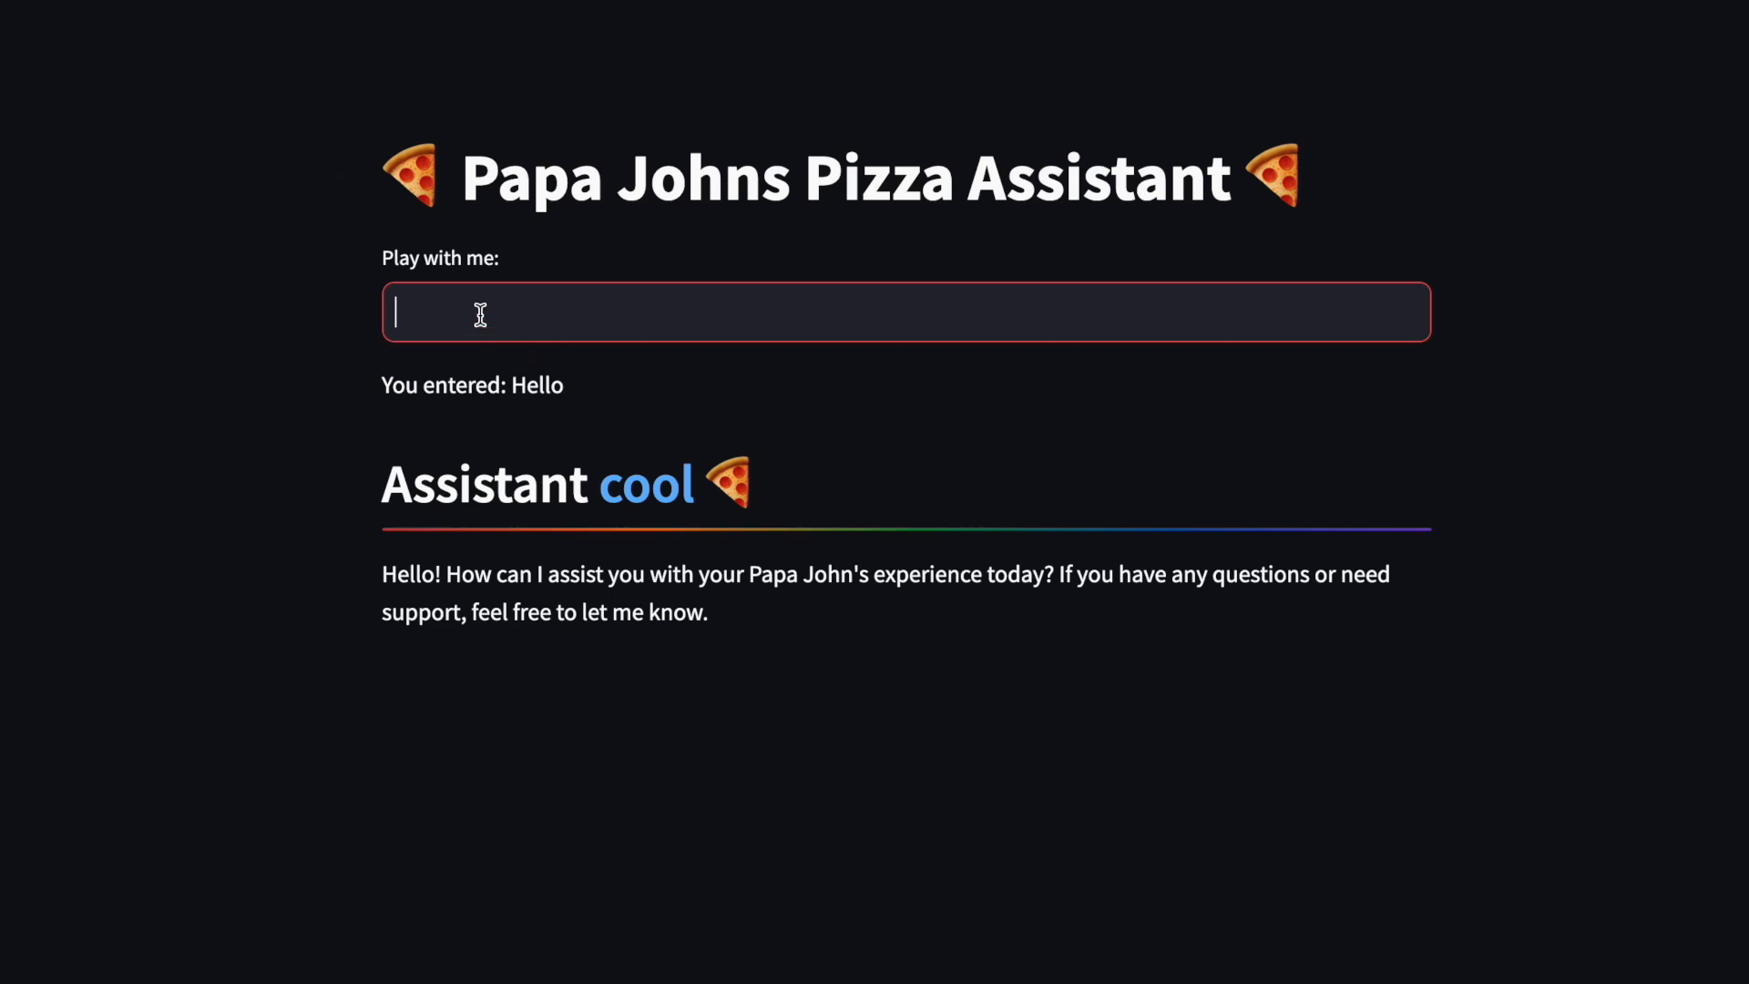
Ask the assistant for a 10-person party menu under $150 including non-pizza items
{"action": "type", "text": "can you offer us from the menu under 150$ for all of us. imclude also other things than pizza in the menu"}
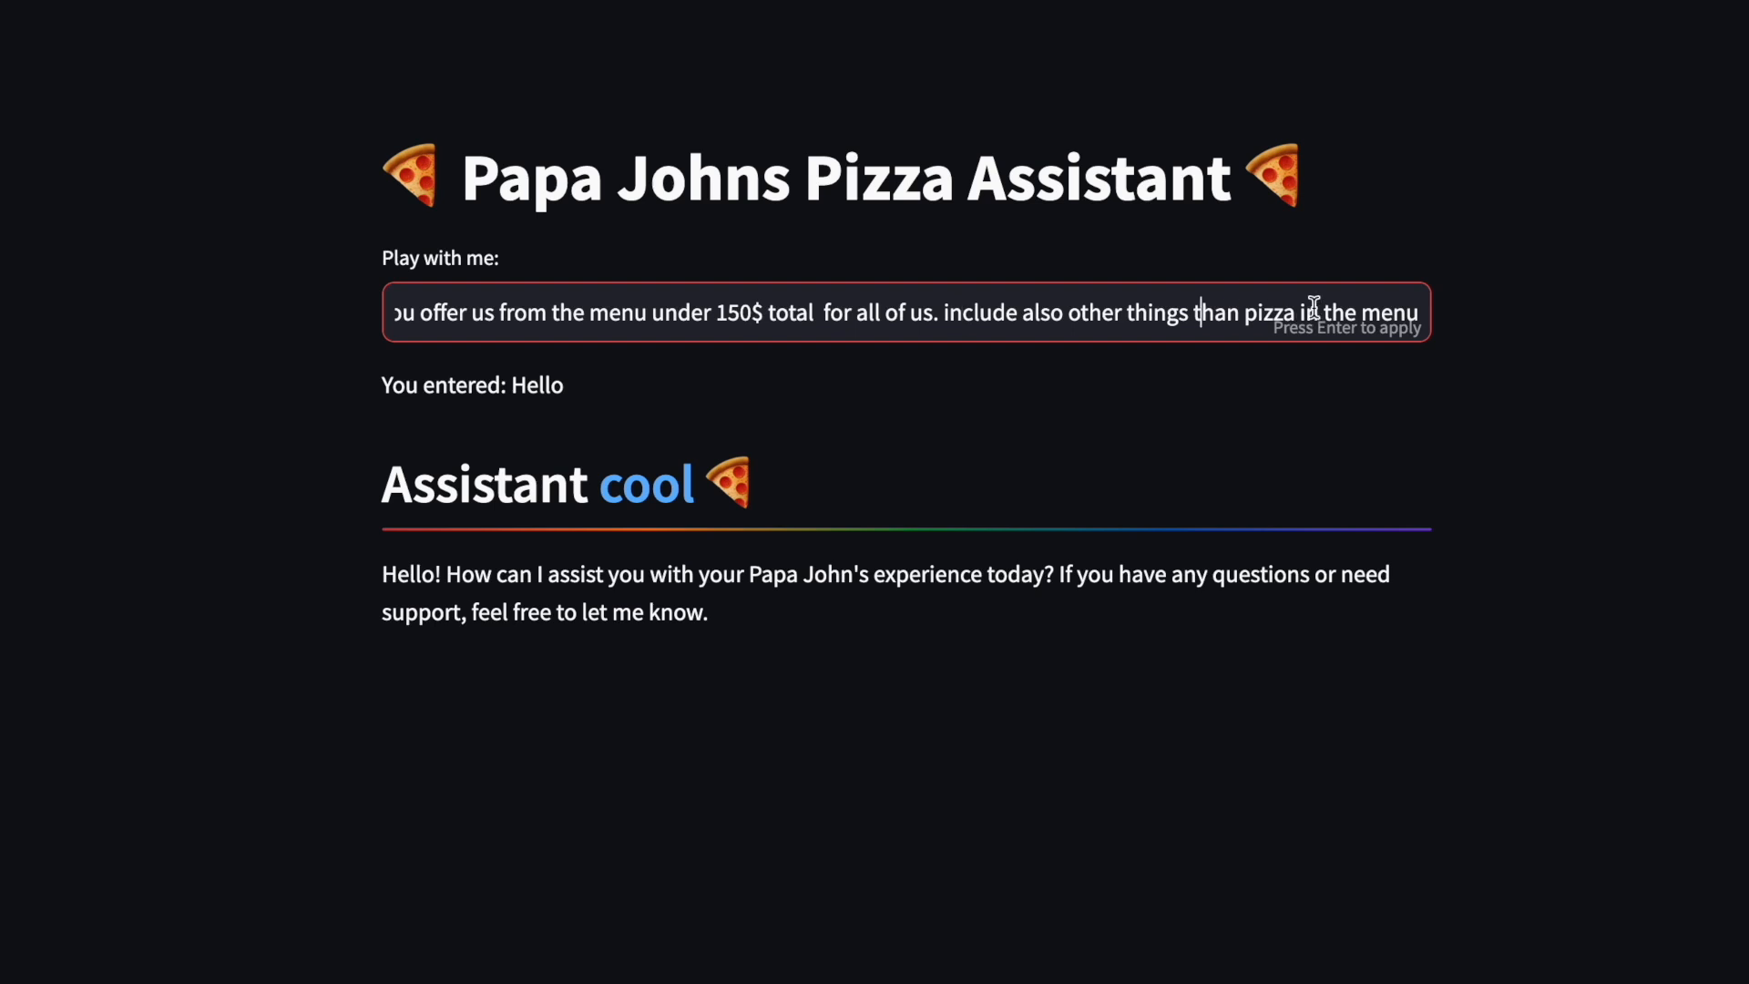
{"action": "key", "text": "Return"}
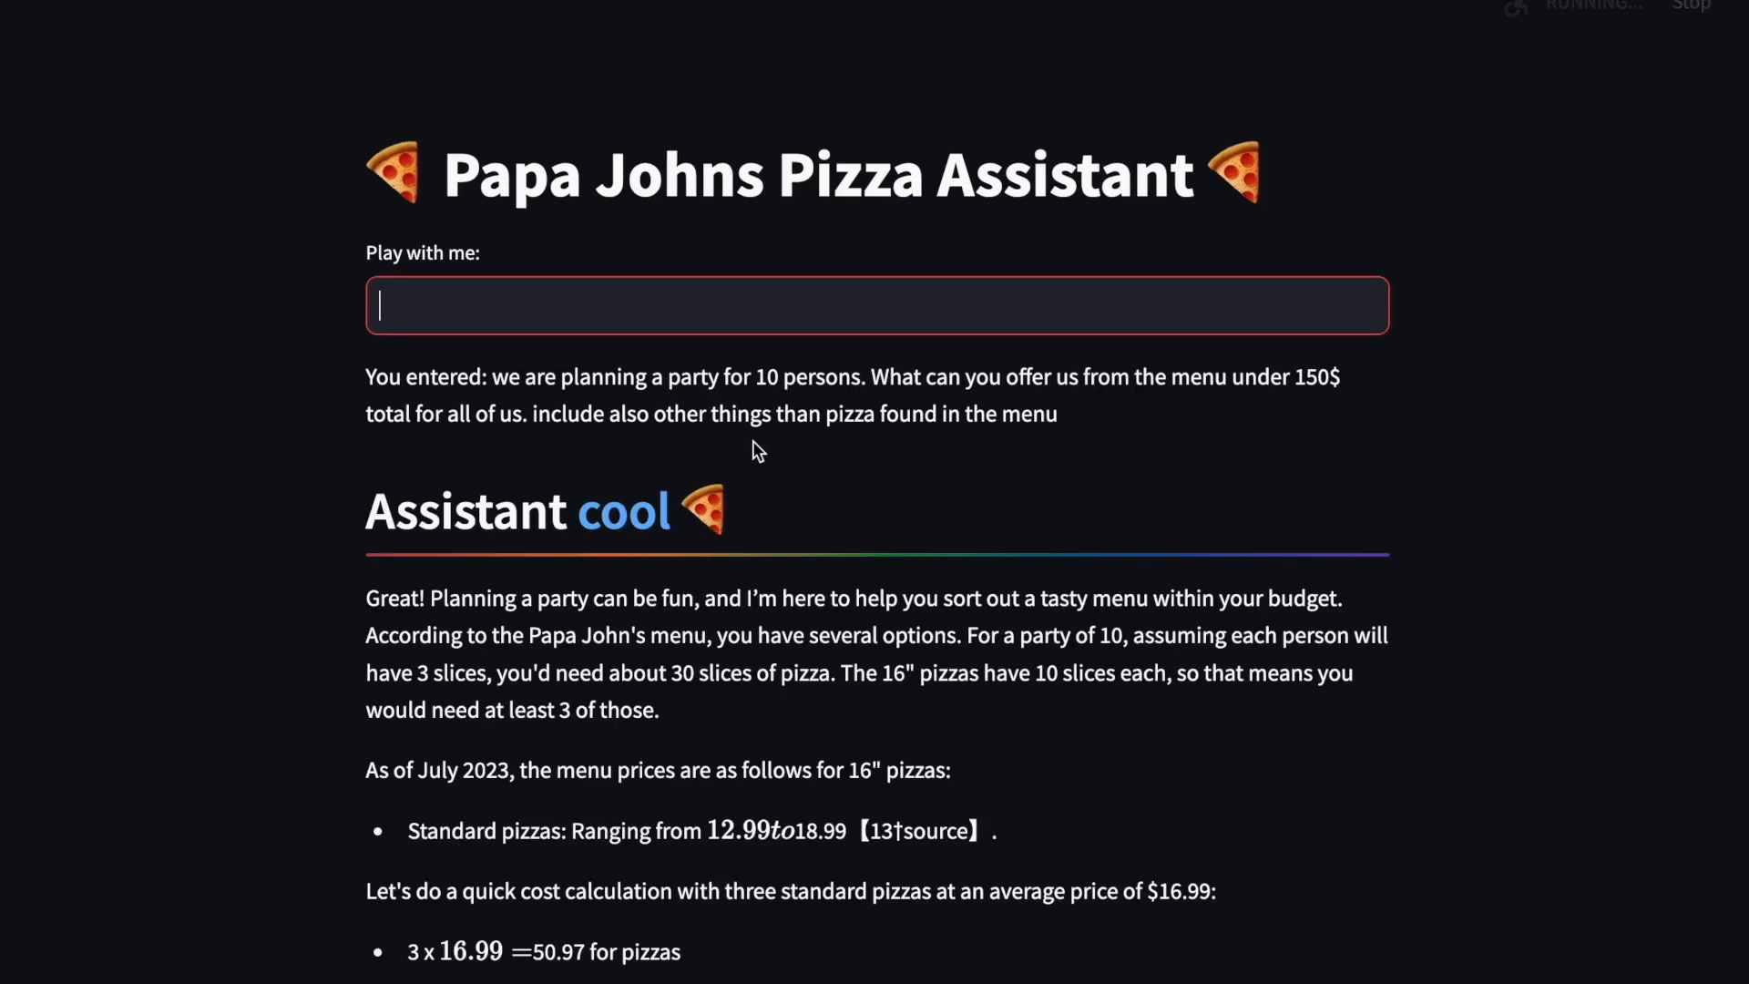
{"action": "scroll", "scroll_direction": "down", "scroll_amount": 3}
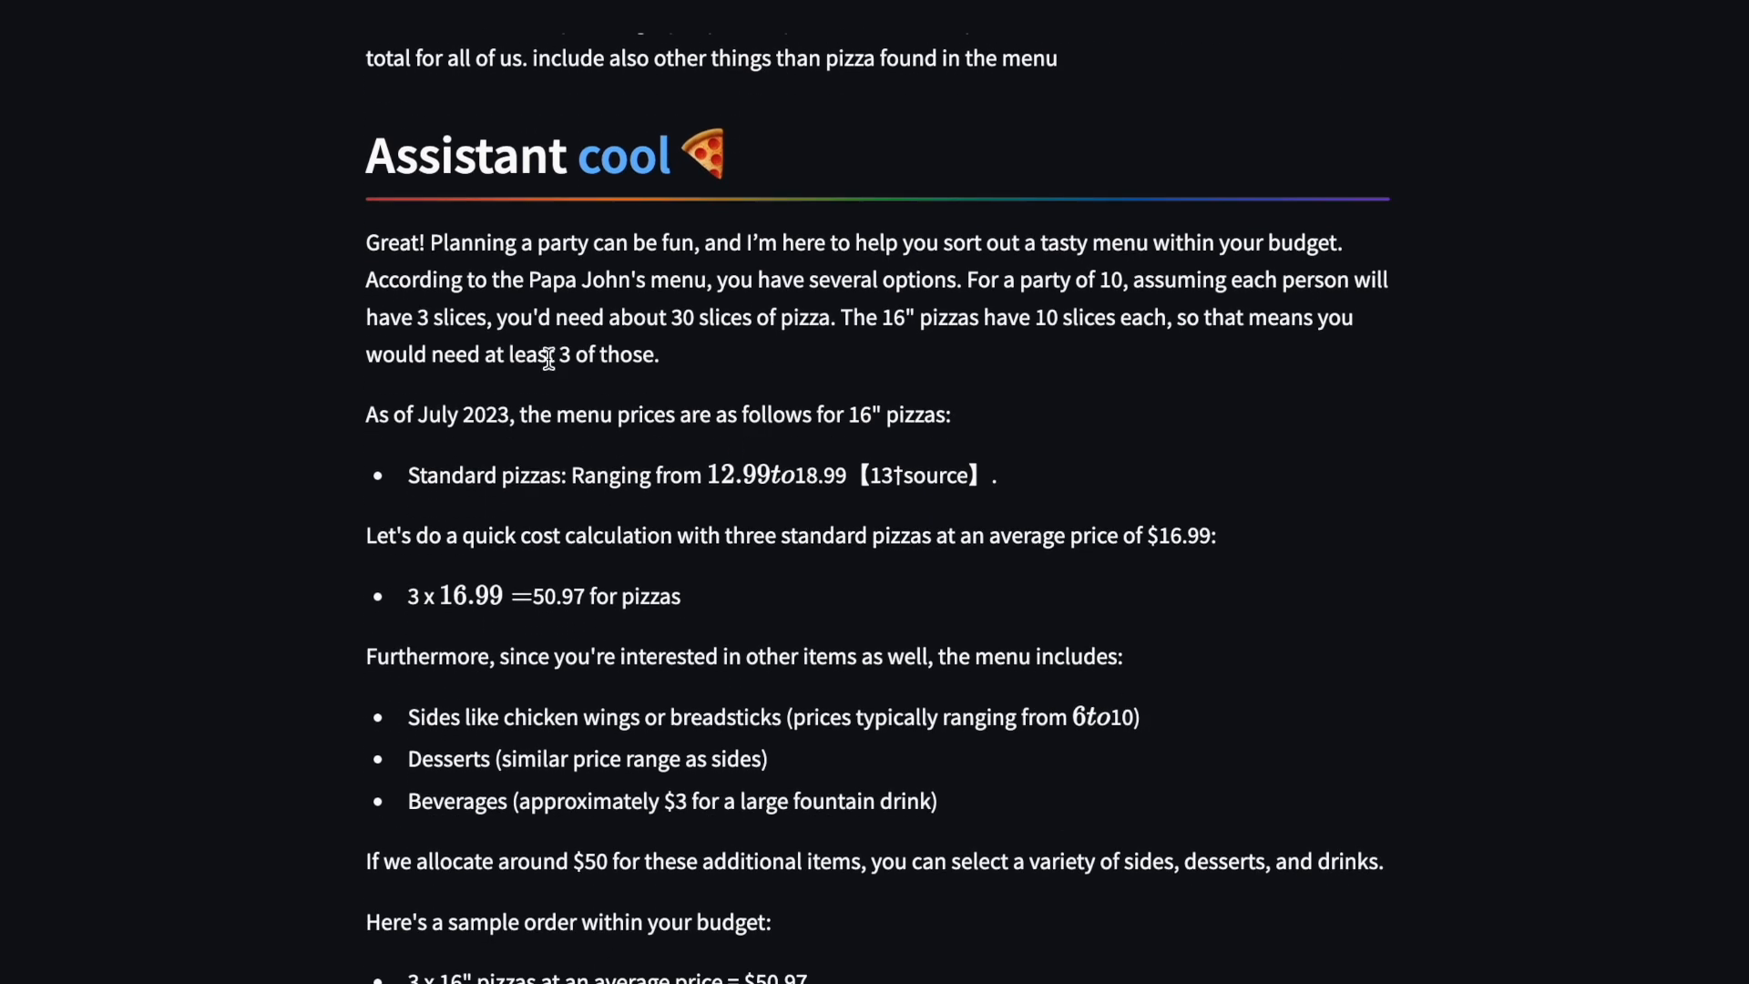
{"action": "mouse_move", "coordinate": [790, 236]}
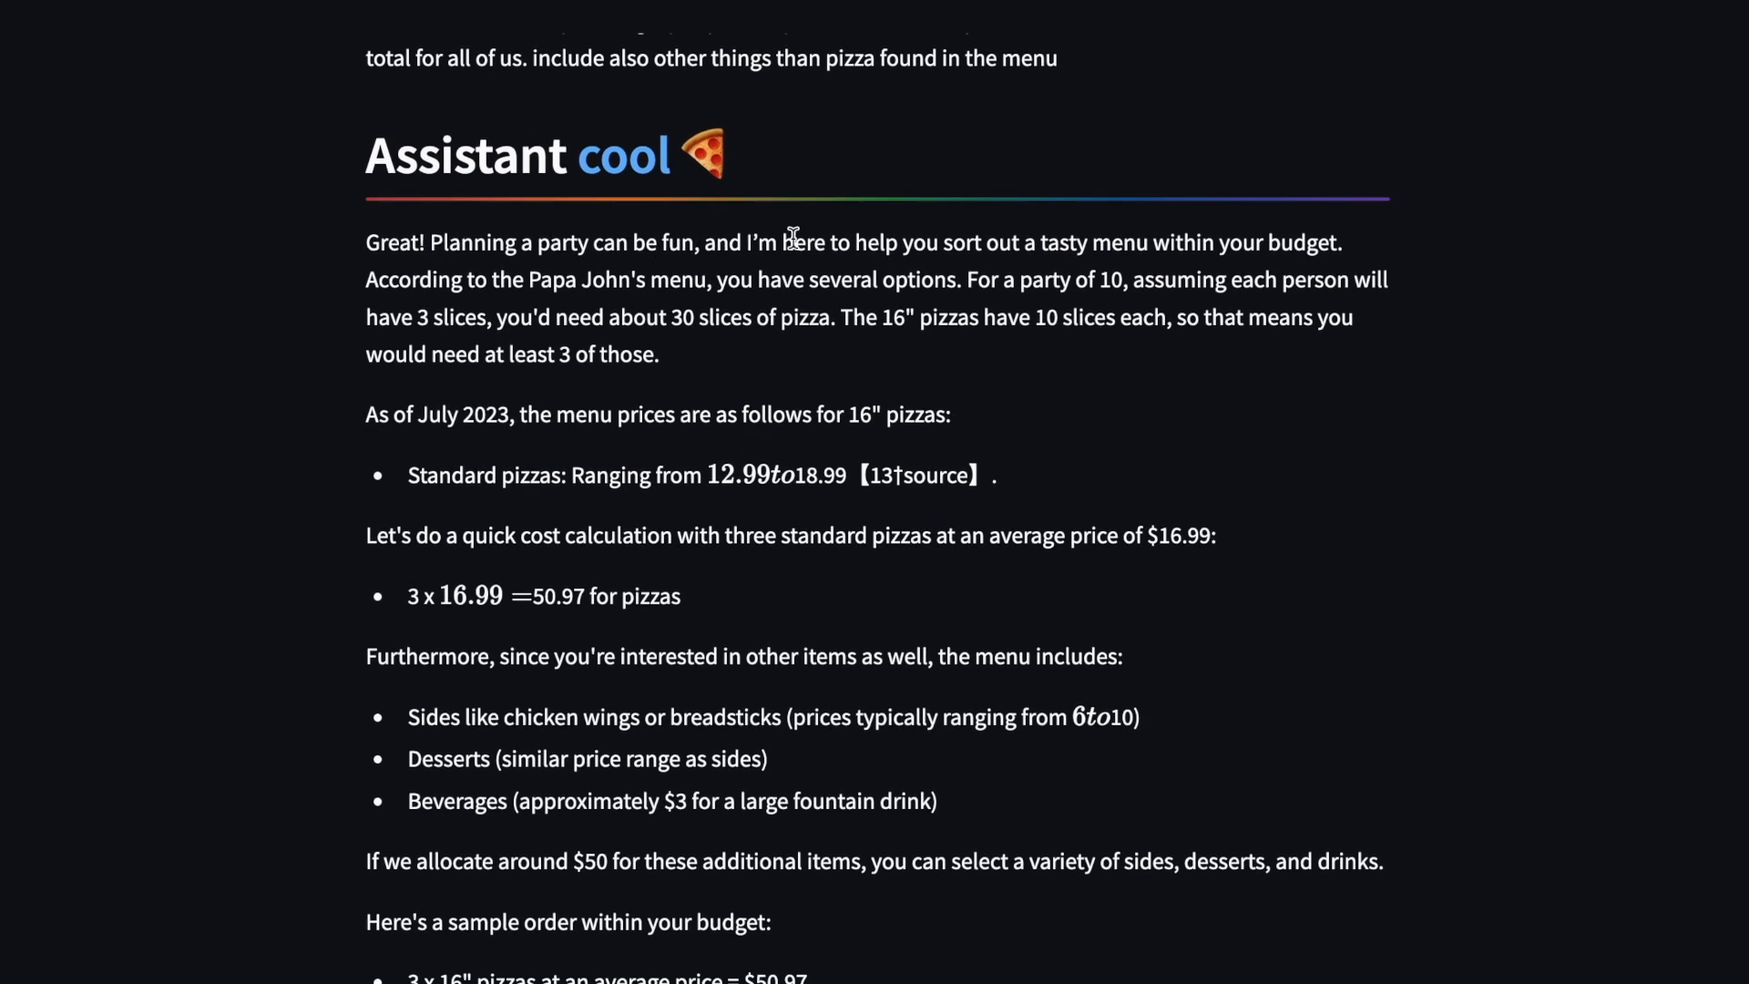
{"action": "scroll", "scroll_direction": "up", "scroll_amount": 3}
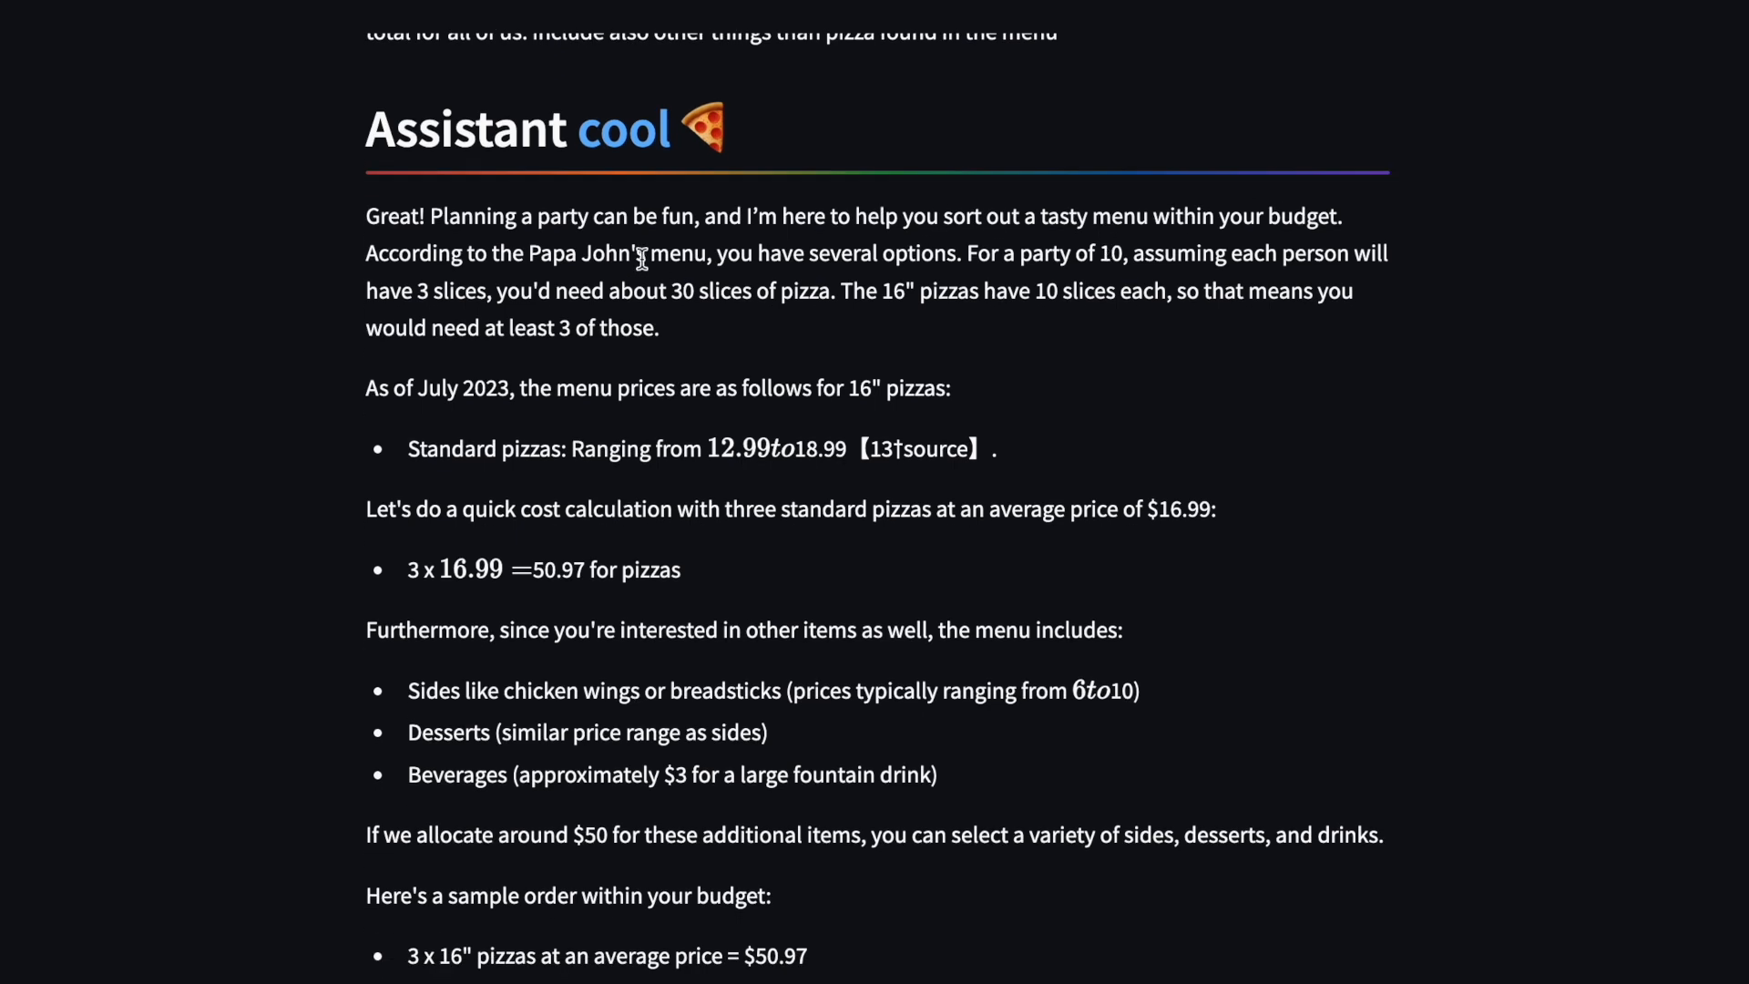
{"action": "mouse_move", "coordinate": [1050, 255]}
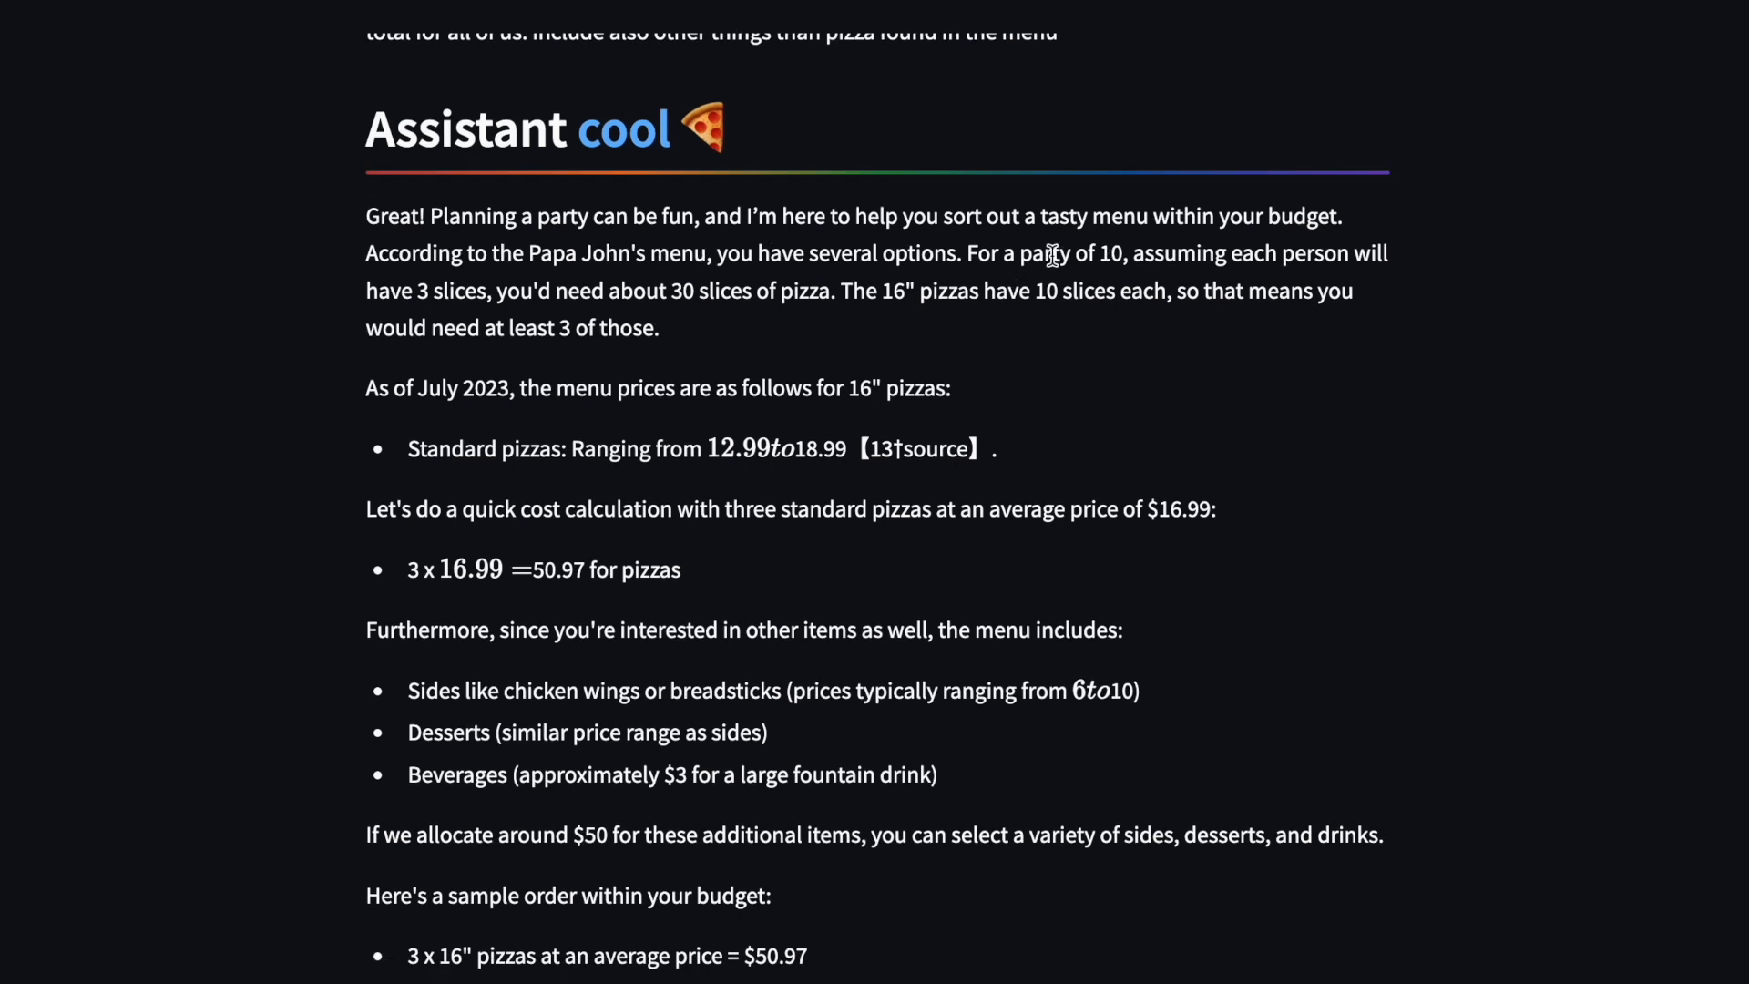
{"action": "mouse_move", "coordinate": [541, 303]}
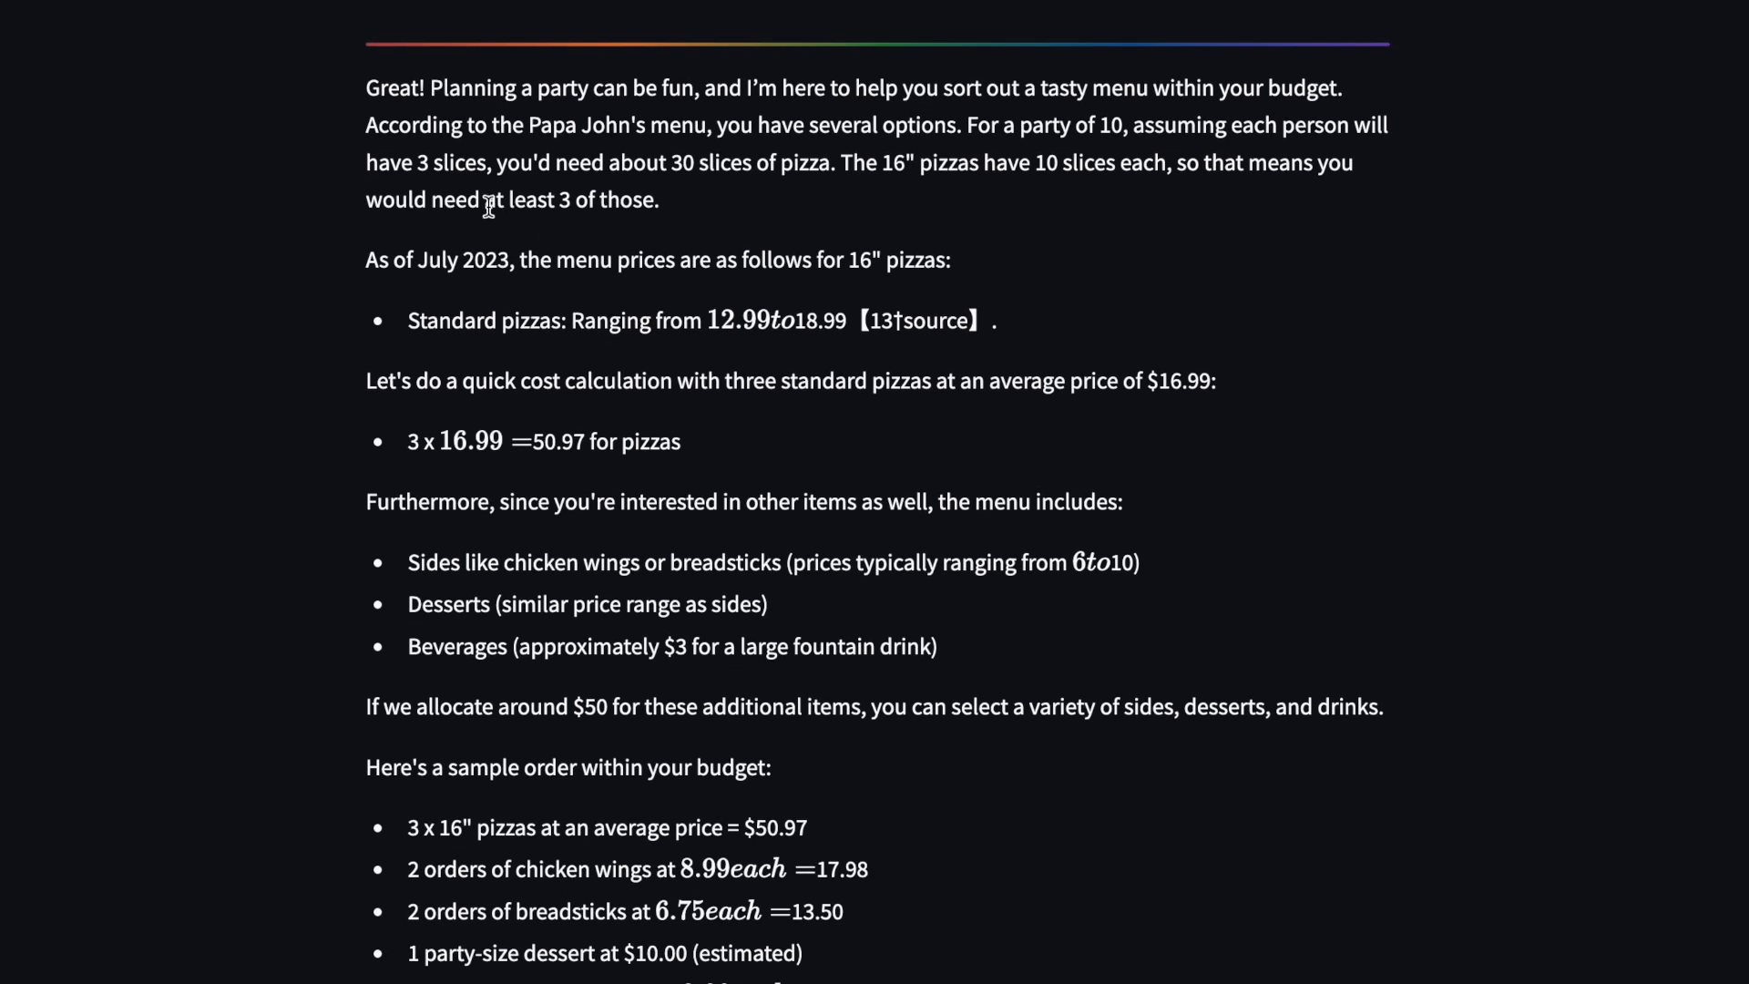
{"action": "mouse_move", "coordinate": [391, 259]}
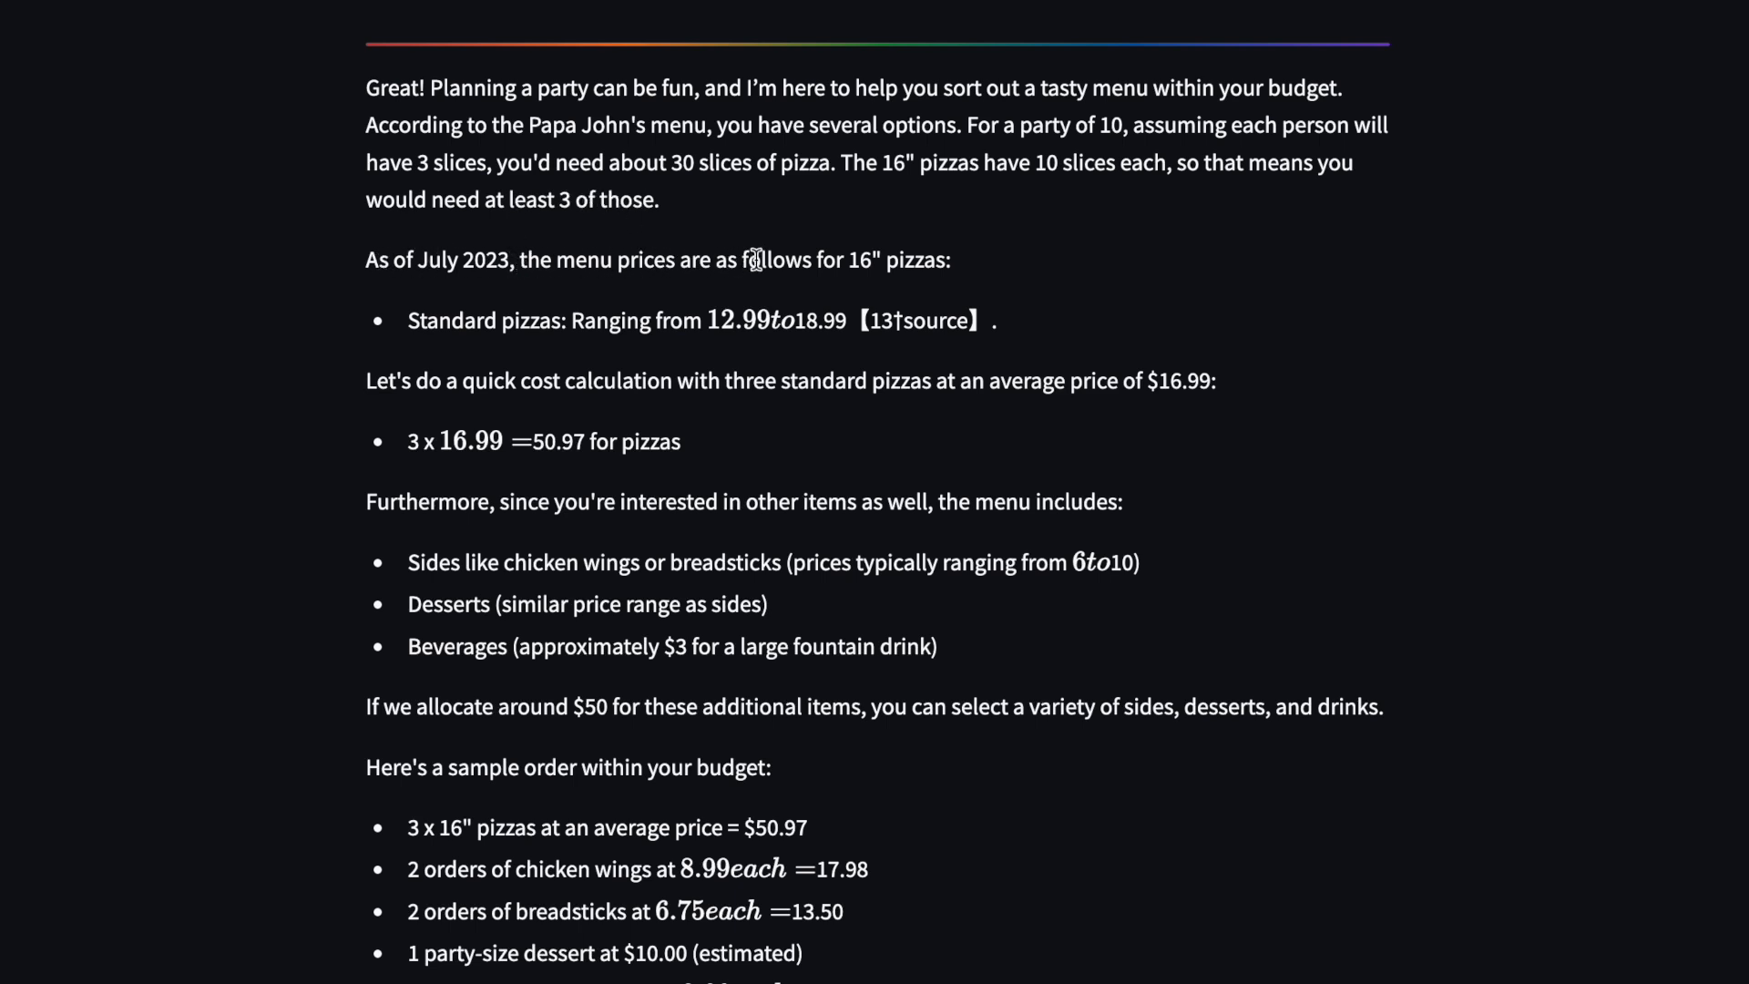
{"action": "scroll", "scroll_direction": "down", "scroll_amount": 3}
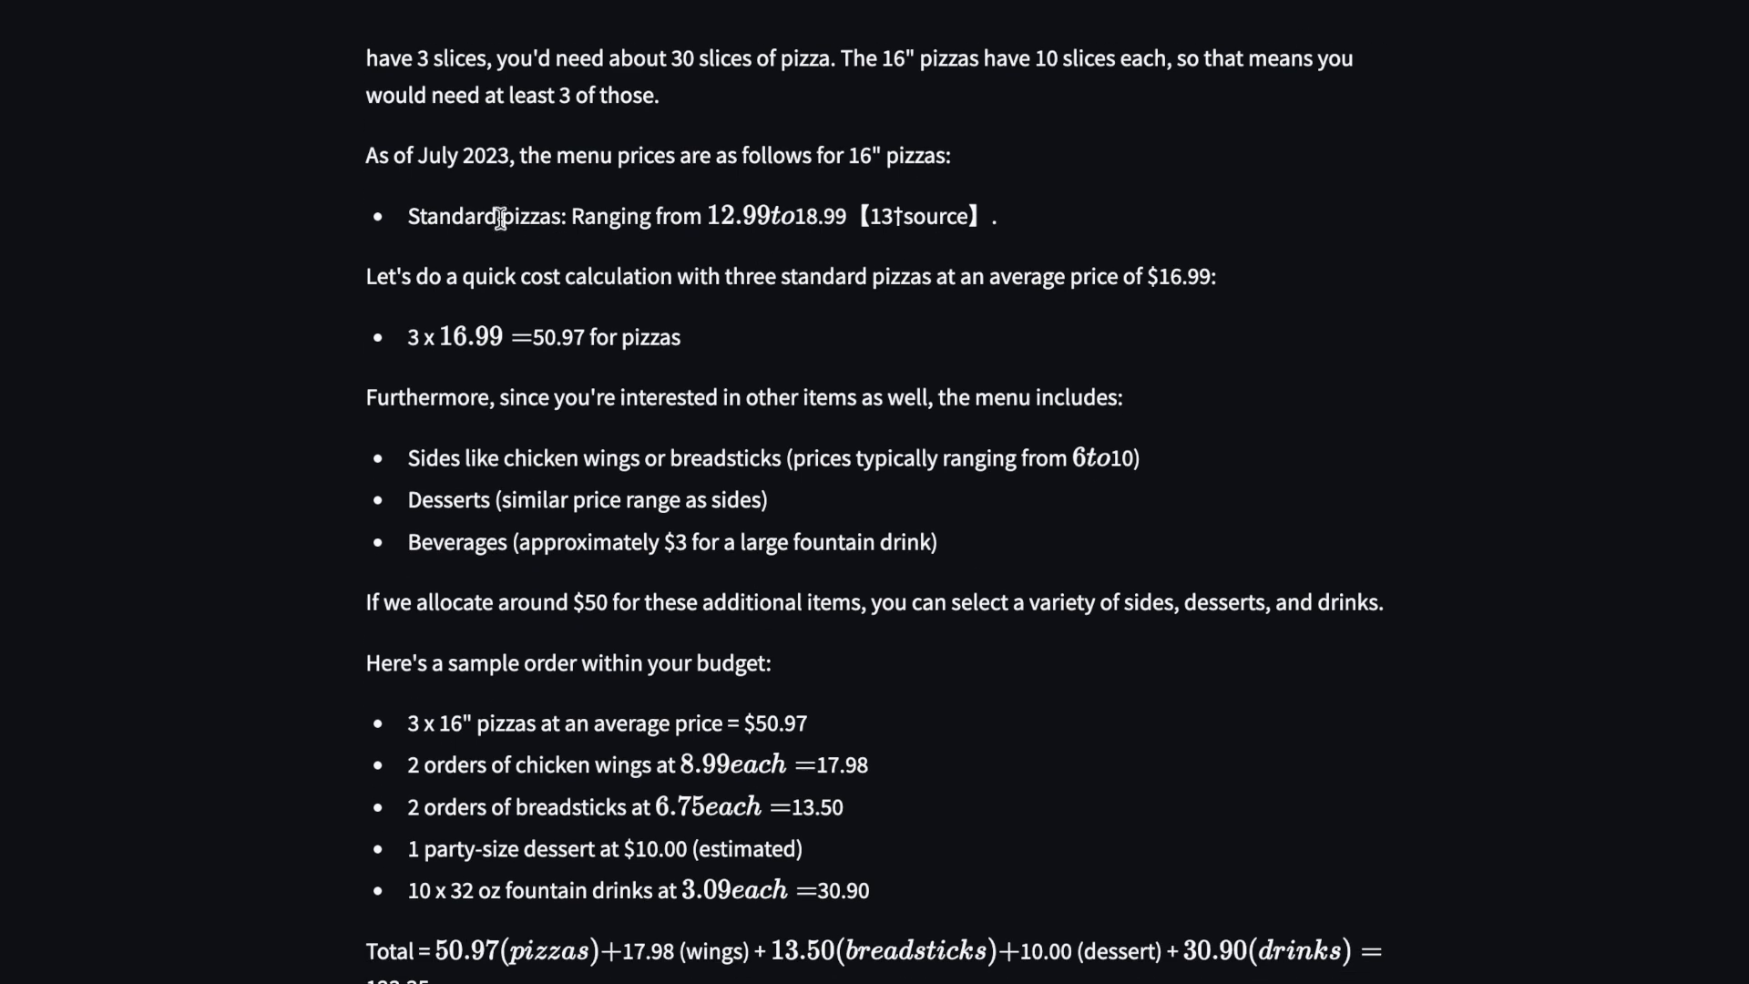
{"action": "left_click_drag", "start_coordinate": [408, 215], "coordinate": [682, 215]}
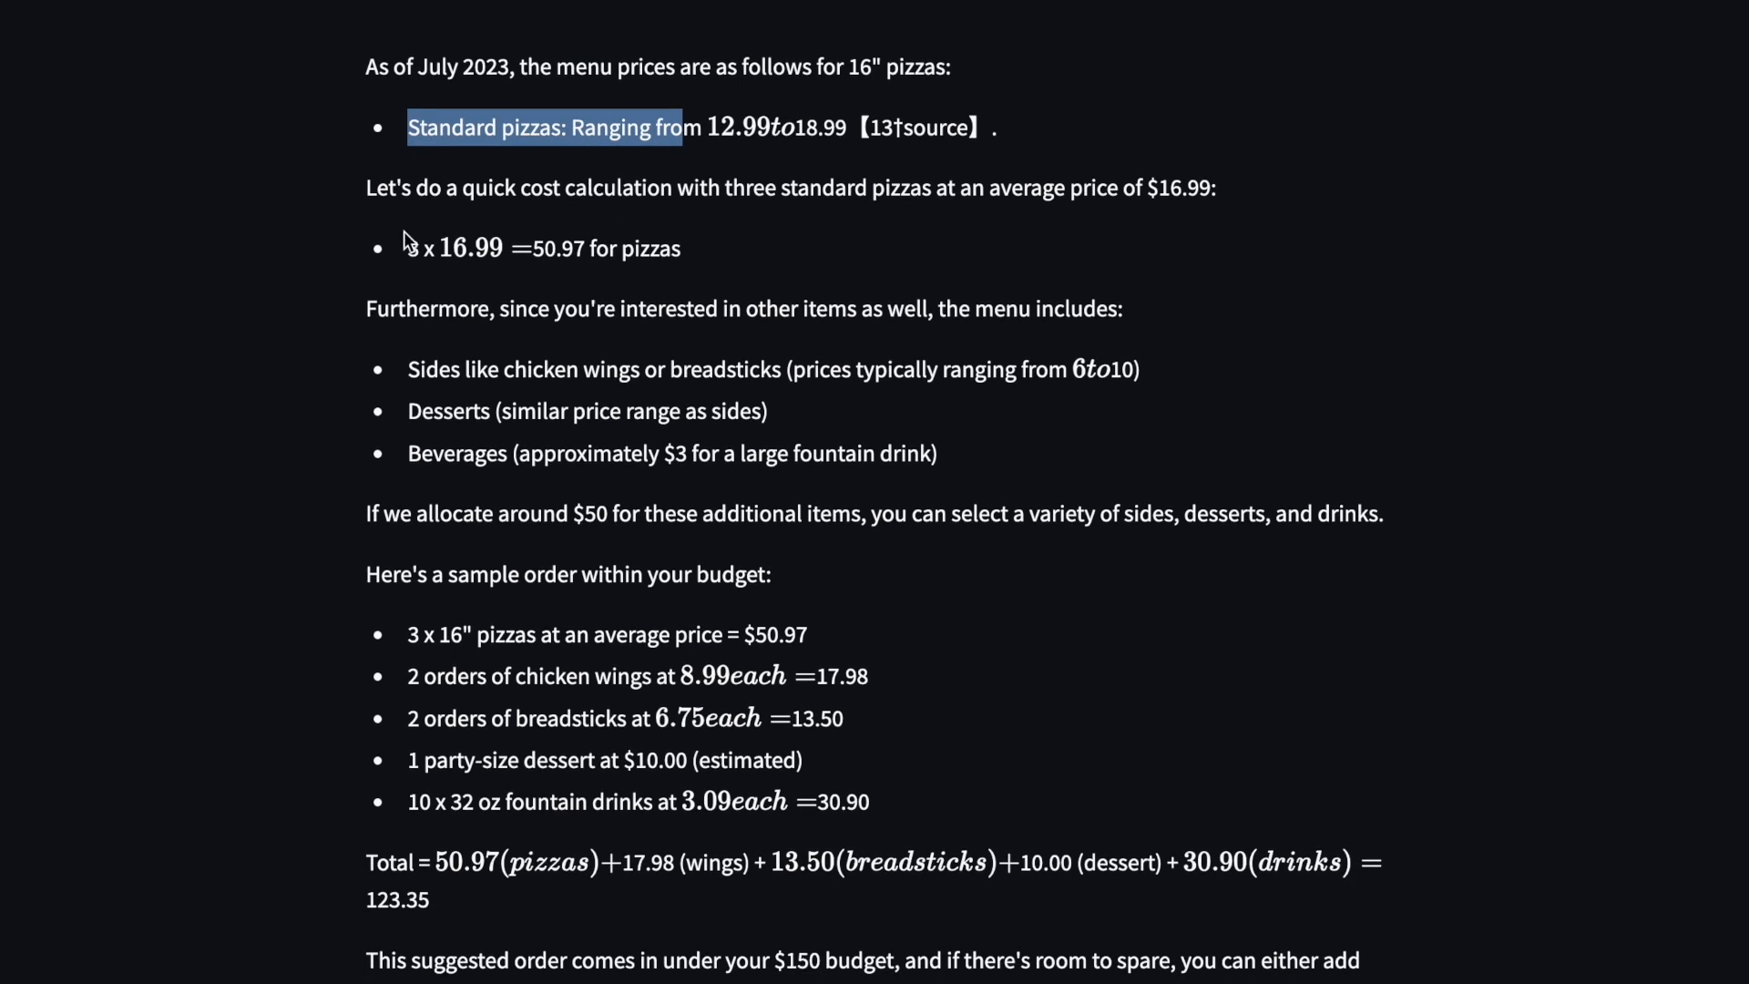
{"action": "scroll", "scroll_direction": "down", "scroll_amount": 3}
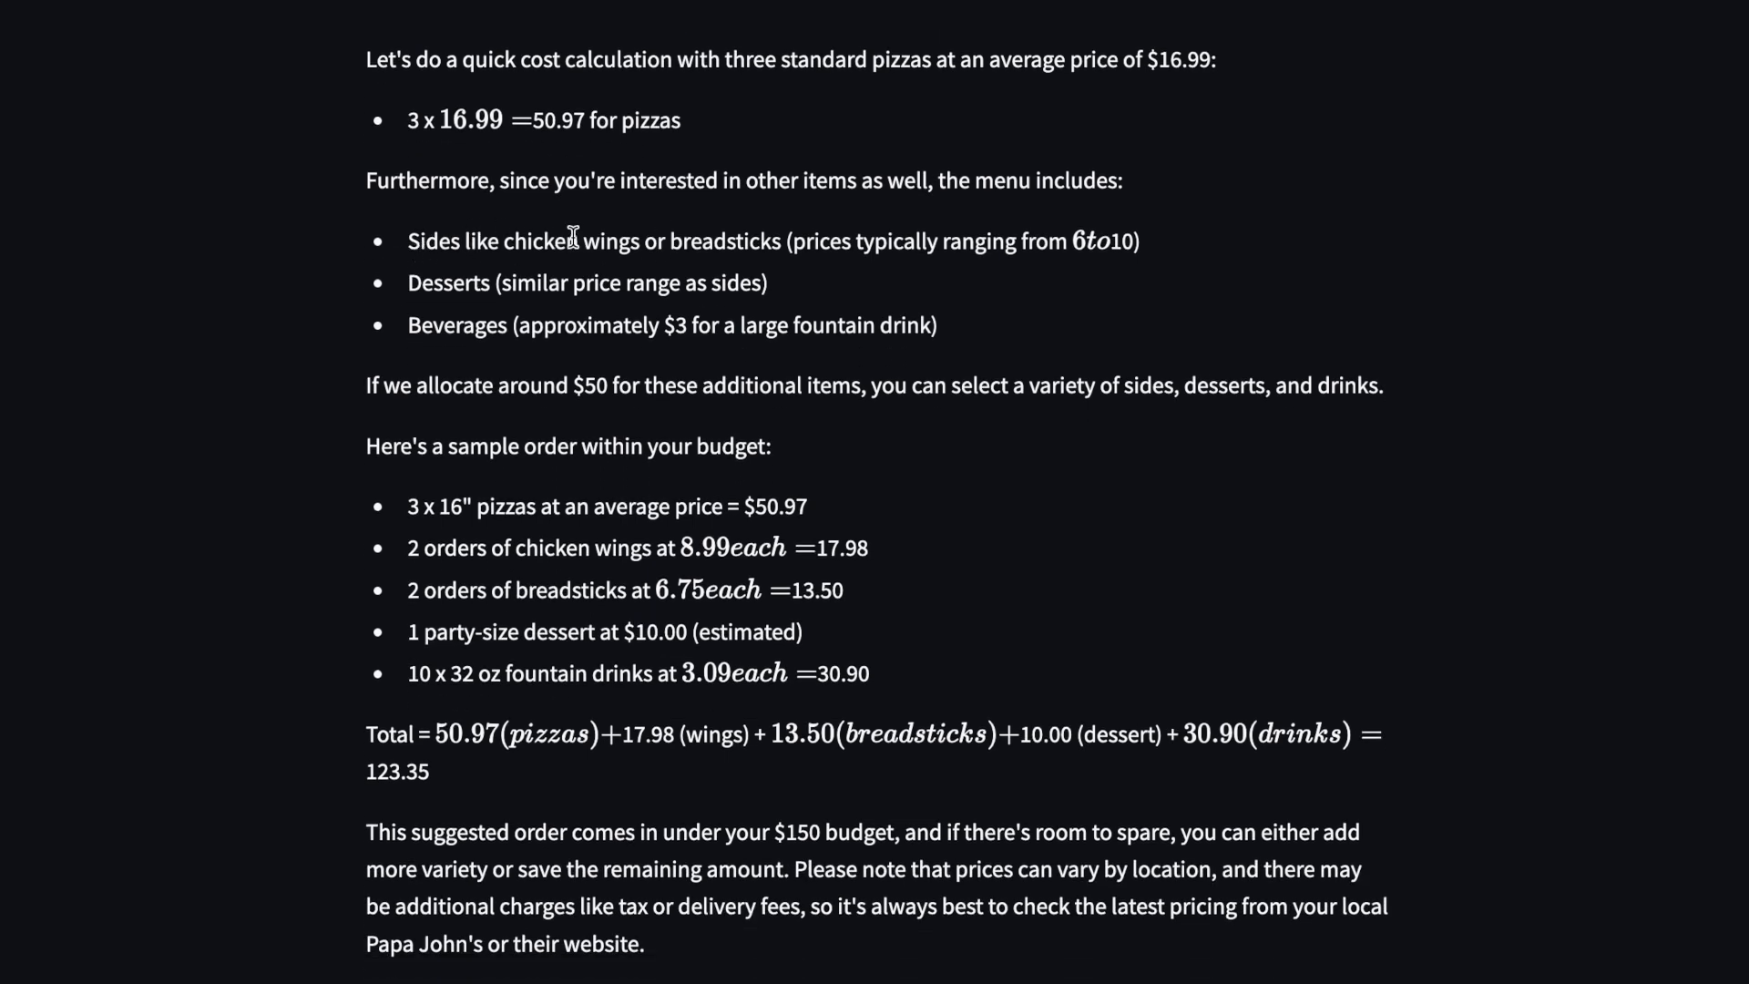
{"action": "mouse_move", "coordinate": [404, 333]}
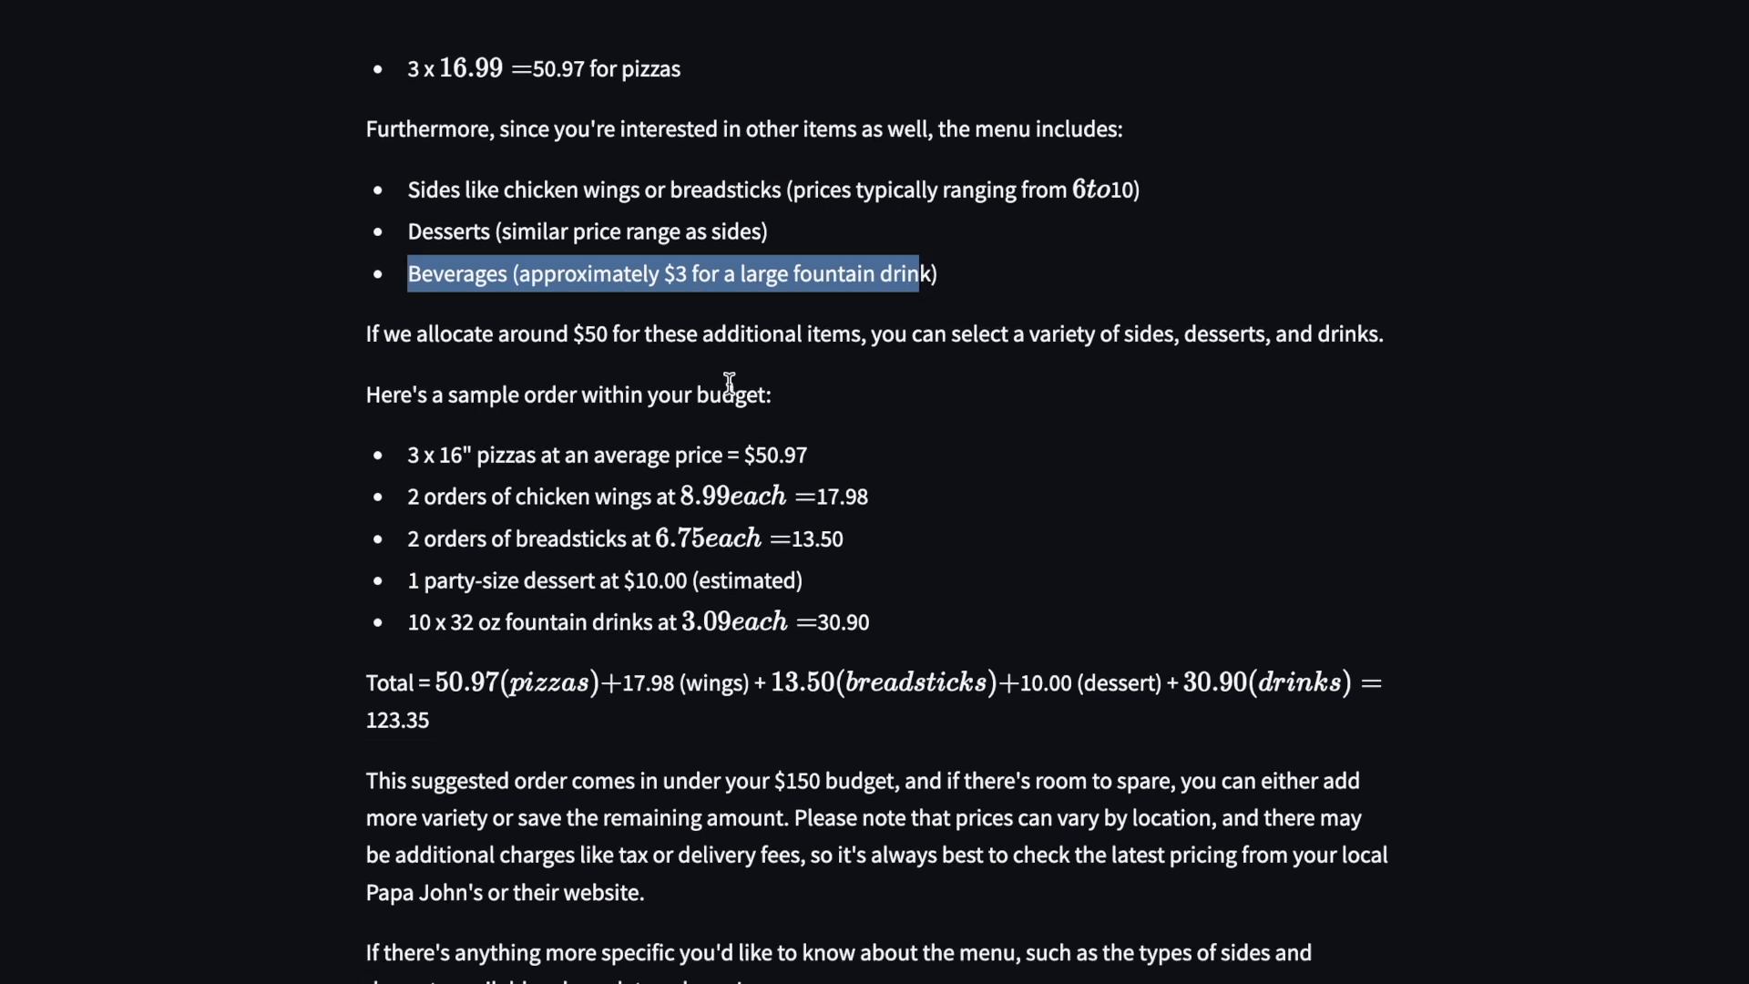
{"action": "scroll", "scroll_direction": "up", "scroll_amount": 3}
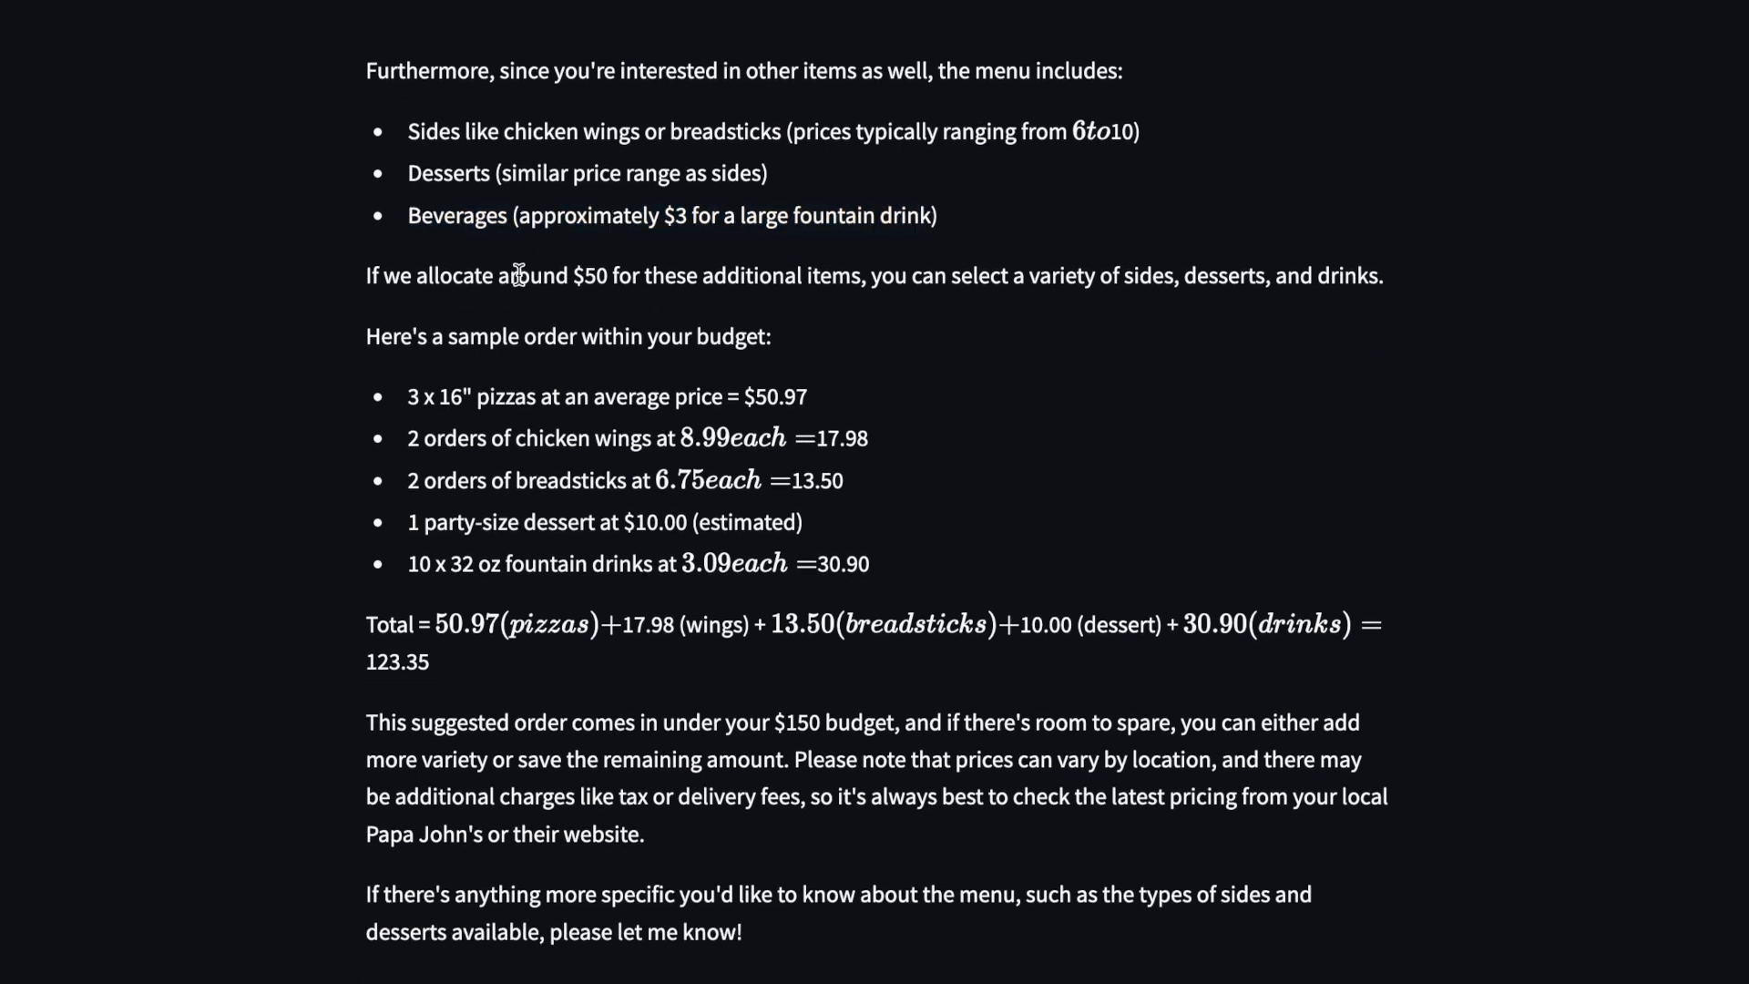
{"action": "mouse_move", "coordinate": [1154, 277]}
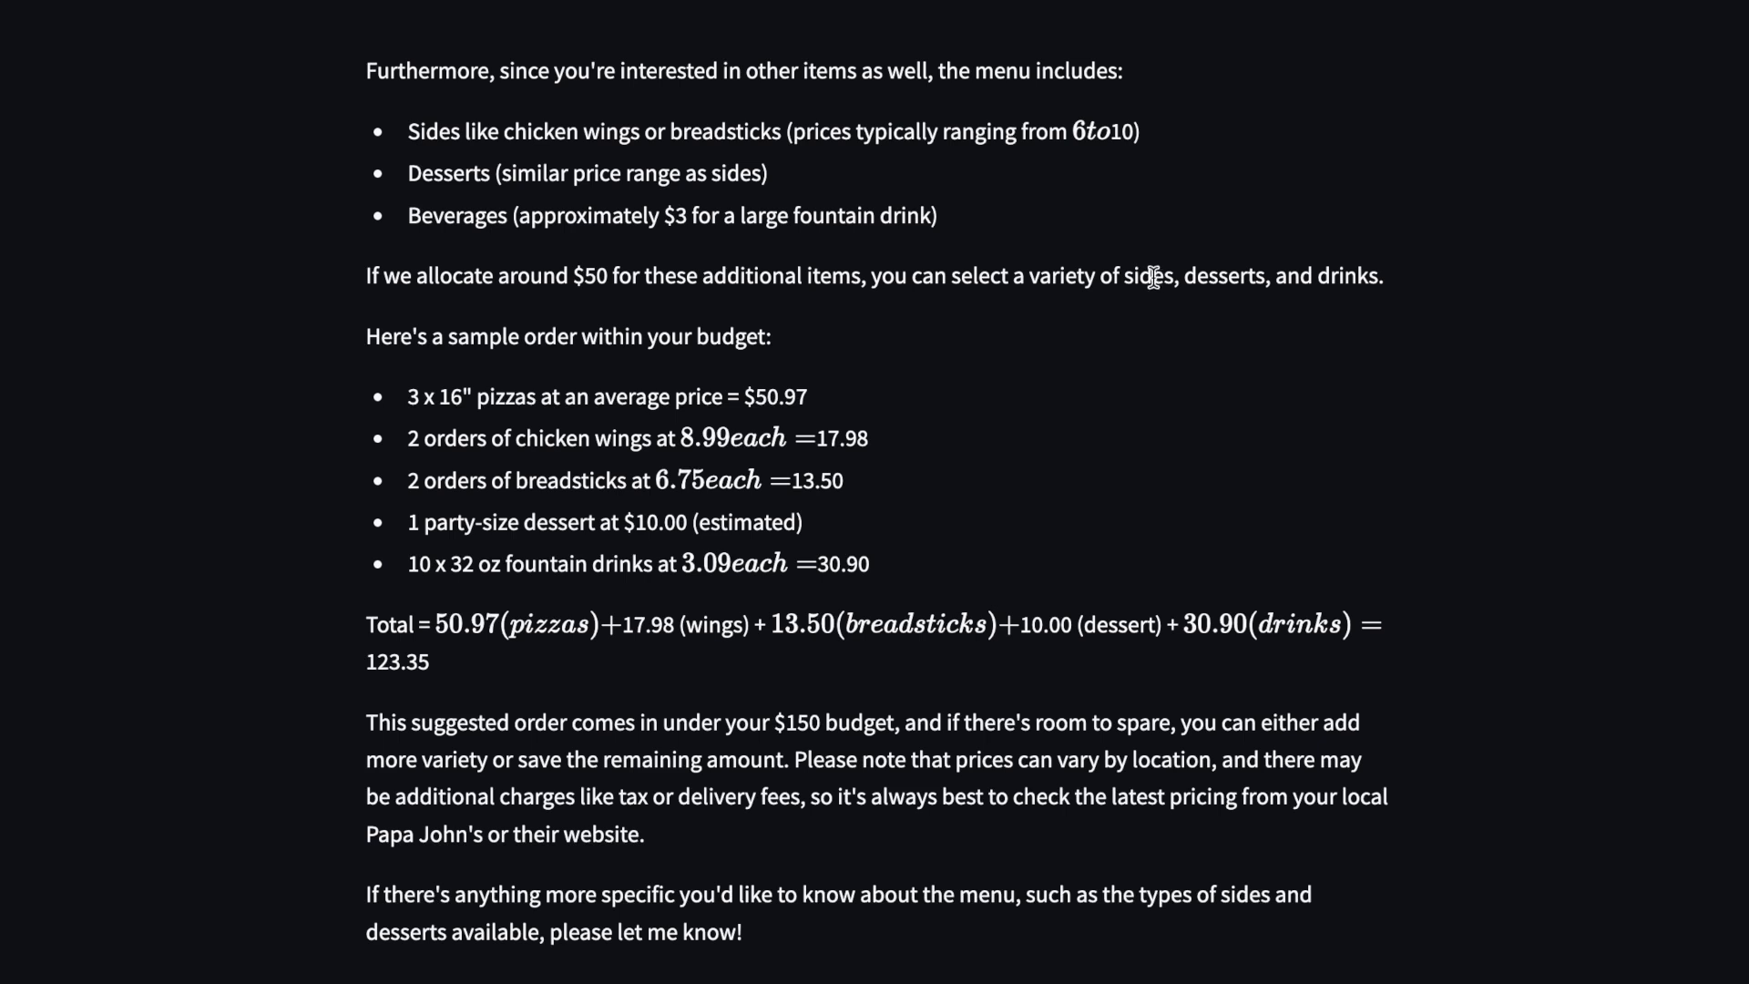
{"action": "scroll", "scroll_direction": "down", "scroll_amount": 3}
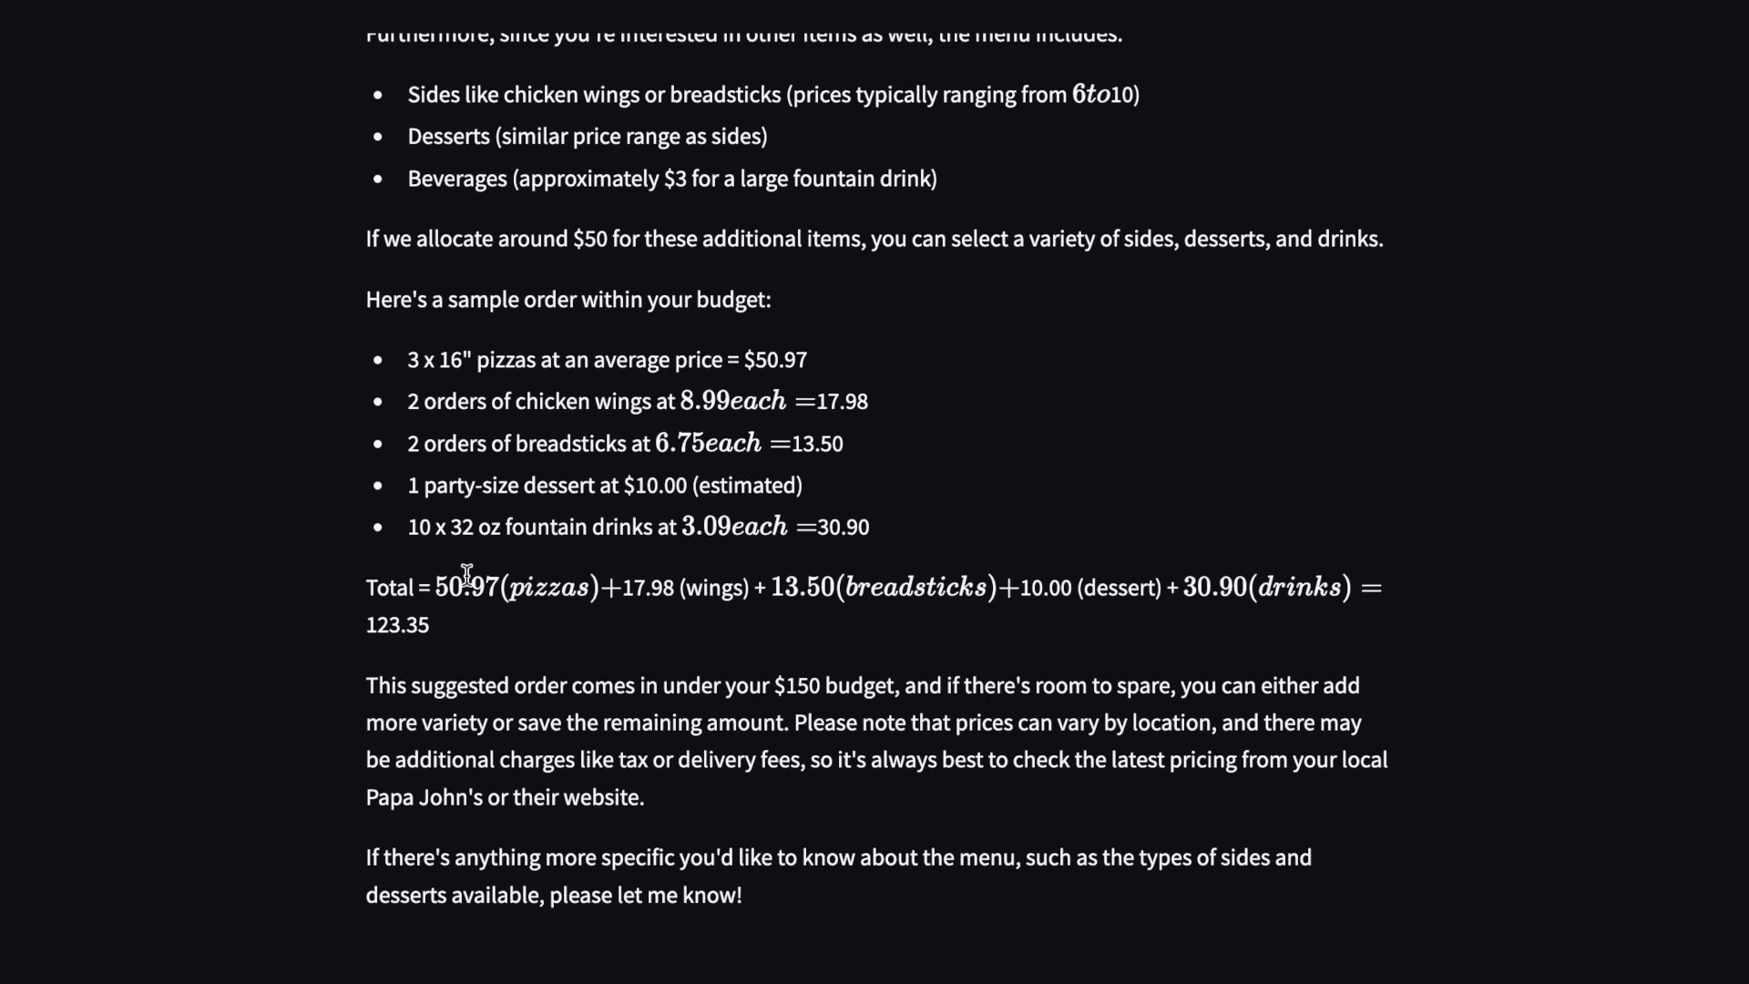
{"action": "mouse_move", "coordinate": [681, 682]}
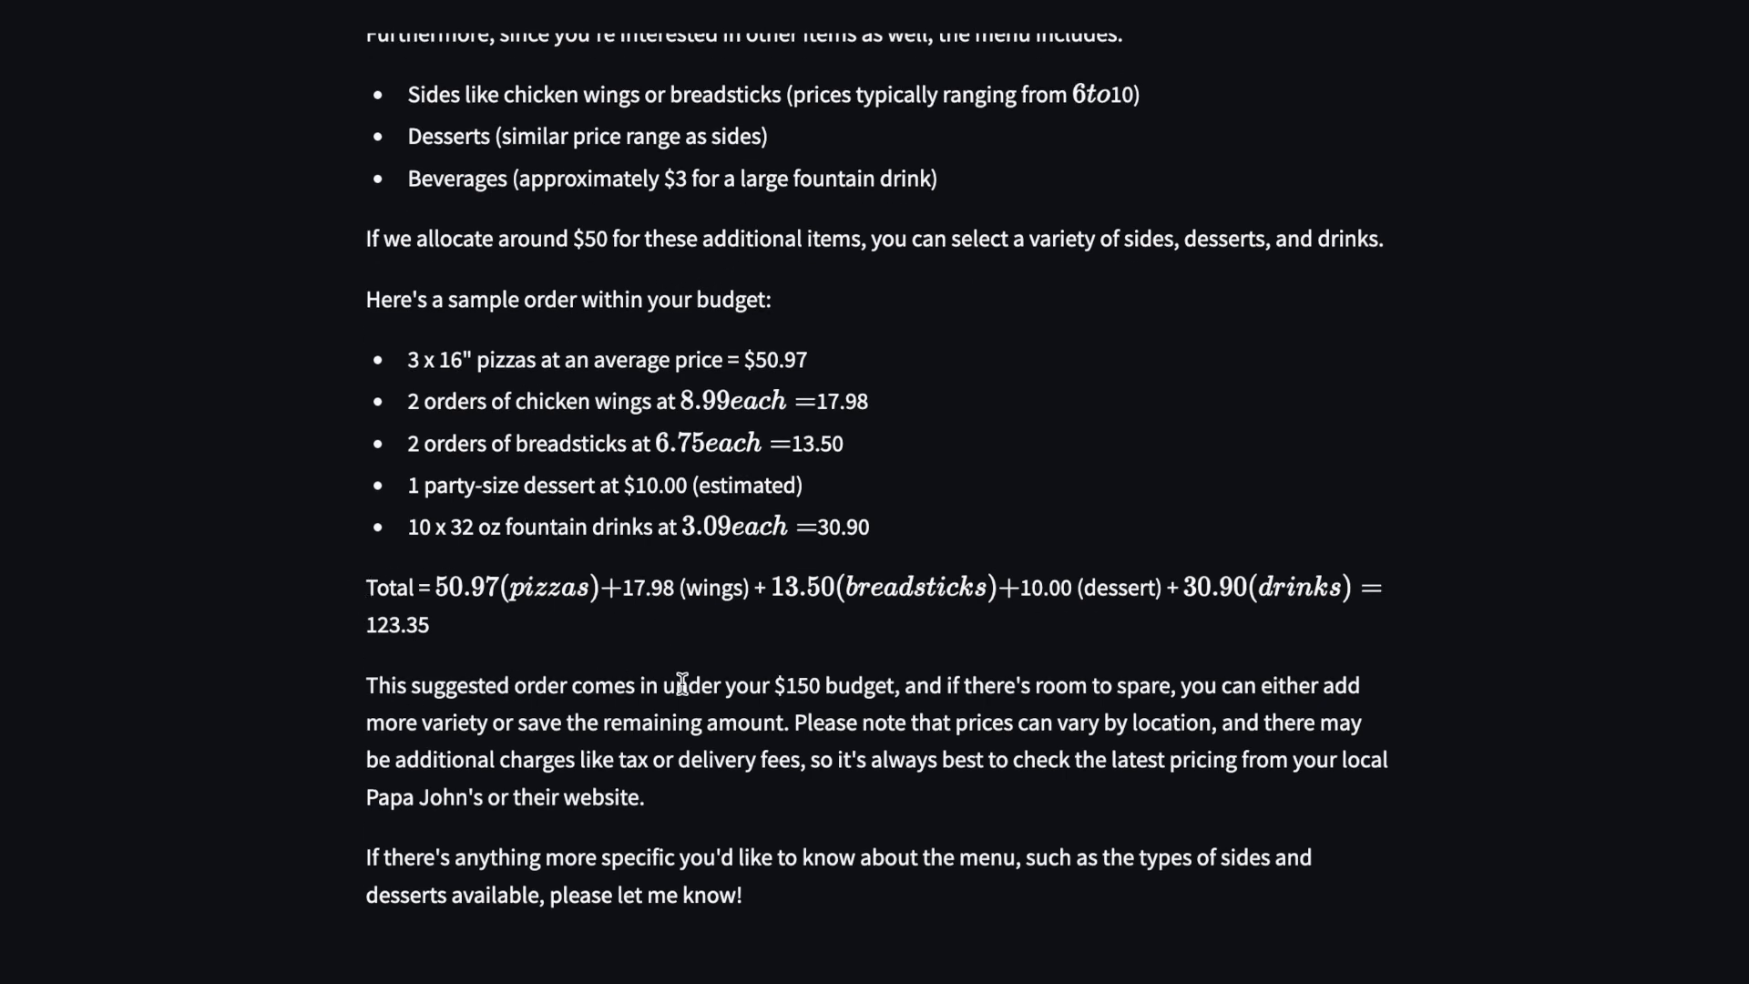
{"action": "mouse_move", "coordinate": [875, 697]}
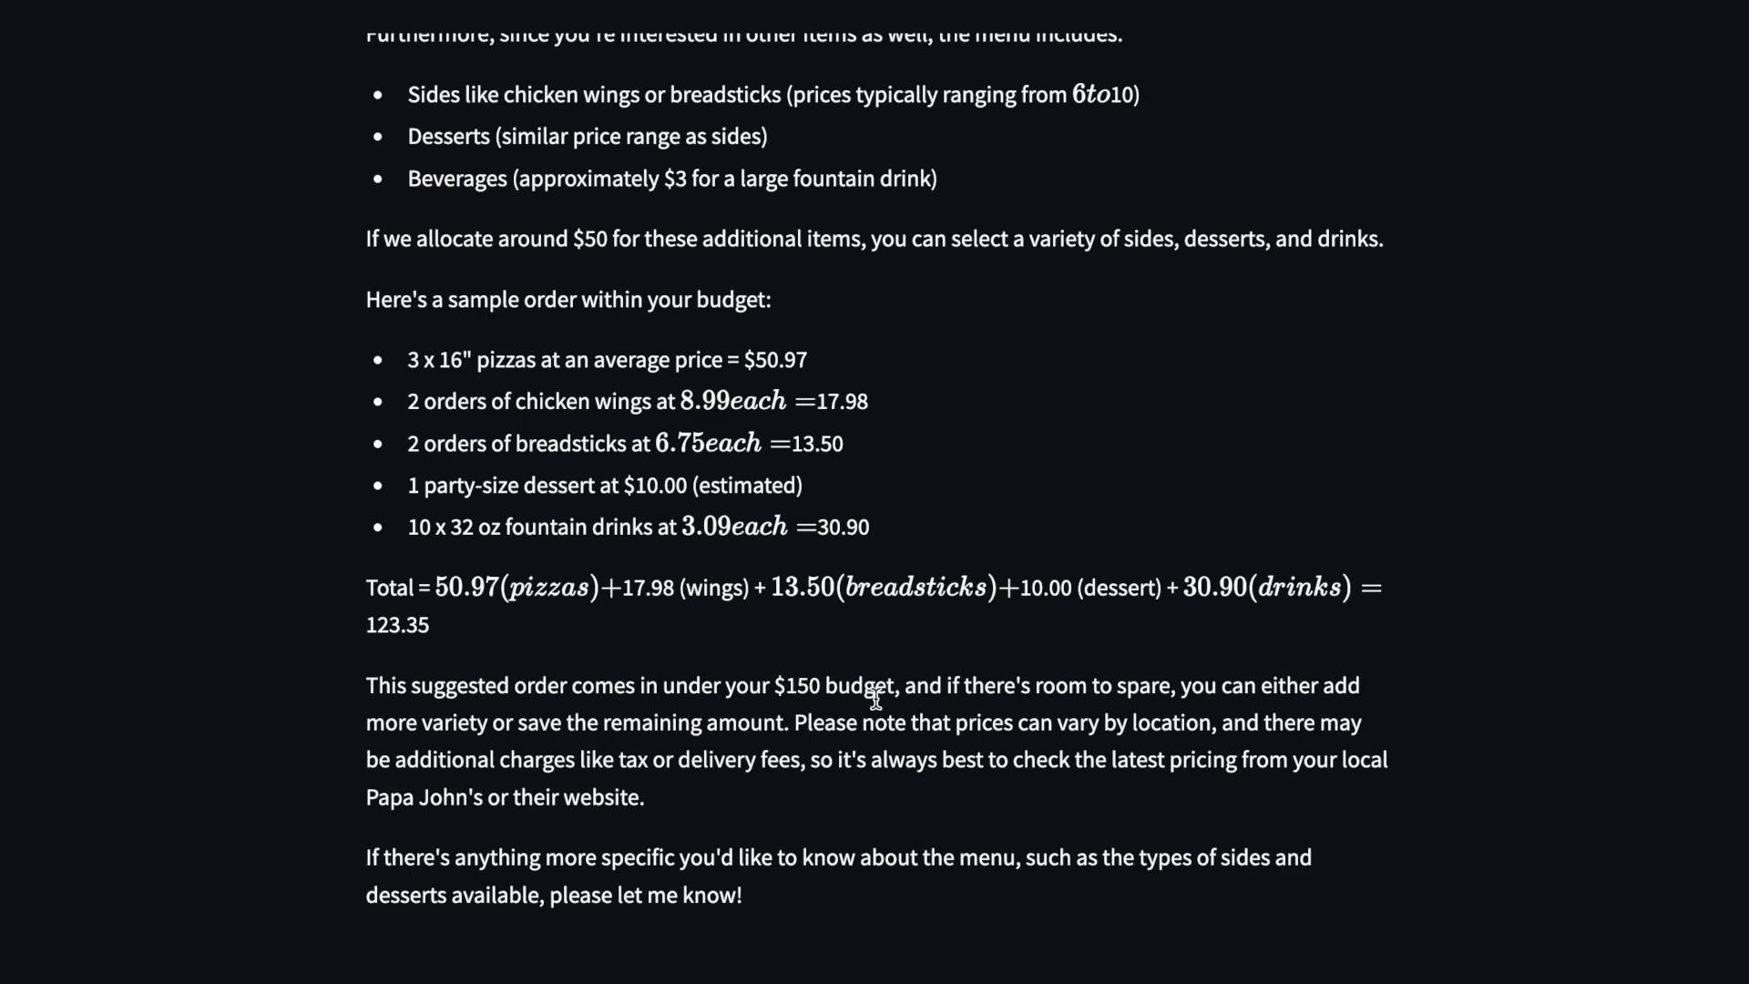
{"action": "mouse_move", "coordinate": [577, 829]}
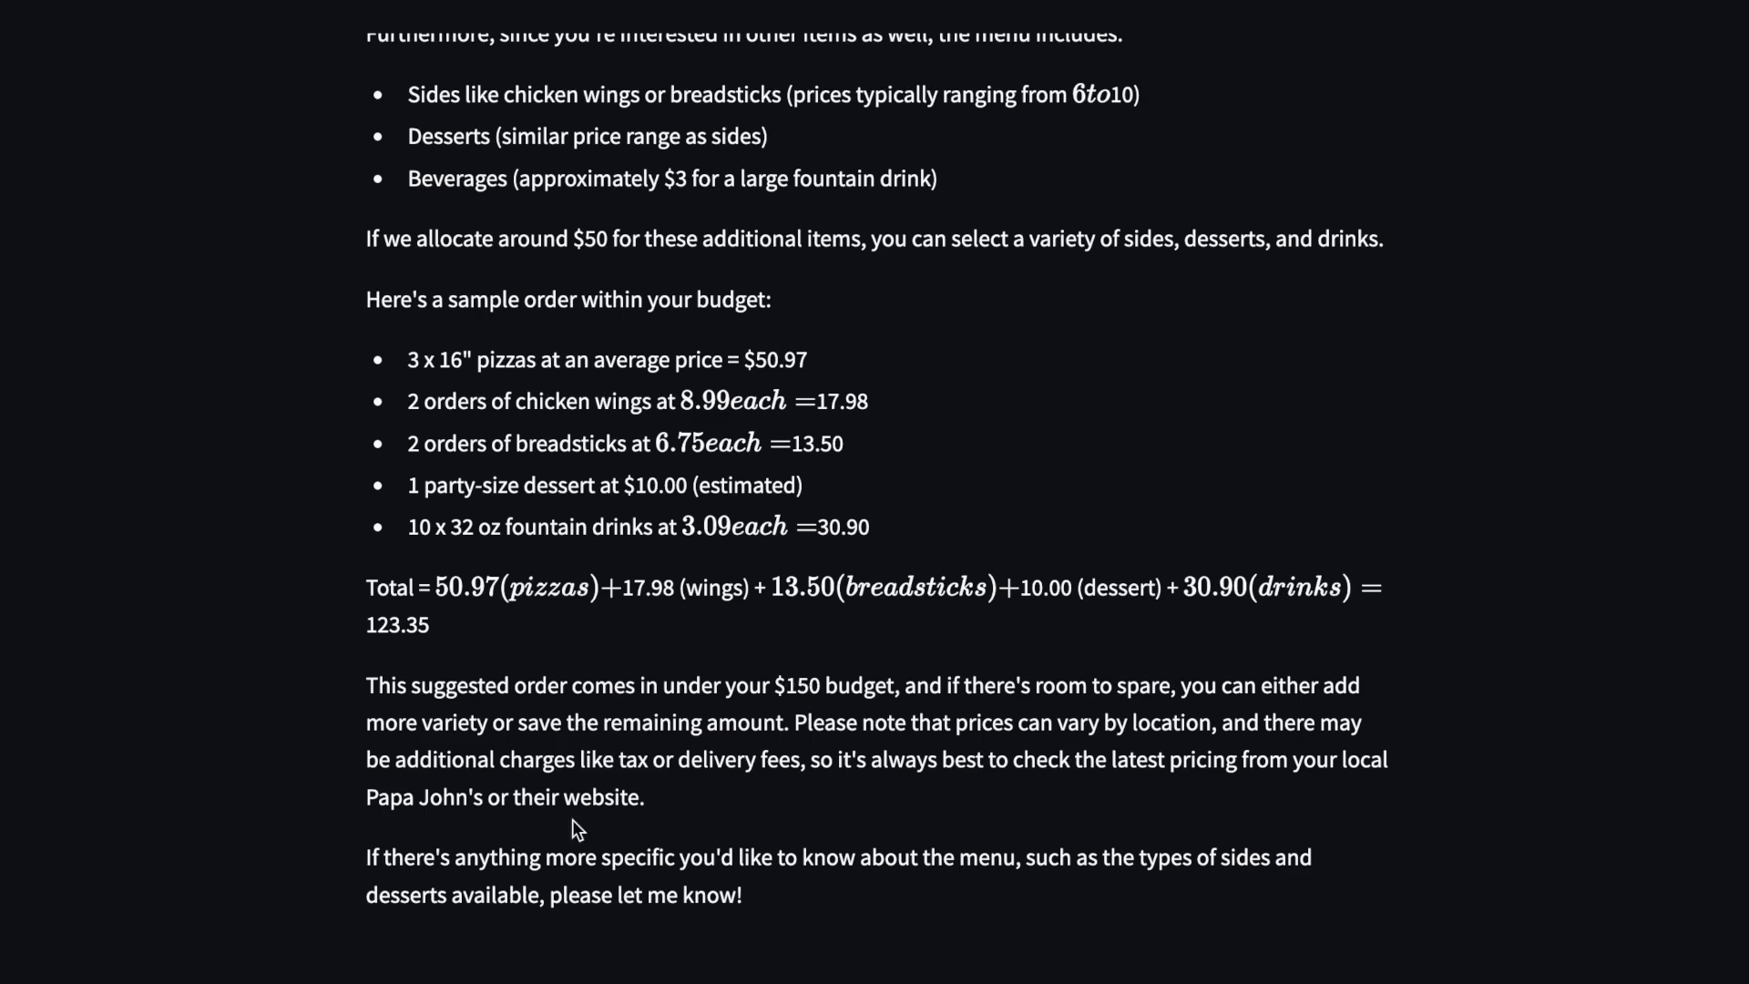
{"action": "scroll", "scroll_direction": "up", "scroll_amount": 3}
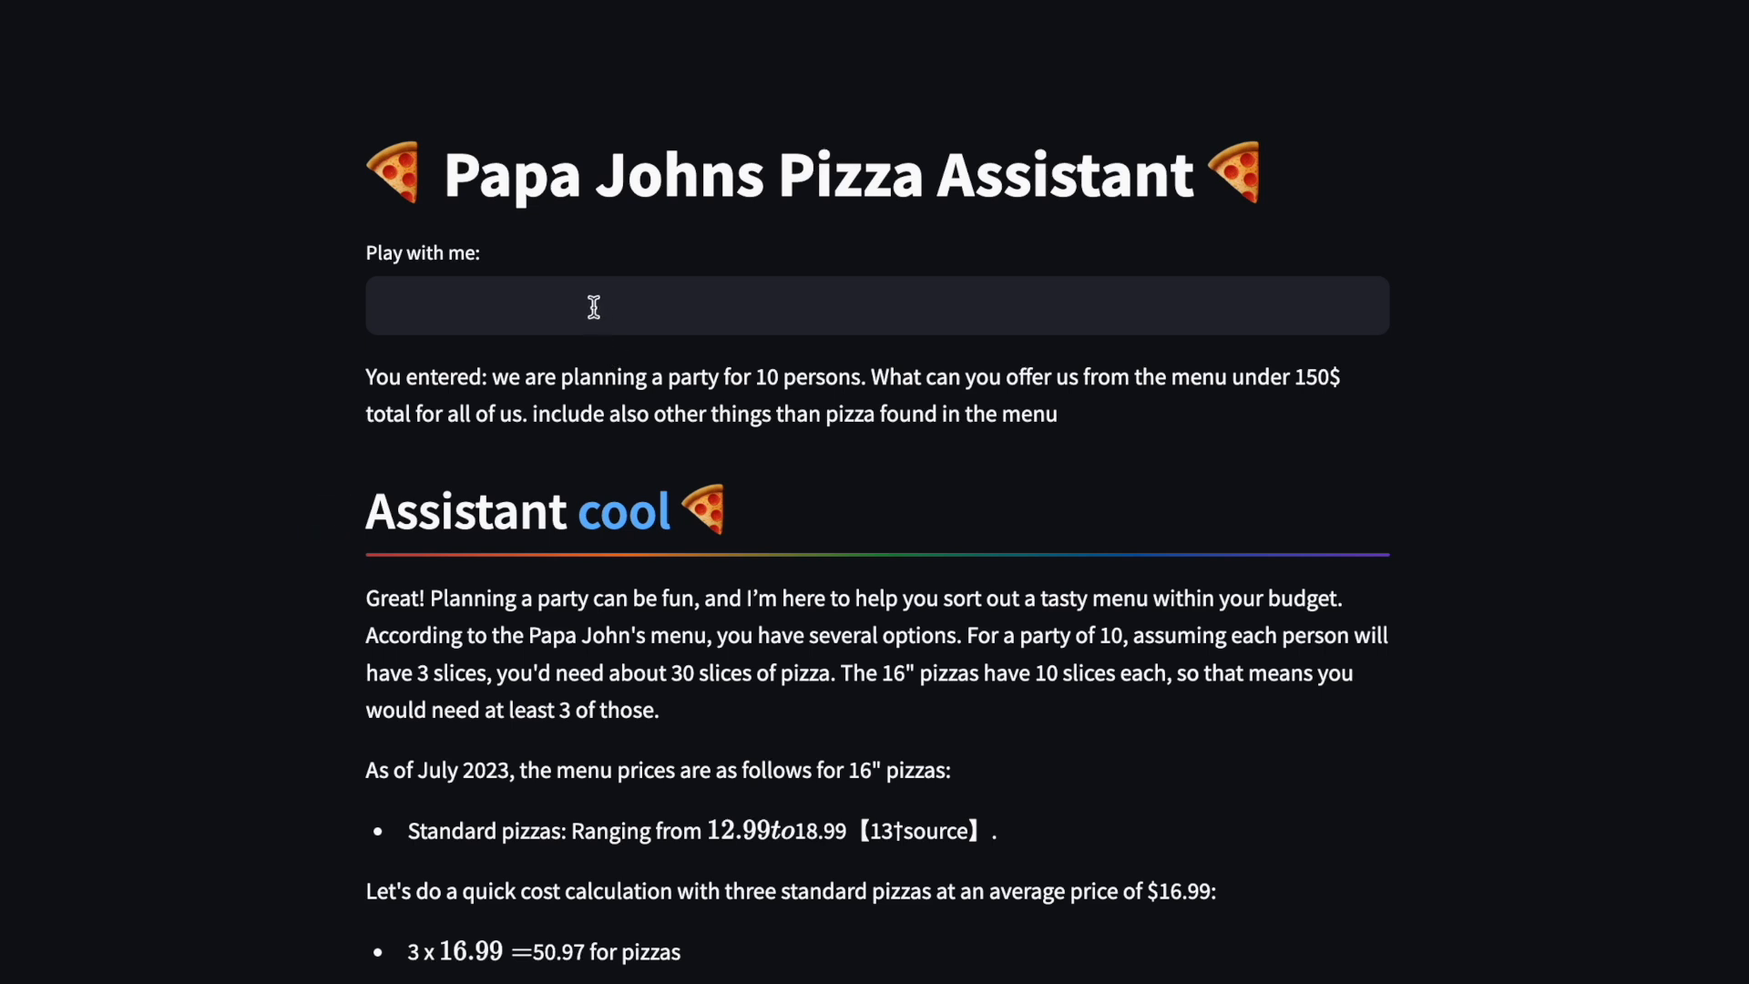
Request an order summary and scroll to the itemized $123.35 total
{"action": "type", "text": "Great. Can you su"}
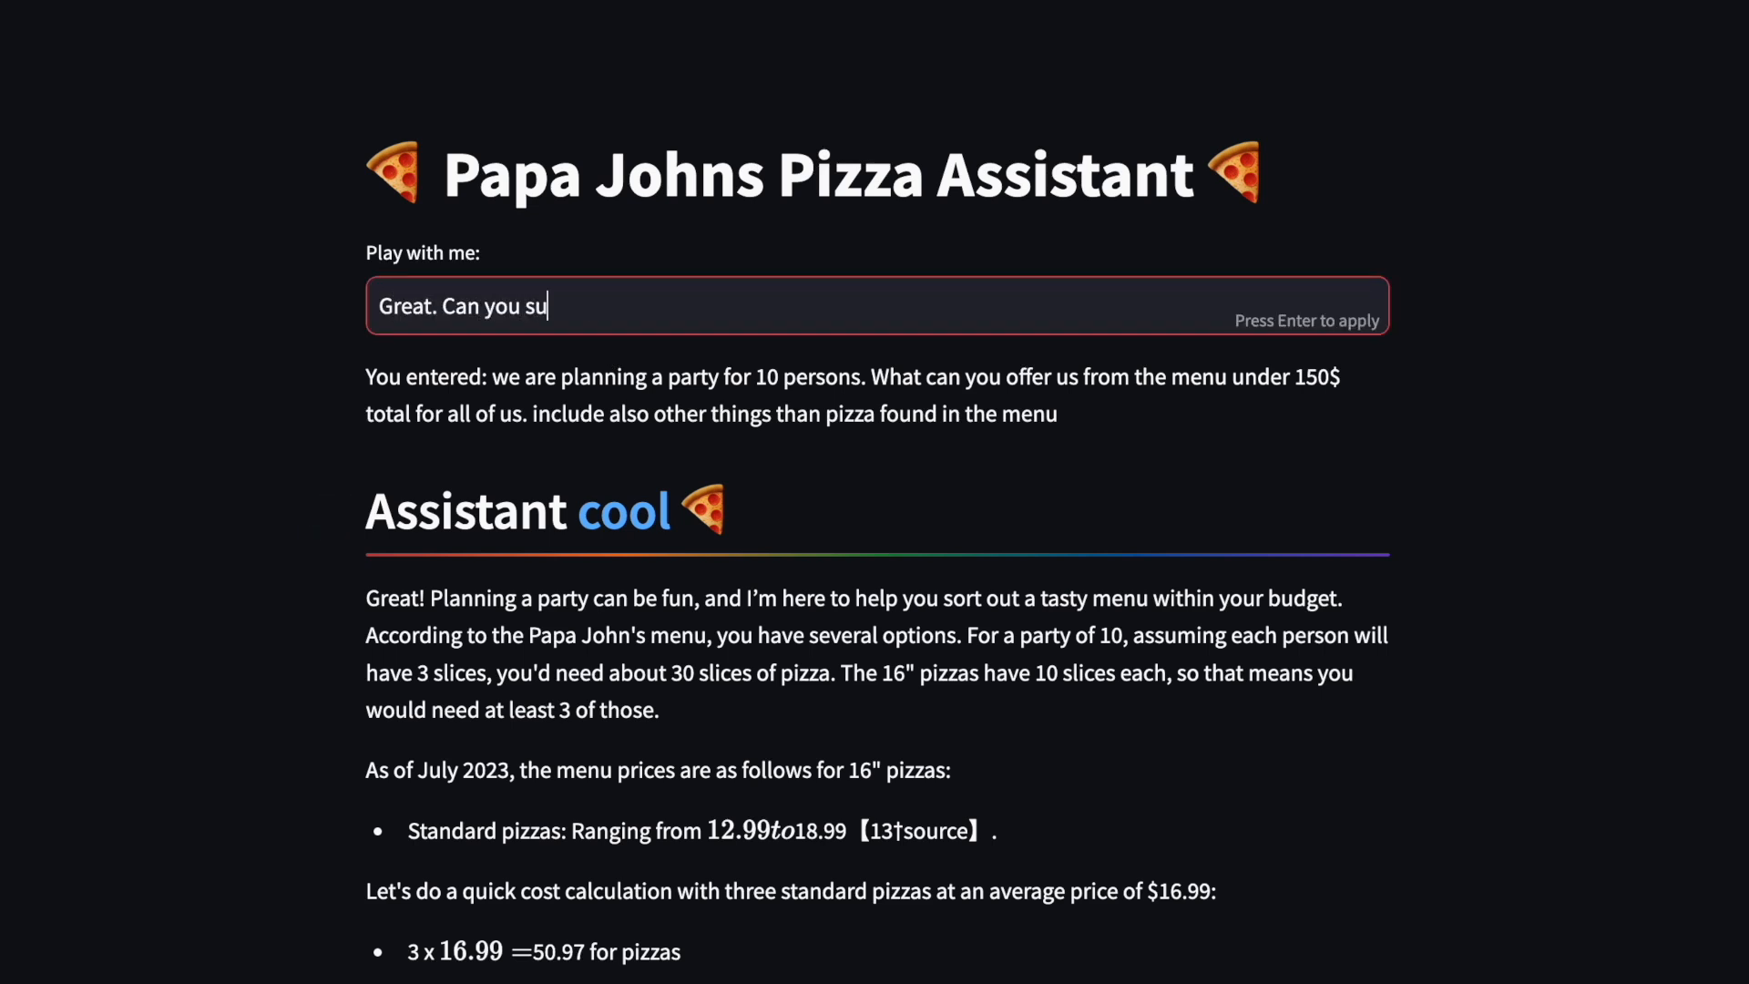
{"action": "type", "text": "mmarize me the or"}
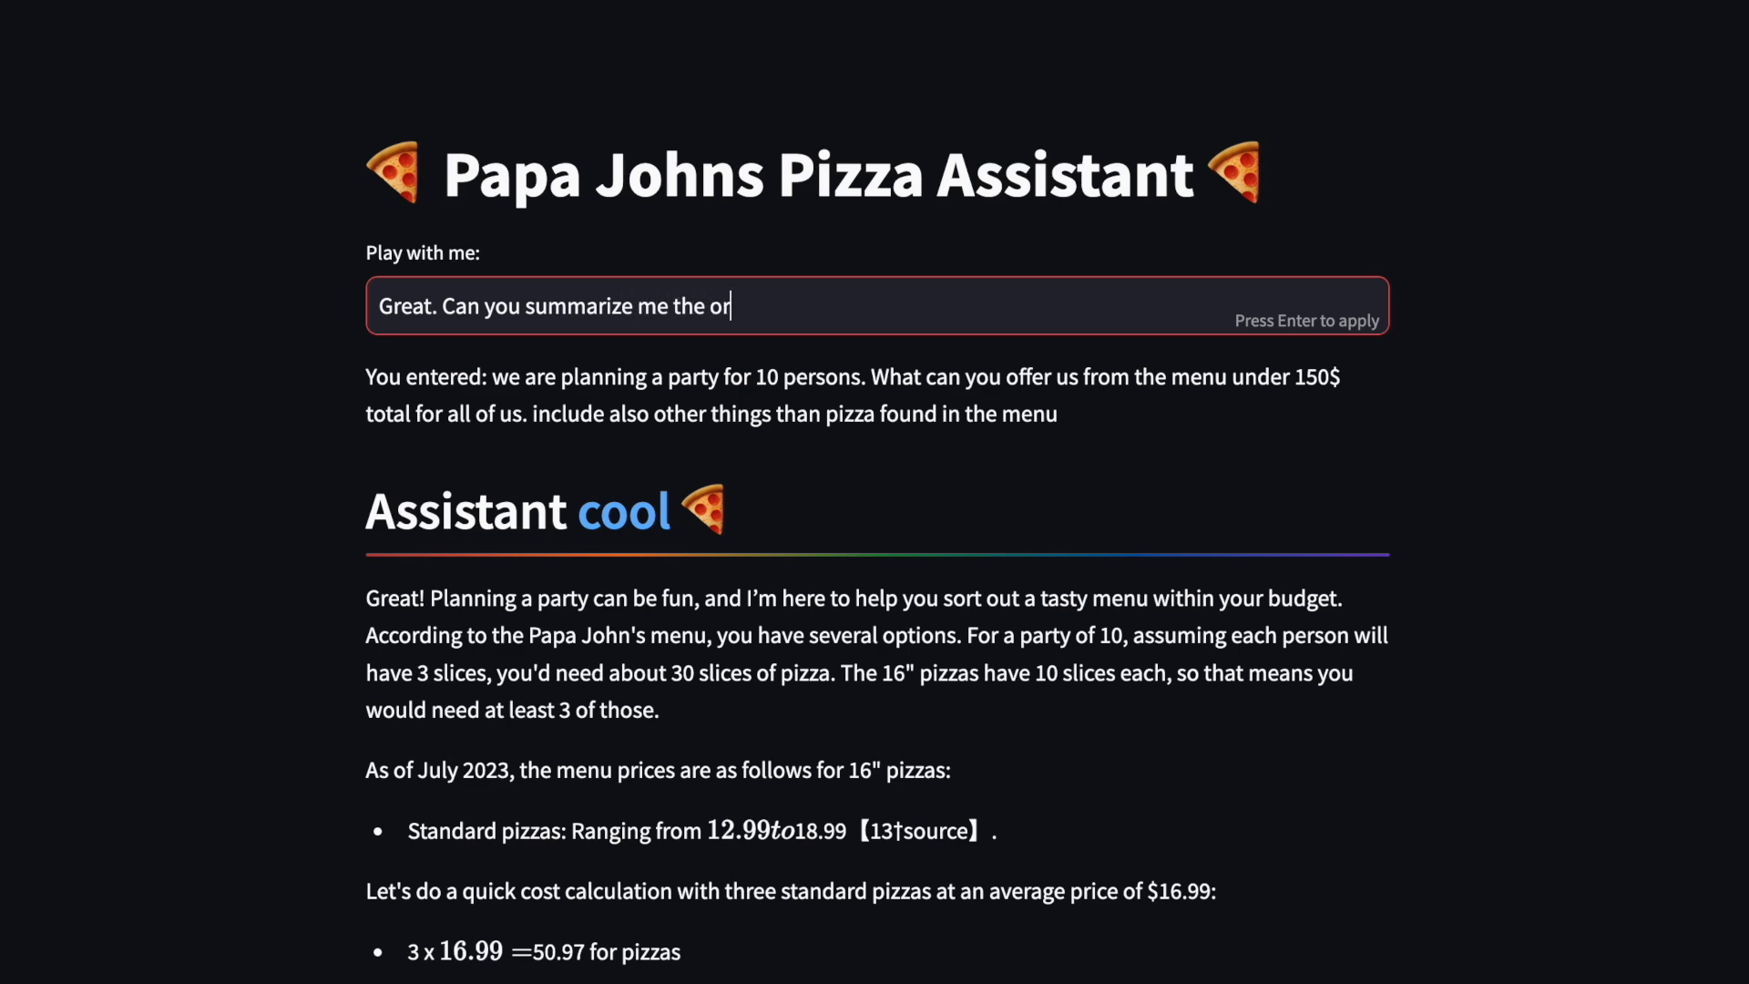
{"action": "key", "text": "Return"}
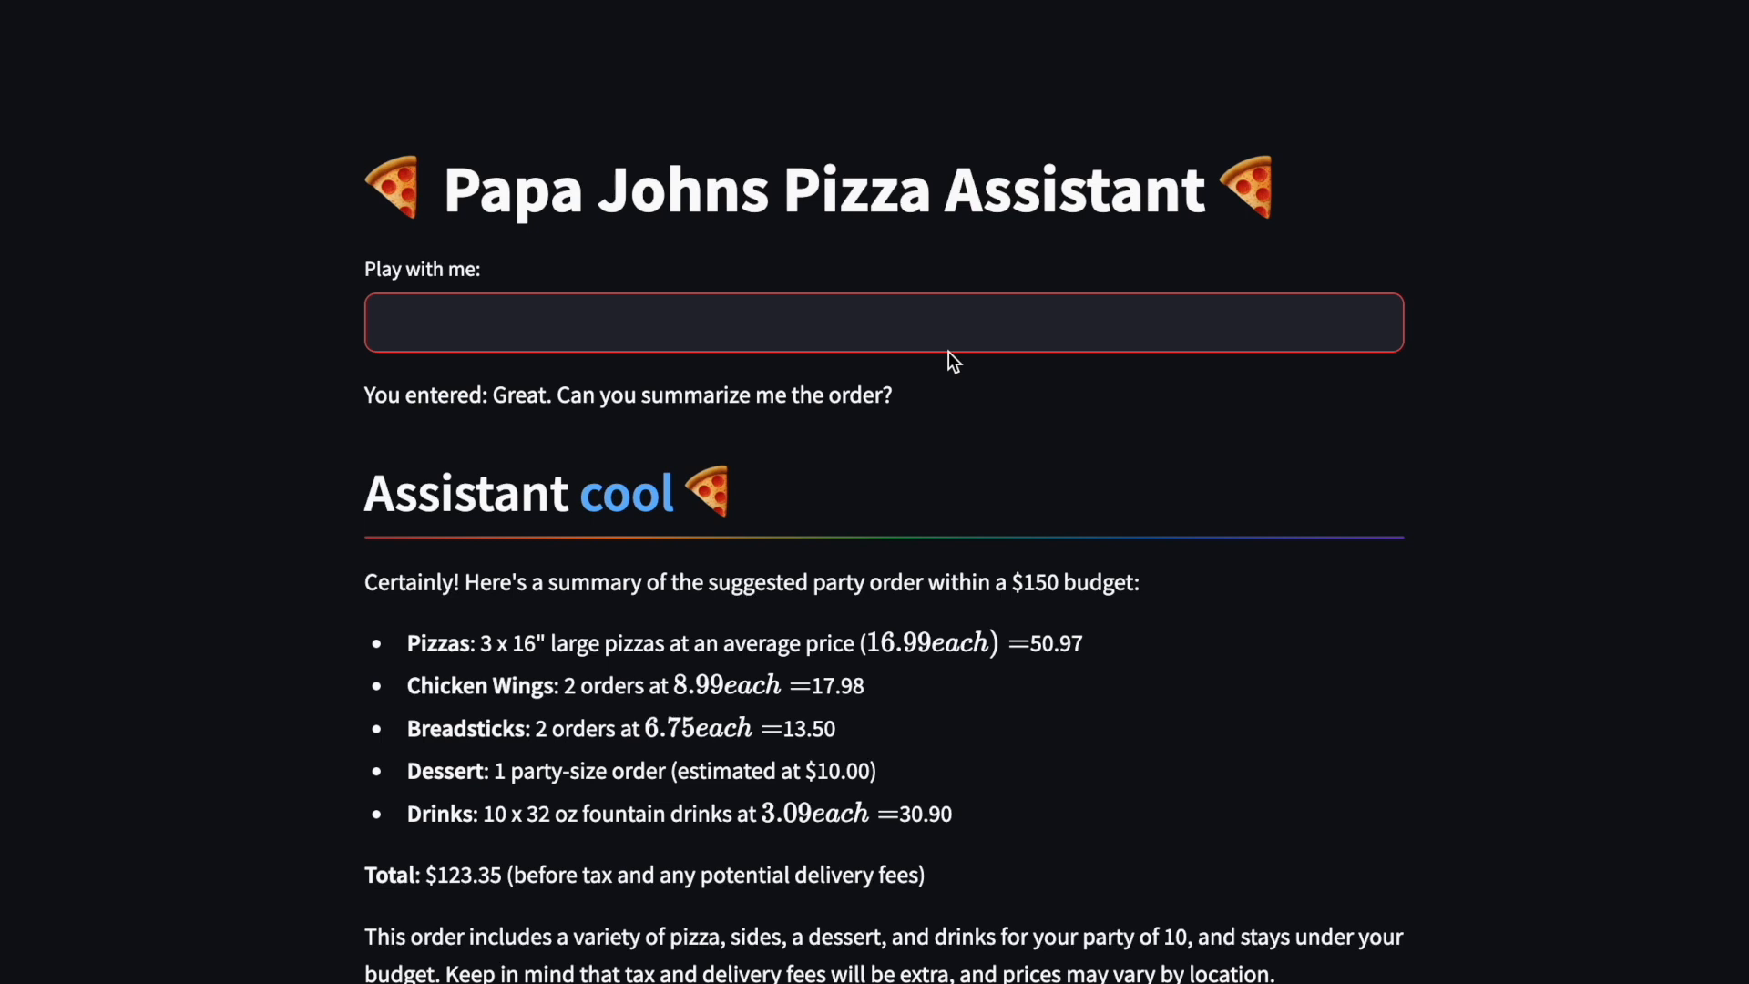
{"action": "scroll", "scroll_direction": "down", "scroll_amount": 3}
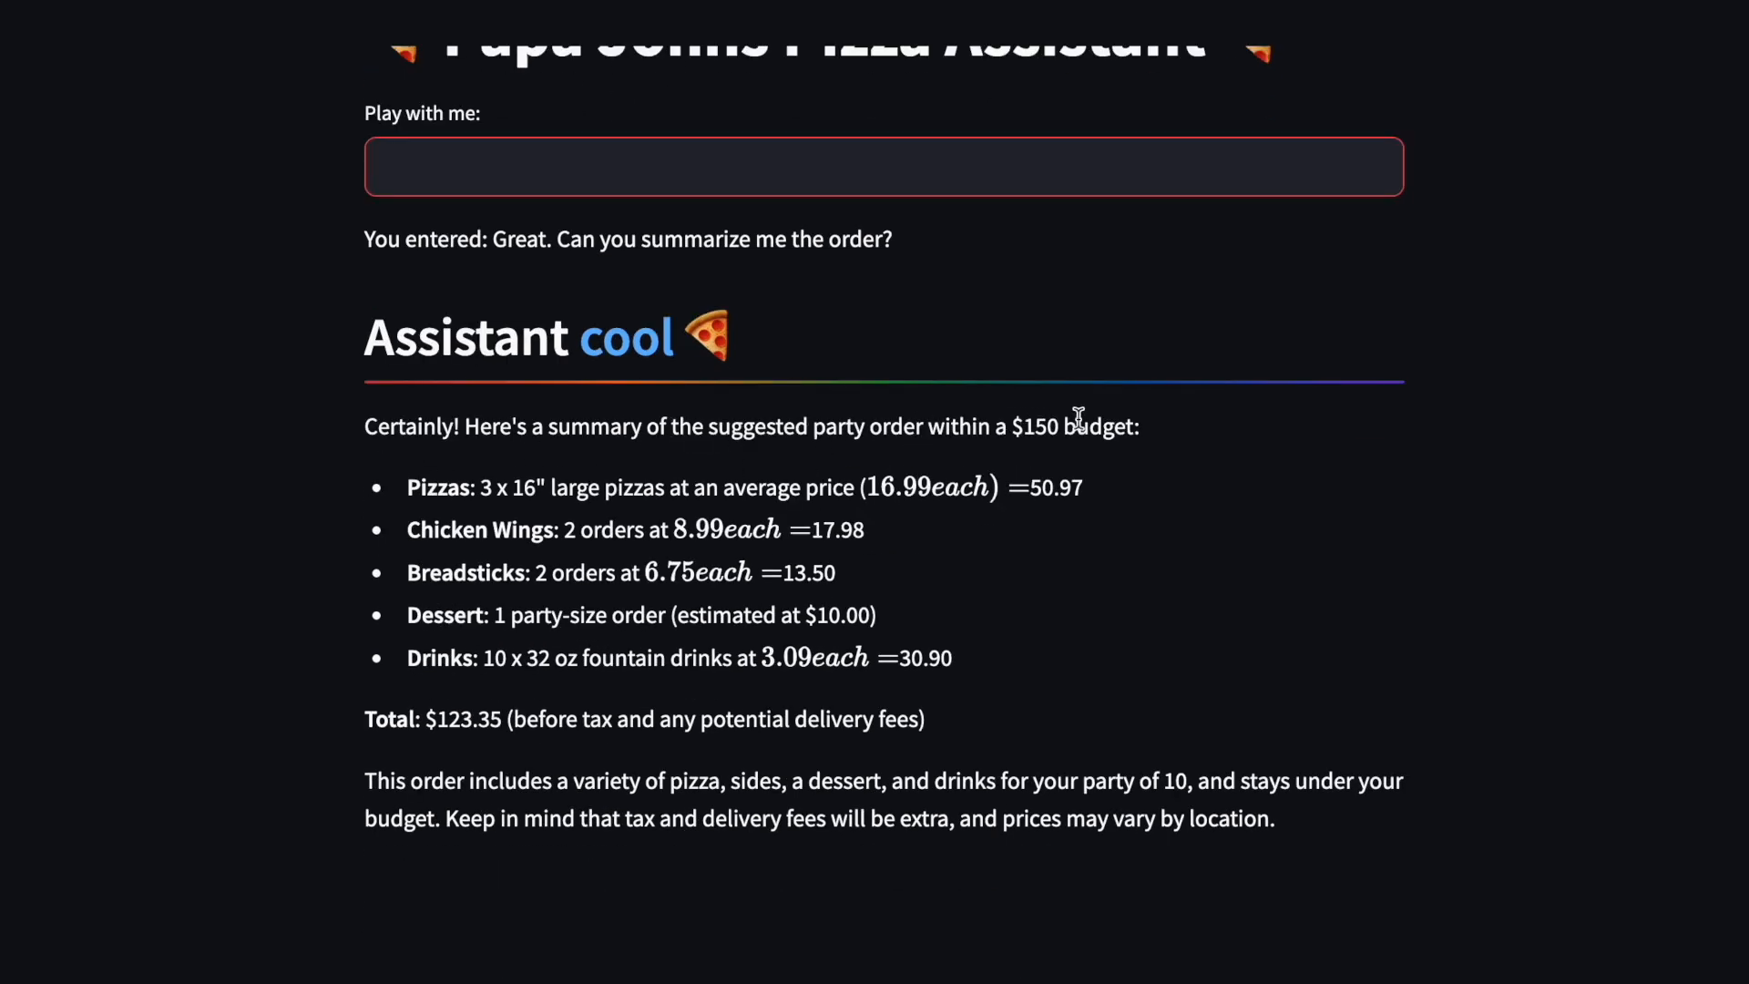
{"action": "mouse_move", "coordinate": [625, 485]}
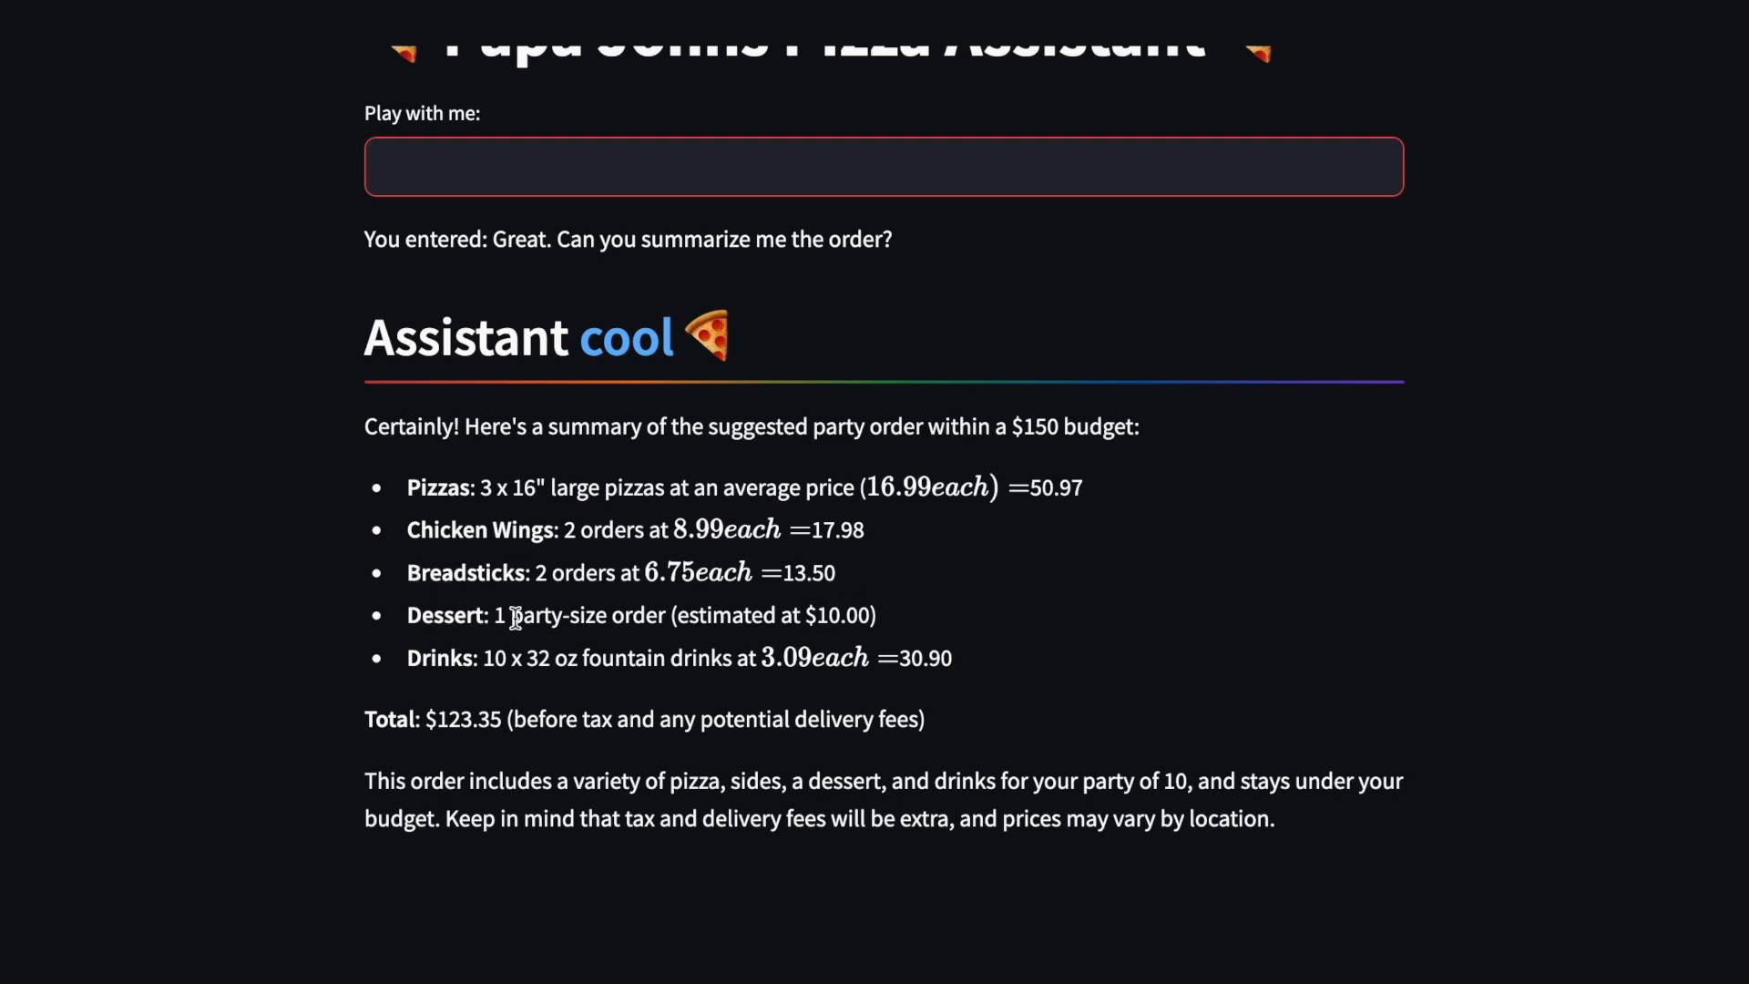
{"action": "mouse_move", "coordinate": [759, 613]}
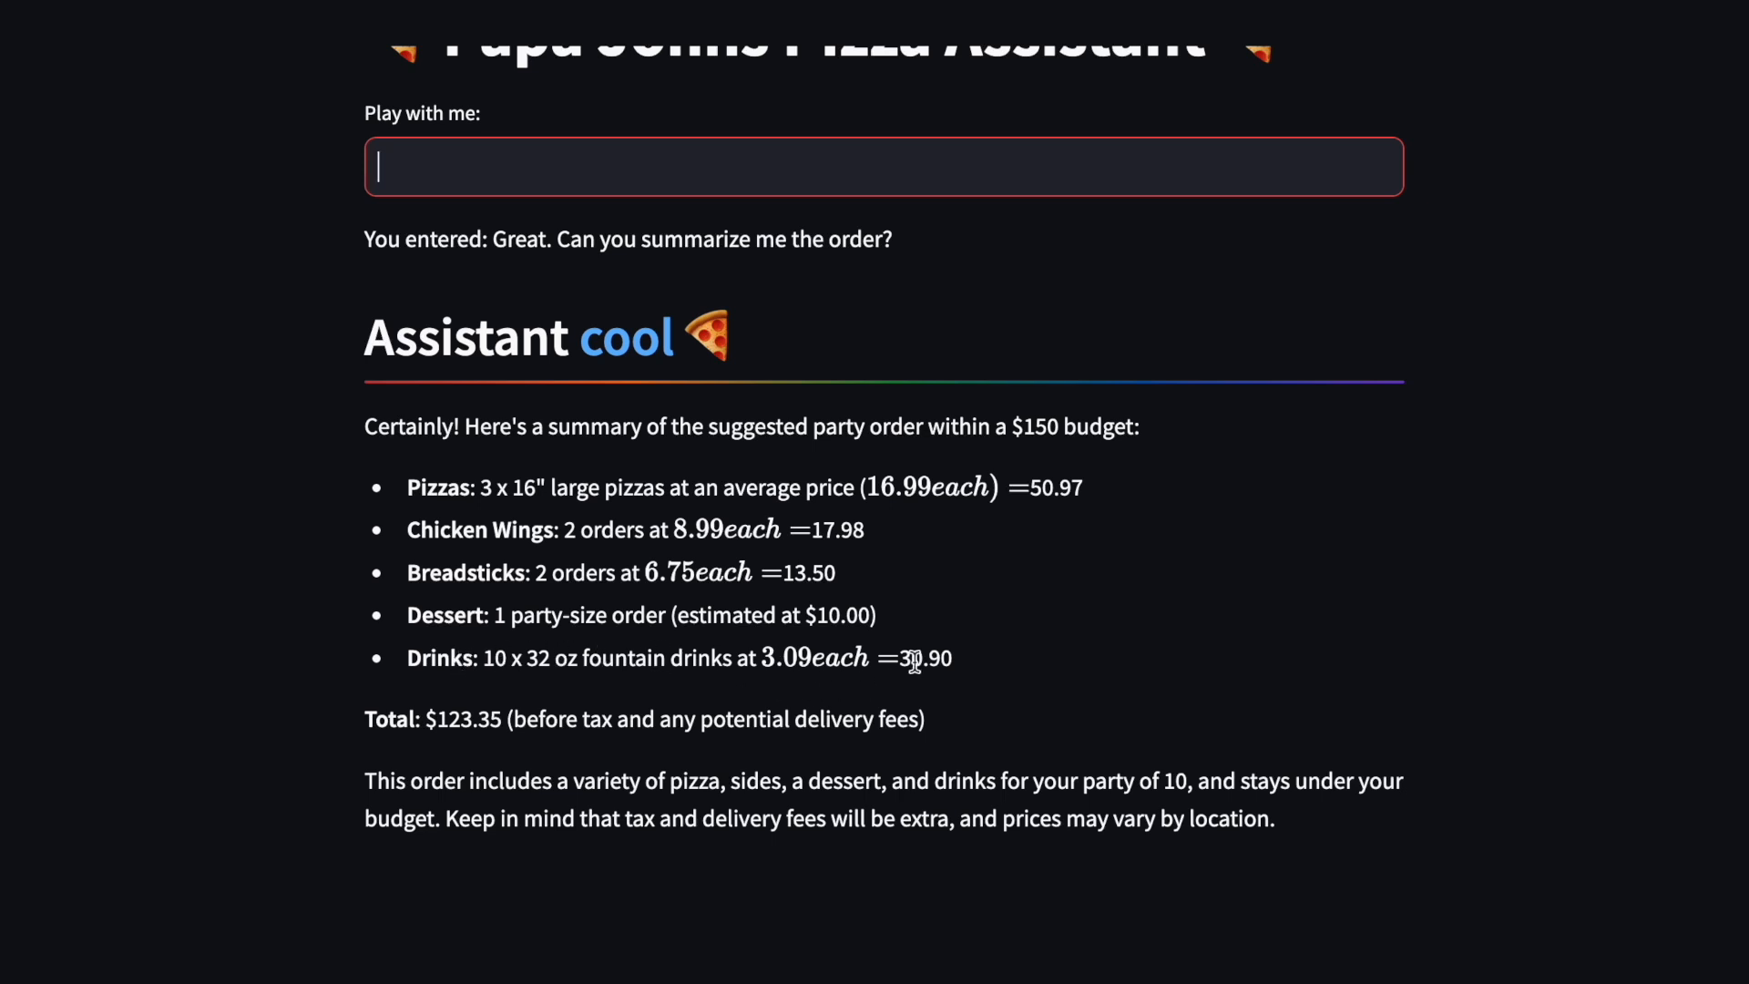
{"action": "mouse_move", "coordinate": [733, 718]}
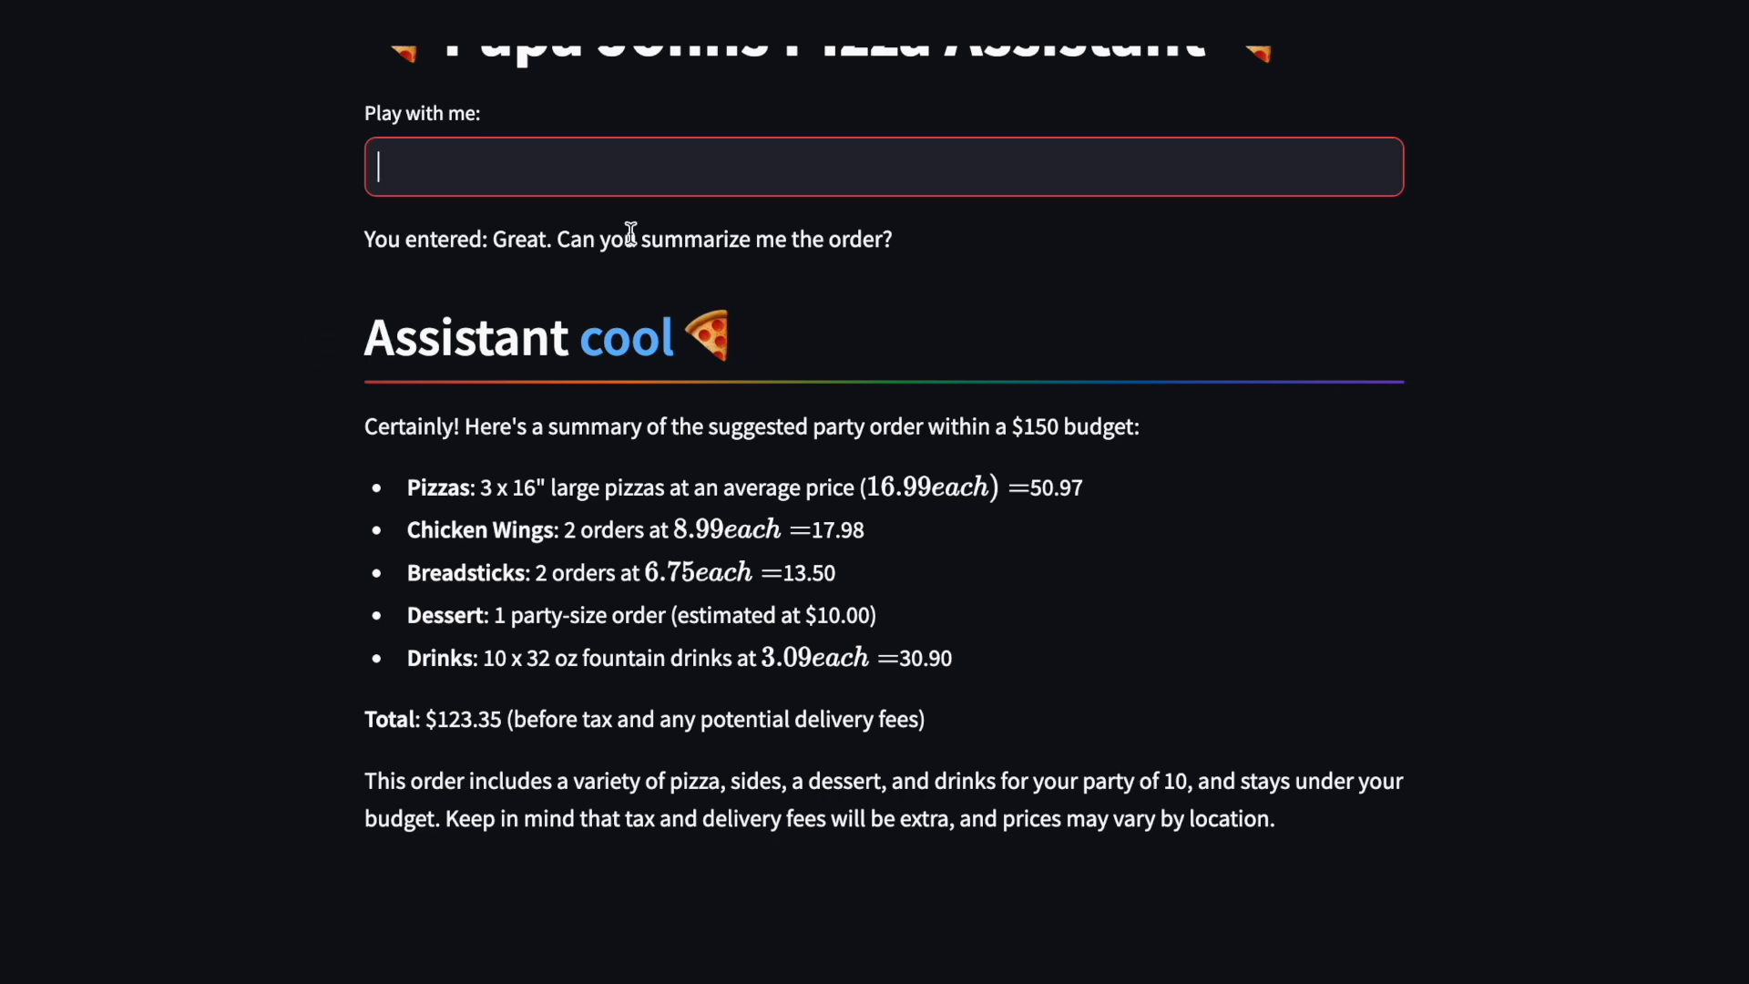
Ask which specific pizzas the order includes, getting Cheese, Pepperoni and The Meats
{"action": "type", "text": "What kin"}
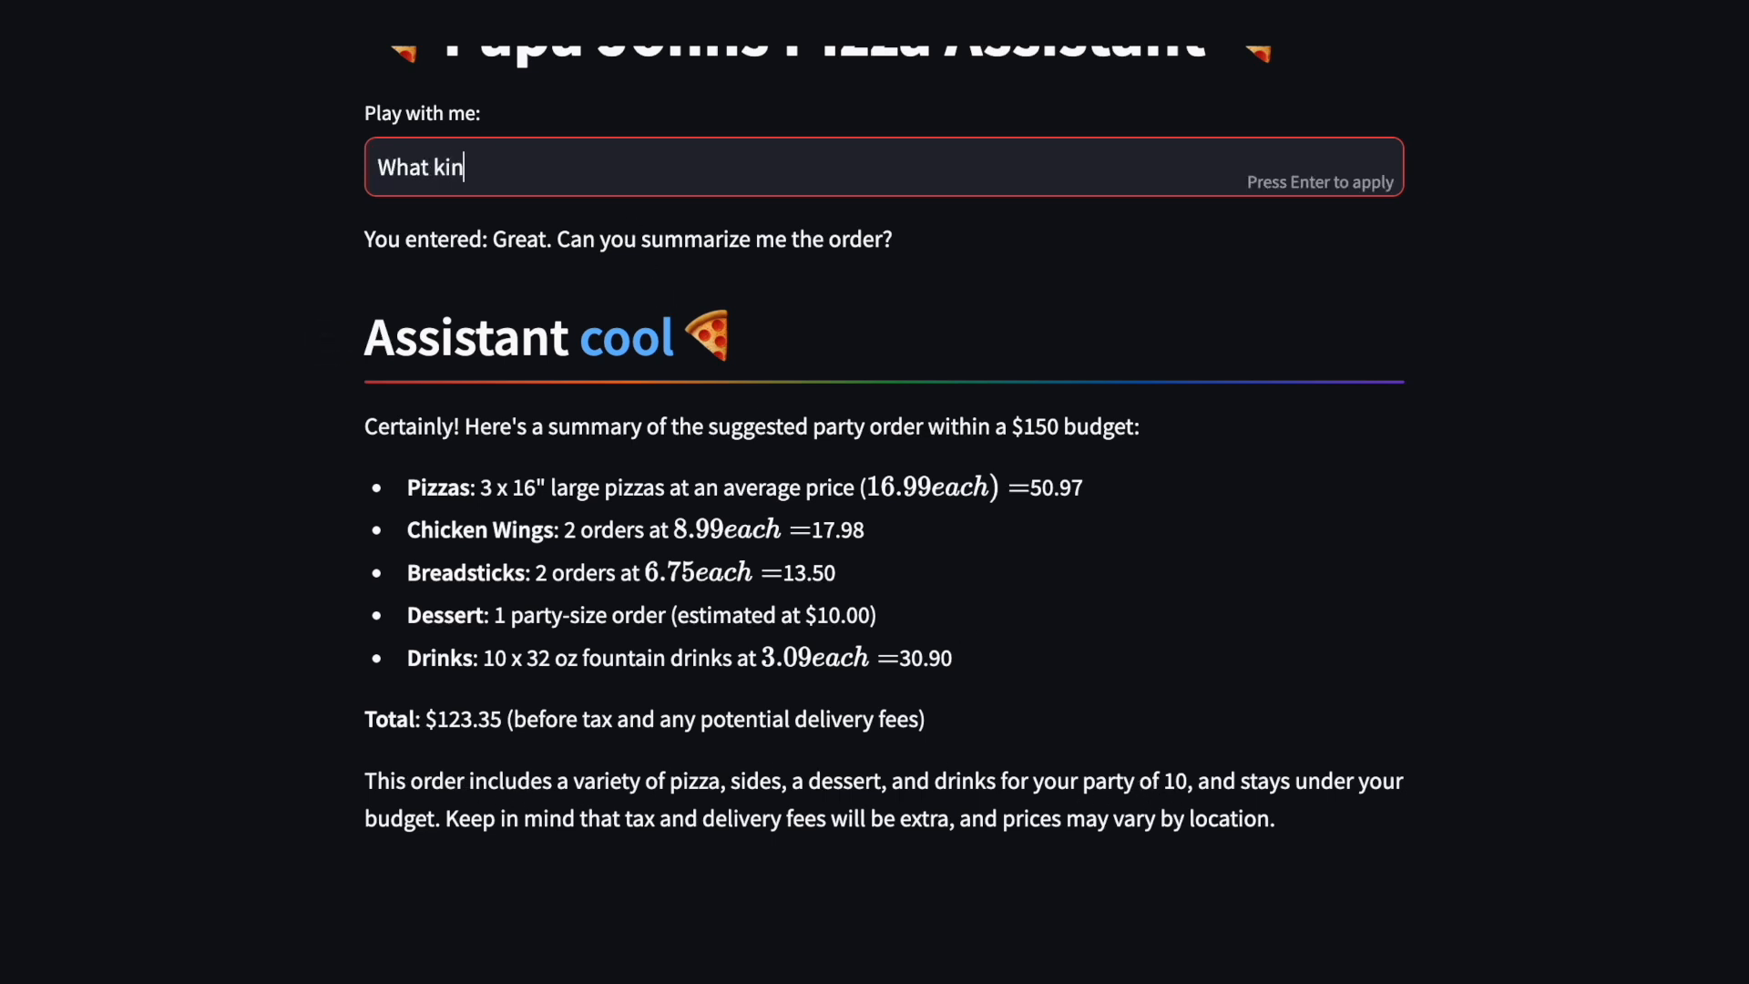
{"action": "type", "text": "d of pizza pla"}
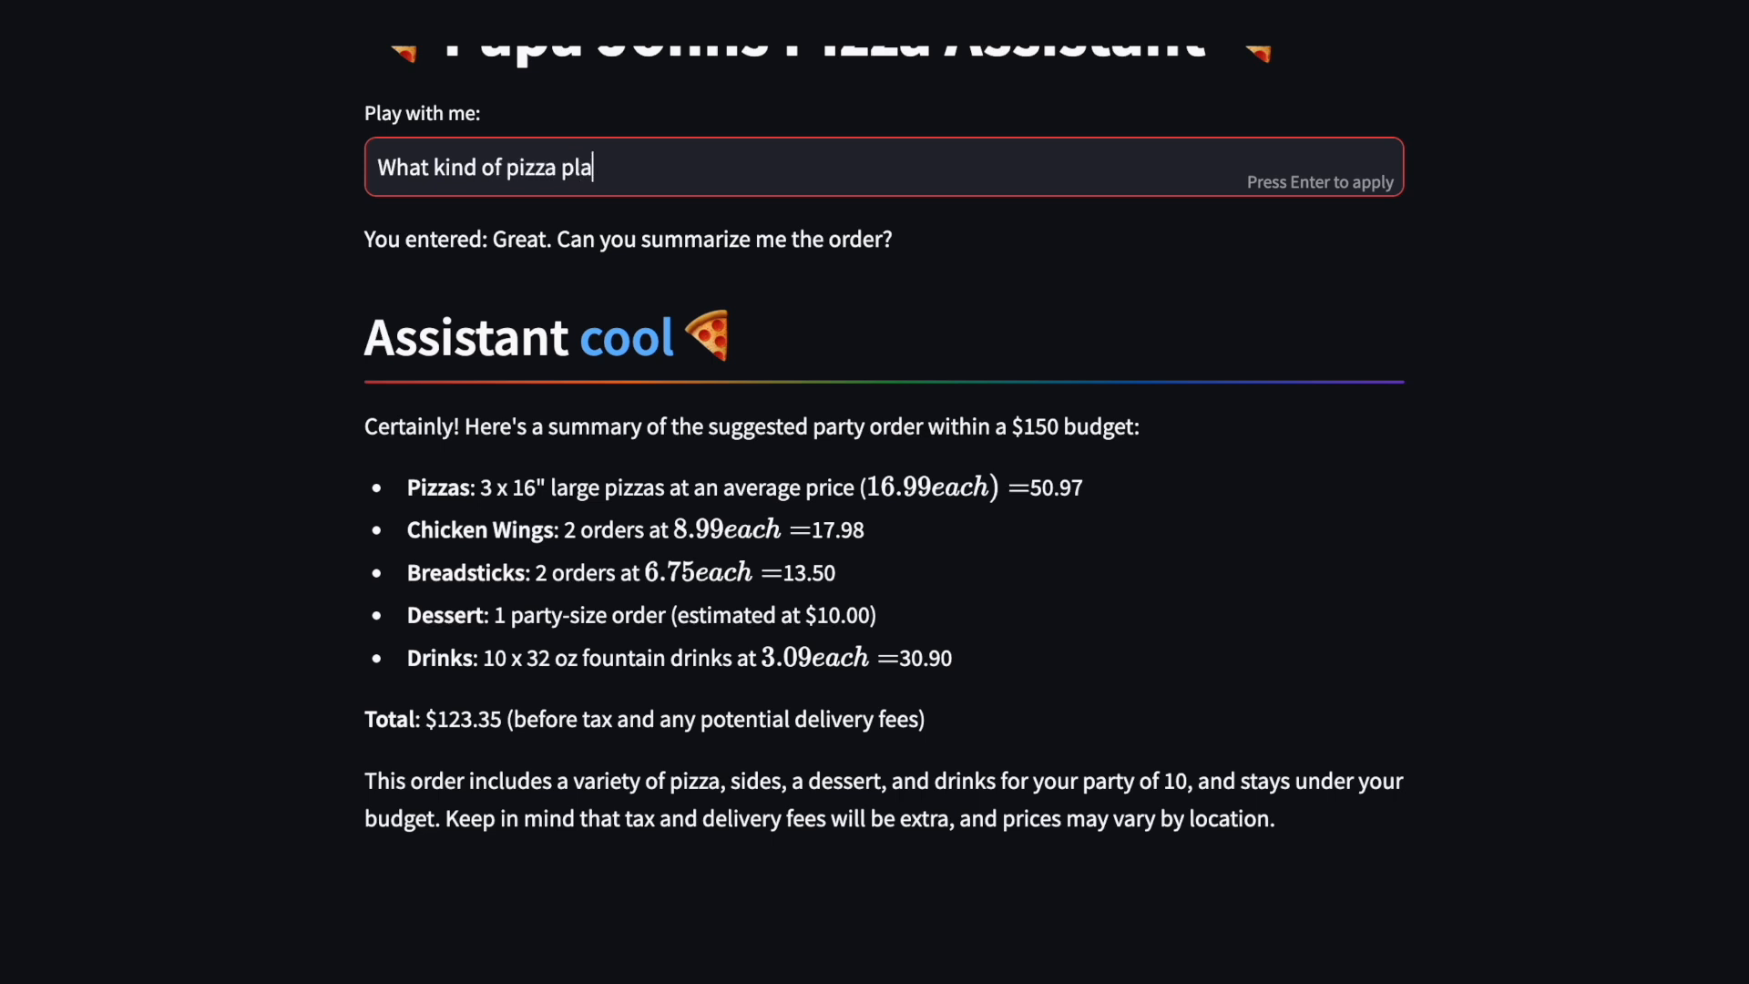
{"action": "type", "text": "te it's i"}
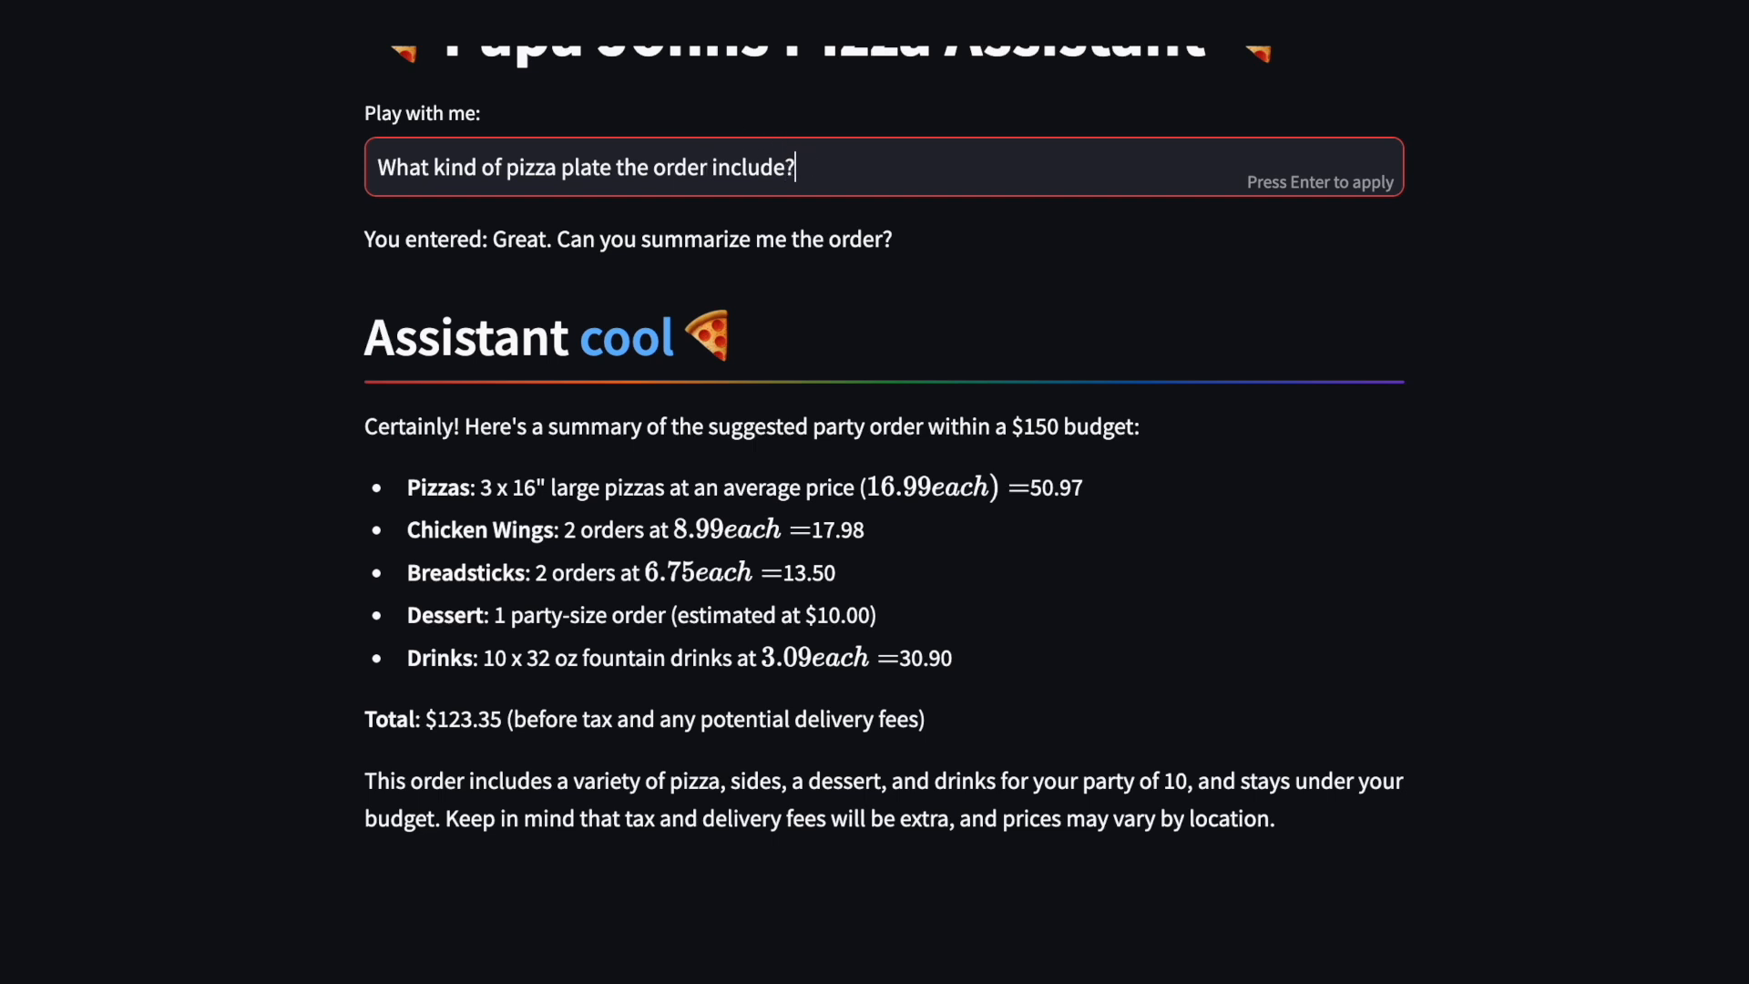
{"action": "type", "text": "can you be ,"}
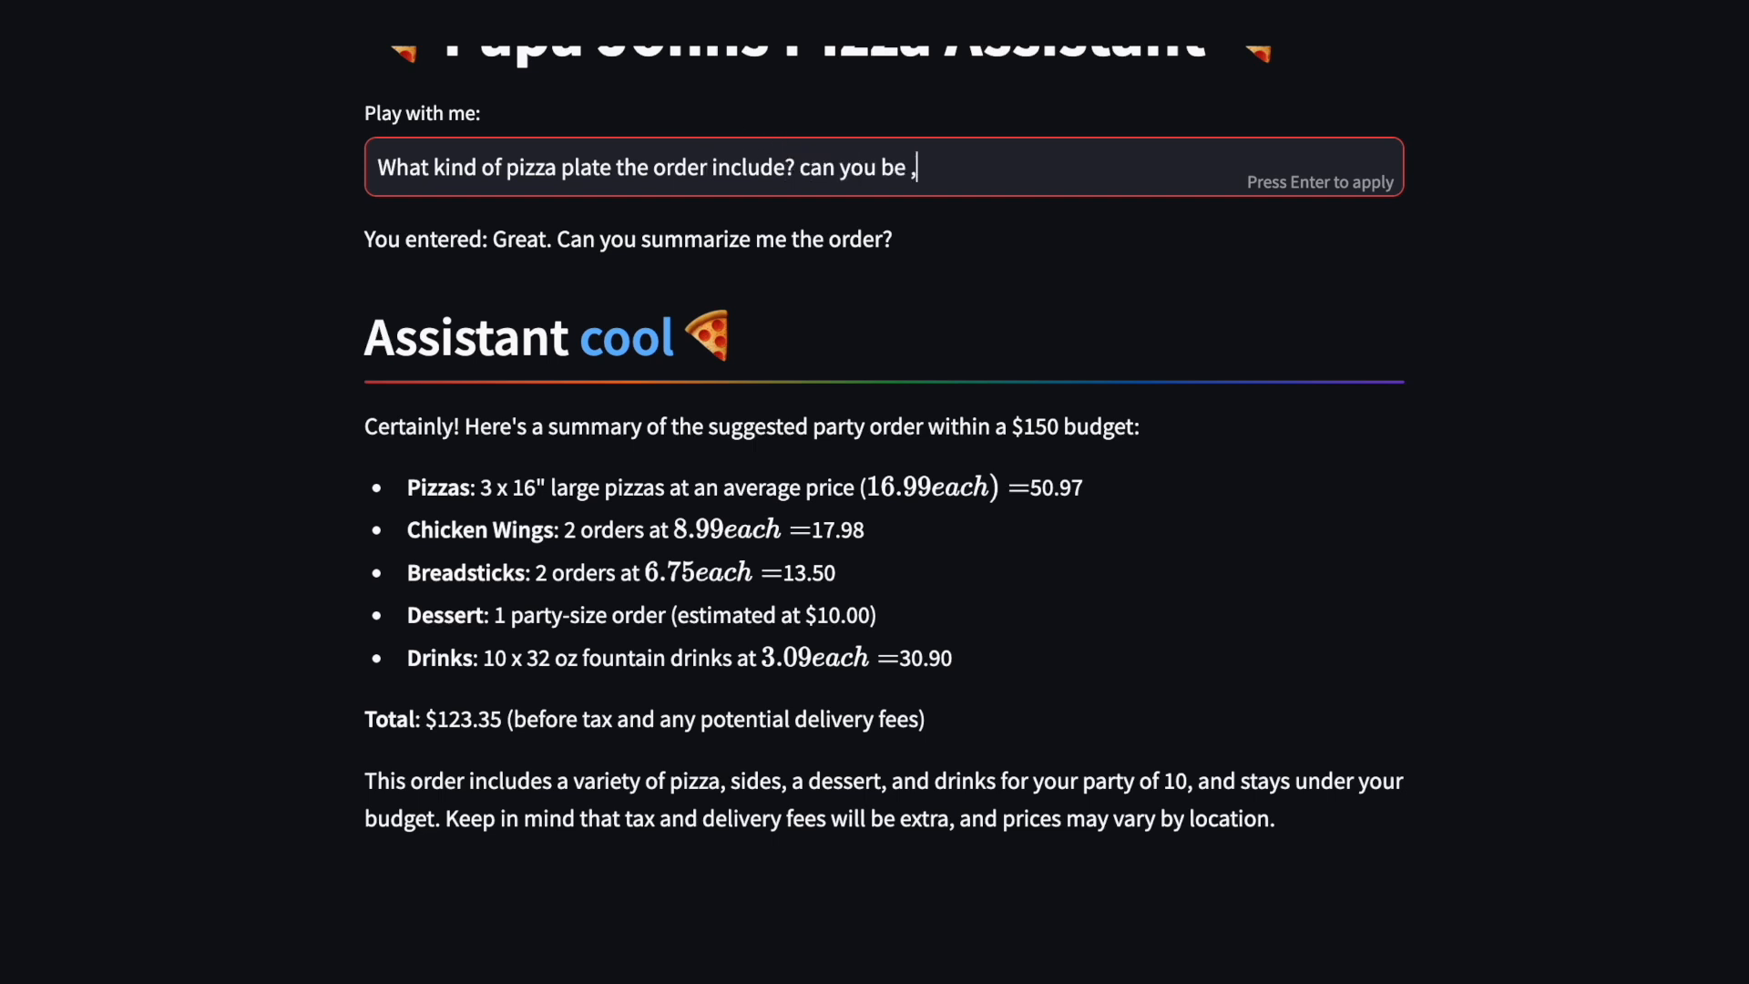
{"action": "type", "text": "more"}
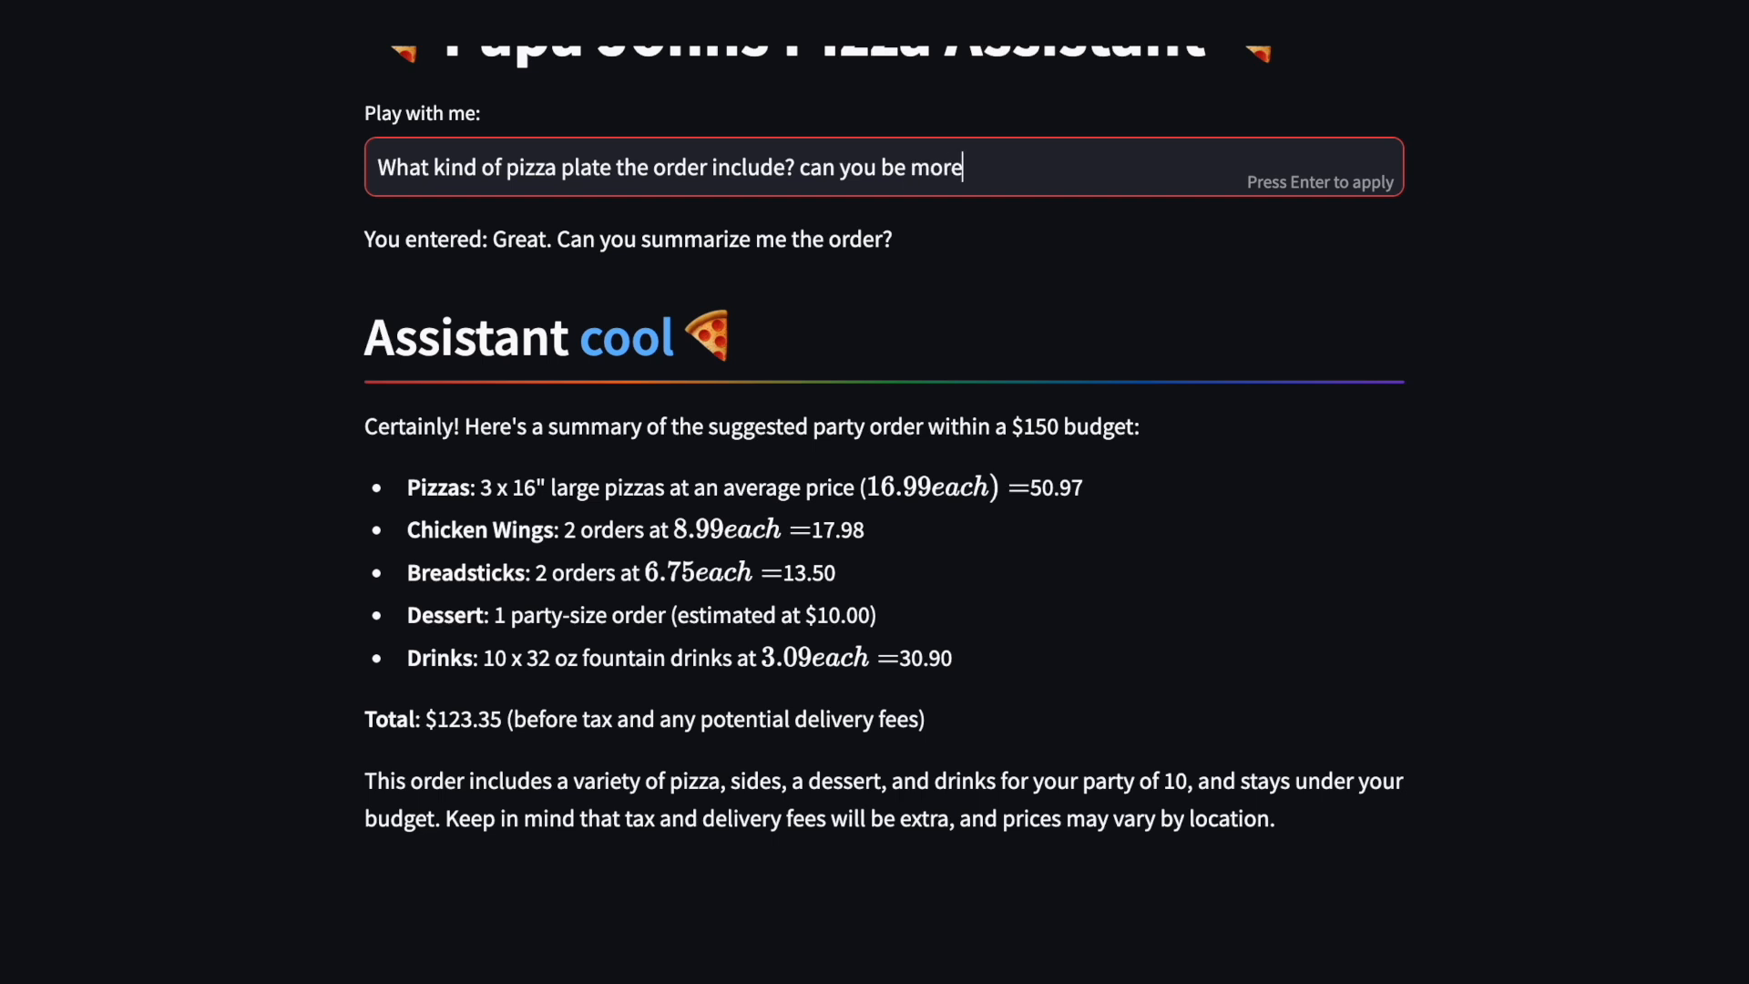
{"action": "type", "text": "specific"}
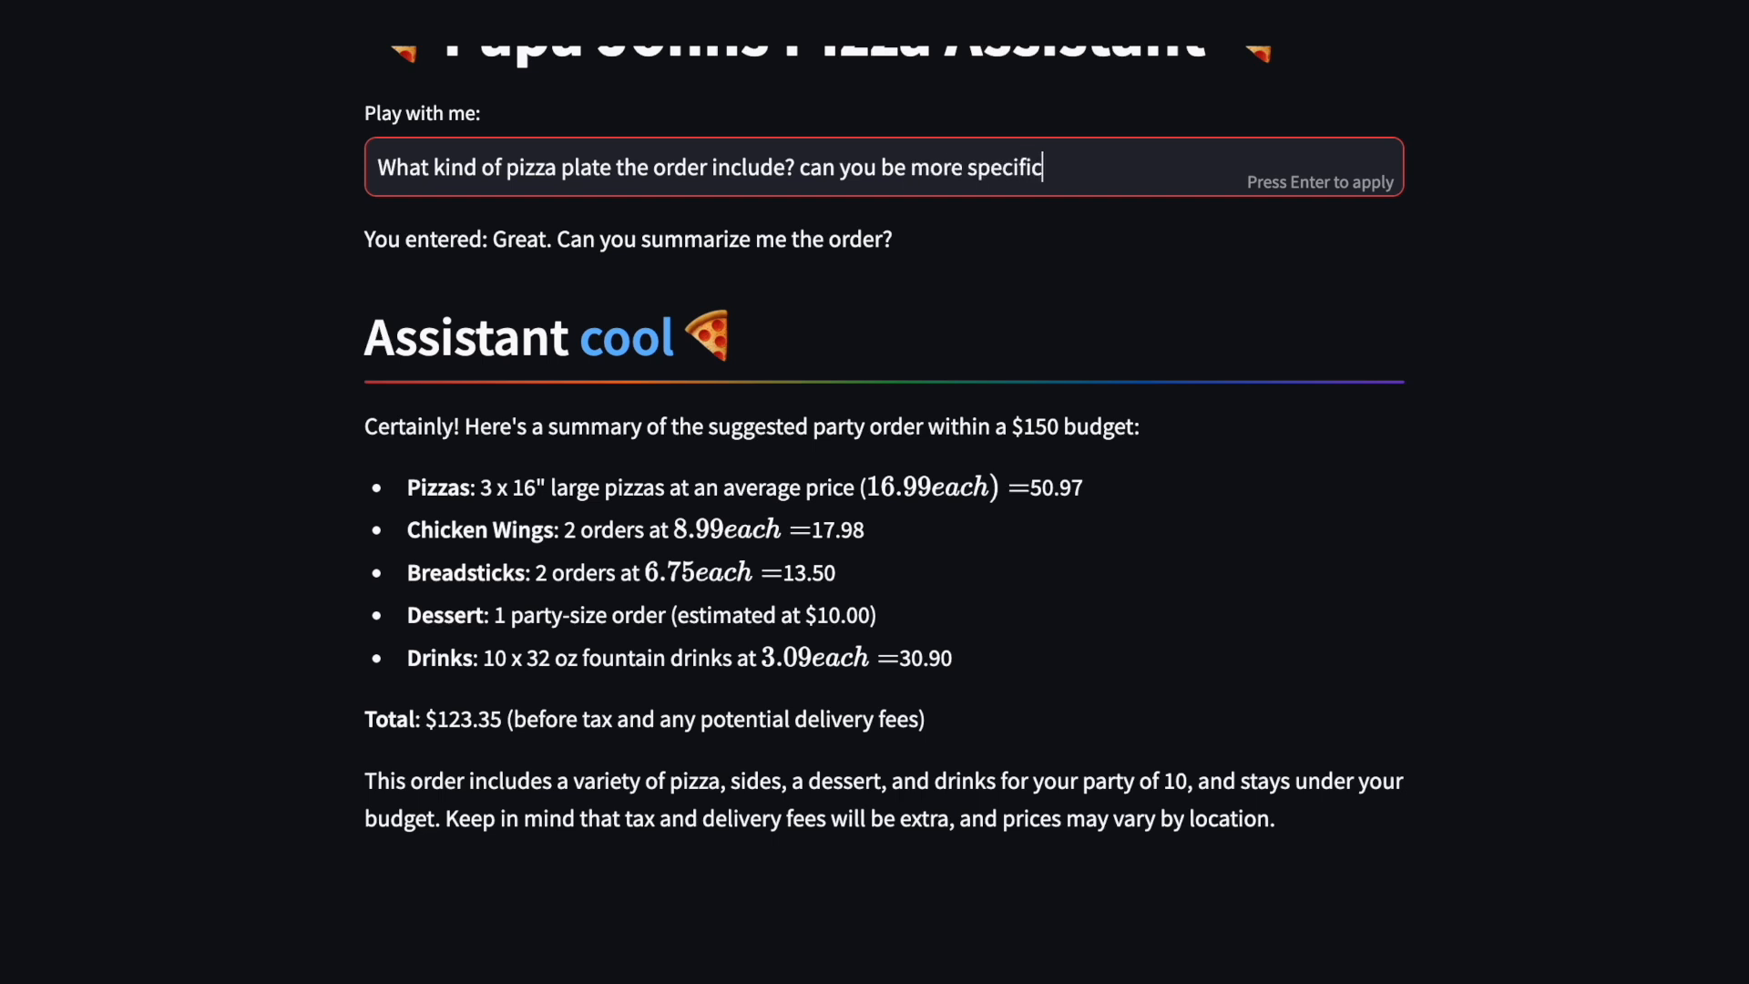
{"action": "key", "text": "Return"}
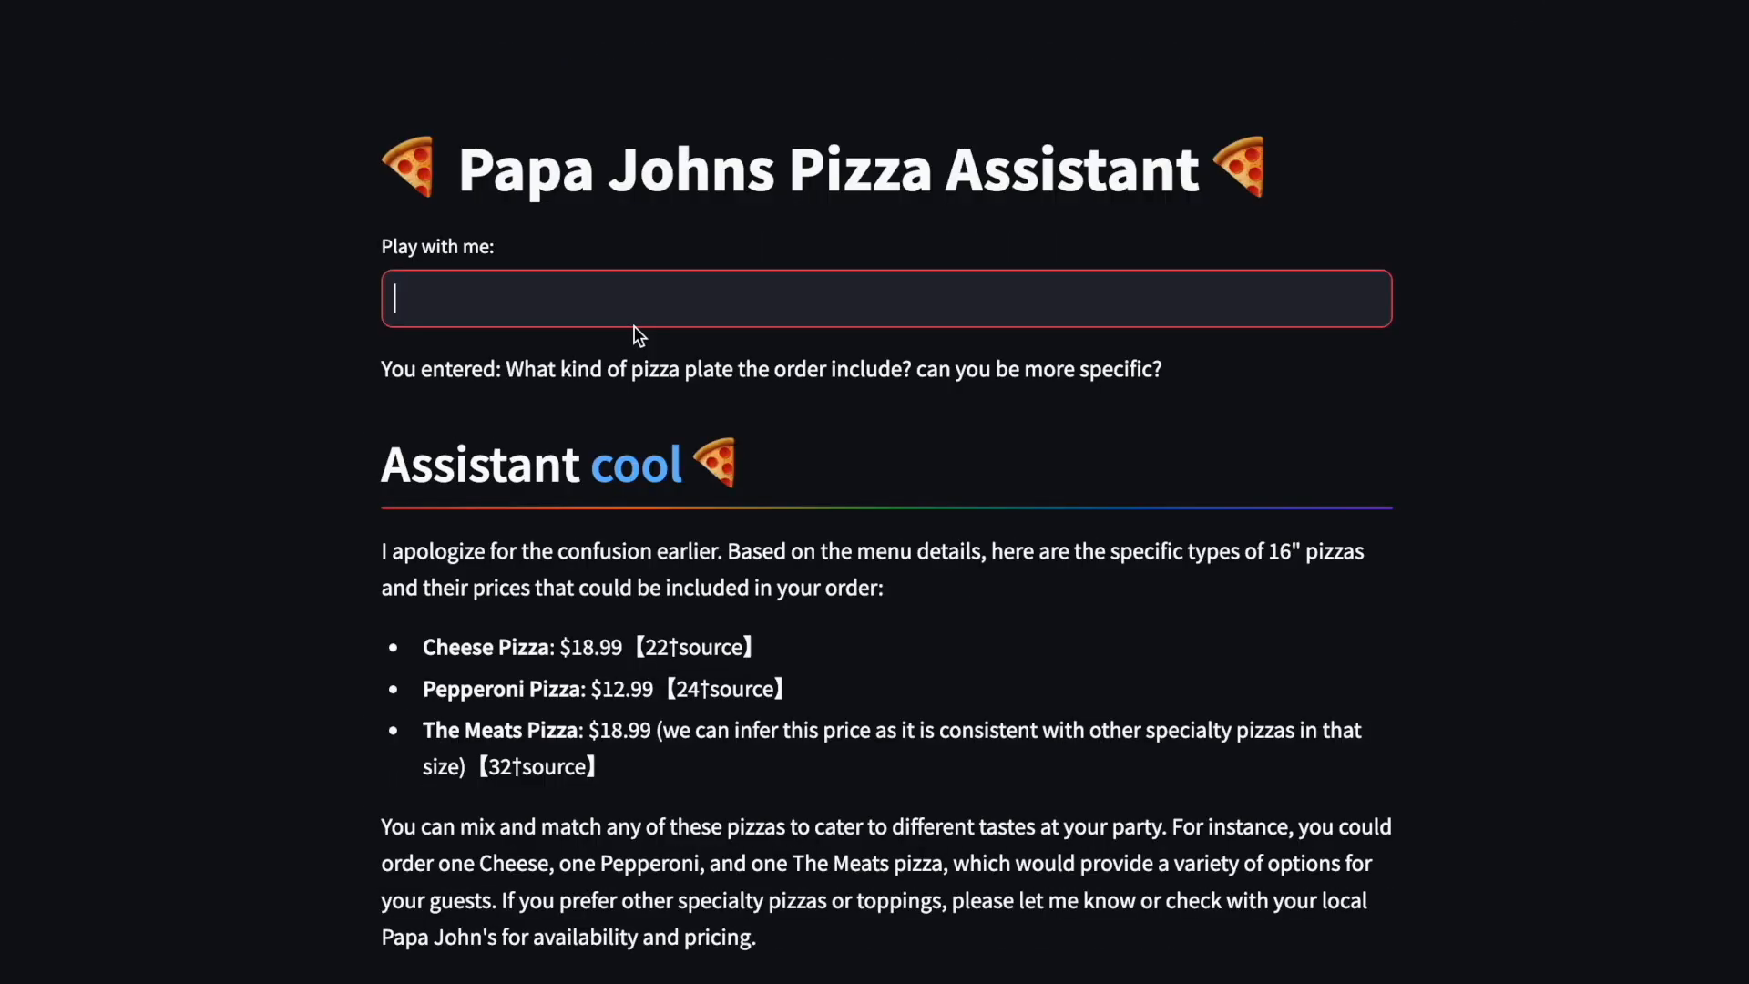
{"action": "scroll", "scroll_direction": "up", "scroll_amount": 3}
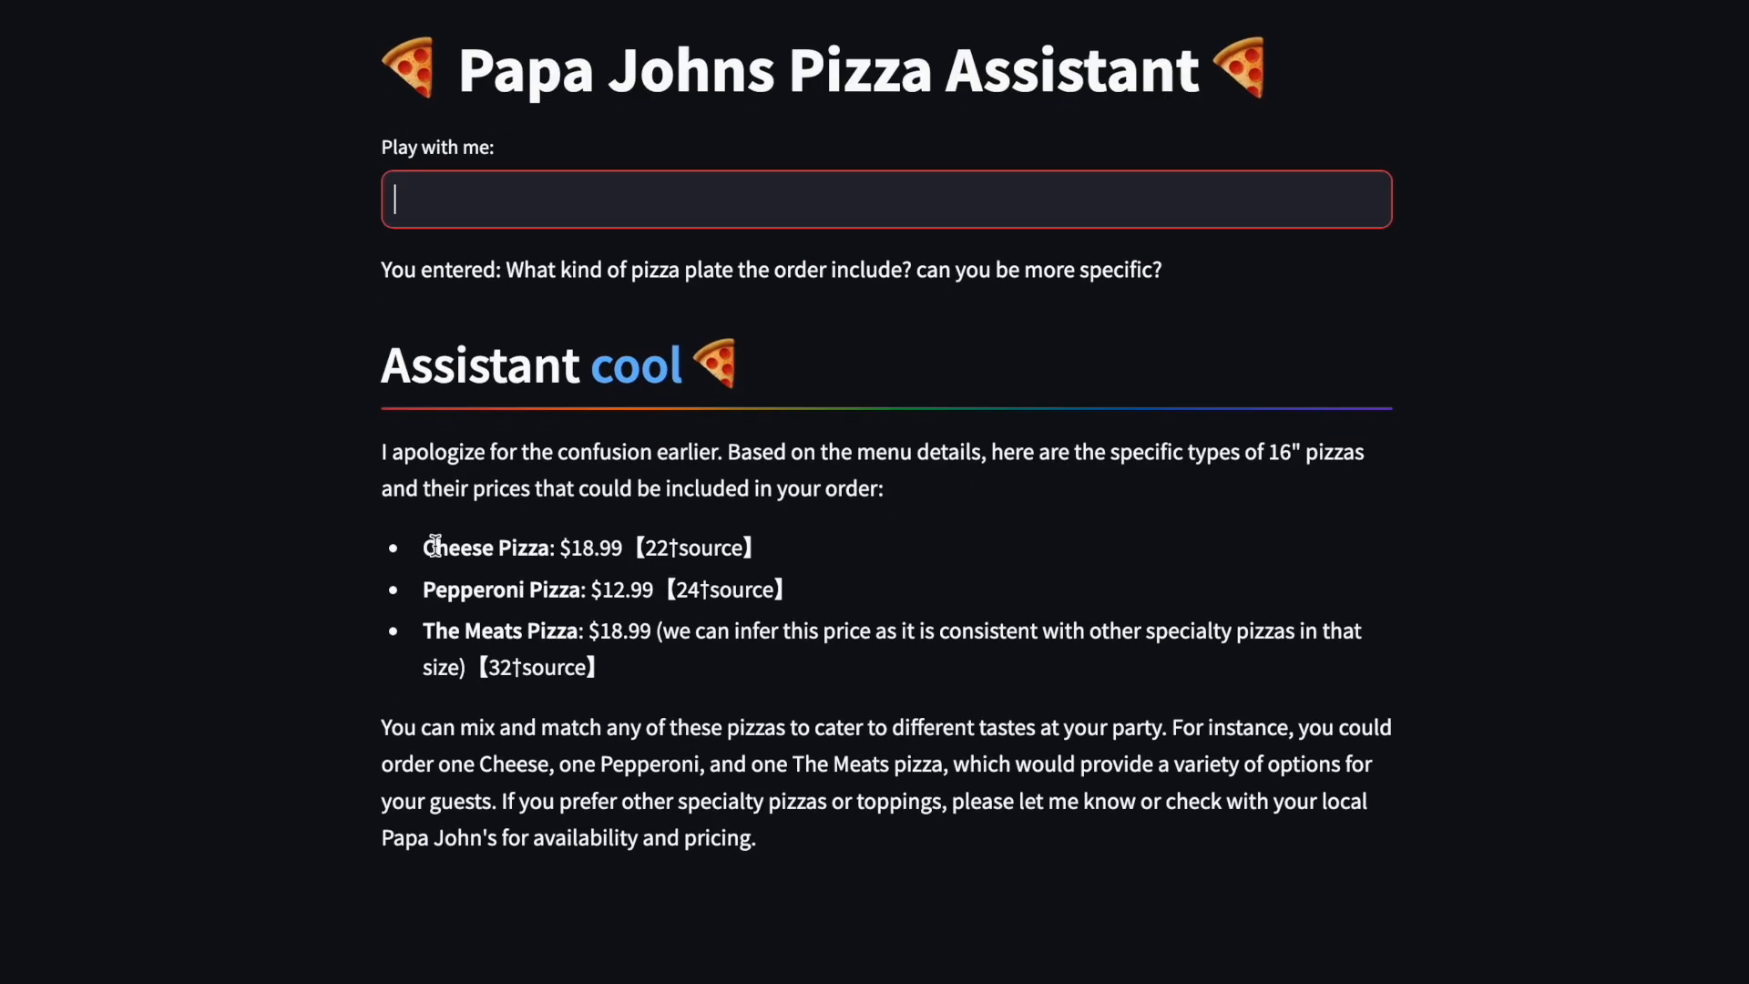
{"action": "mouse_move", "coordinate": [462, 589]}
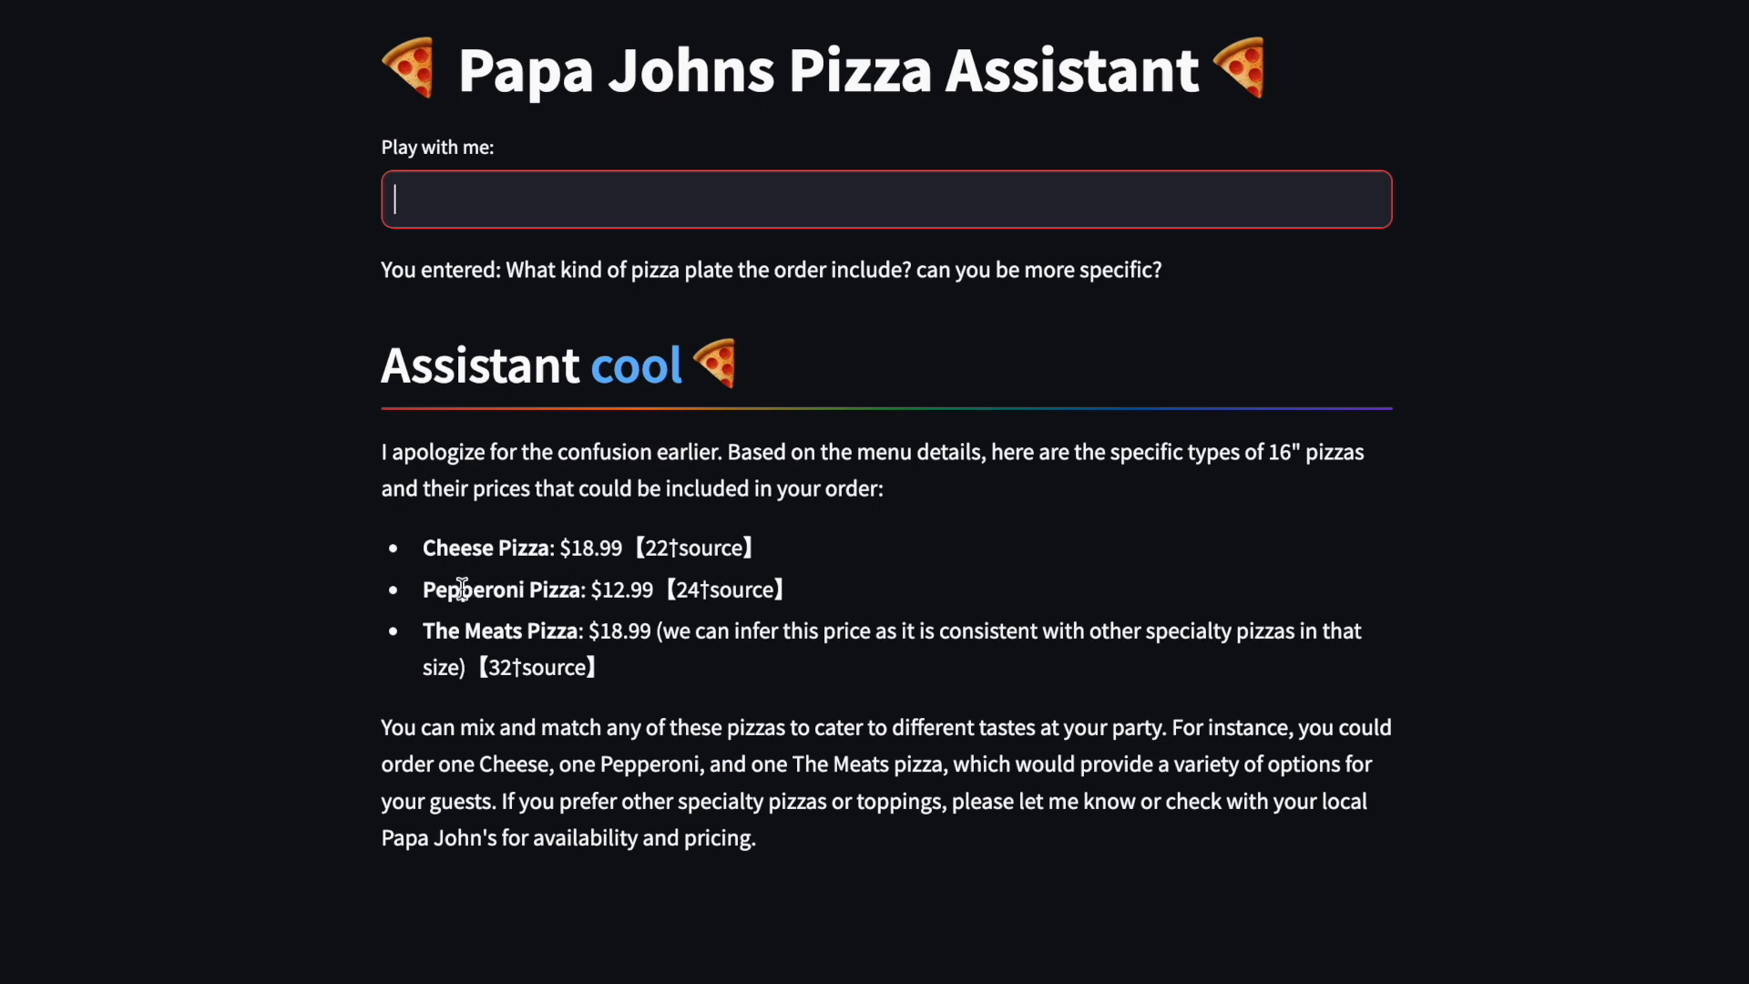
{"action": "mouse_move", "coordinate": [845, 672]}
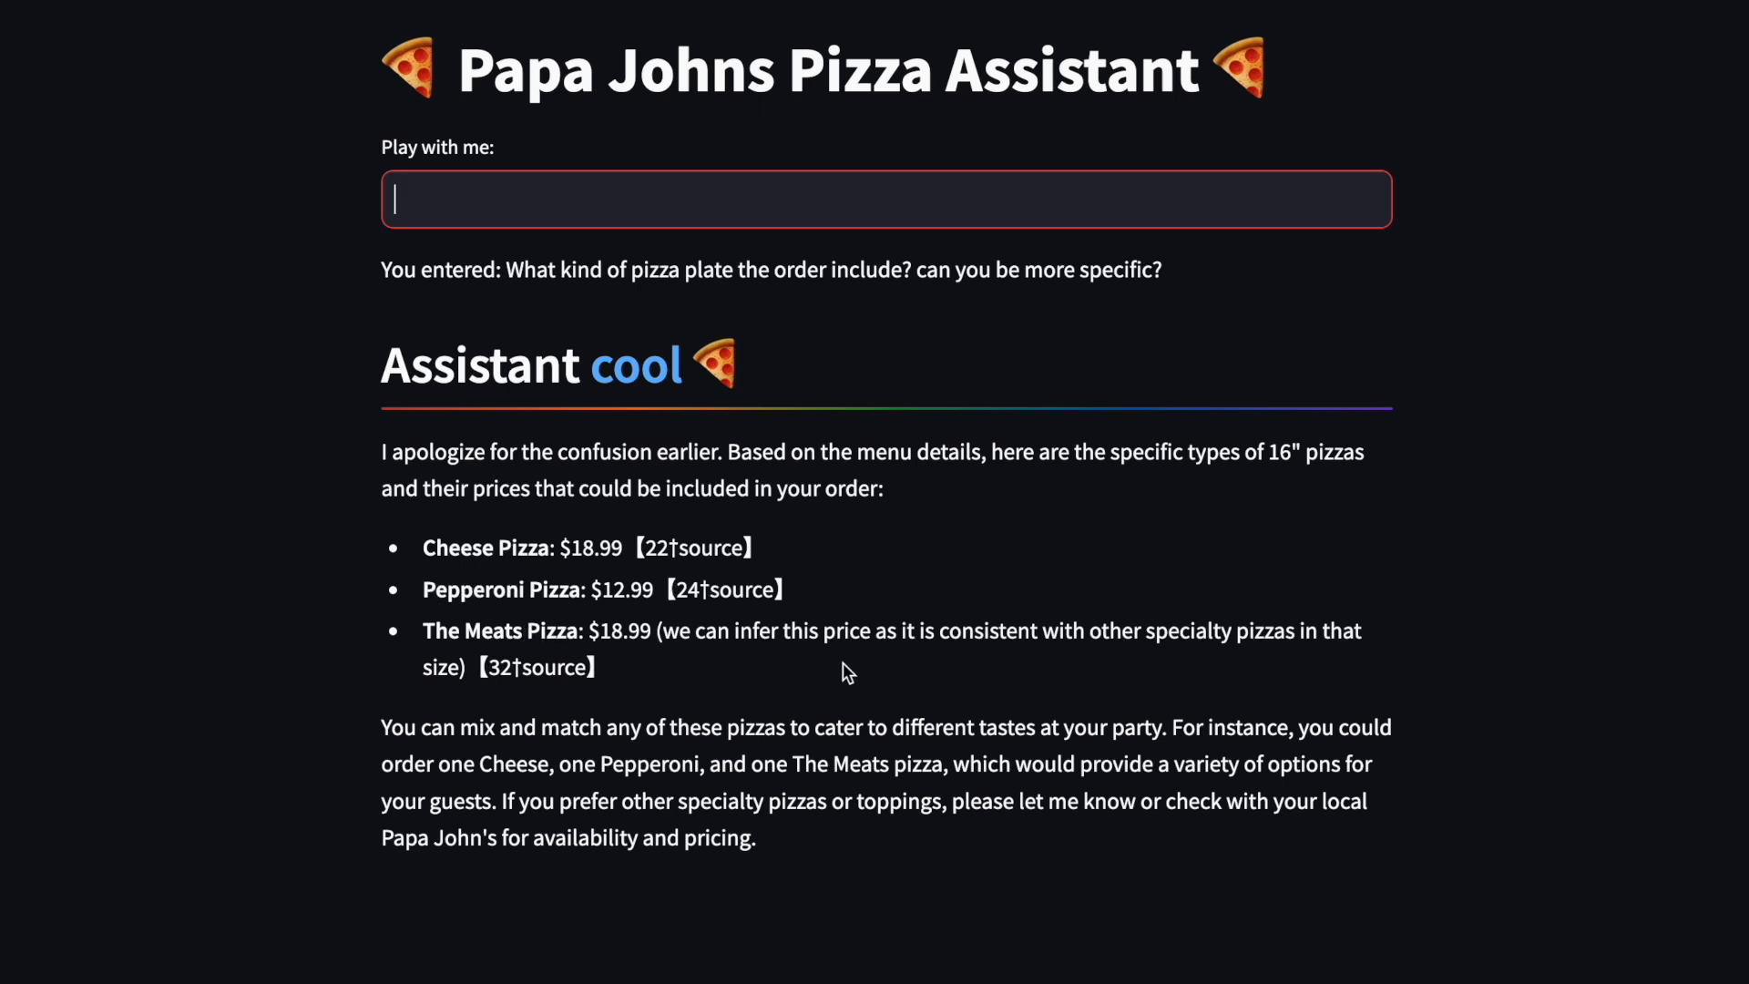
{"action": "mouse_move", "coordinate": [906, 632]}
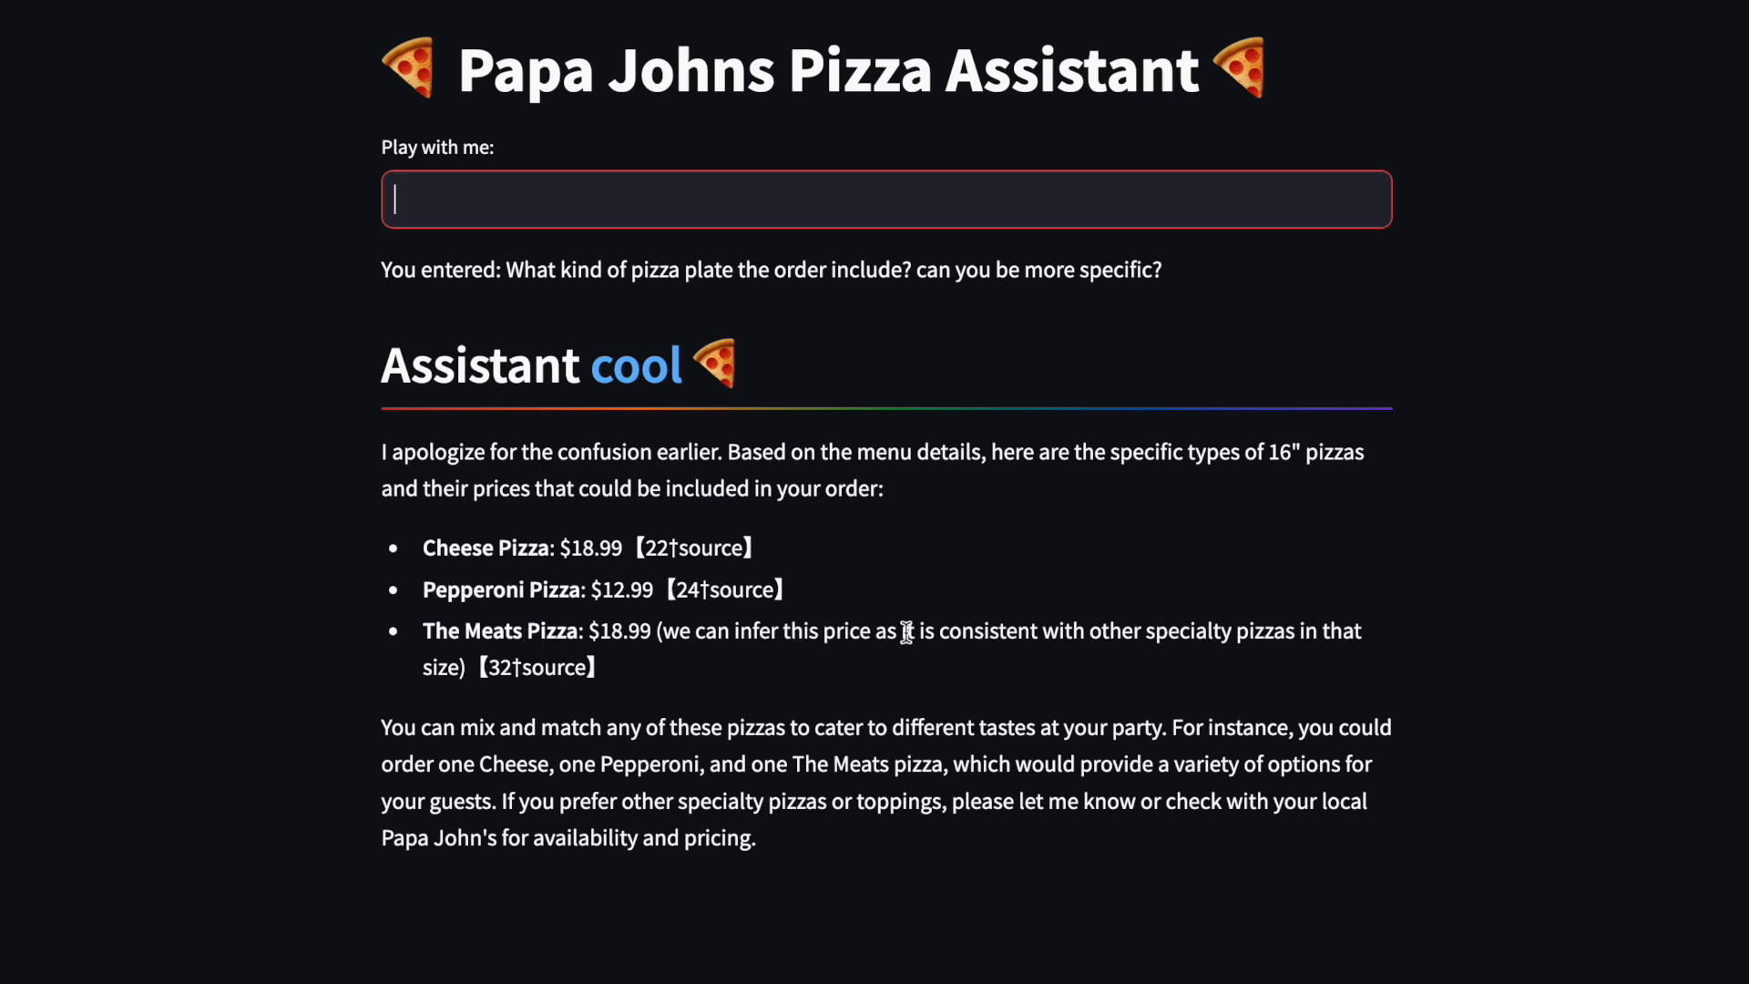
{"action": "scroll", "scroll_direction": "up", "scroll_amount": 3}
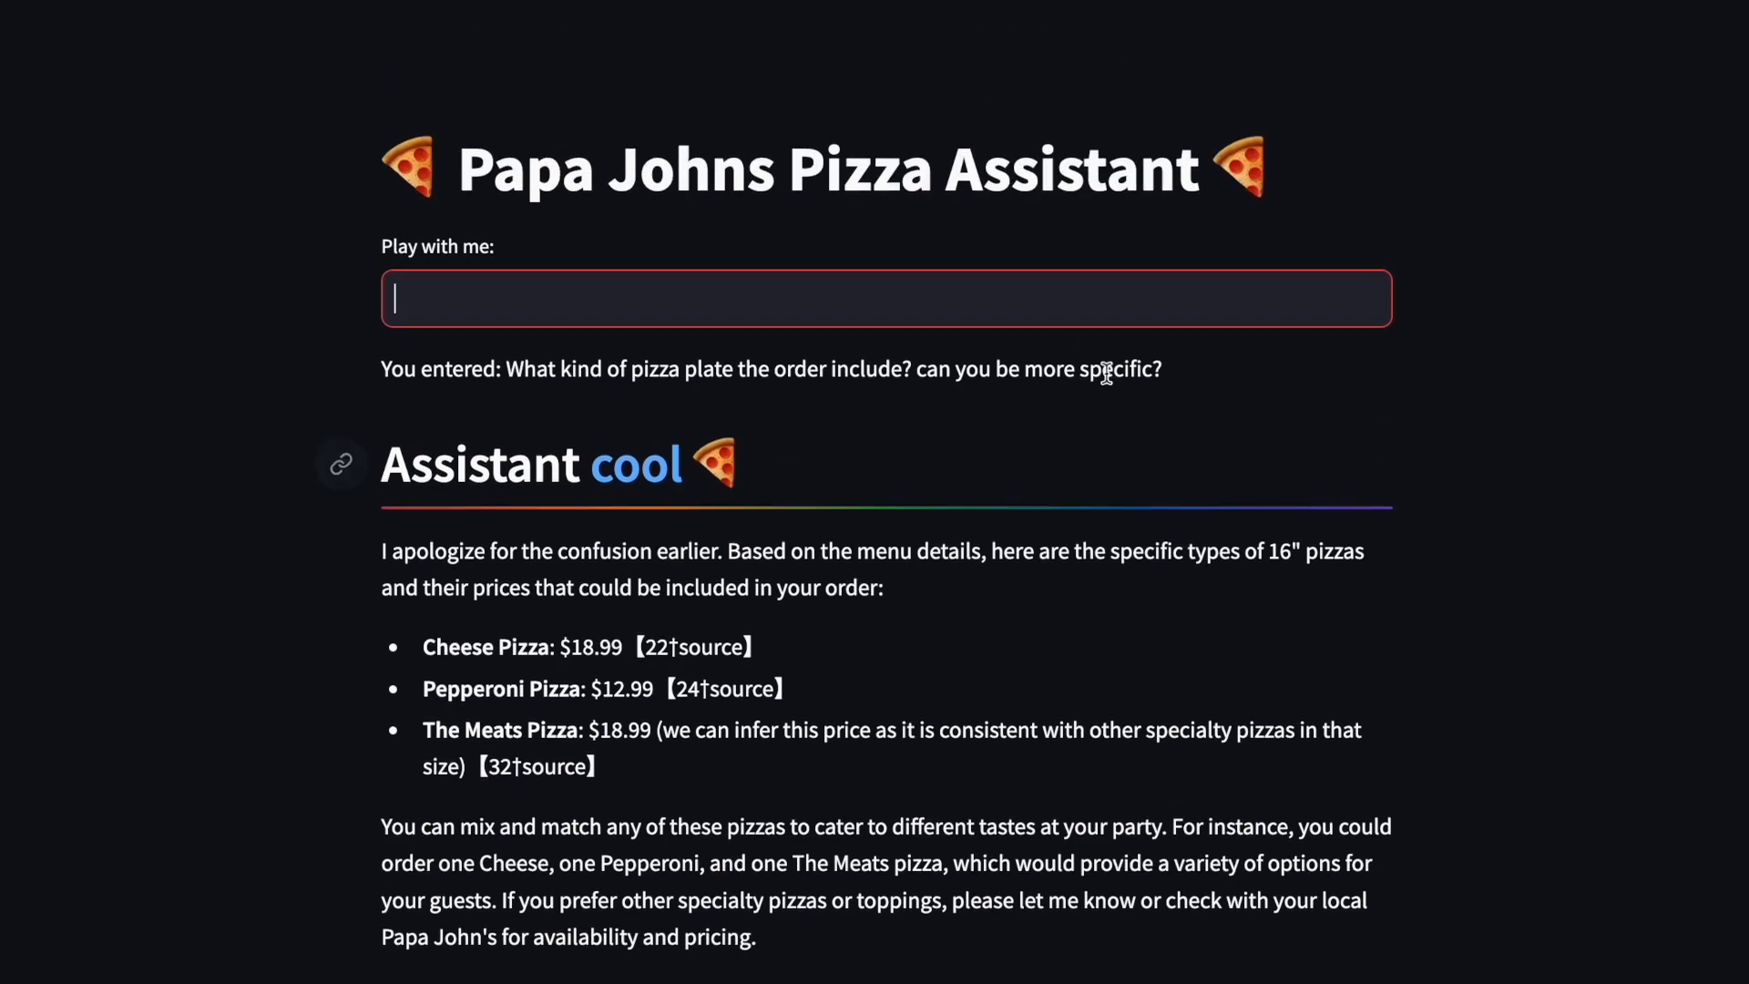
{"action": "mouse_move", "coordinate": [824, 318]}
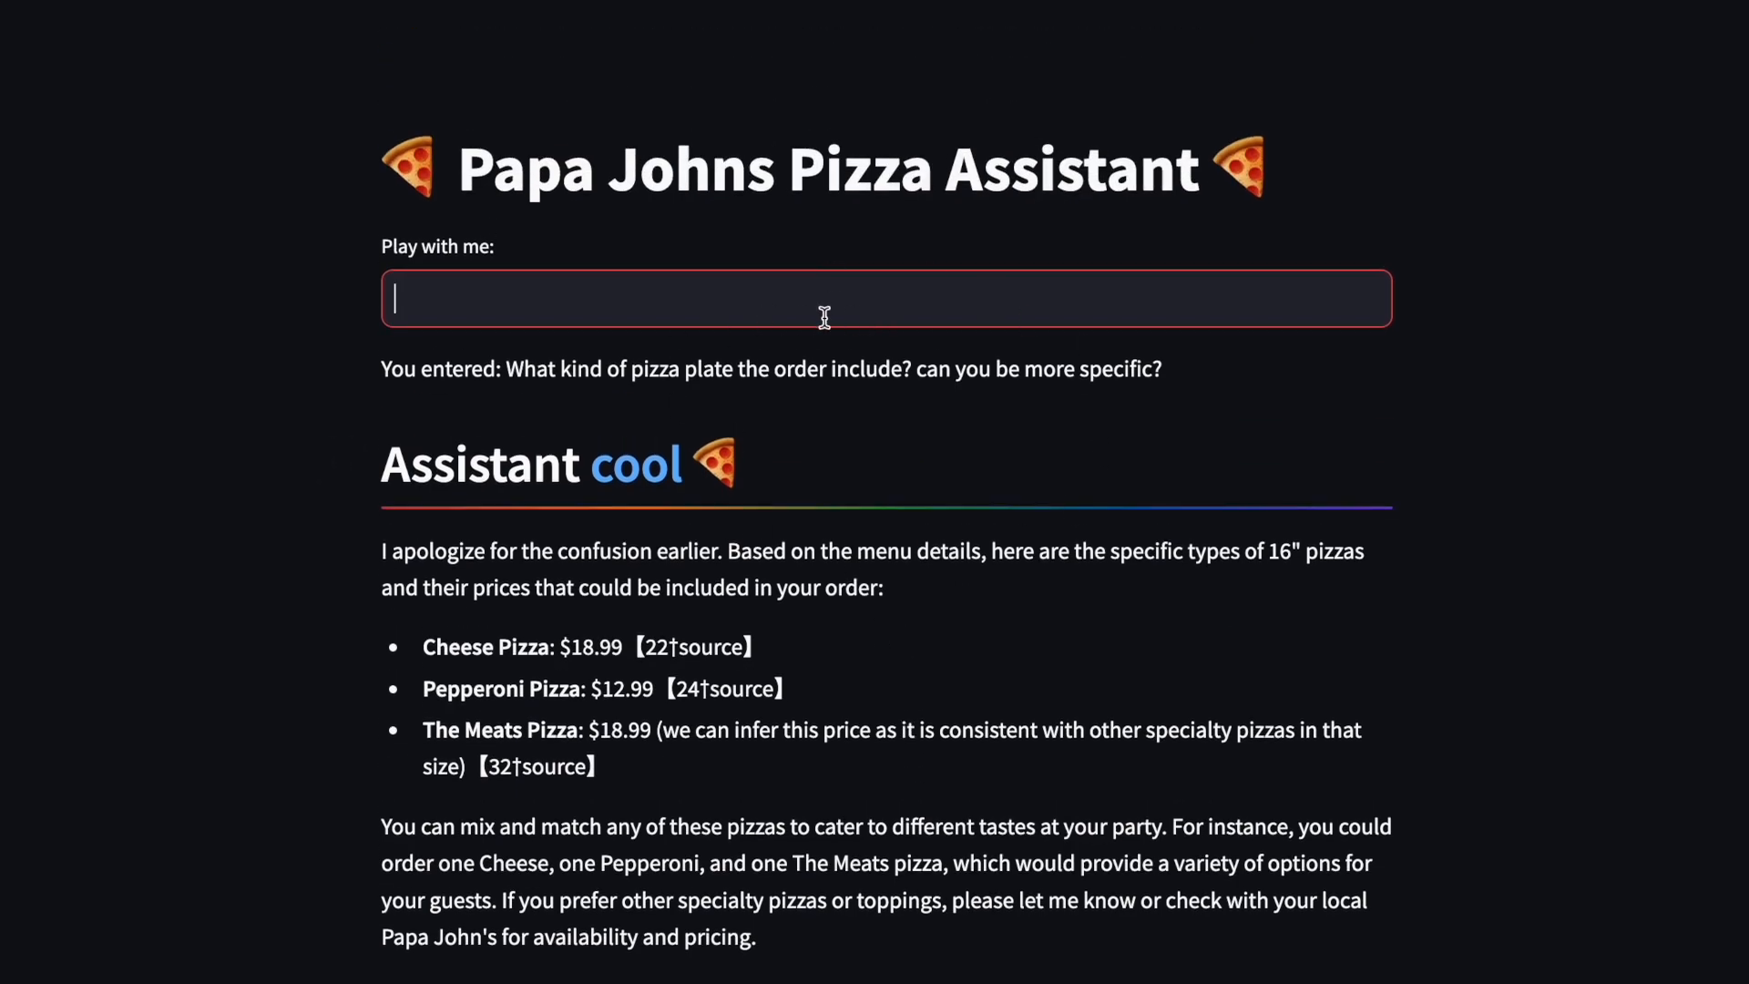